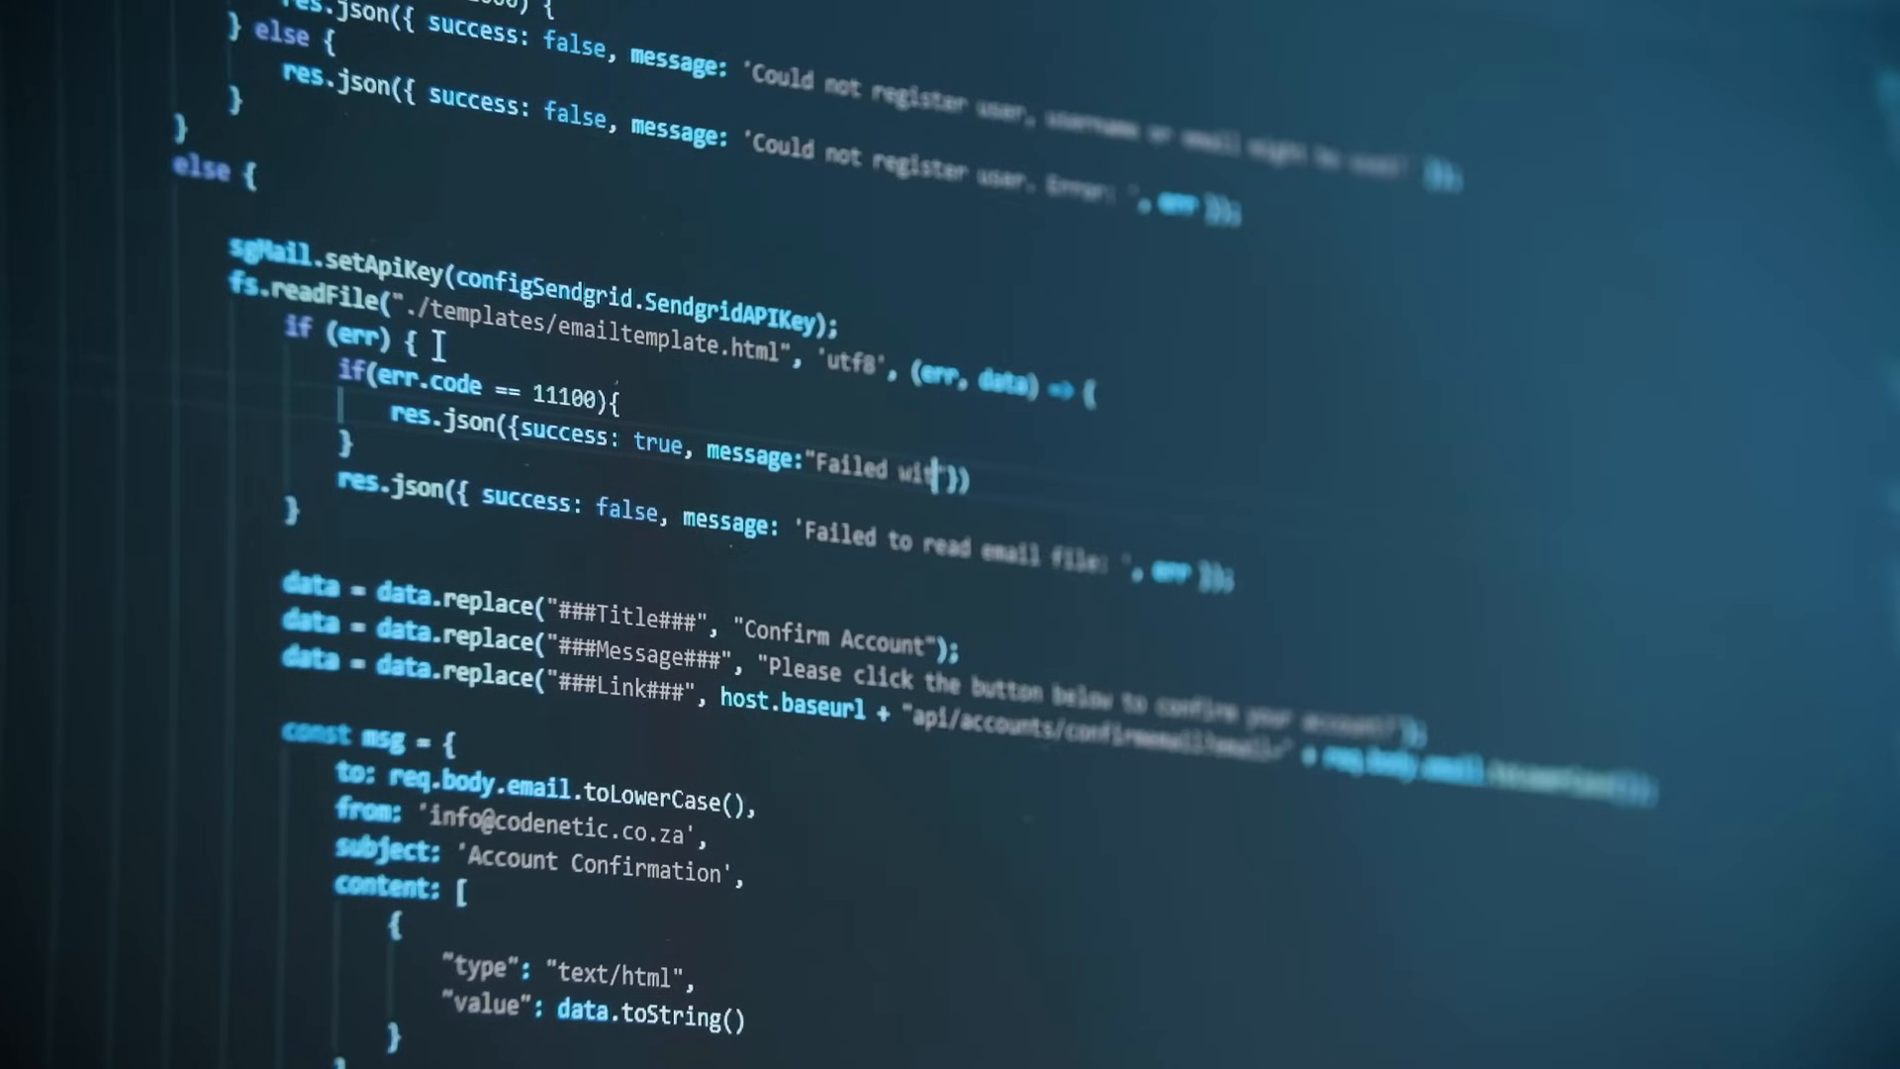
Scroll the blog post past the introduction to the Core Design Philosophy diagram and Dual-loop Mechanism.
text(error)
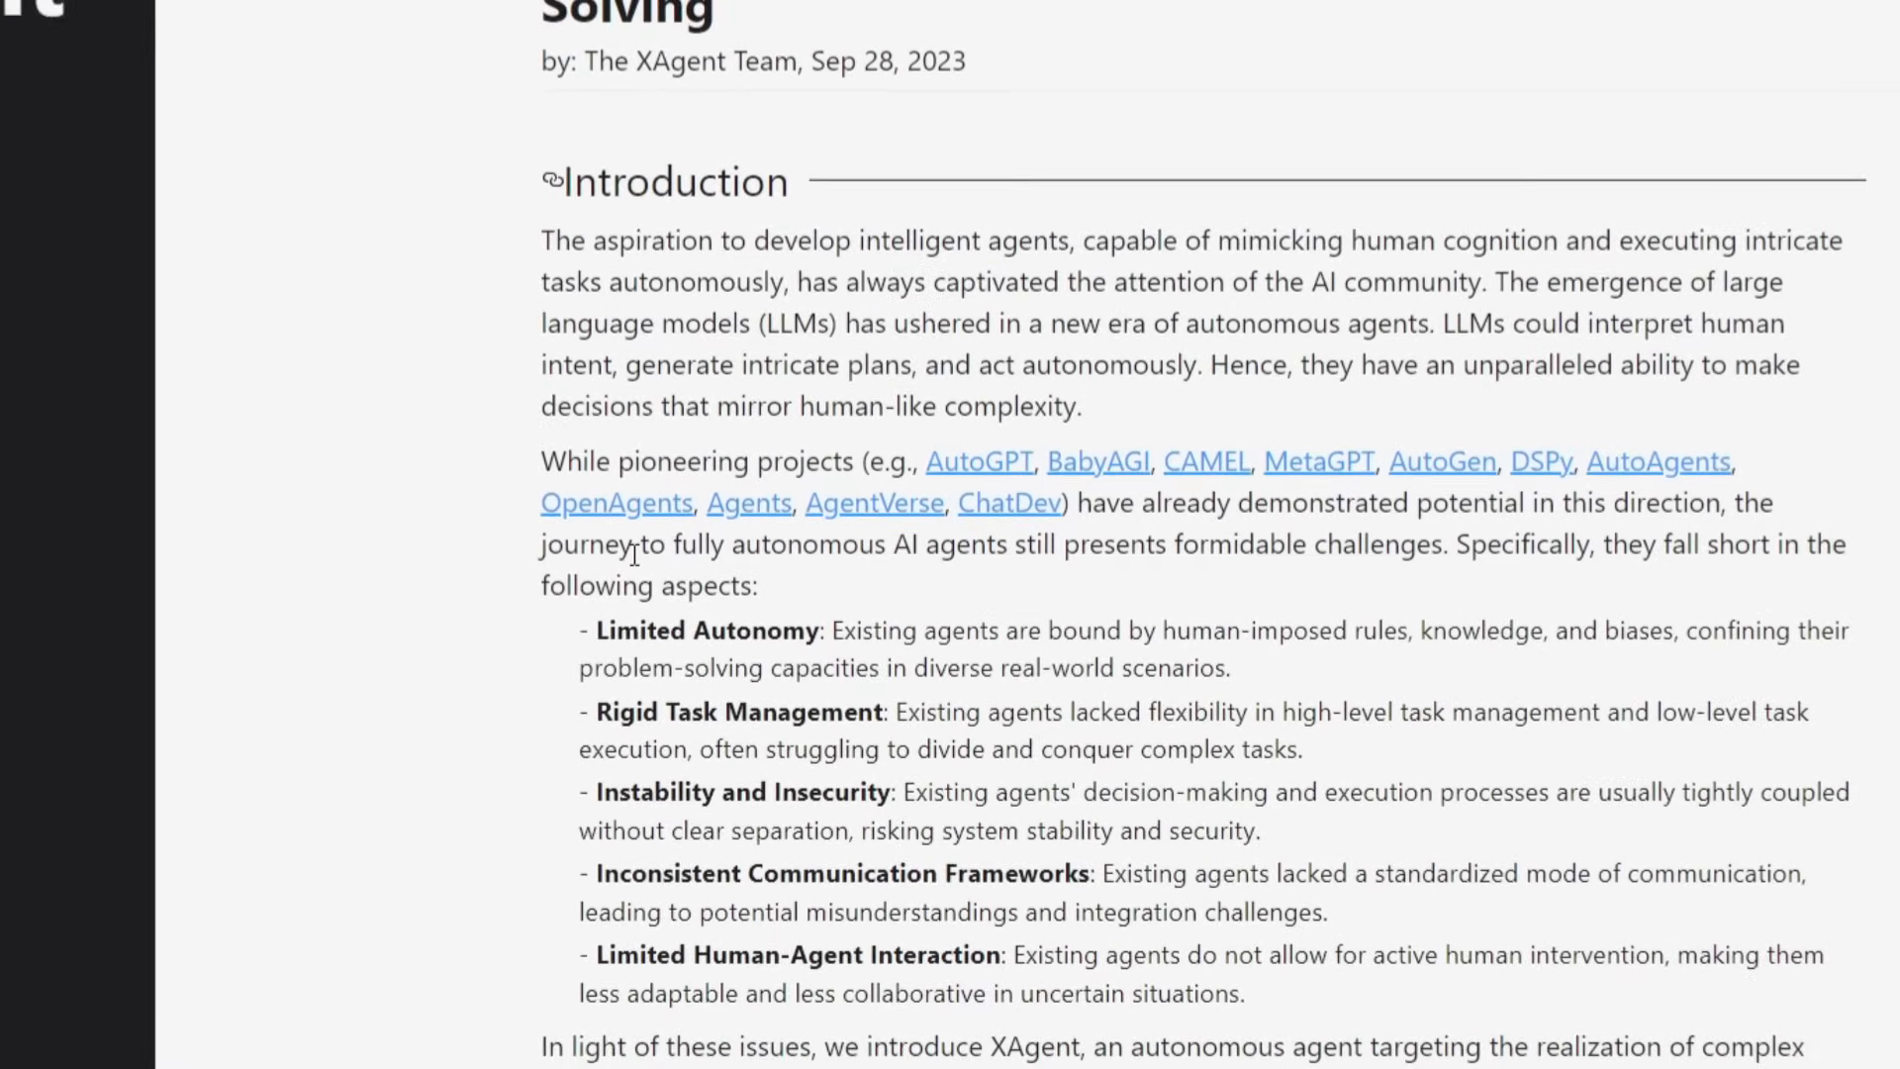
scroll(down, 3)
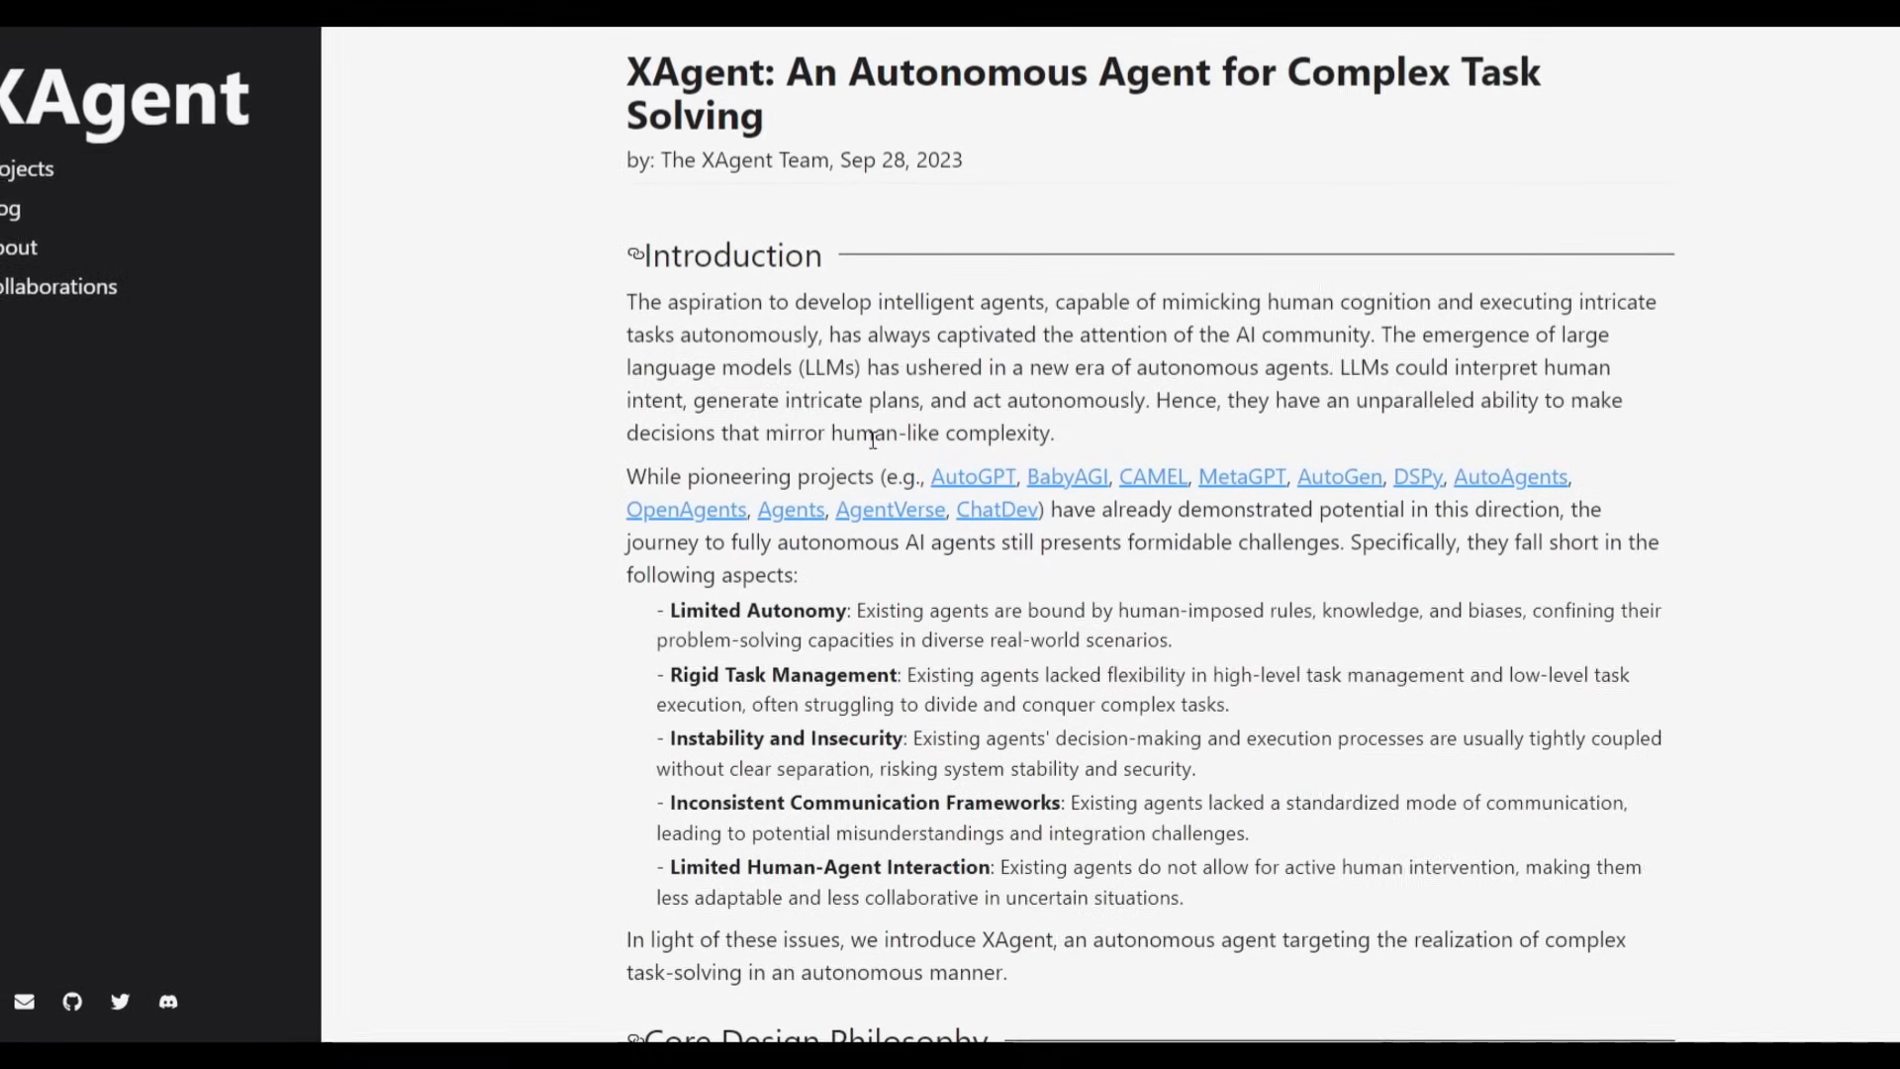
scroll(down, 3)
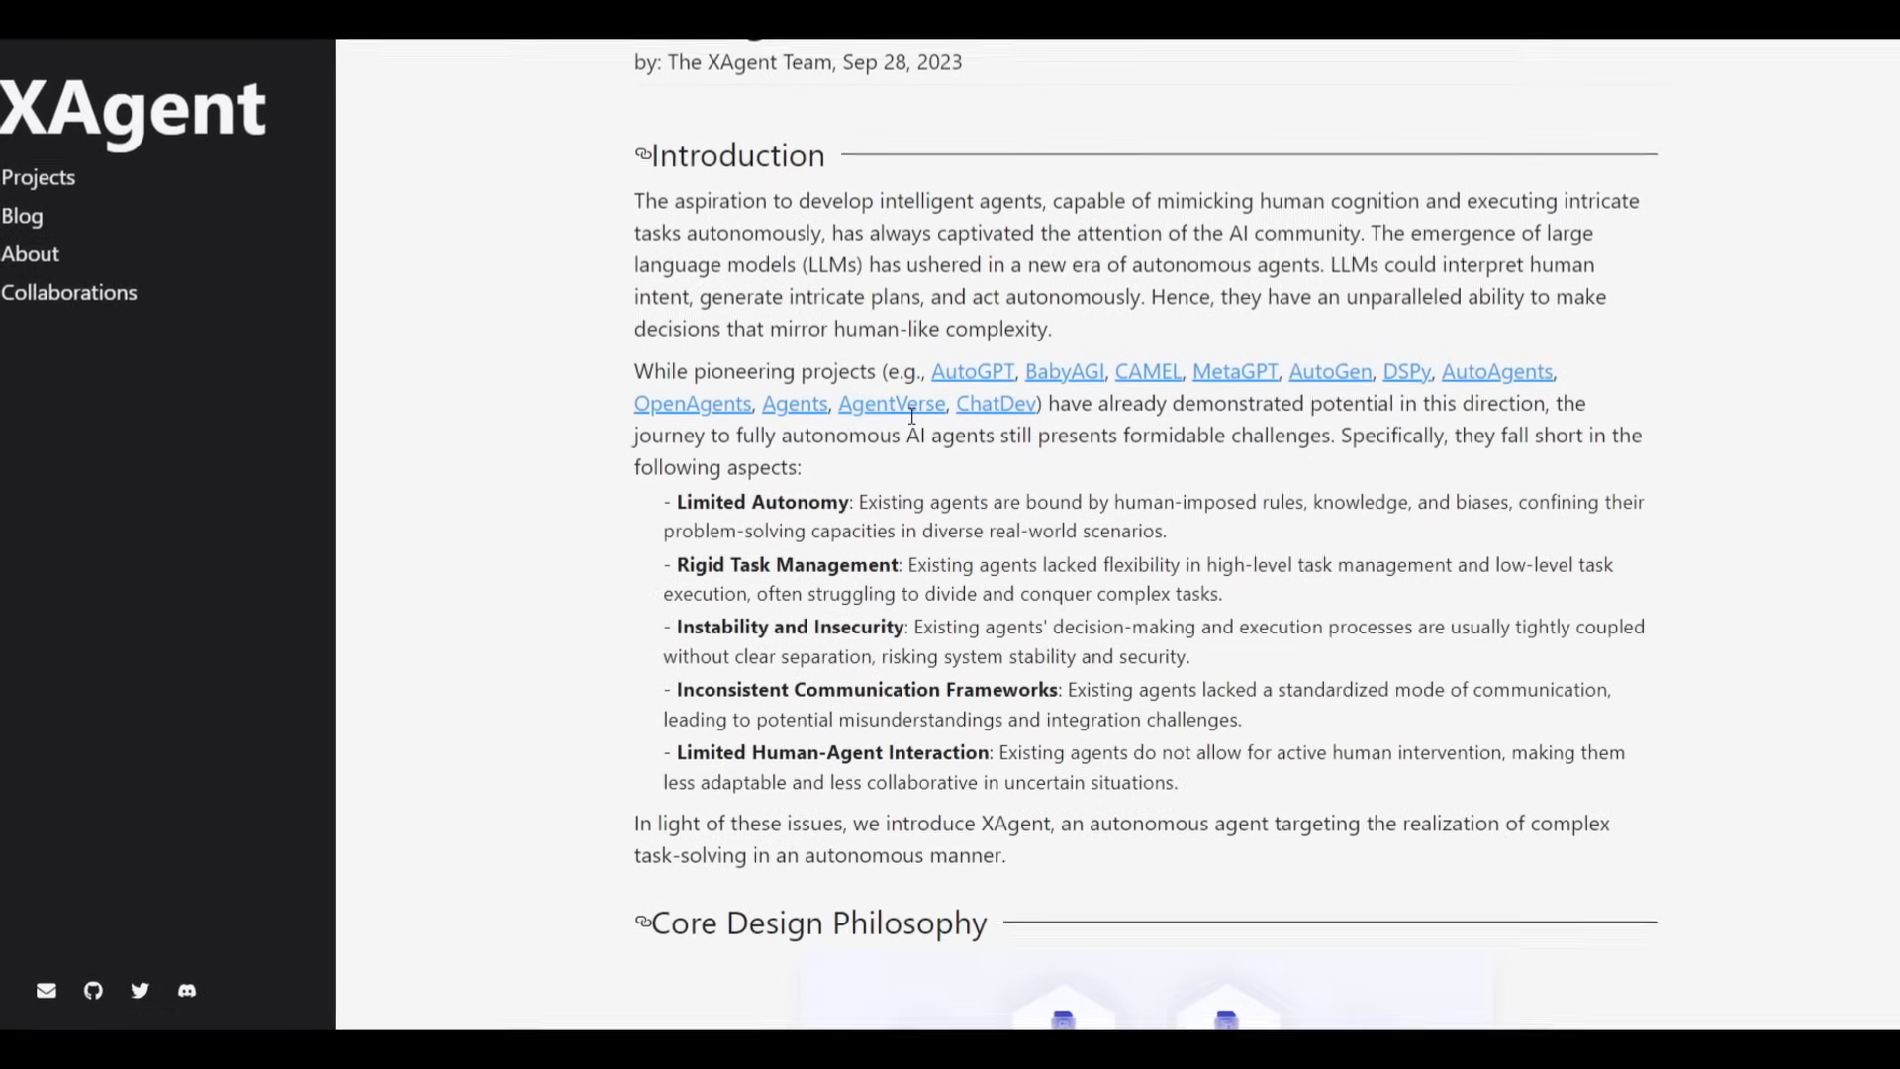
scroll(down, 3)
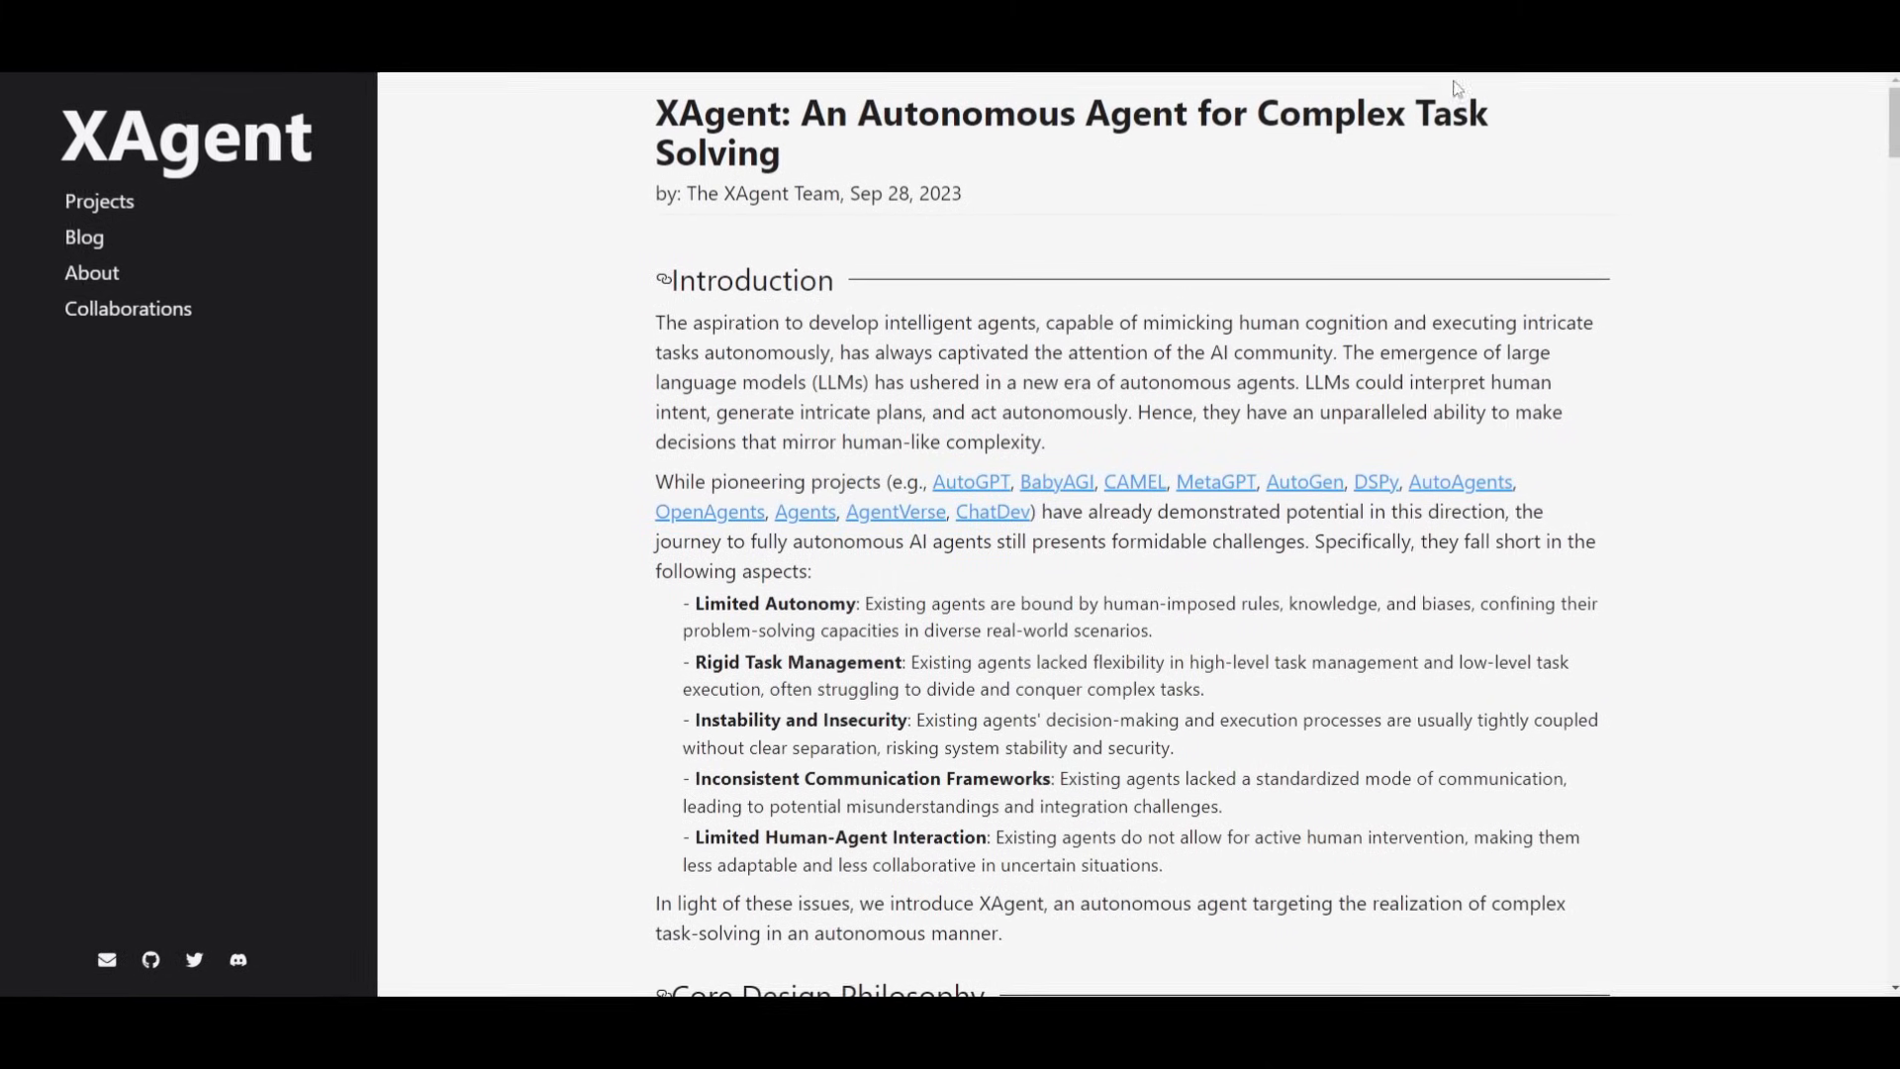
mouse_move(1636, 318)
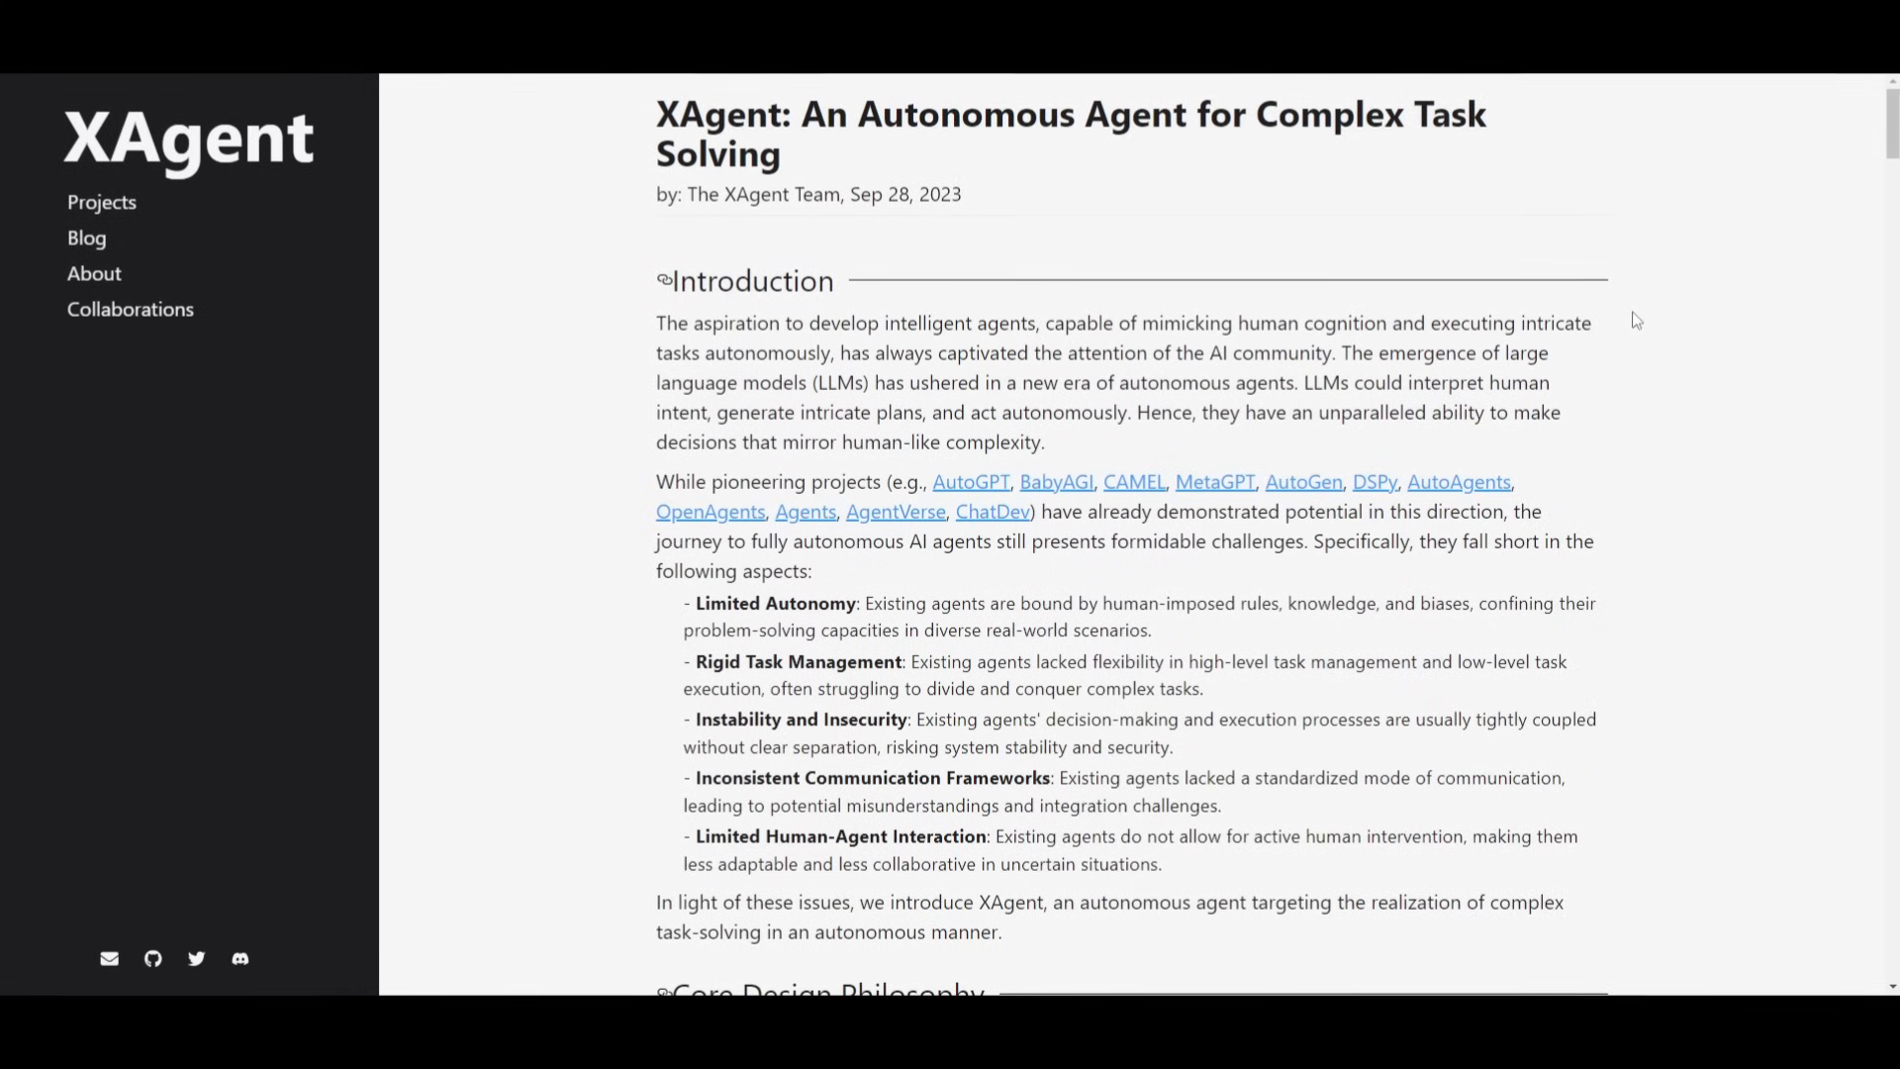
mouse_move(1699, 235)
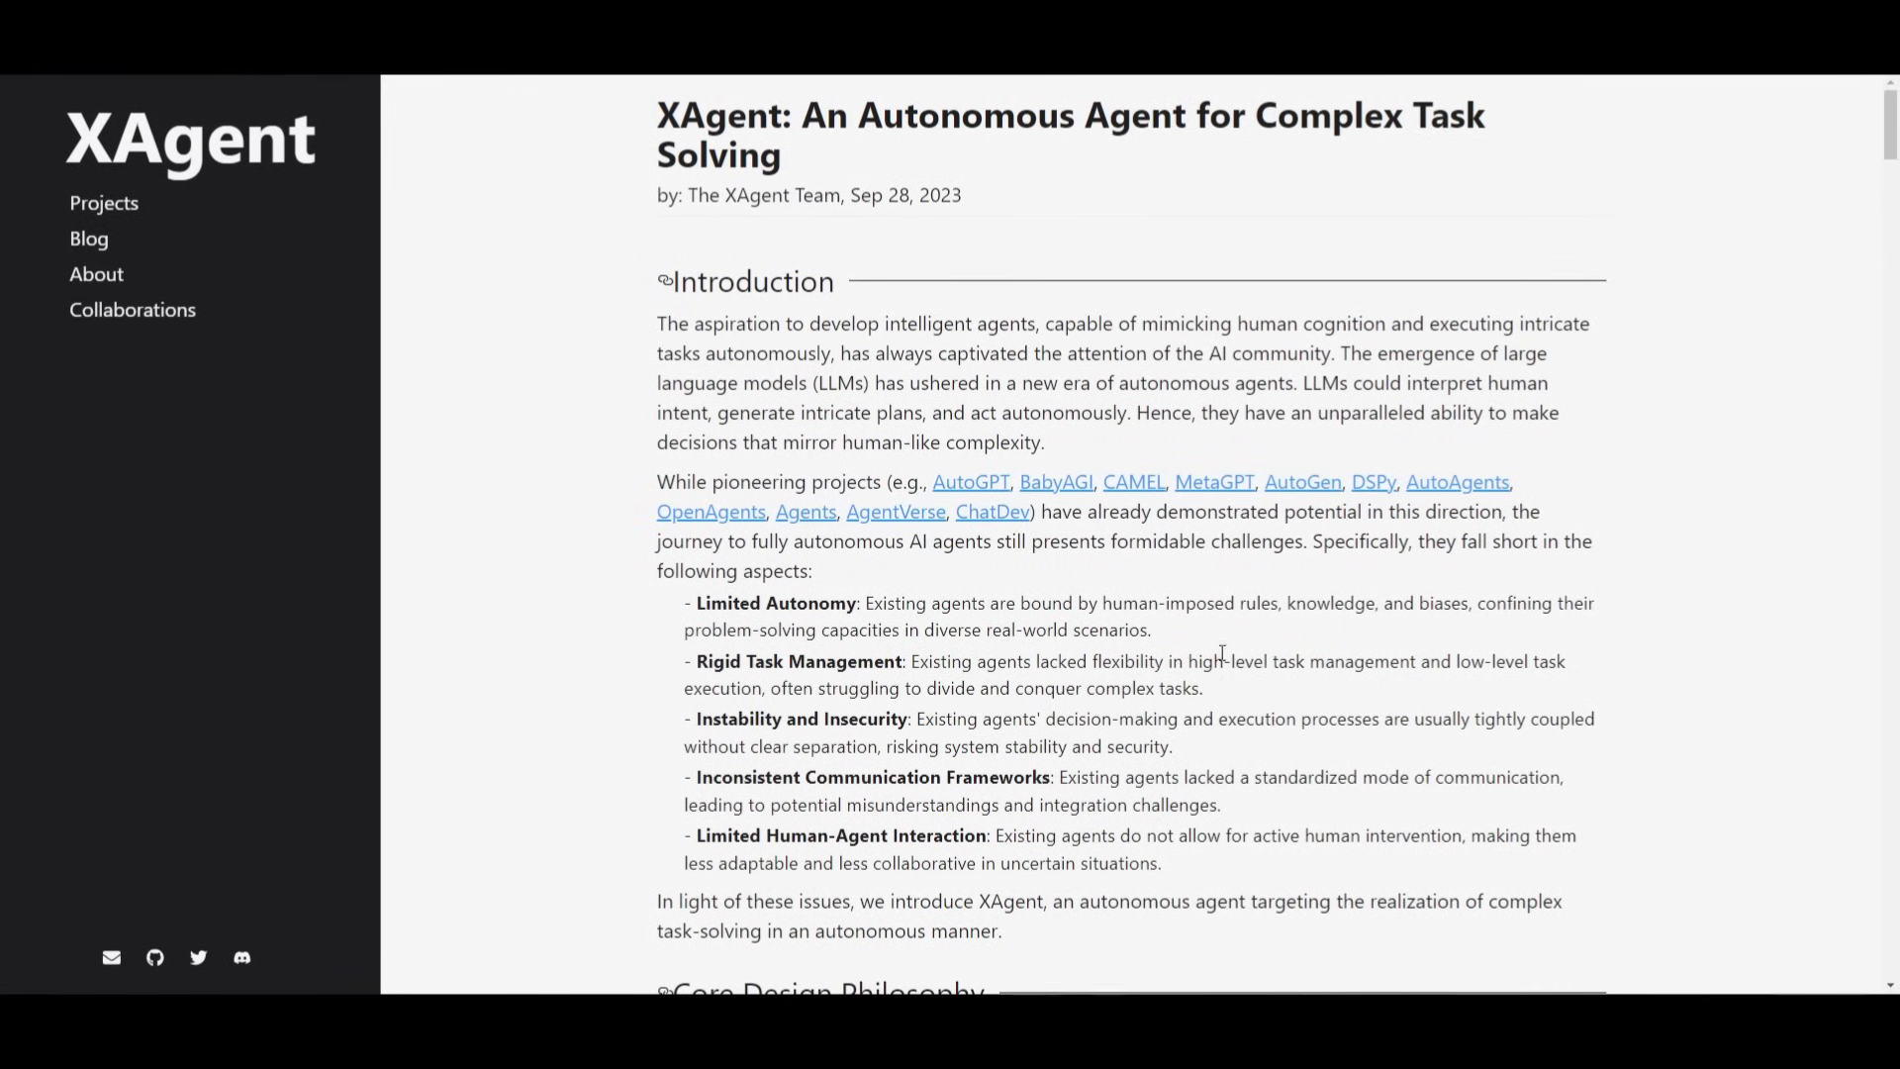
mouse_move(1167, 583)
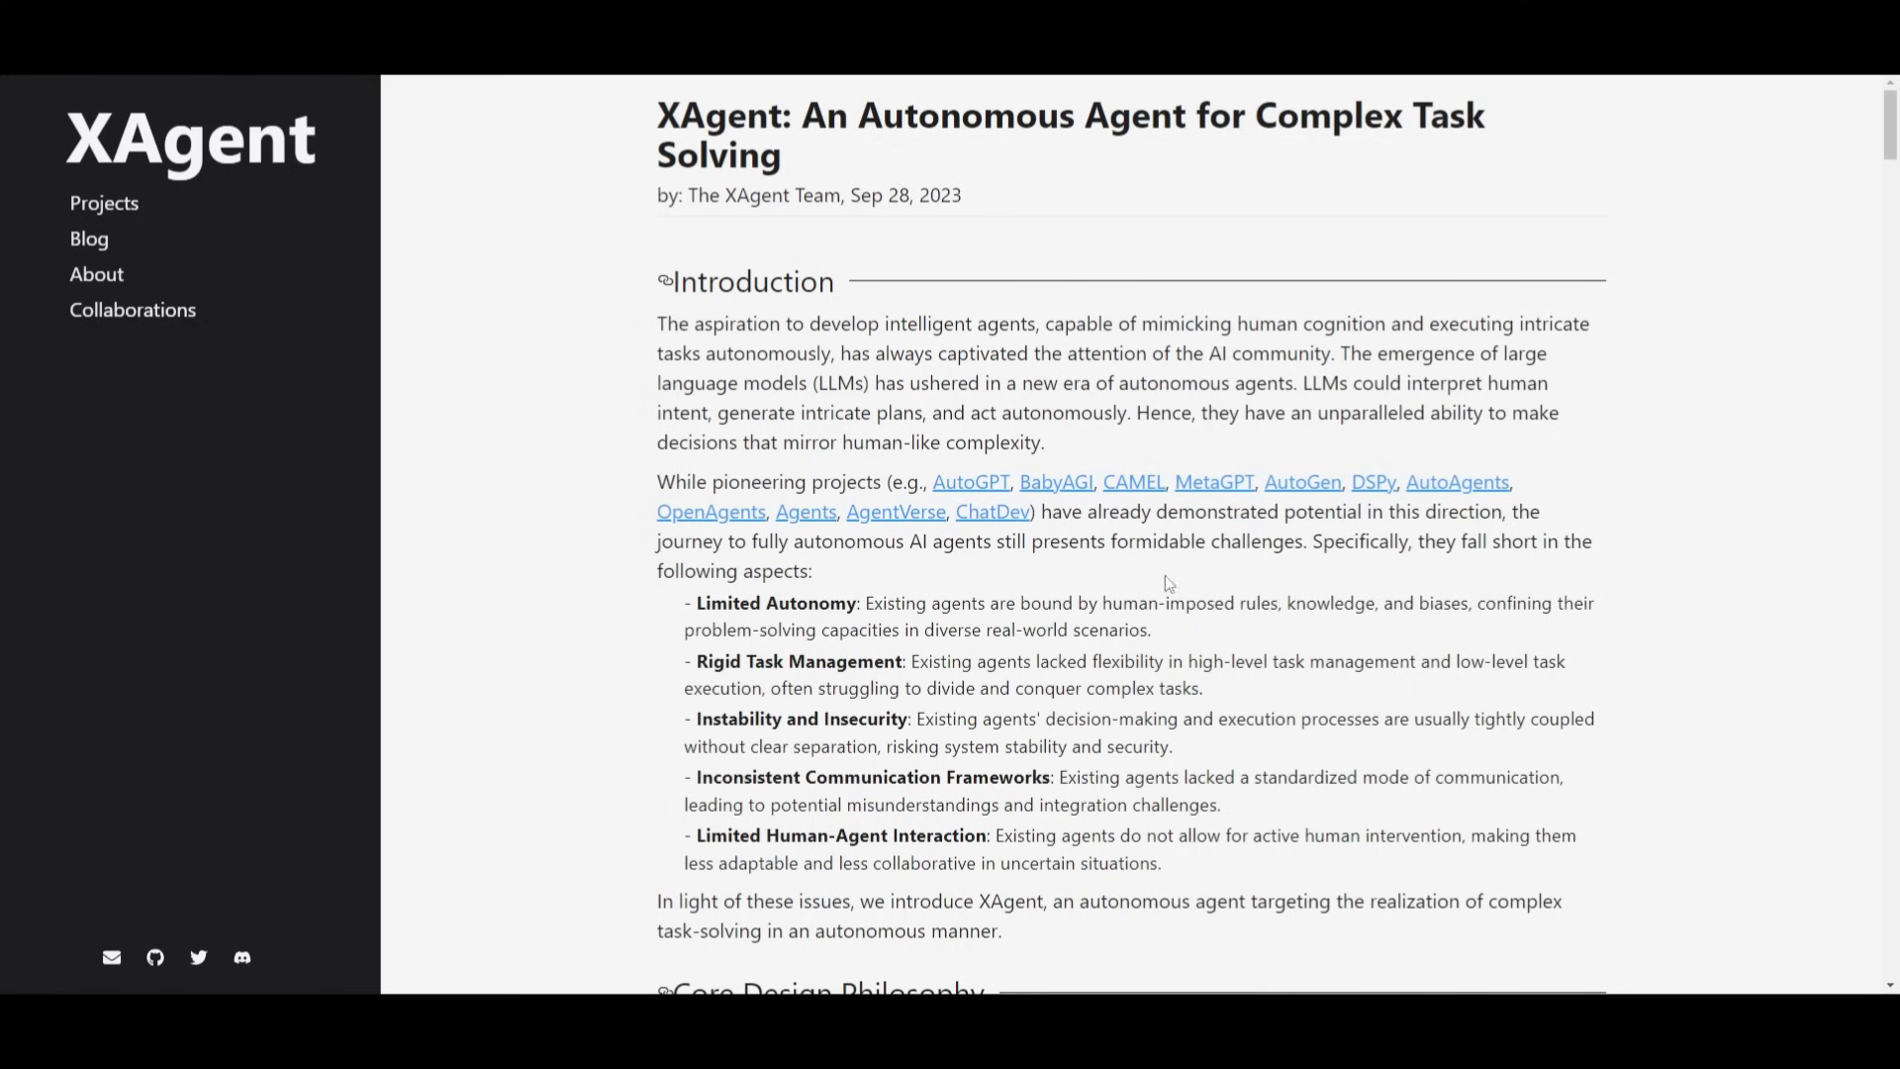
mouse_move(1346, 253)
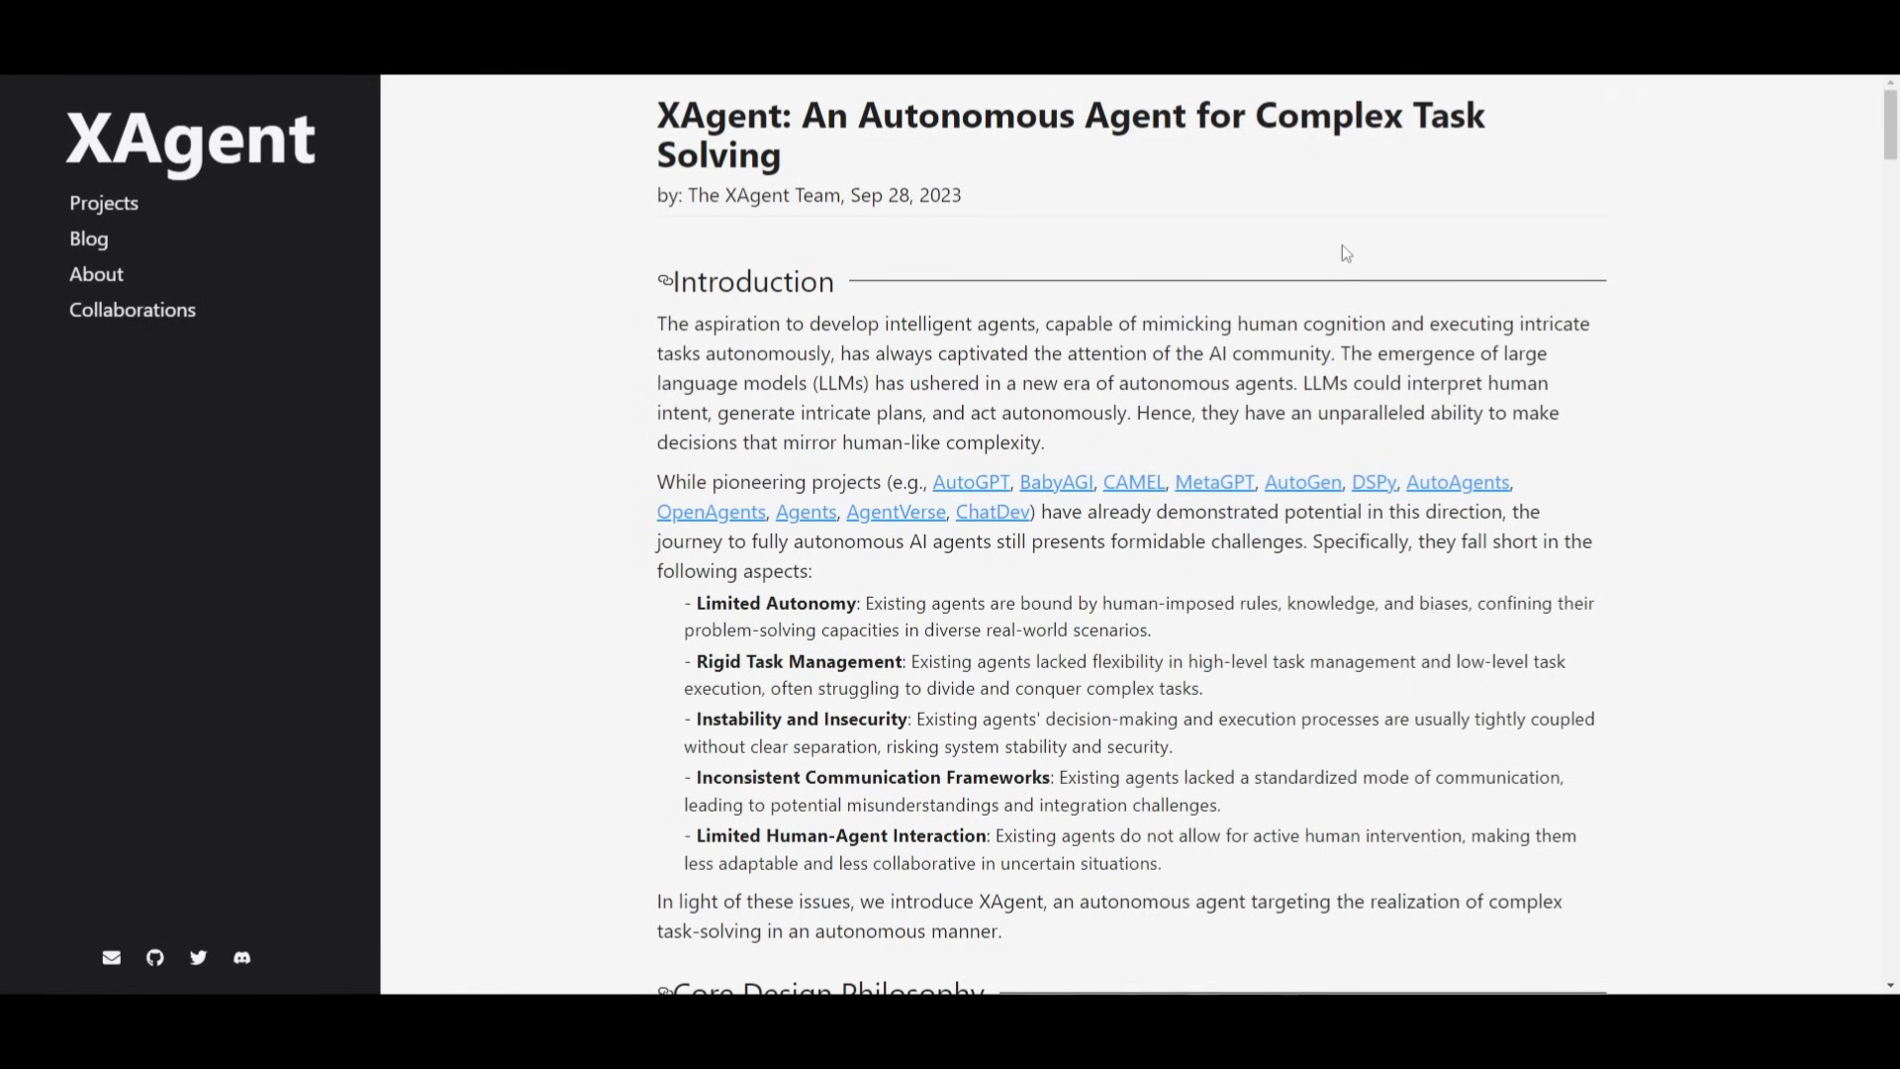
mouse_move(1429, 753)
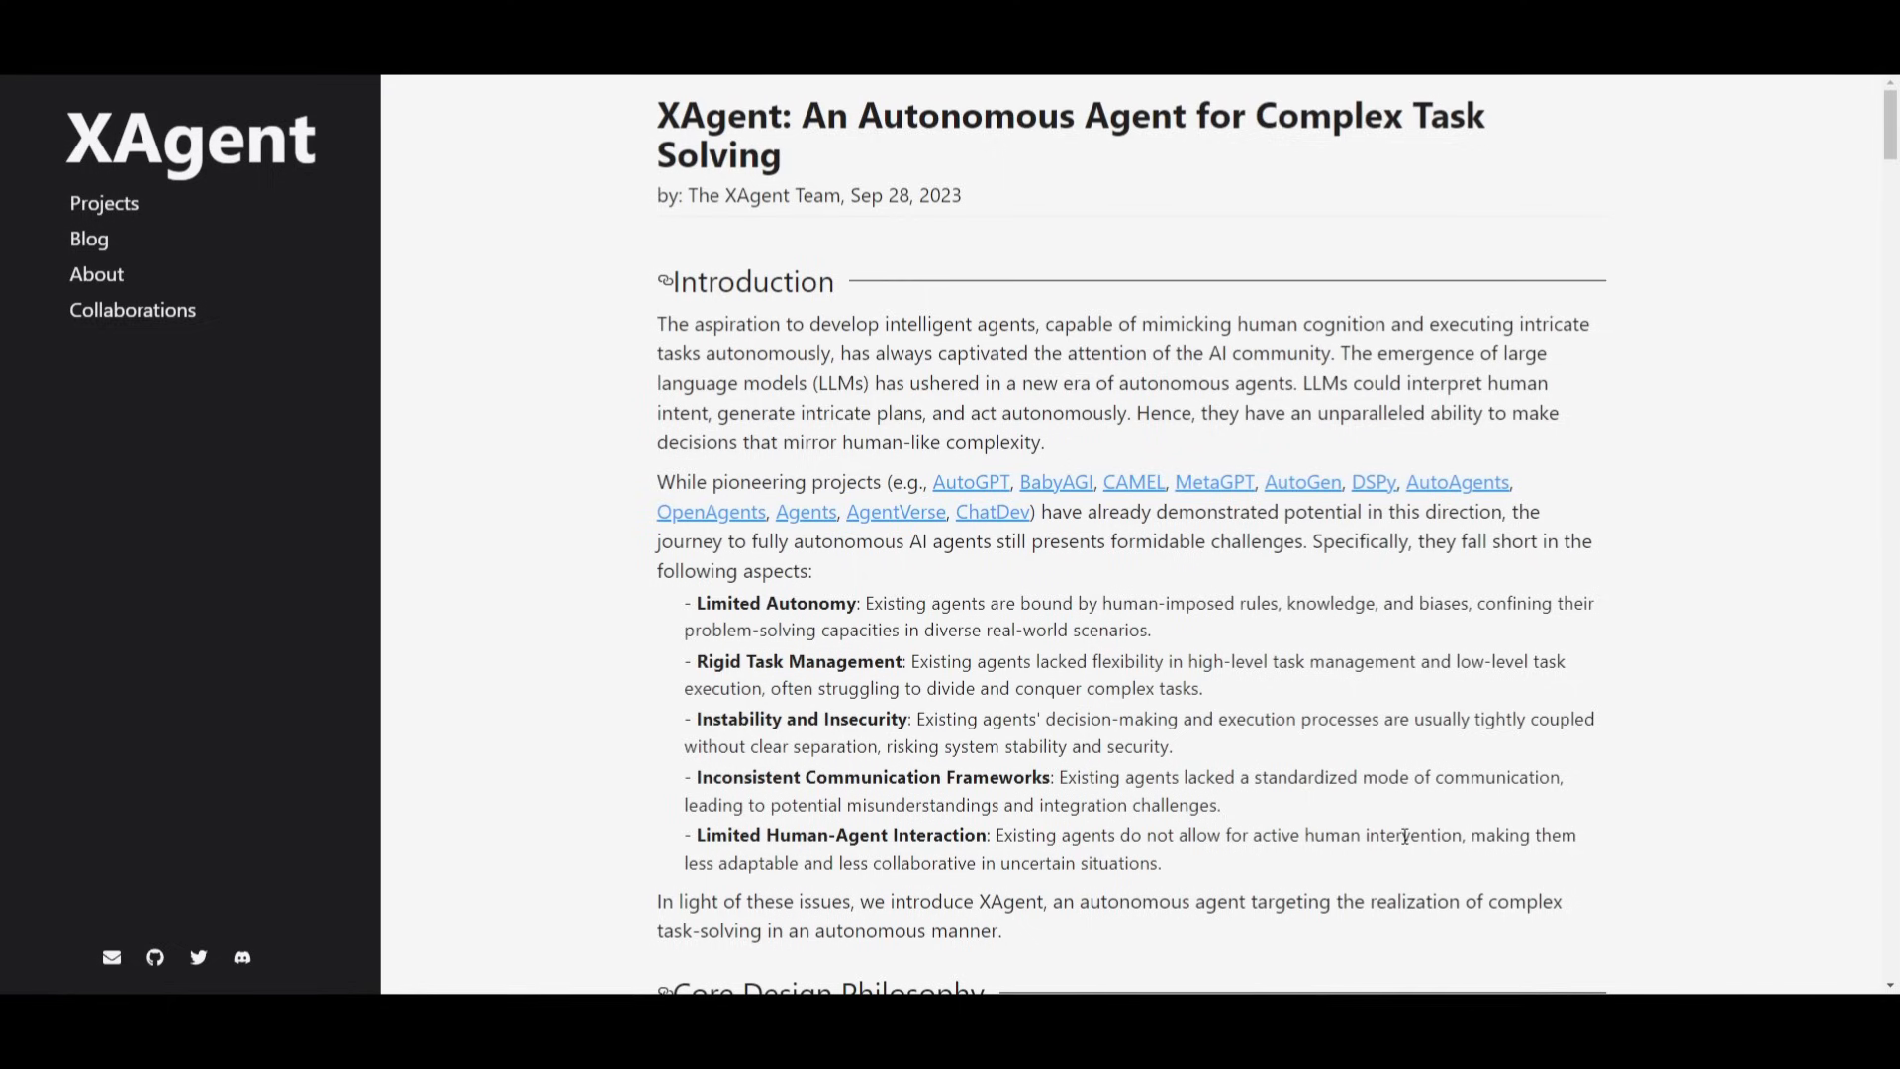
mouse_move(791, 900)
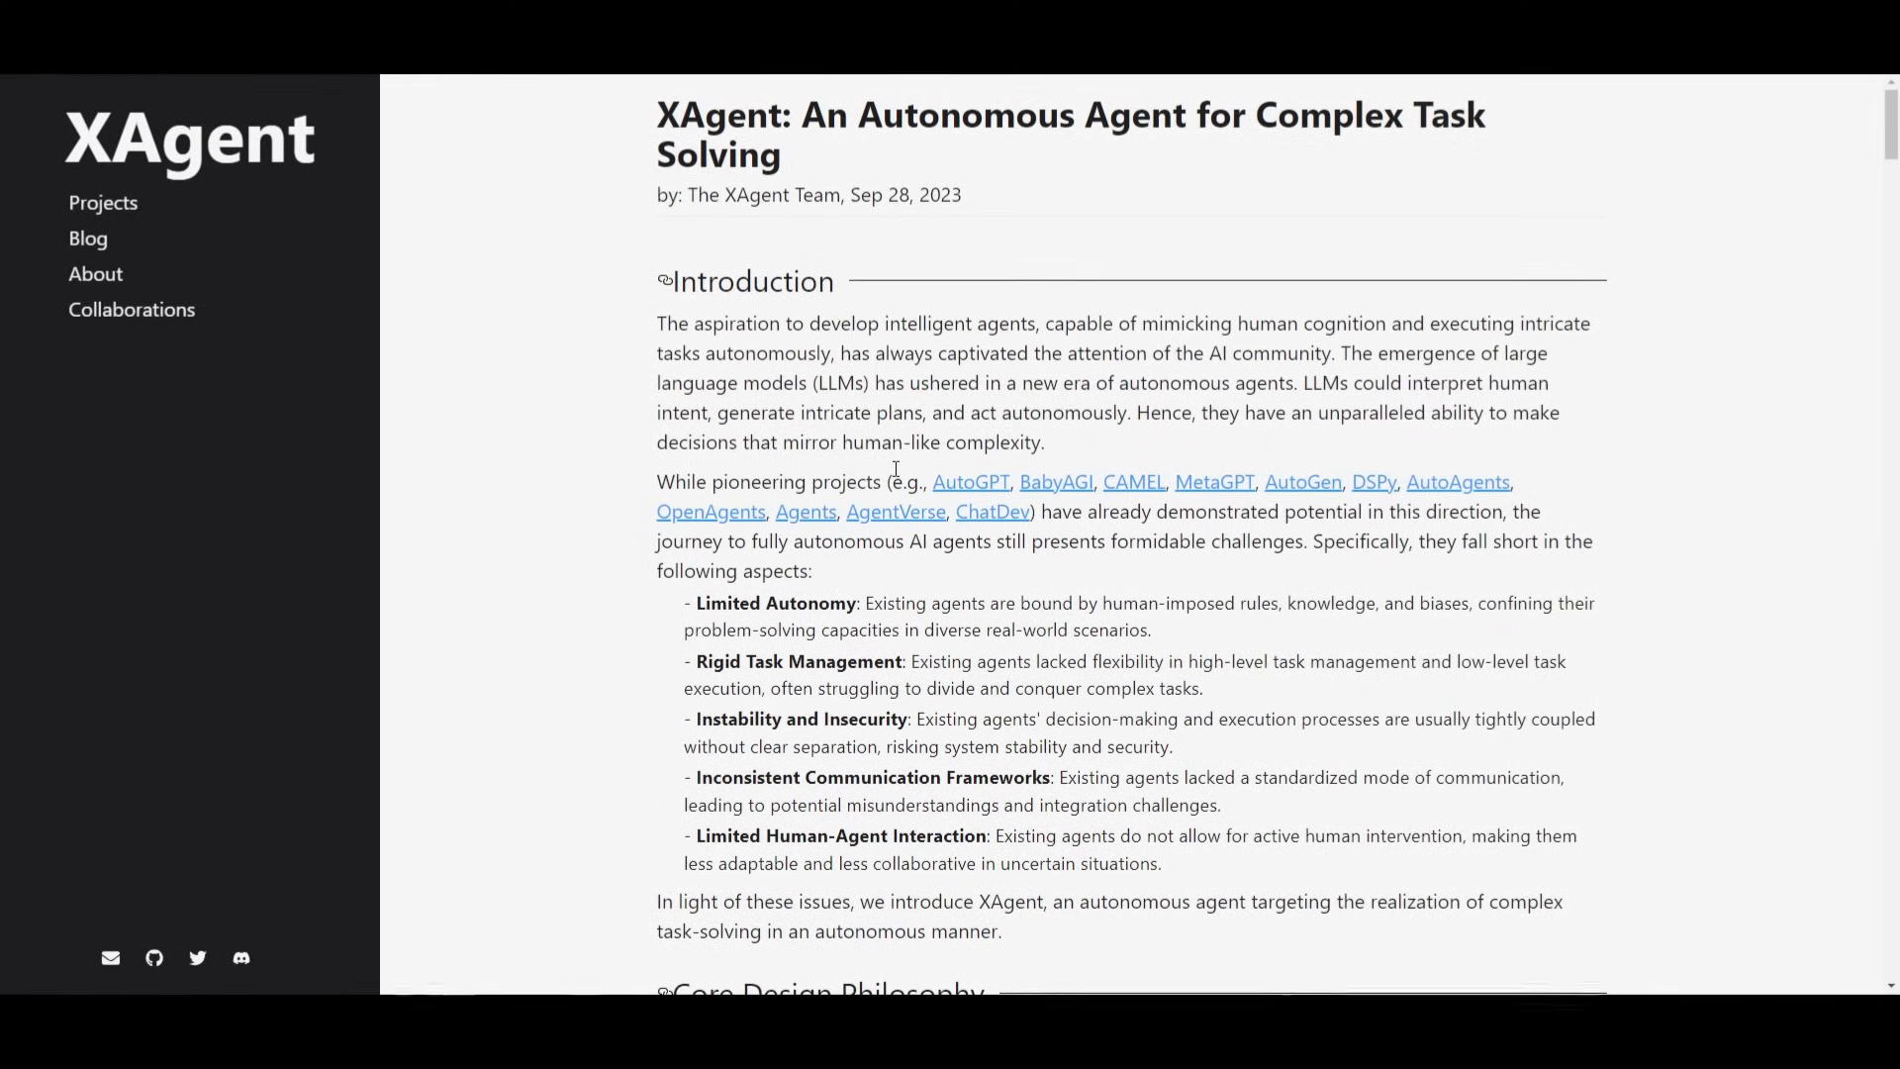
scroll(down, 3)
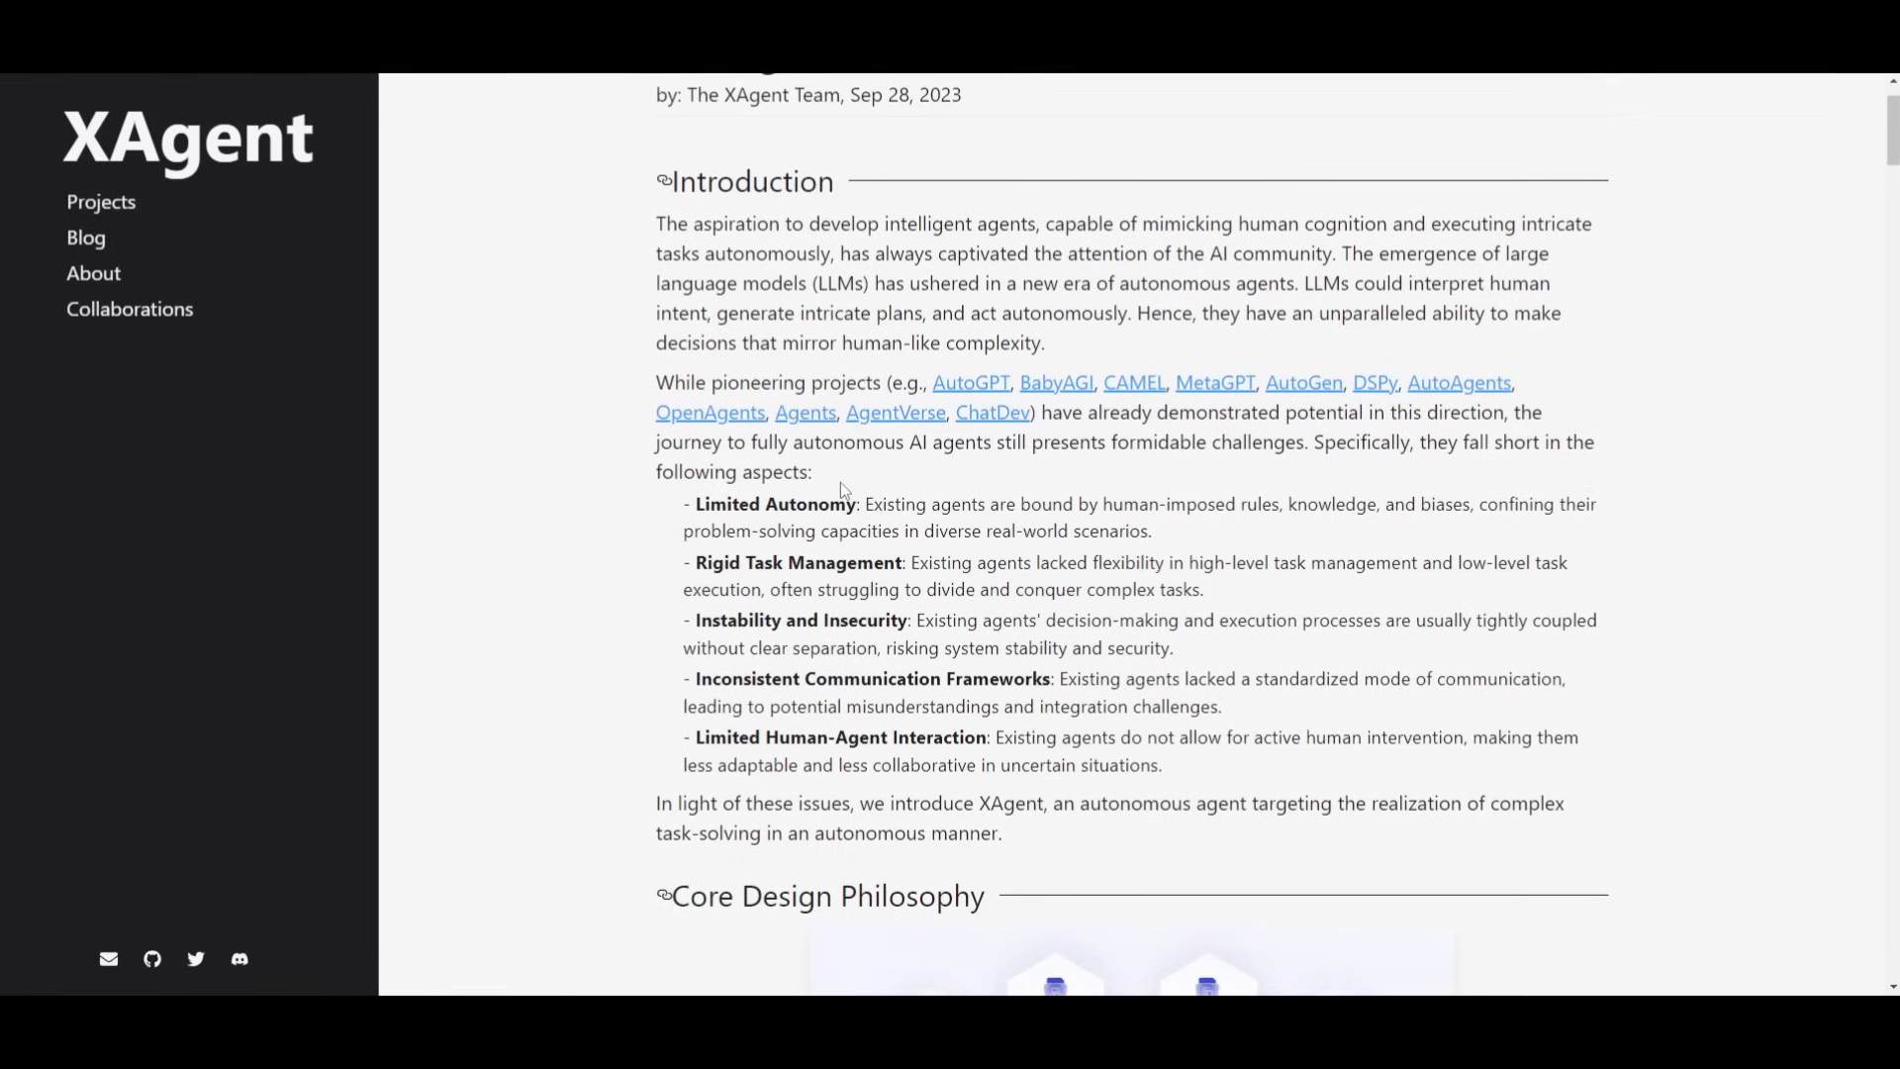
scroll(down, 3)
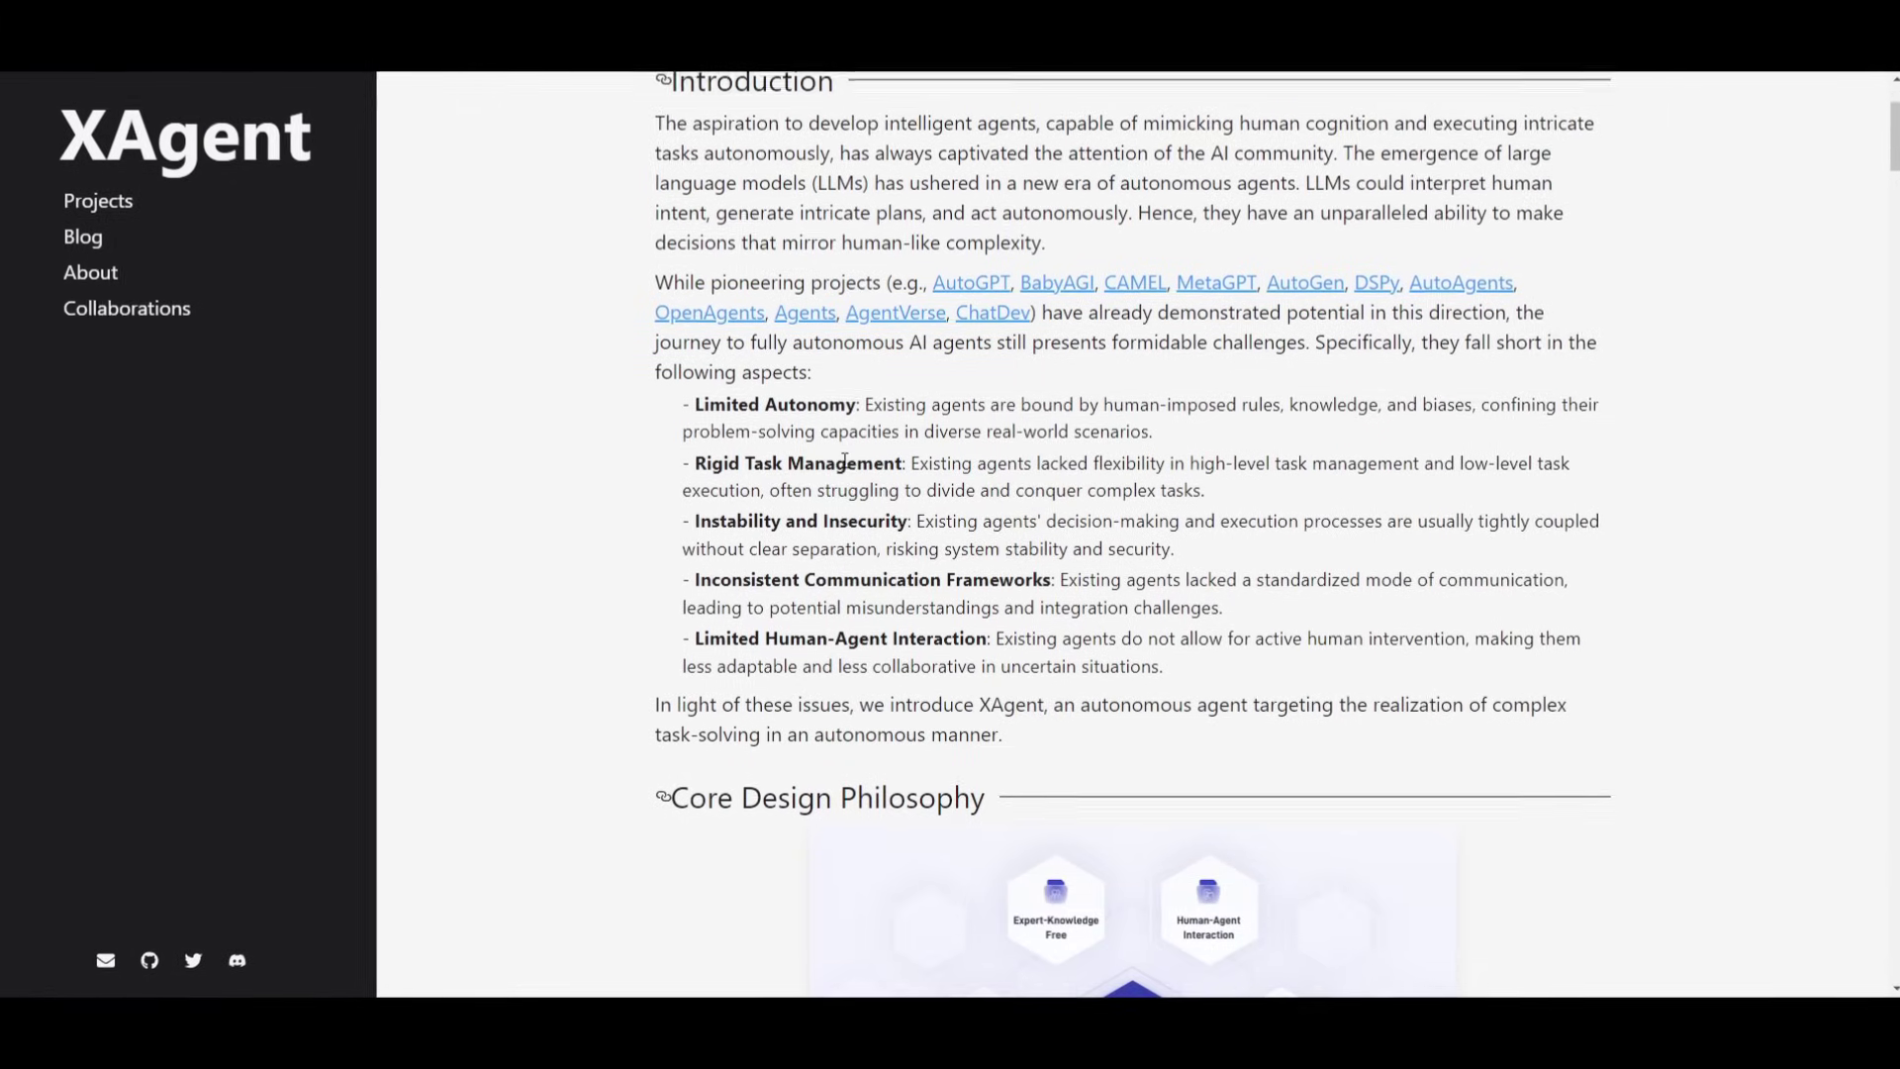
scroll(down, 3)
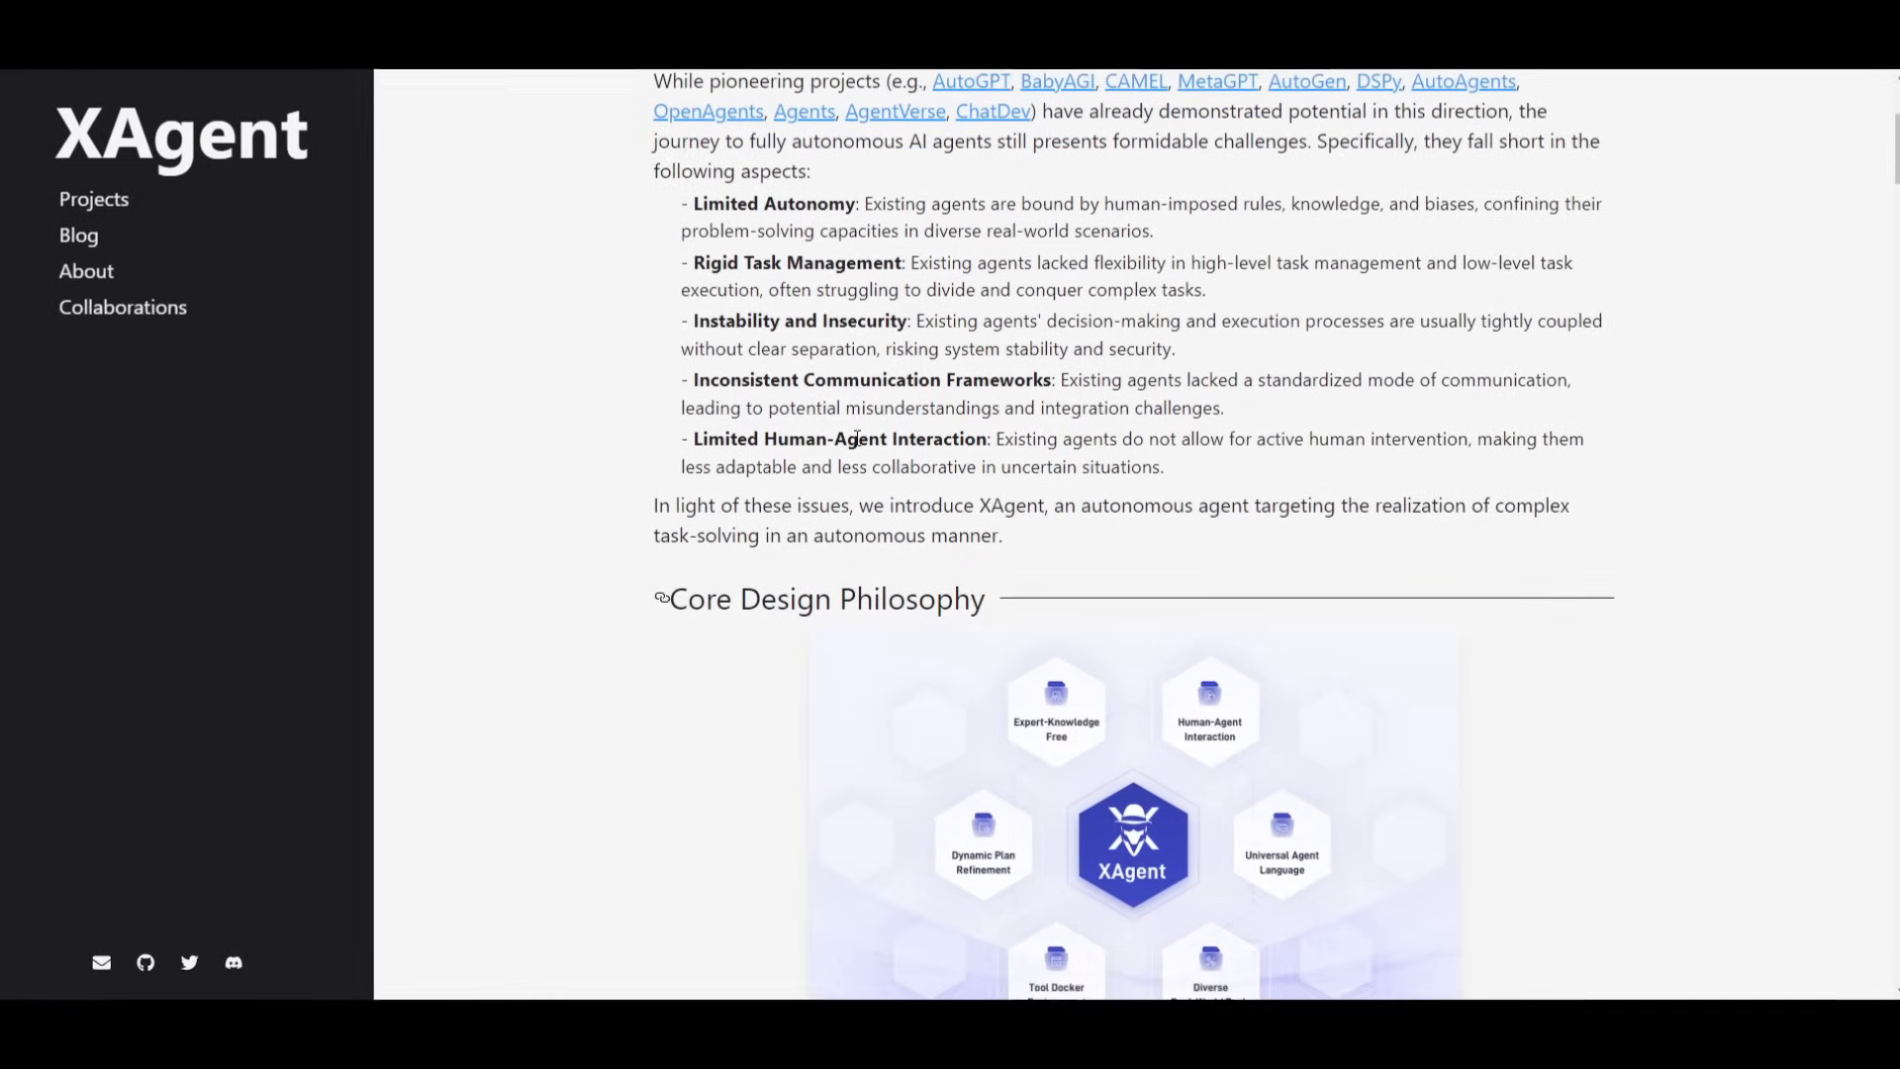
scroll(down, 3)
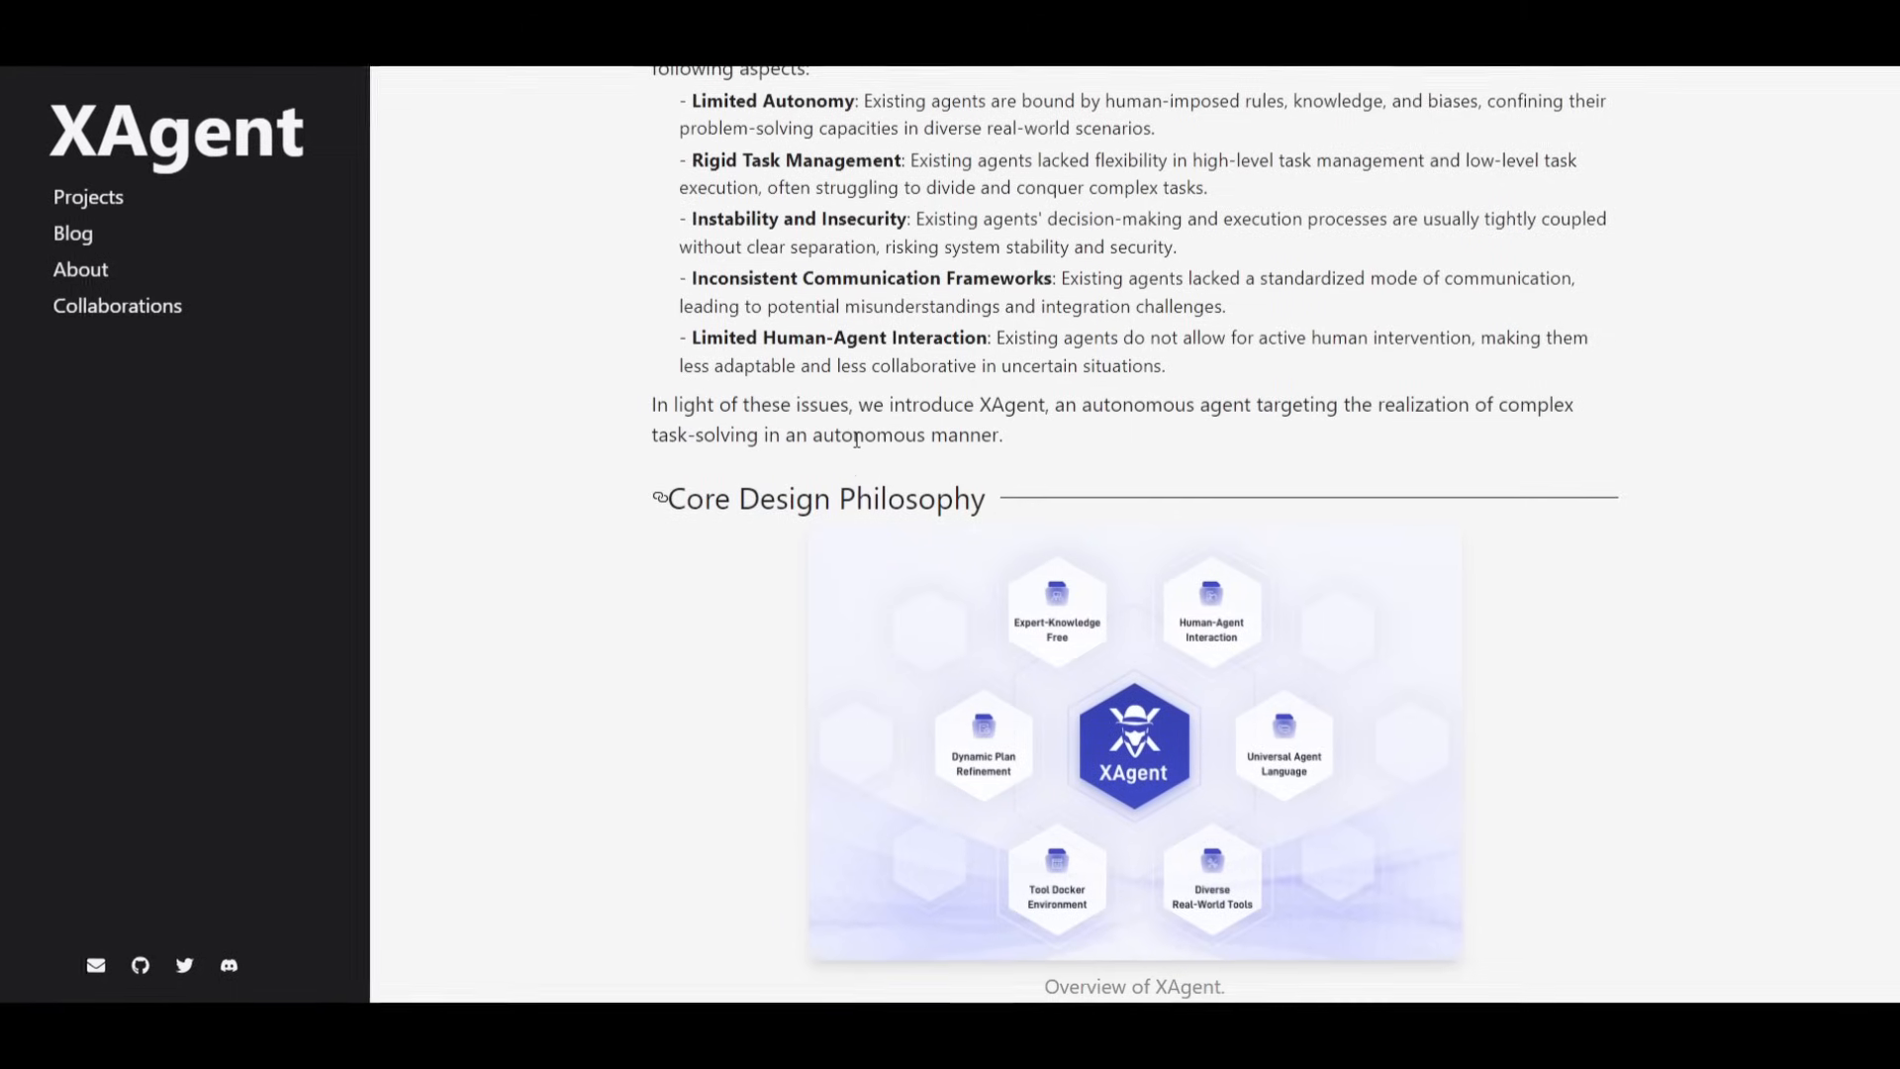
scroll(down, 3)
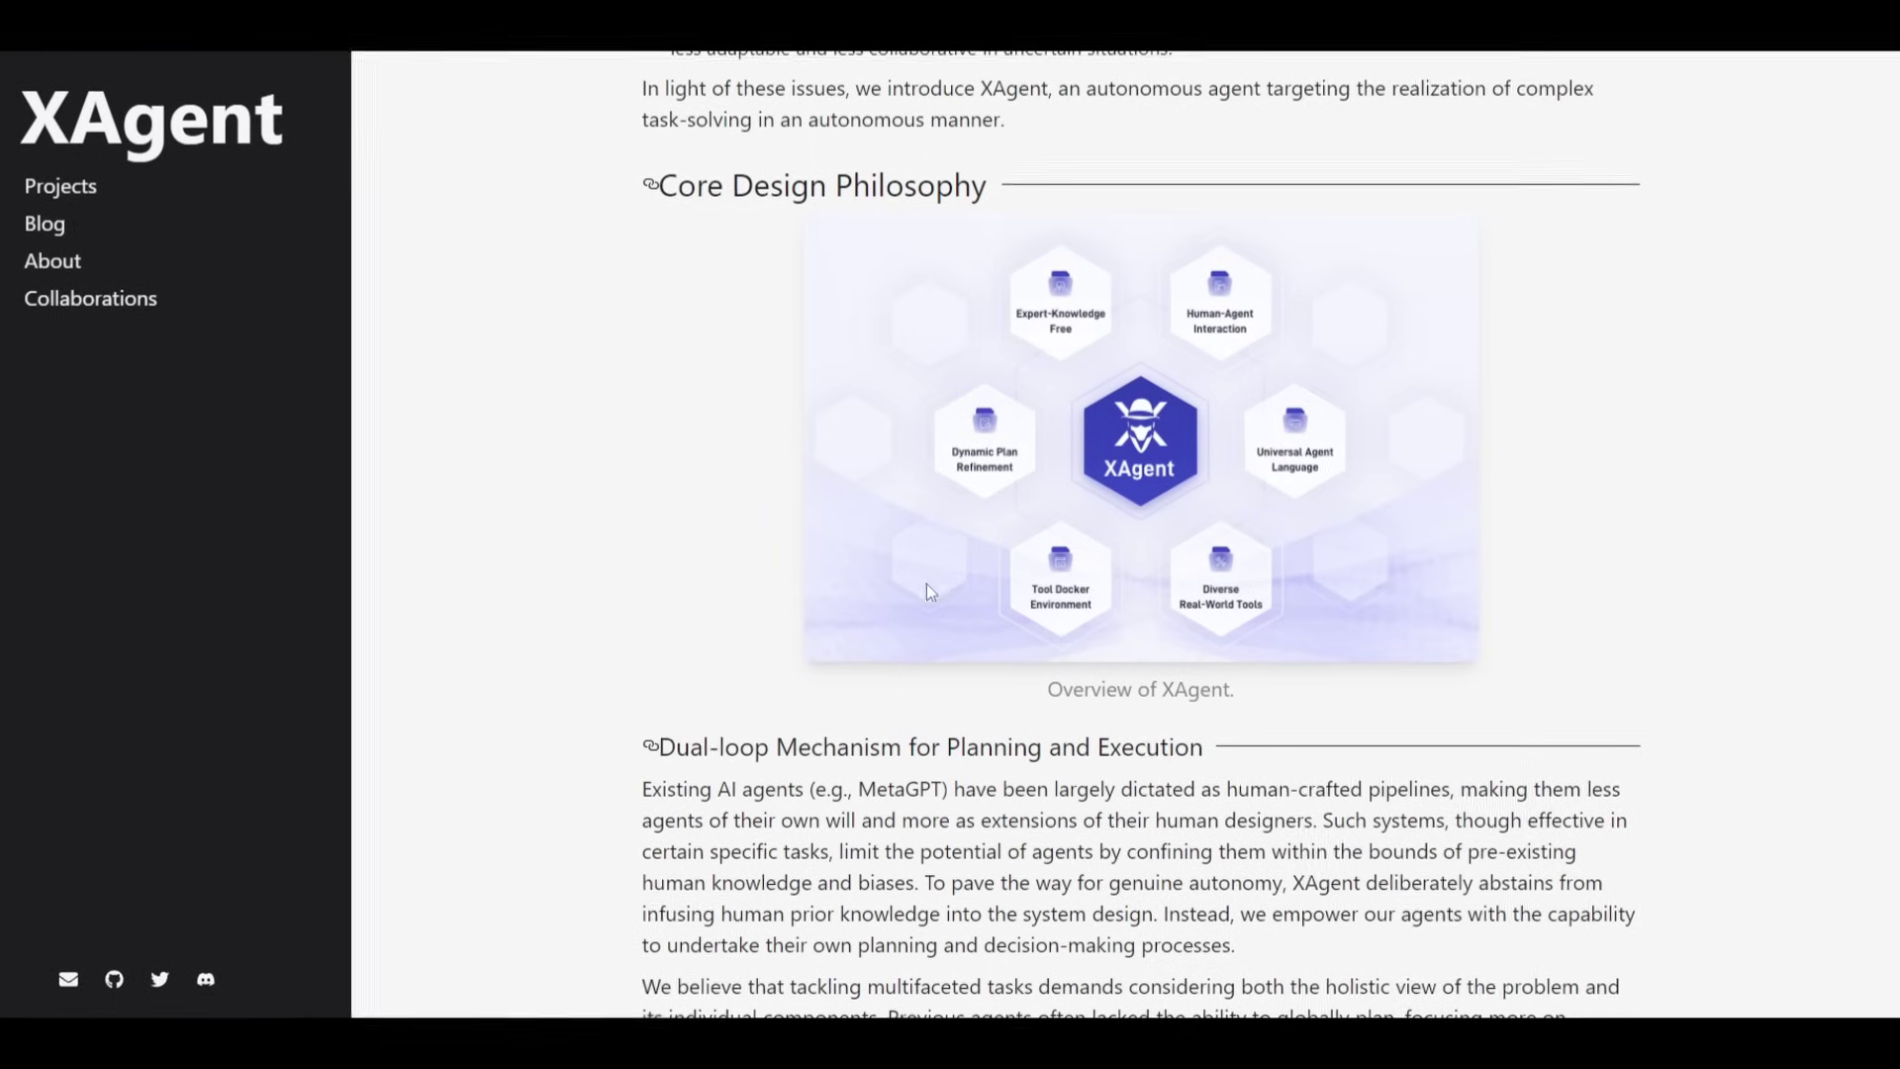
scroll(down, 3)
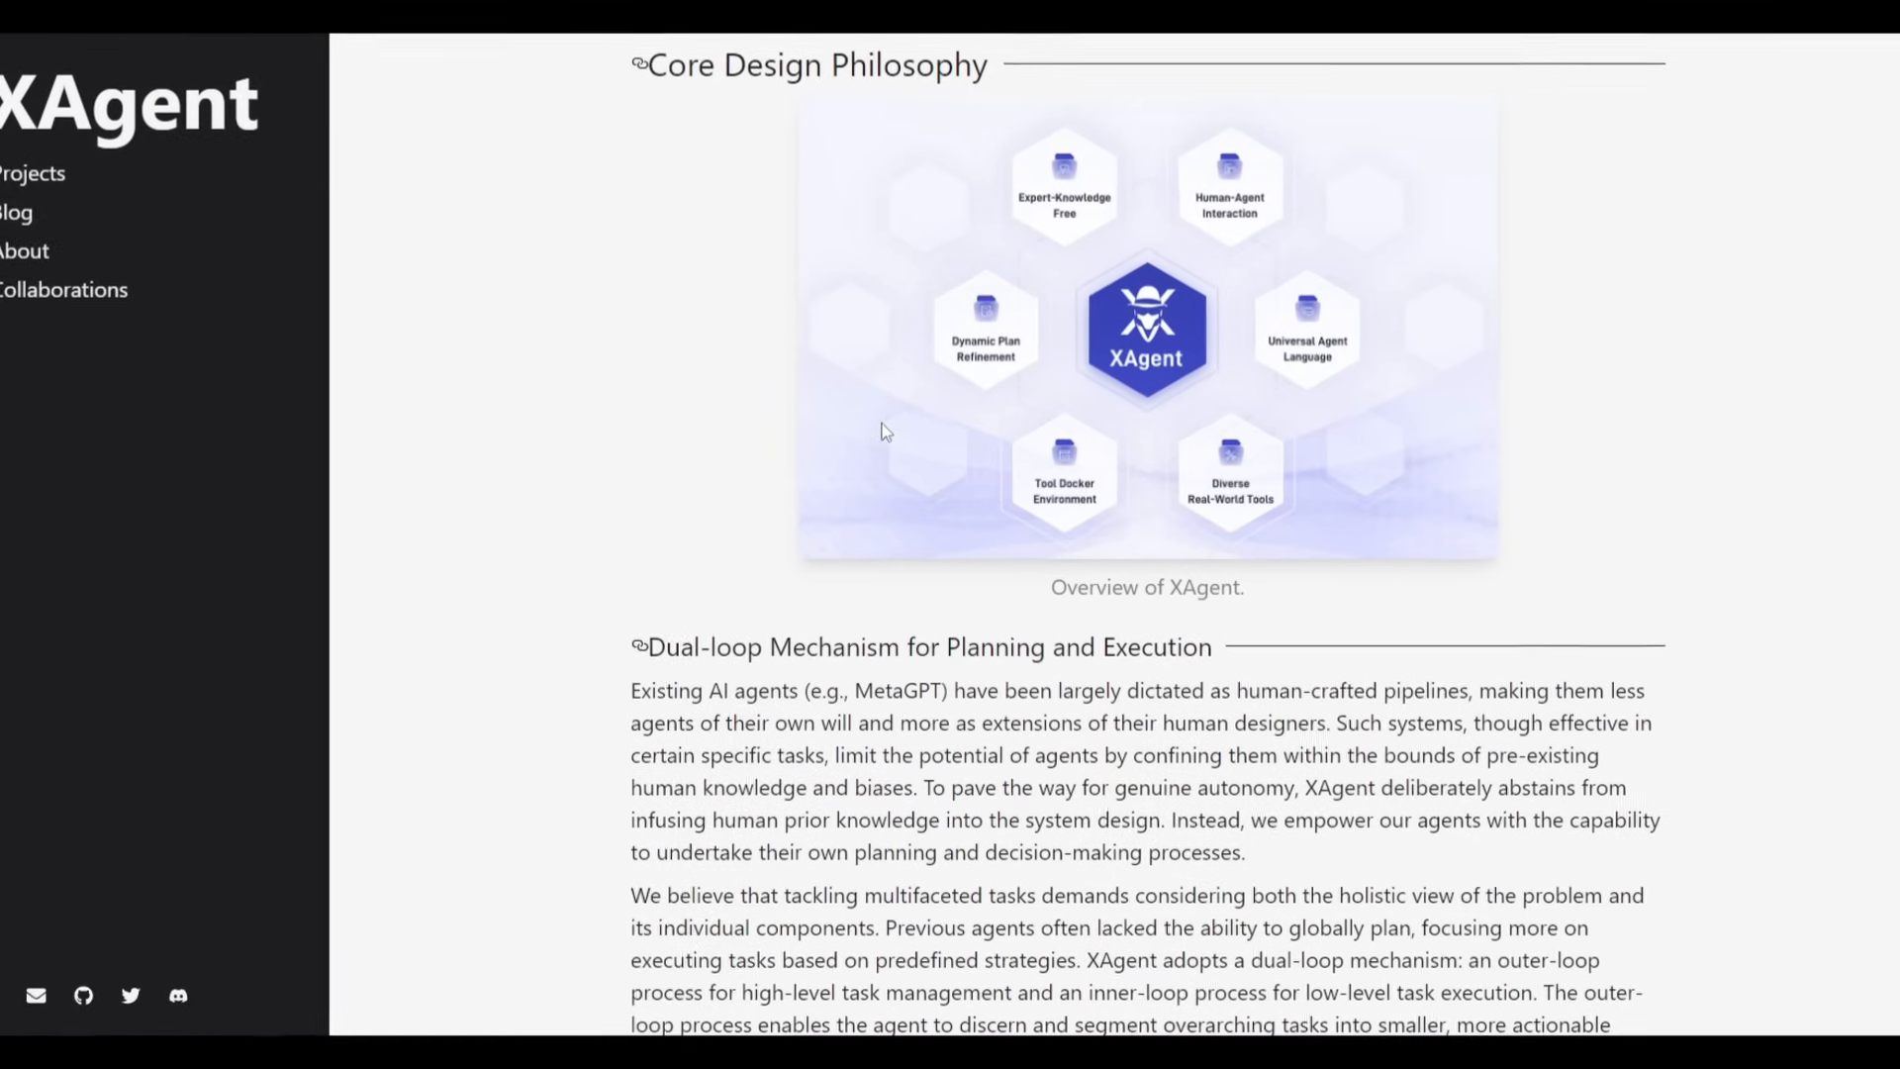
scroll(down, 3)
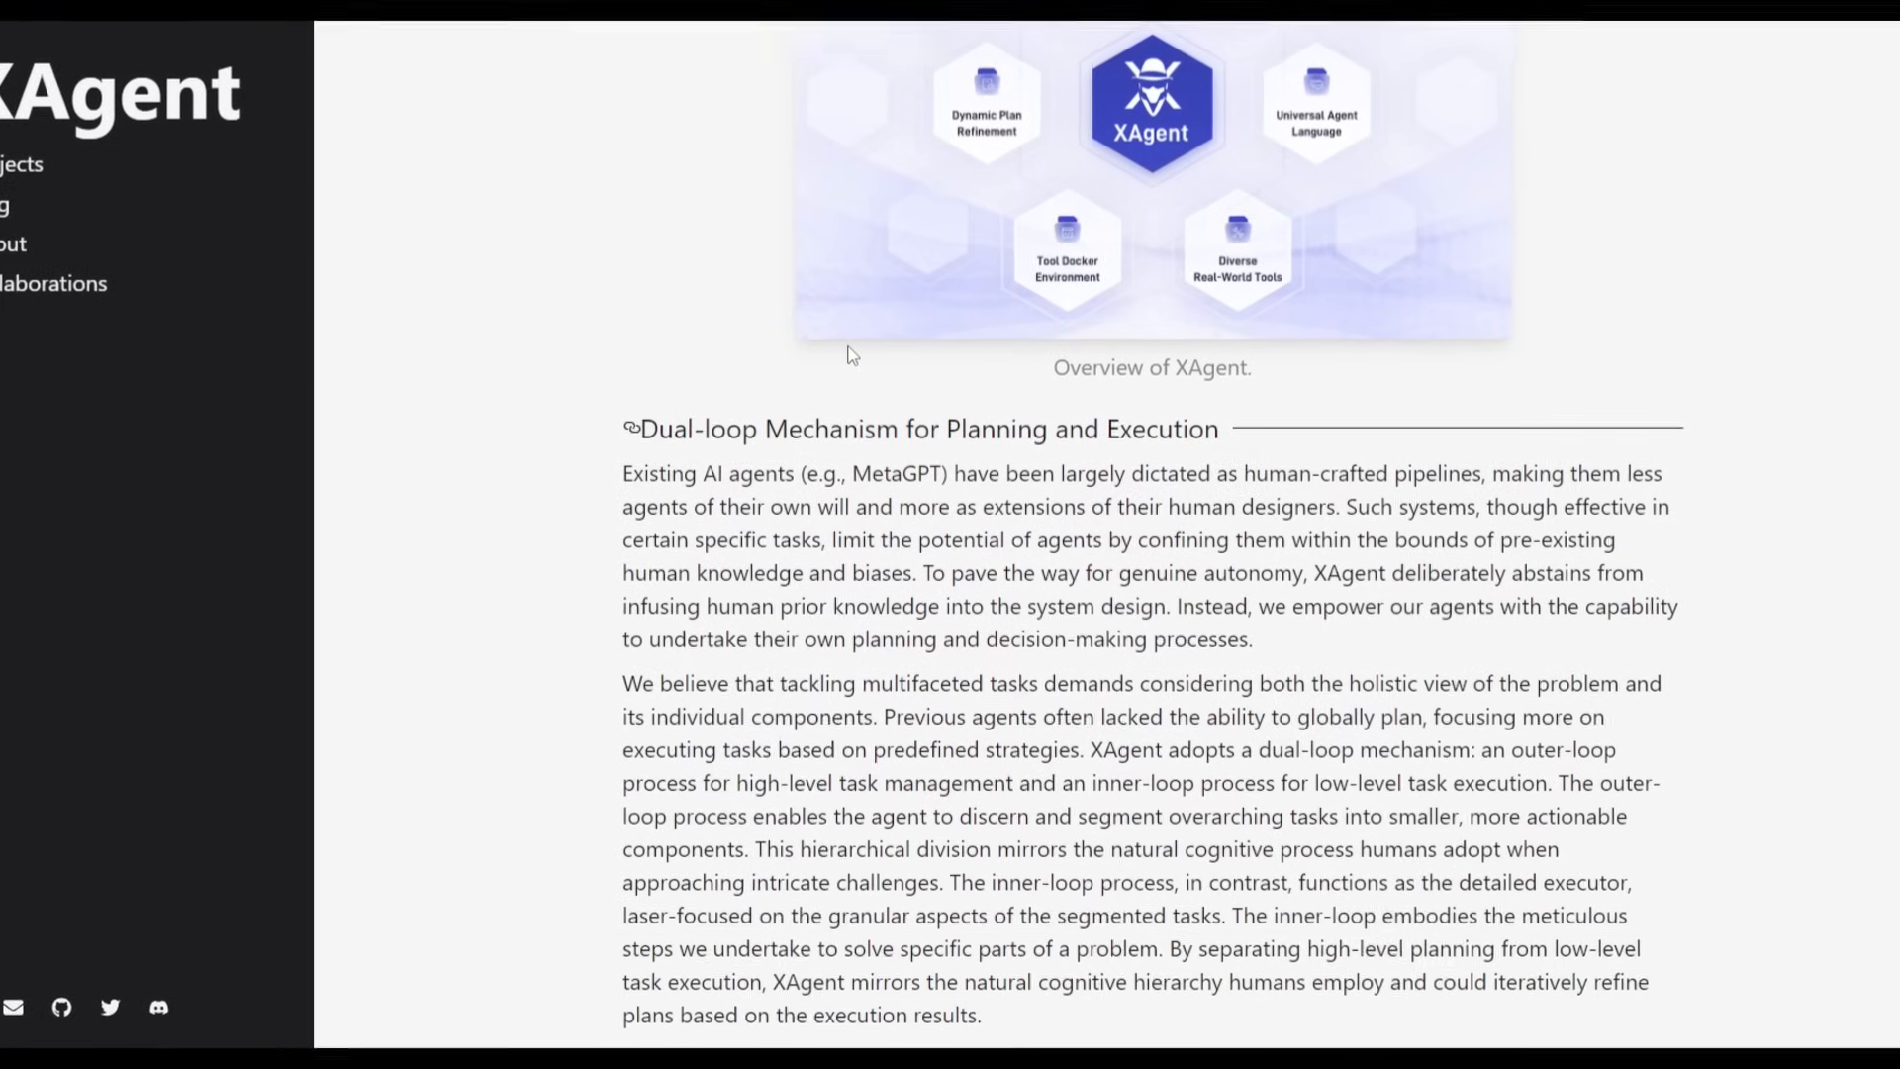
scroll(down, 3)
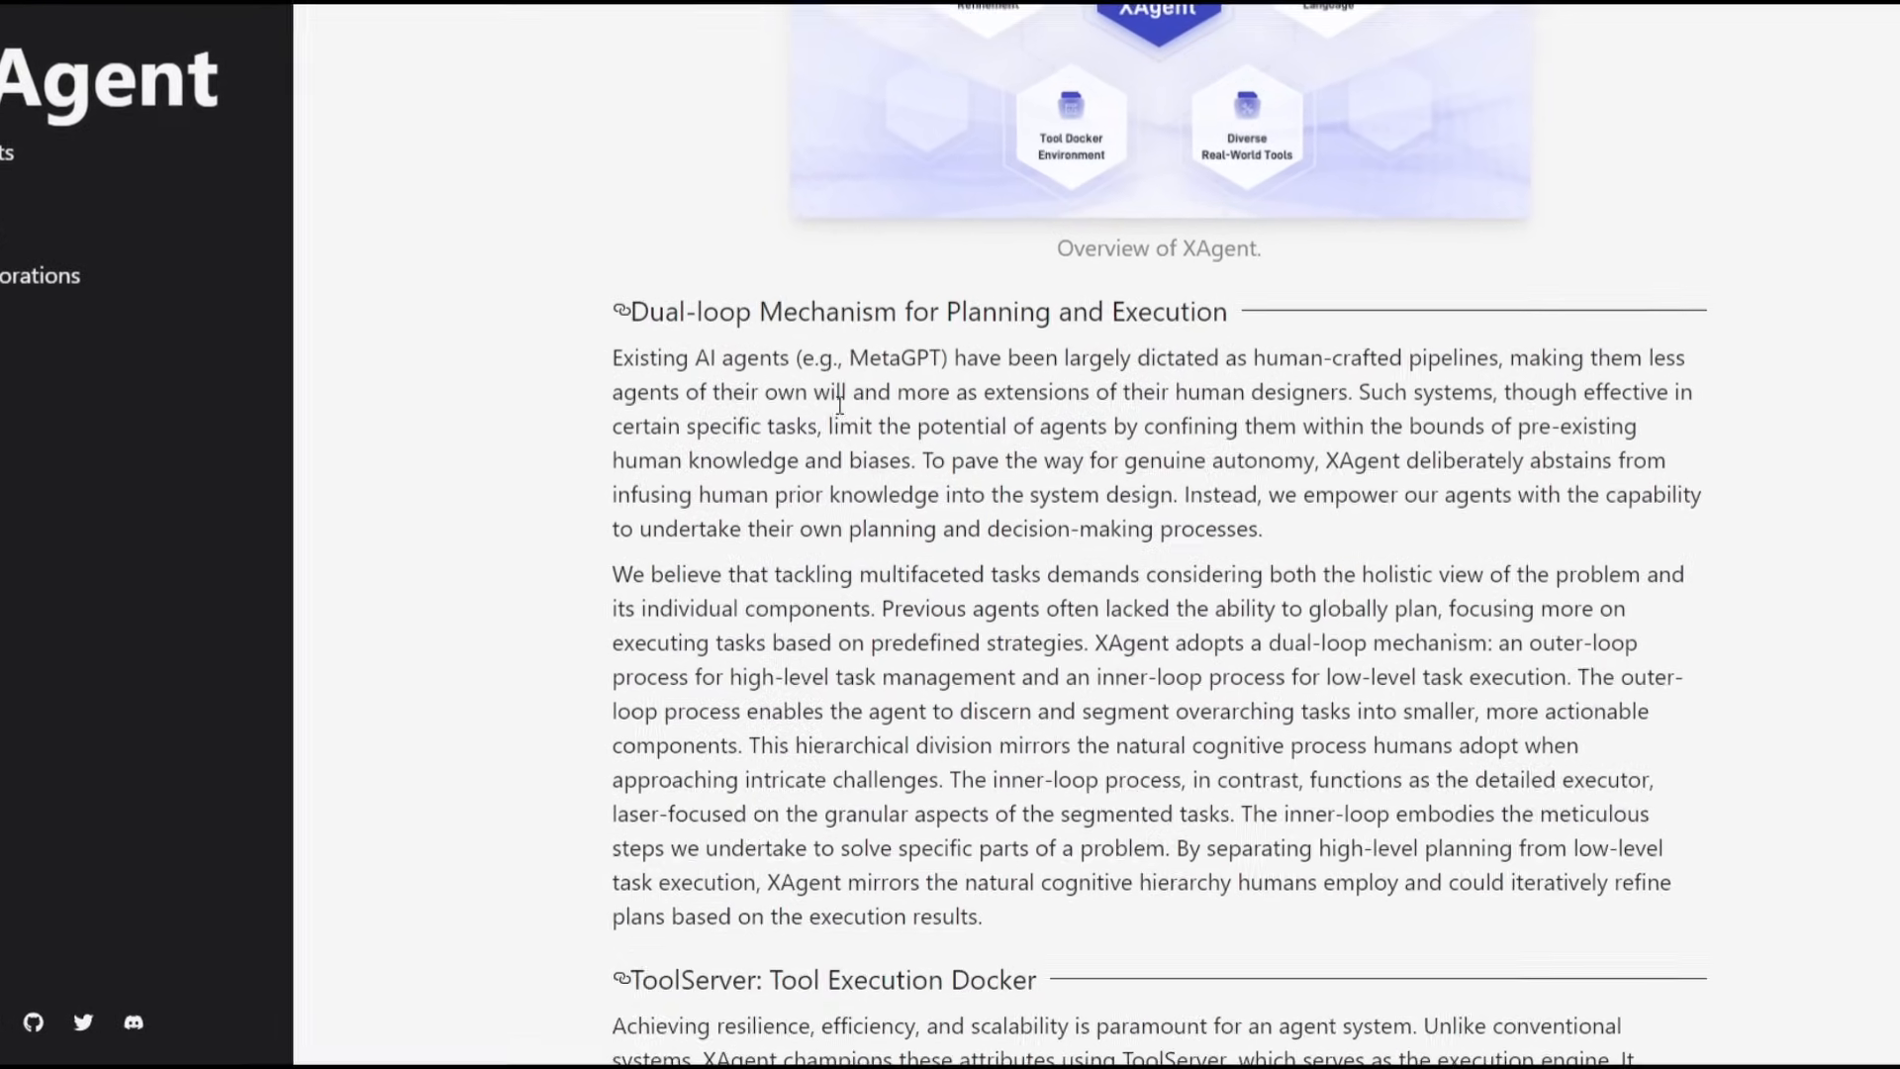
scroll(down, 3)
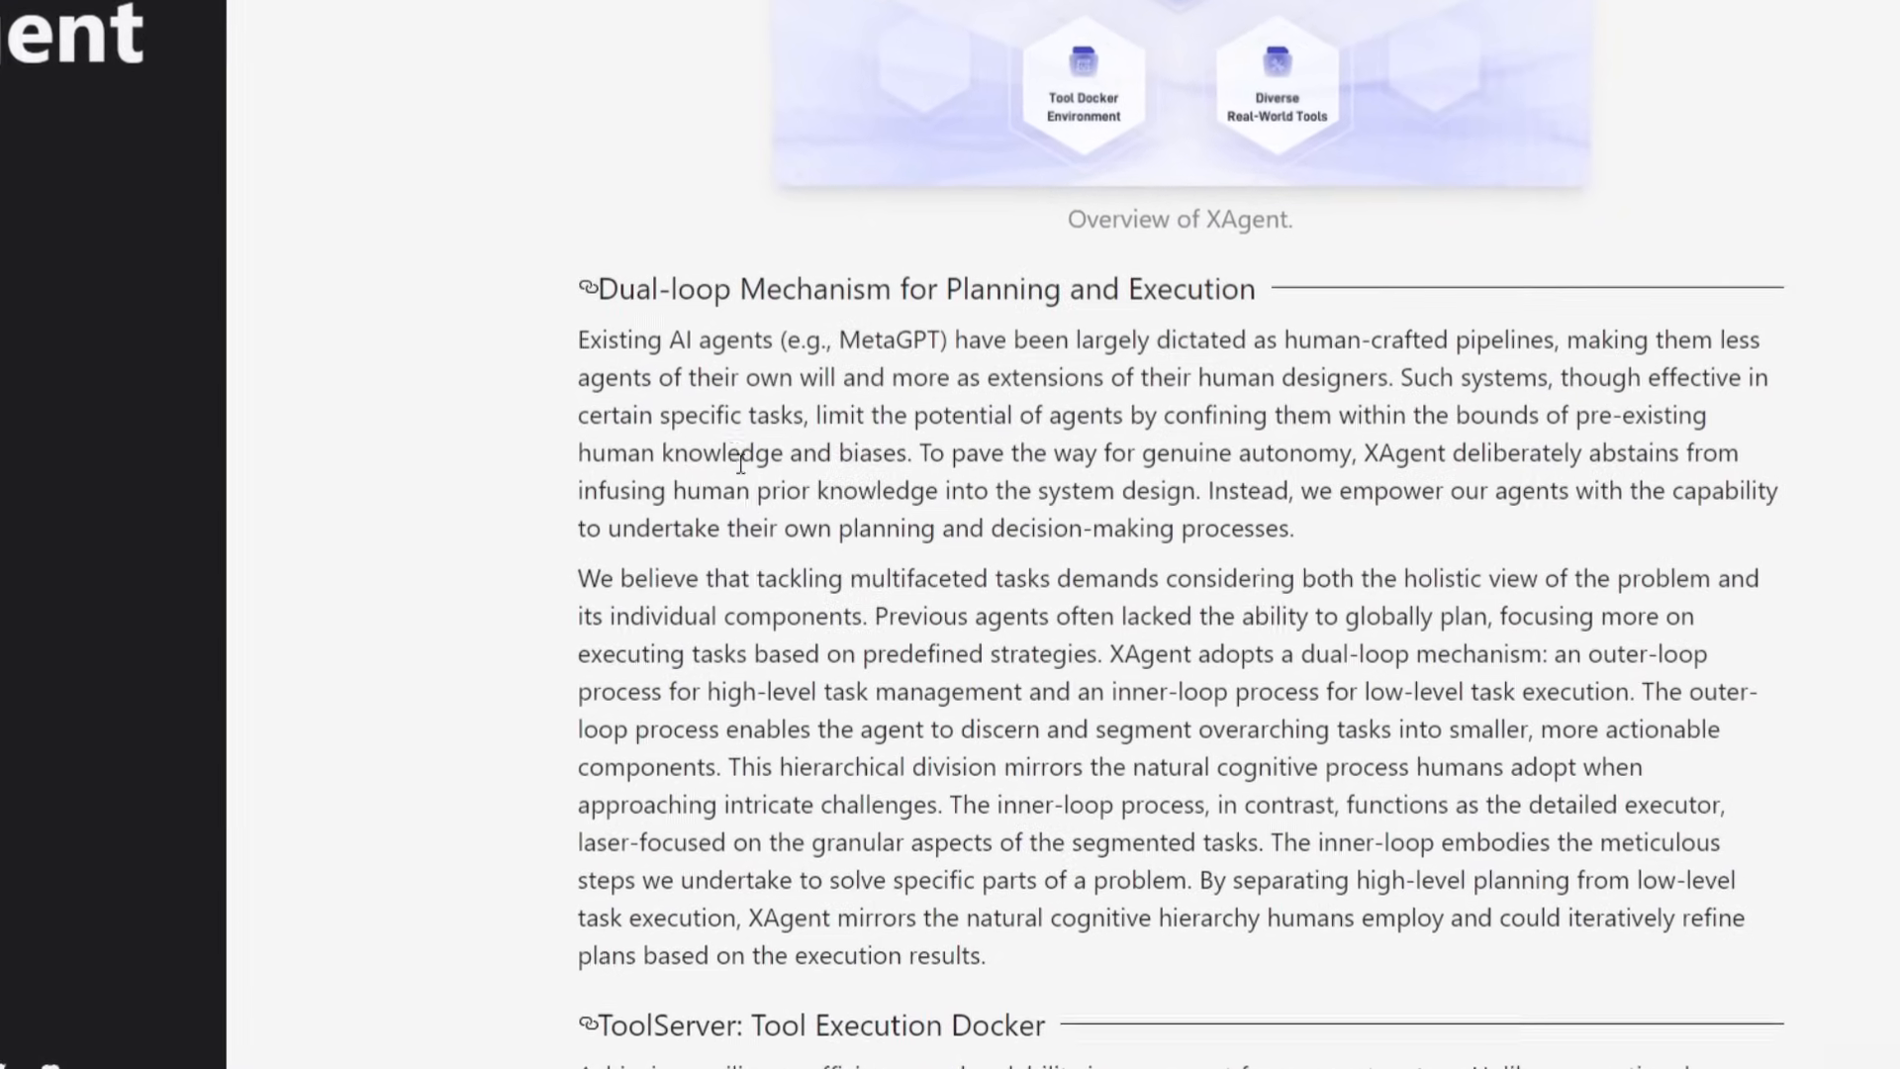
scroll(down, 3)
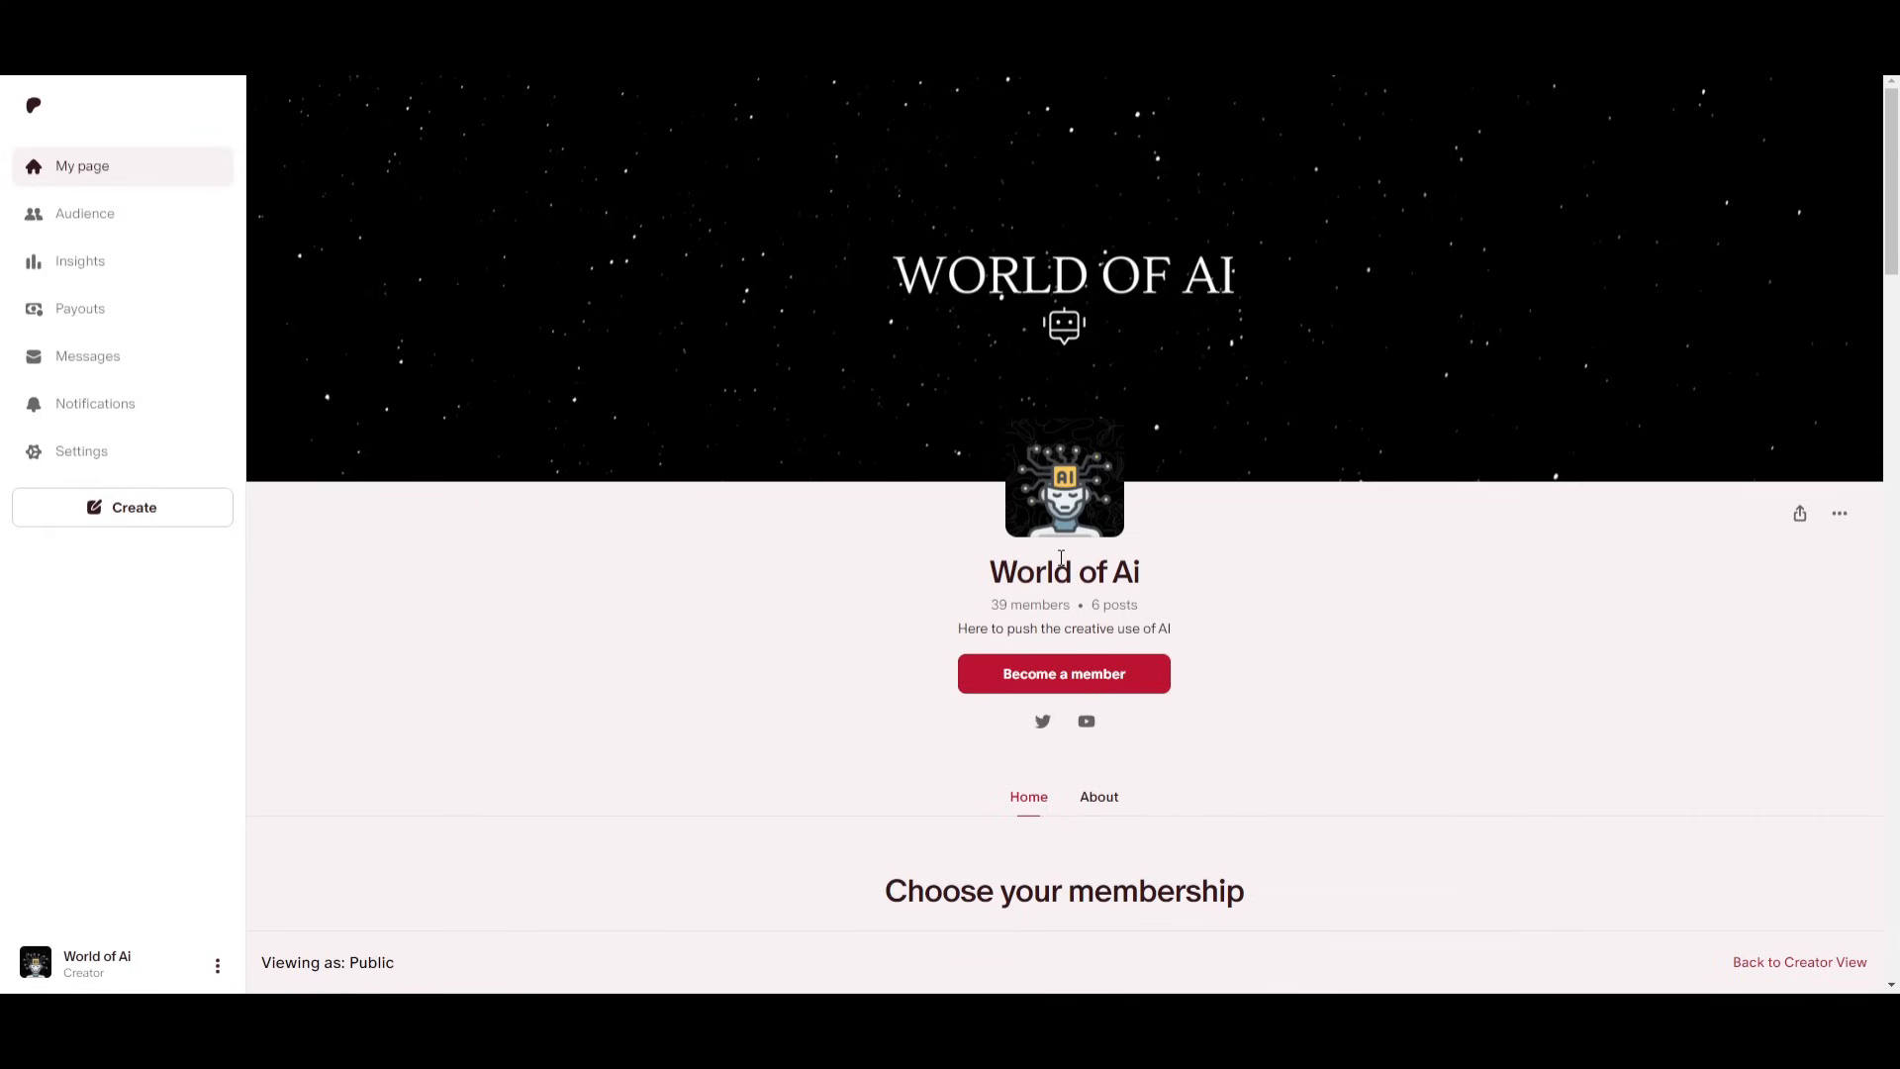
mouse_move(1217, 630)
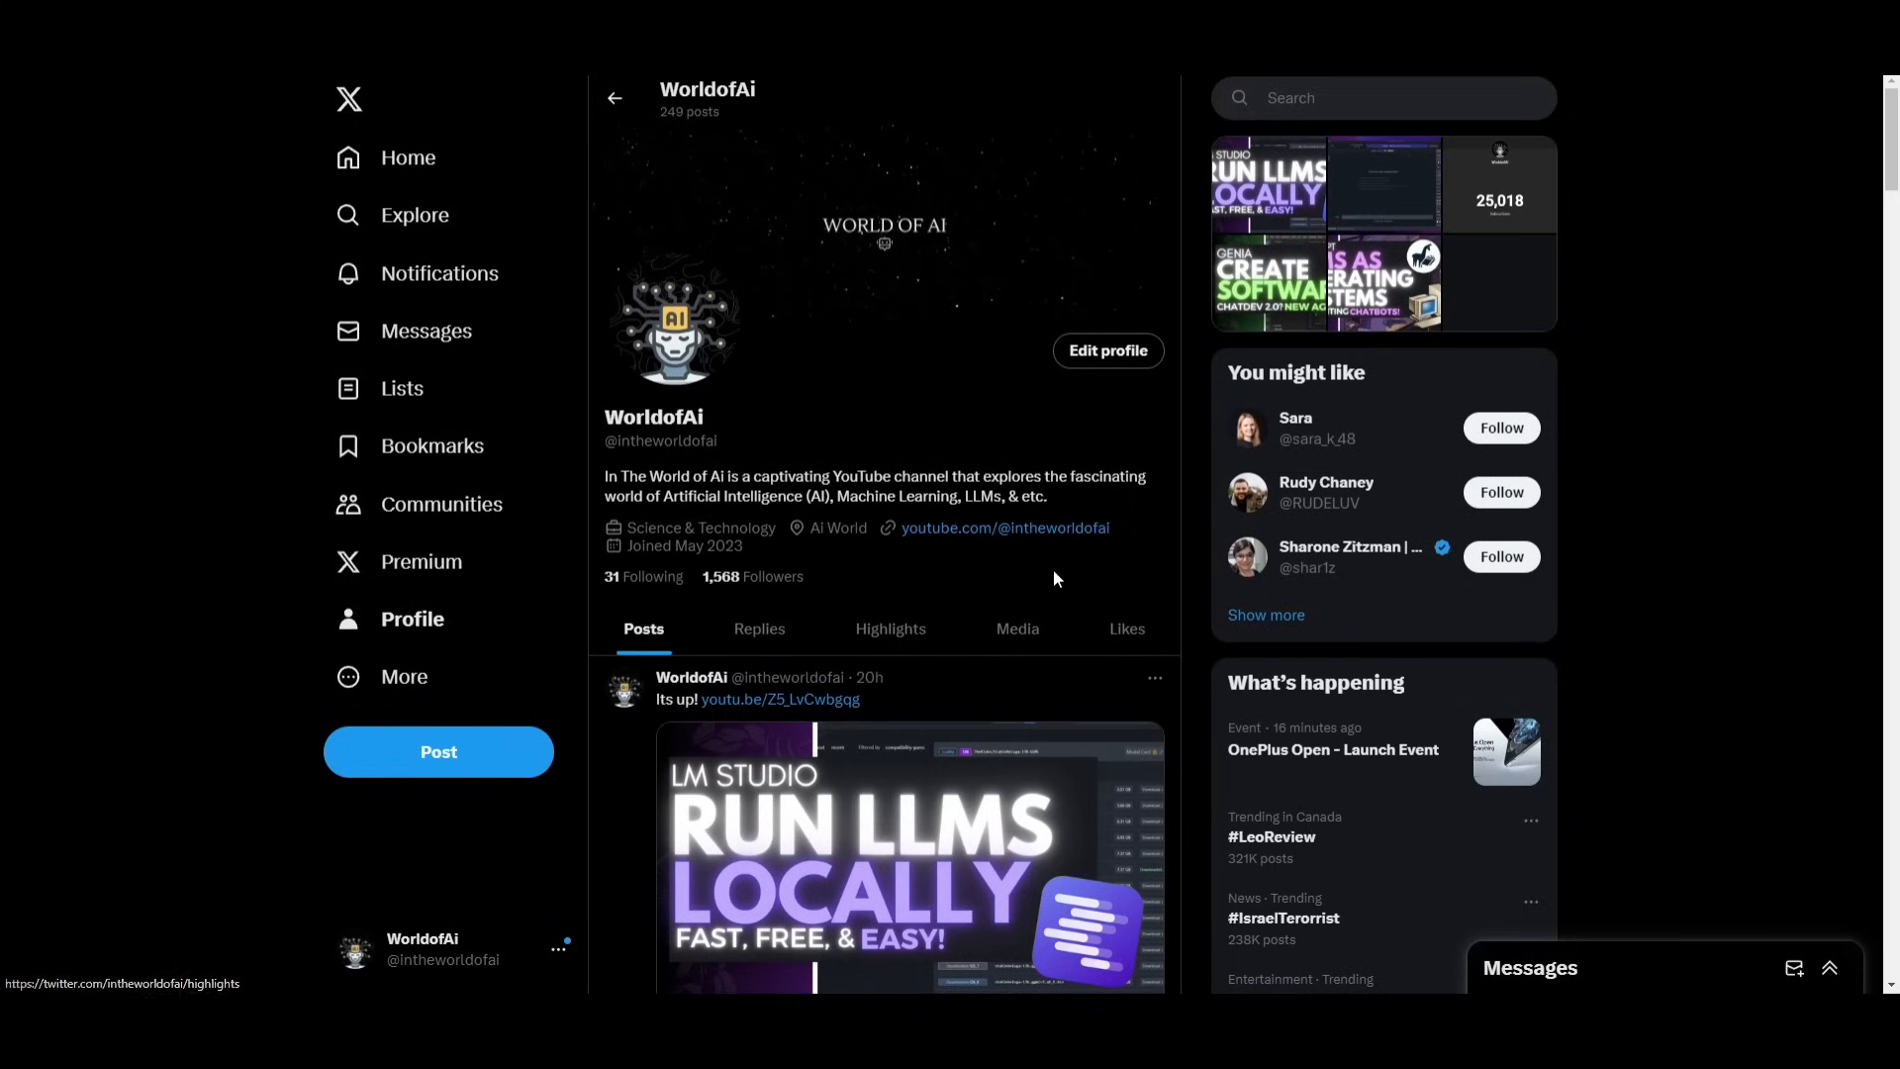
Scroll through the recent posts on the WorldofAi X profile.
scroll(down, 3)
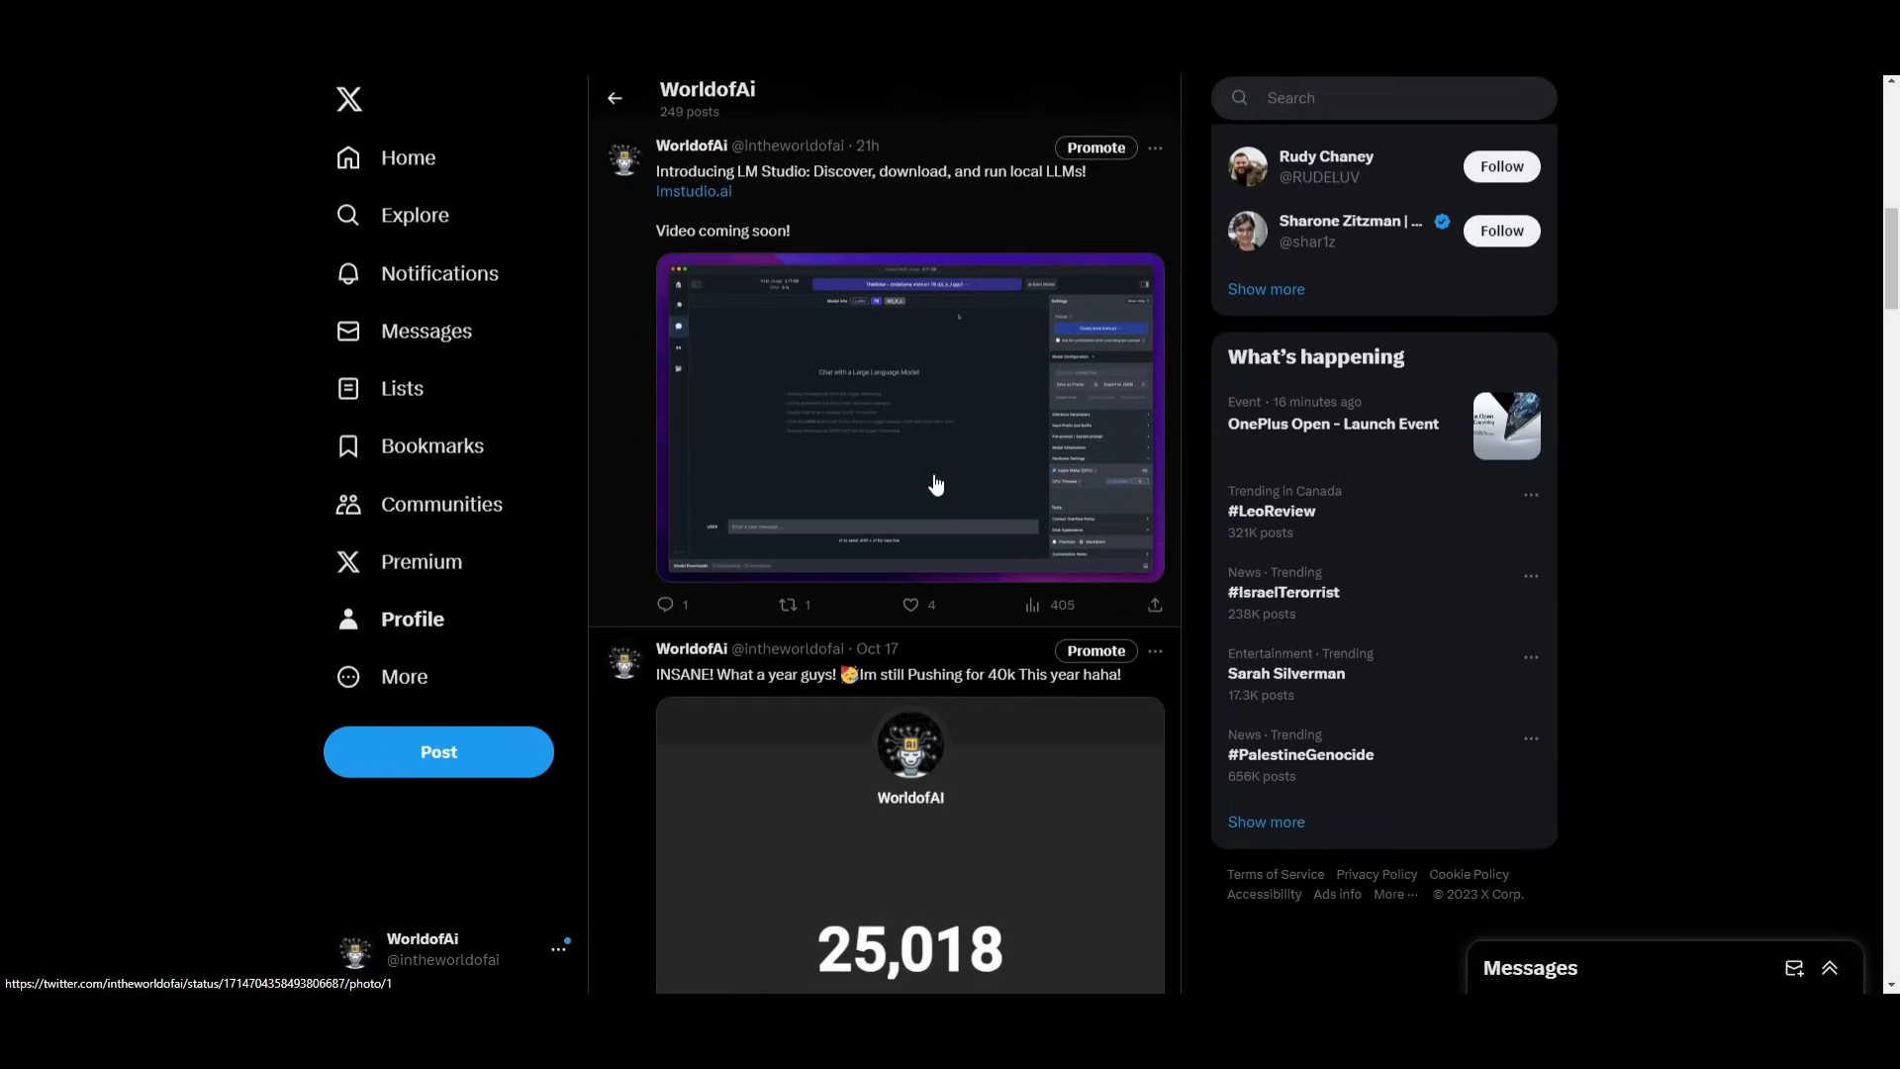
scroll(down, 3)
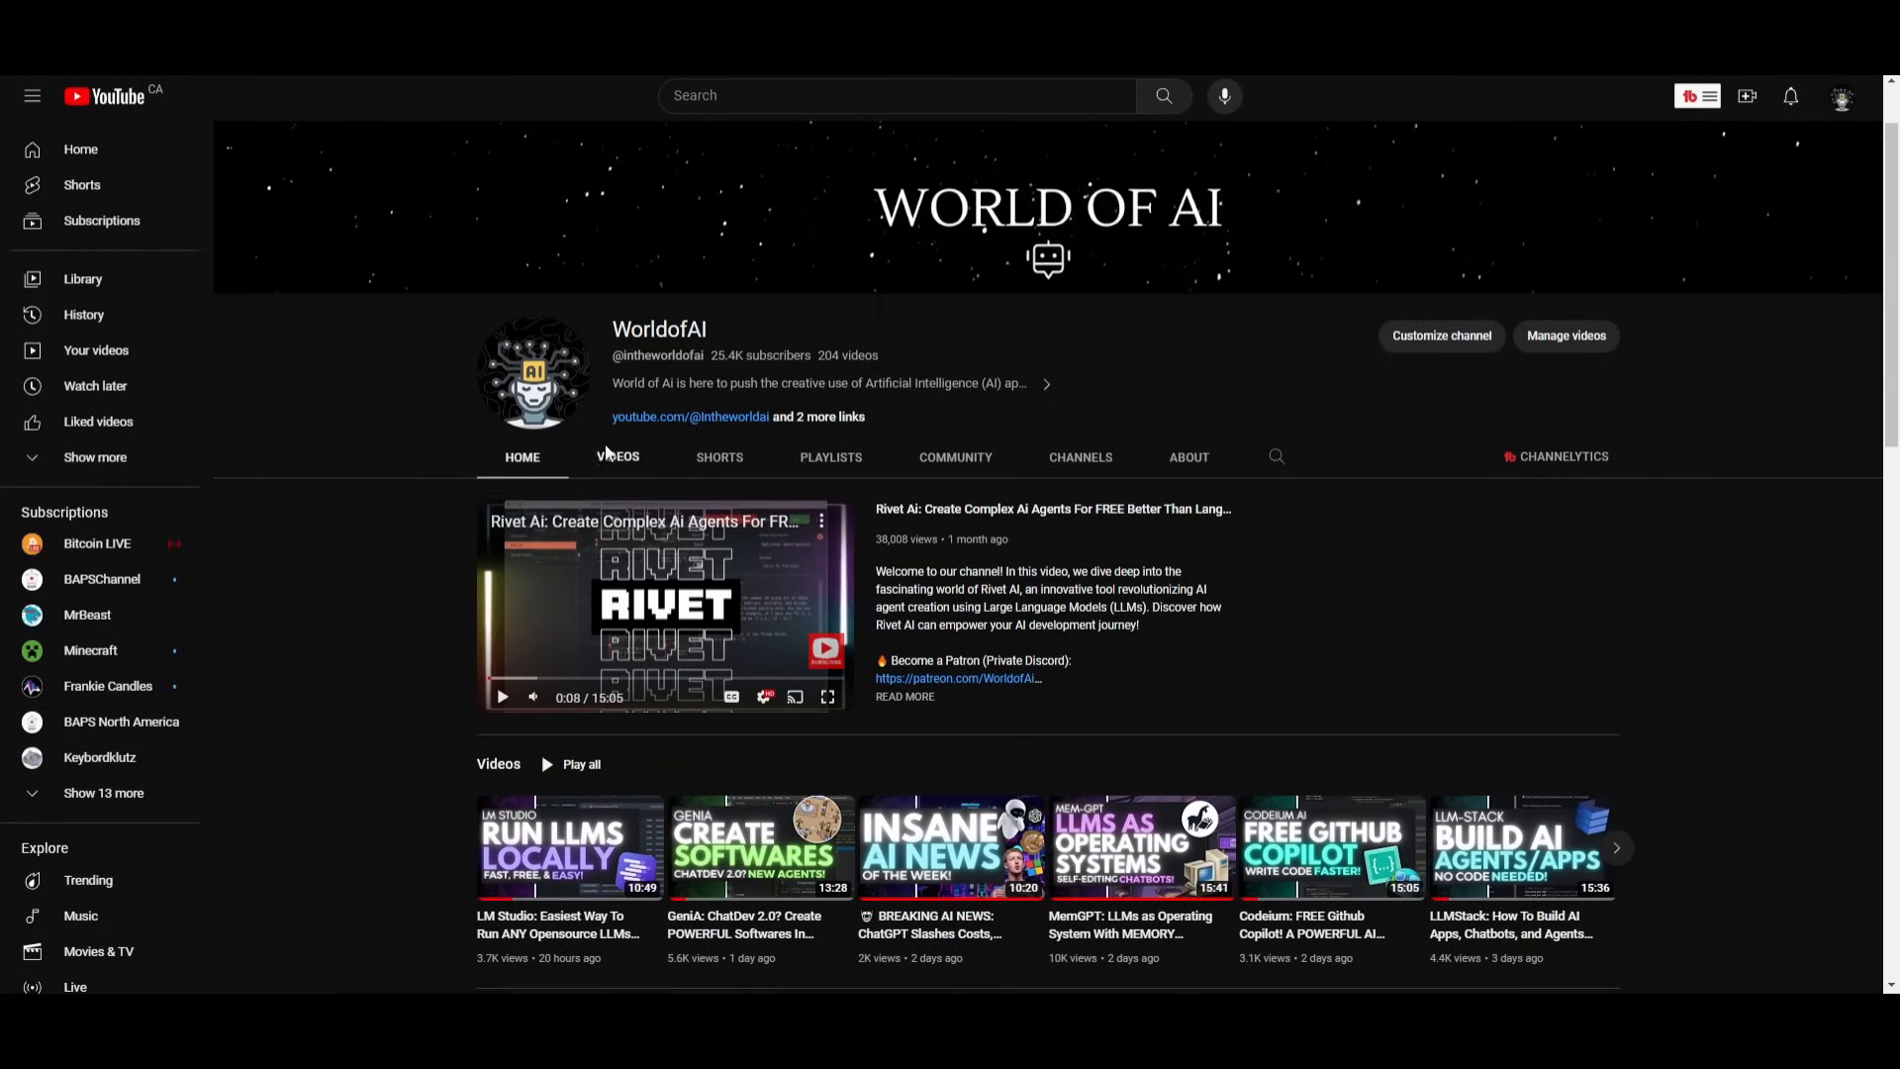
Show the WorldofAI channel's VIDEOS tab and scroll down its video grid.
click(619, 456)
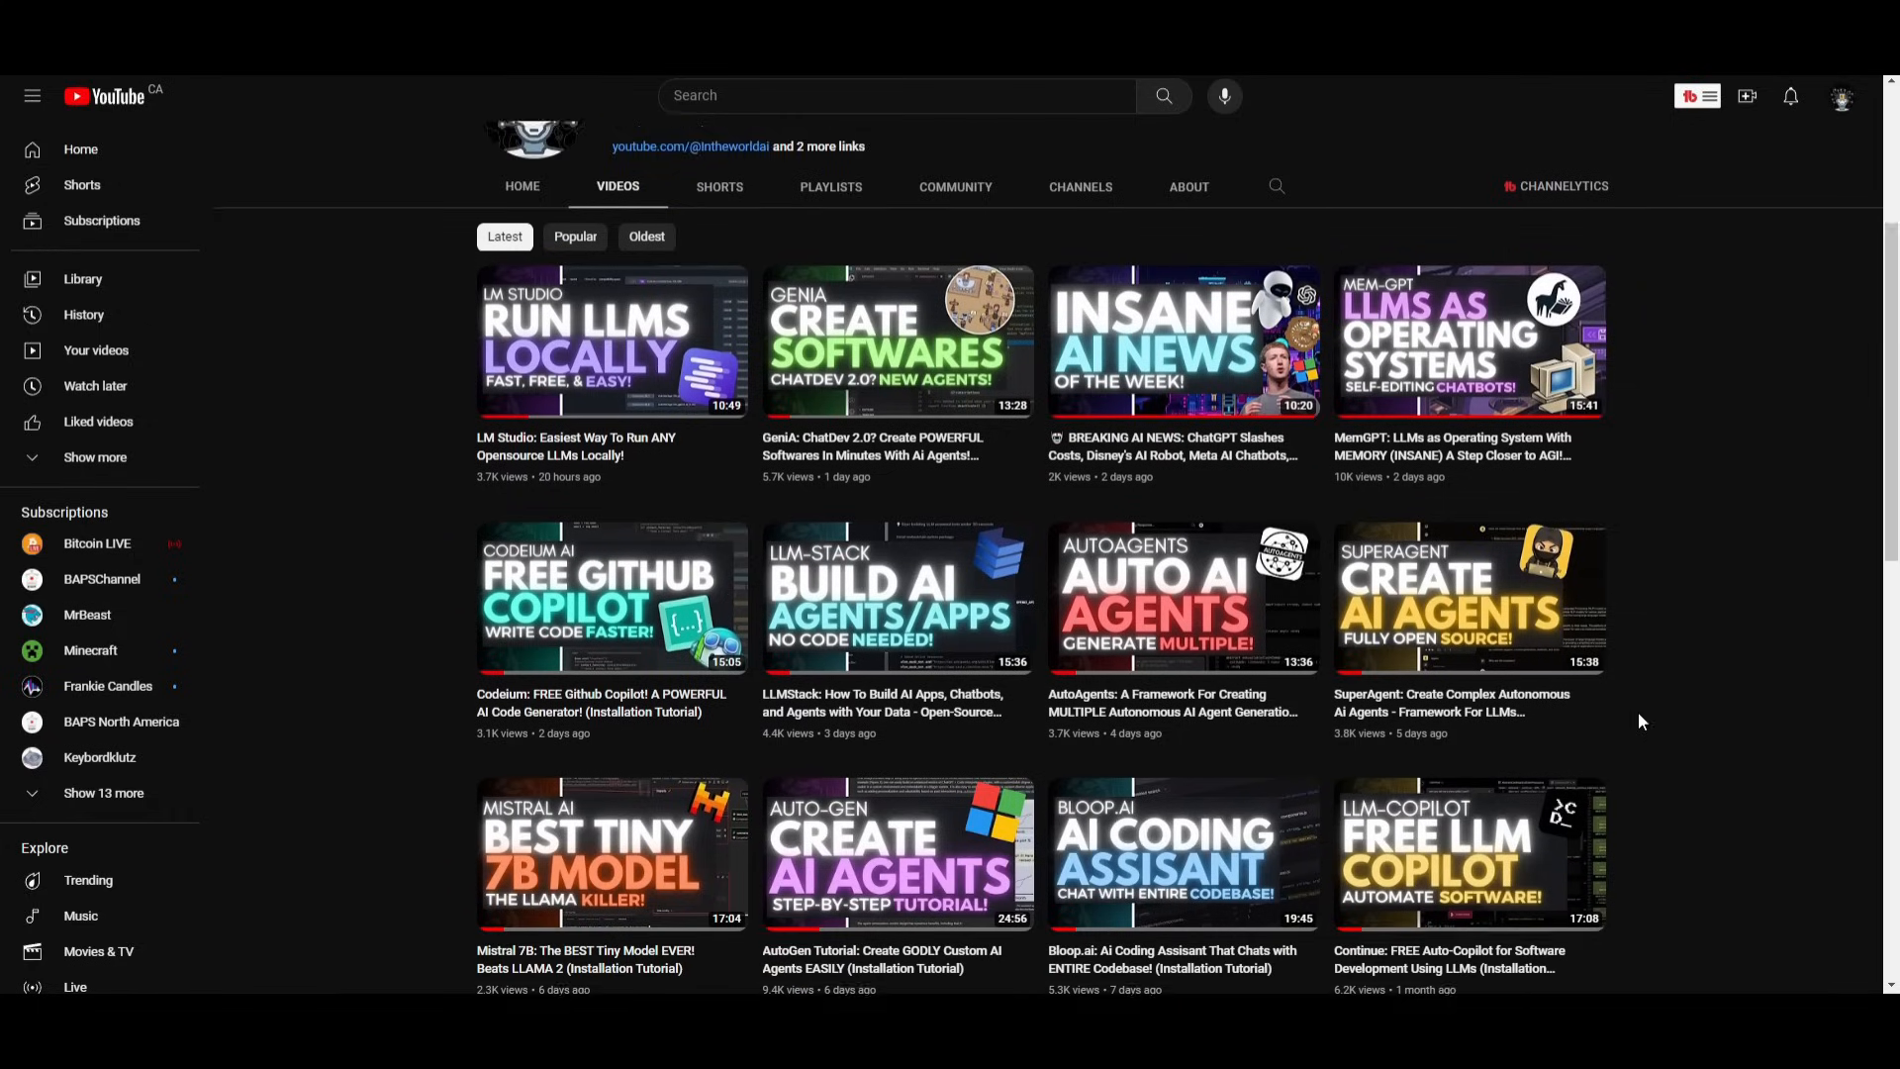
scroll(down, 3)
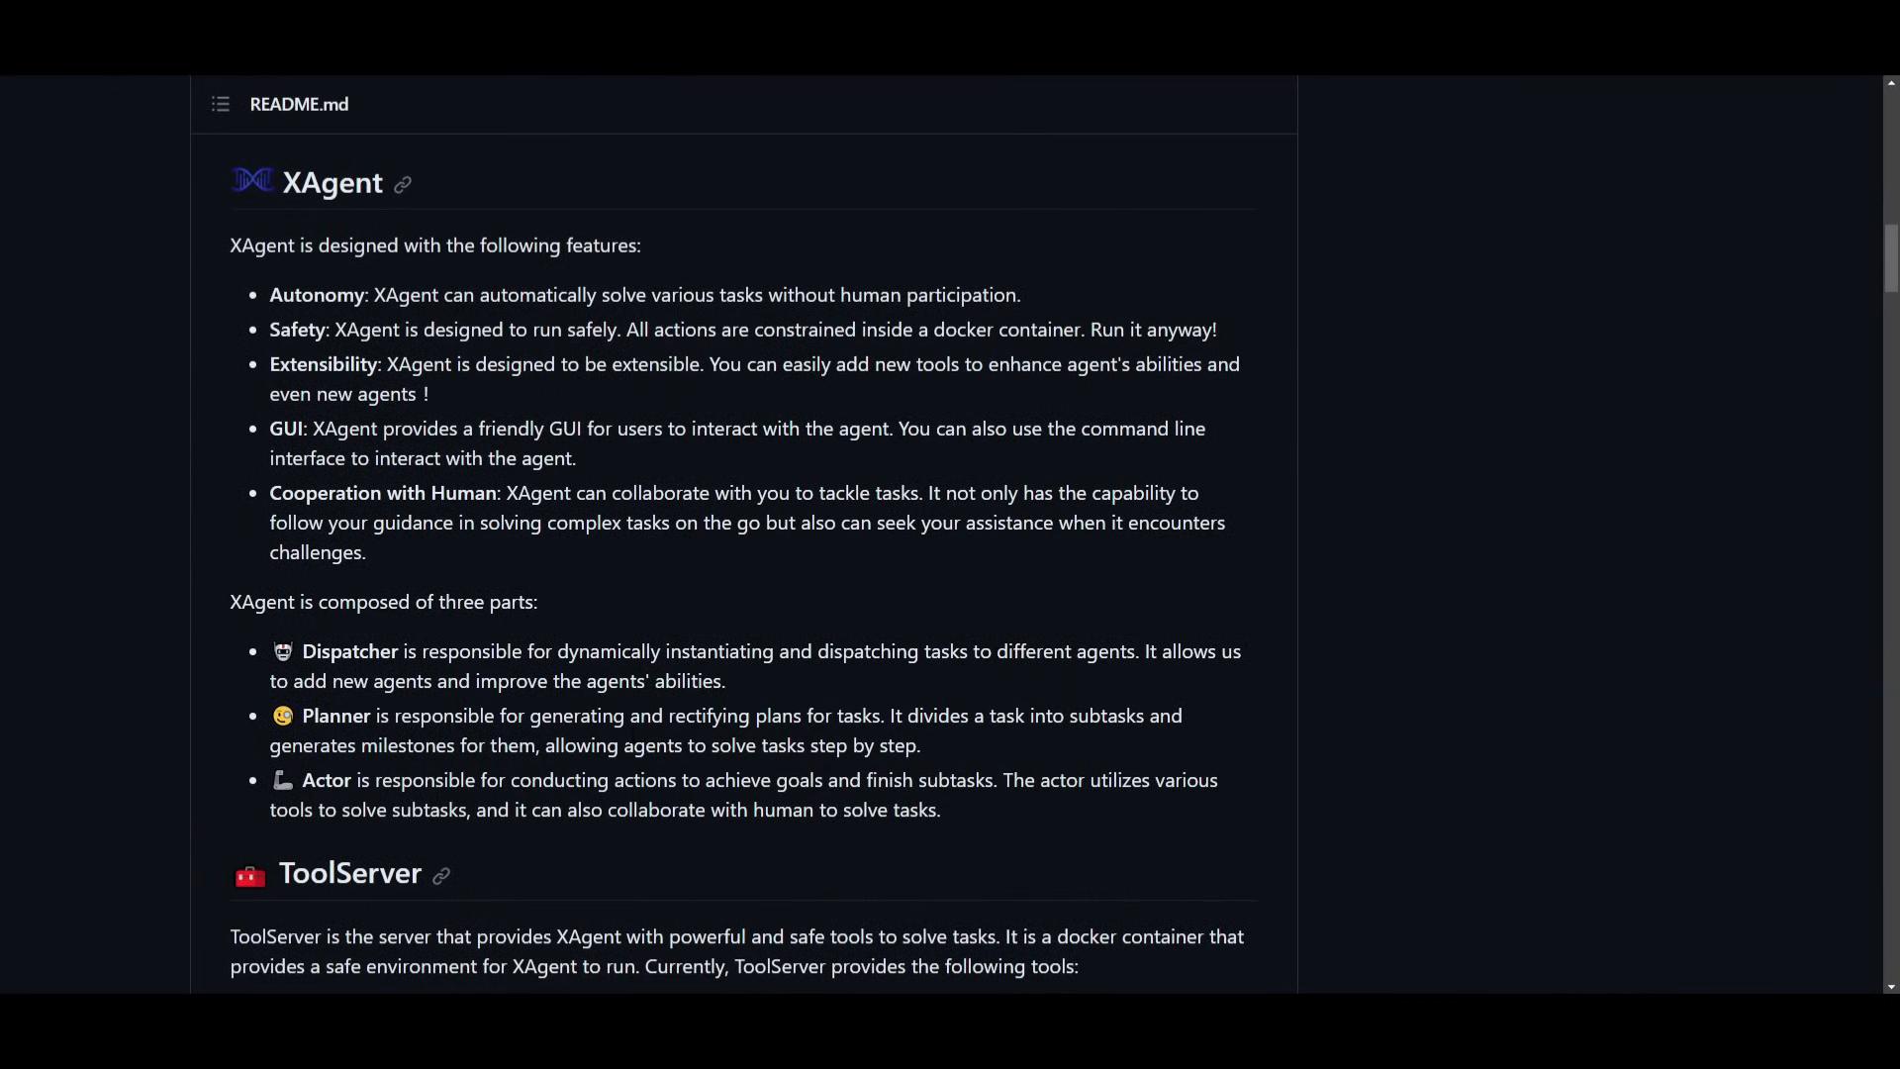
mouse_move(1364, 612)
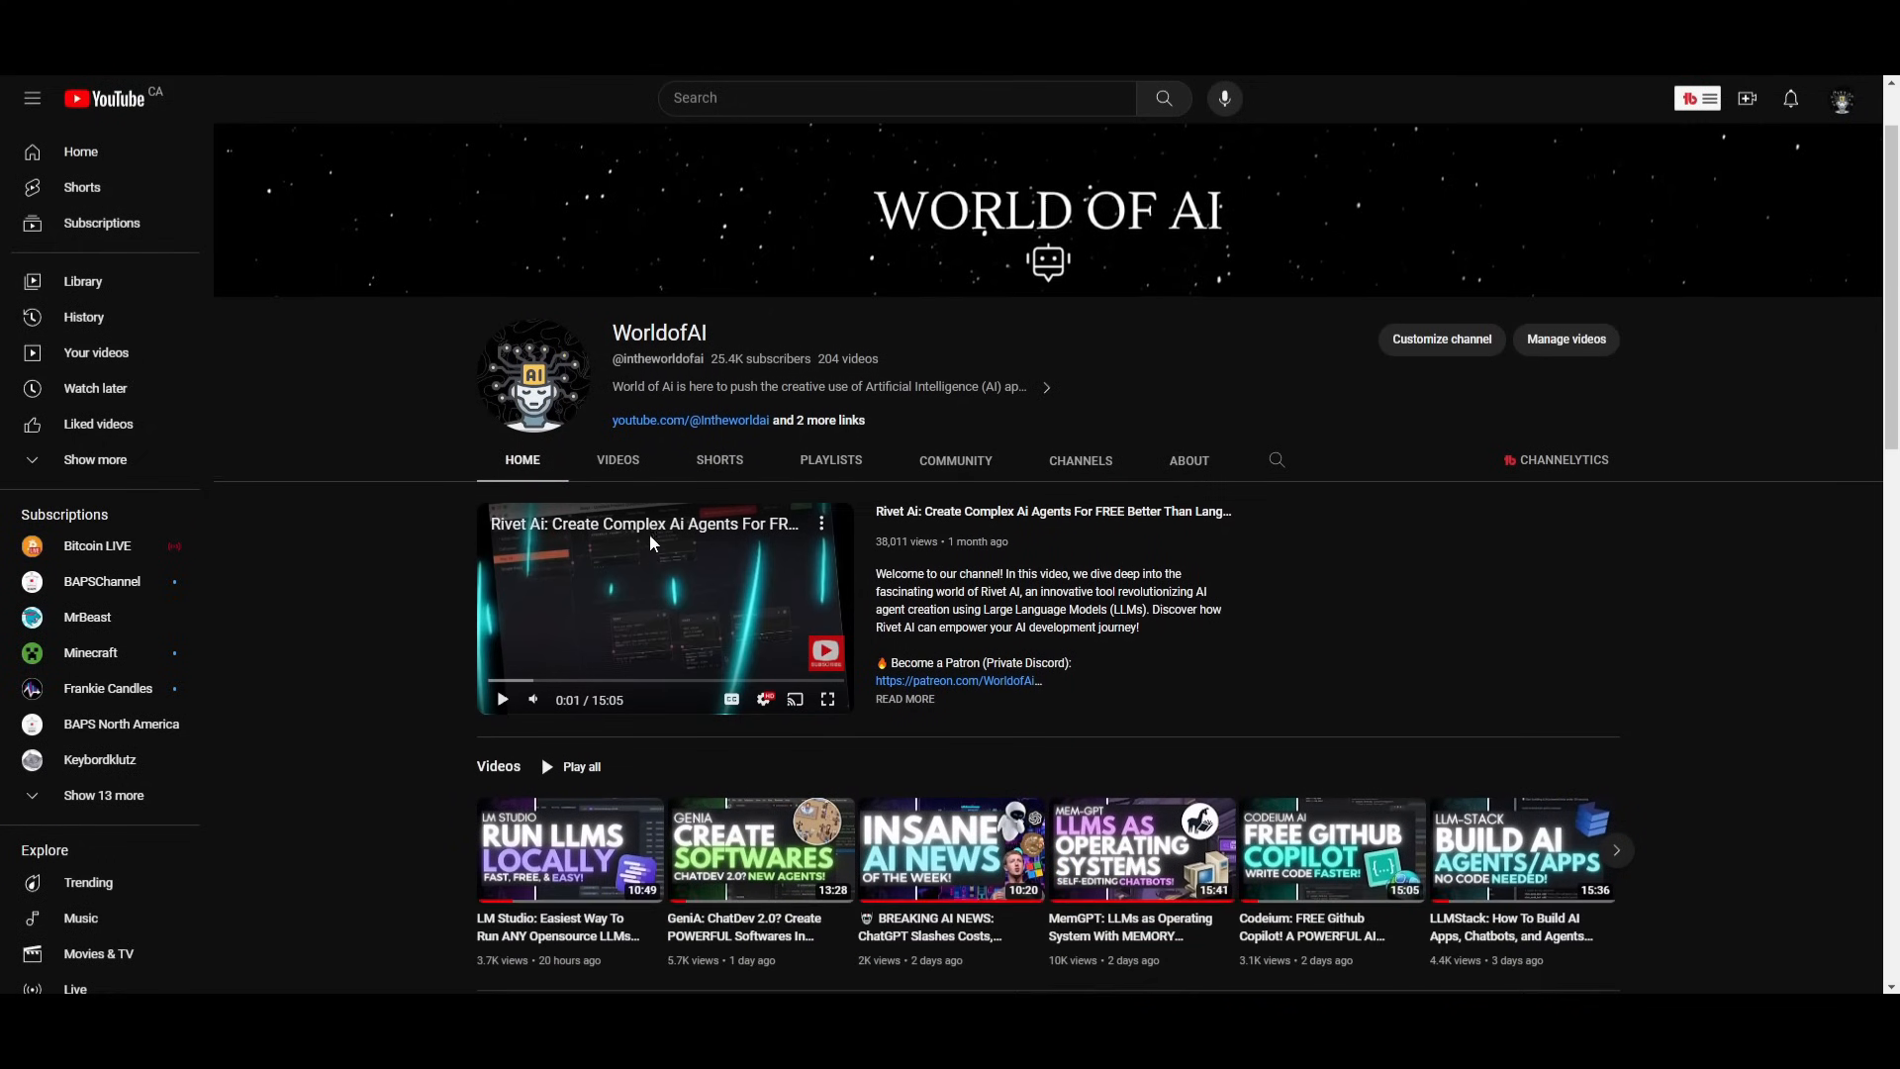
Open the WorldofAI channel's Videos list and scroll through its latest AI uploads.
scroll(down, 3)
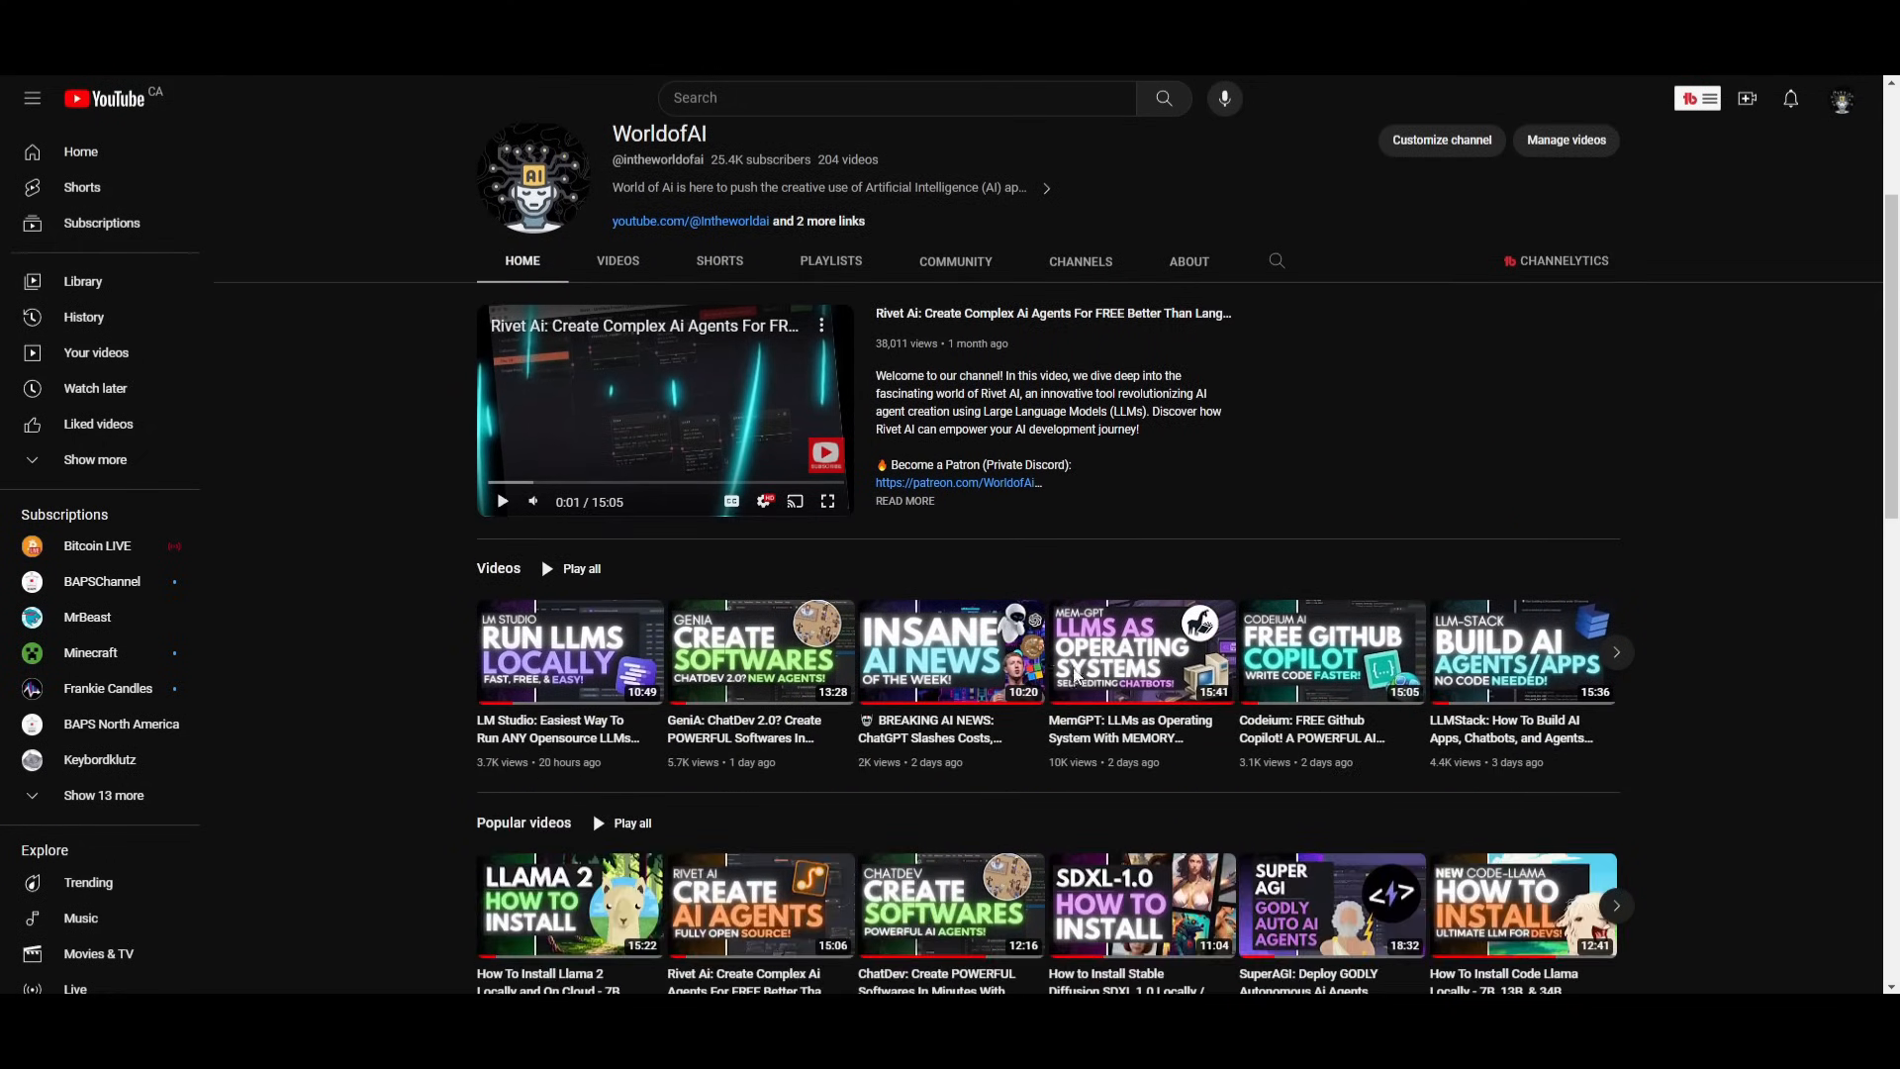
click(617, 261)
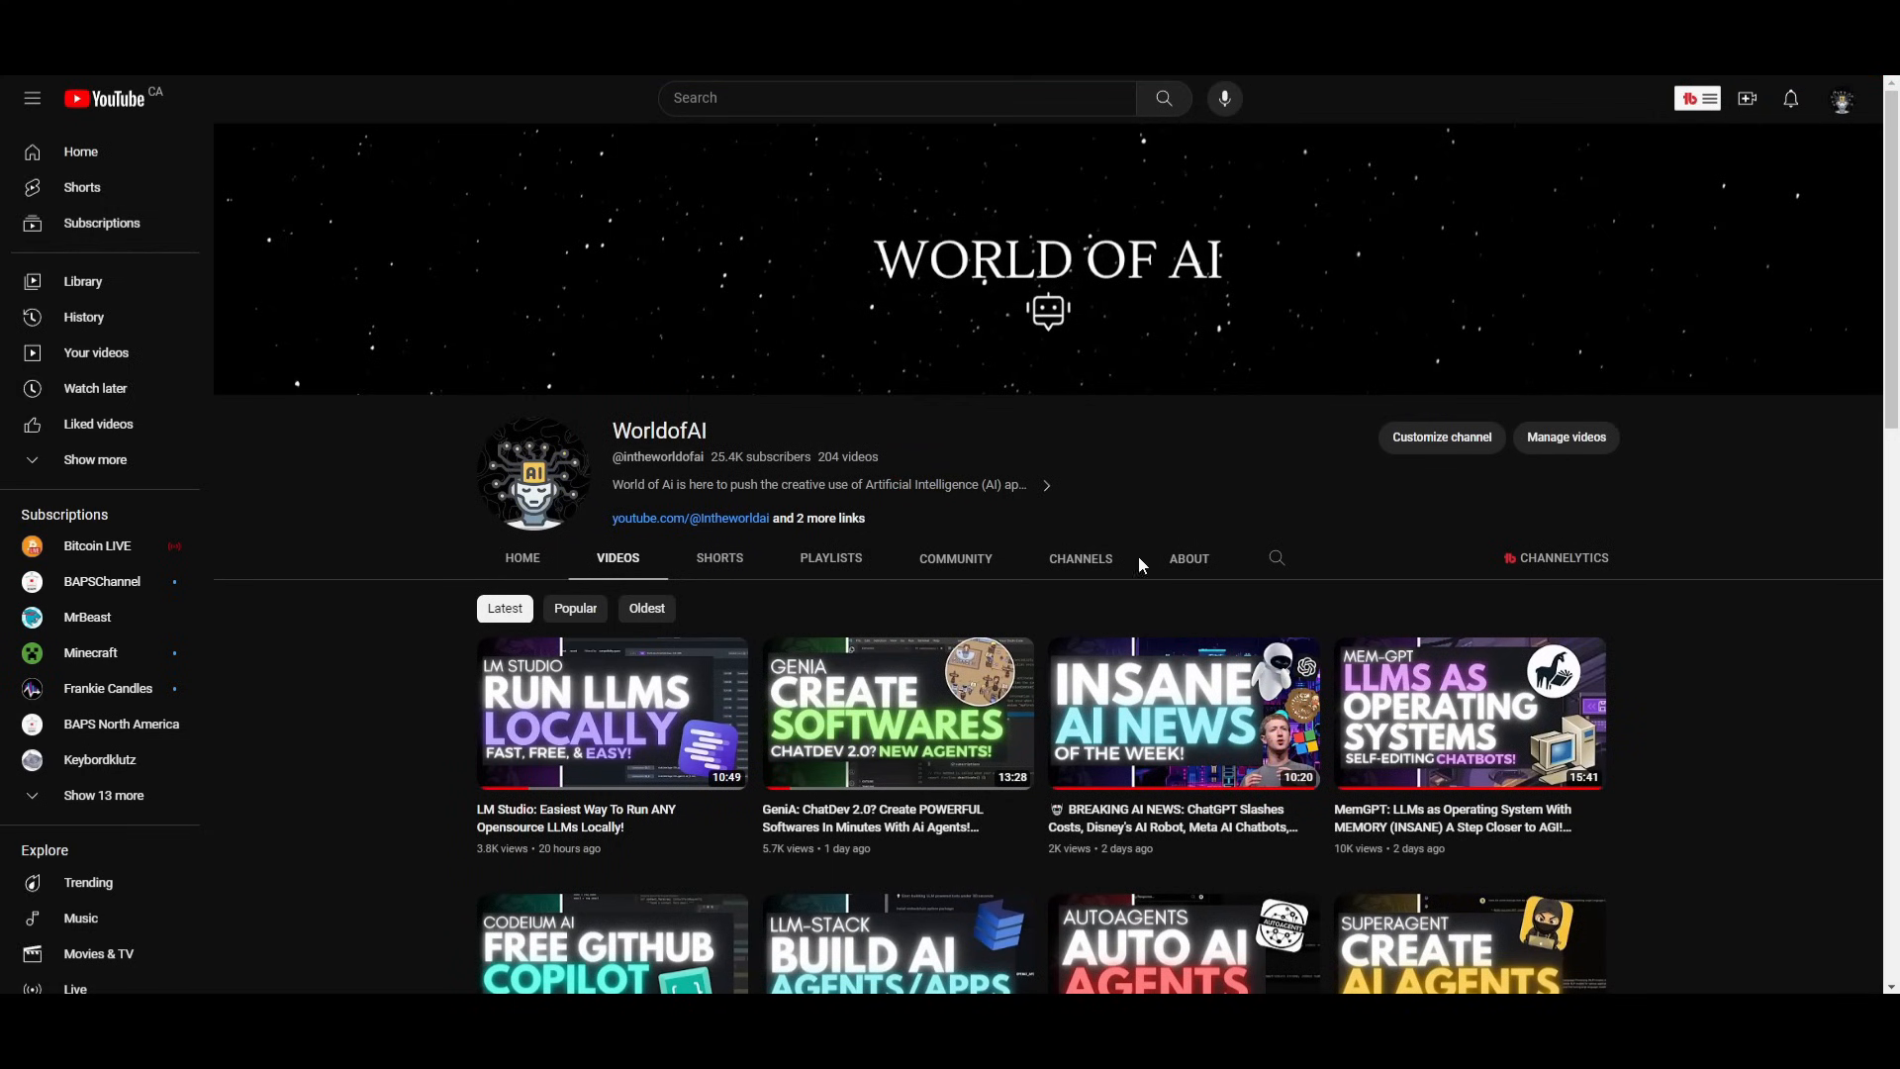
scroll(down, 3)
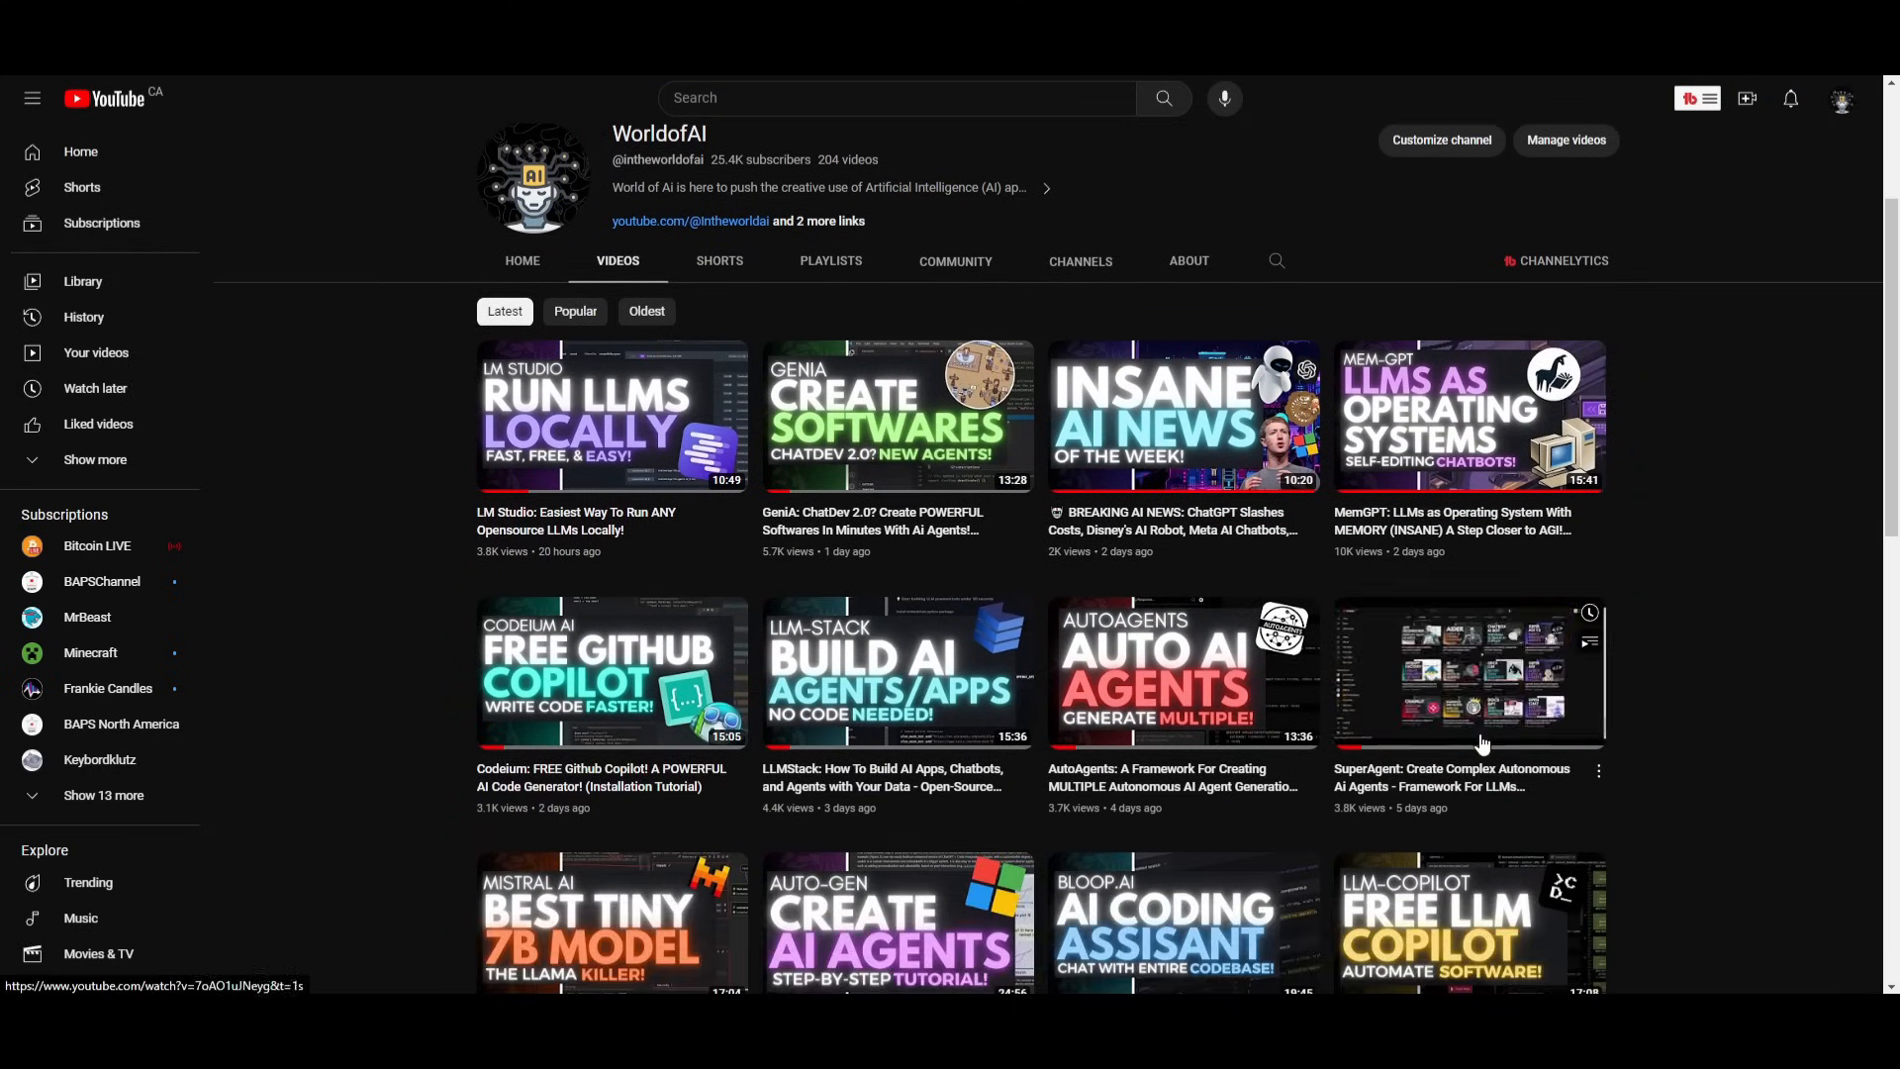
scroll(down, 3)
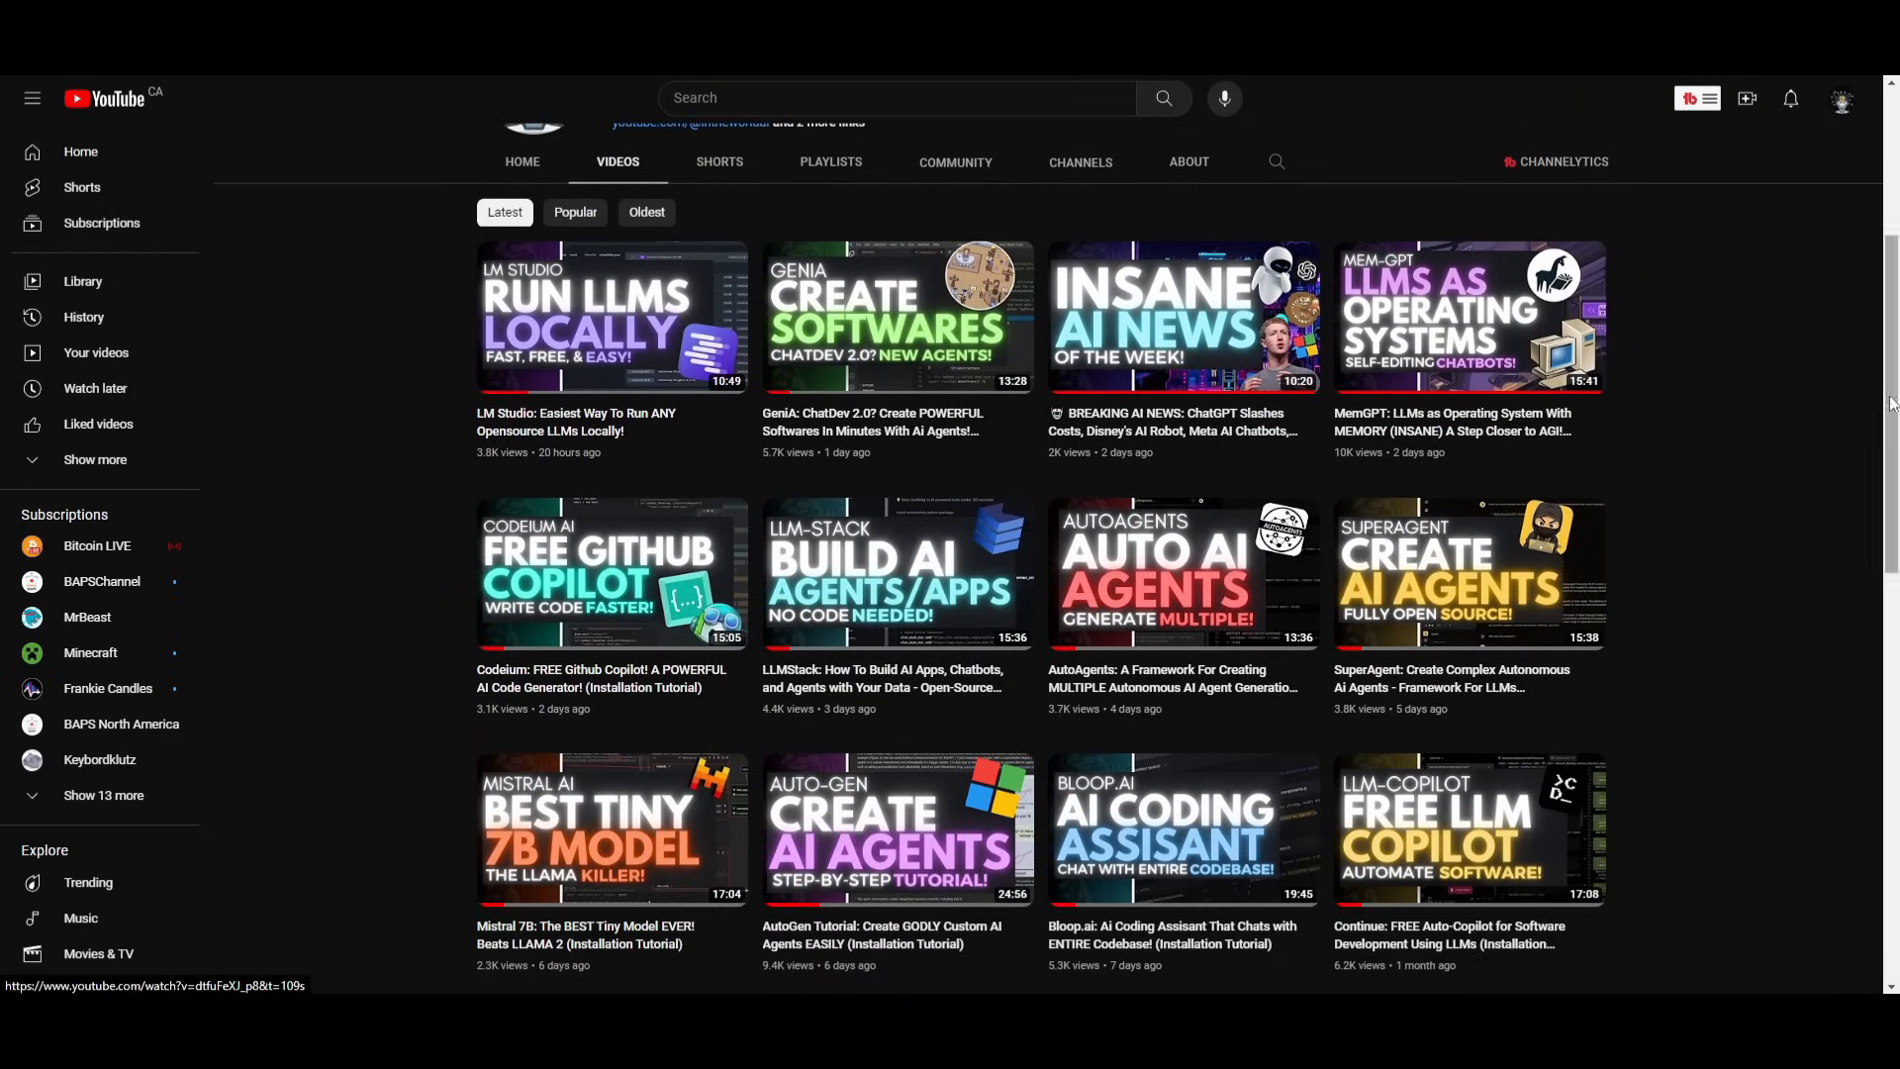
mouse_move(1660, 630)
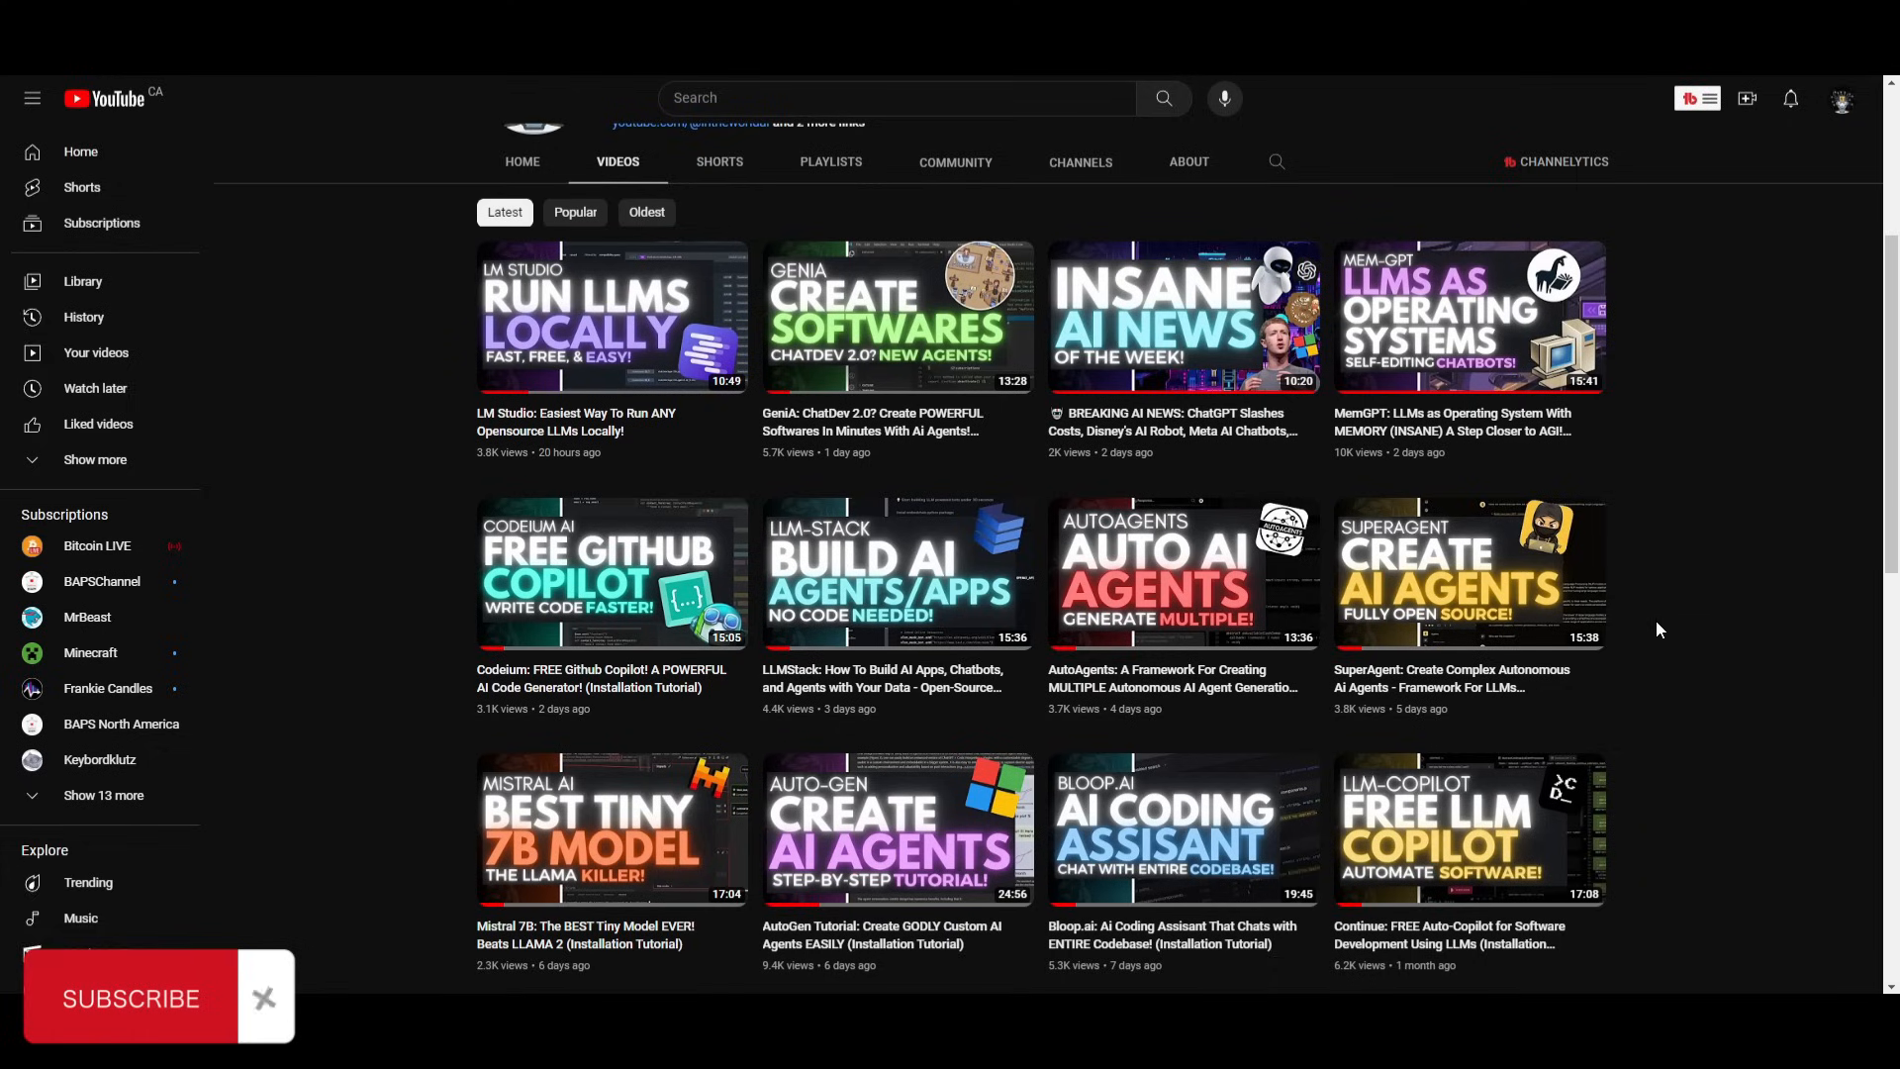
mouse_move(1081, 590)
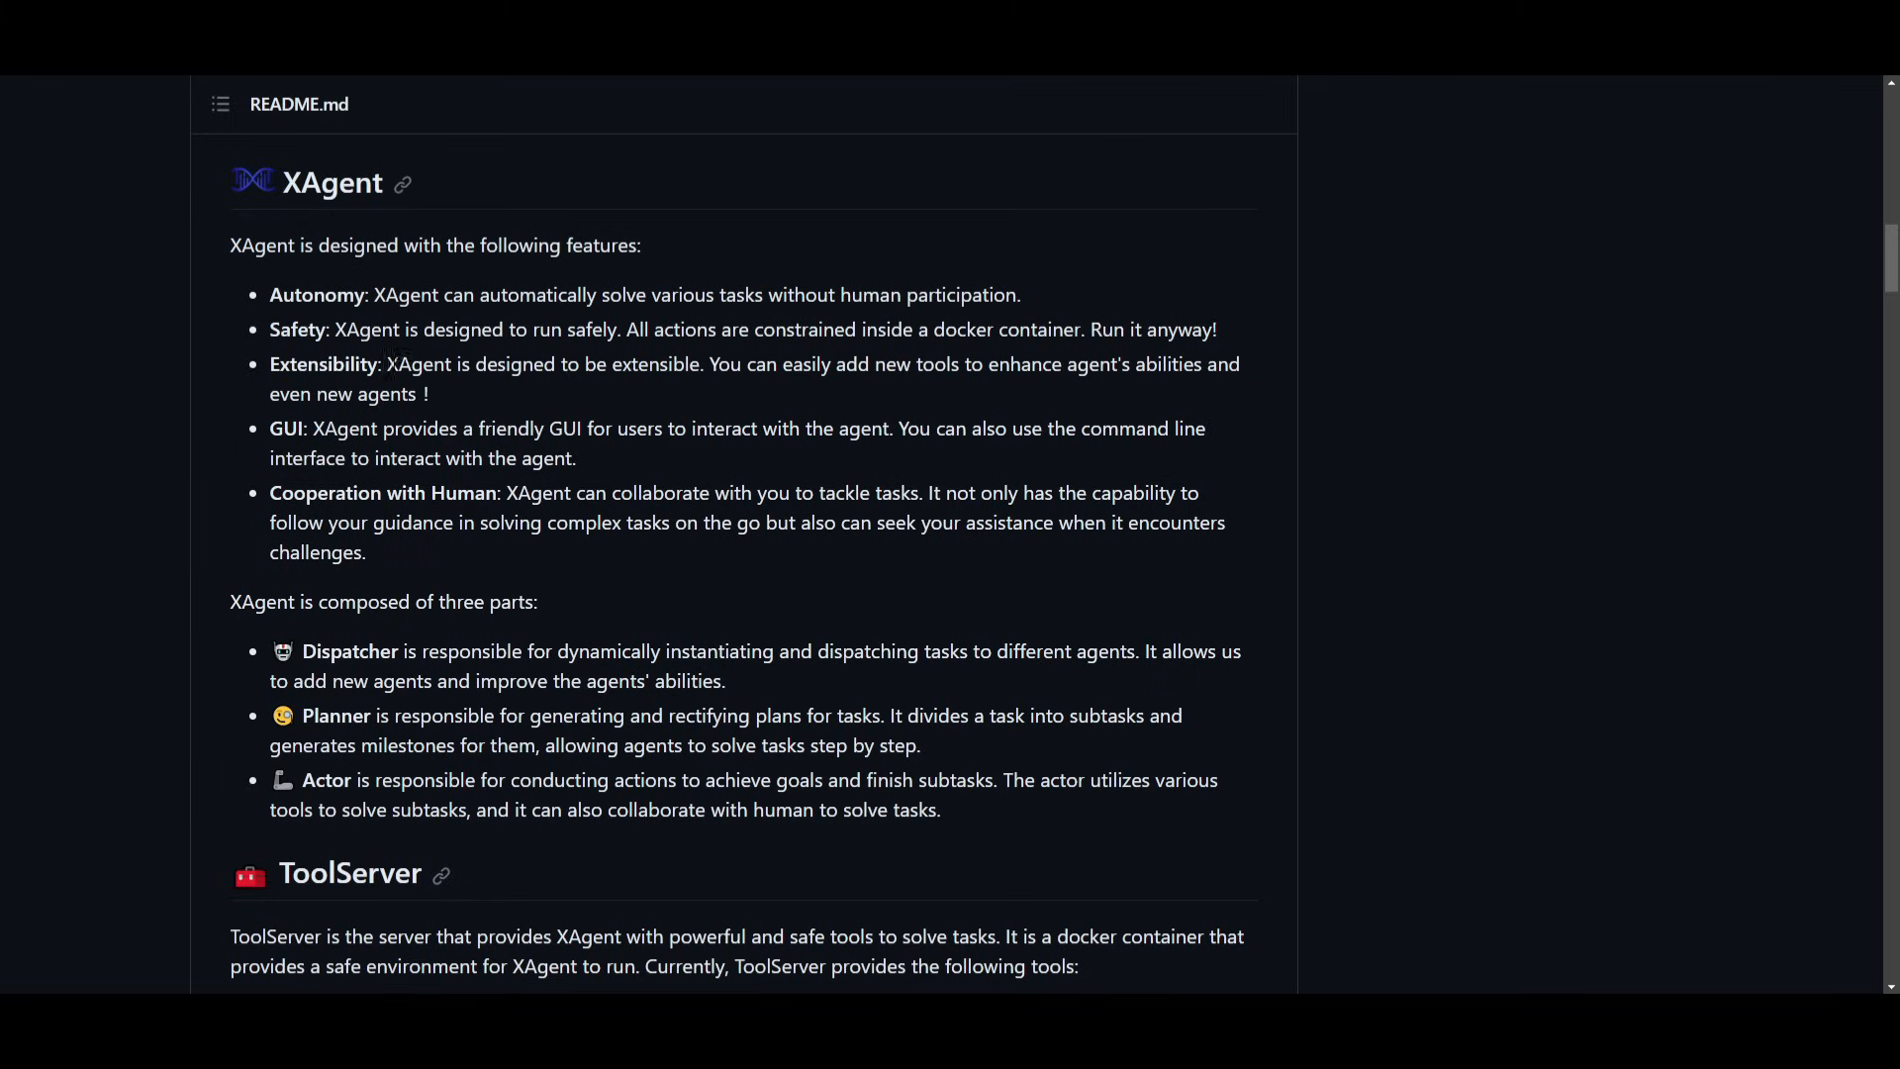
mouse_move(1592, 528)
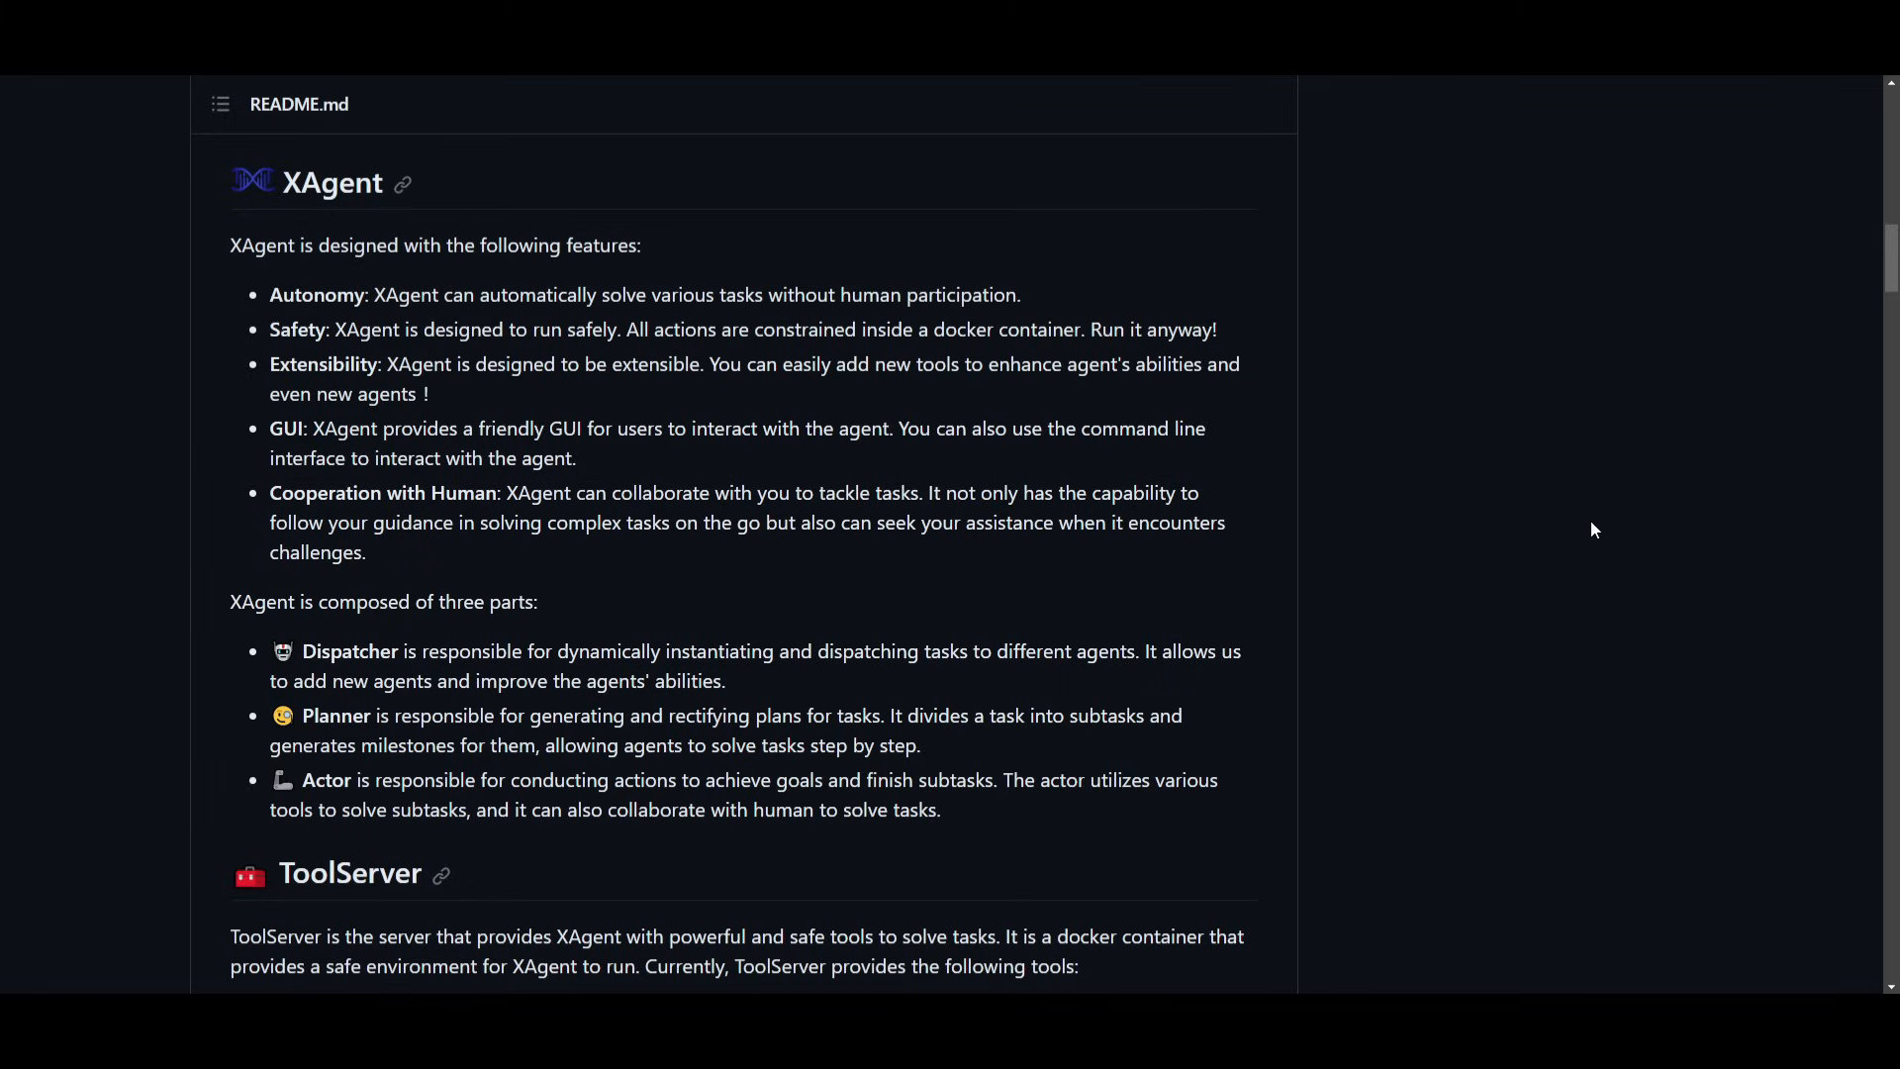
mouse_move(1181, 781)
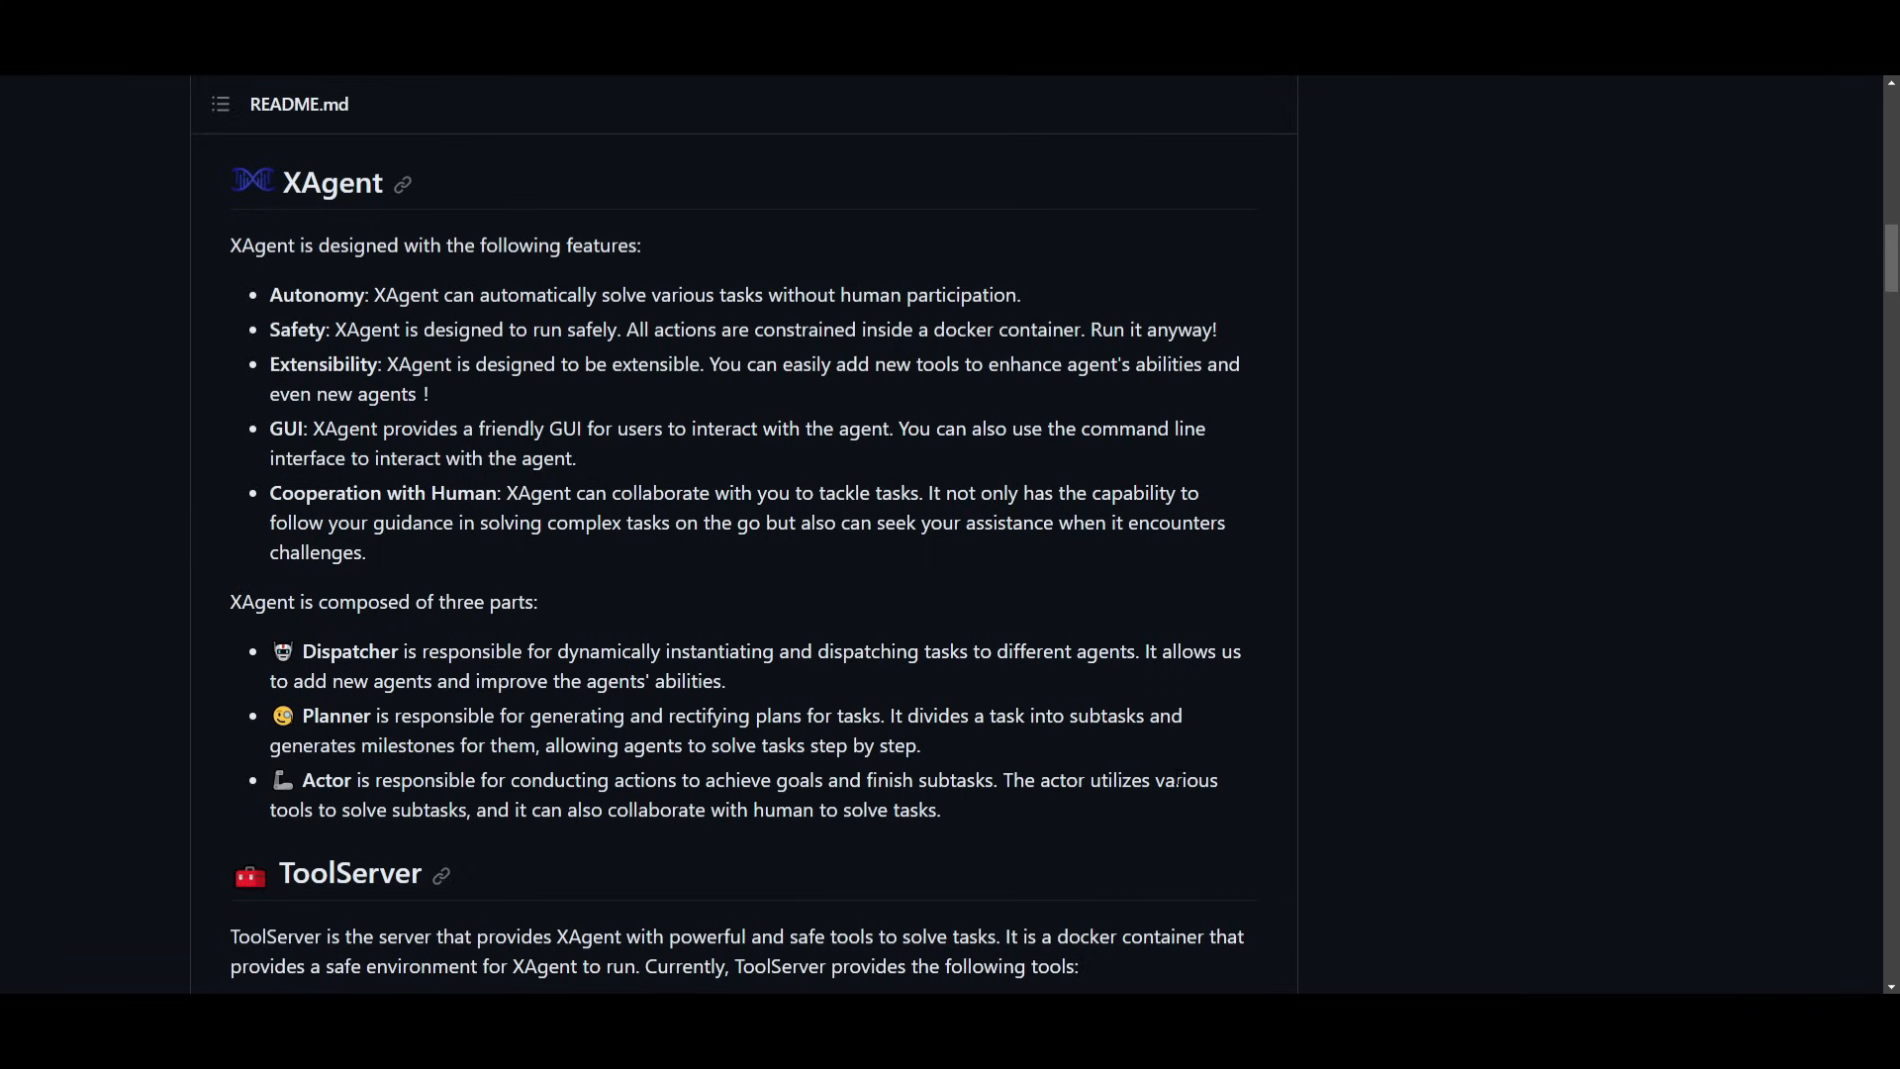
mouse_move(1130, 806)
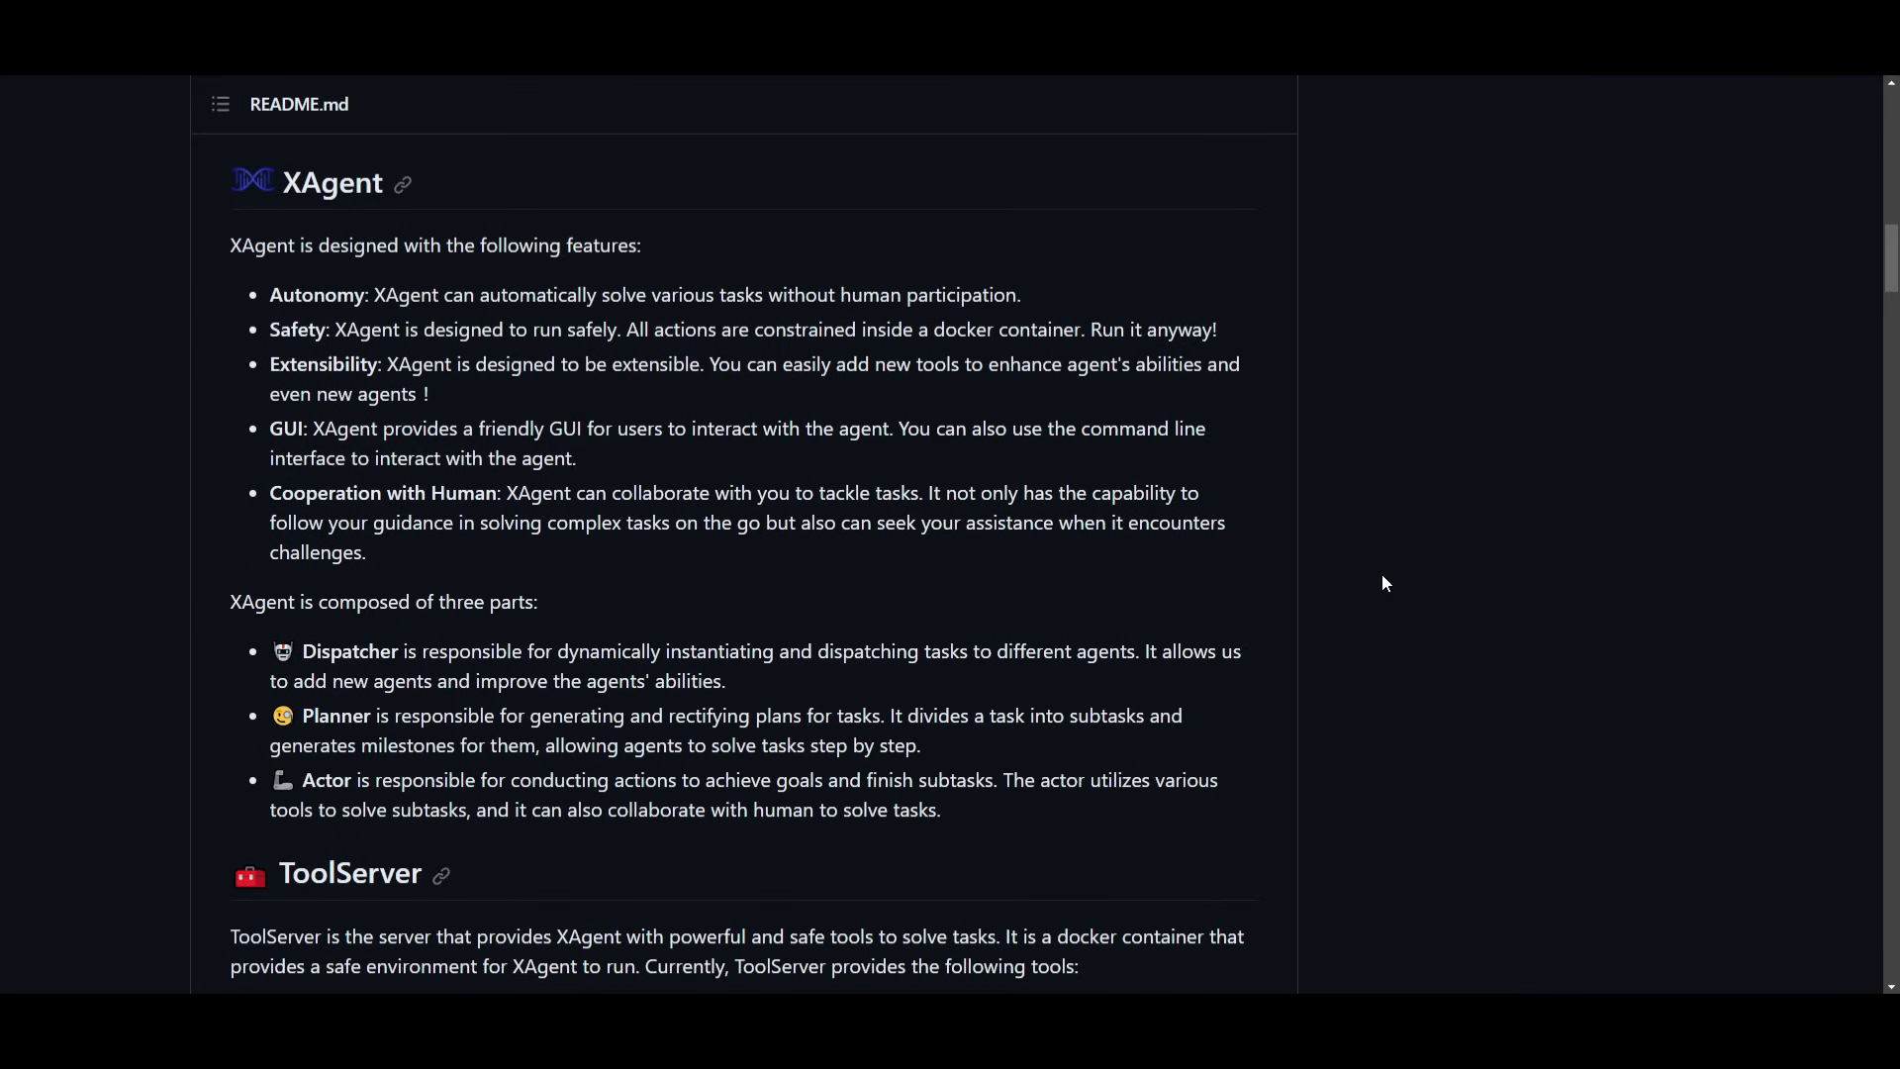
mouse_move(739, 280)
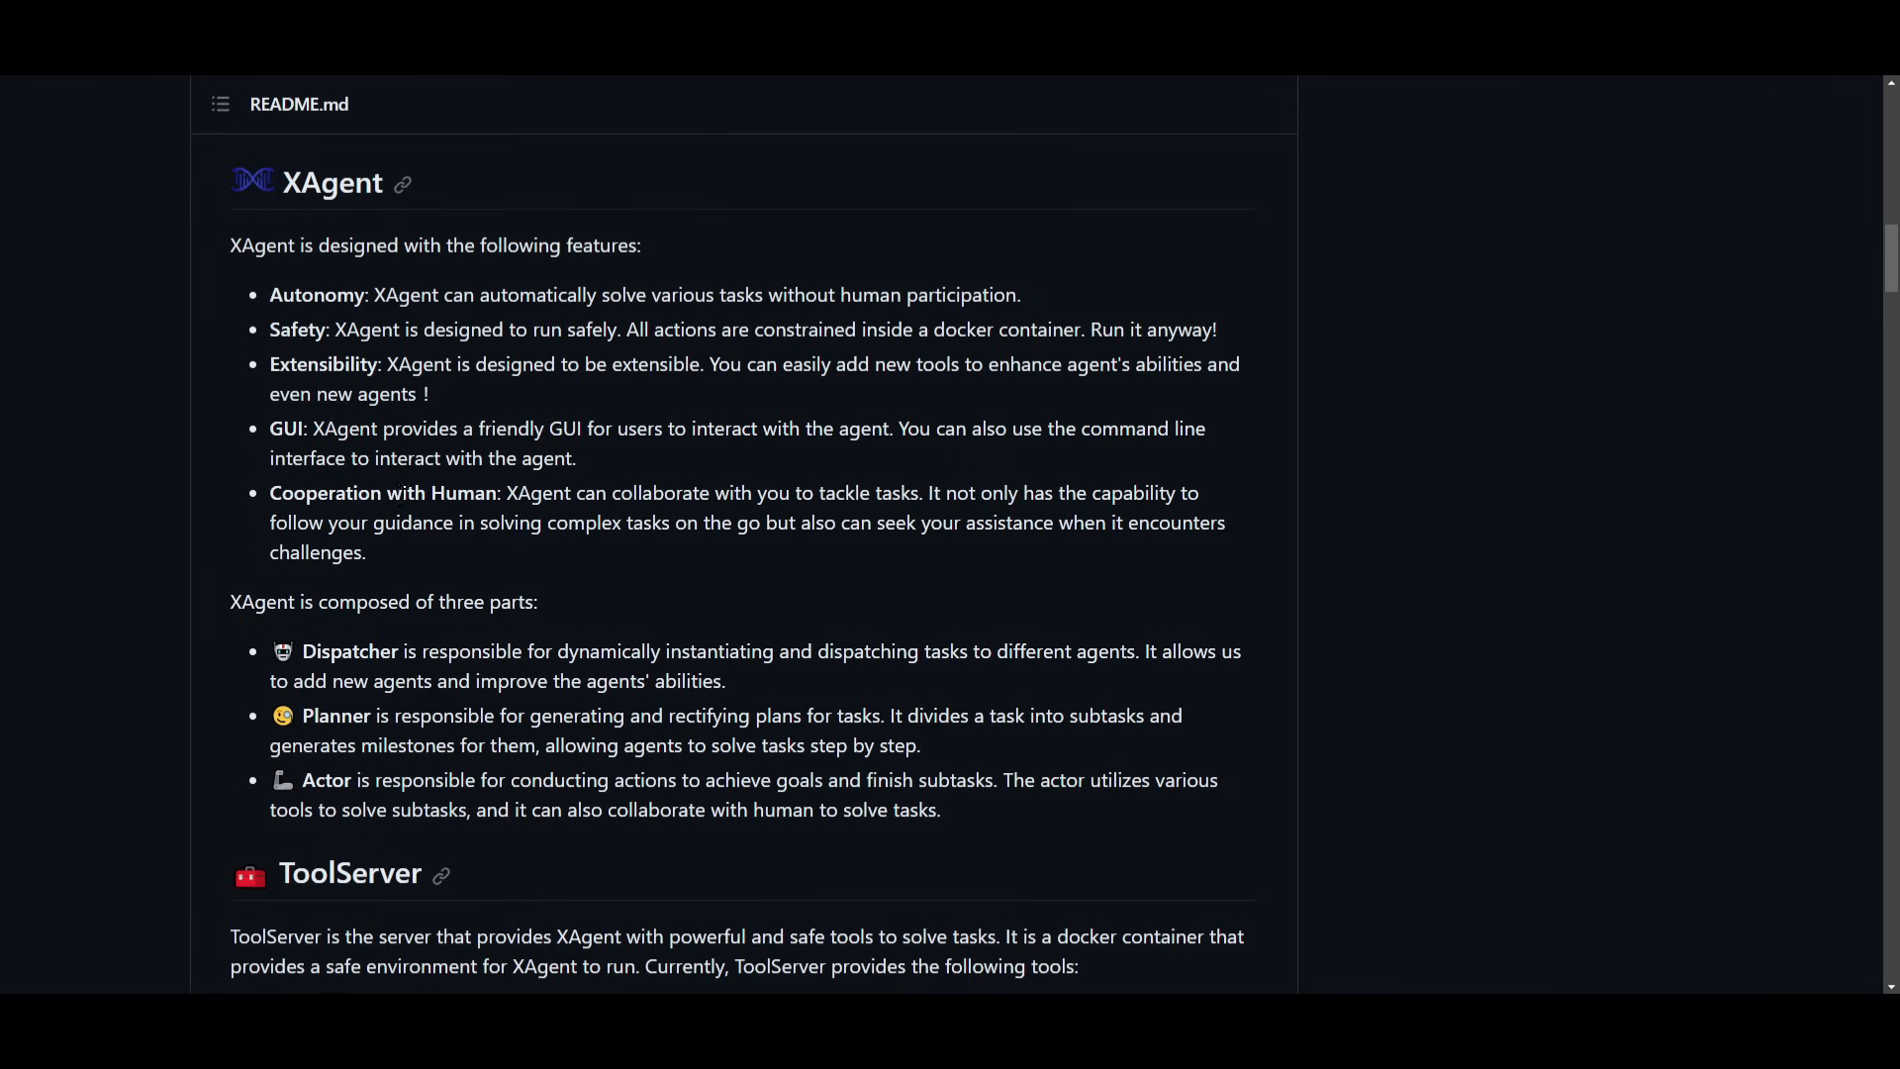
mouse_move(687, 516)
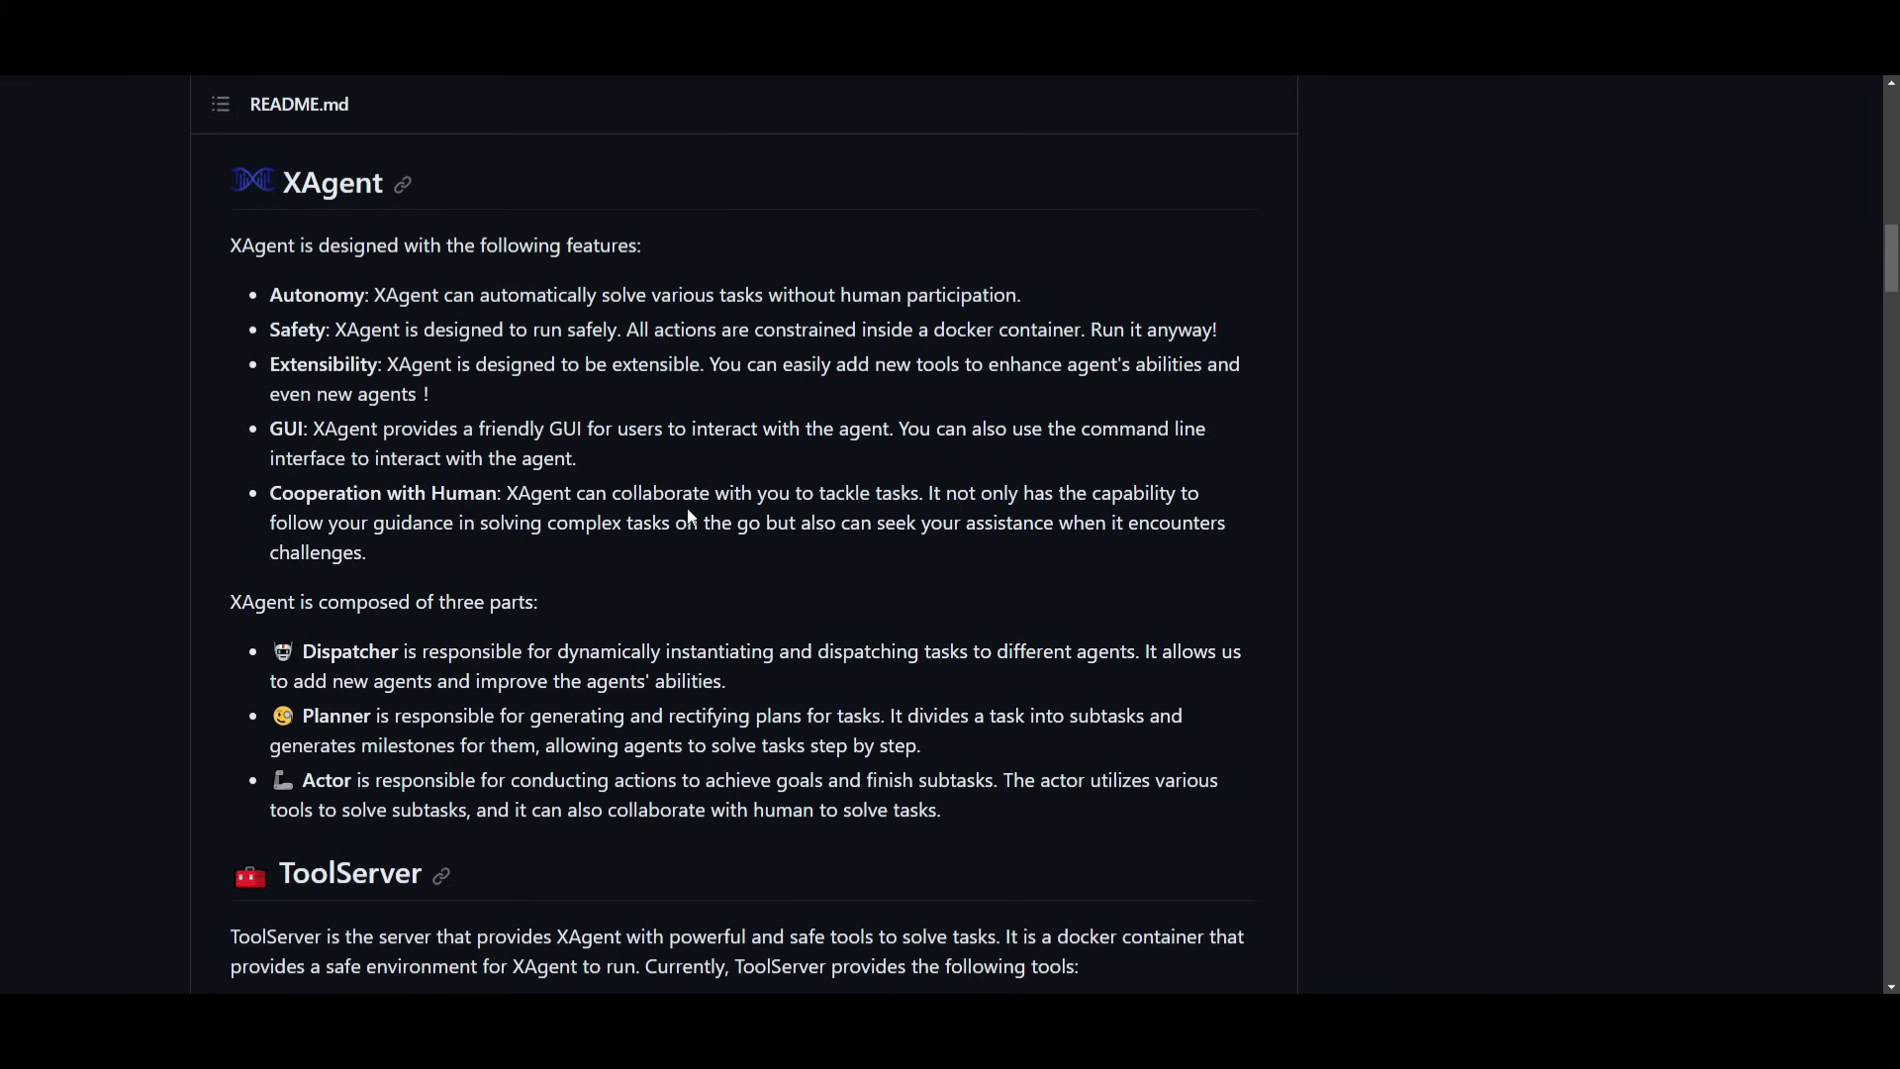
mouse_move(811, 473)
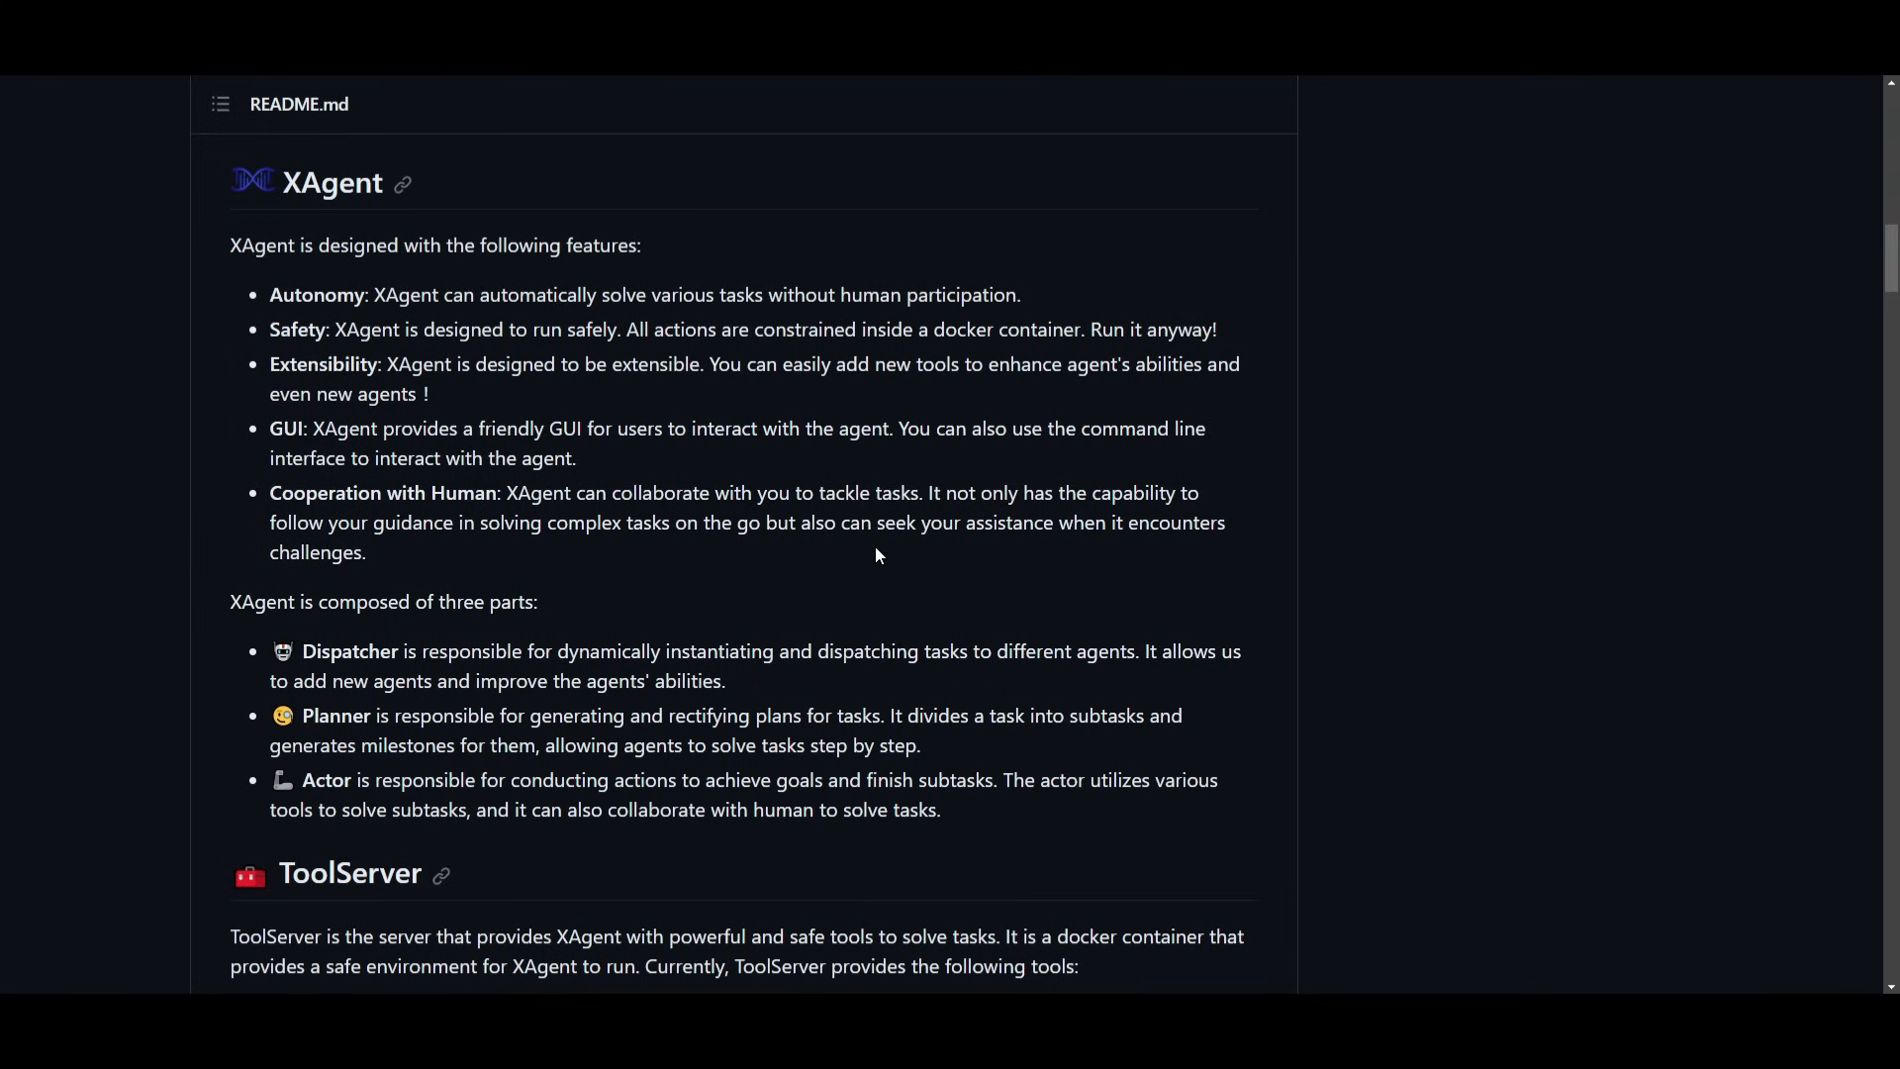
mouse_move(696, 257)
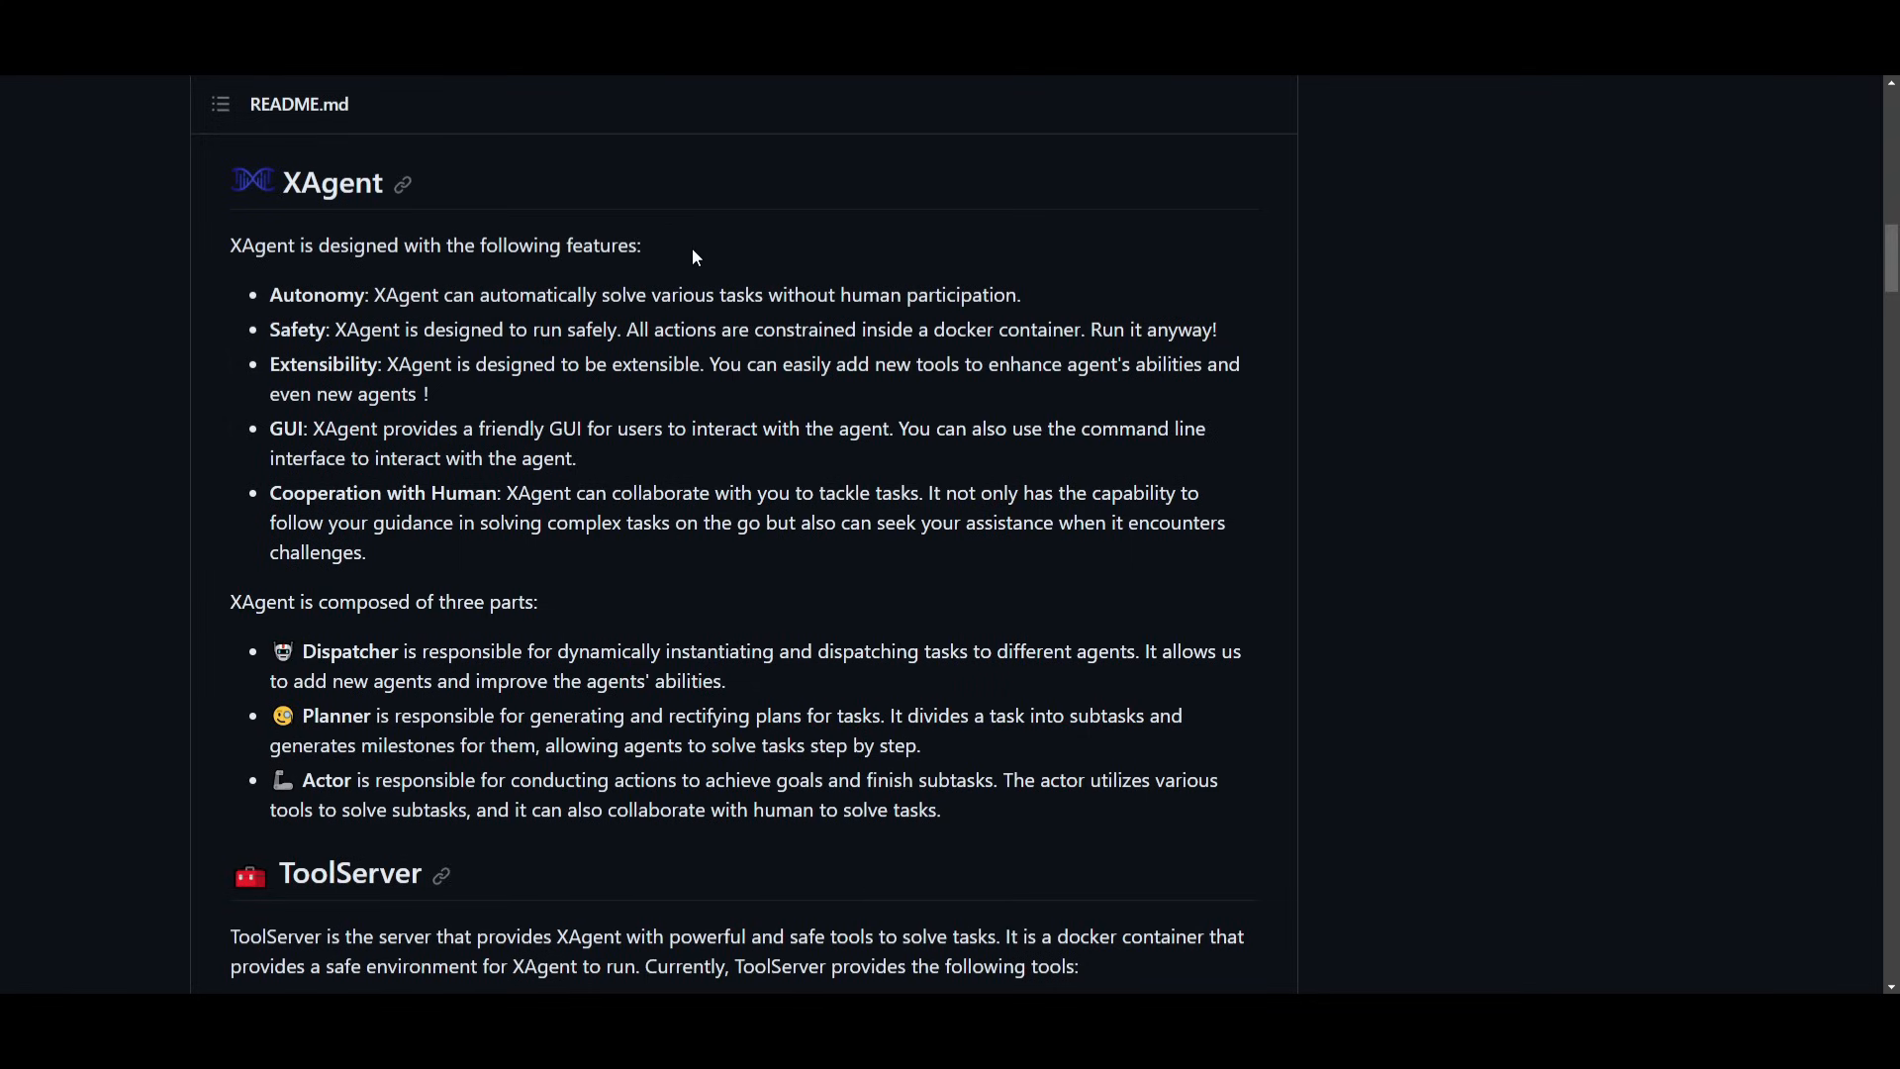
mouse_move(198, 343)
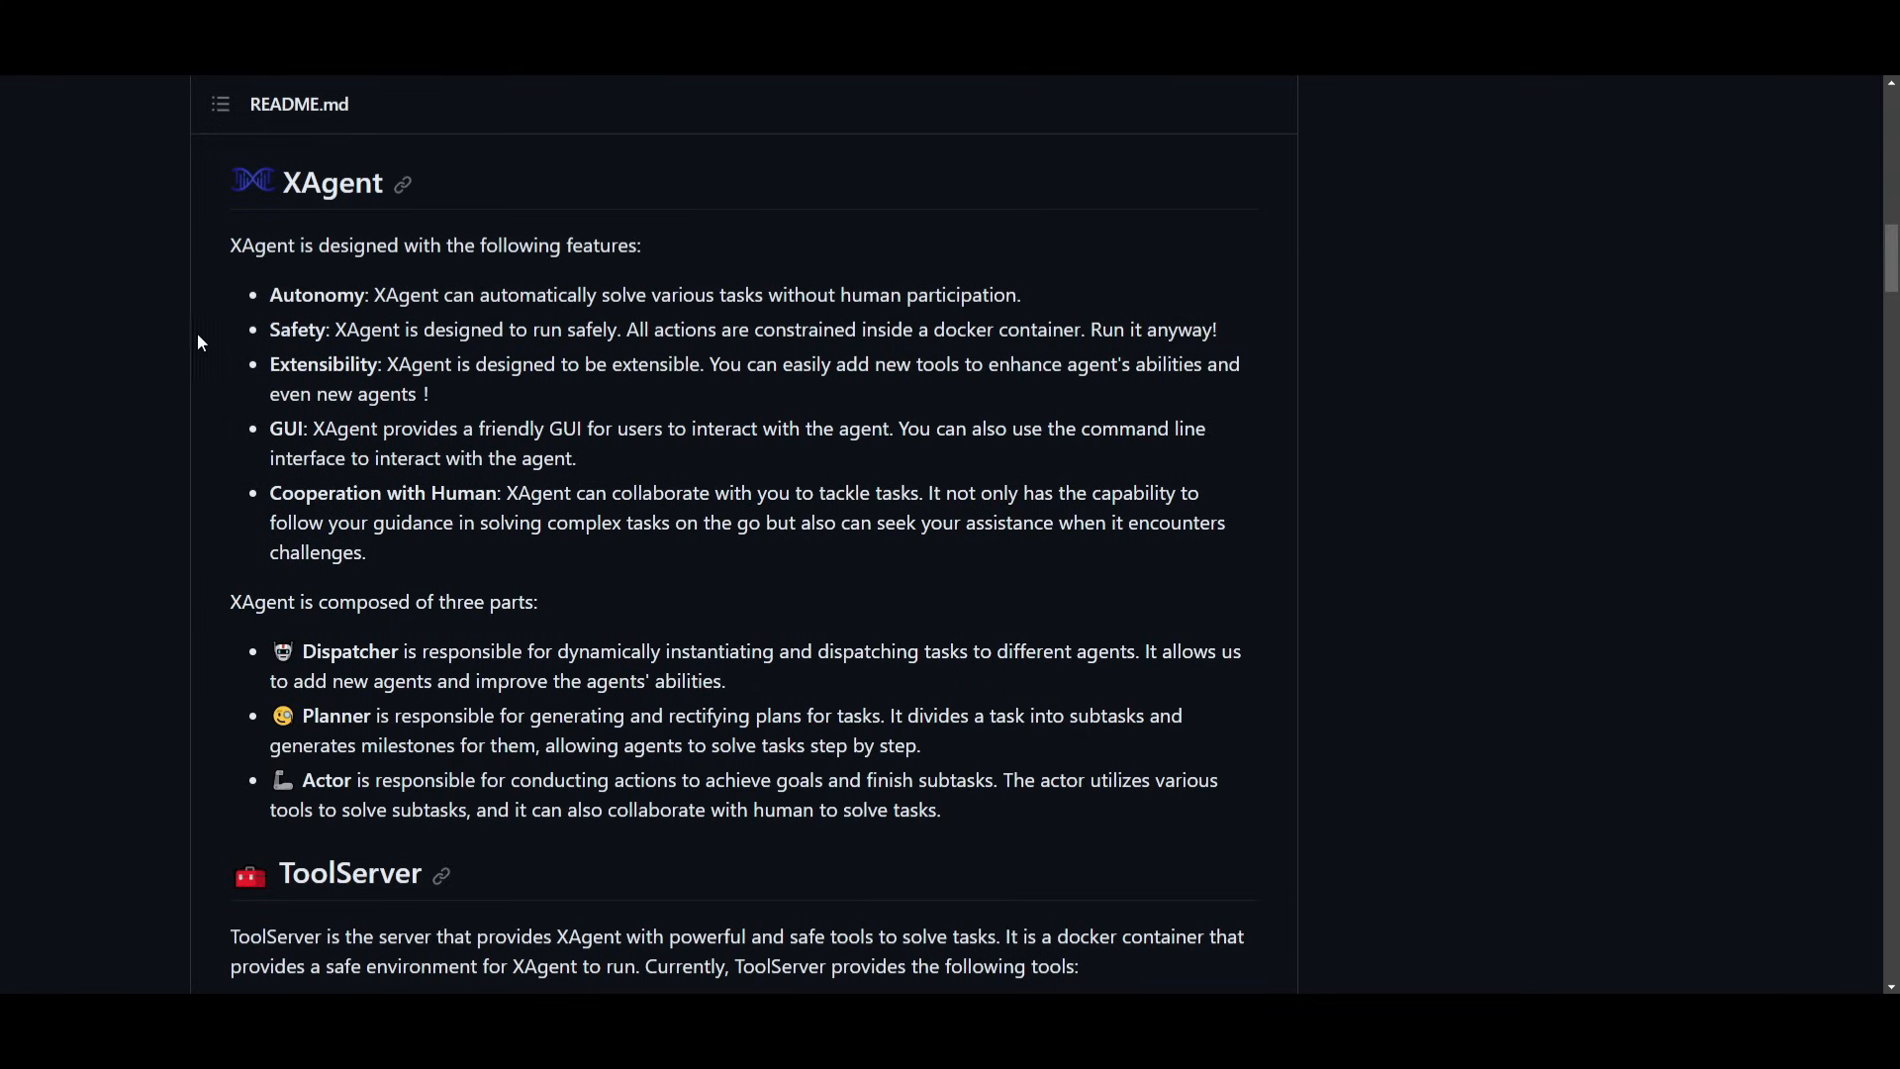
Scroll the XAgent README down to the ToolServer tool list.
scroll(down, 3)
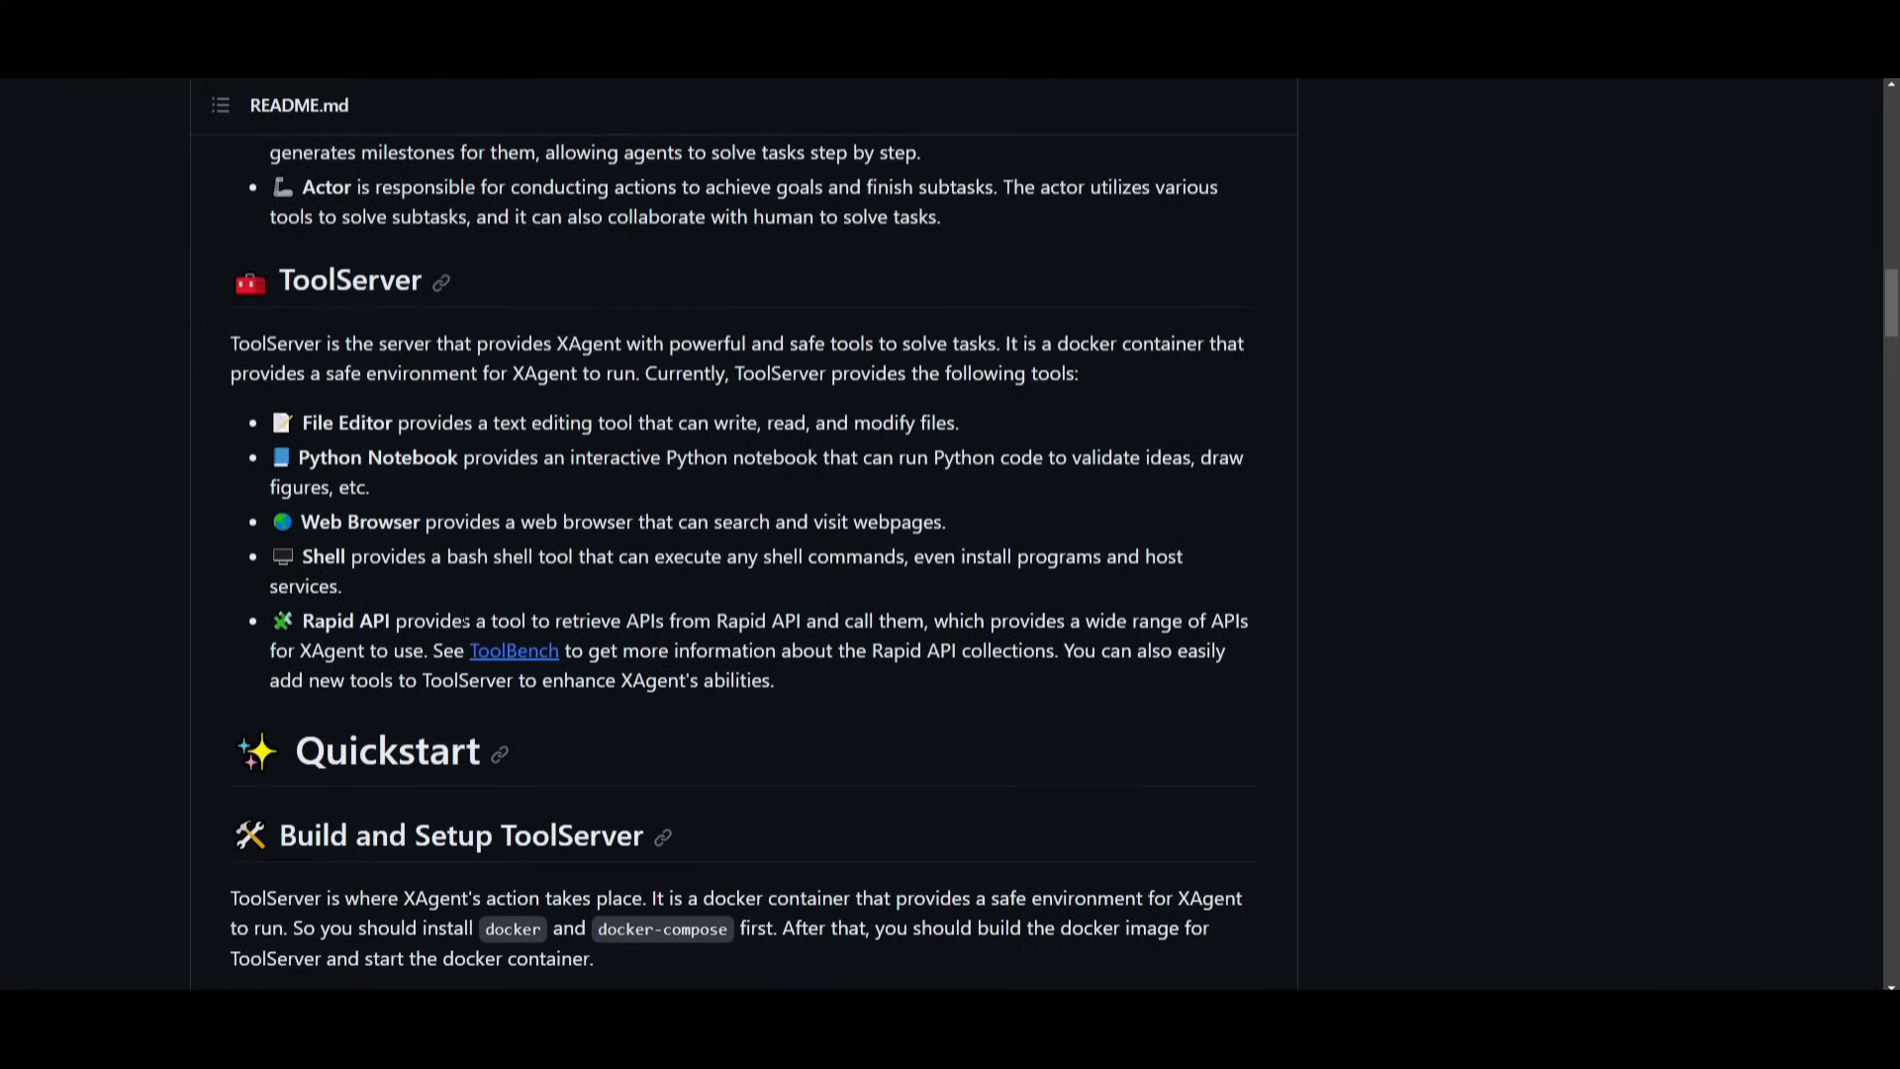
mouse_move(824, 291)
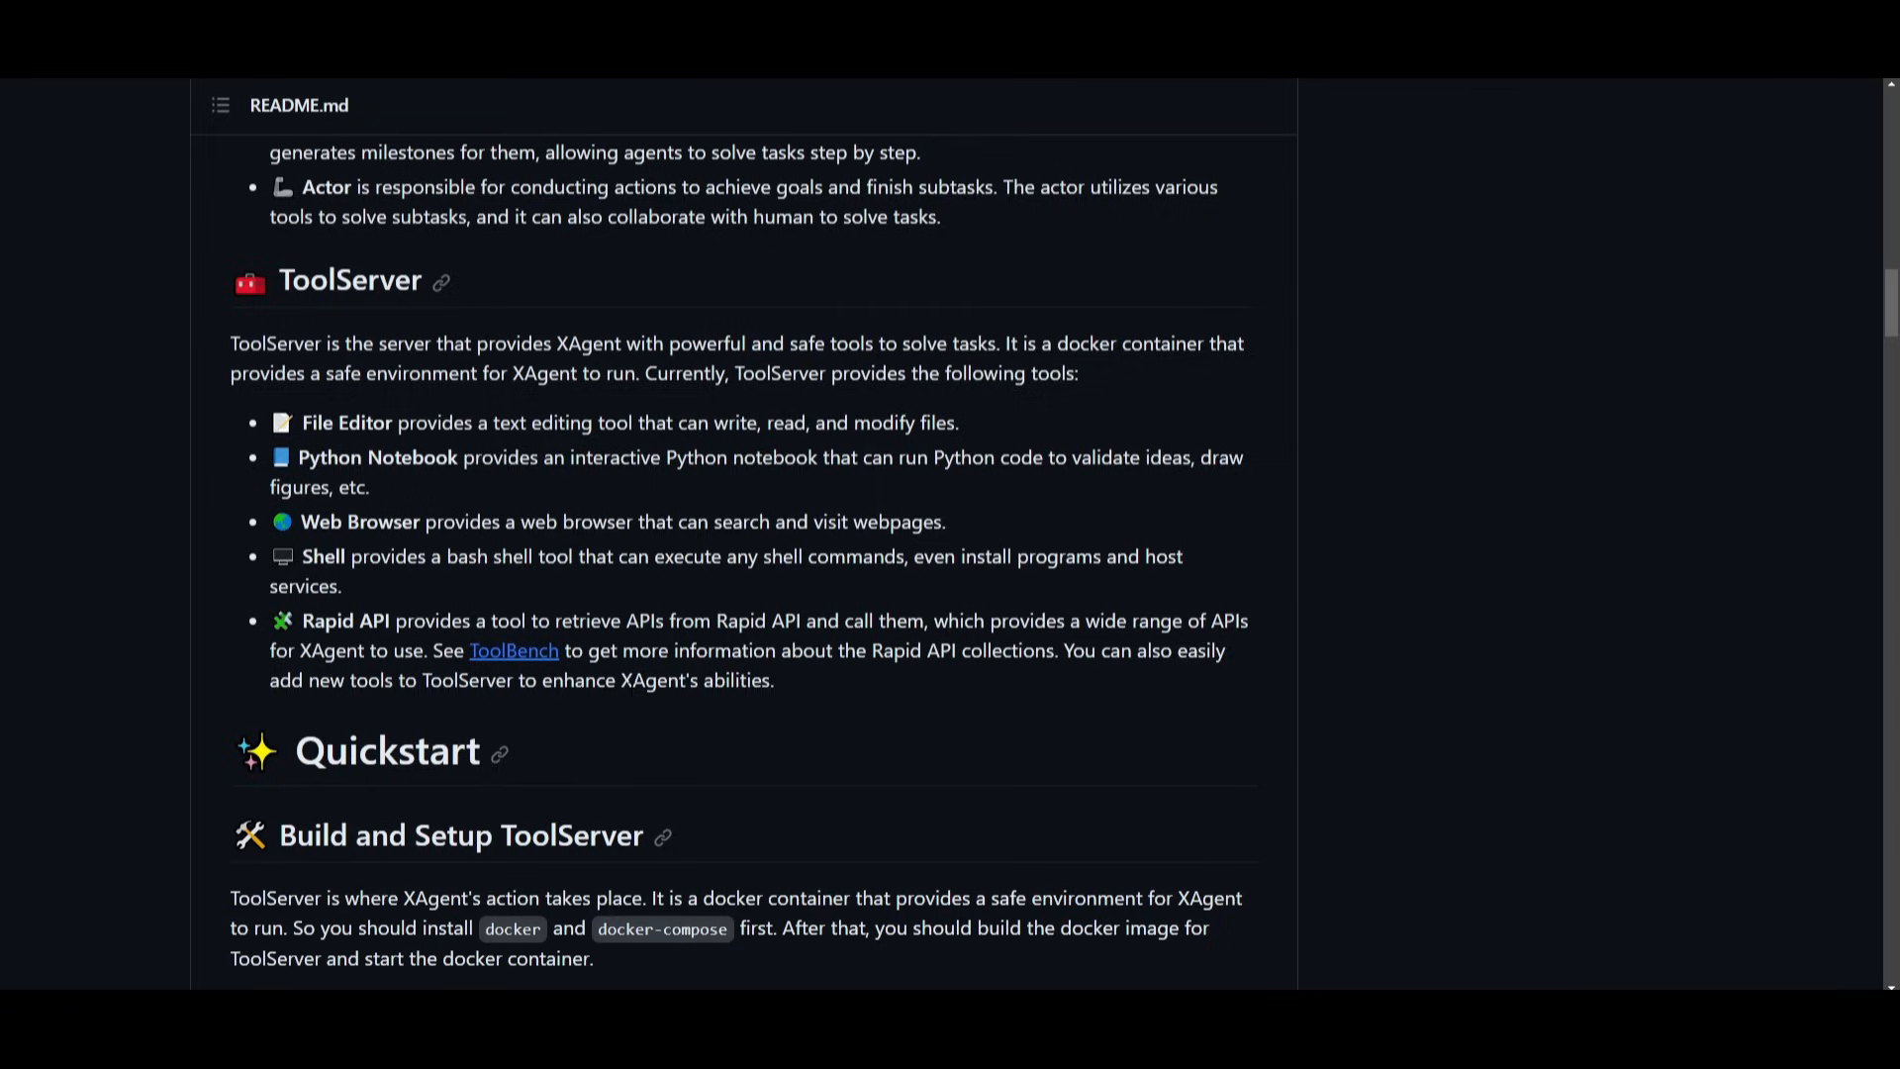
mouse_move(710, 710)
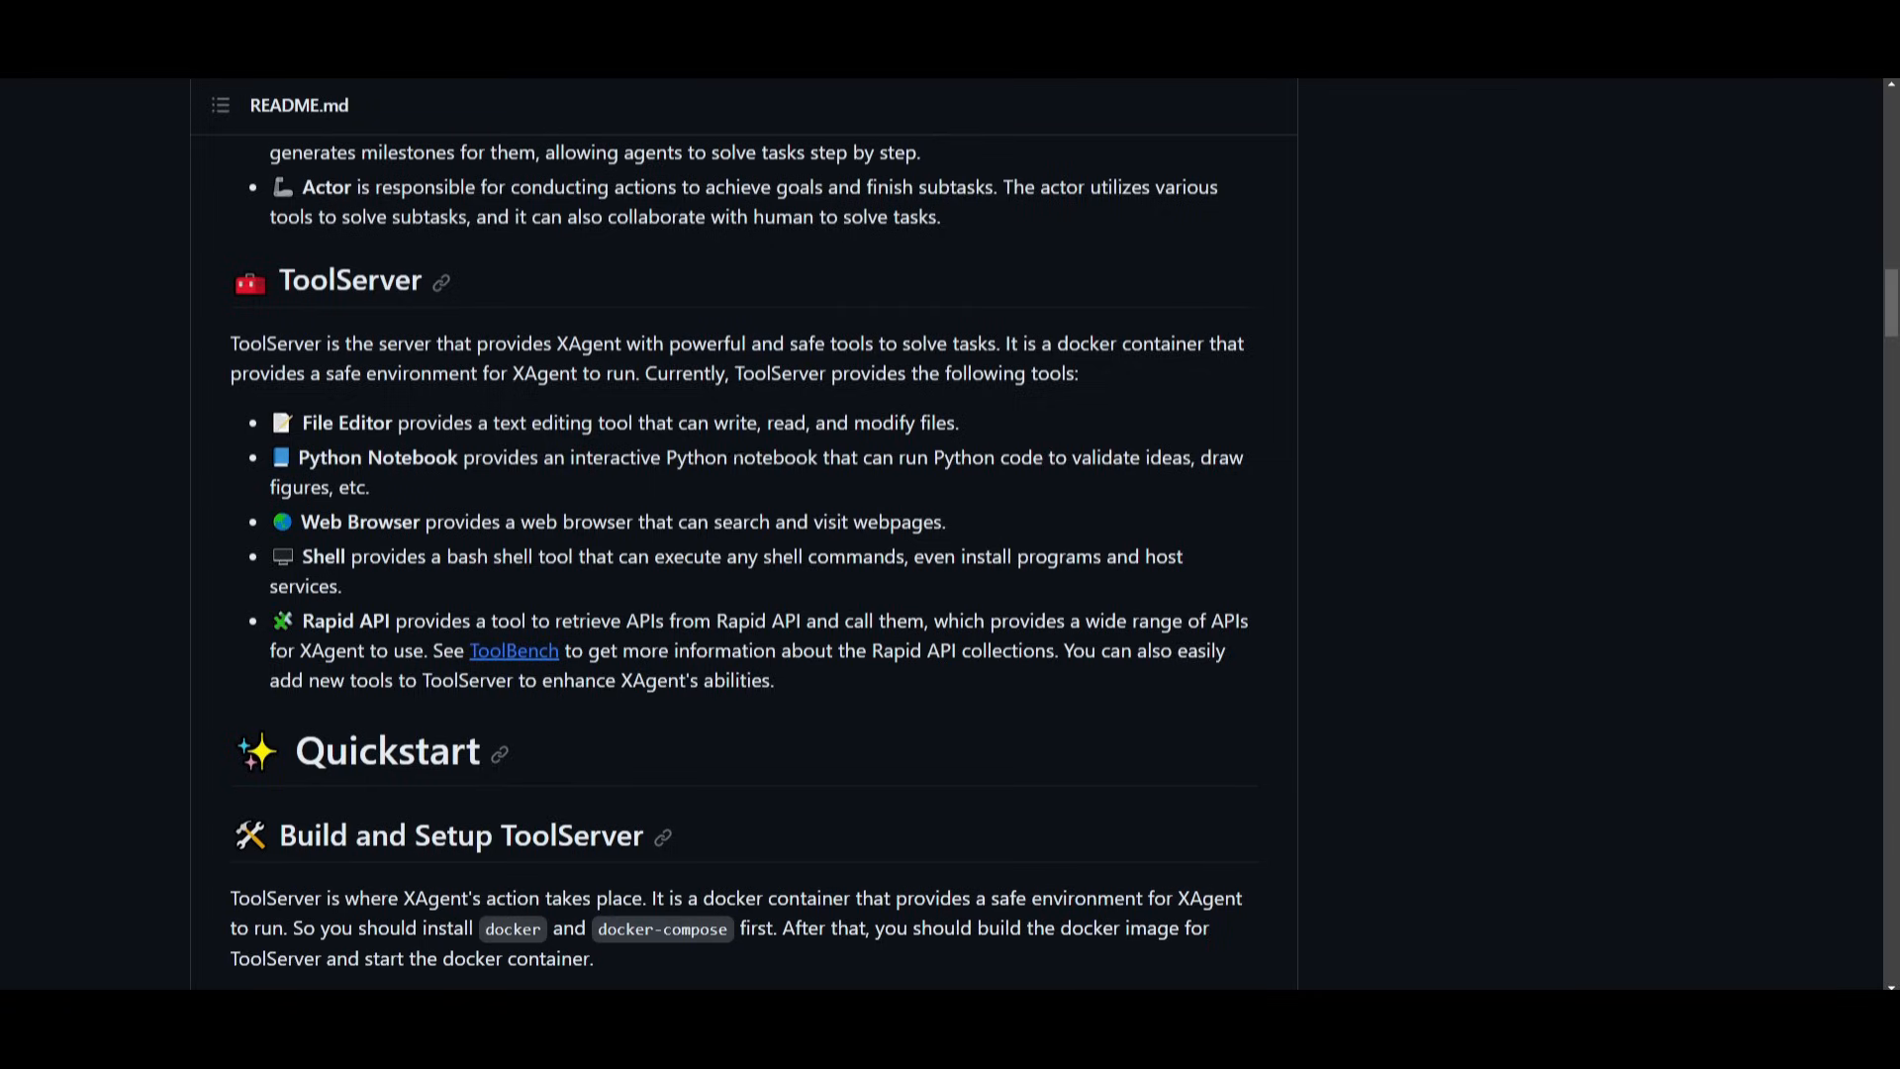
mouse_move(699, 498)
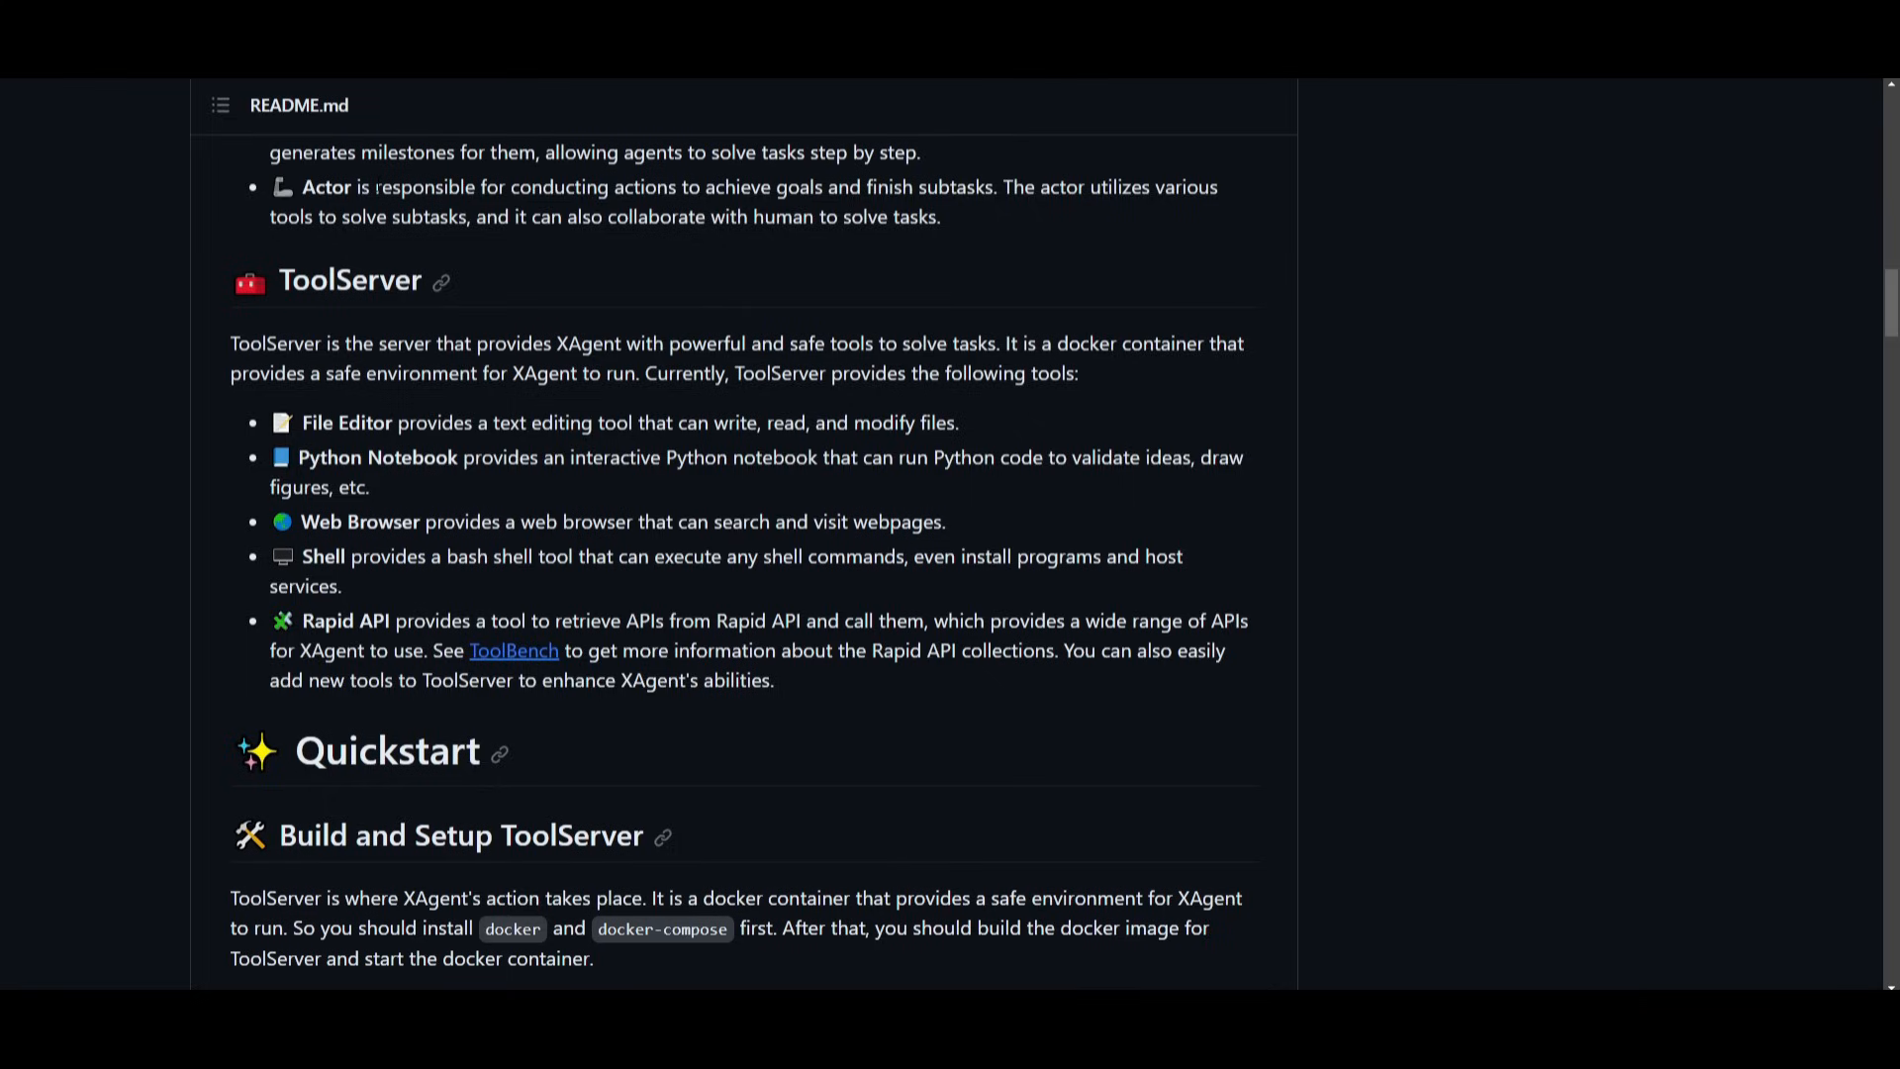
mouse_move(526, 225)
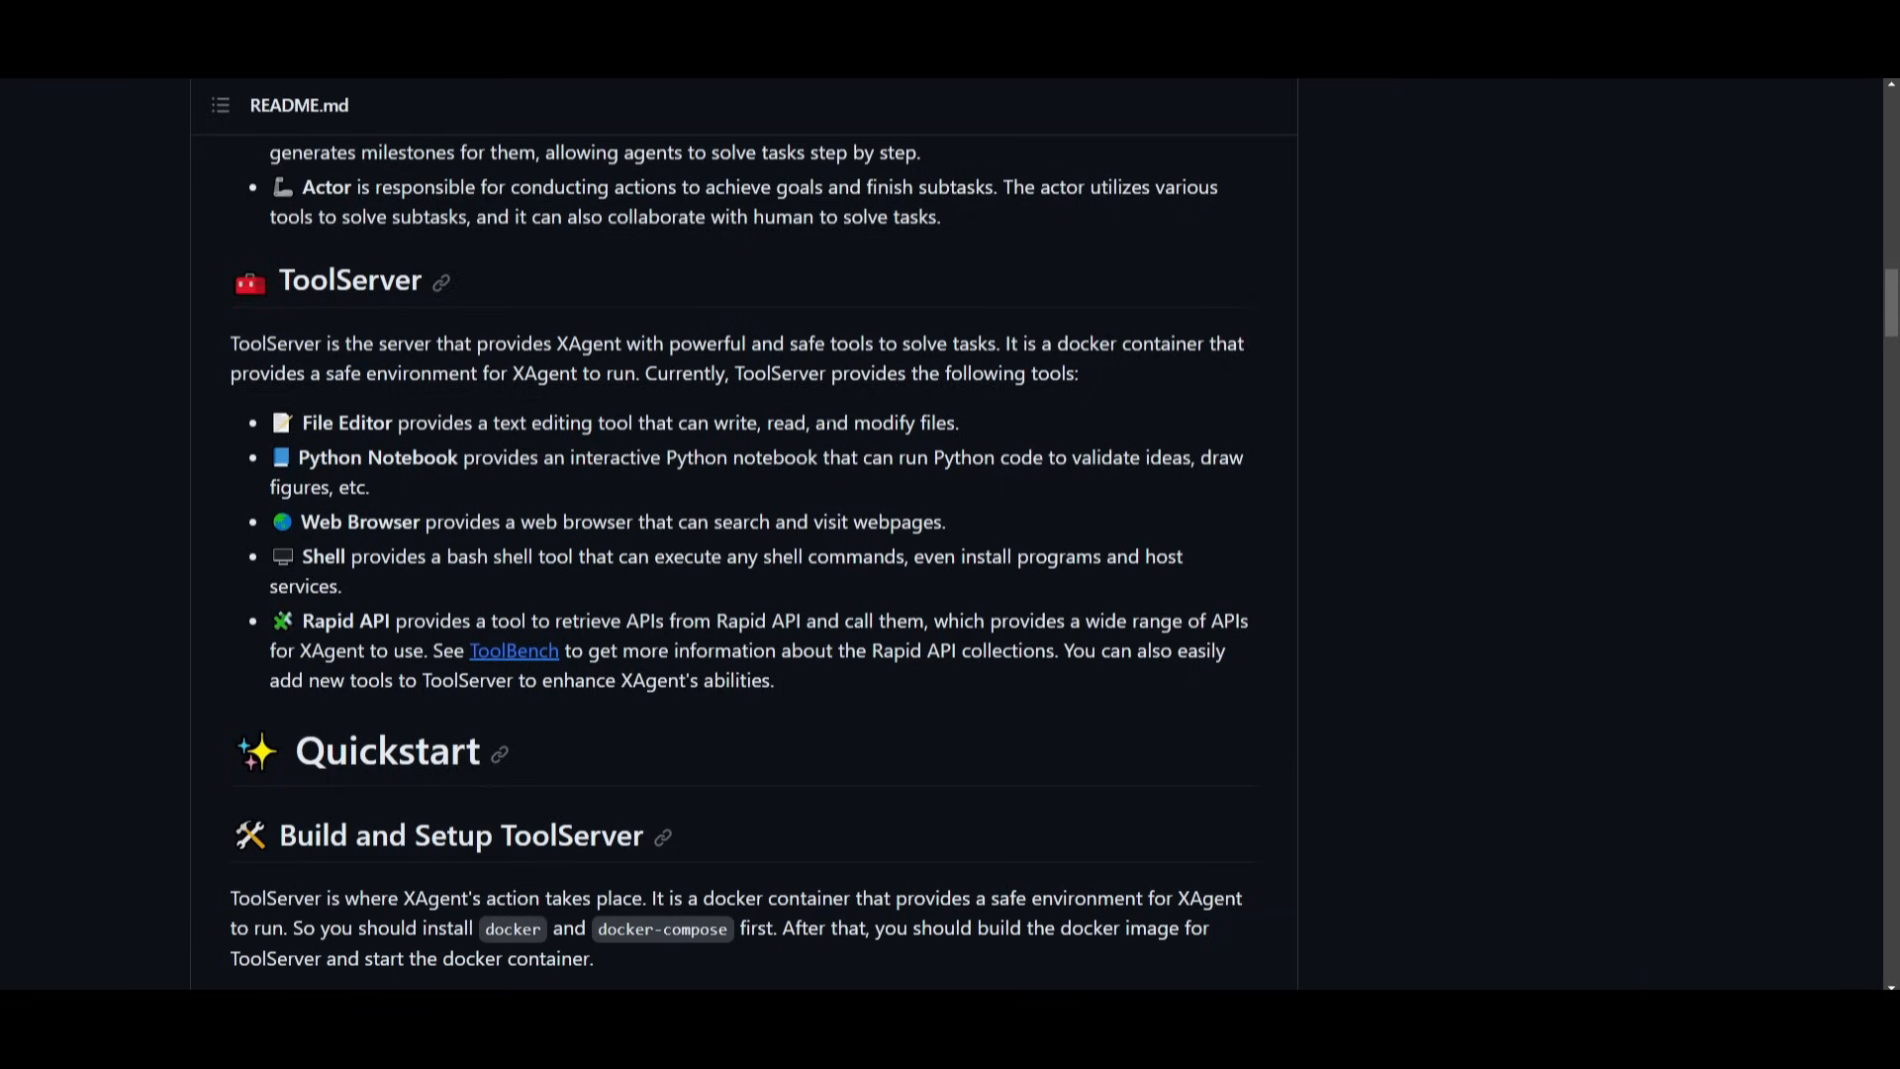
mouse_move(1246, 497)
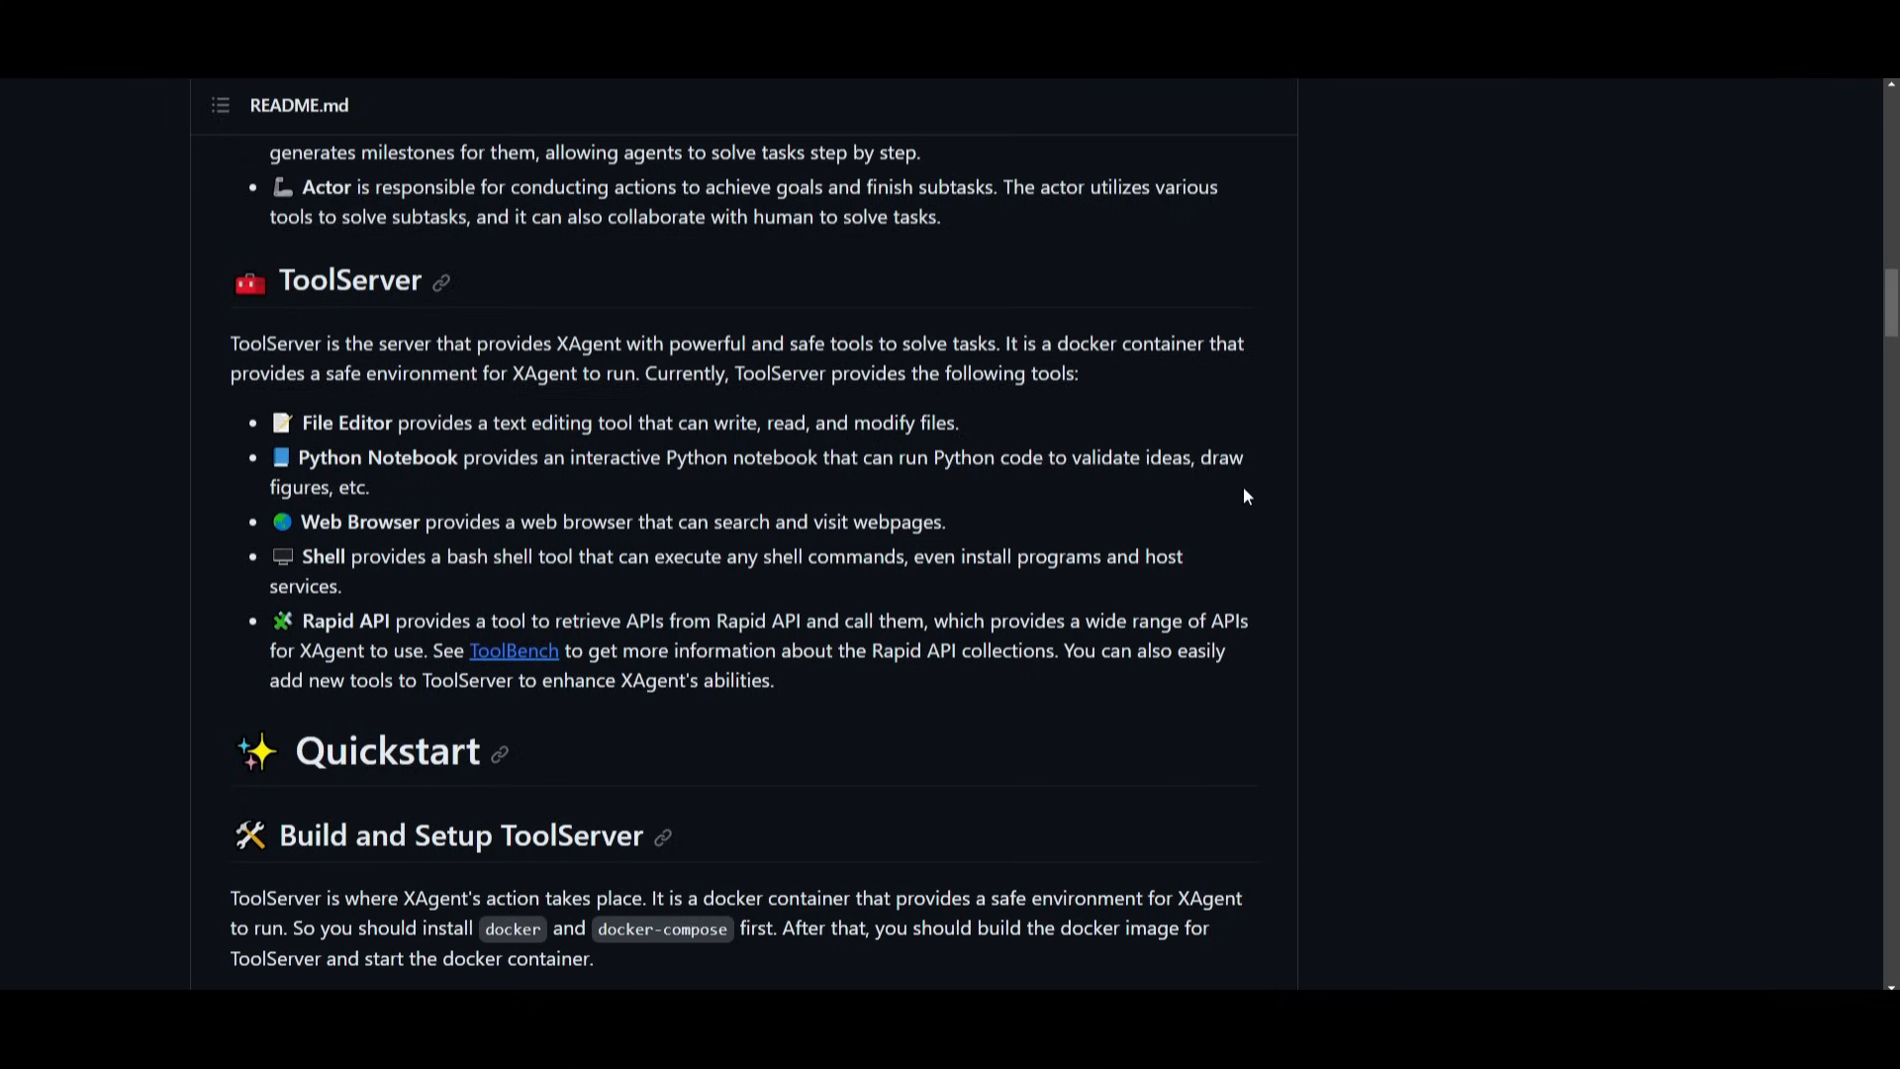
mouse_move(831, 485)
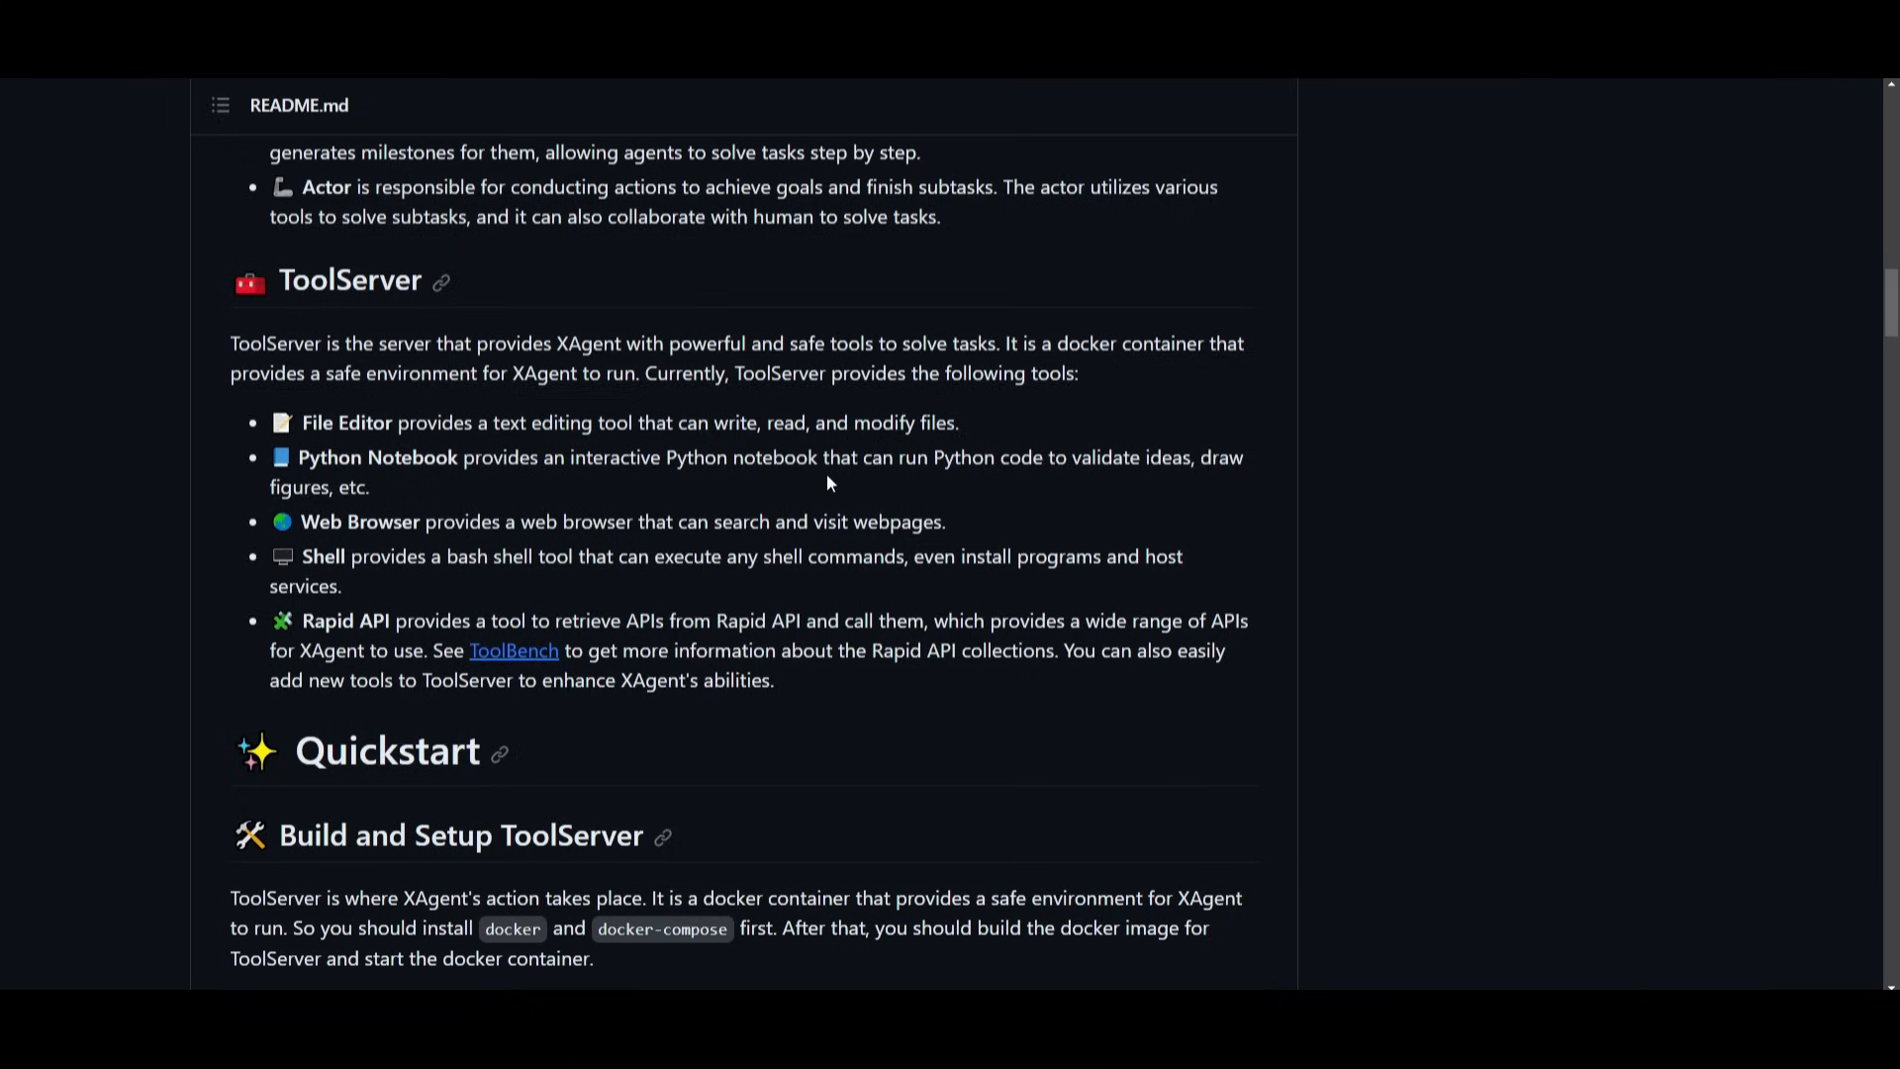
mouse_move(554, 599)
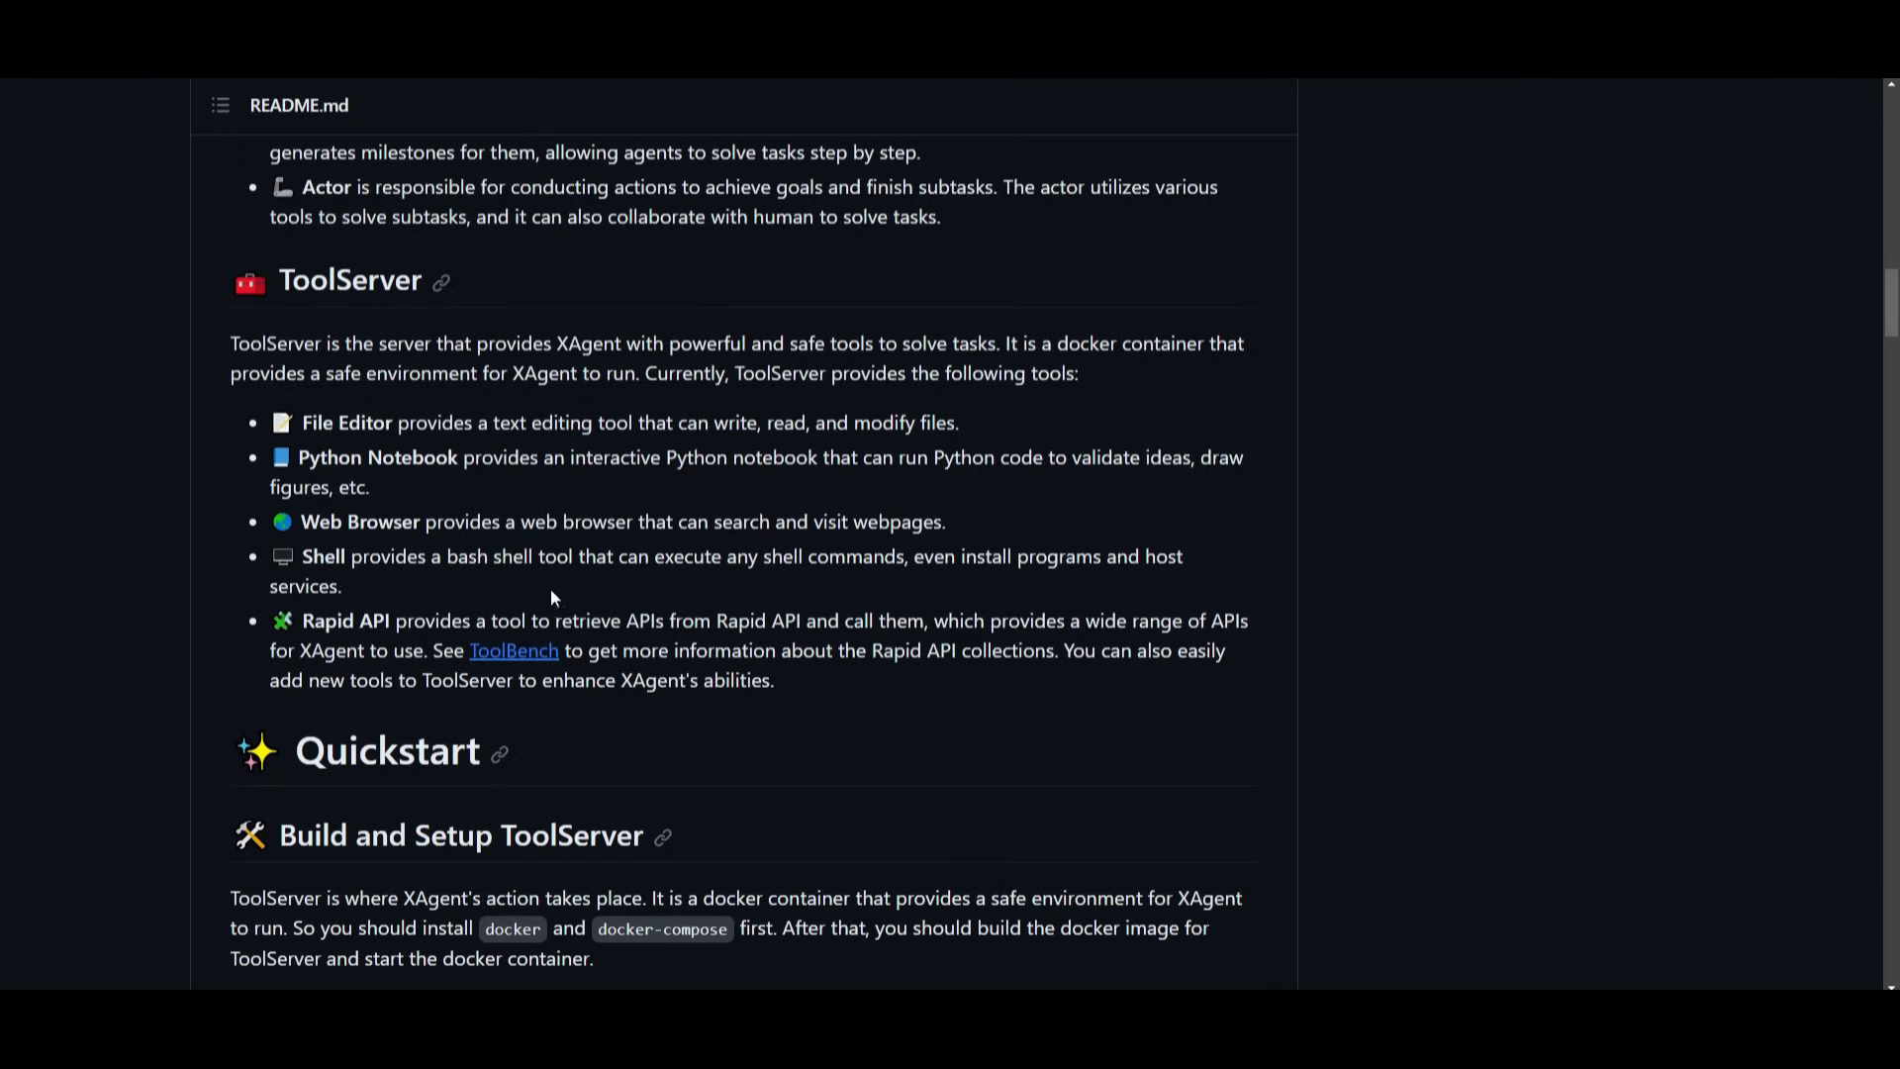
mouse_move(1022, 273)
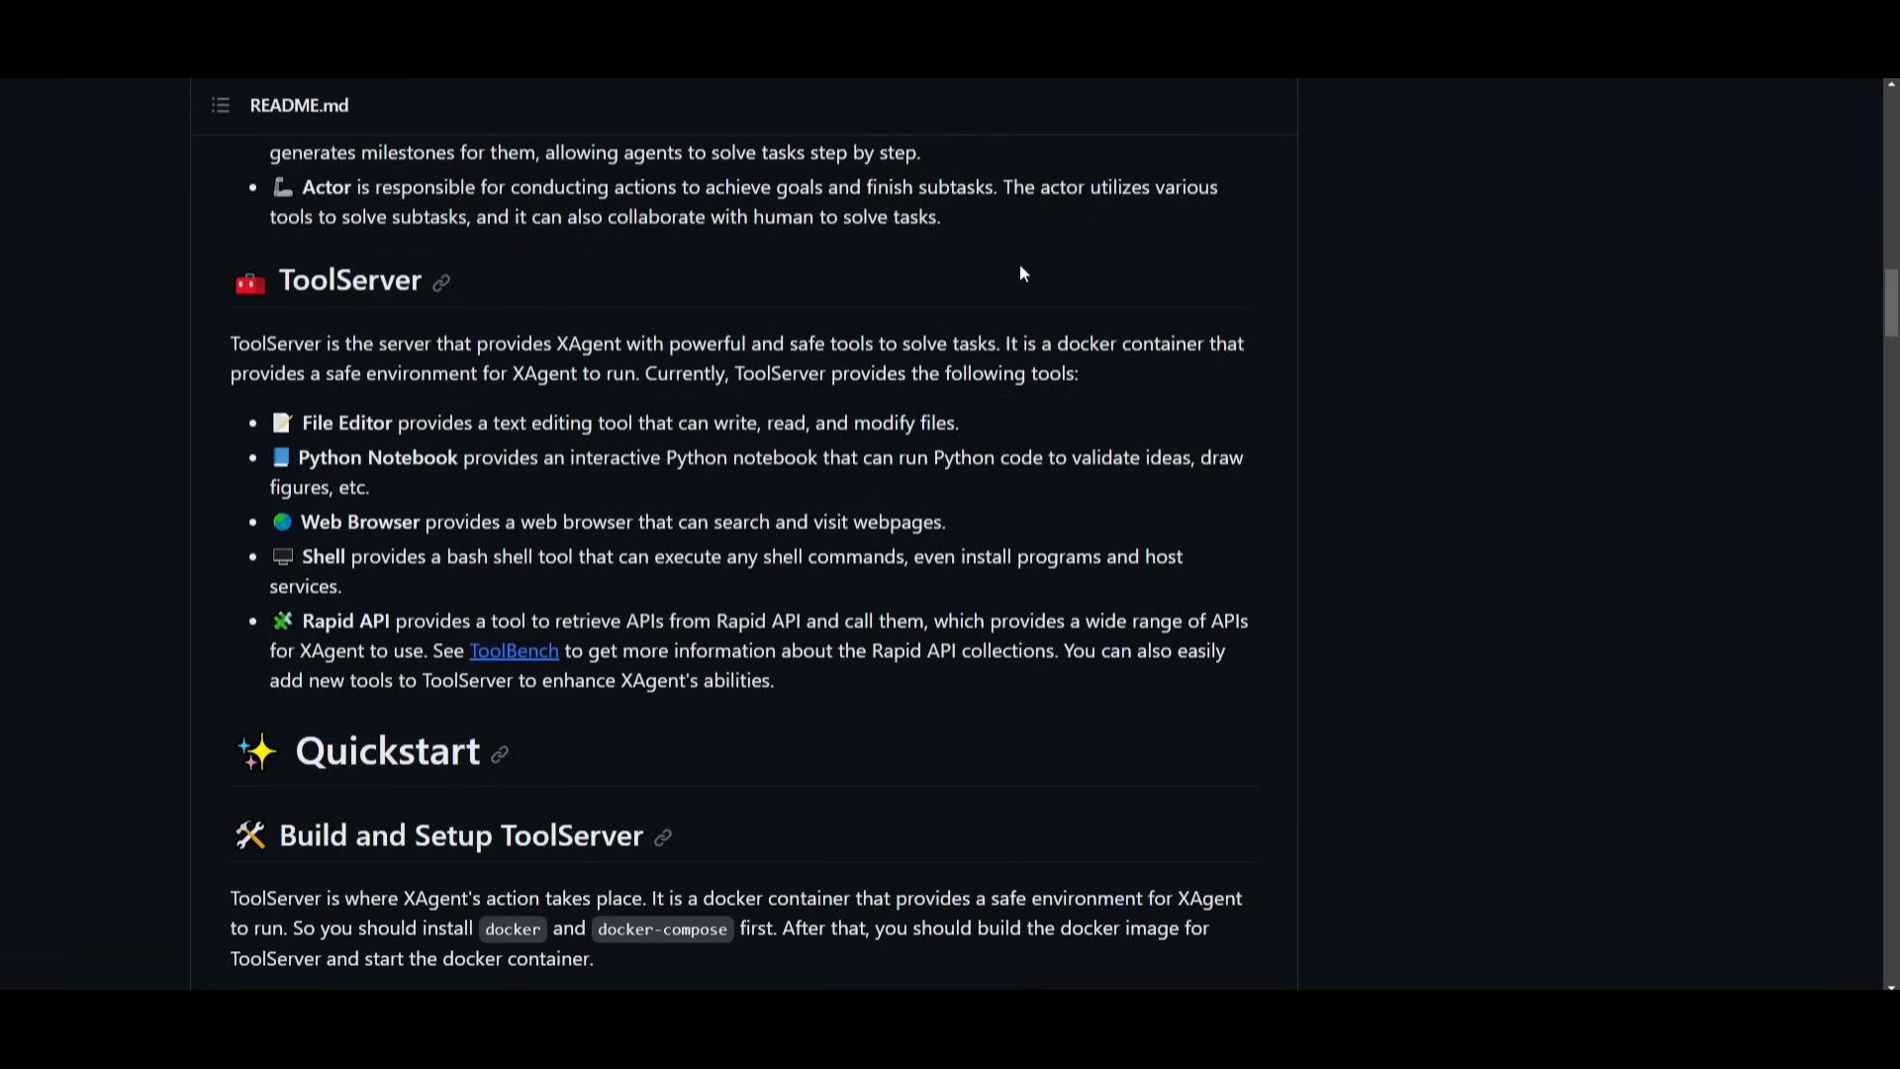
mouse_move(828, 517)
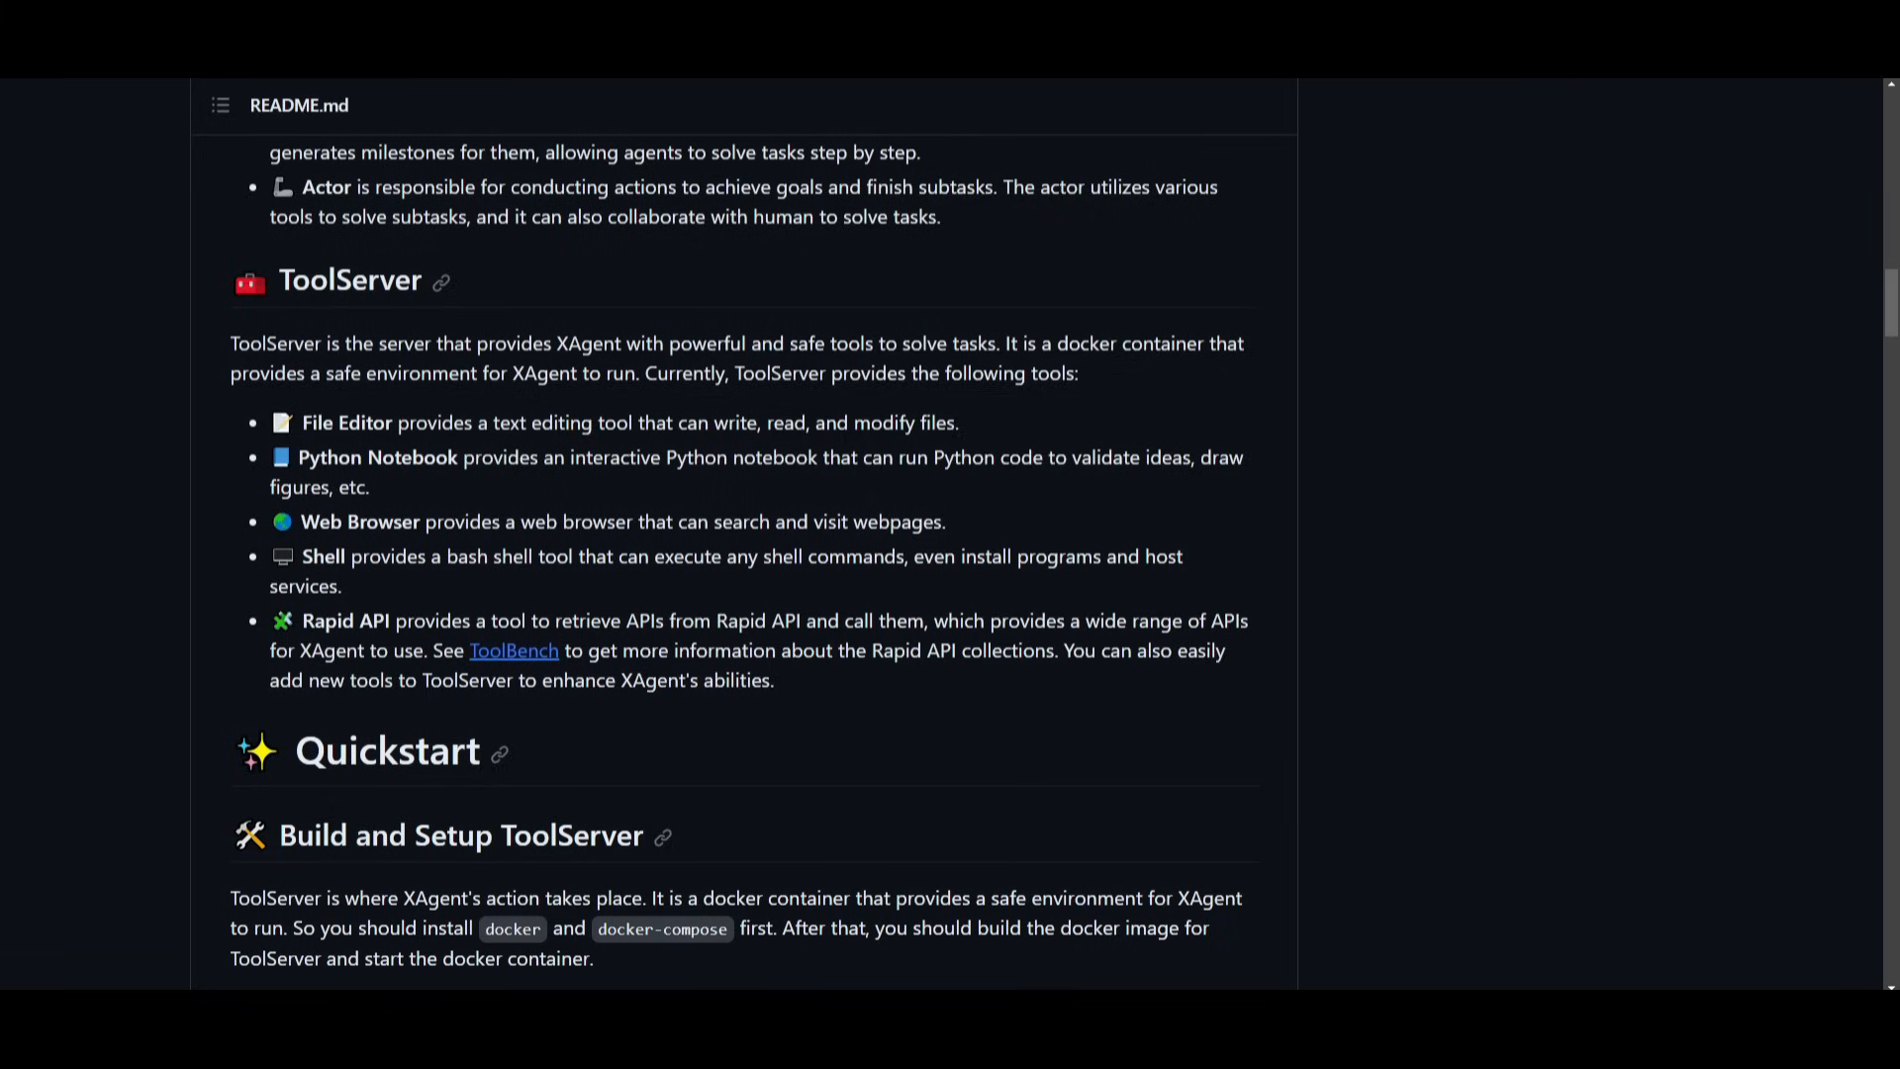
mouse_move(560, 639)
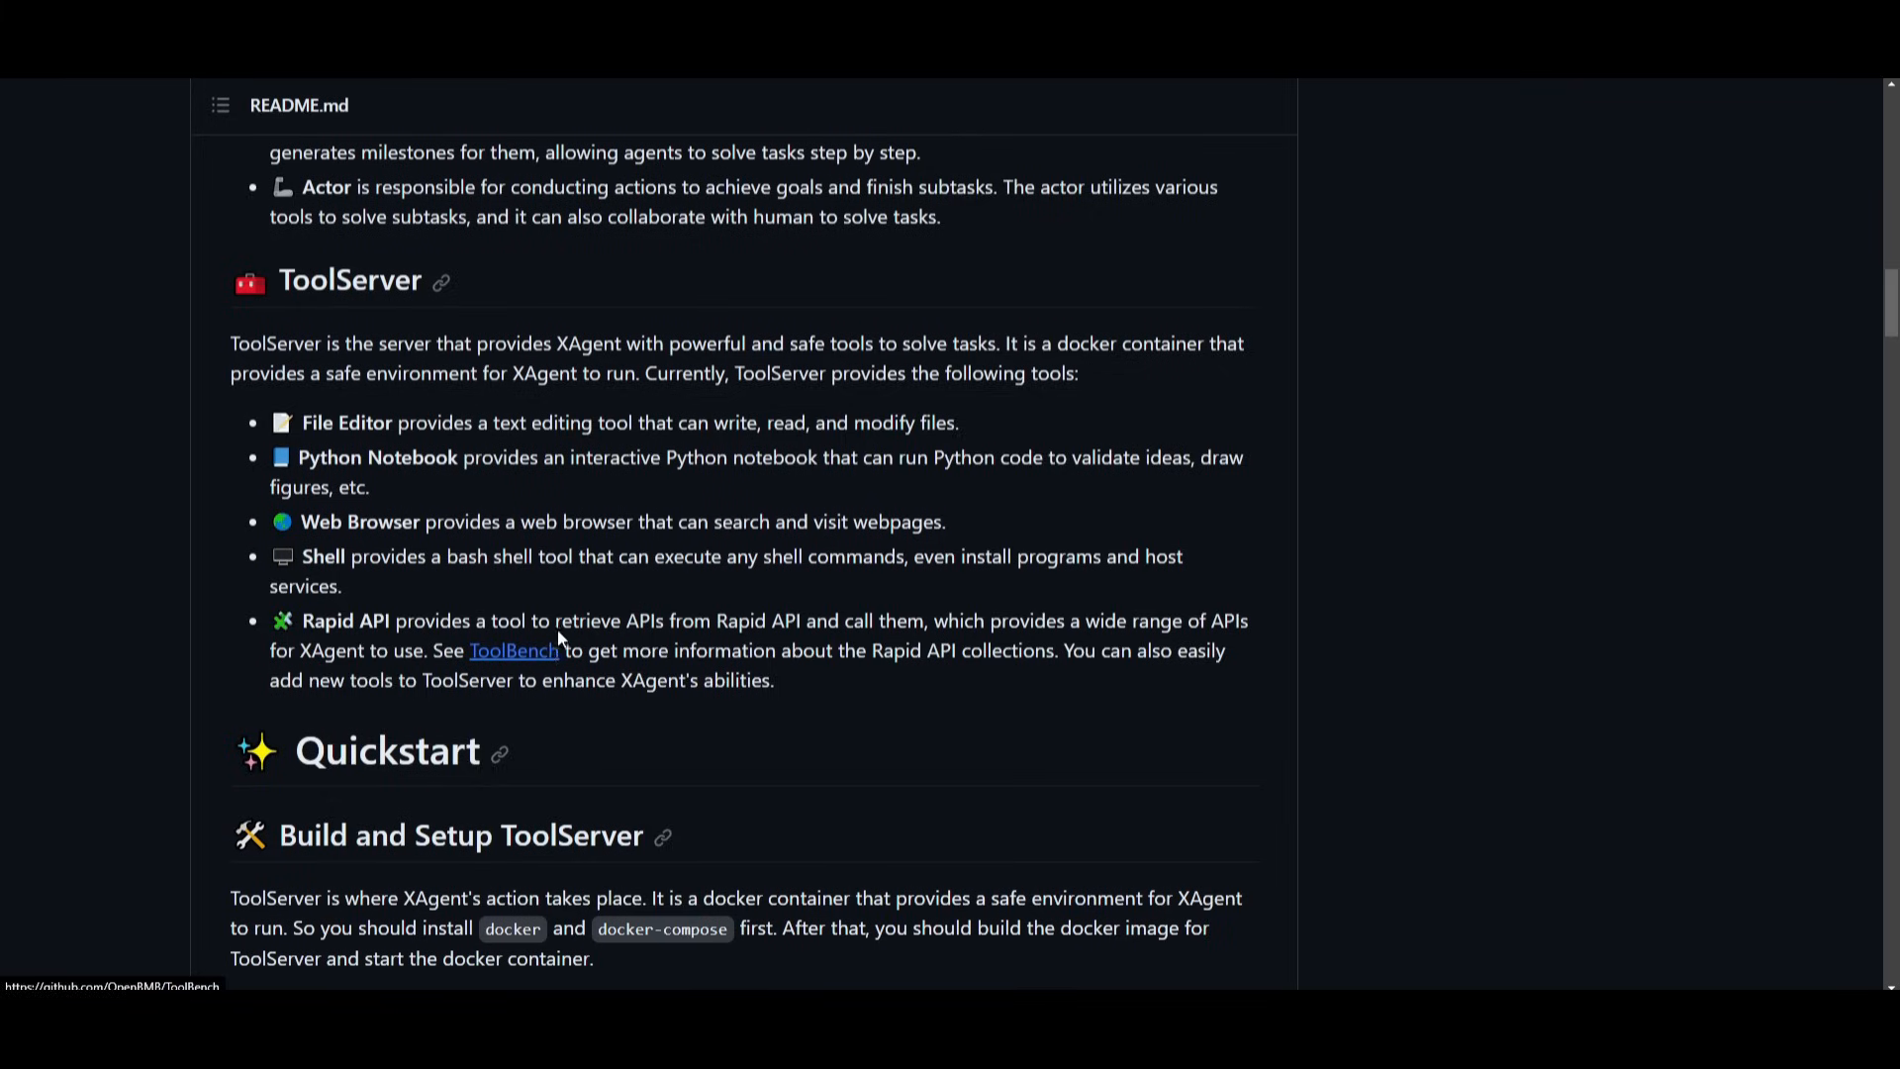
mouse_move(759, 599)
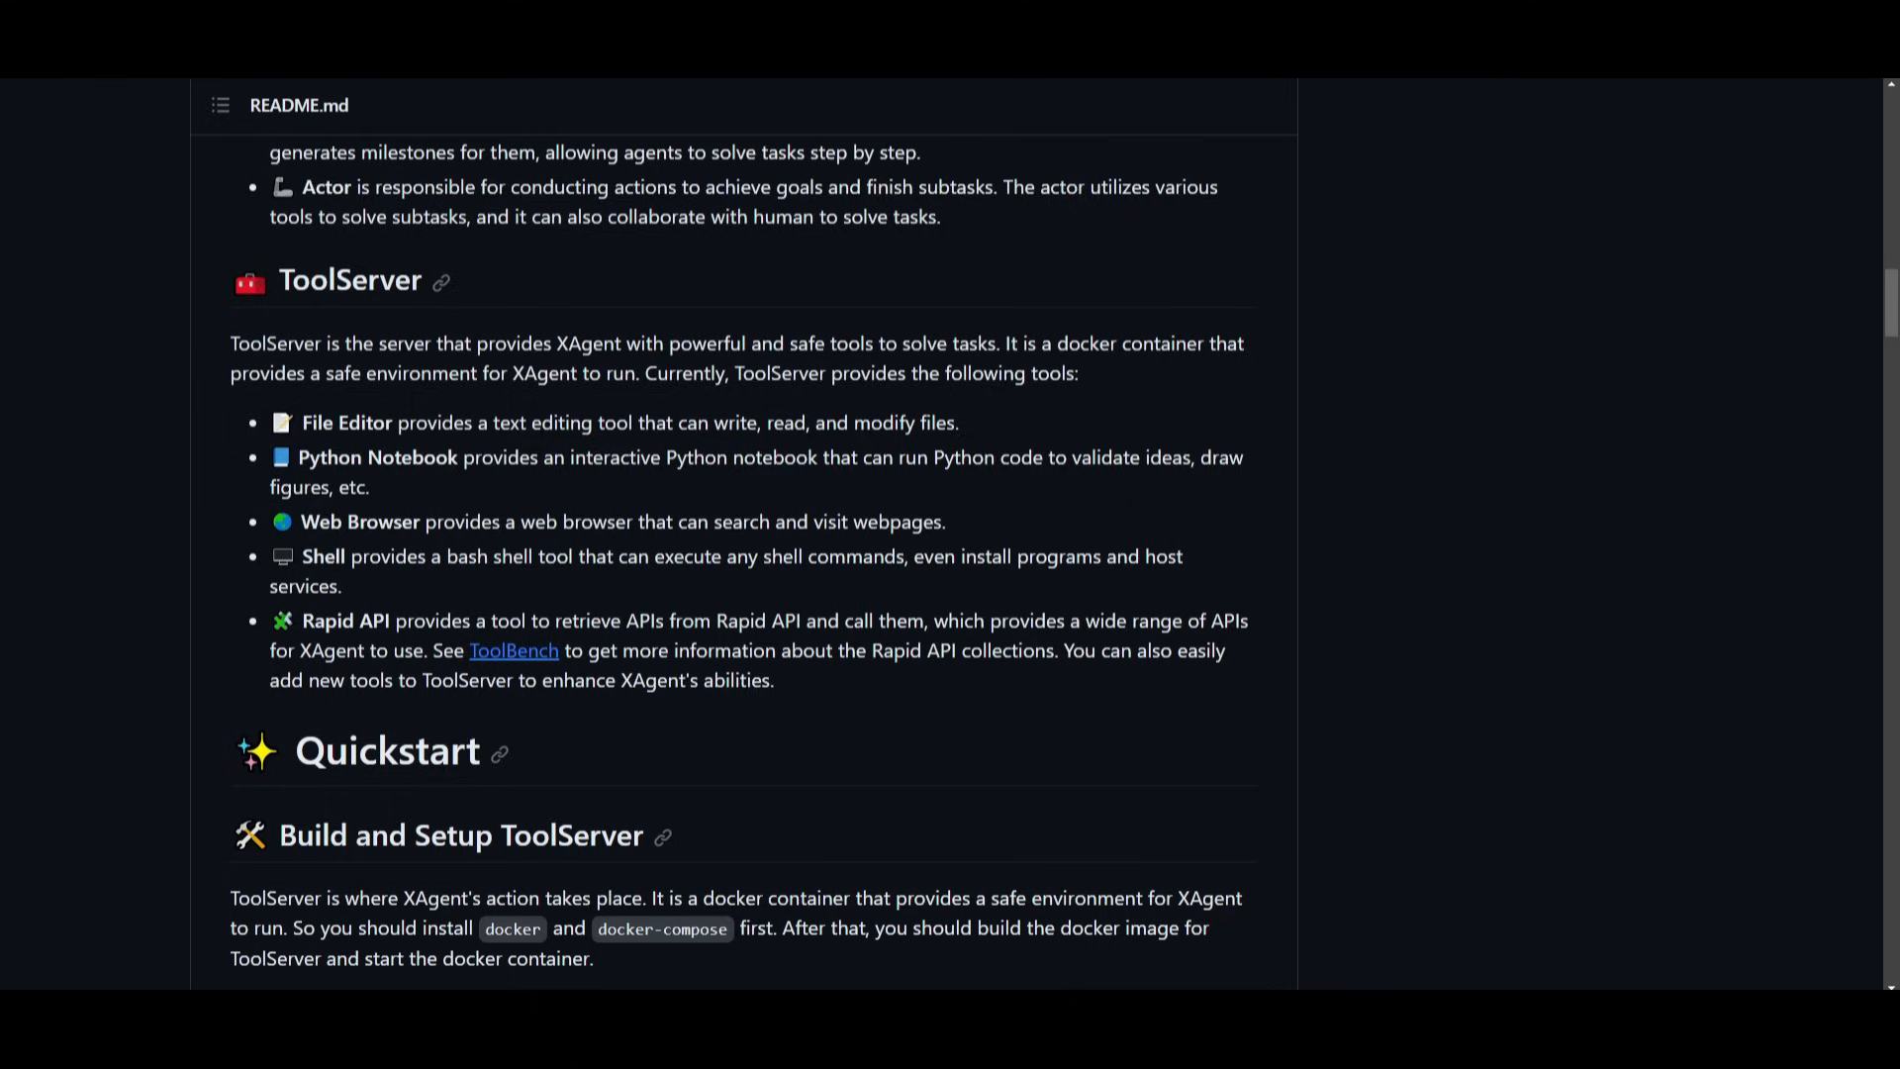
mouse_move(728, 644)
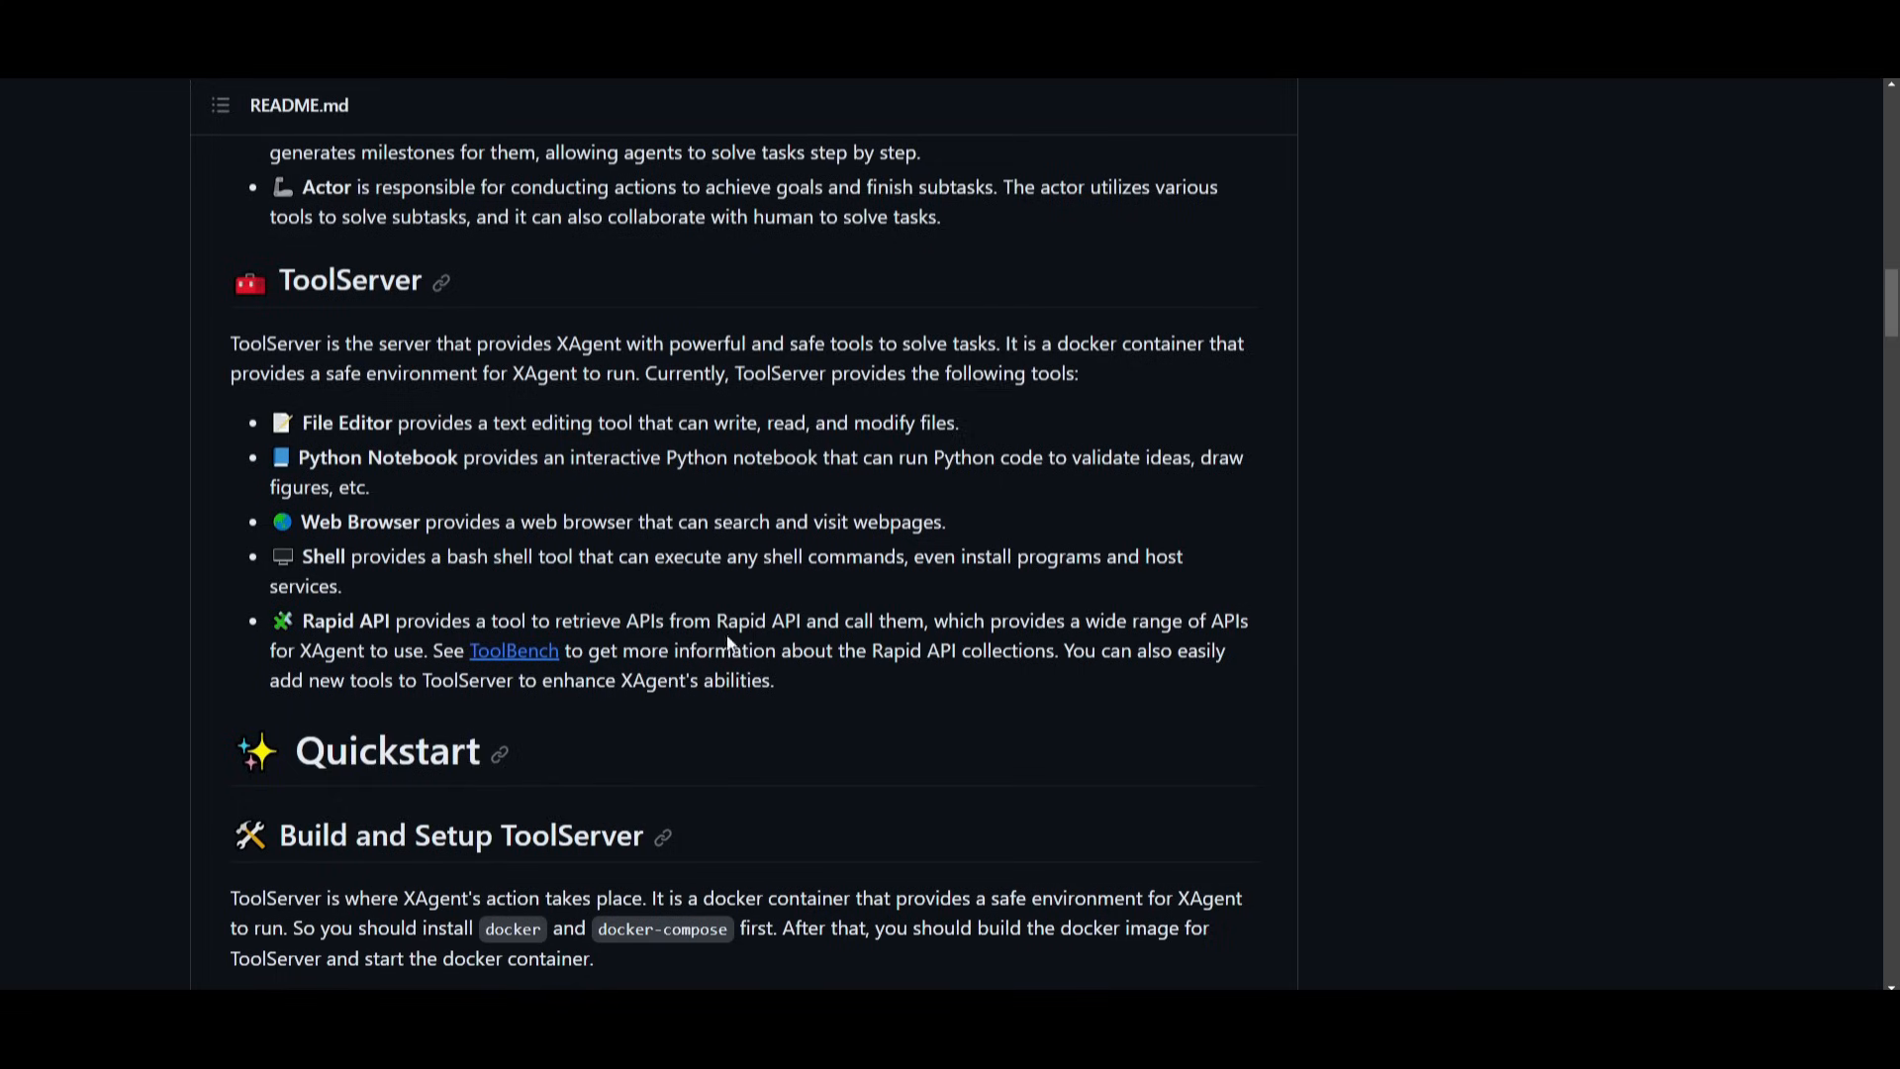
mouse_move(1466, 520)
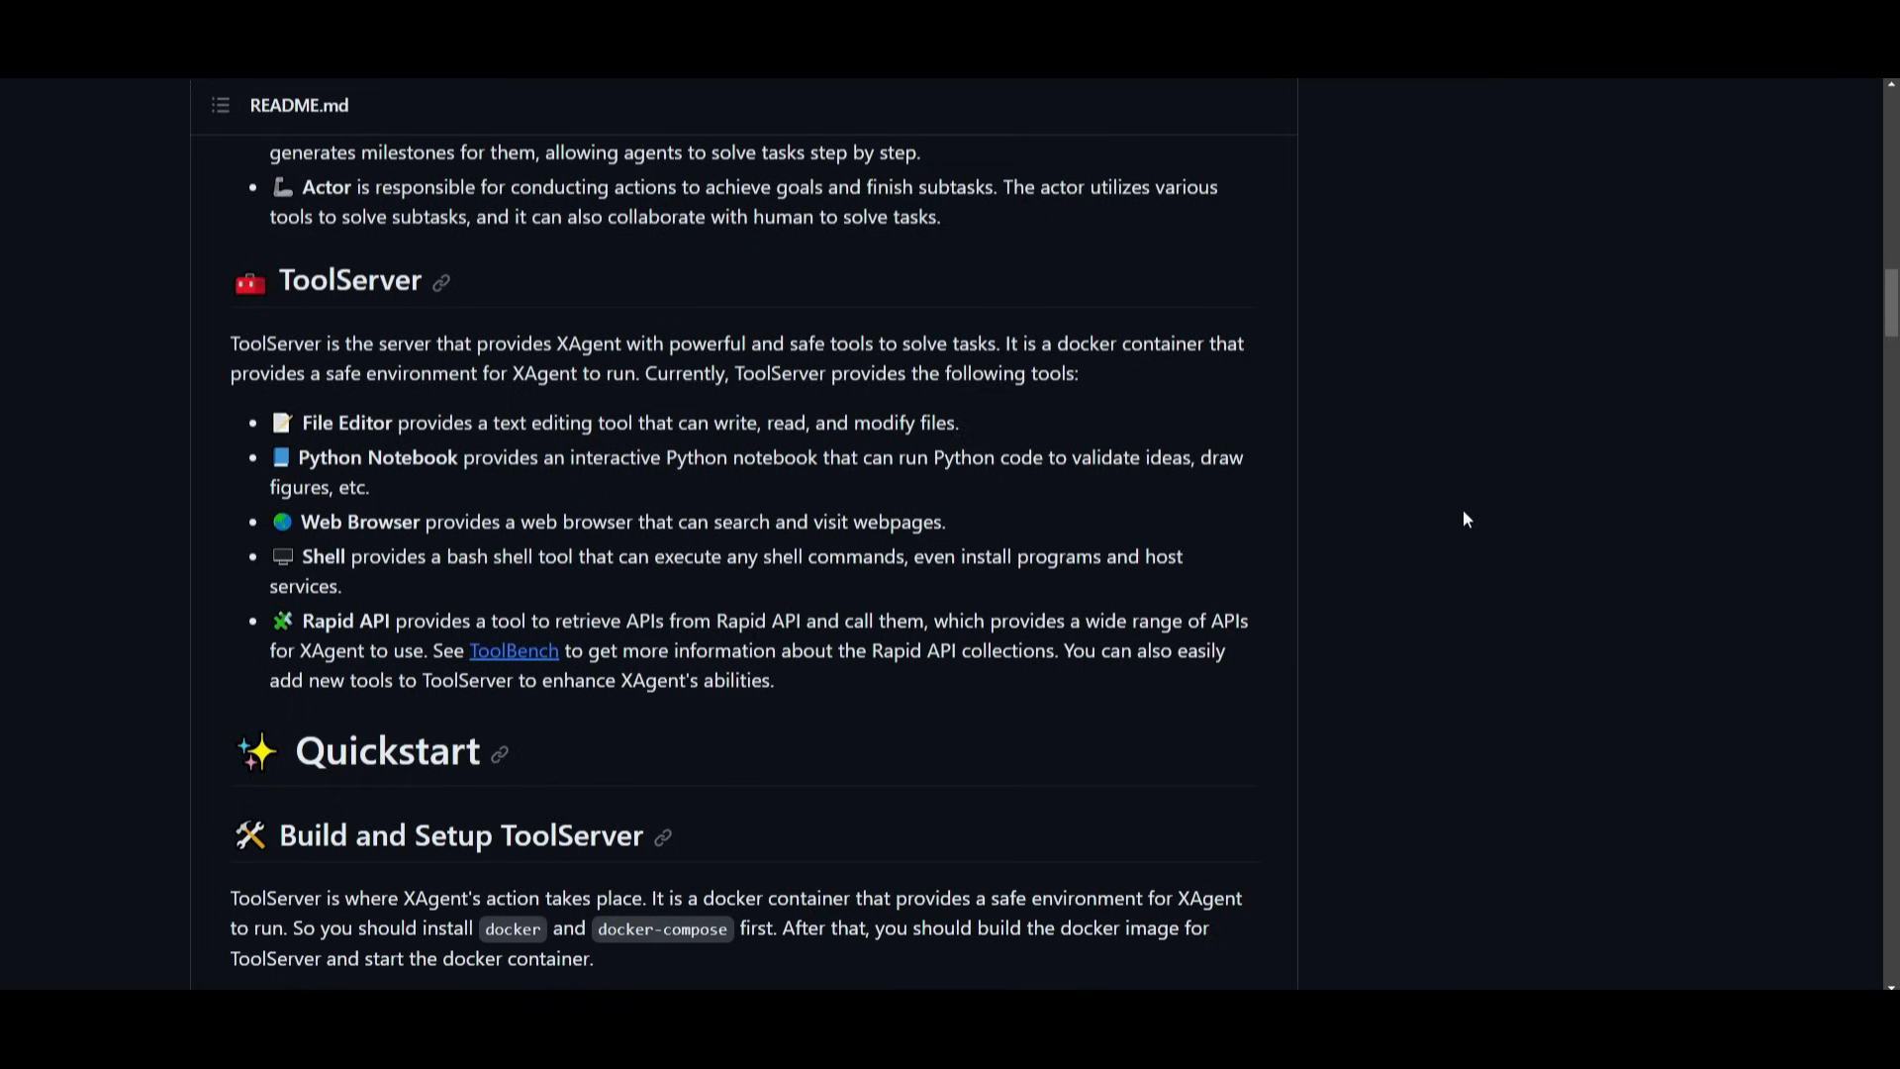
mouse_move(1340, 472)
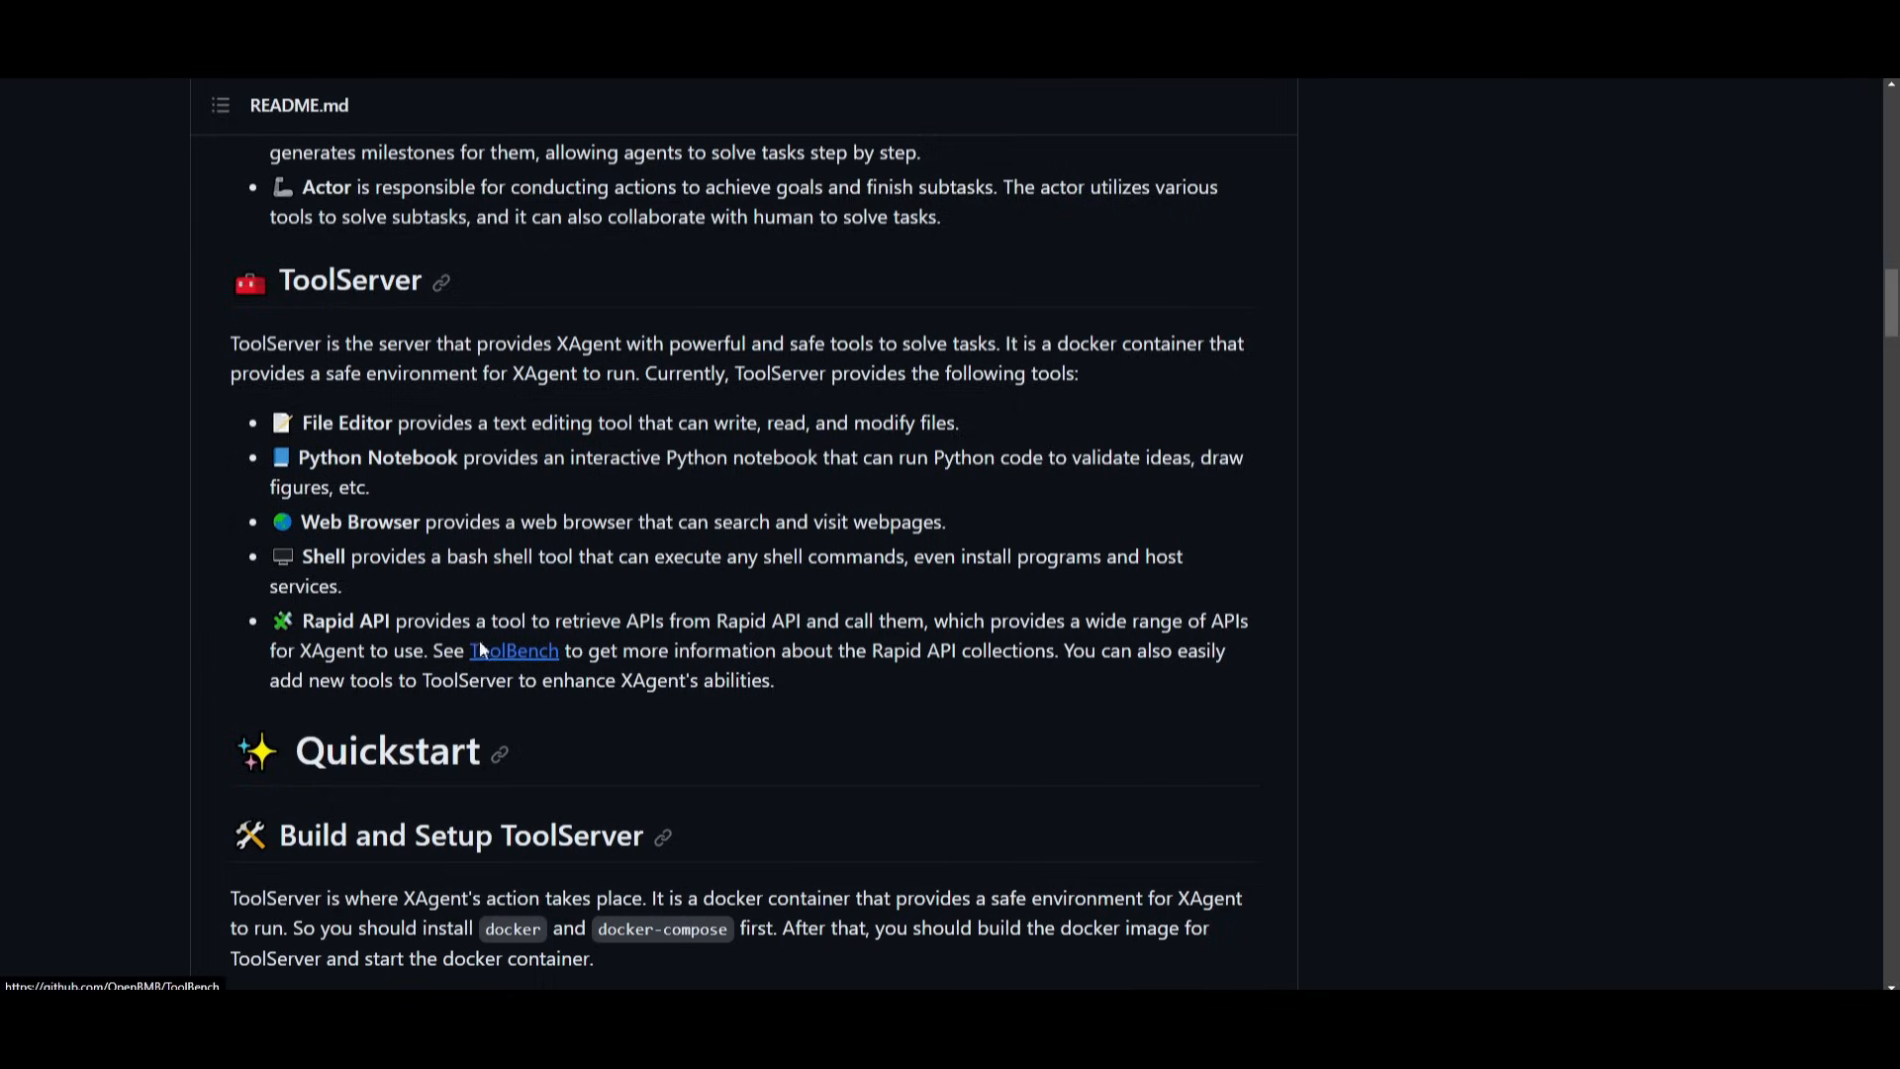
click(513, 650)
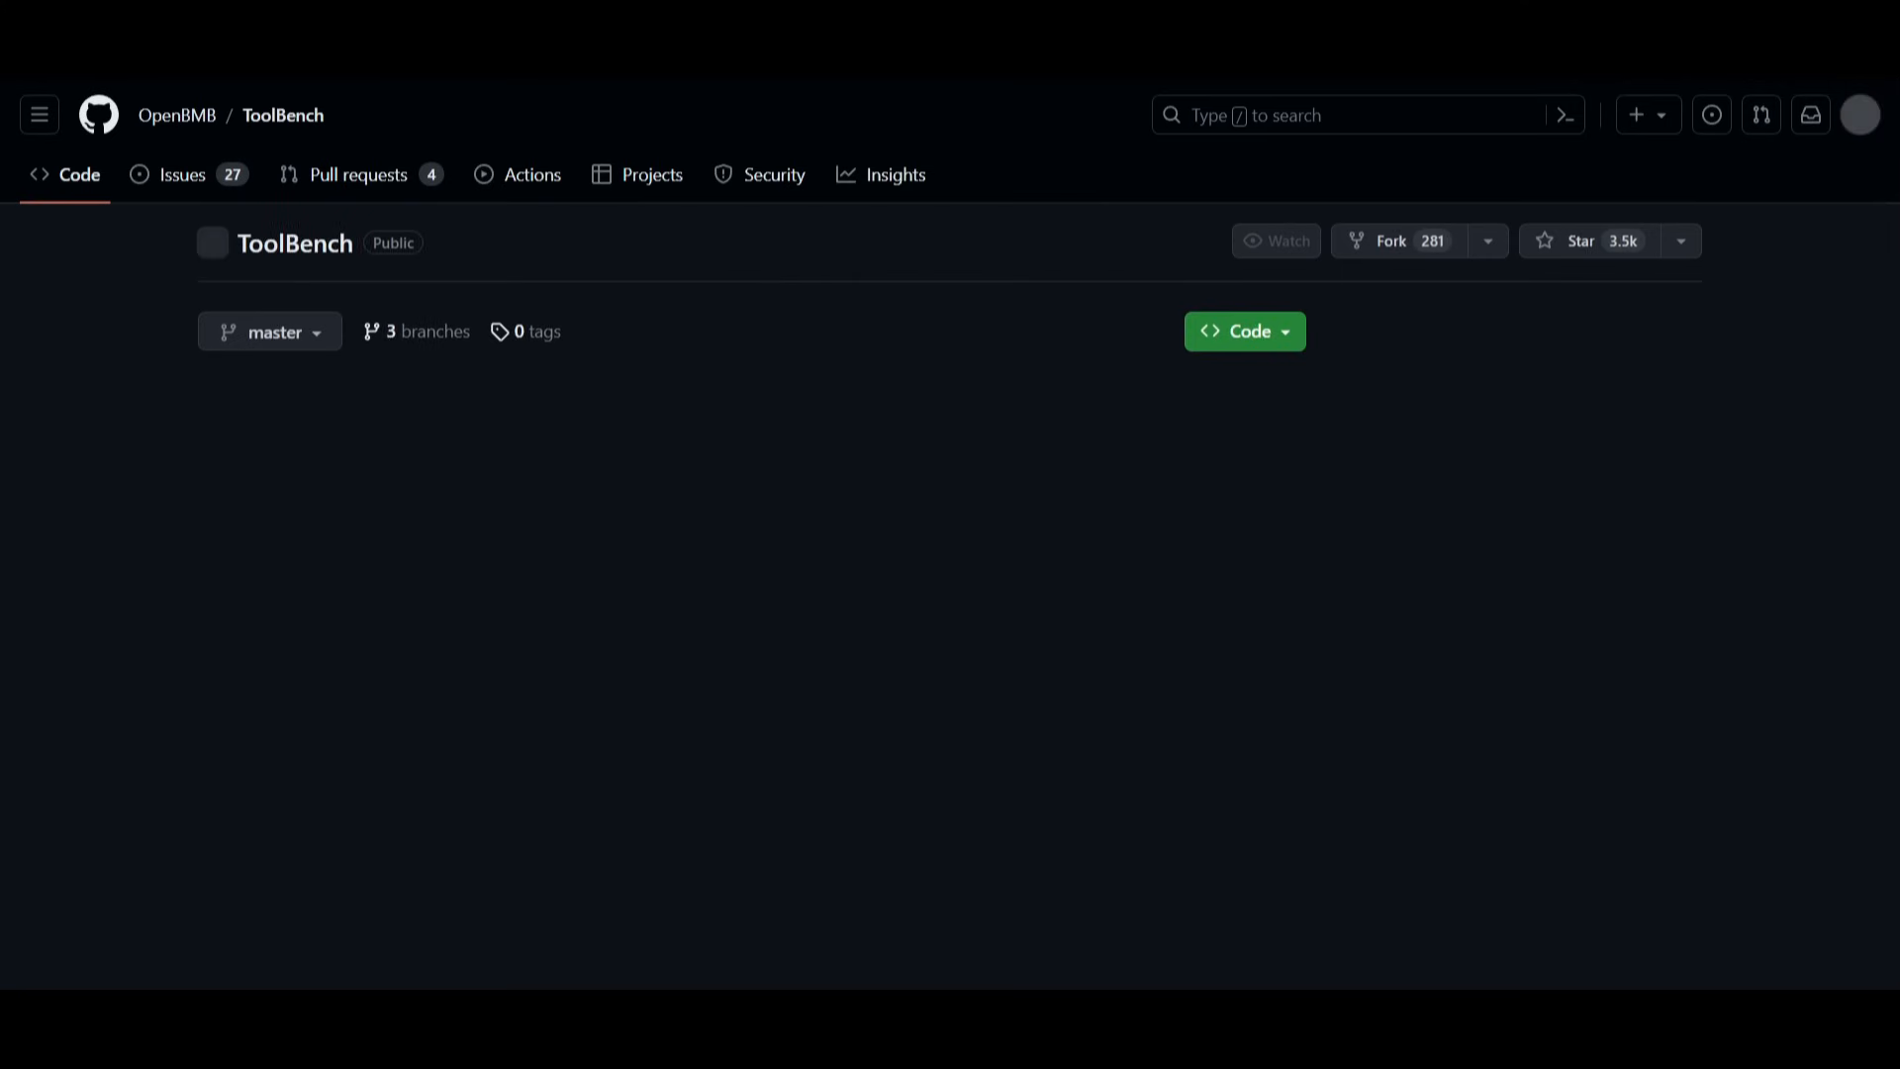
scroll(down, 3)
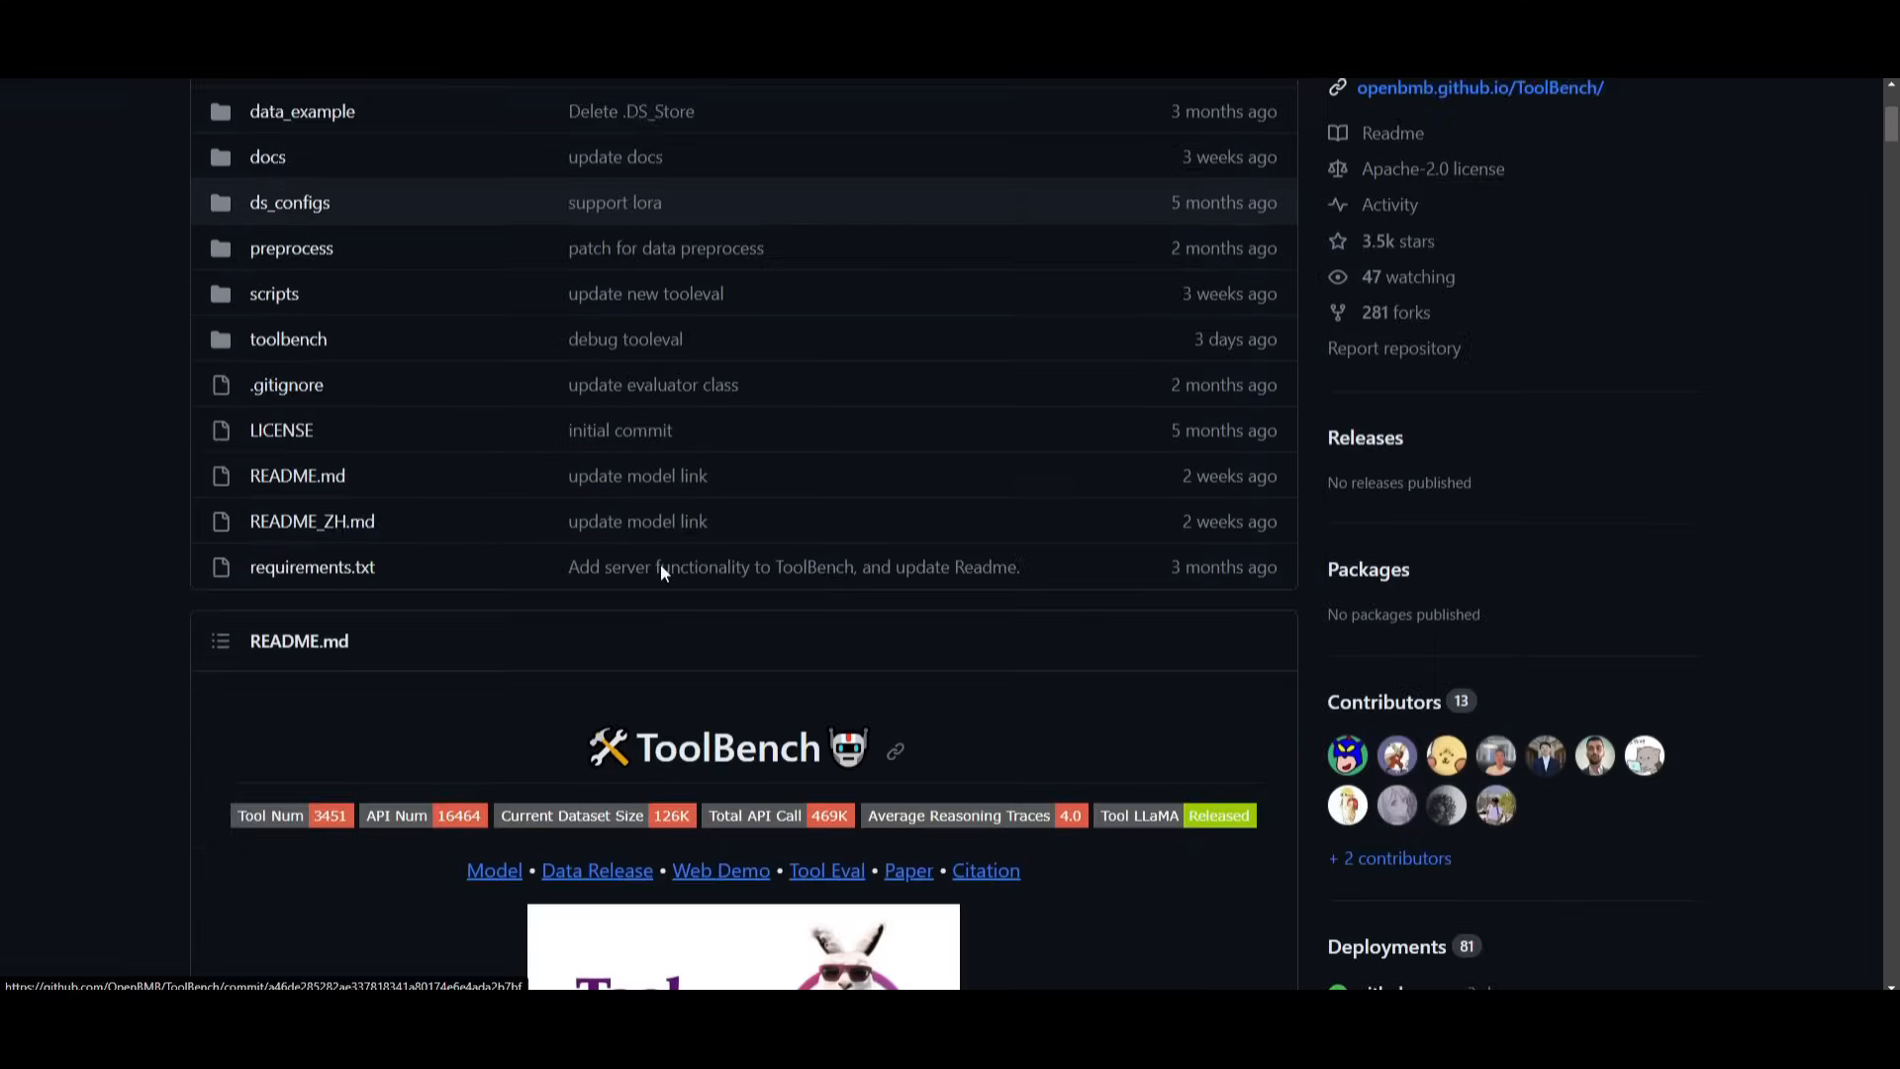
scroll(down, 3)
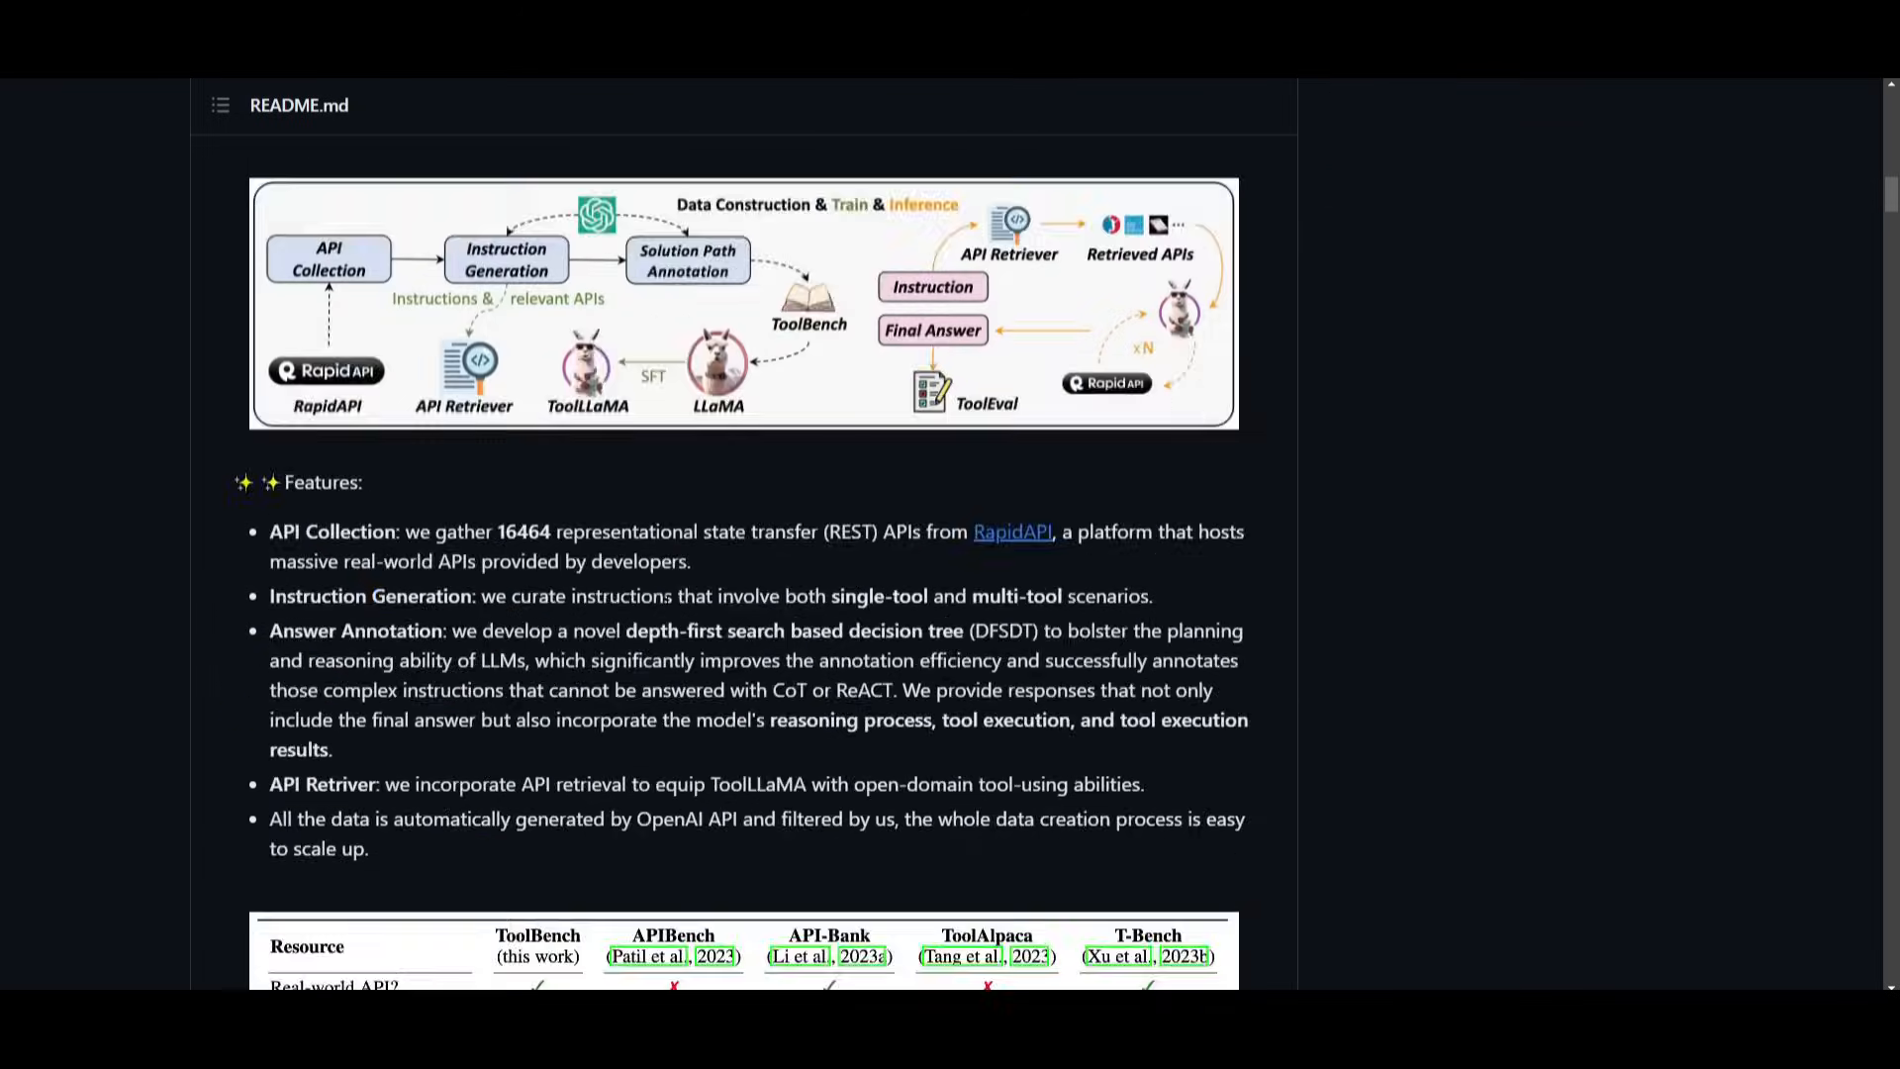
scroll(down, 3)
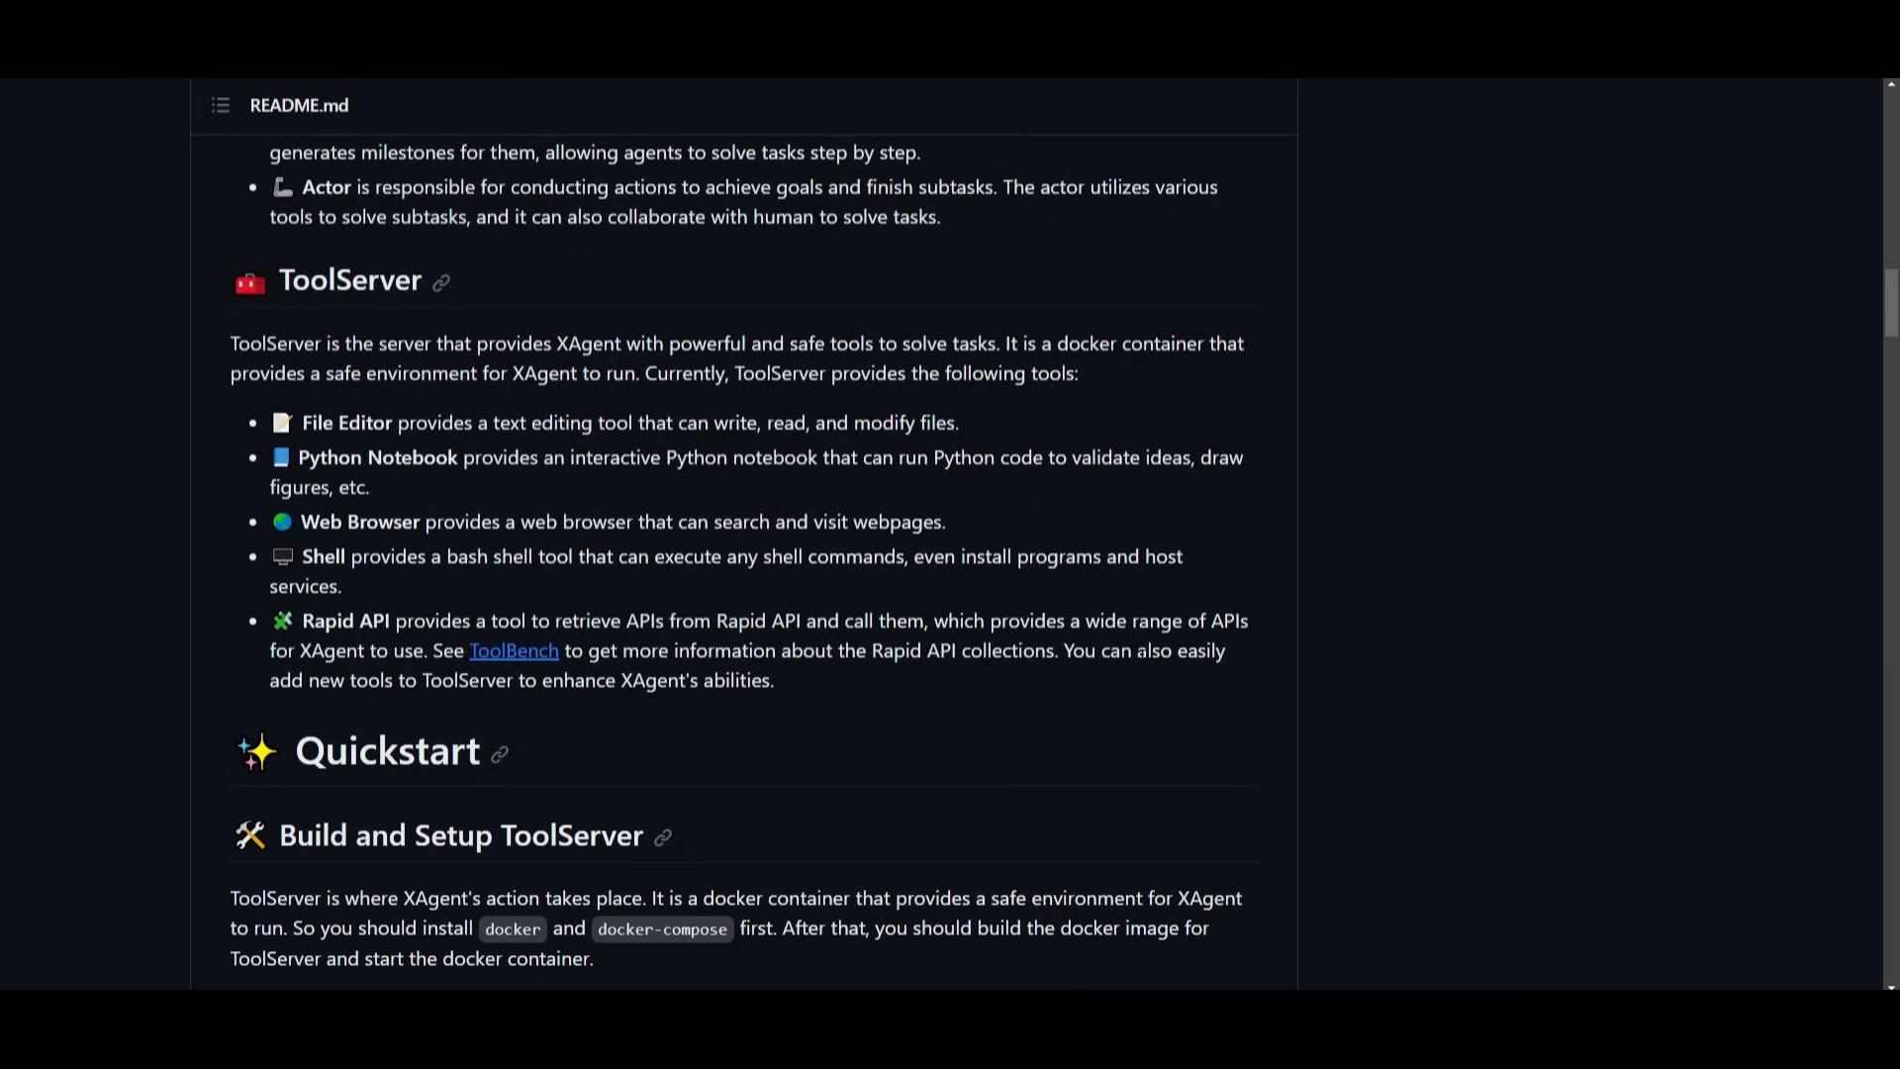
mouse_move(316, 804)
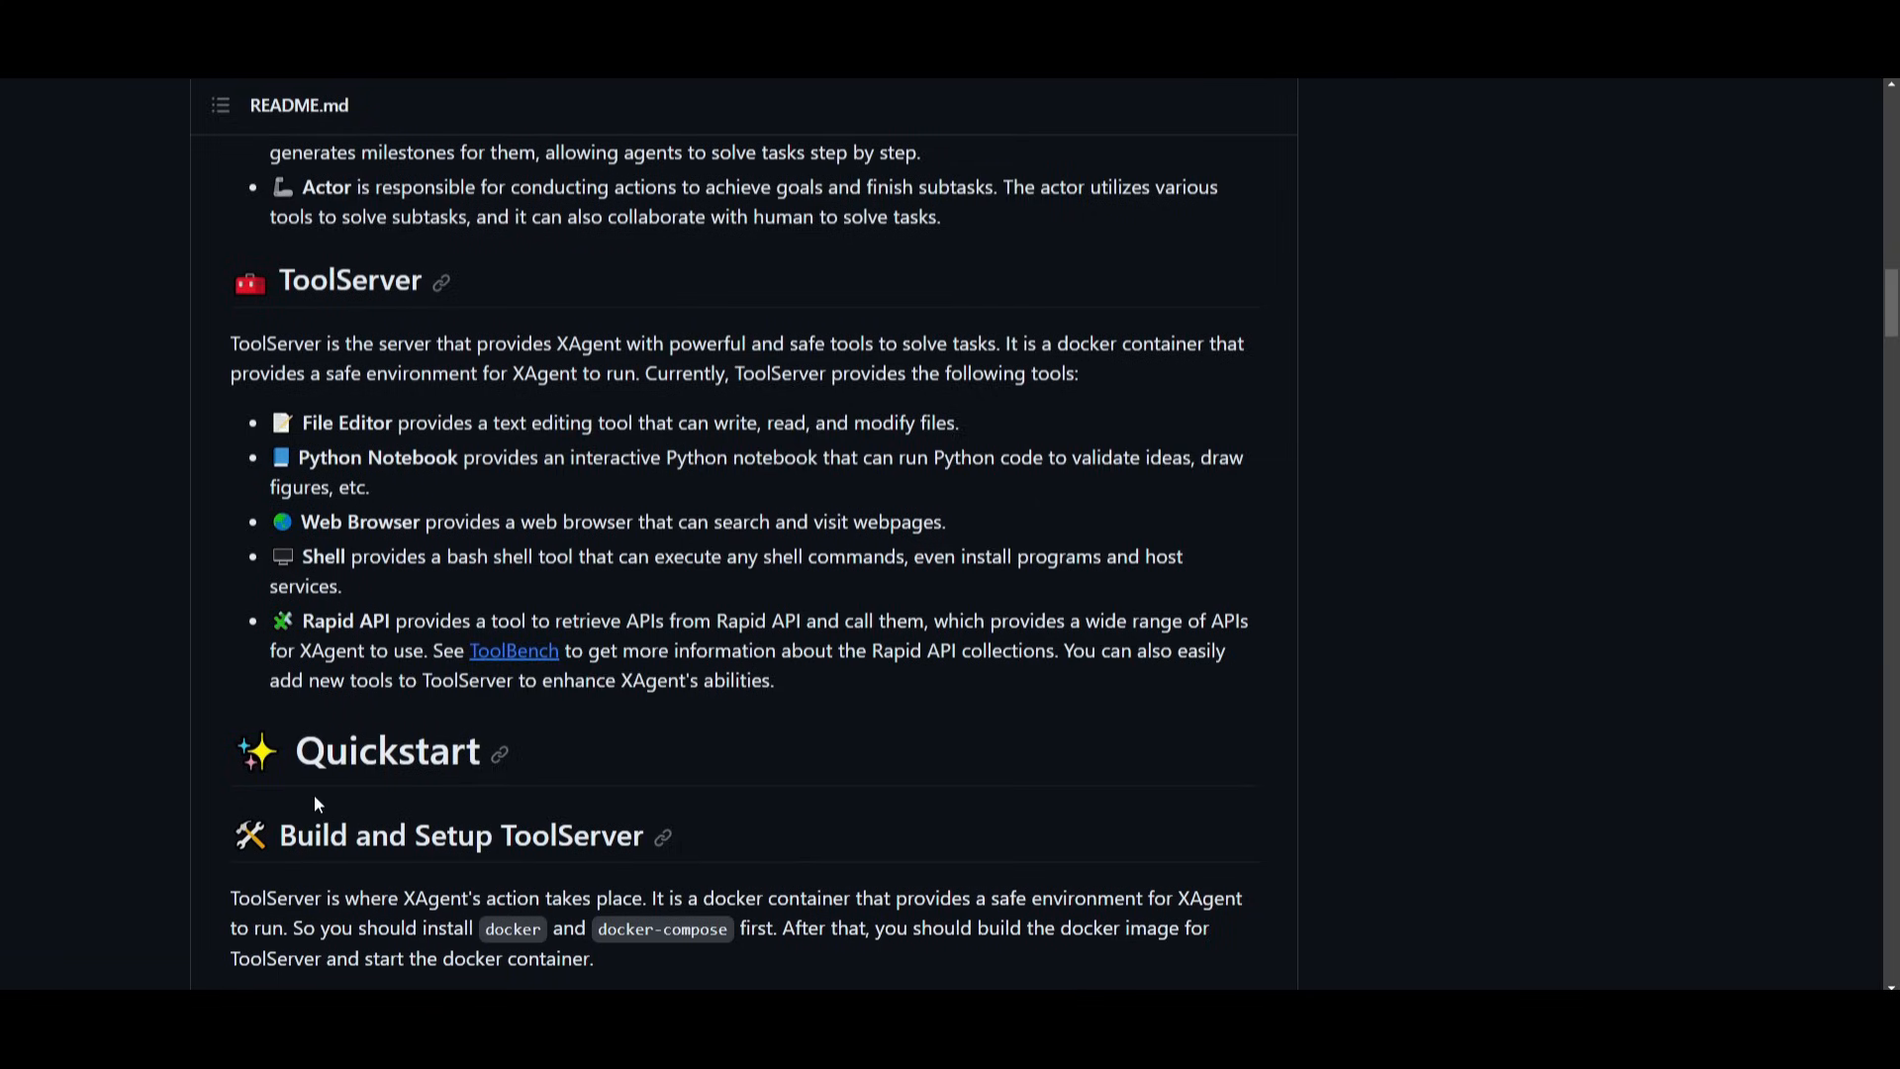
mouse_move(1057, 513)
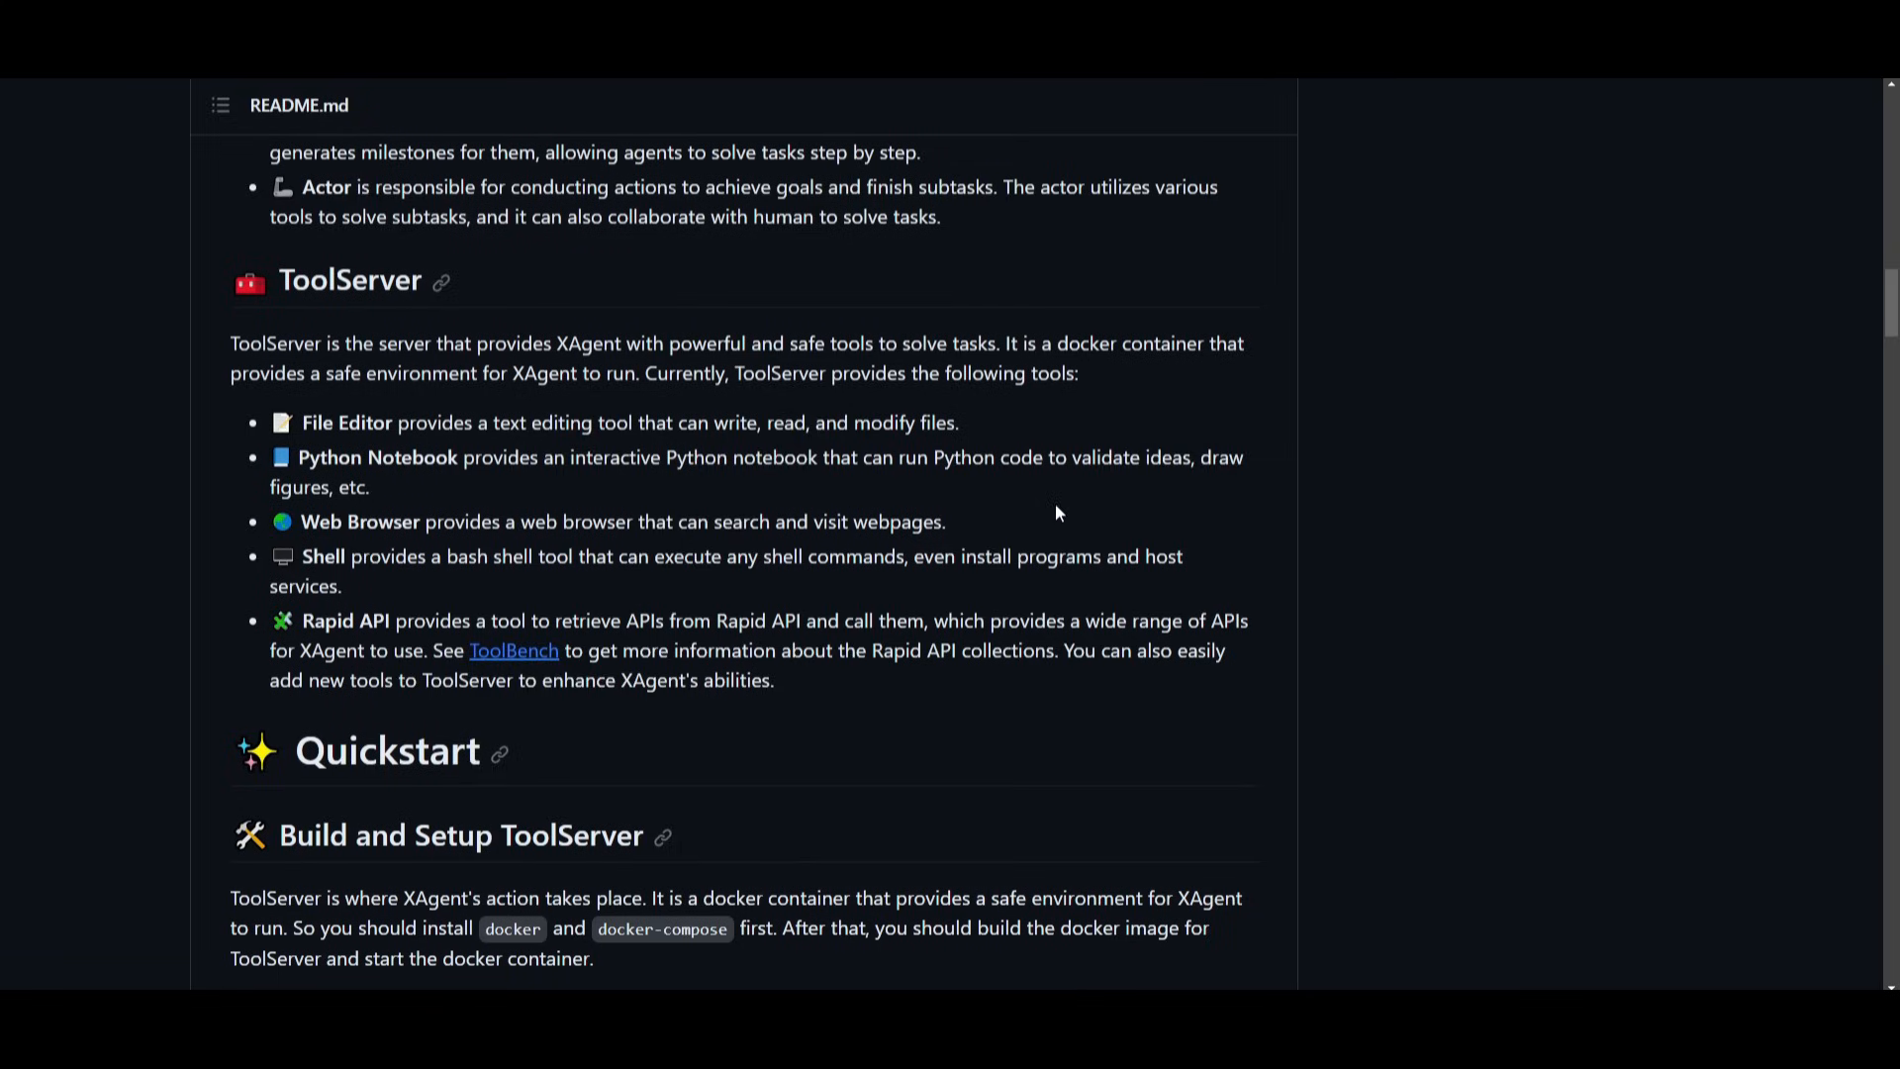
Scroll through the ToolServer docker-compose commands and the Setup and Run XAgent steps.
scroll(down, 3)
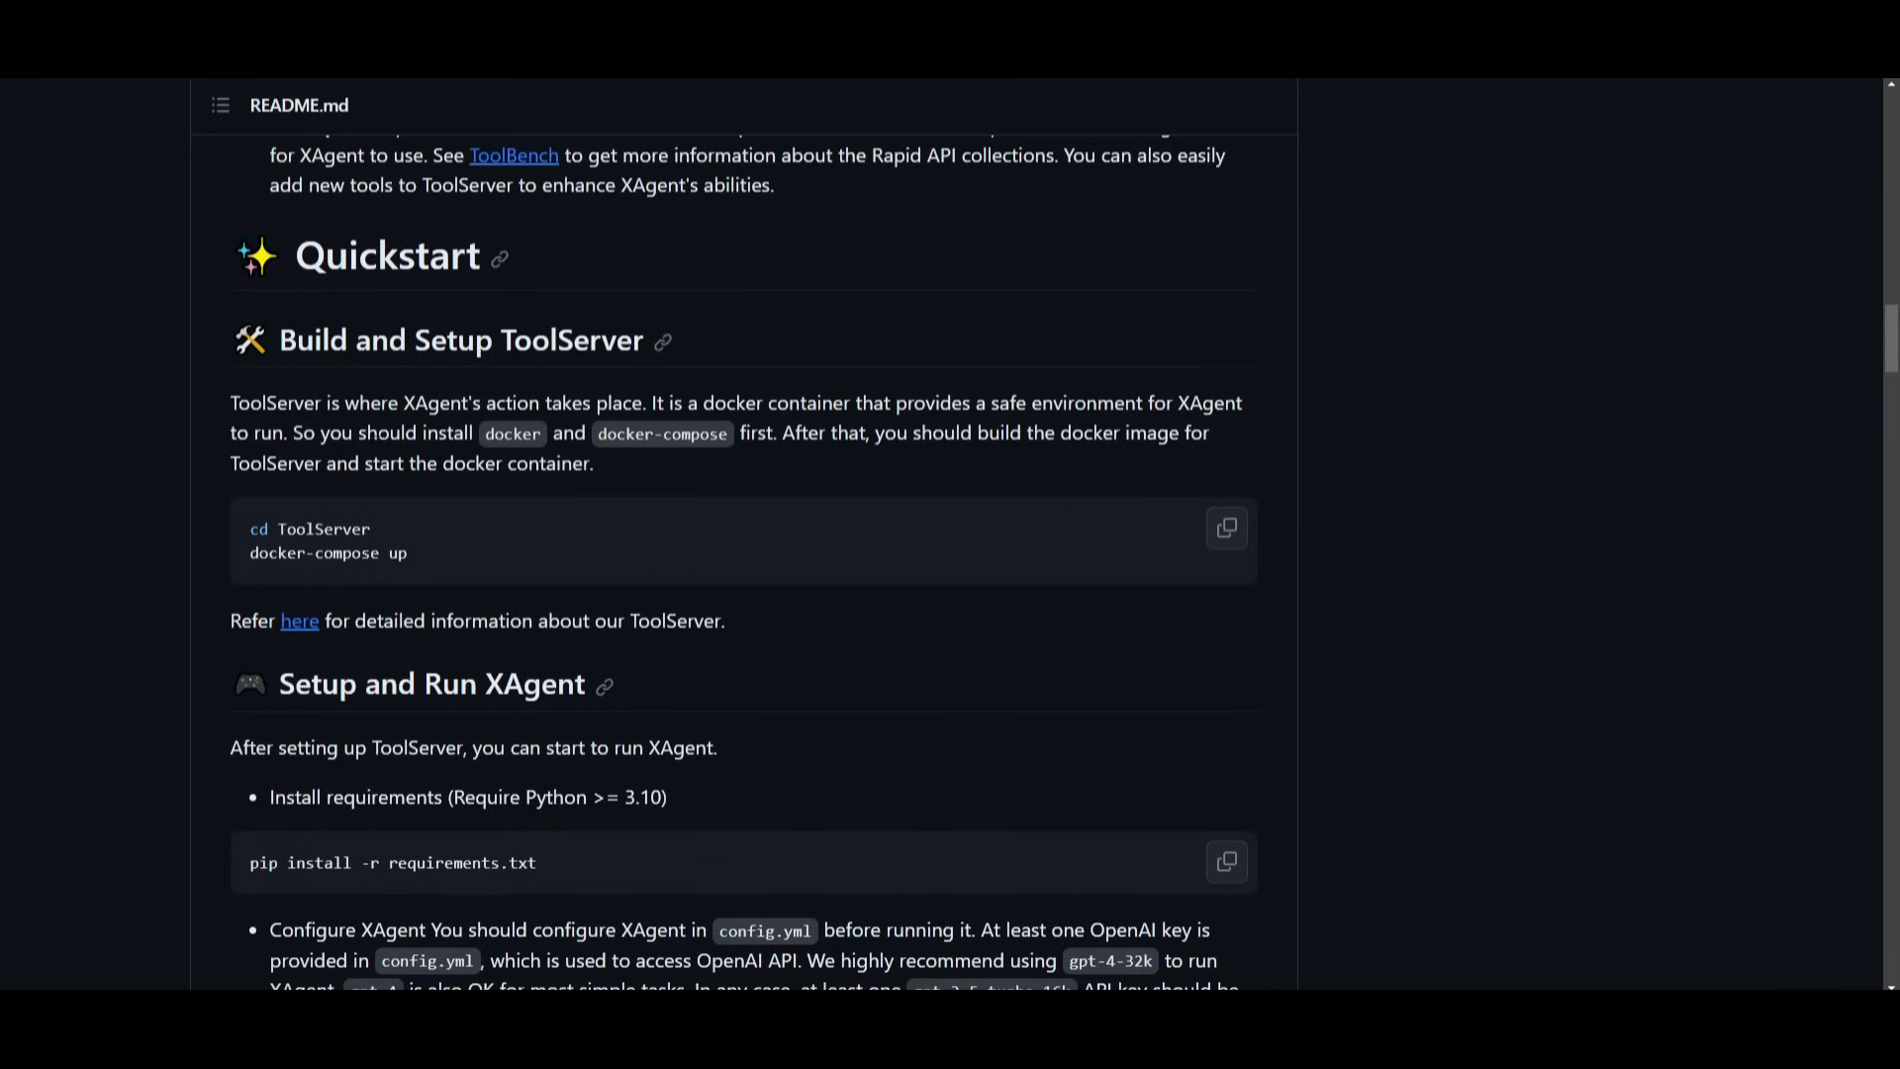
mouse_move(267, 342)
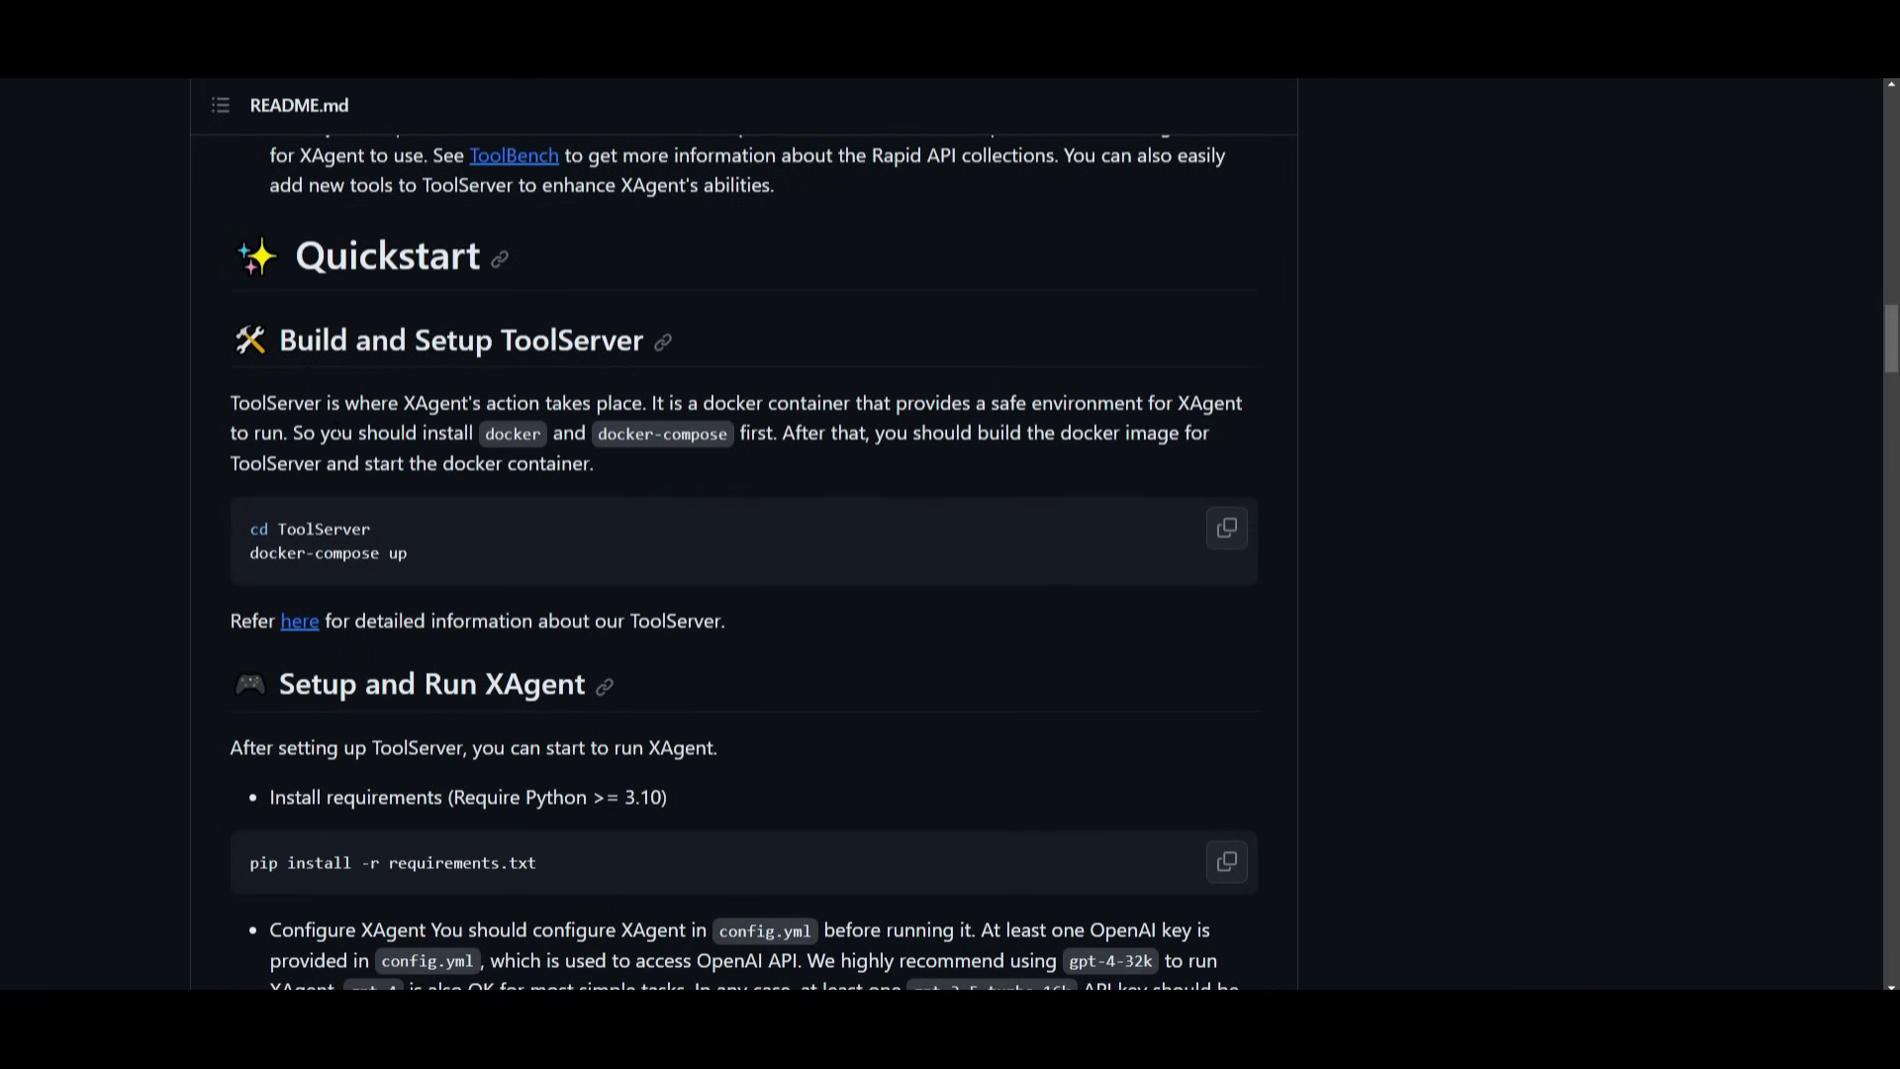
scroll(down, 3)
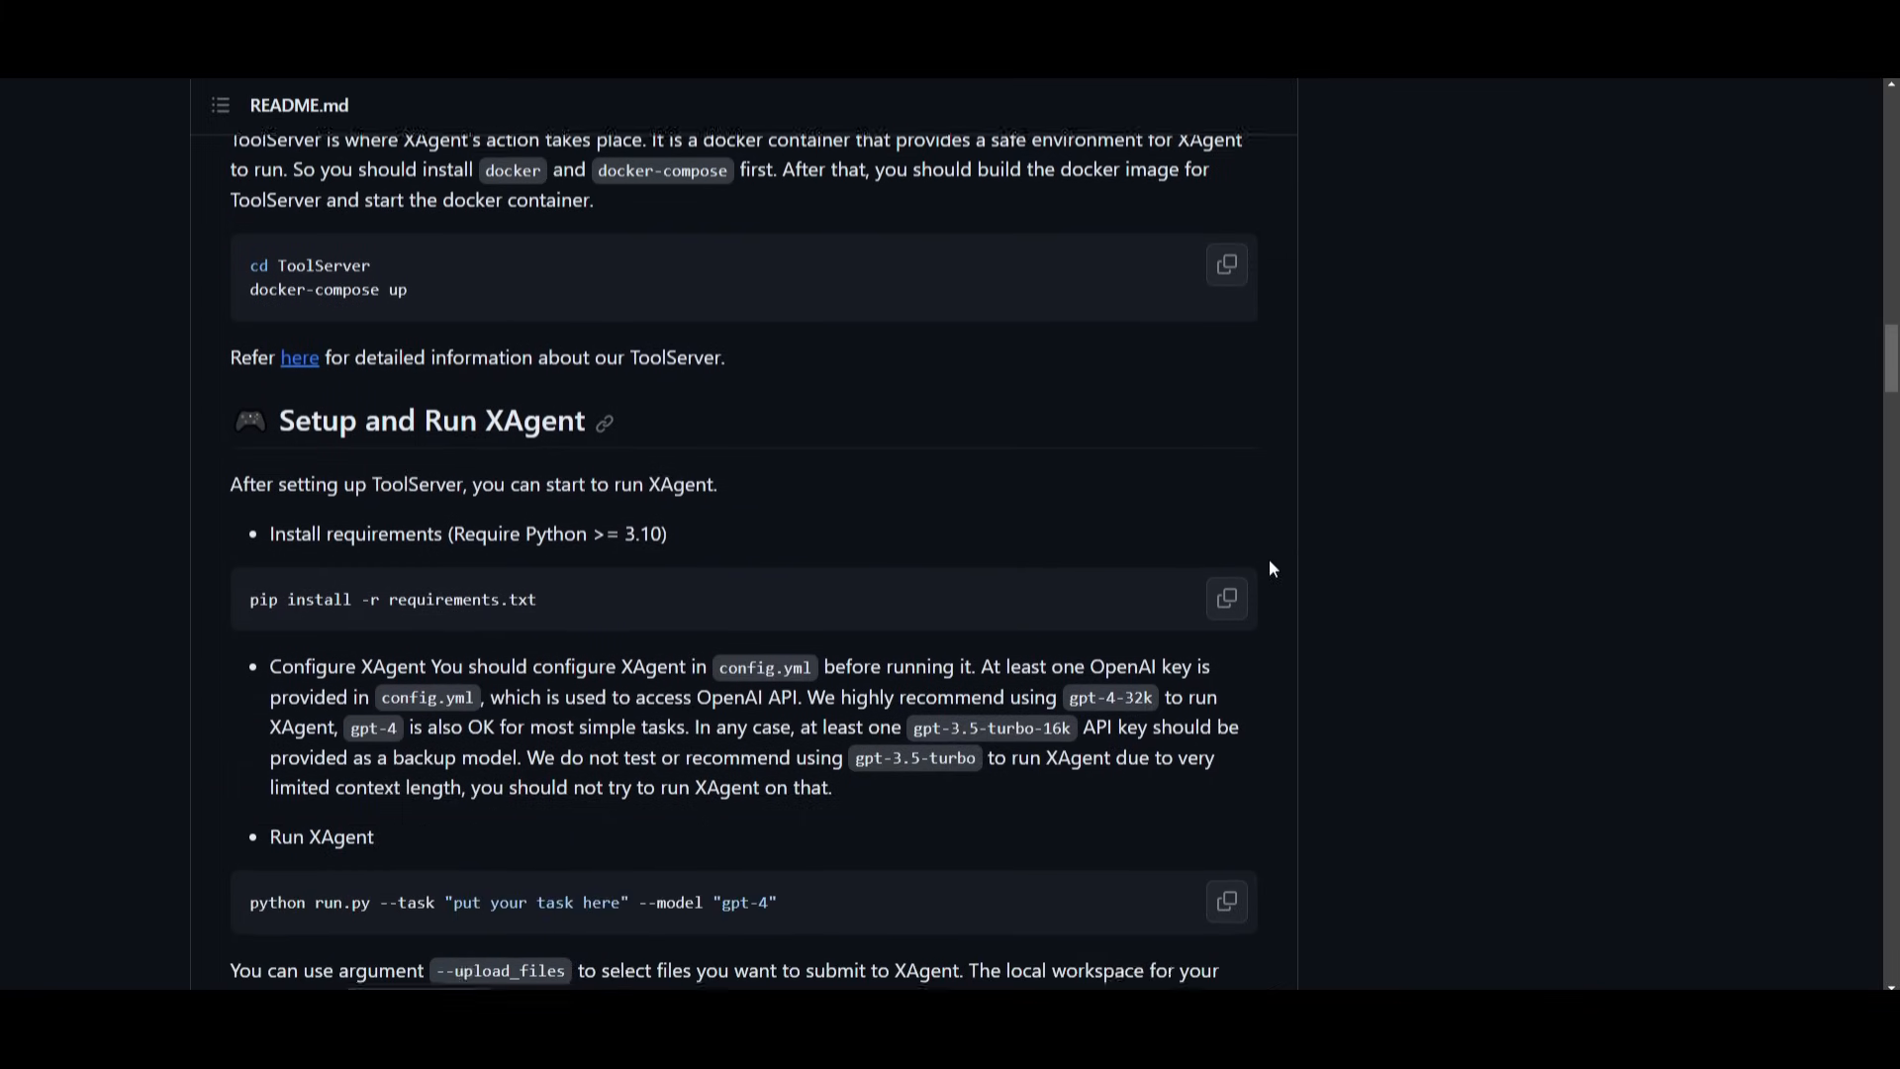
scroll(down, 3)
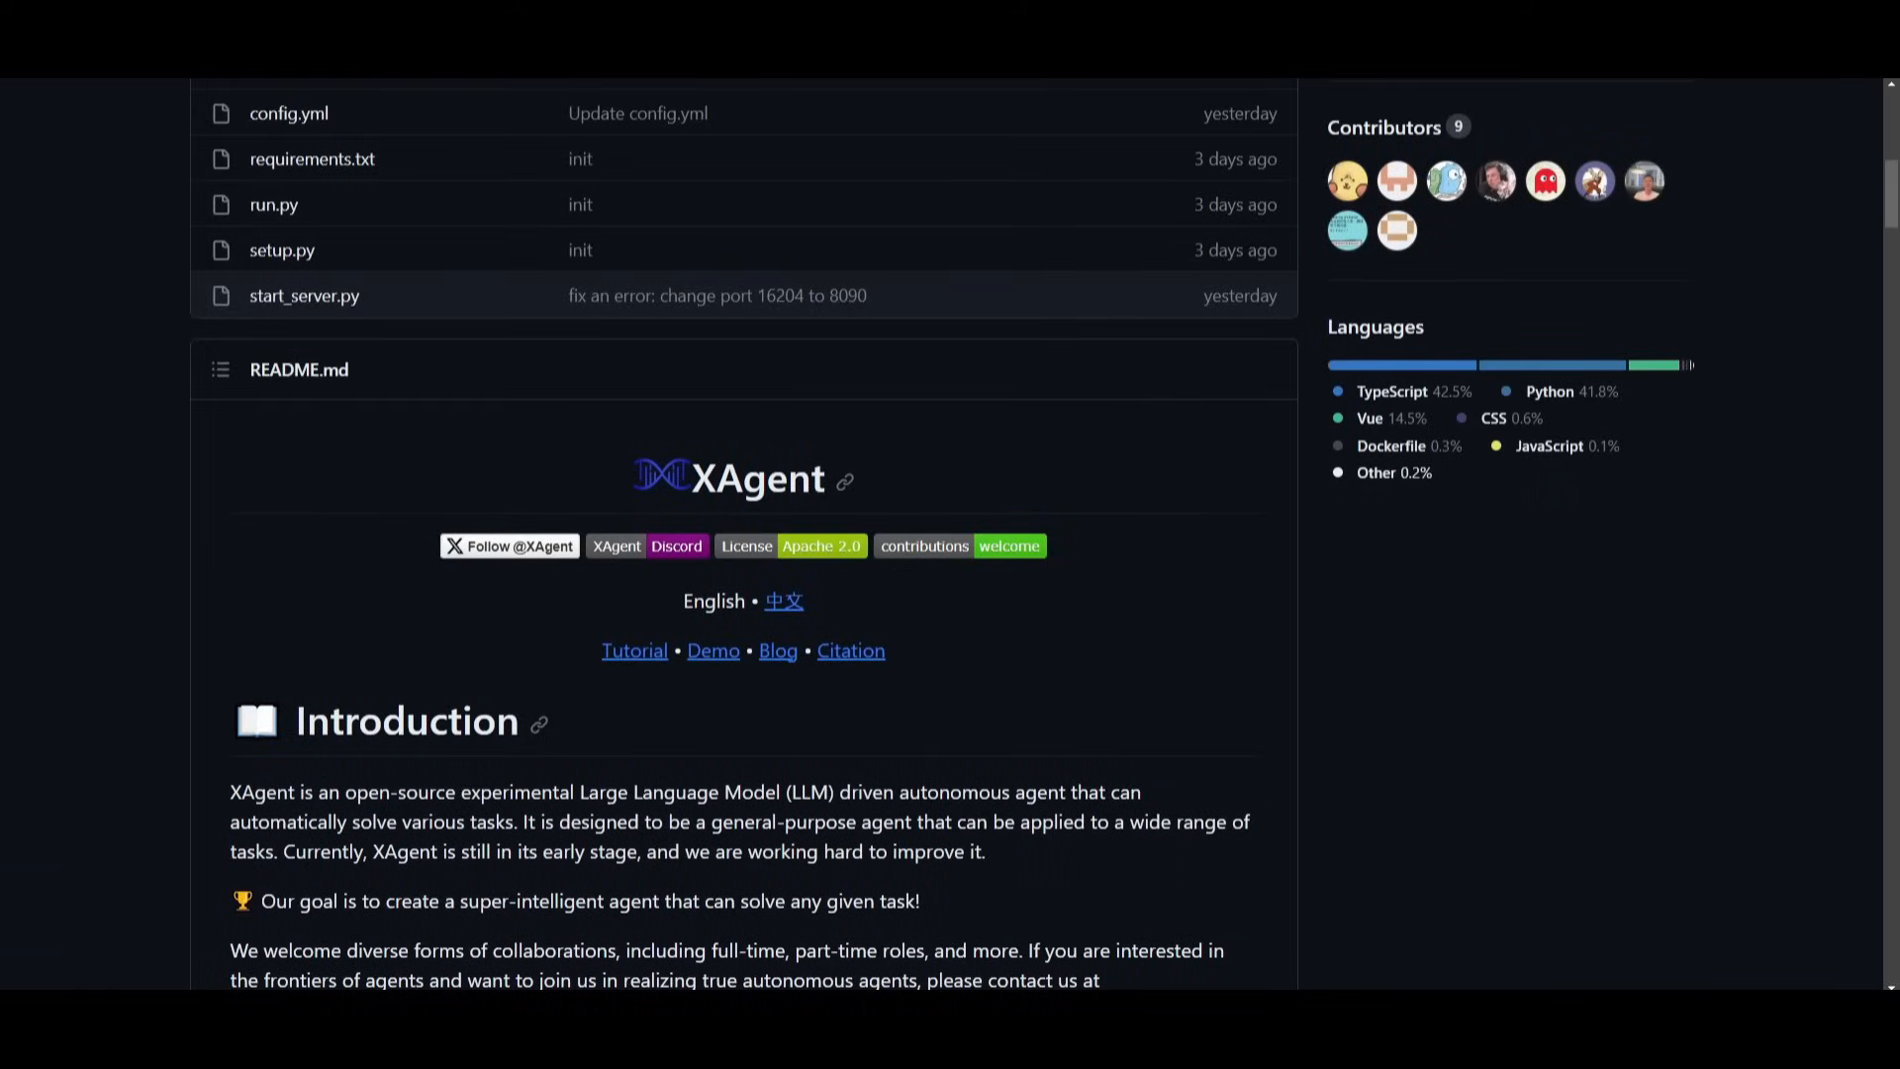
scroll(down, 3)
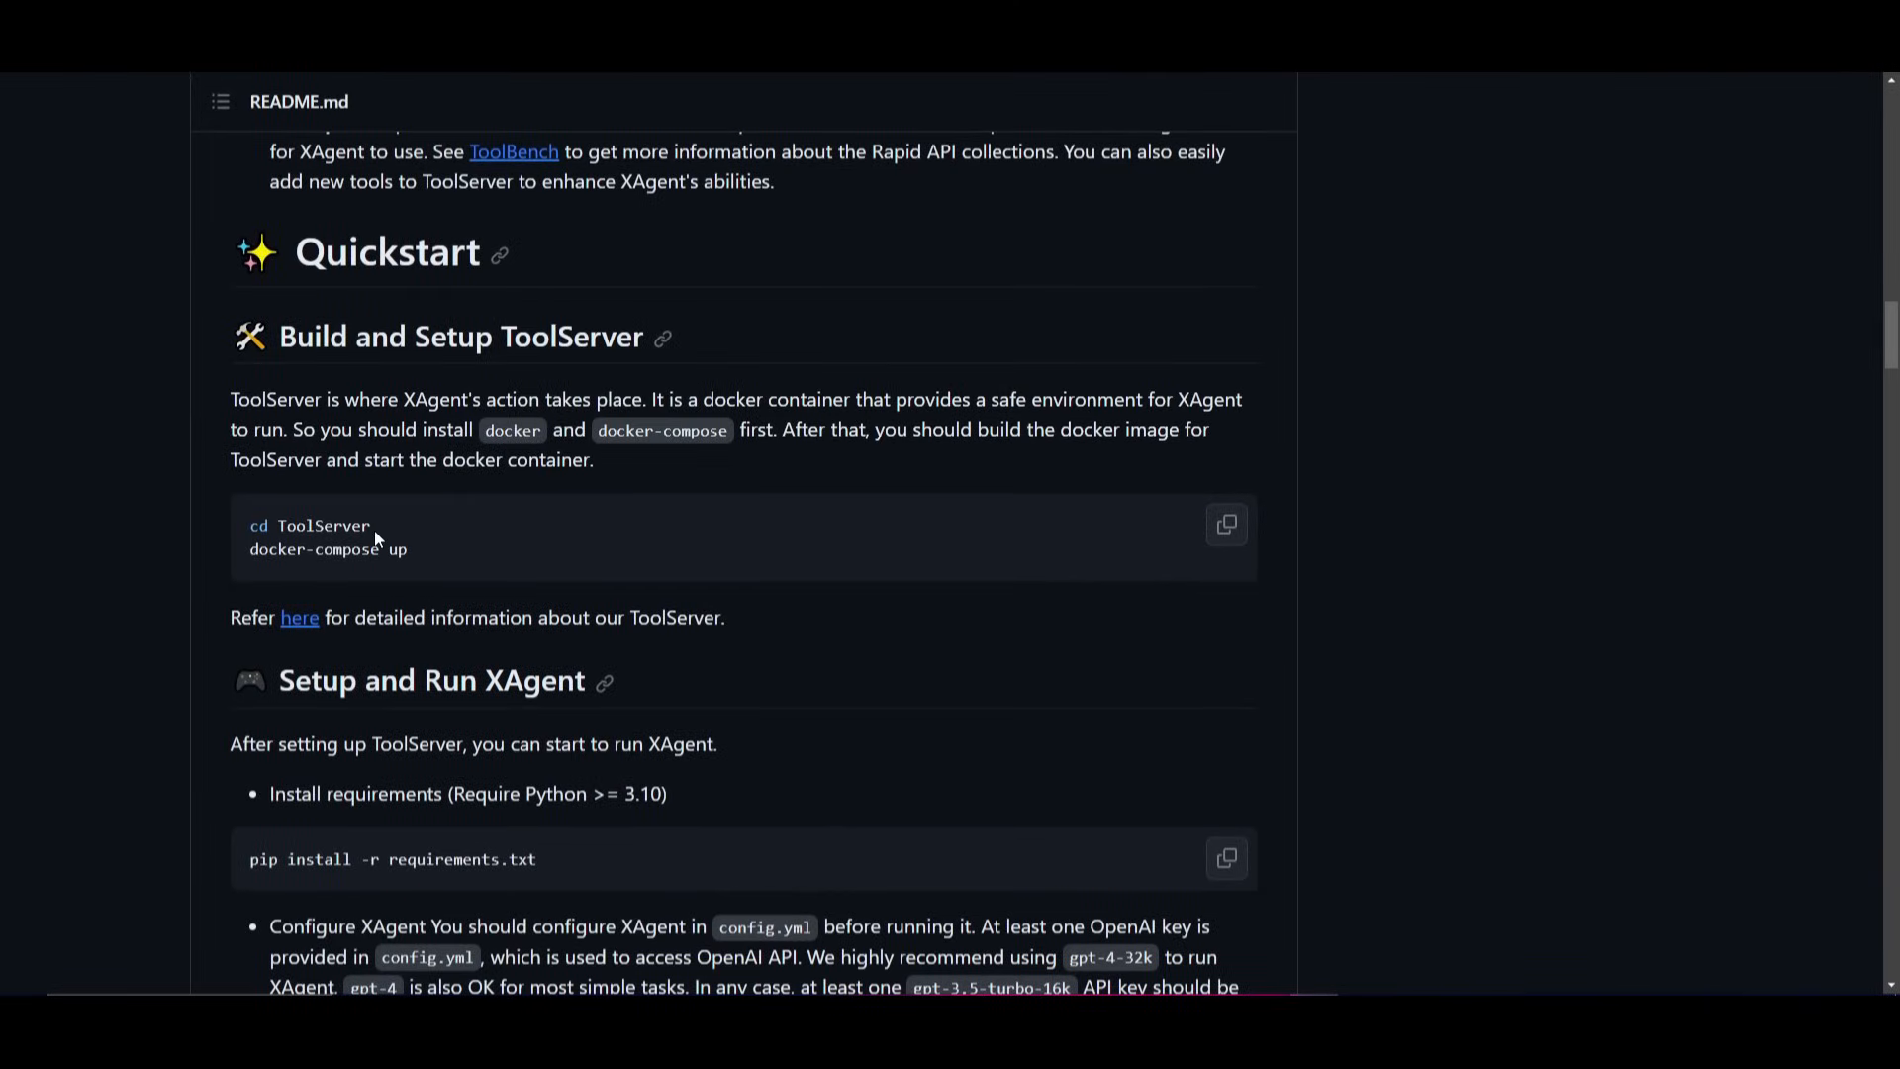
mouse_move(632, 314)
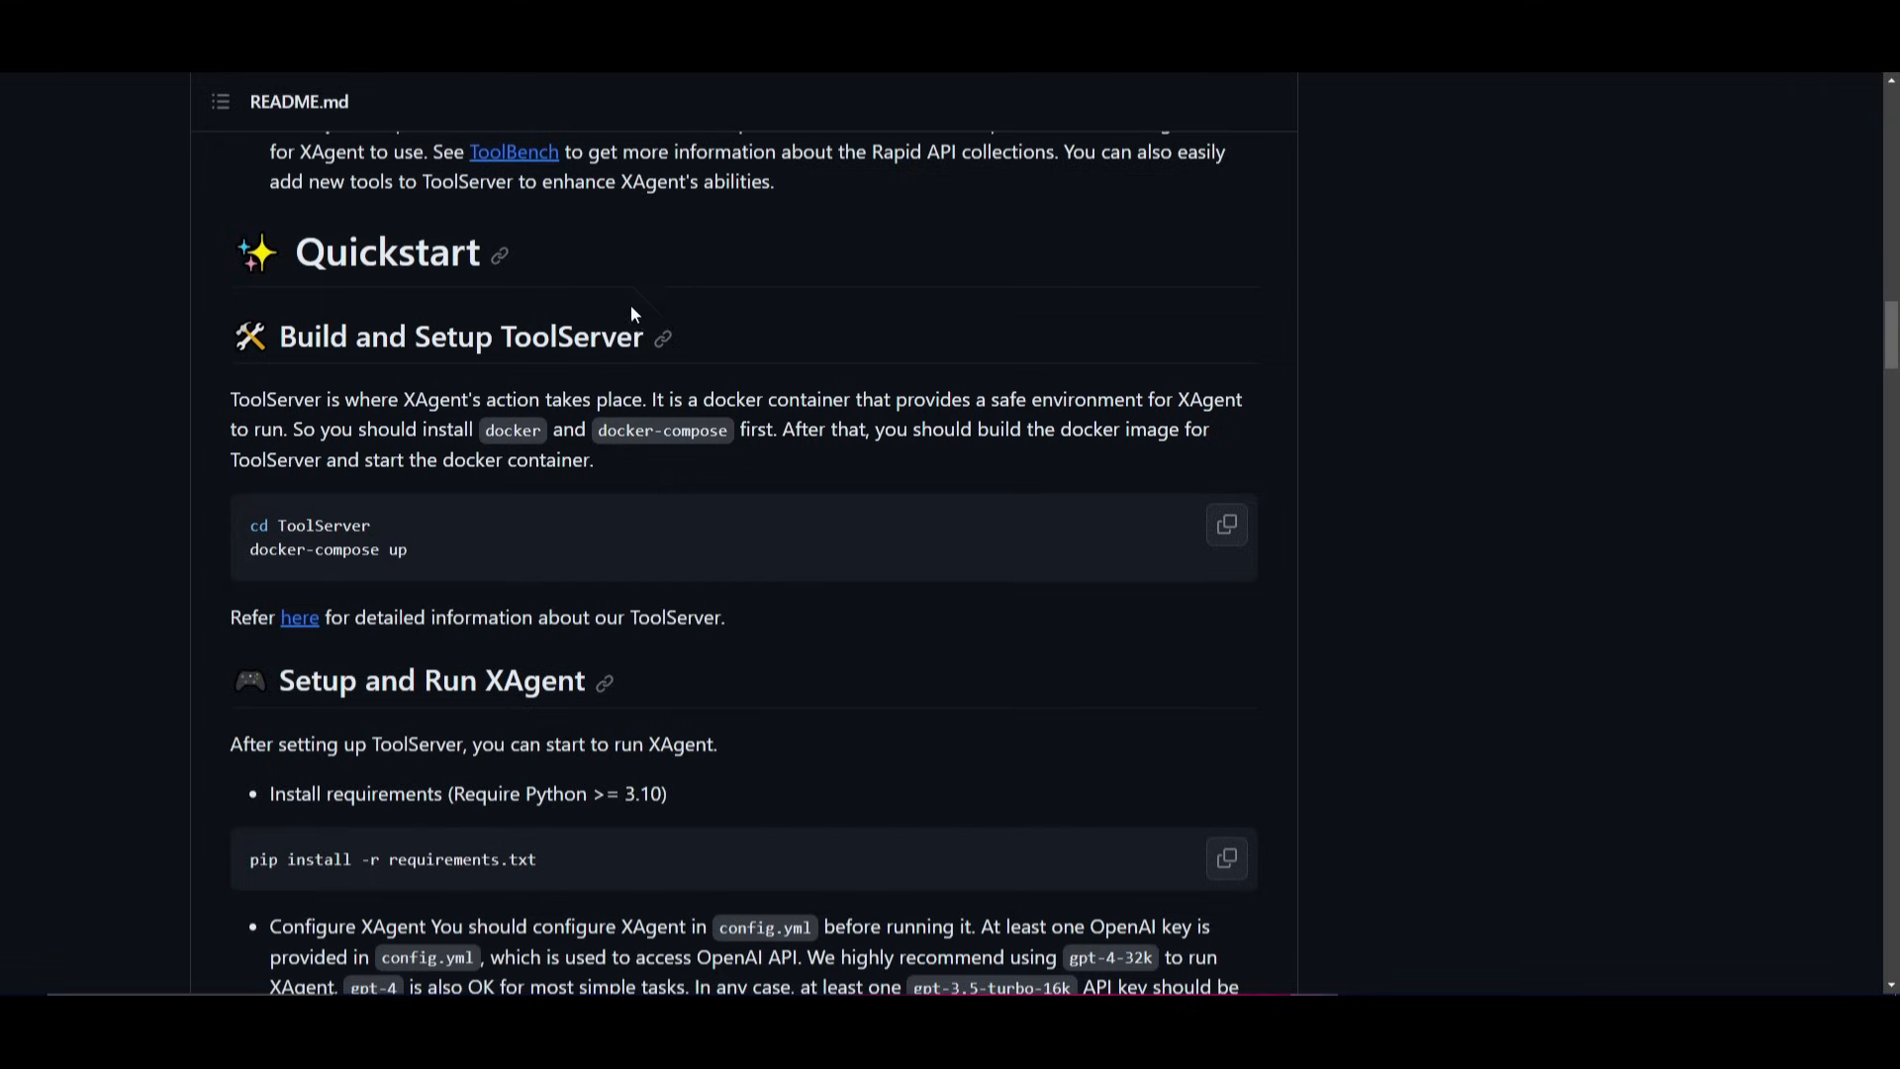
mouse_move(898, 764)
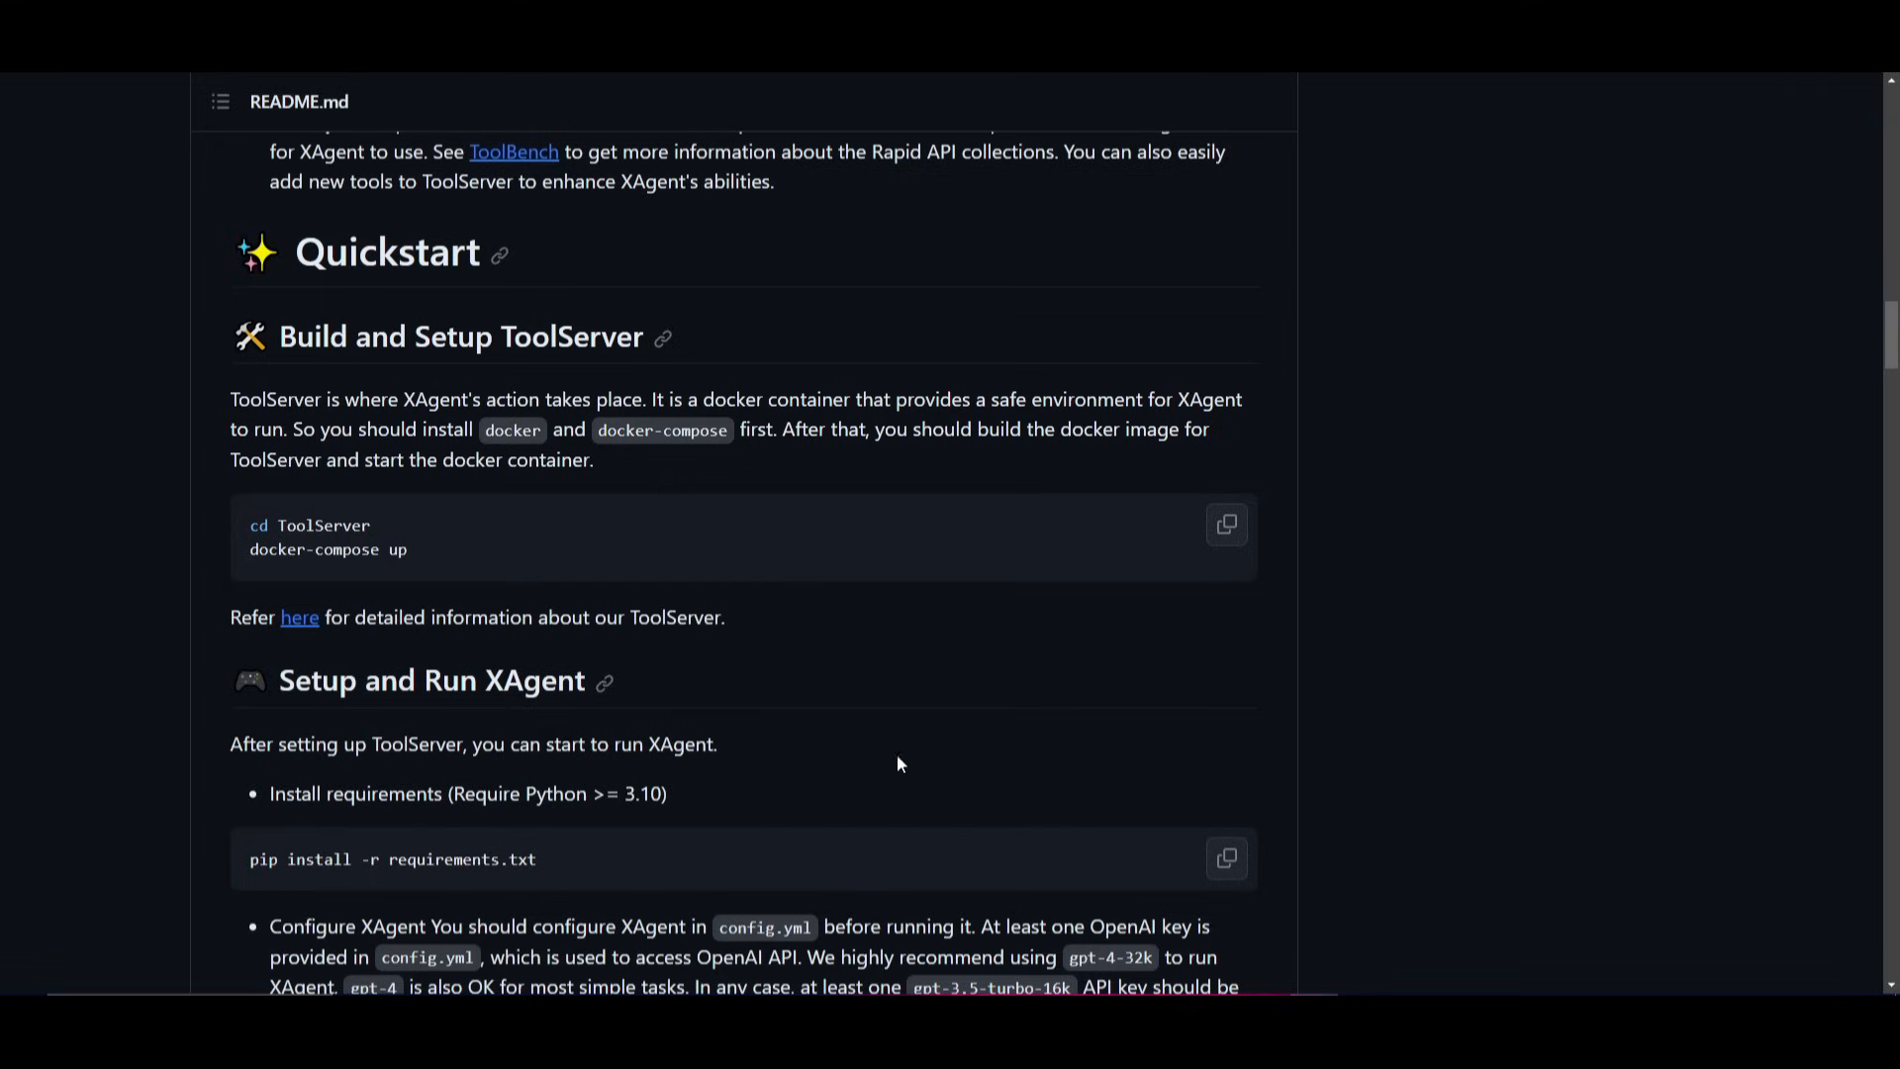
mouse_move(1814, 545)
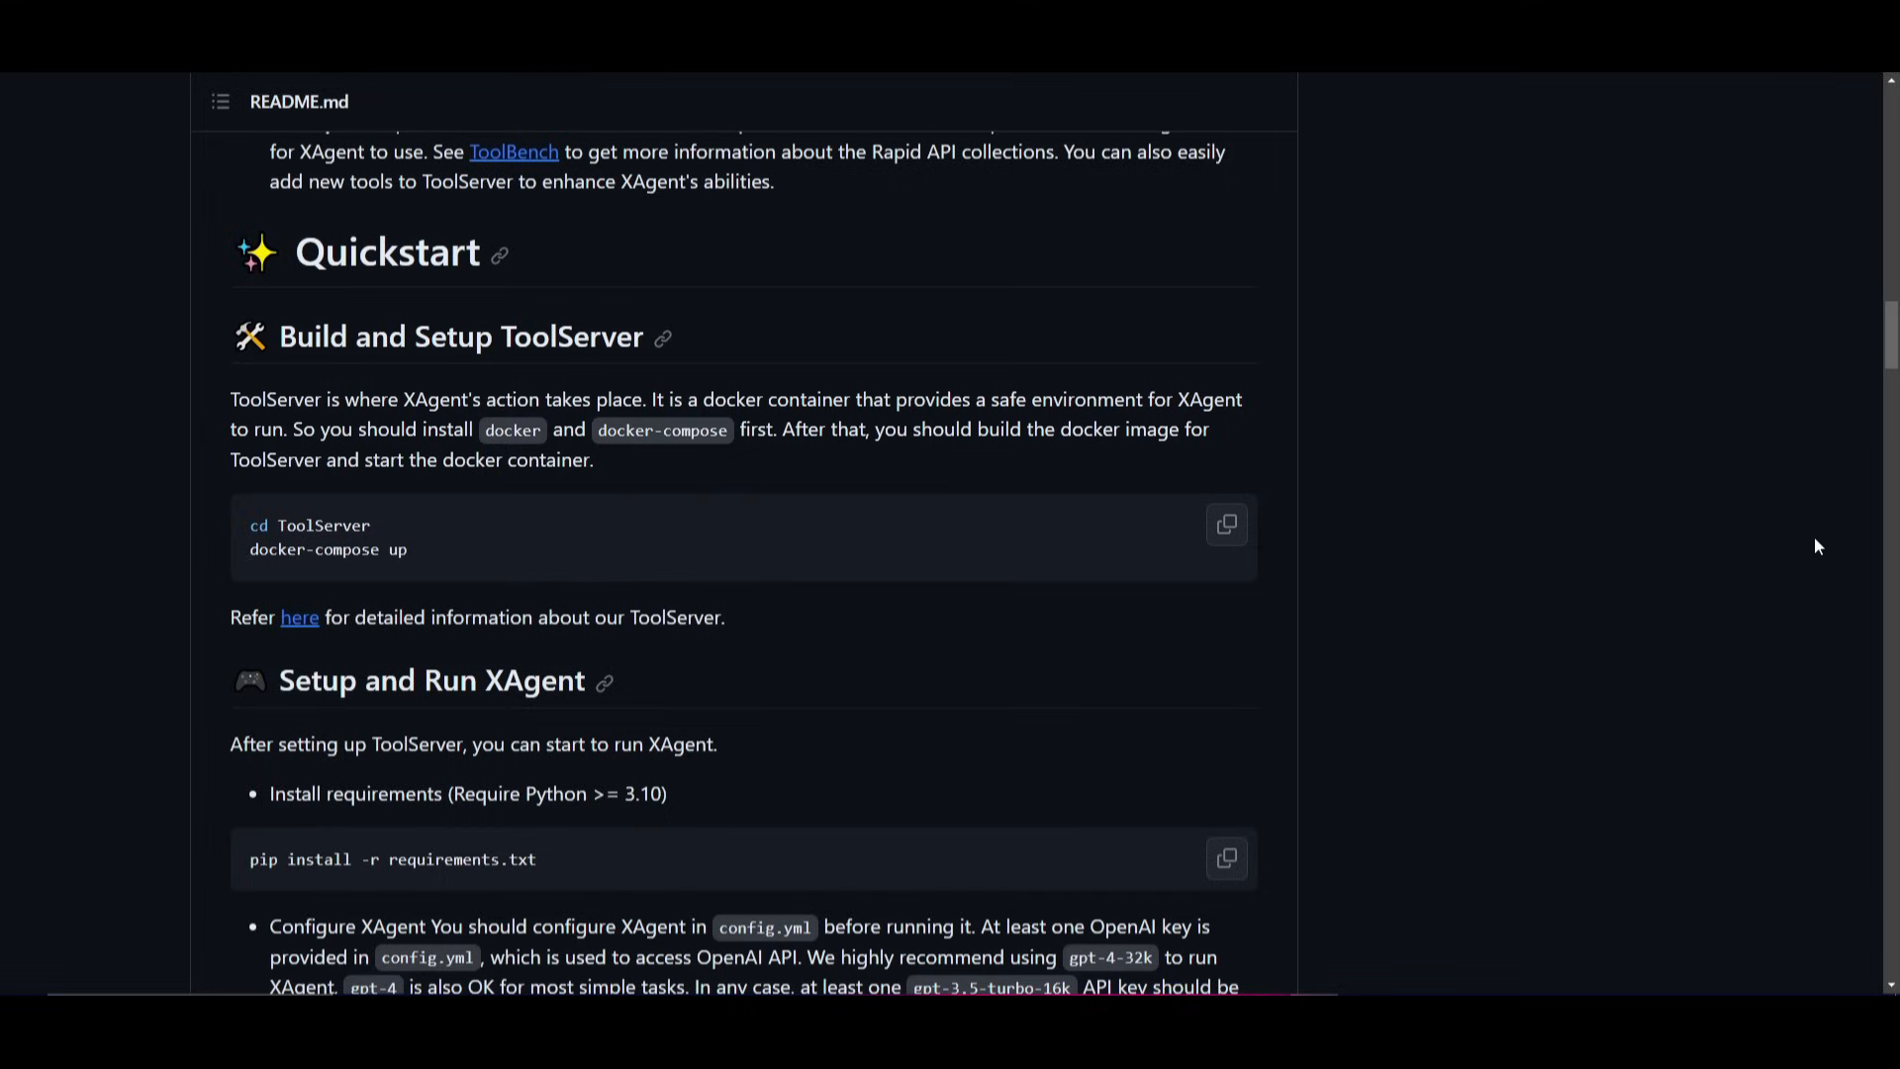
mouse_move(1578, 563)
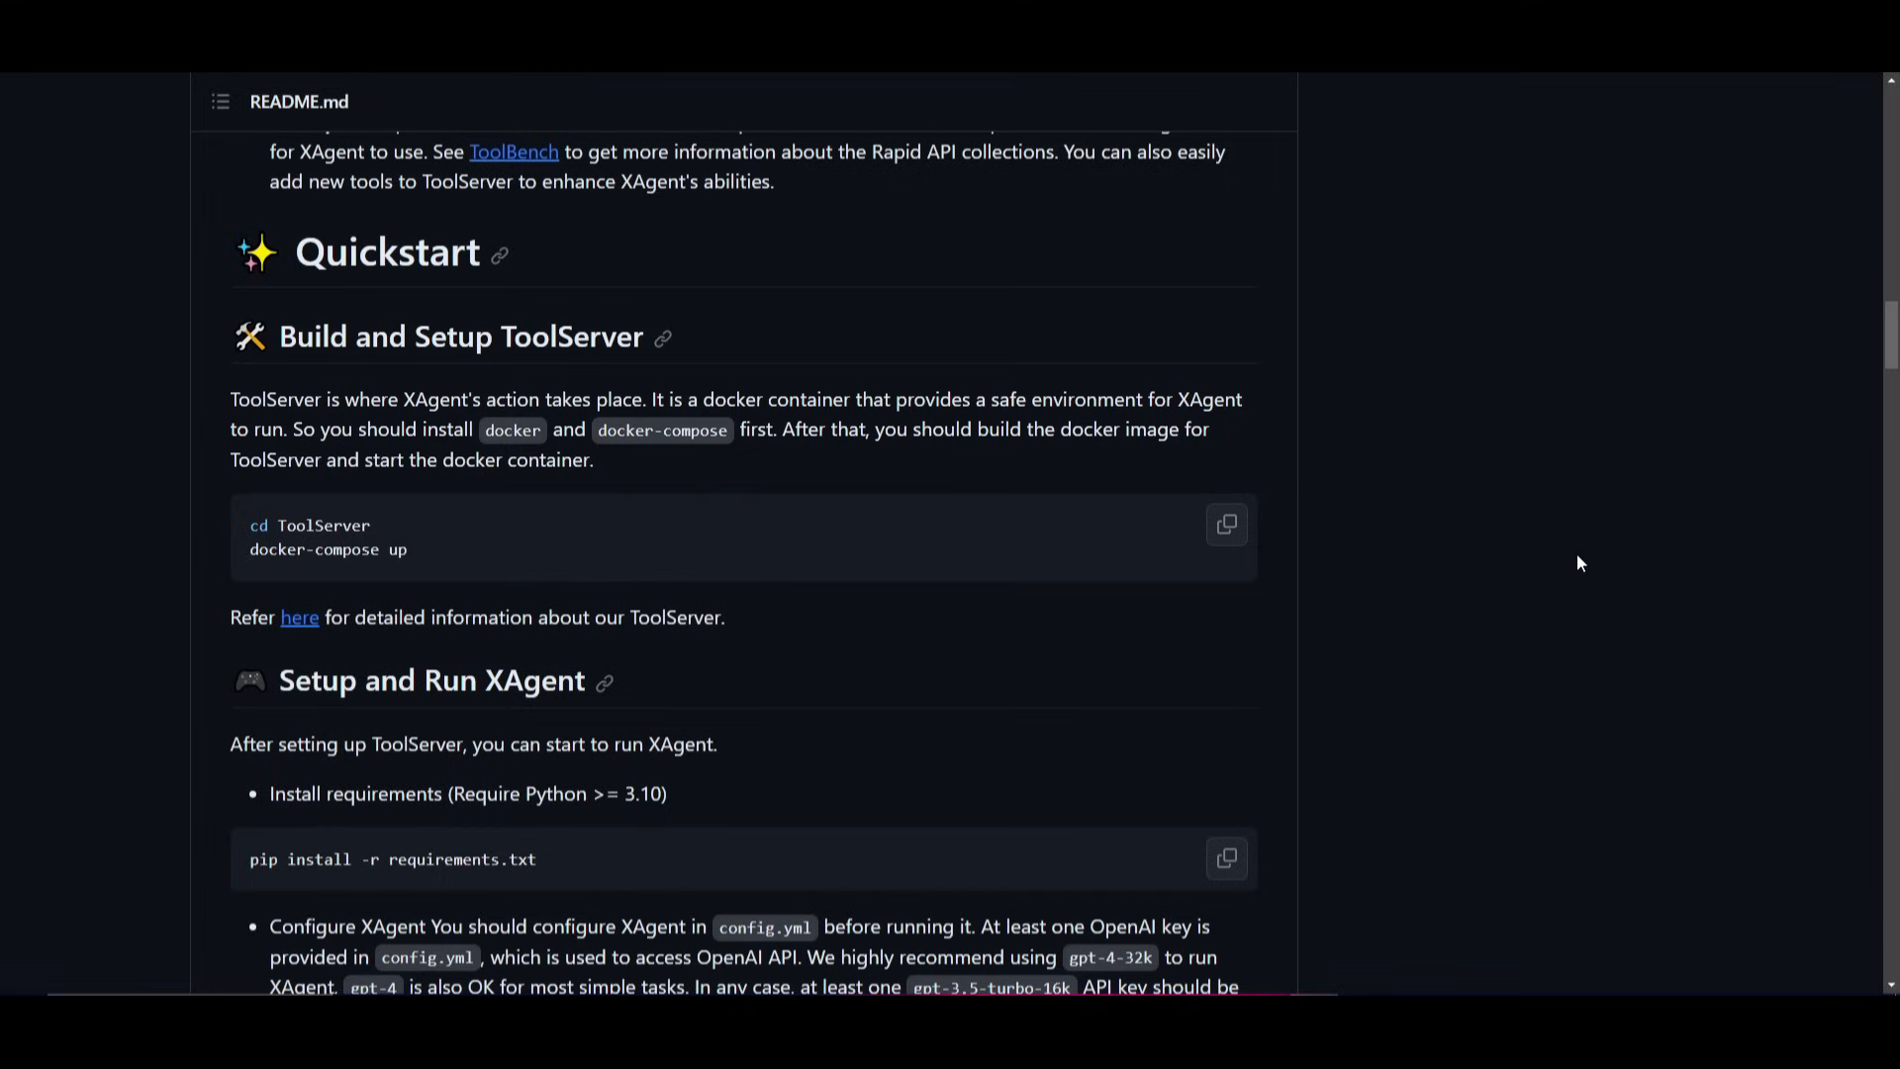
mouse_move(1348, 465)
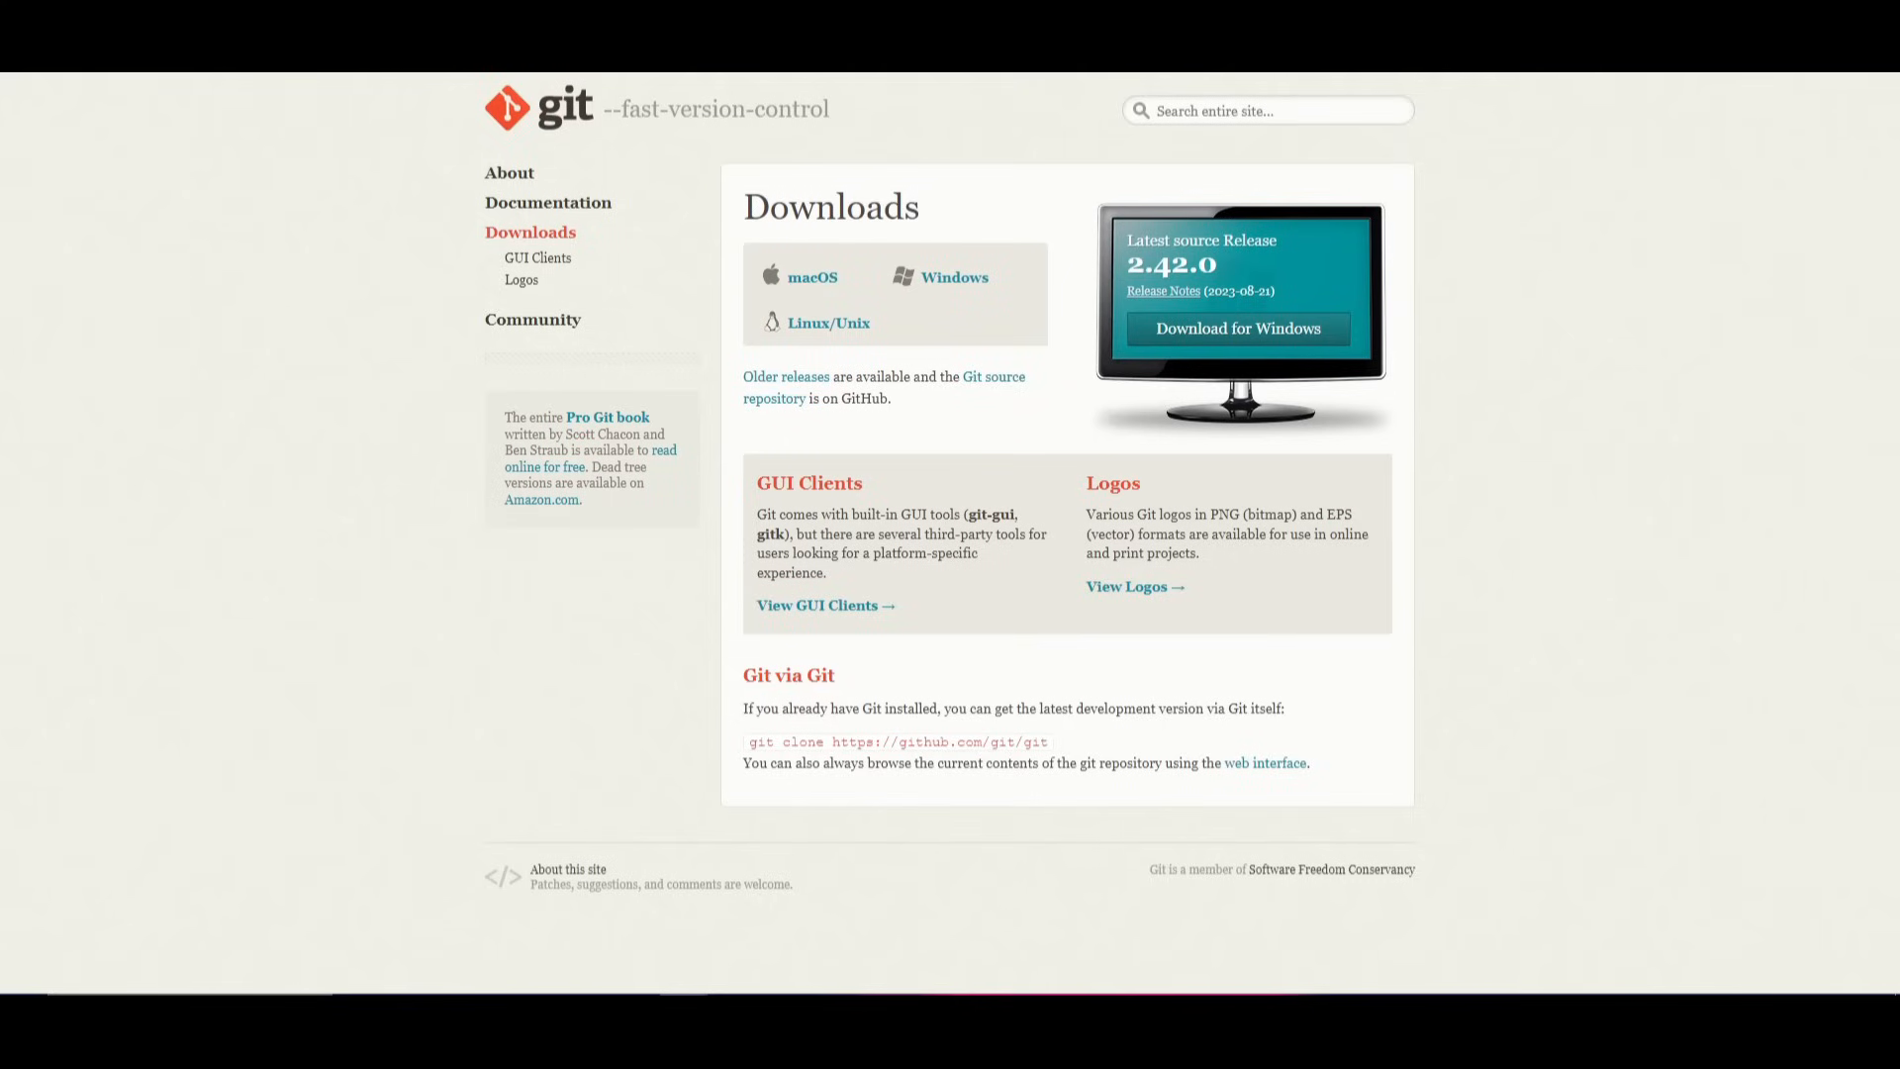
mouse_move(780, 181)
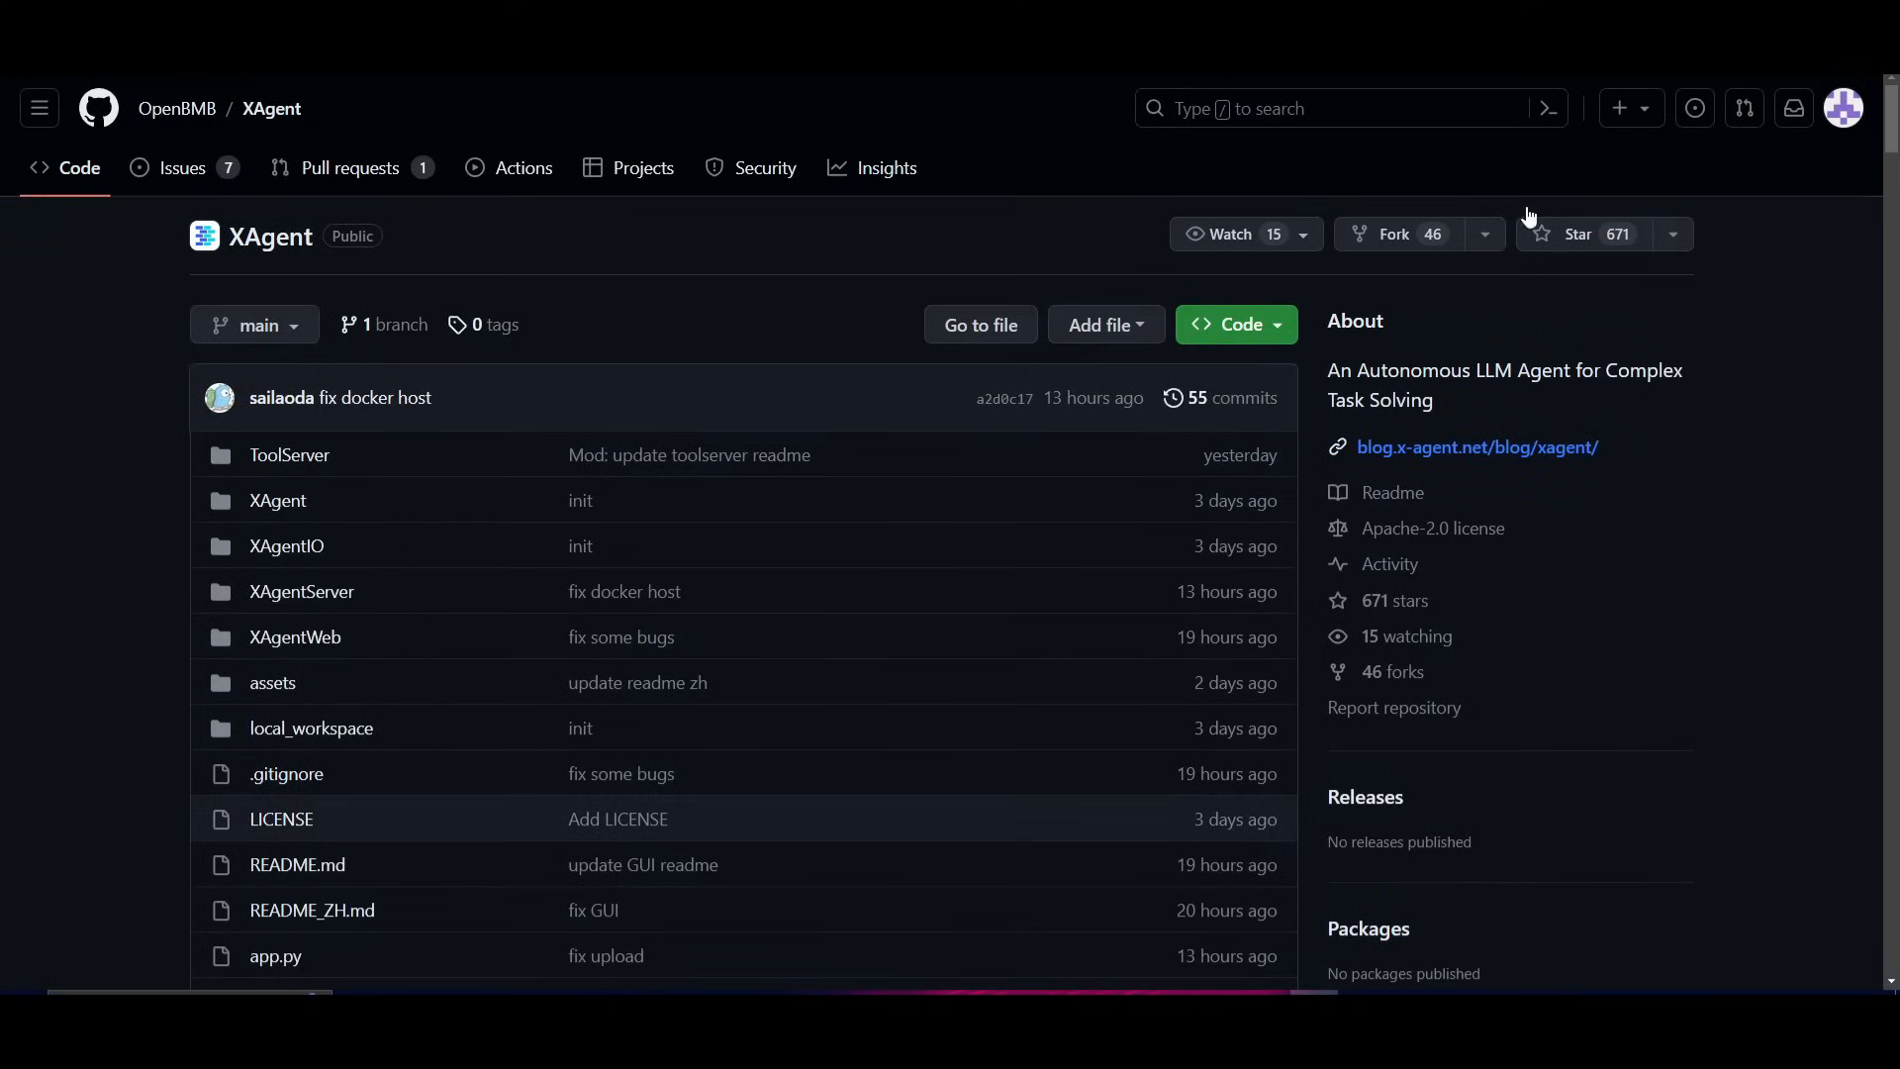
mouse_move(1264, 341)
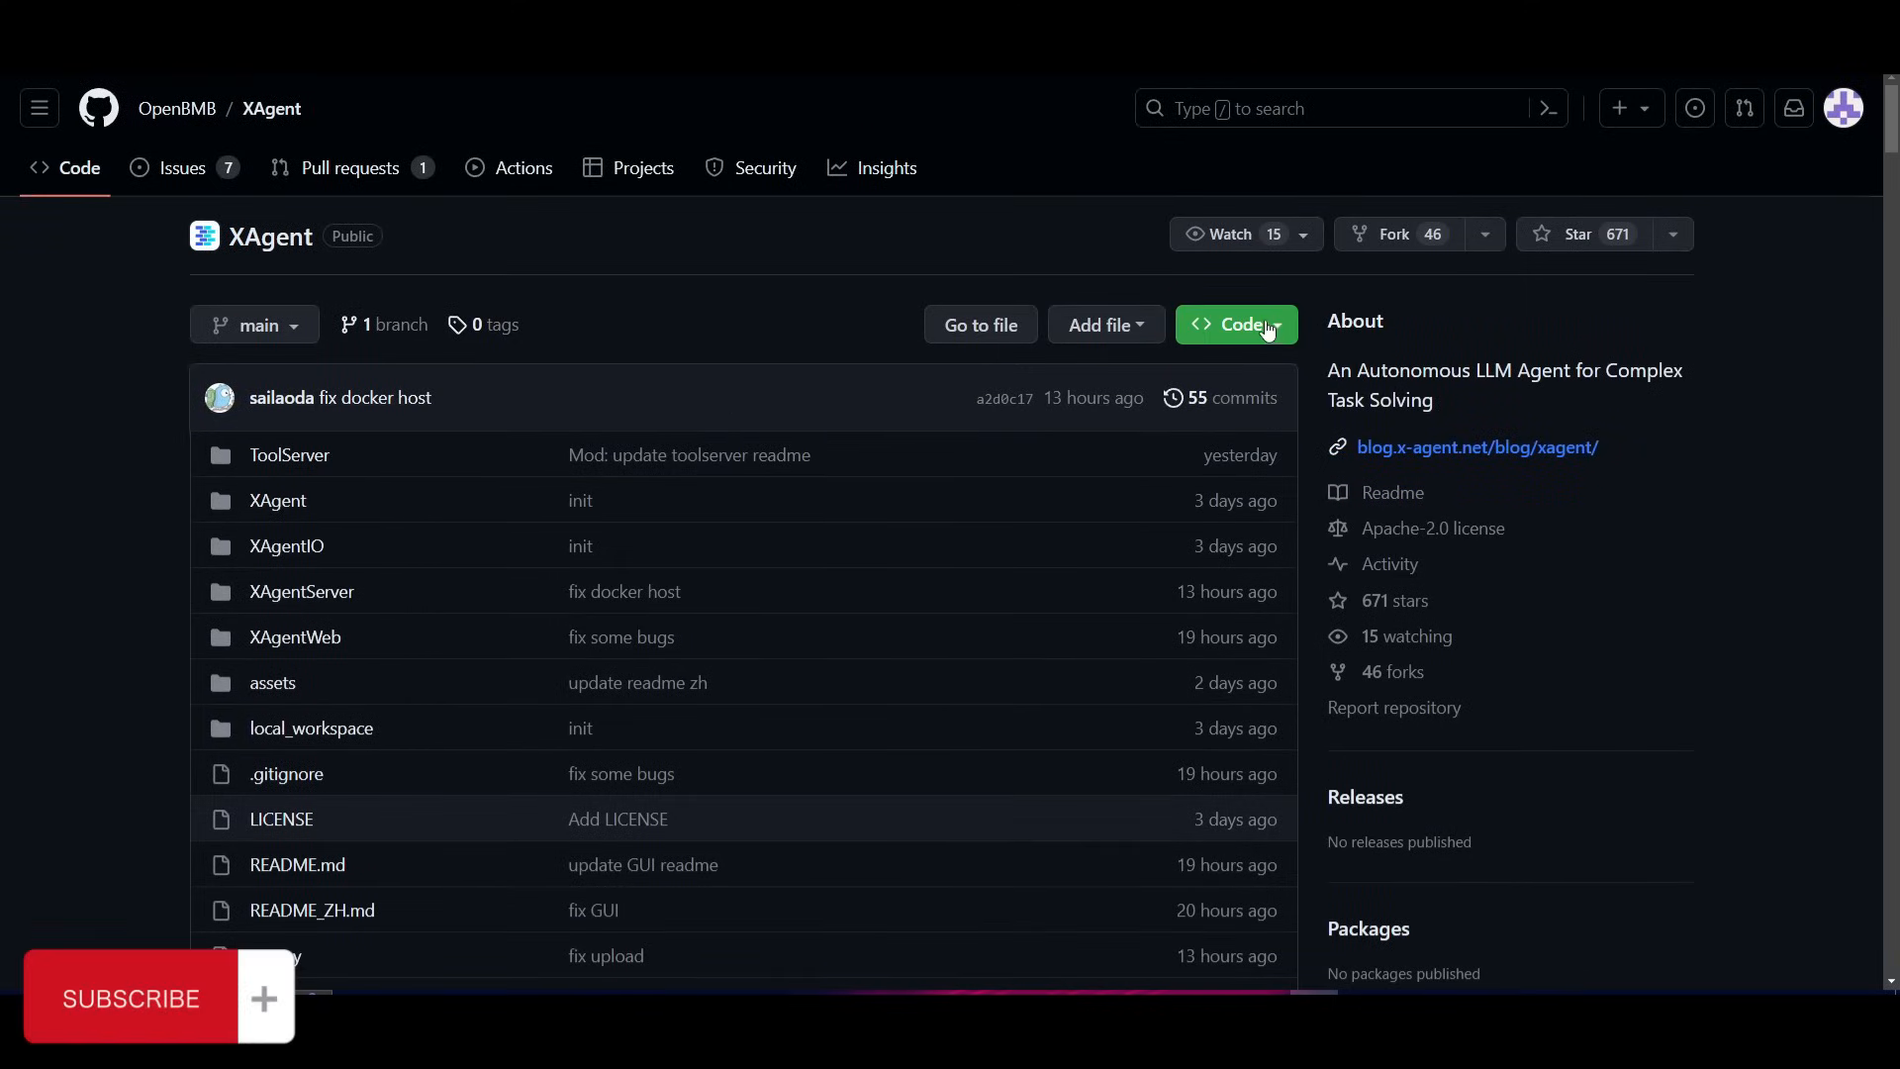
Copy the XAgent clone URL from the green Code button and scroll down the README.
click(1237, 325)
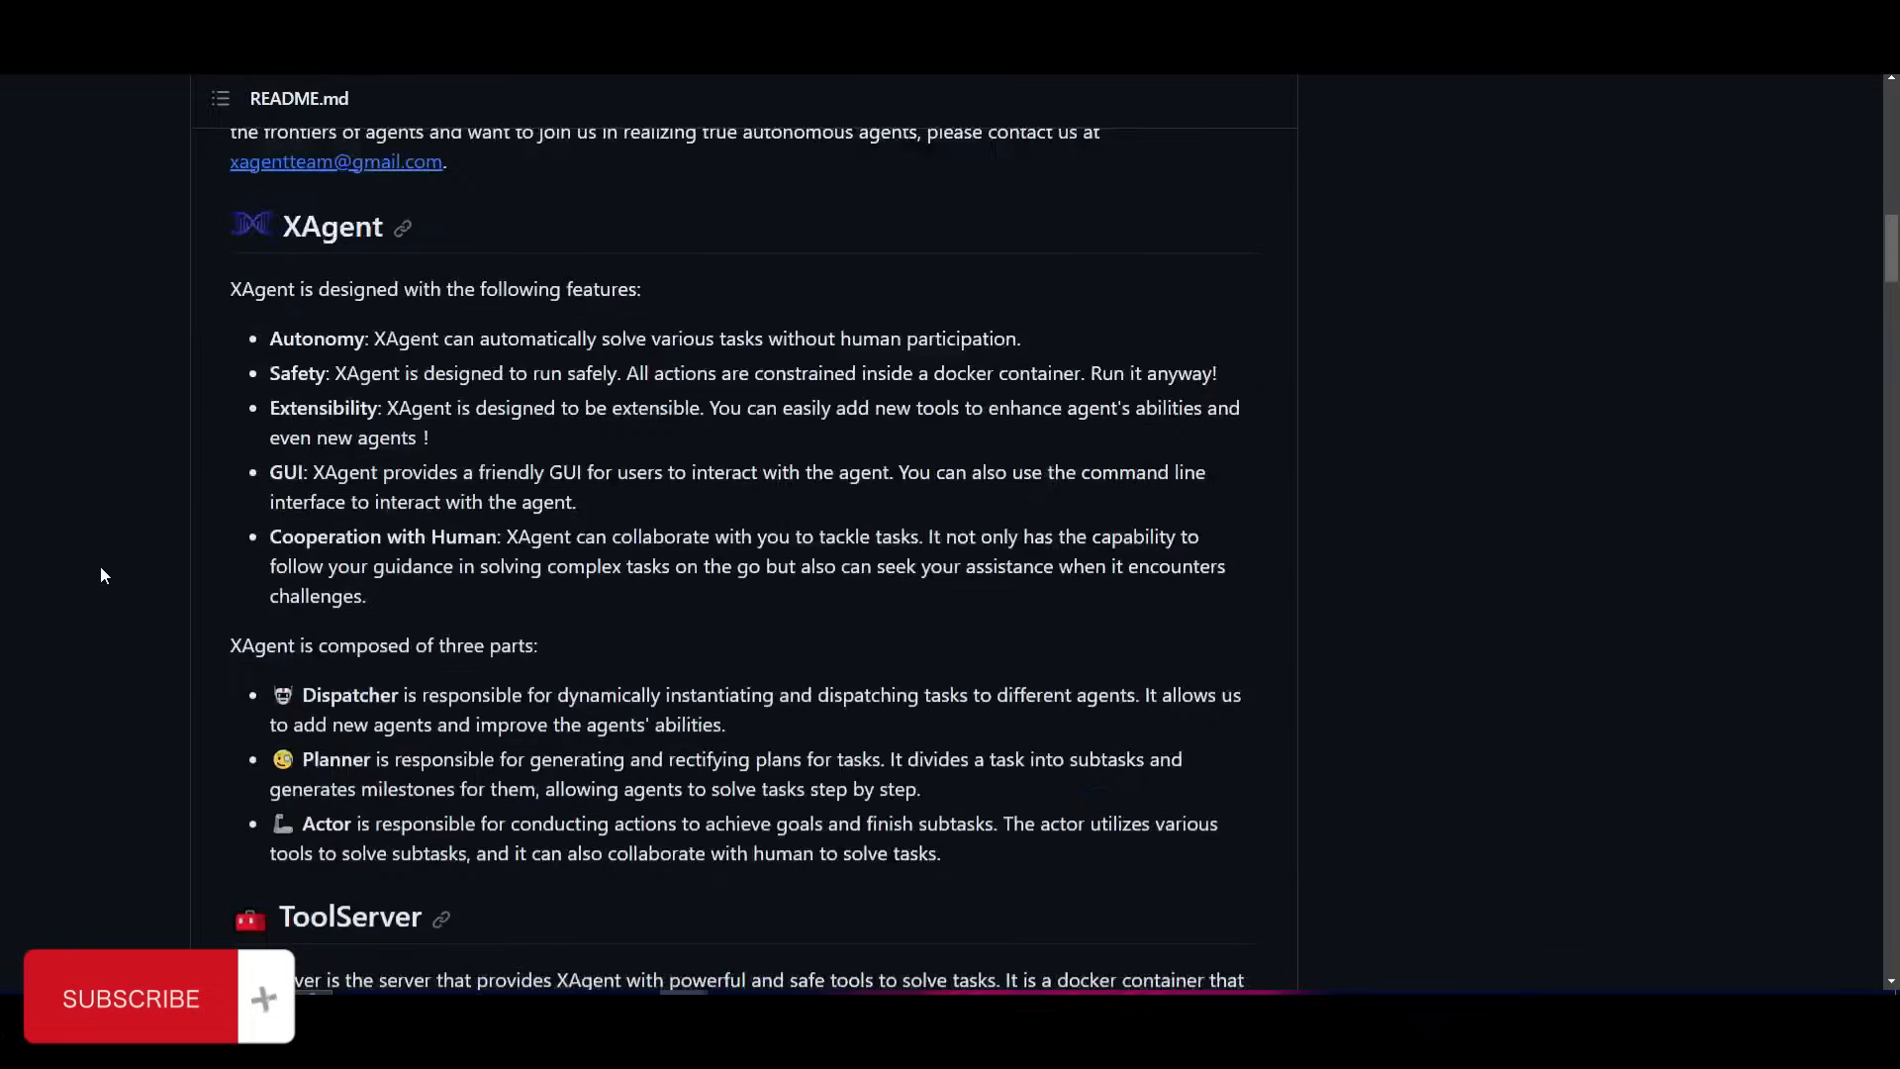
scroll(down, 3)
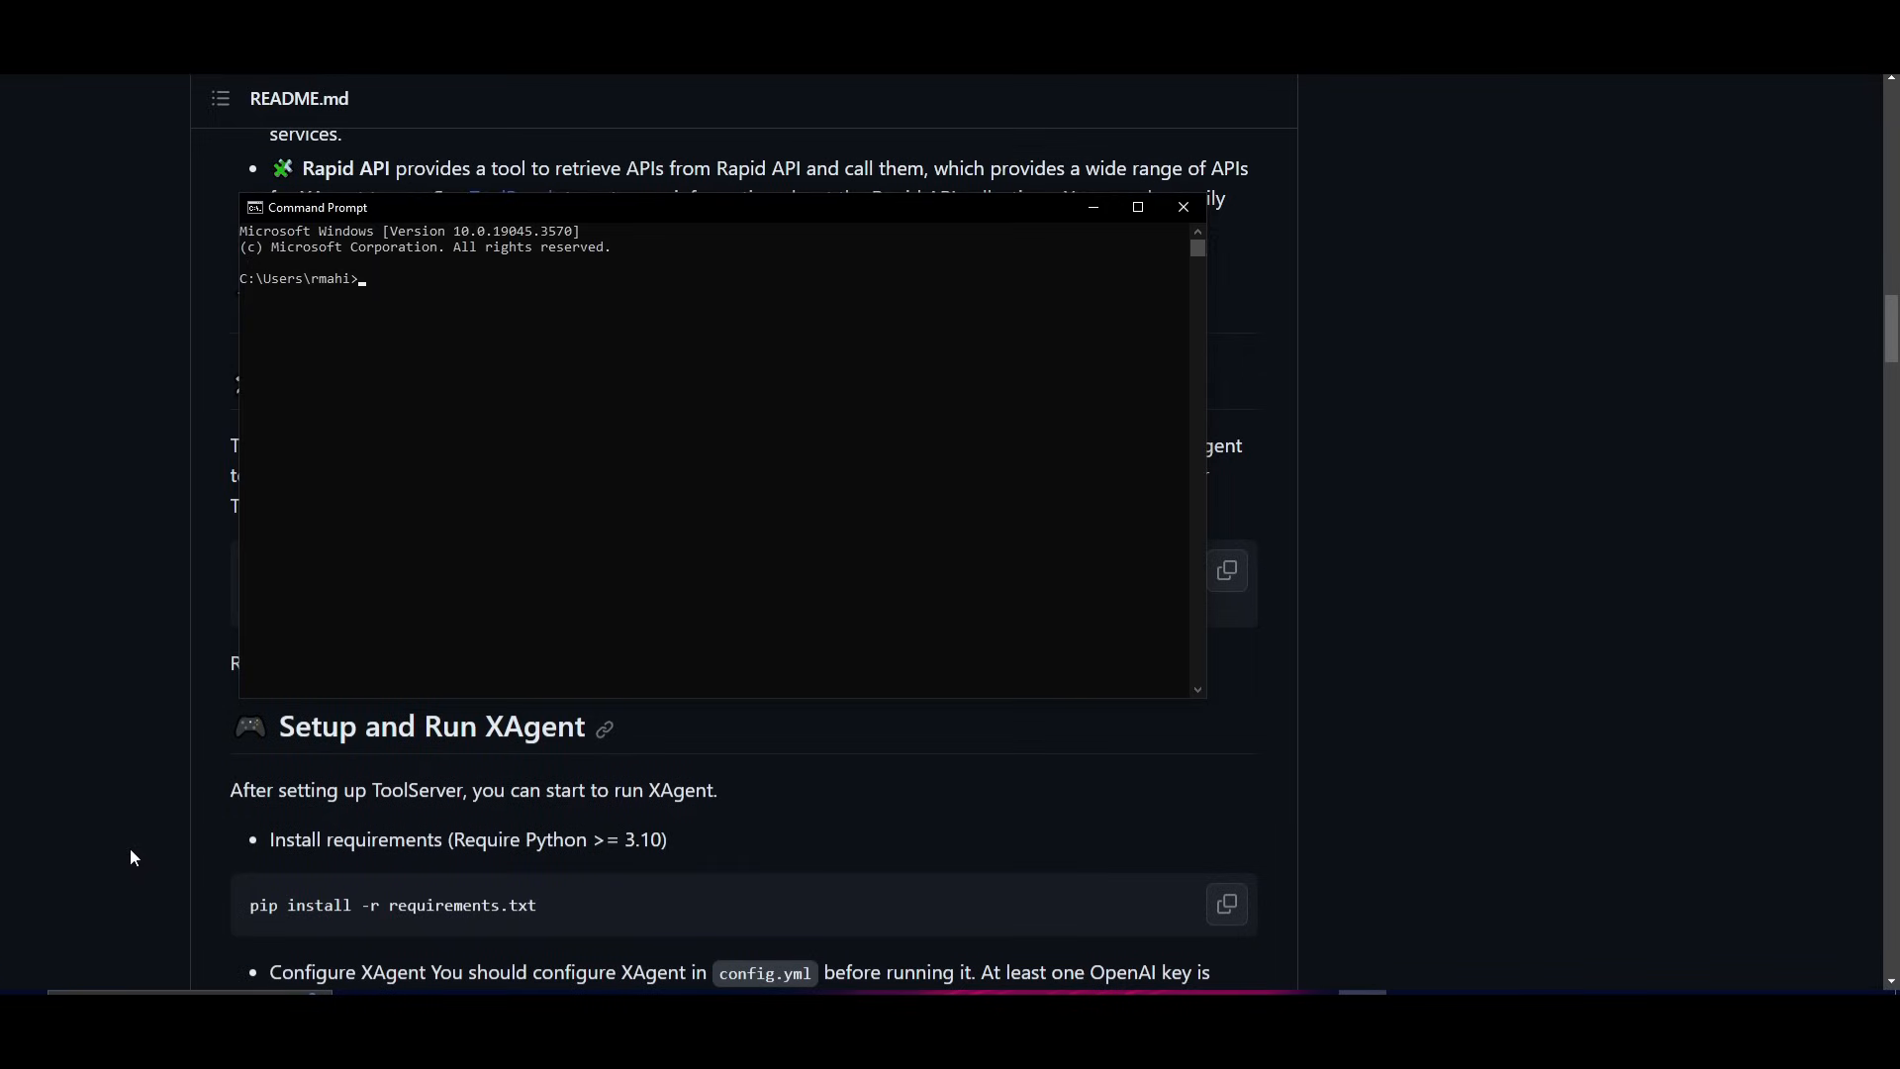
text(git cloen)
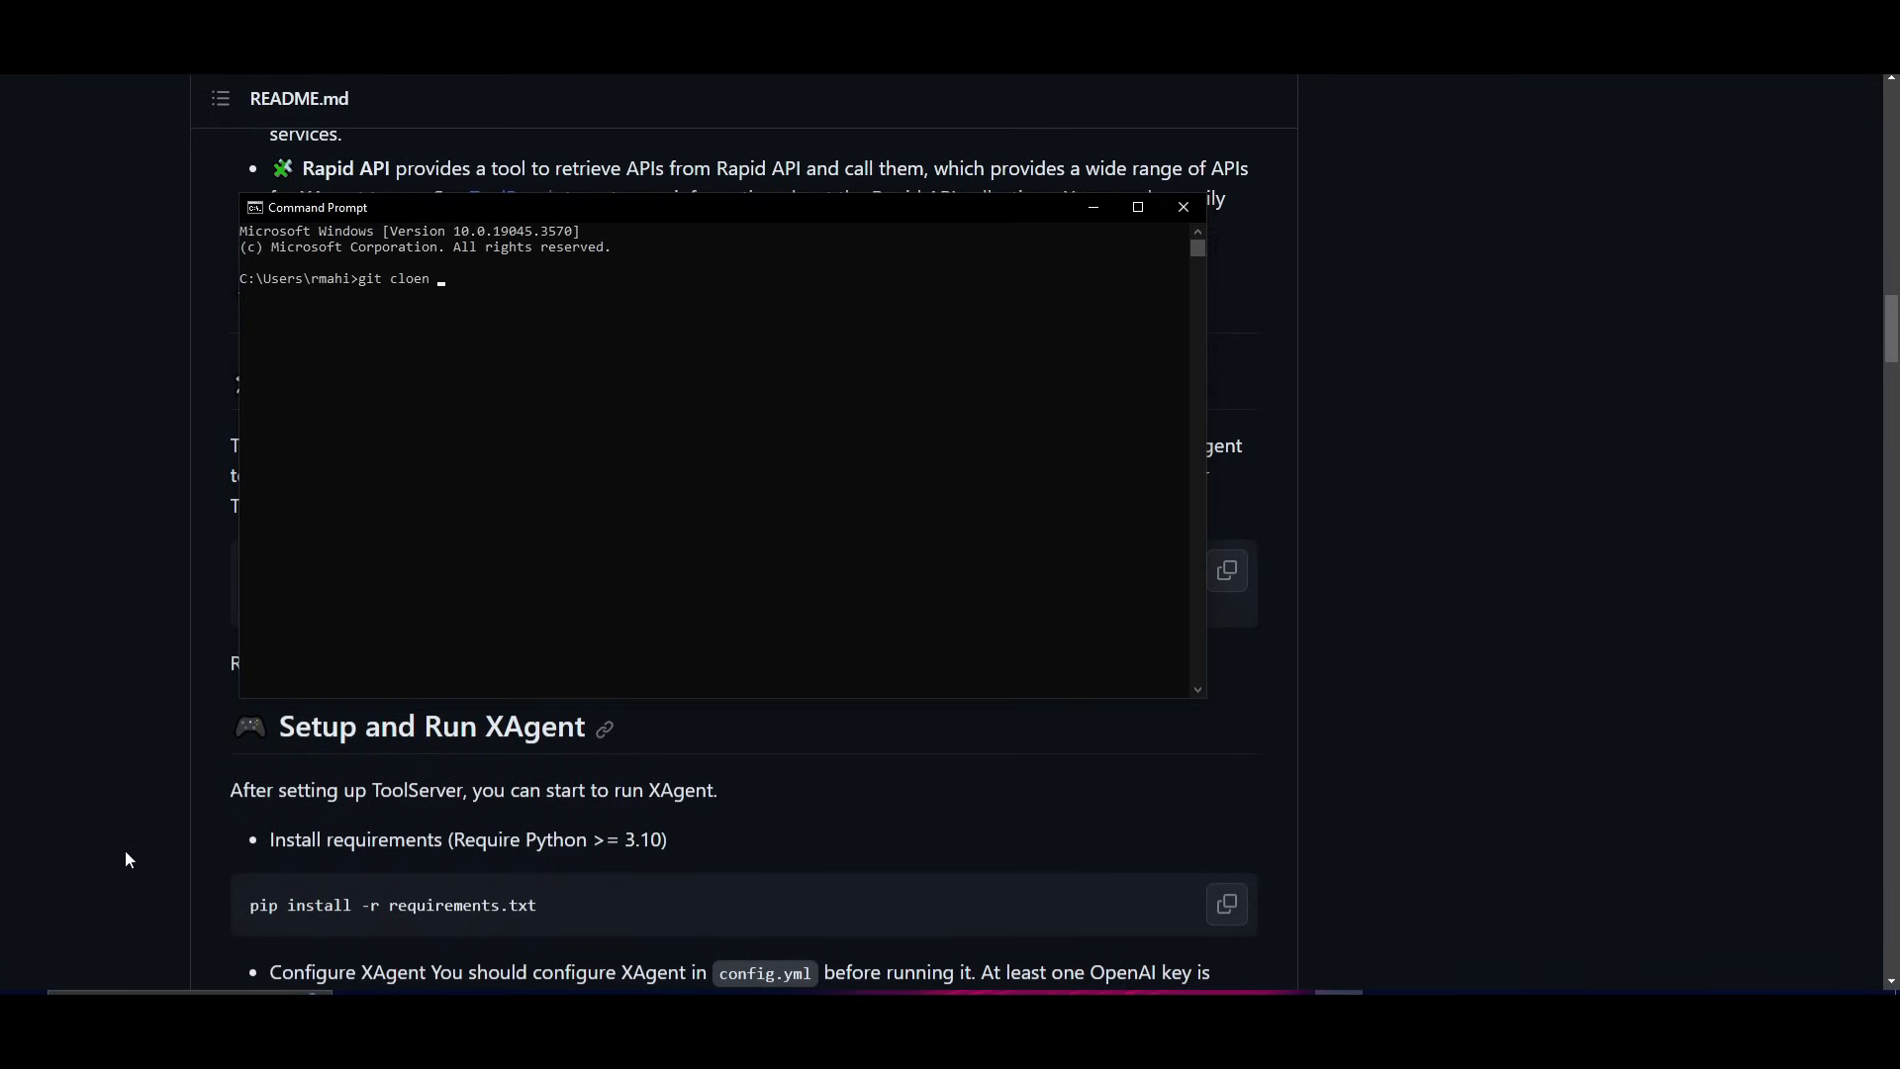
text(https://github.com/OpenBMB/XAgent.git)
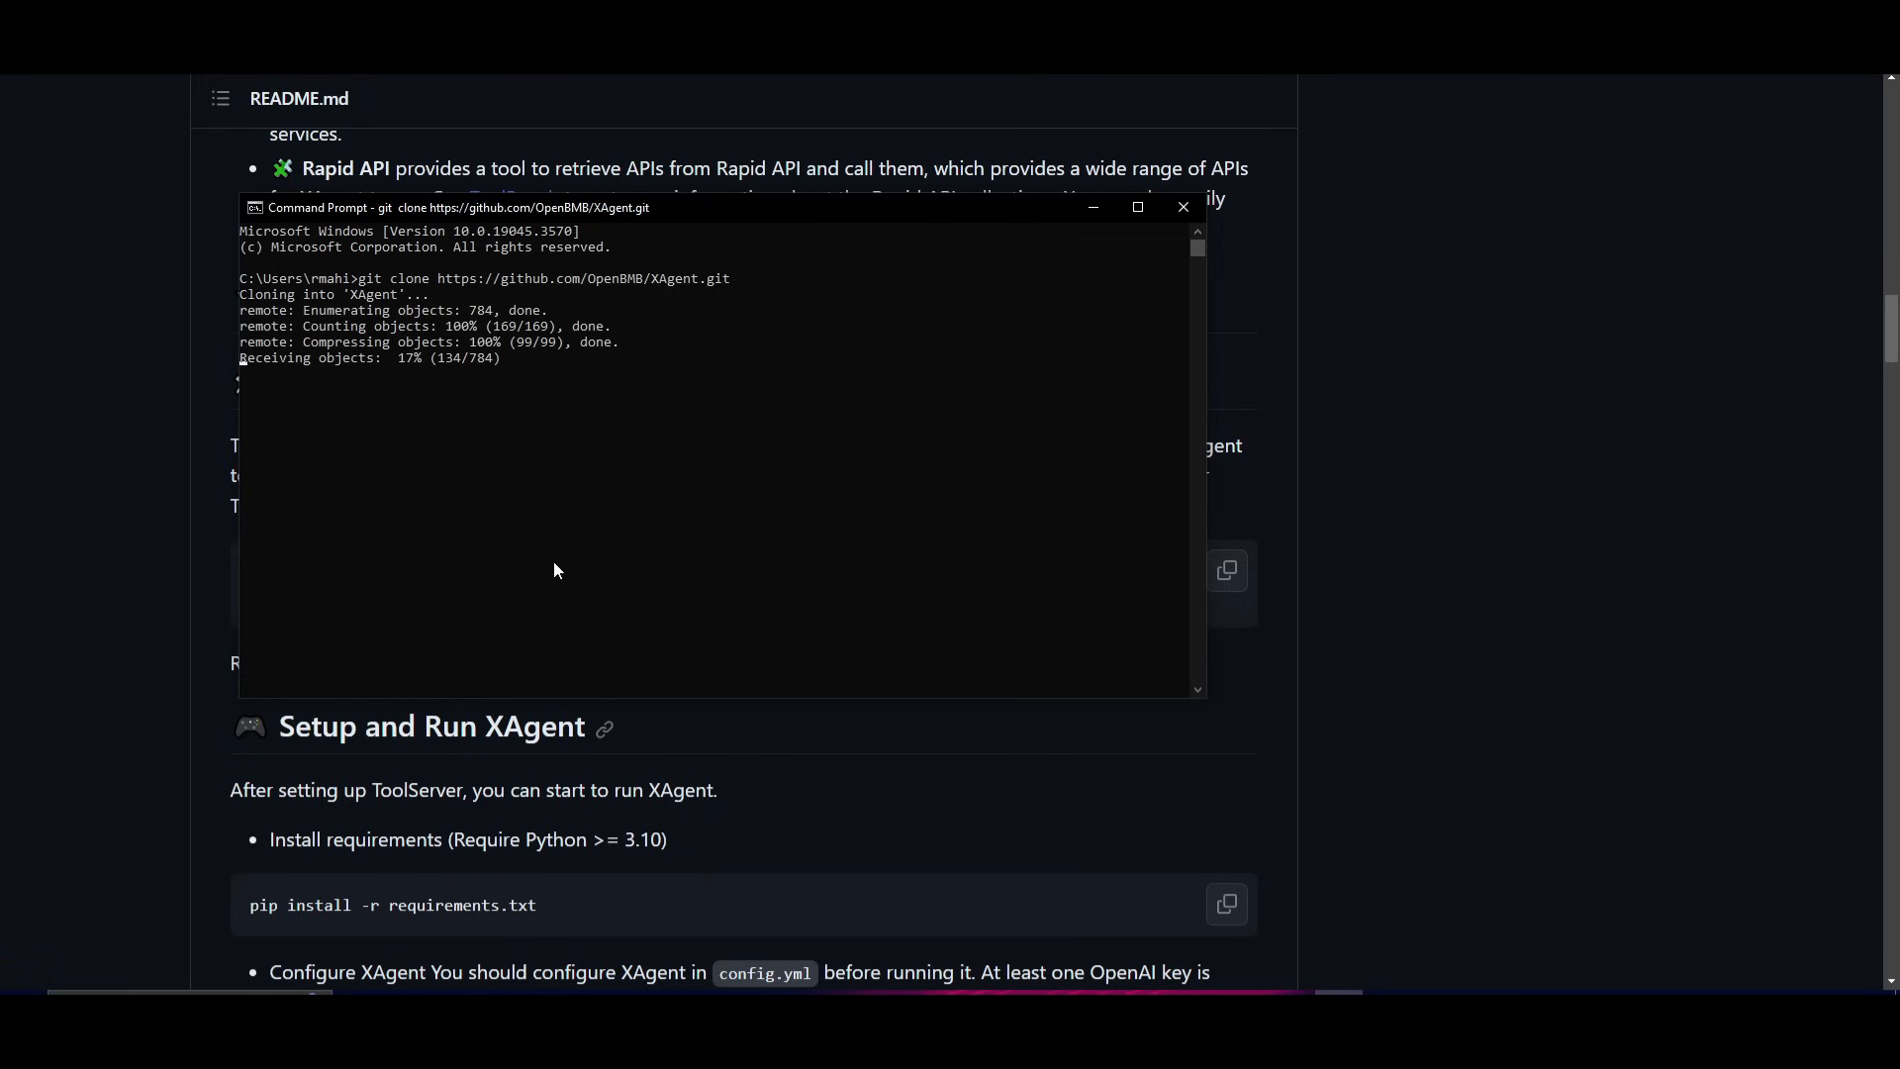
mouse_move(111, 483)
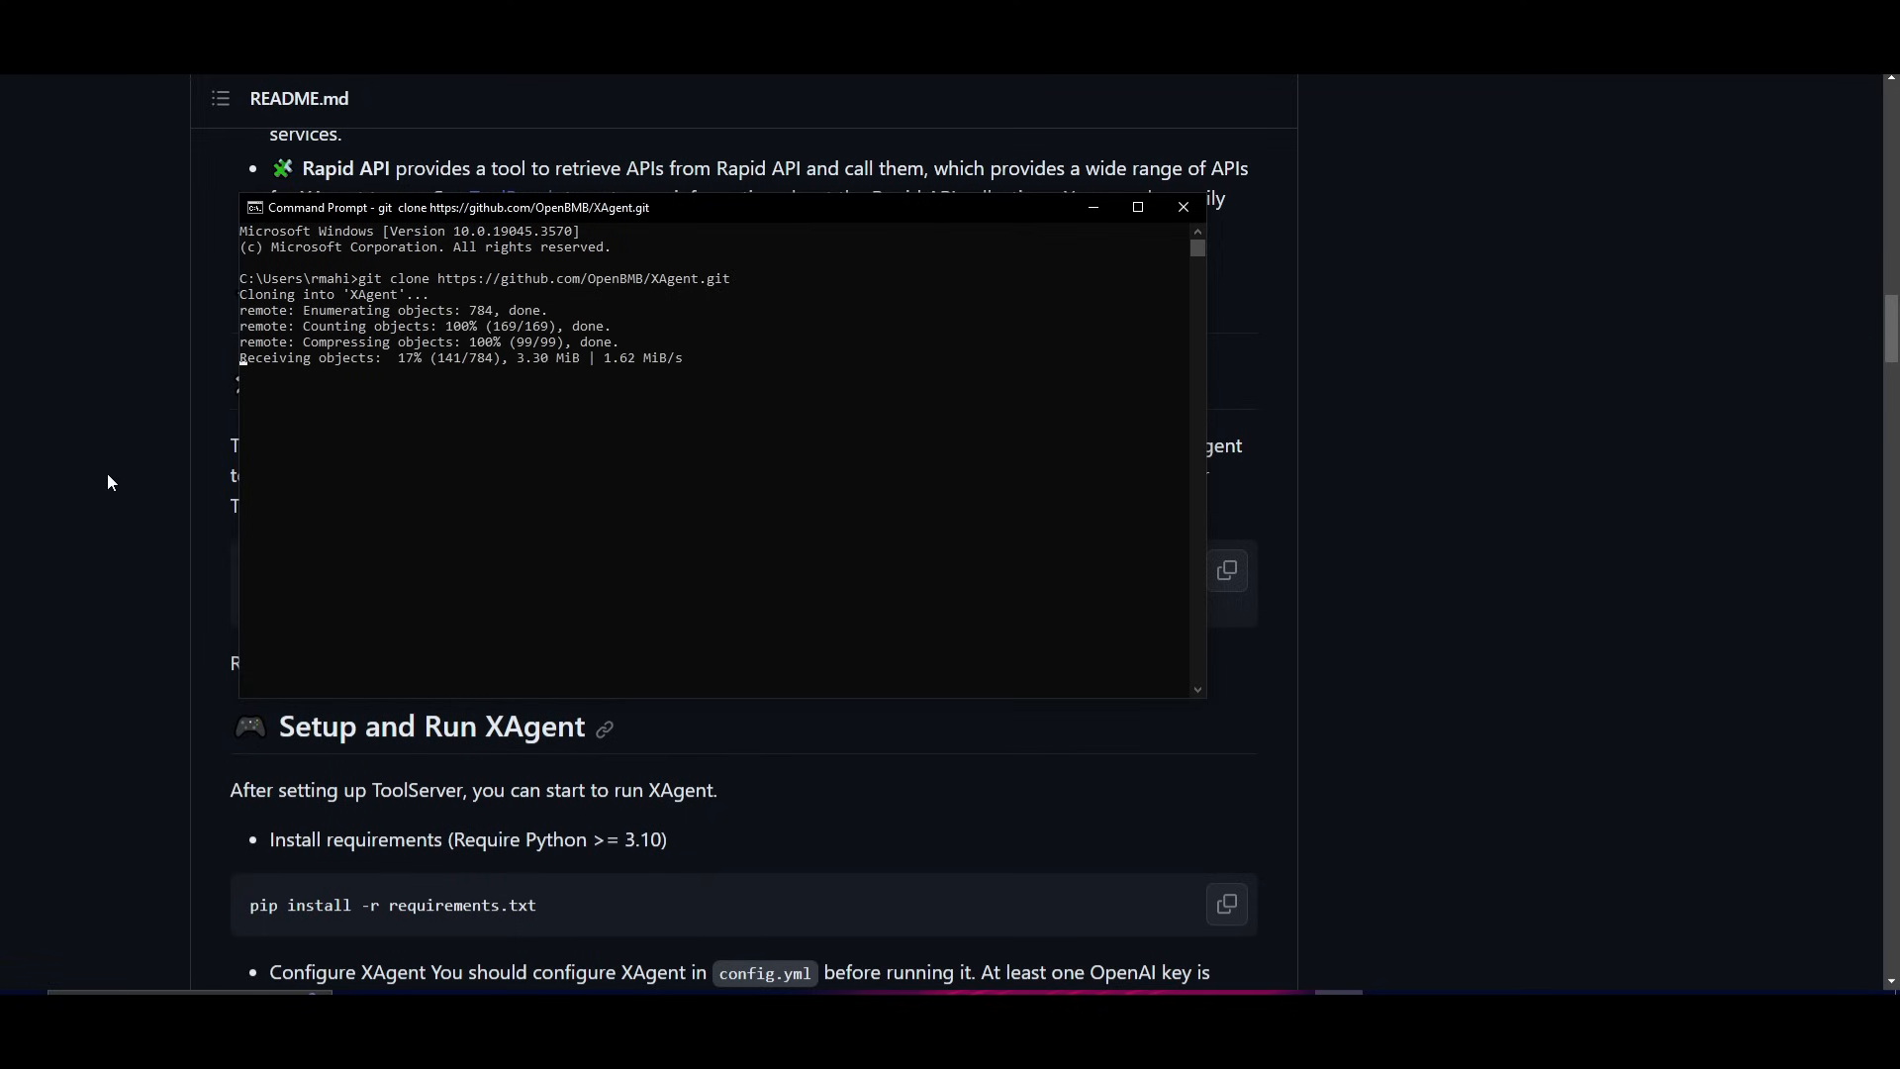
click(1183, 206)
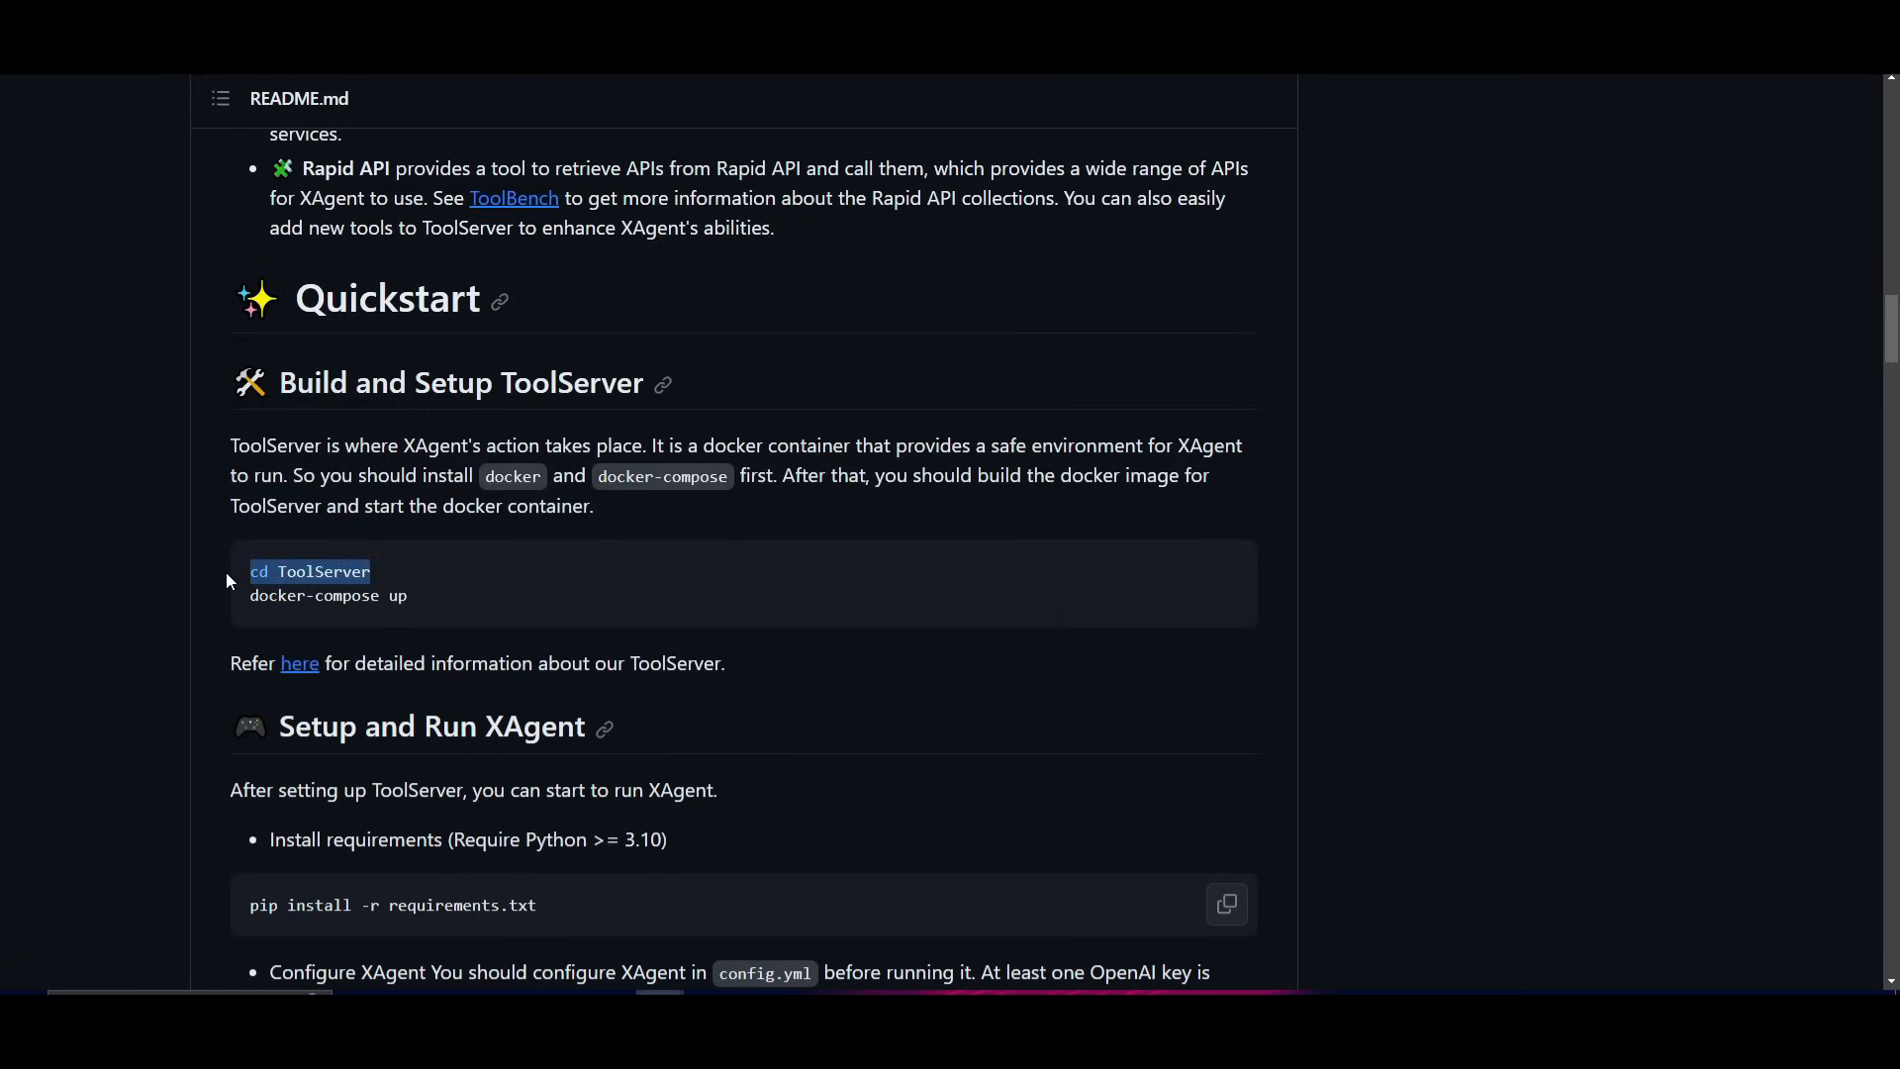
mouse_move(1199, 855)
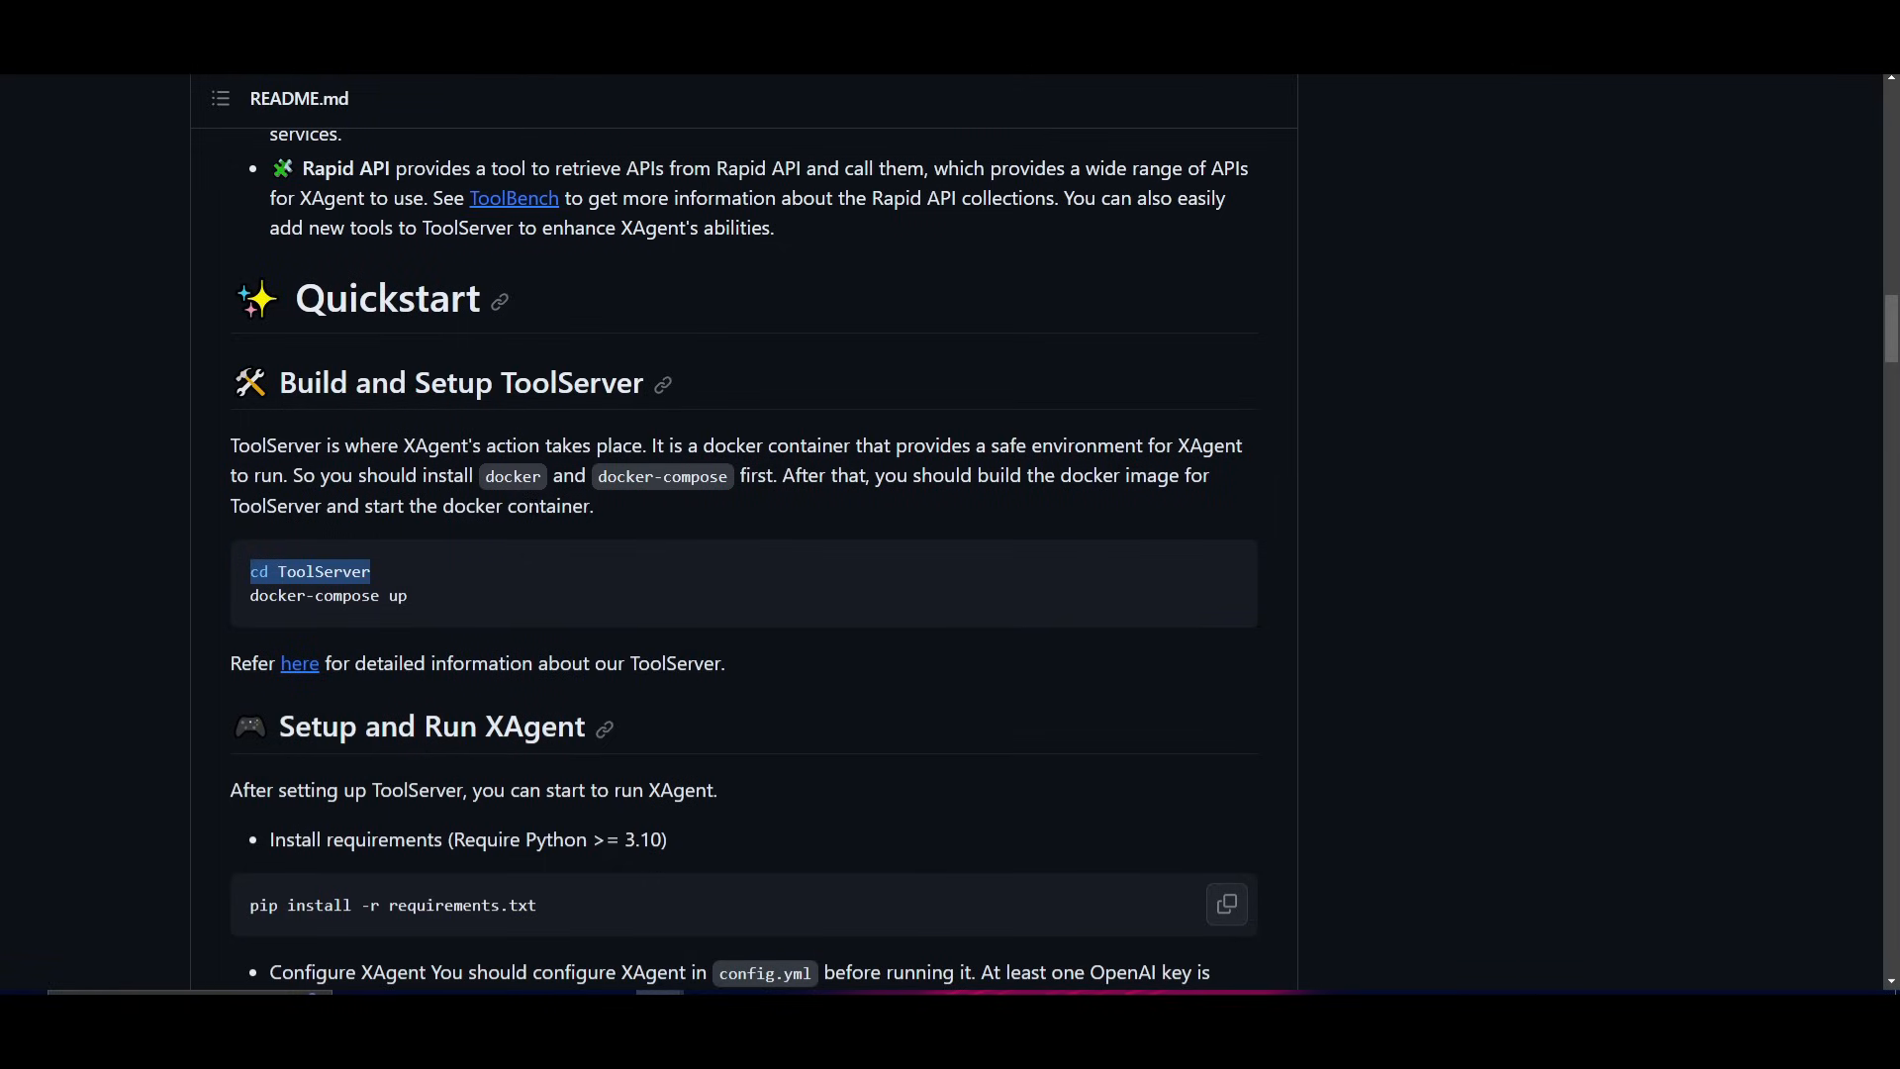
mouse_move(290, 559)
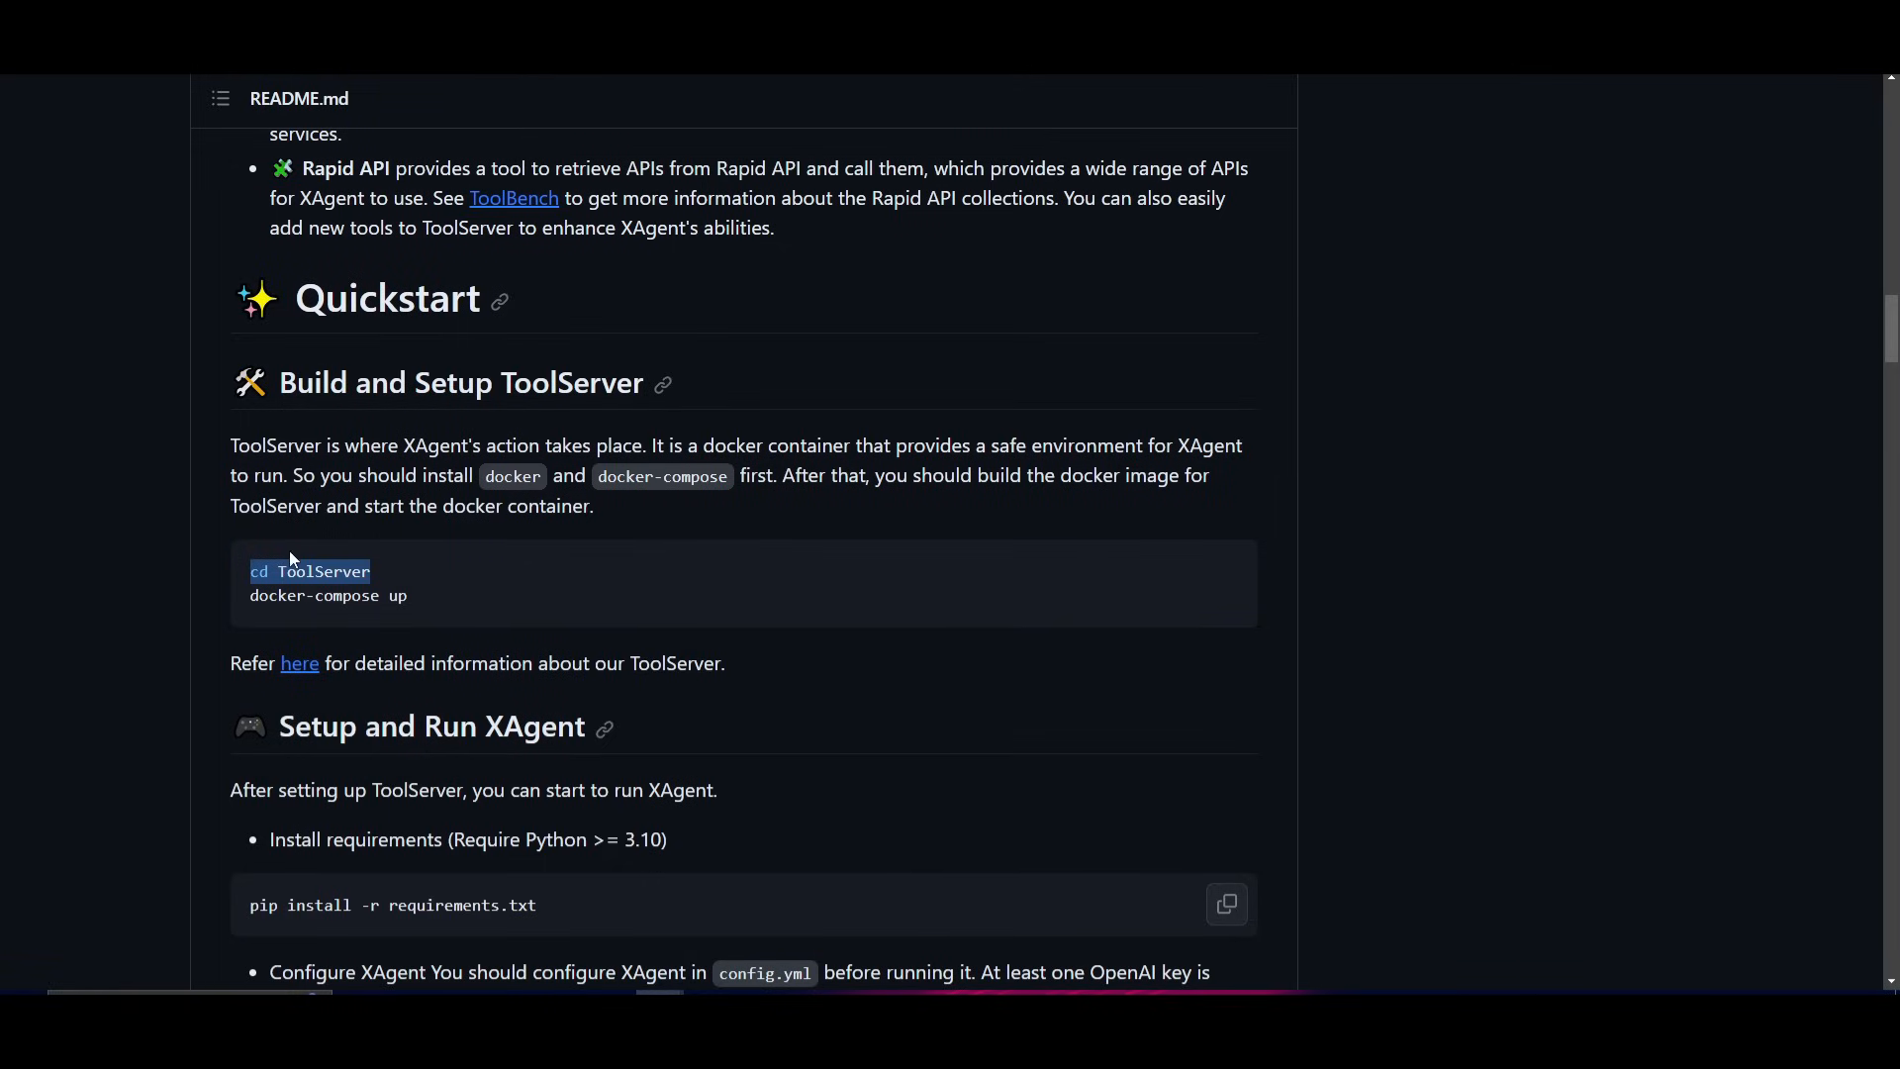
mouse_move(1328, 956)
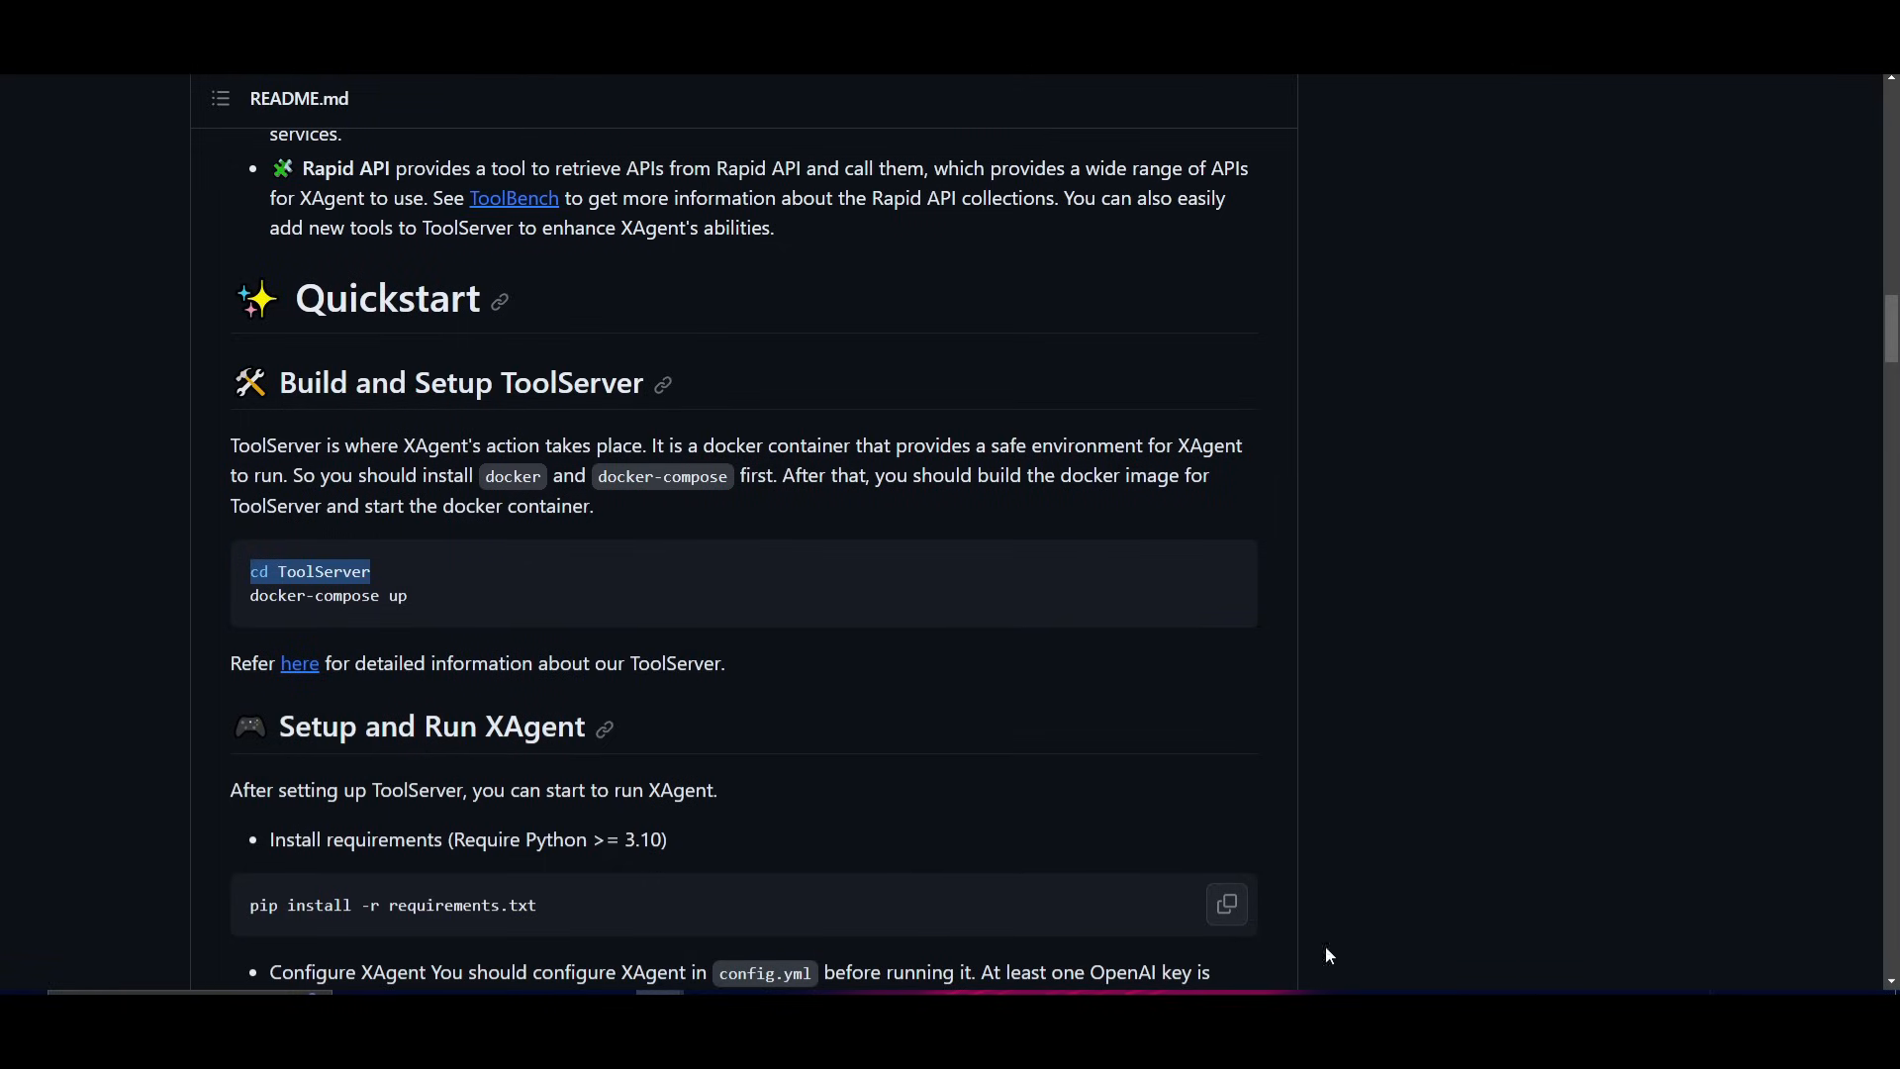
Enter the xagent folder and run 'pip install -r requirements.txt' until the install finishes.
scroll(down, 3)
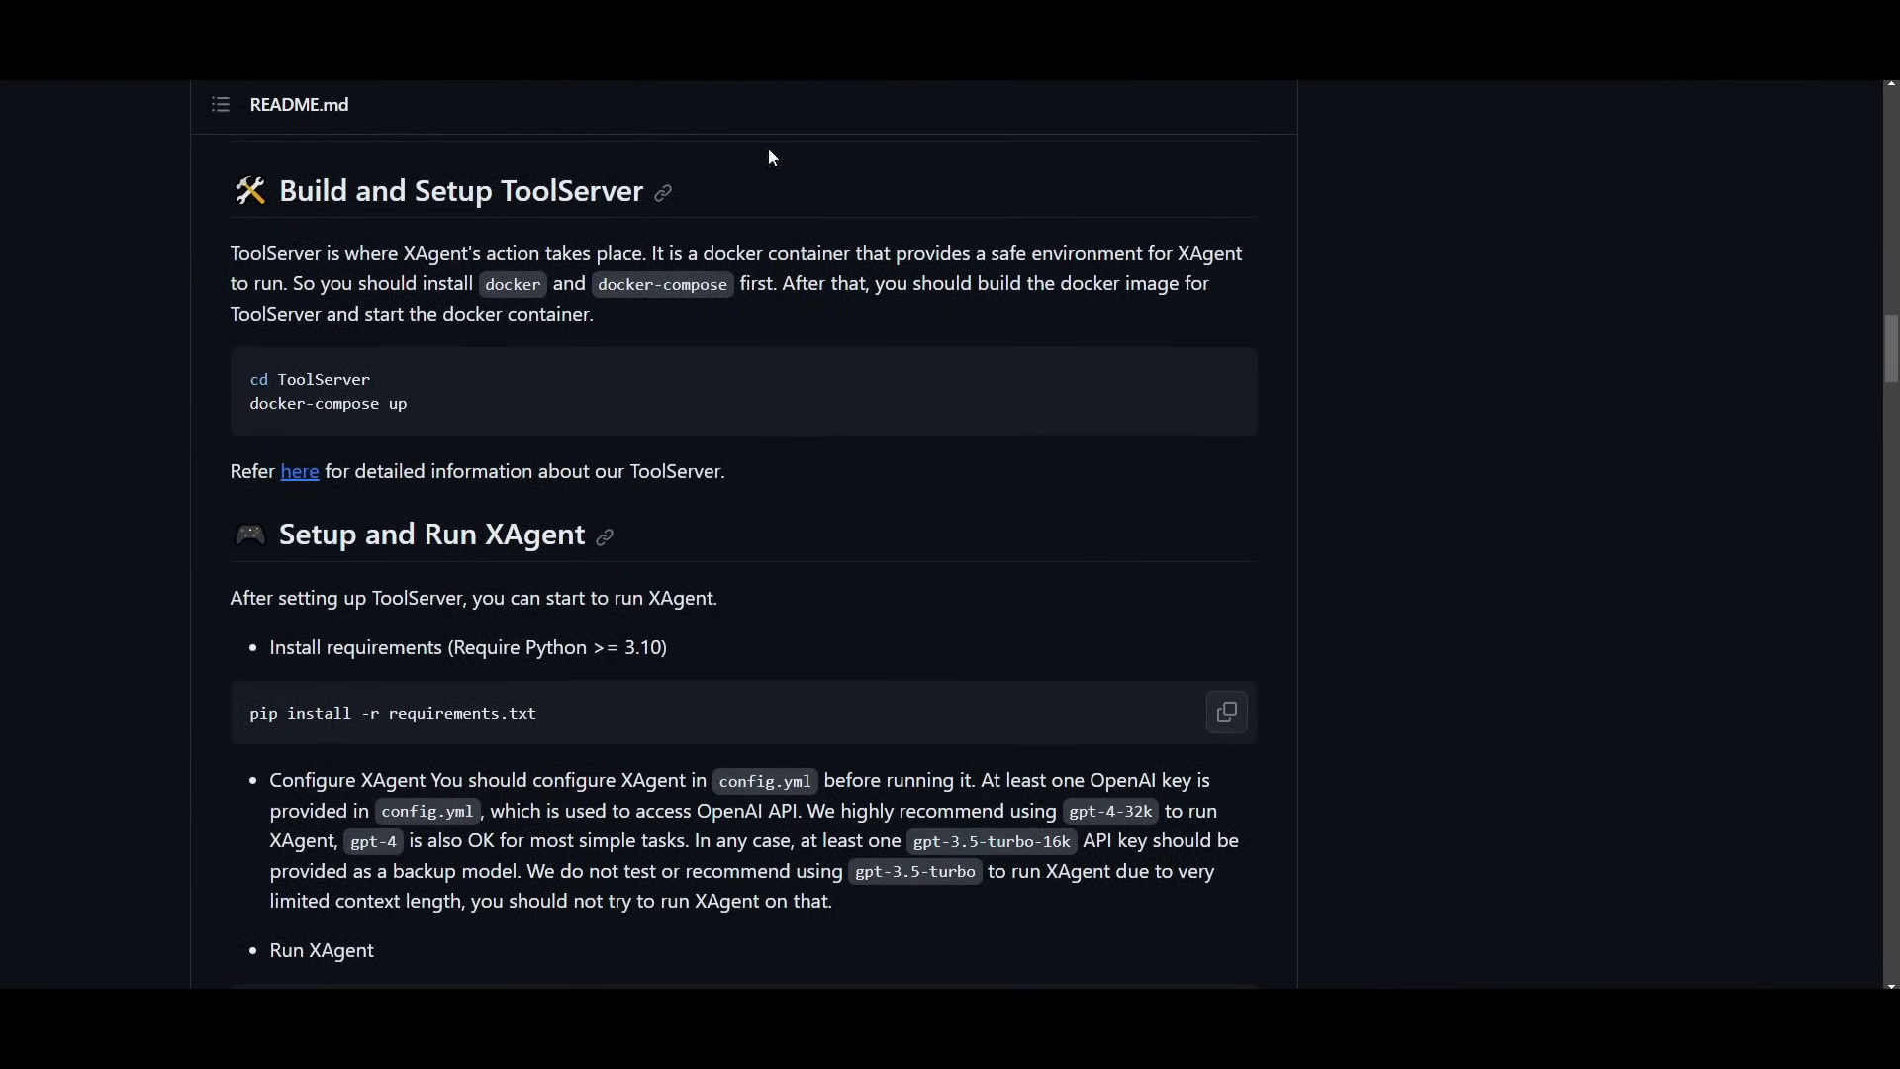
mouse_move(378, 382)
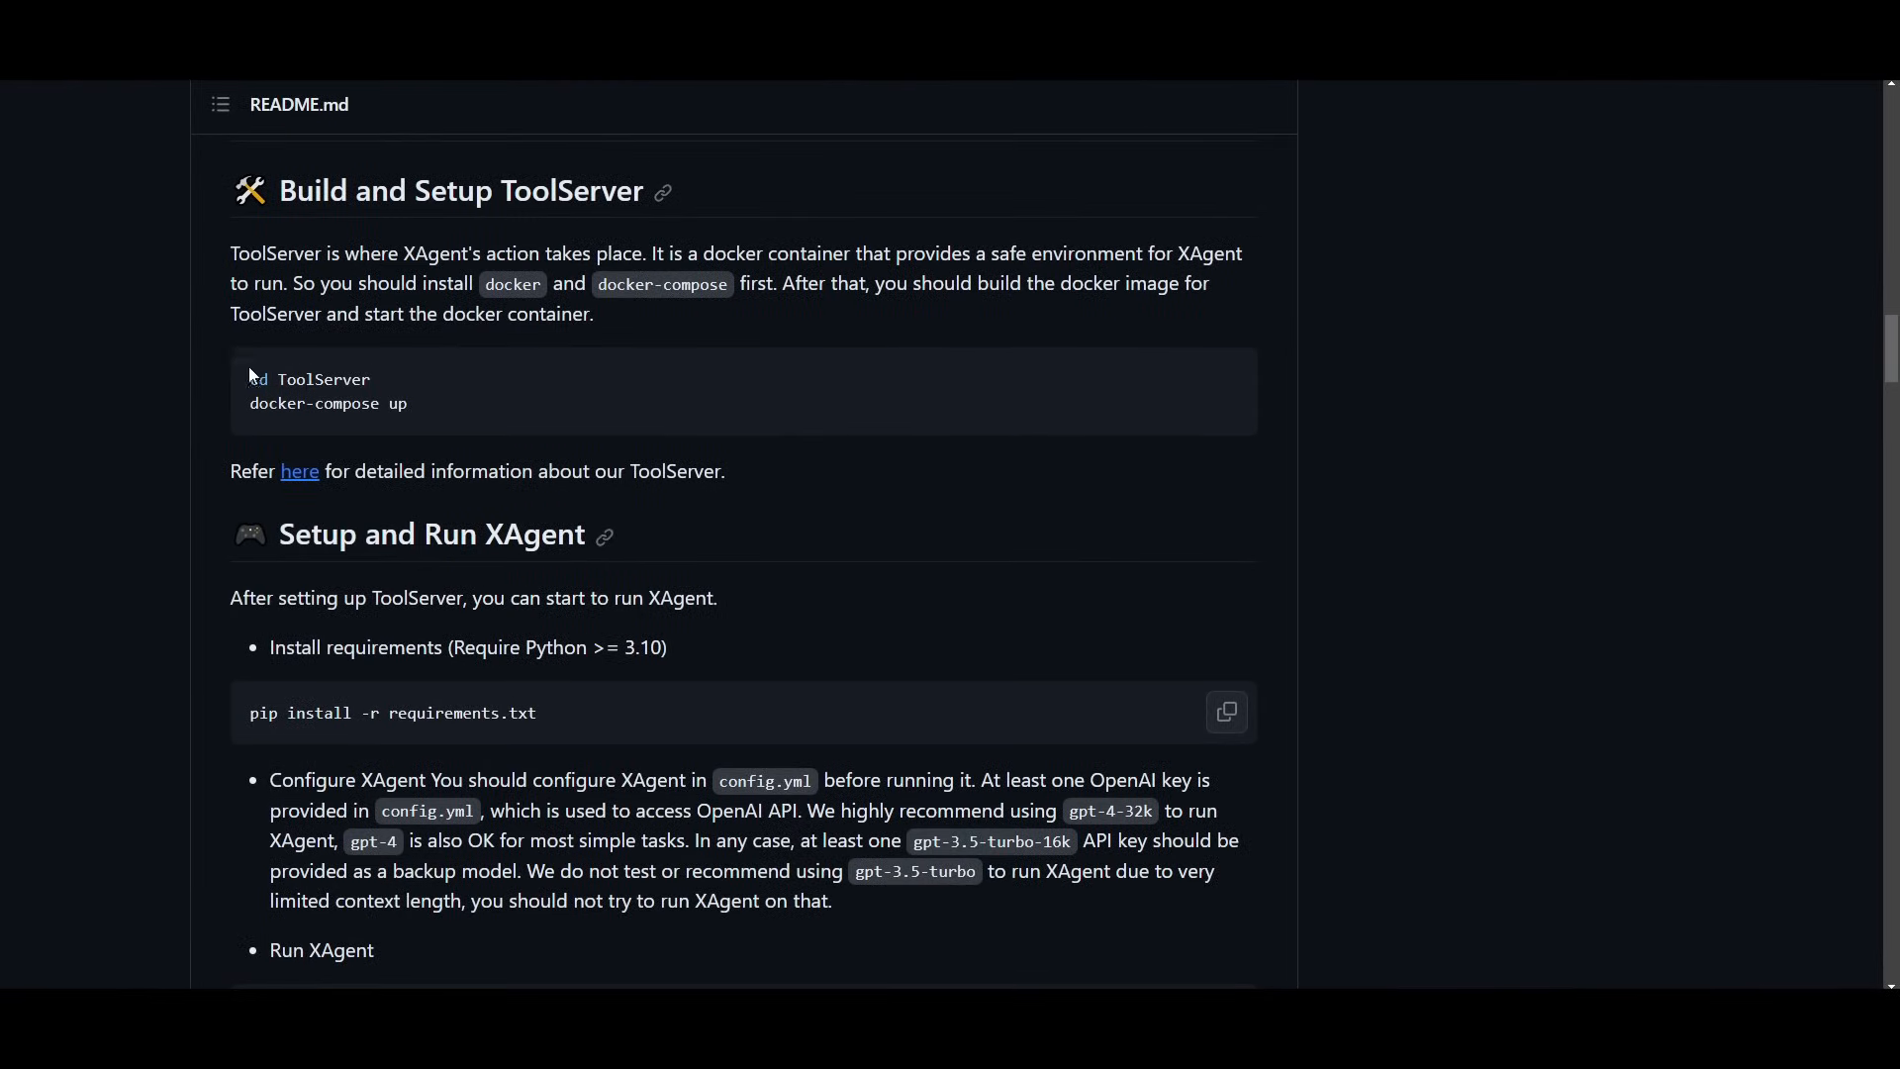
mouse_move(107, 399)
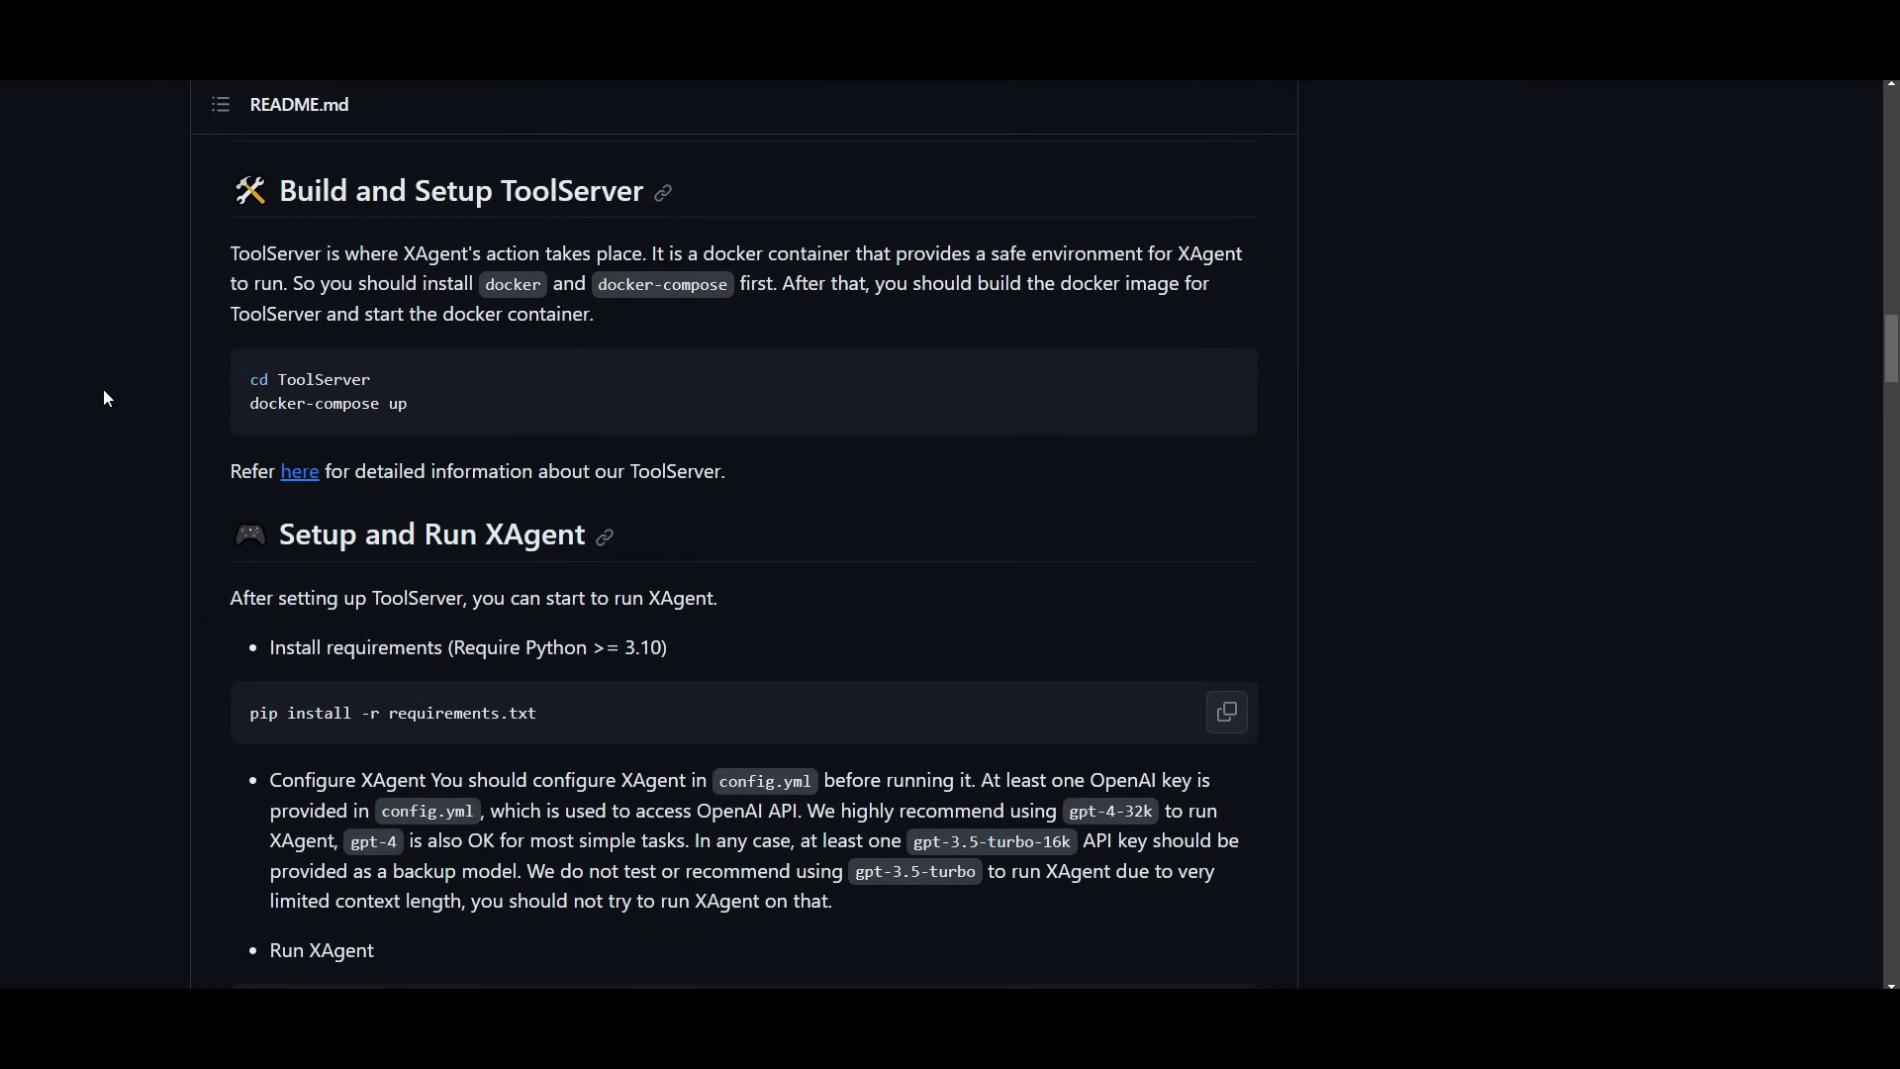
mouse_move(208, 342)
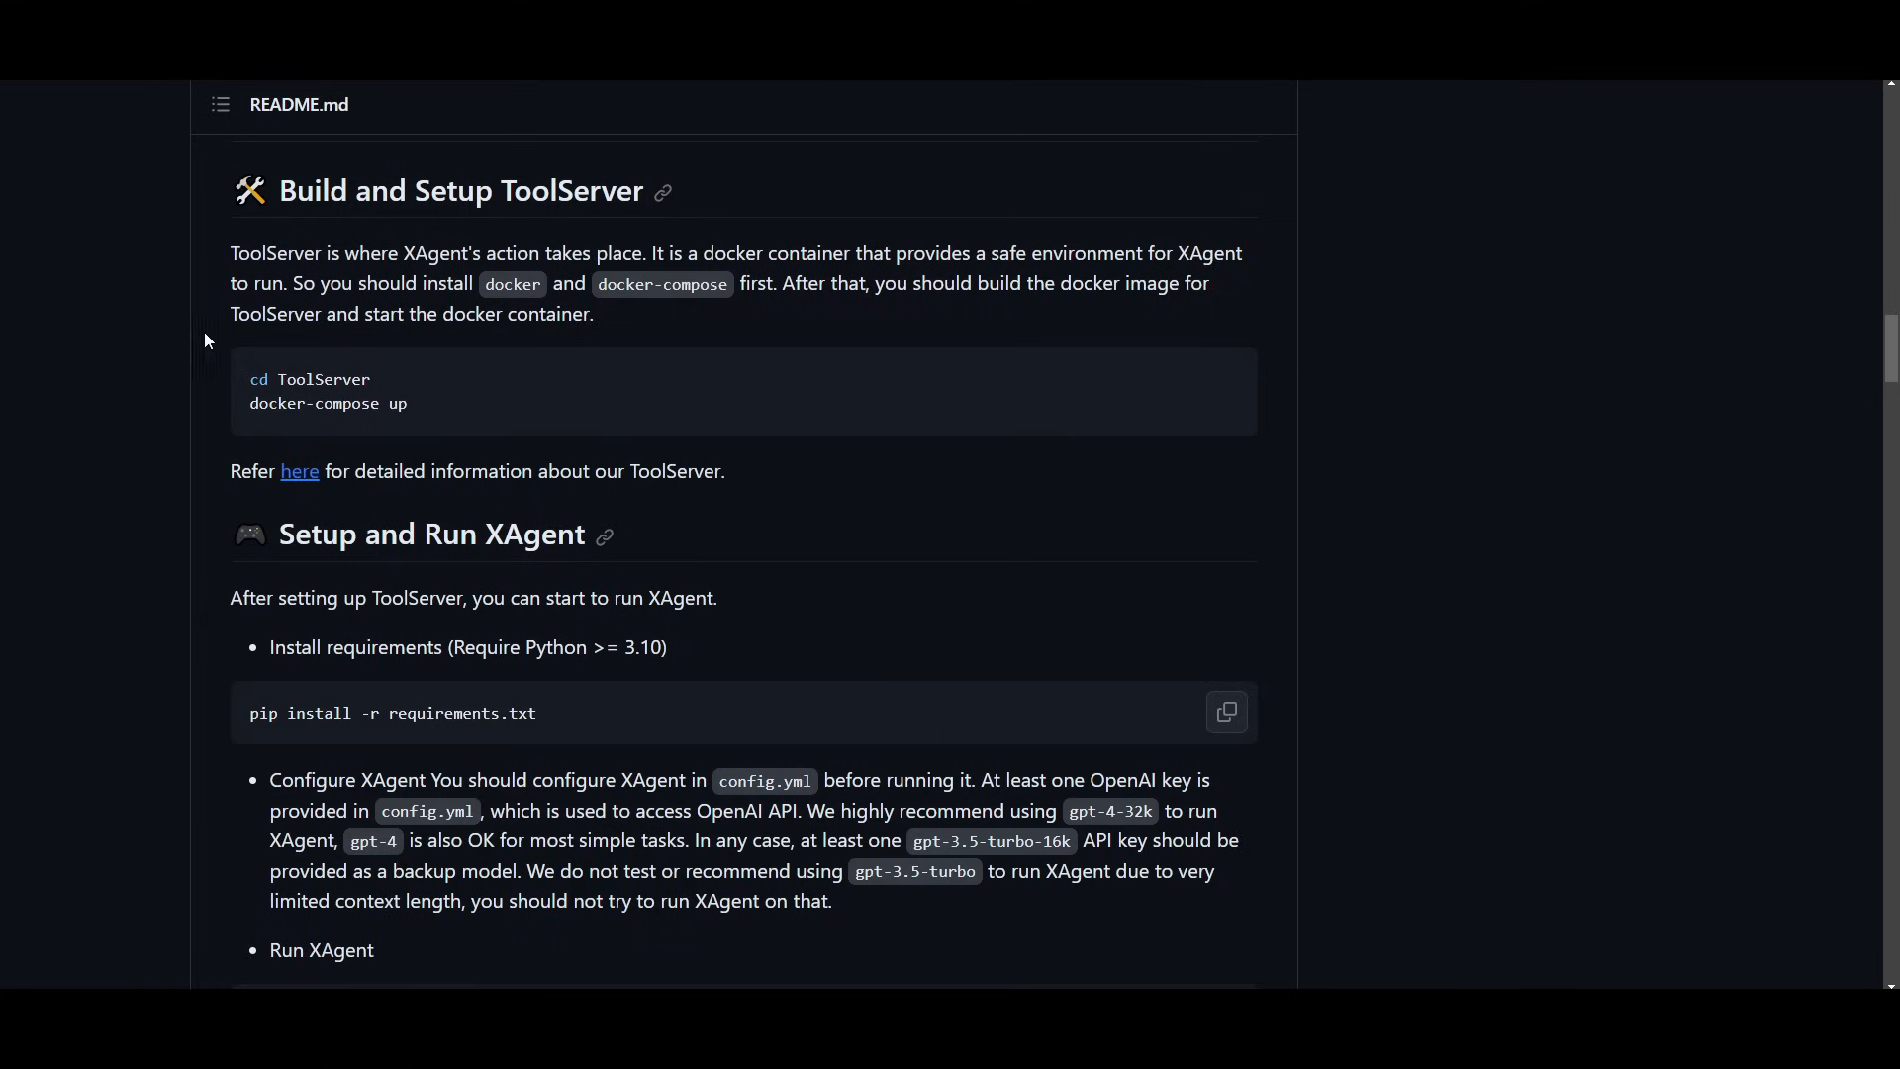
mouse_move(1510, 324)
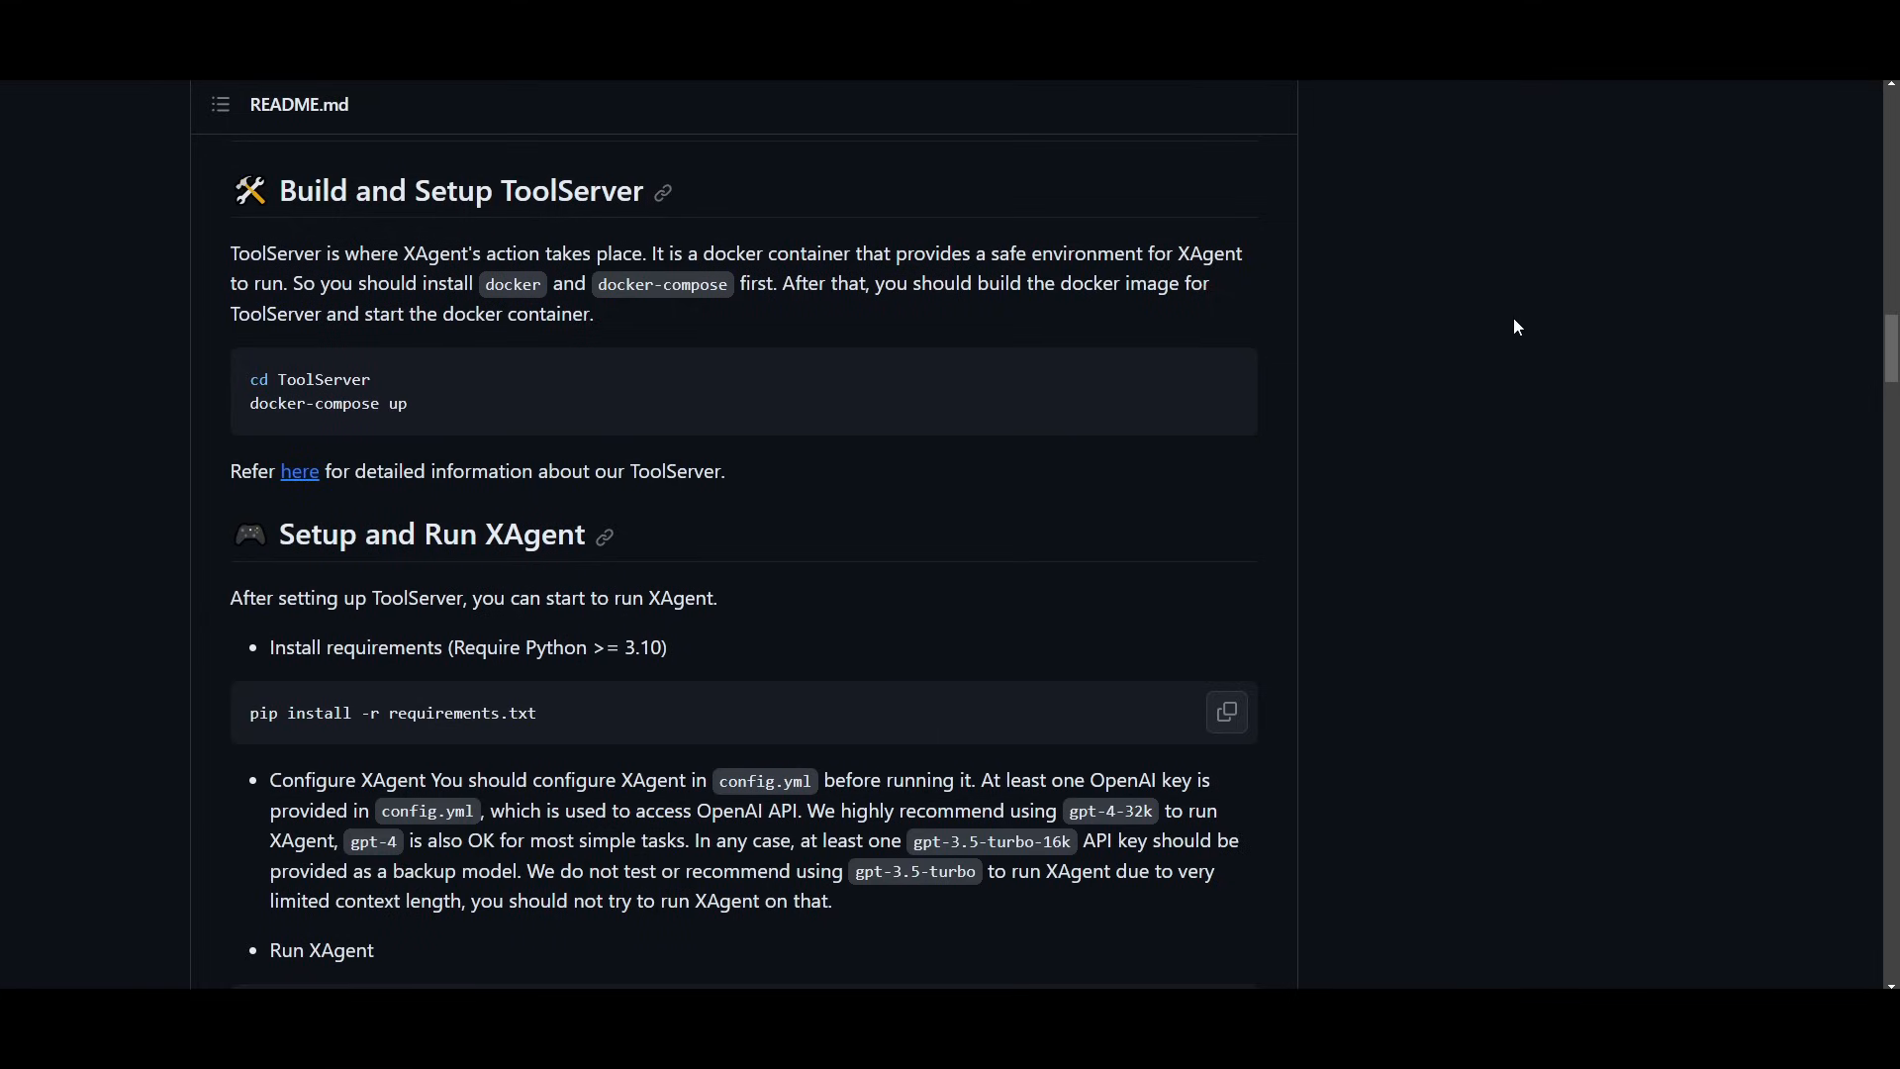
mouse_move(691, 420)
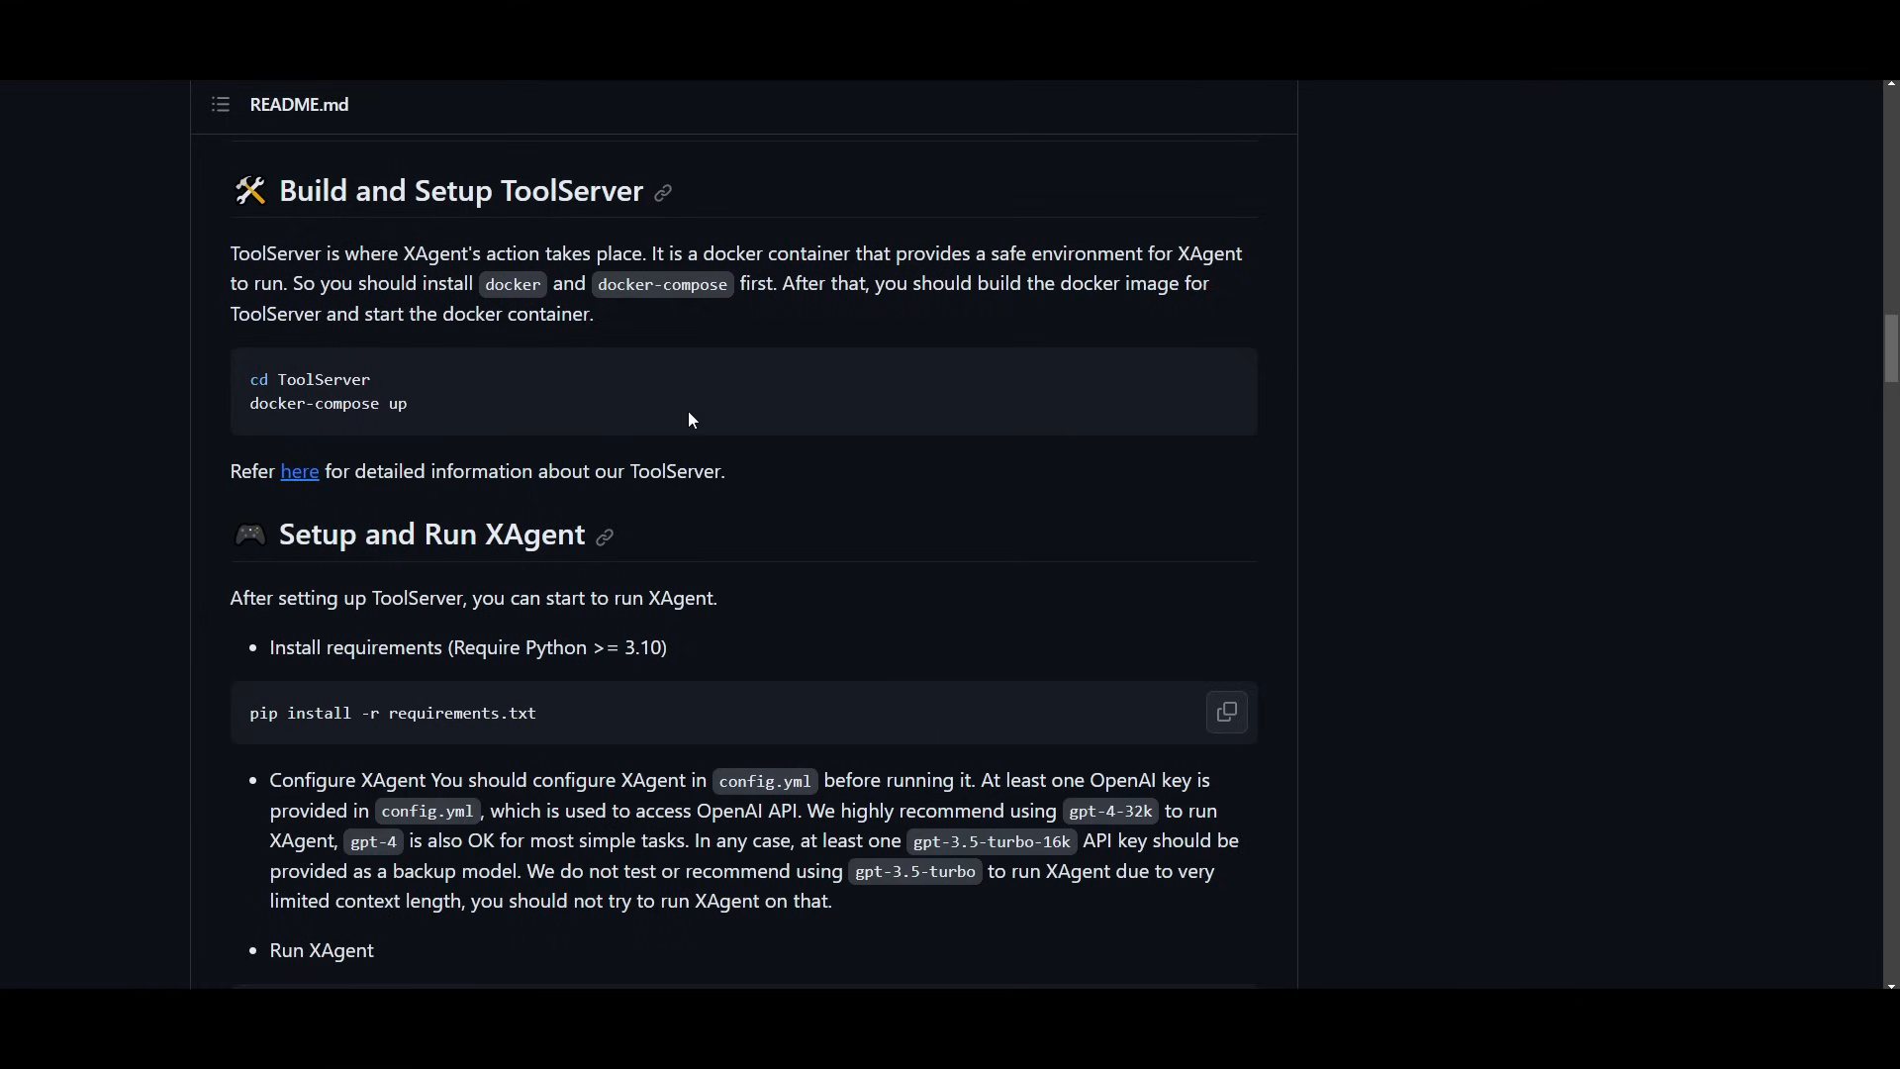
drag(1022, 284, 1209, 284)
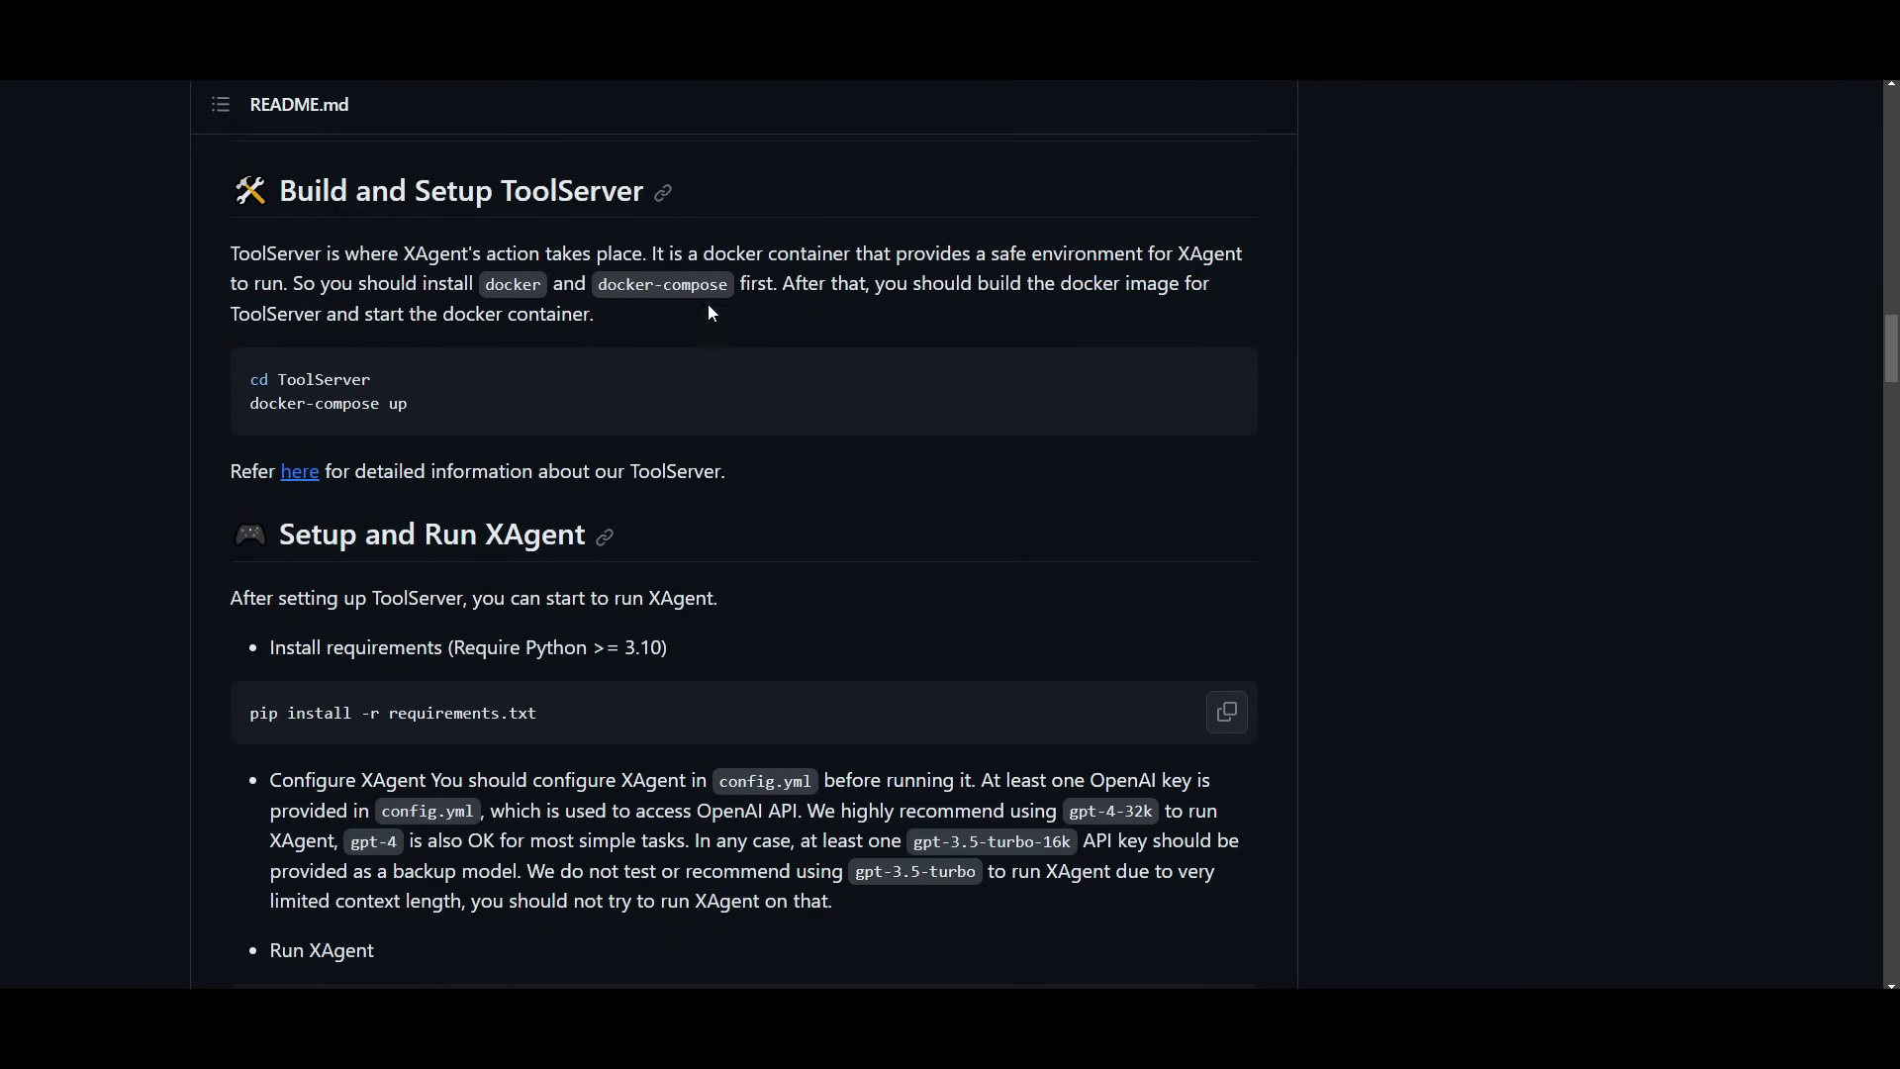
scroll(down, 3)
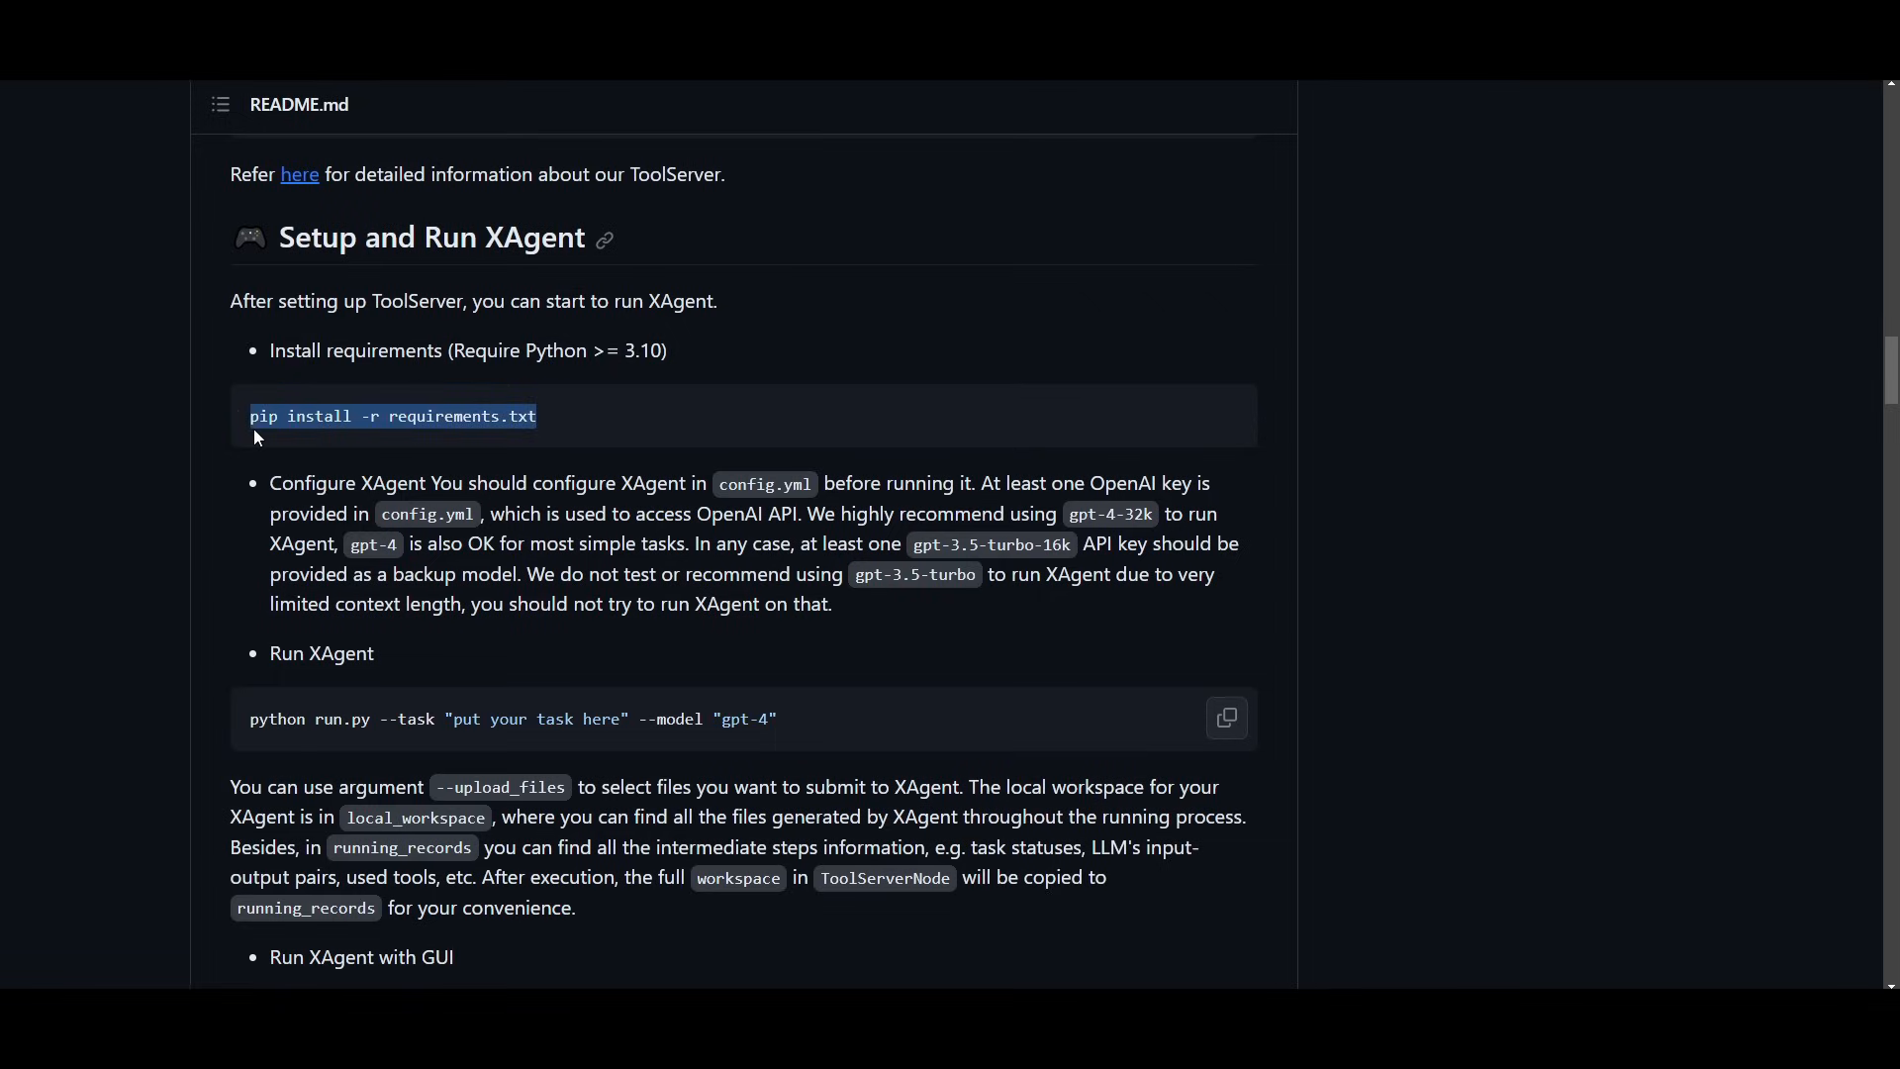
mouse_move(886, 712)
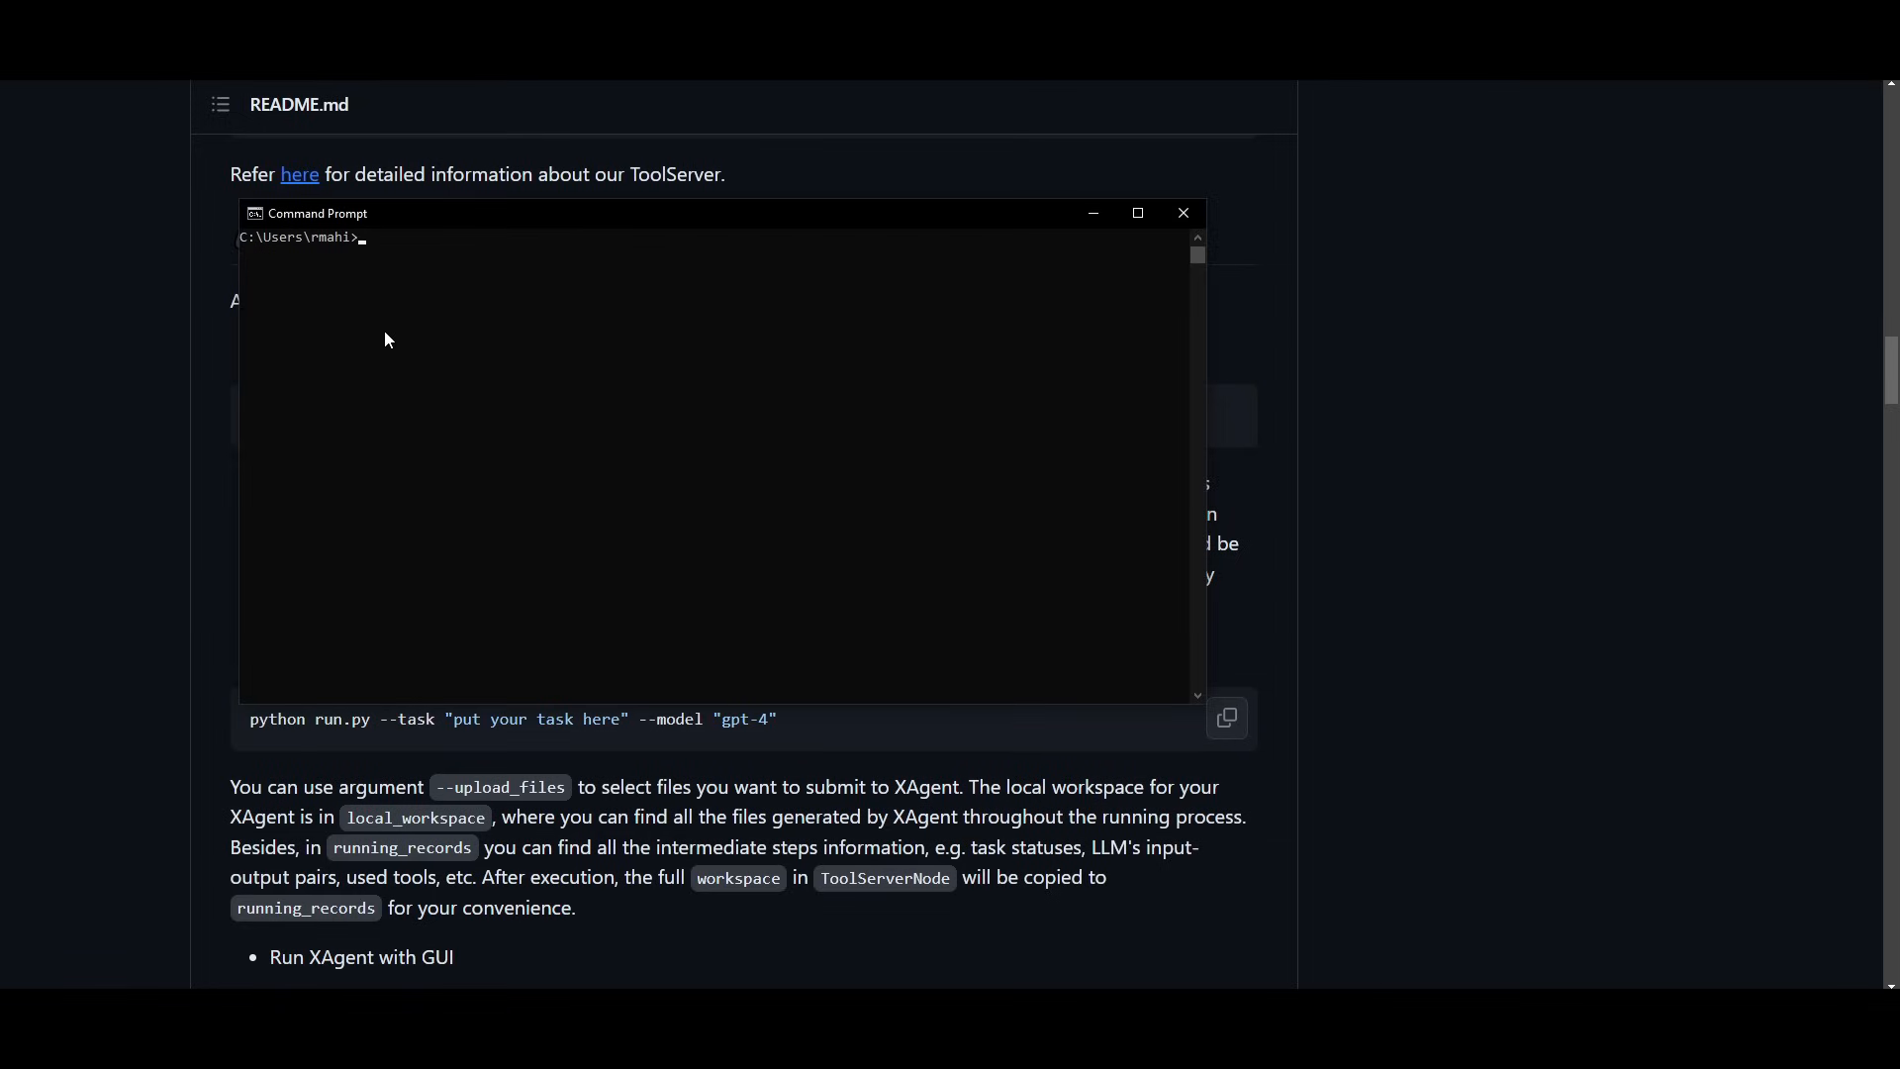
text(cd xagen)
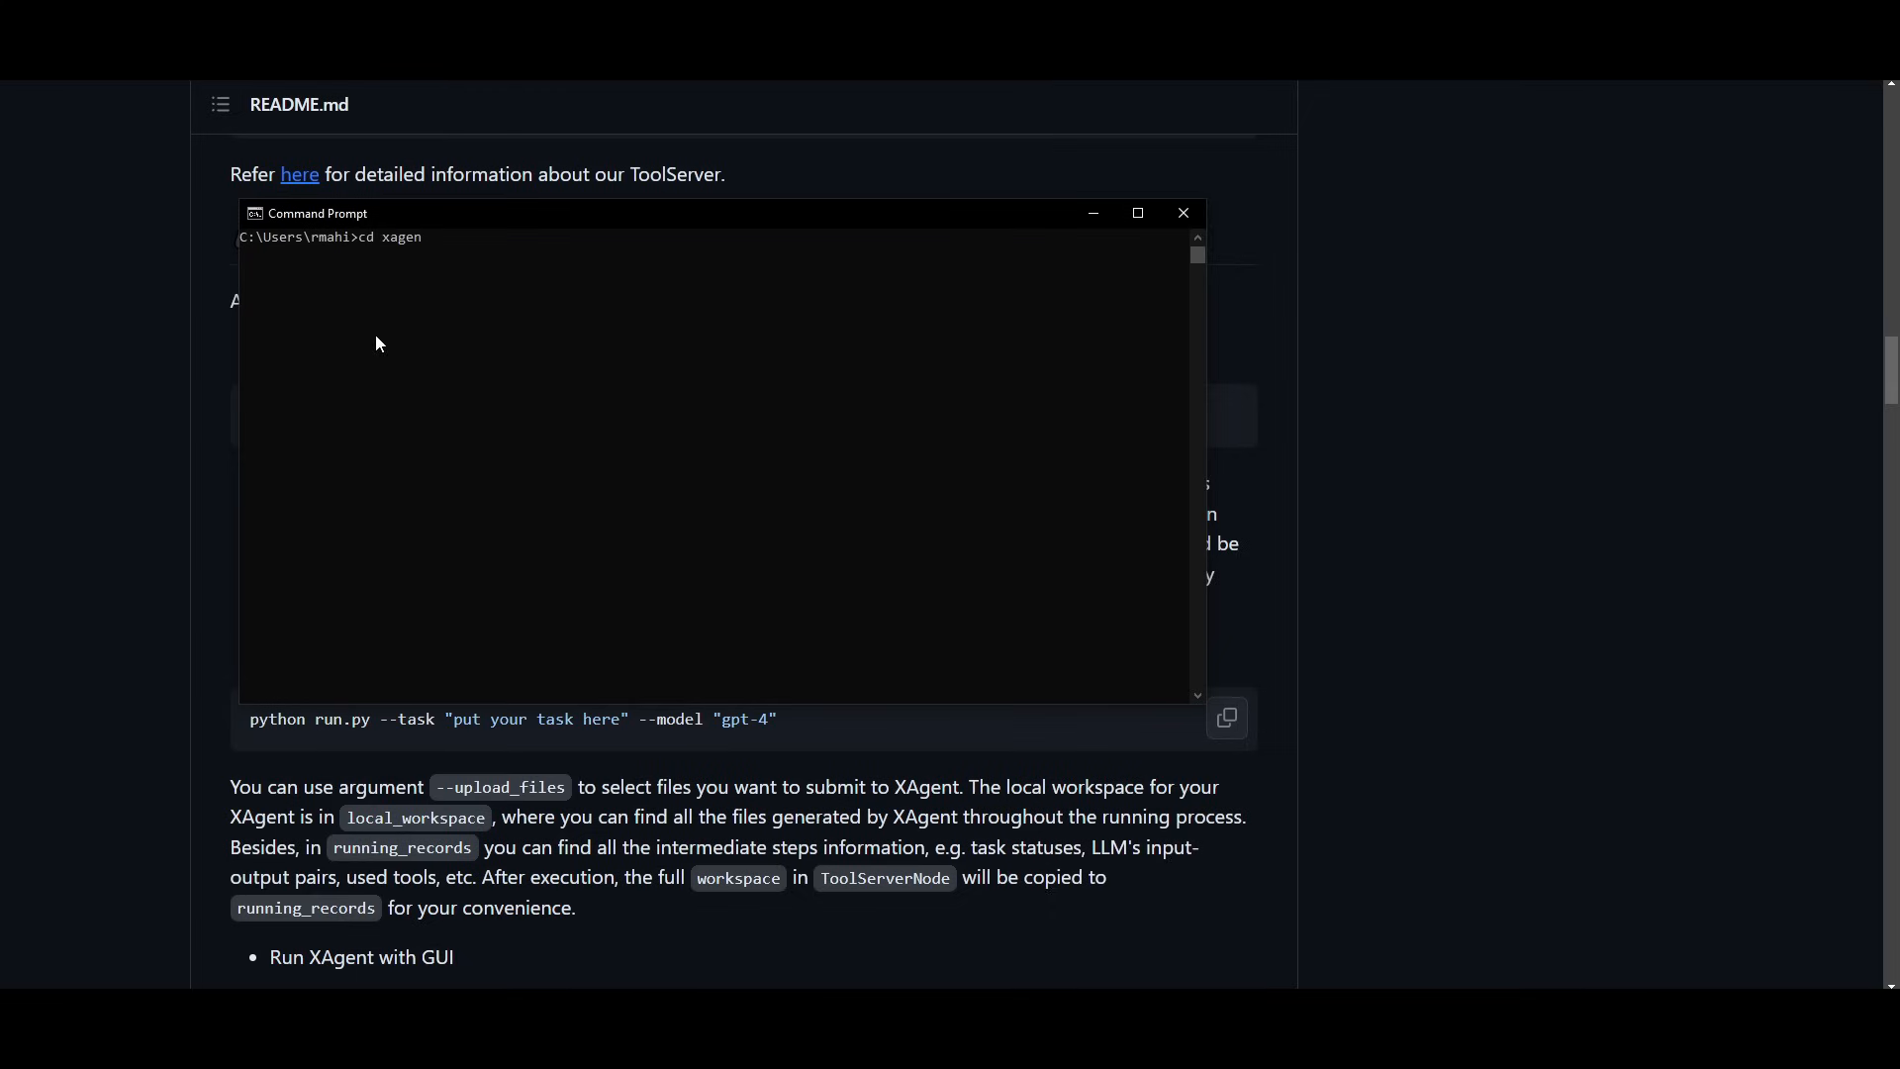
key(Enter)
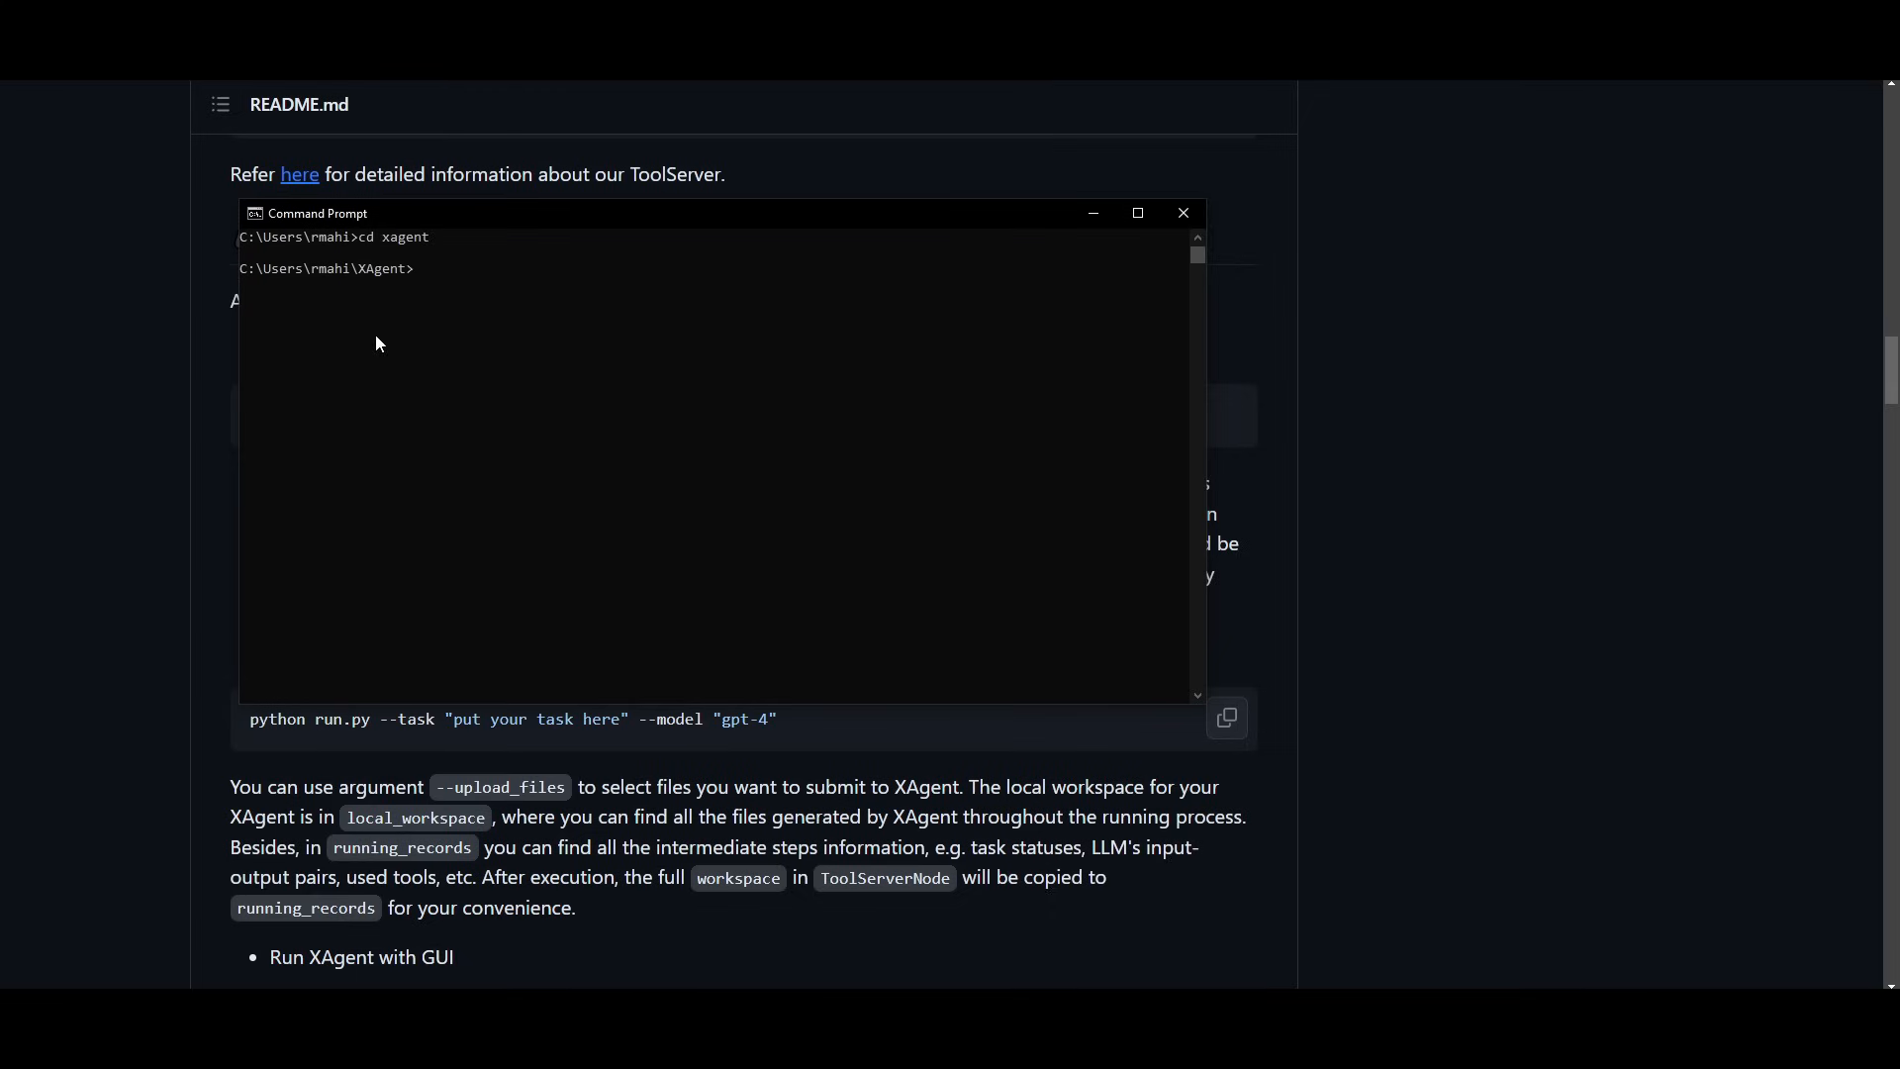
text(pip install -r requirements.txt)
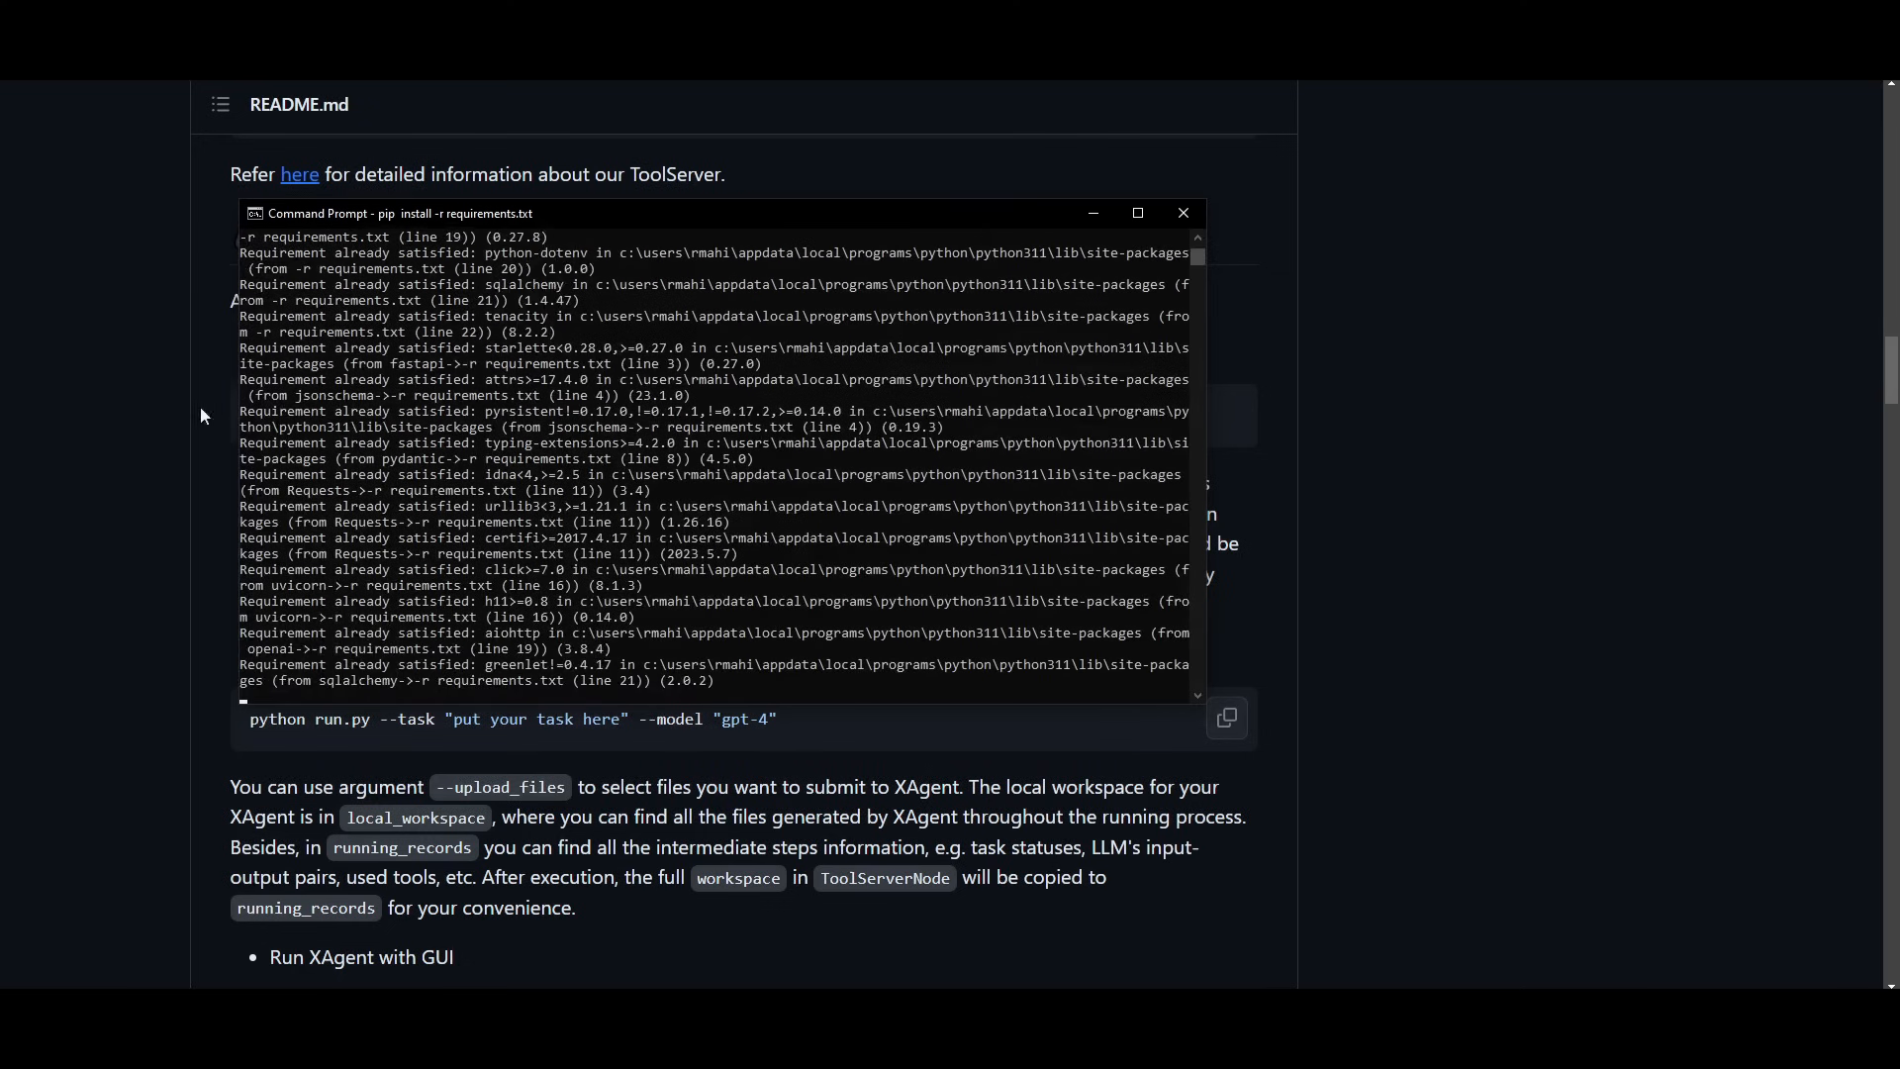
scroll(down, 3)
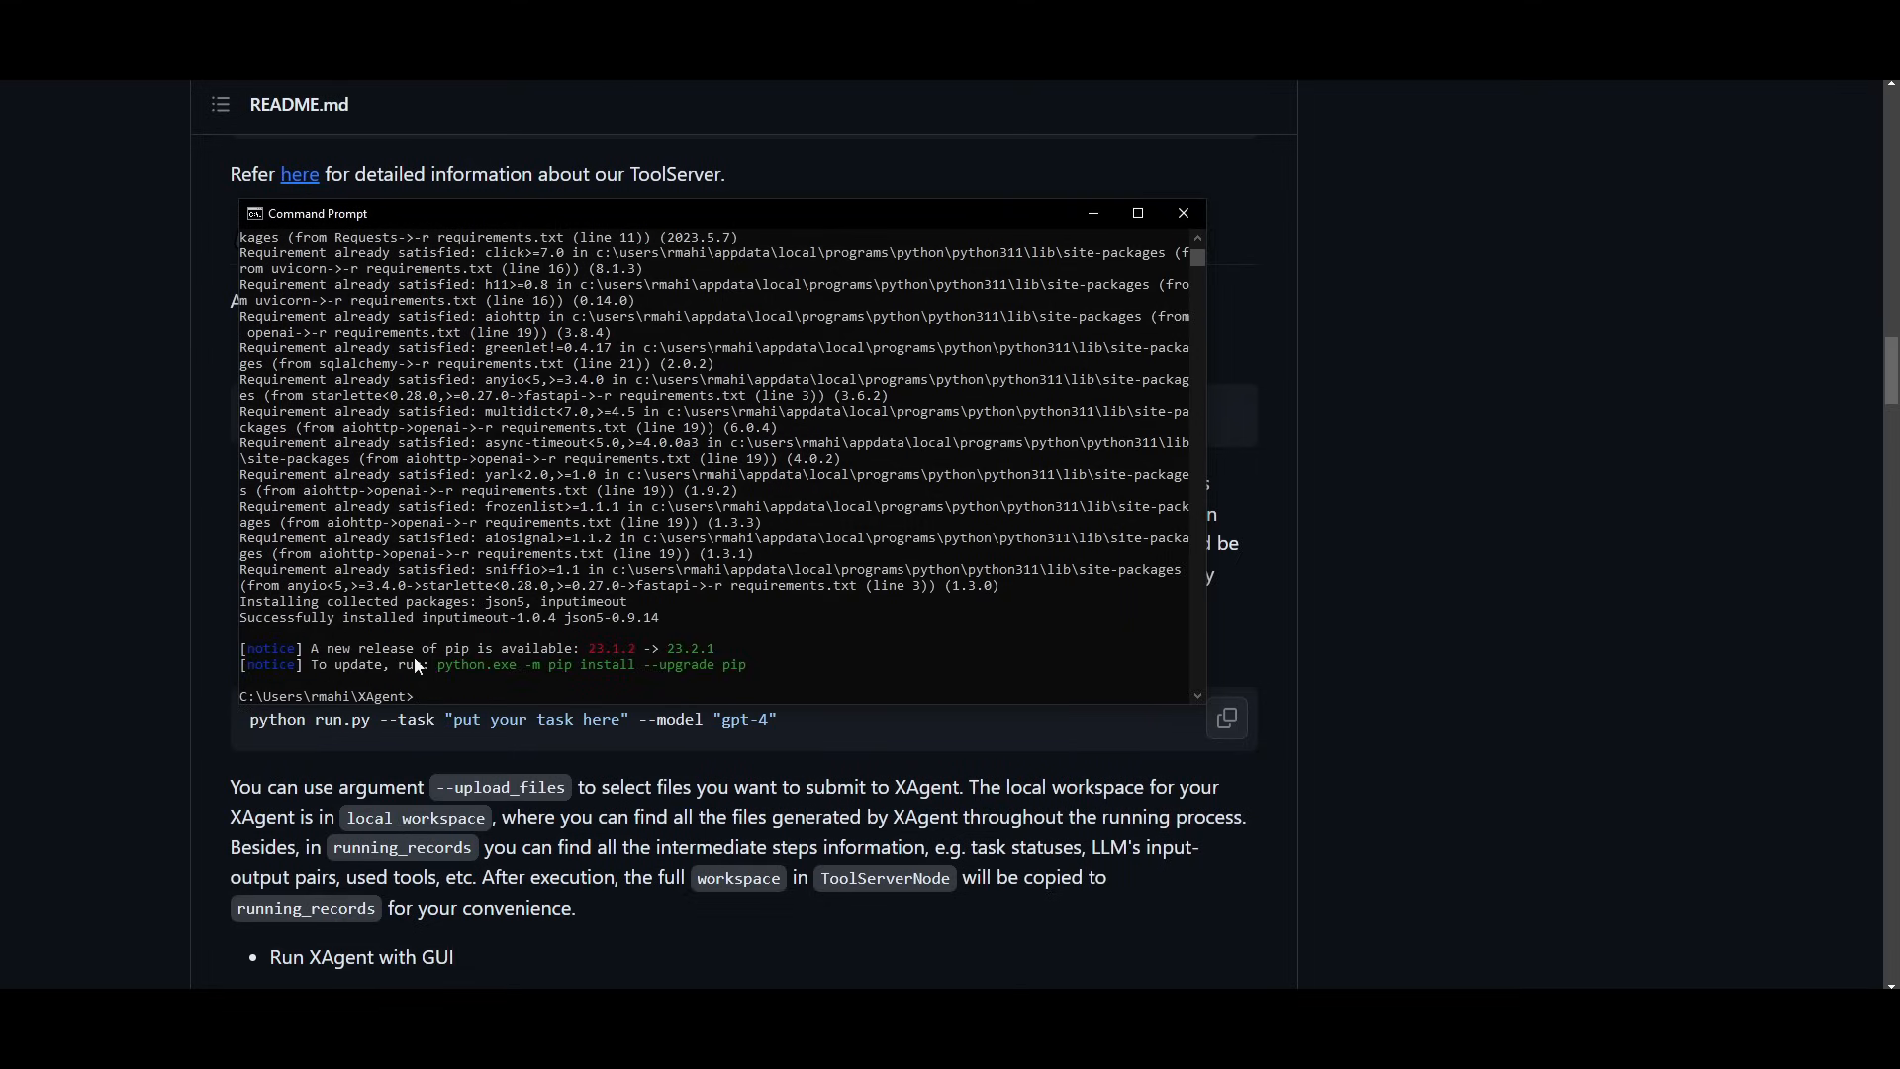
mouse_move(348, 843)
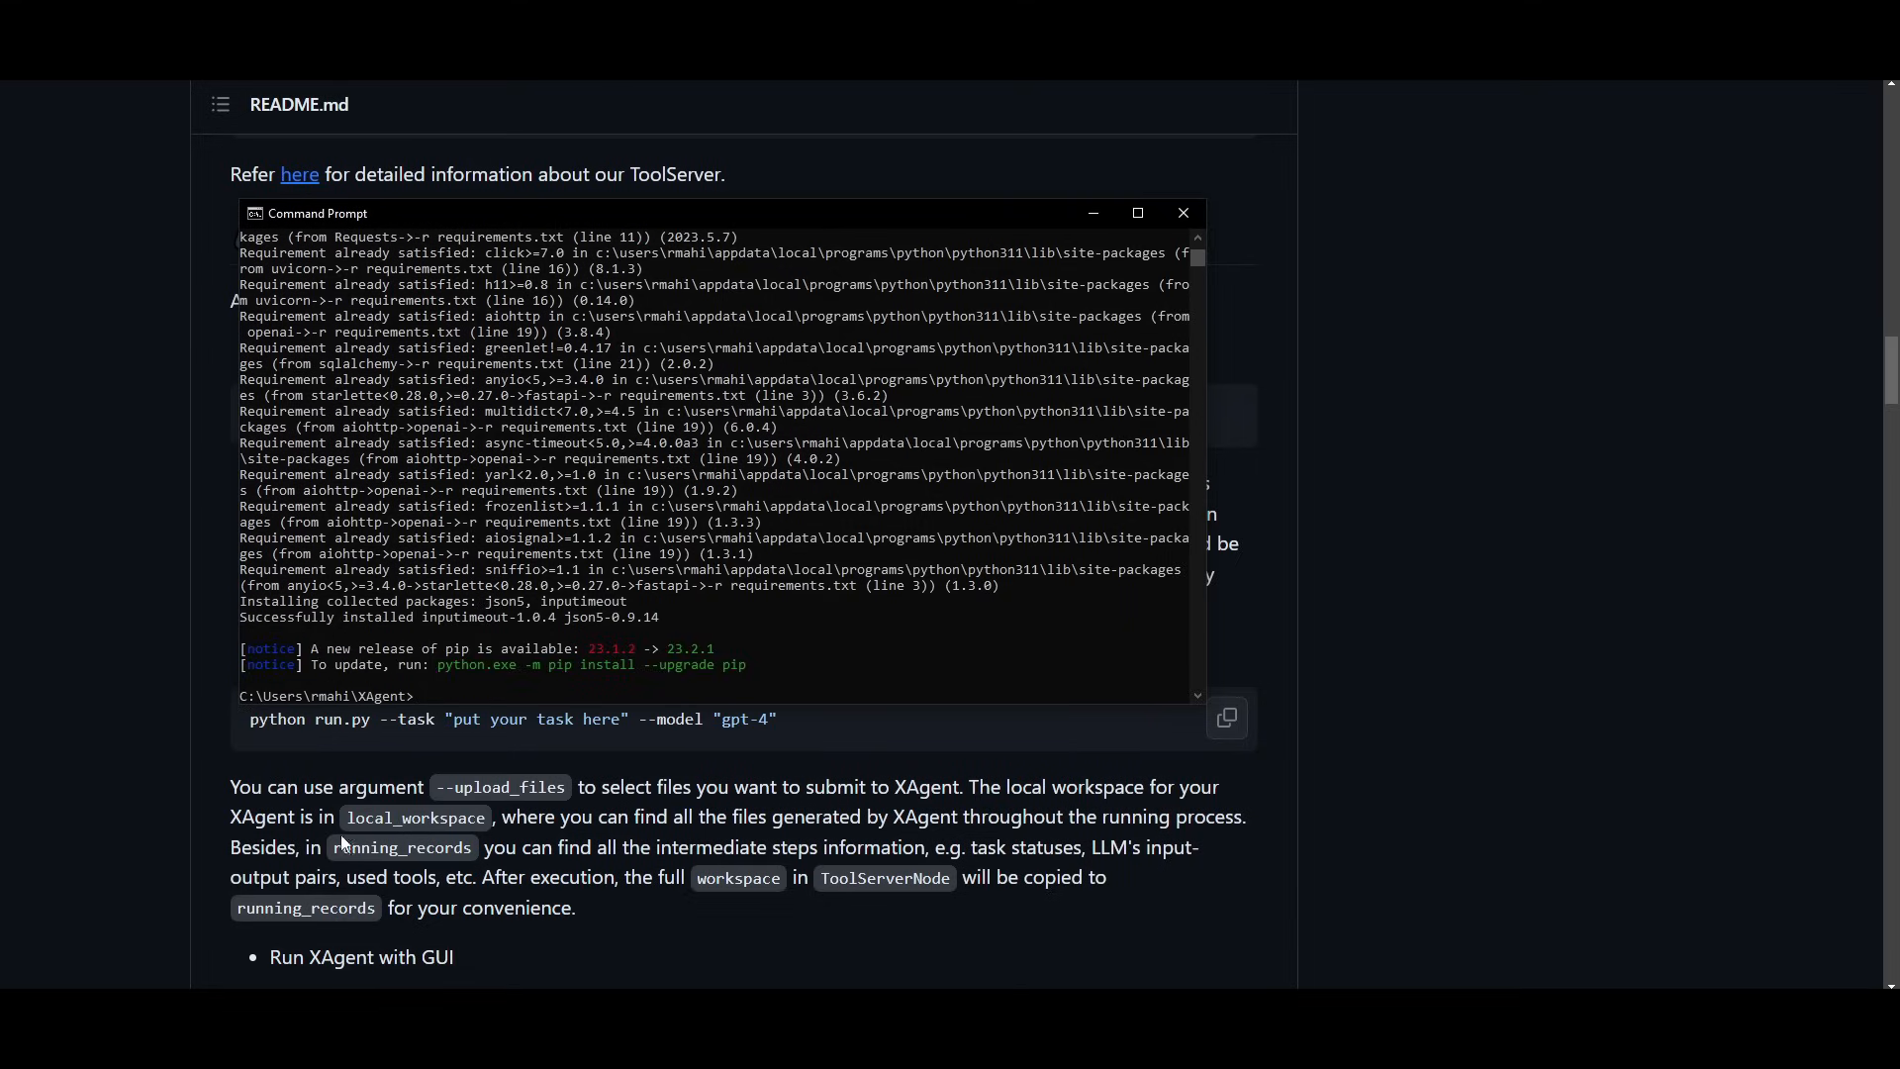
click(1184, 213)
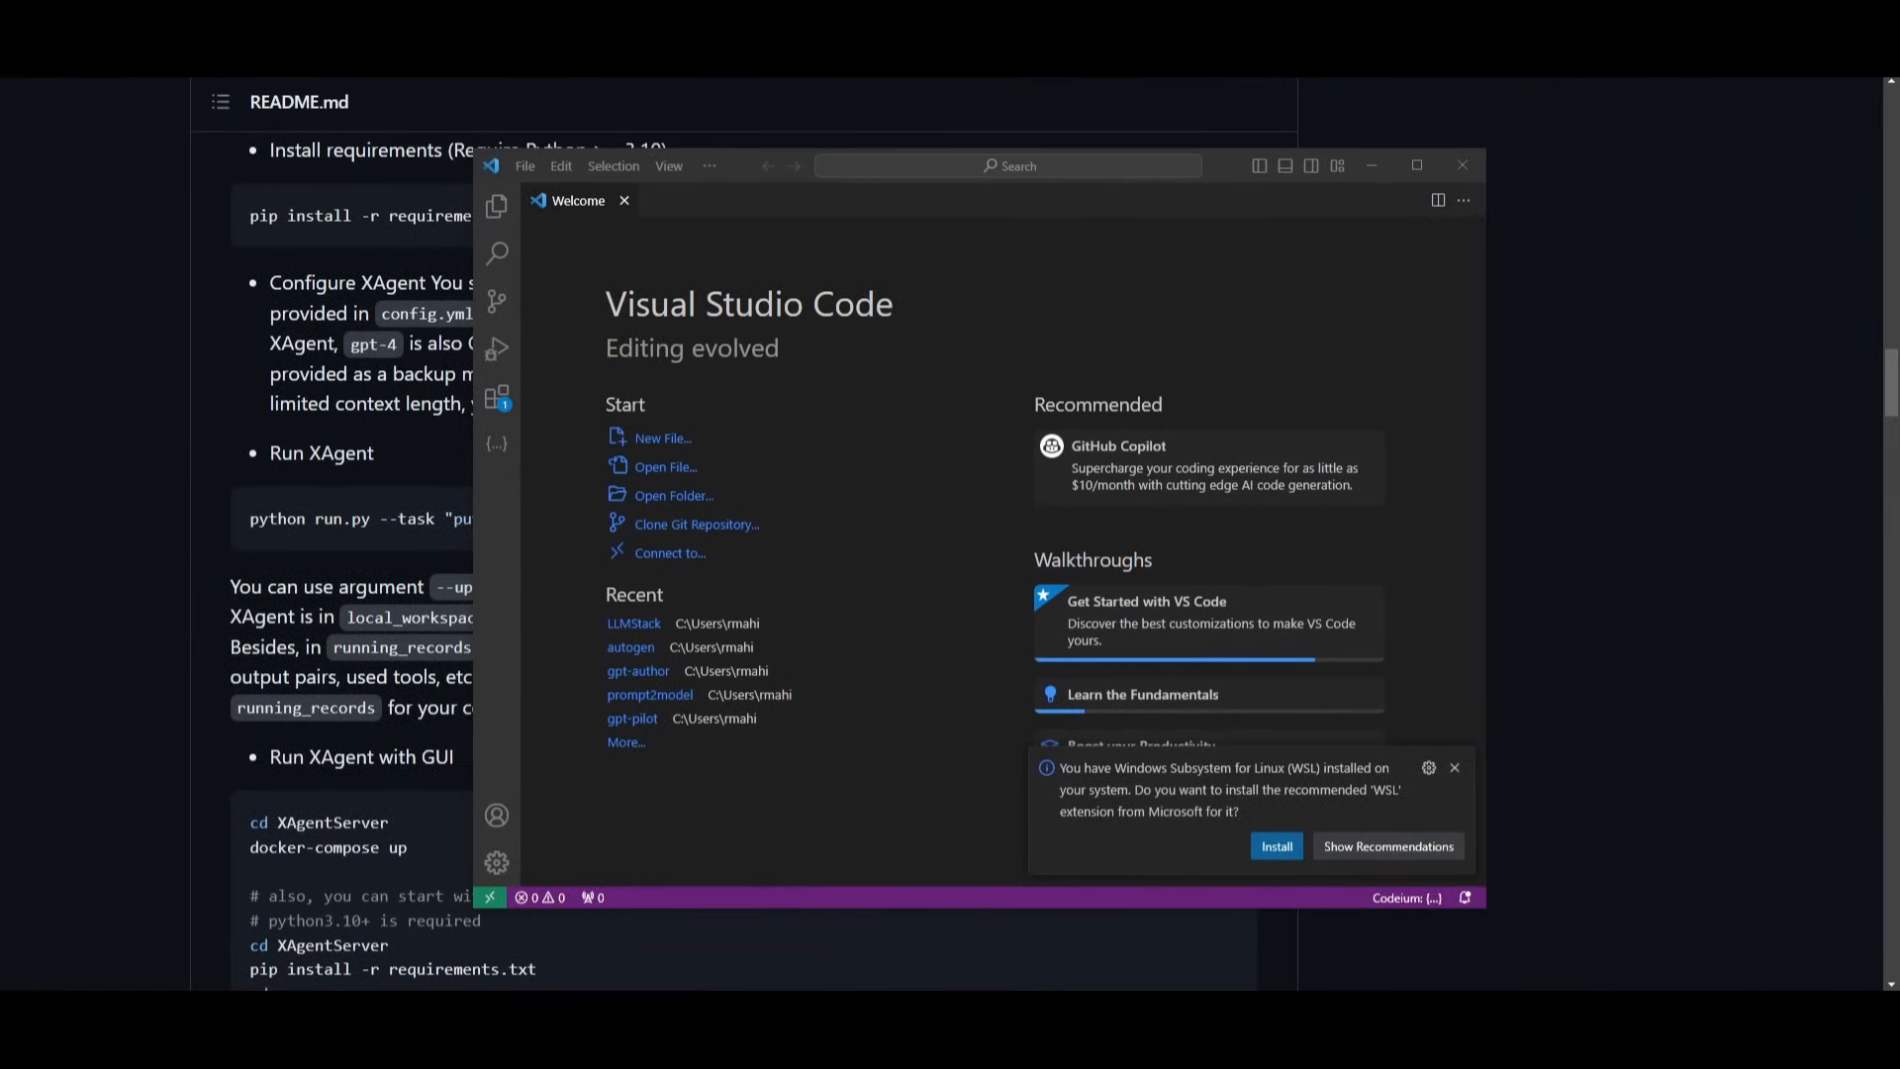
mouse_move(898, 392)
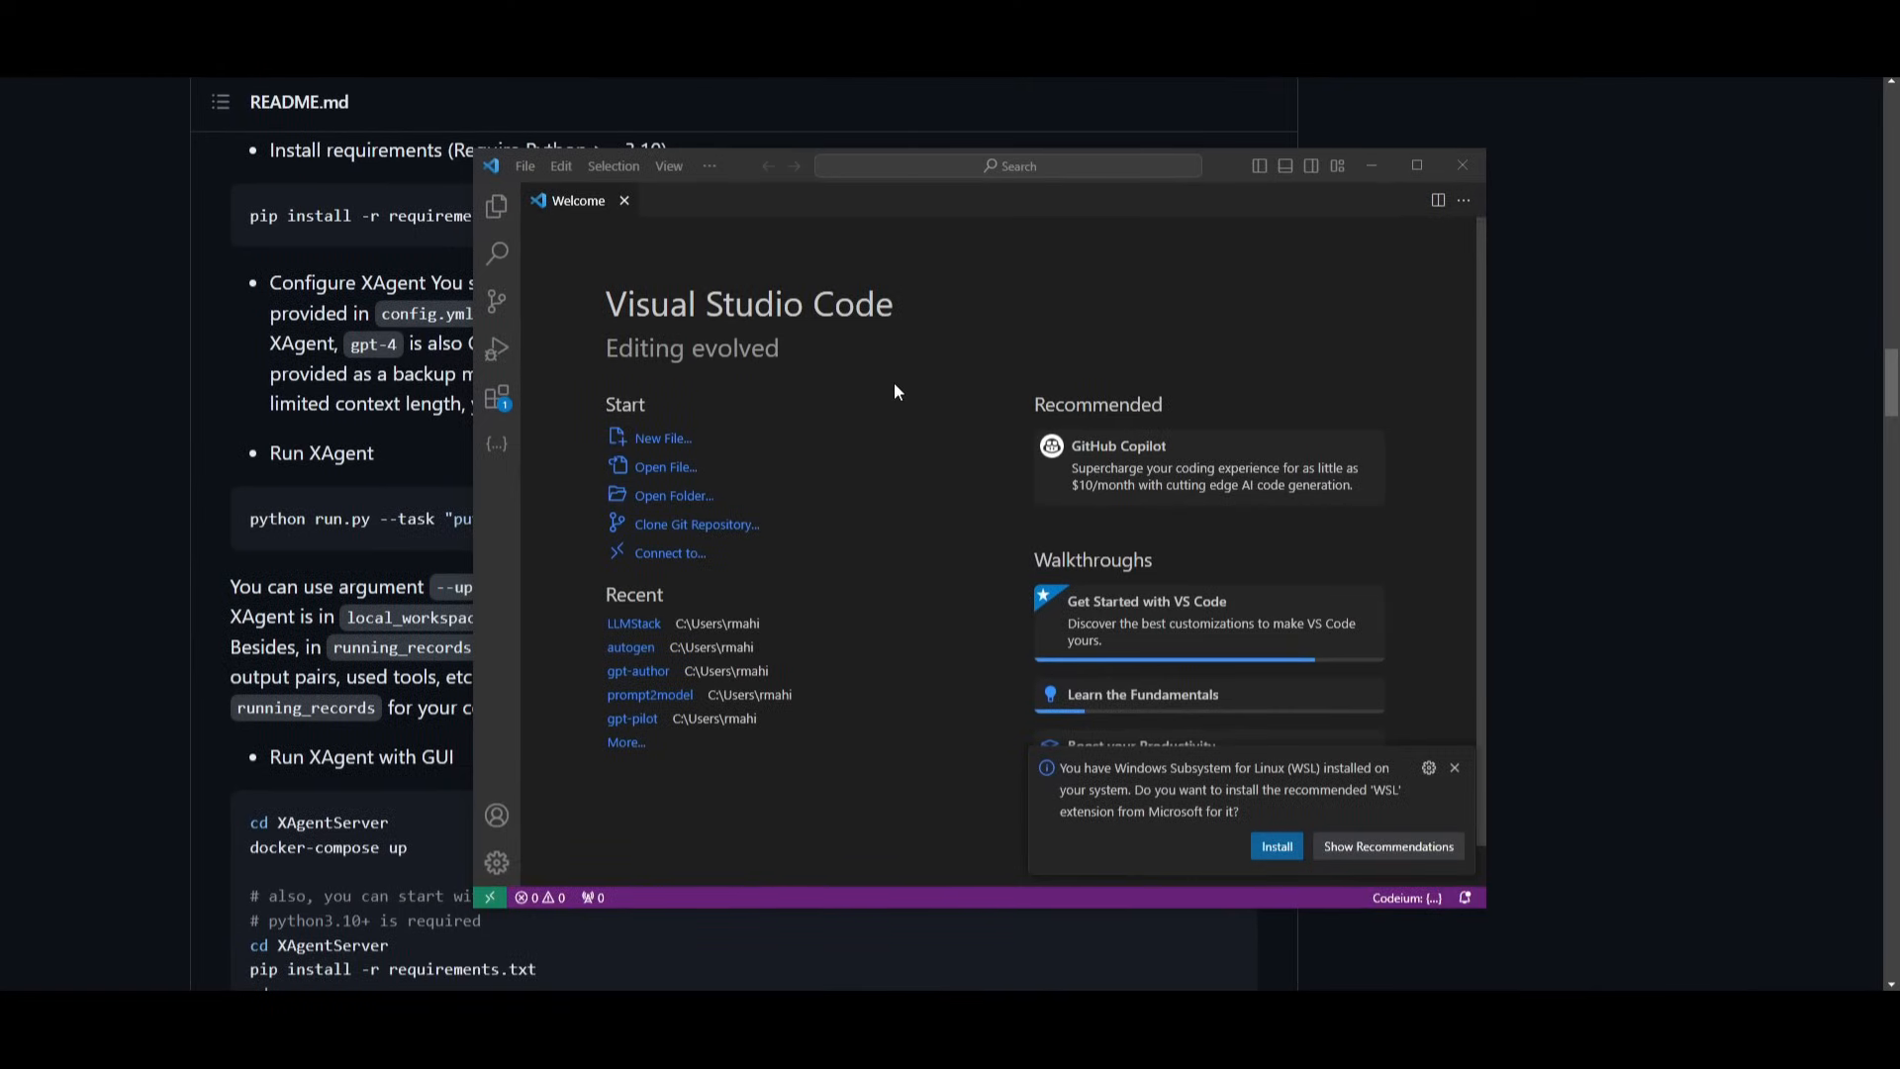
mouse_move(753, 331)
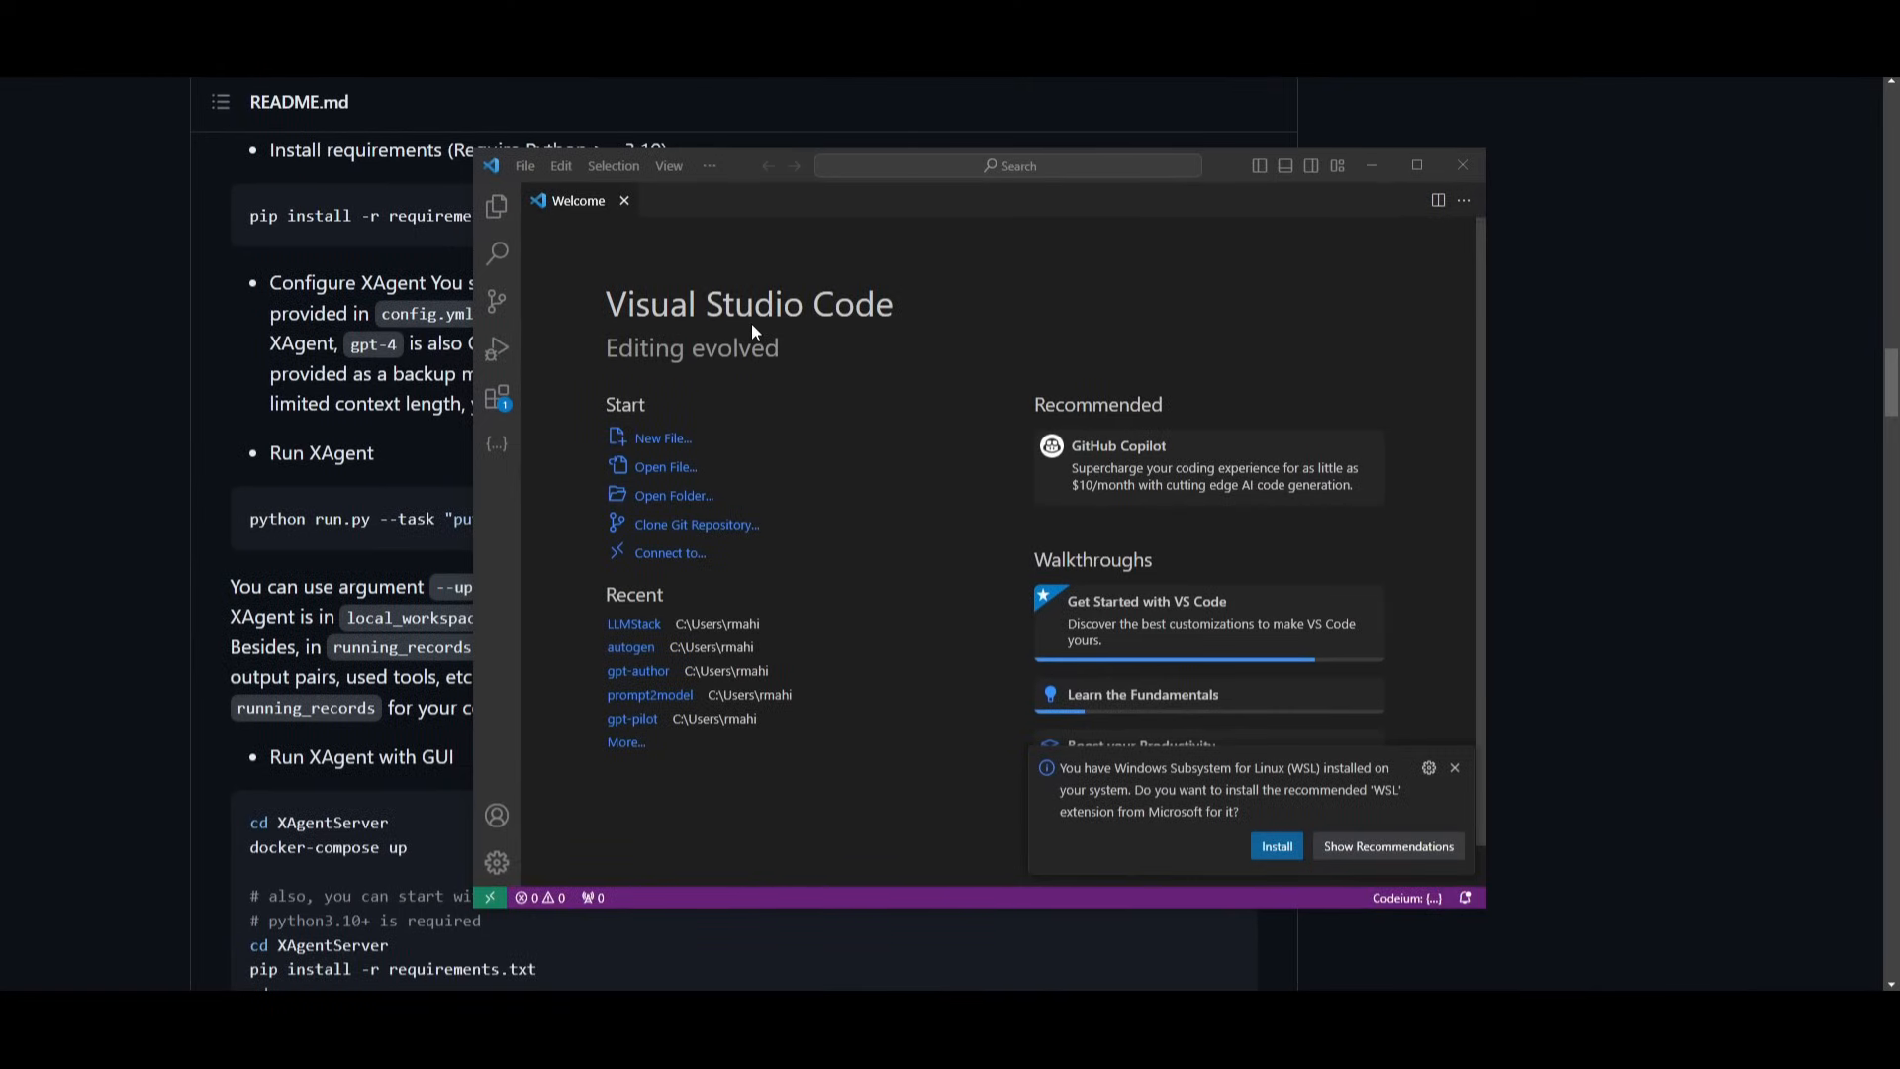
mouse_move(771, 446)
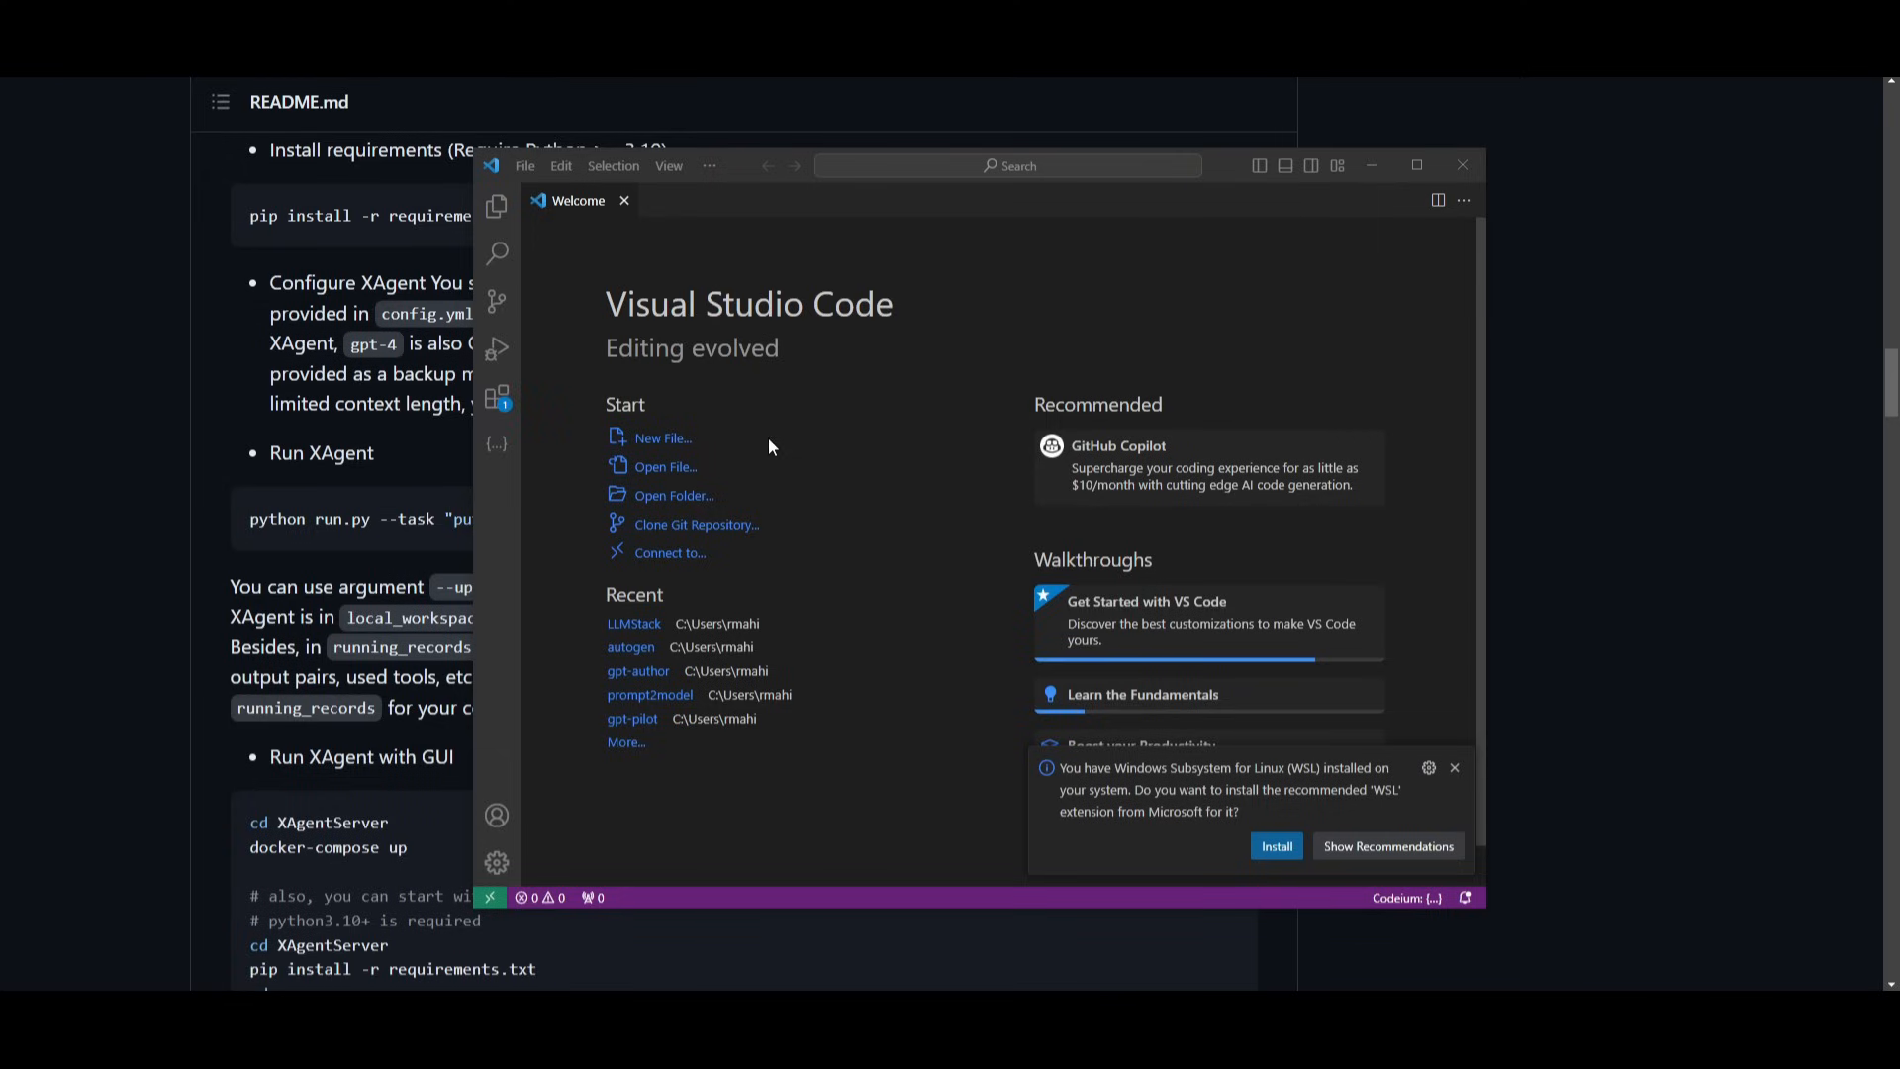
Choose Open Folder on the Welcome page and select the XAgent project folder.
click(673, 496)
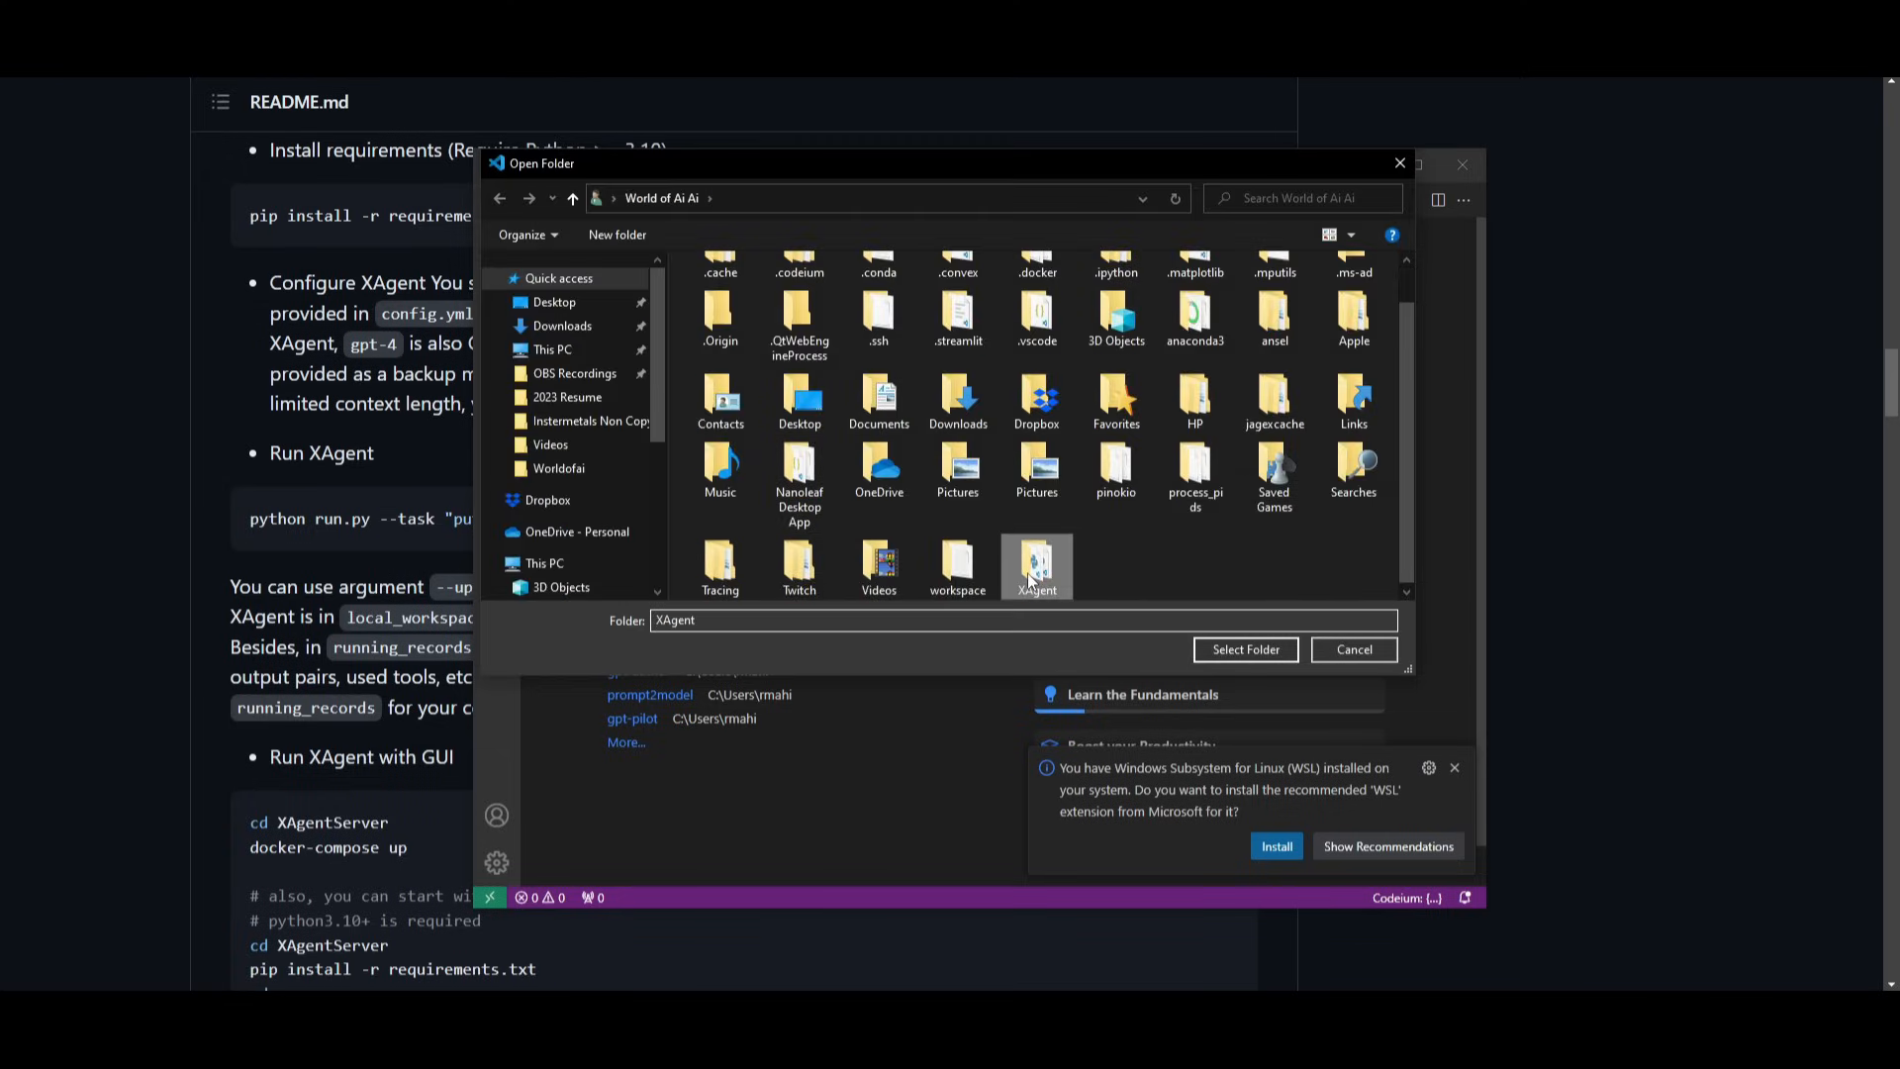
click(1246, 650)
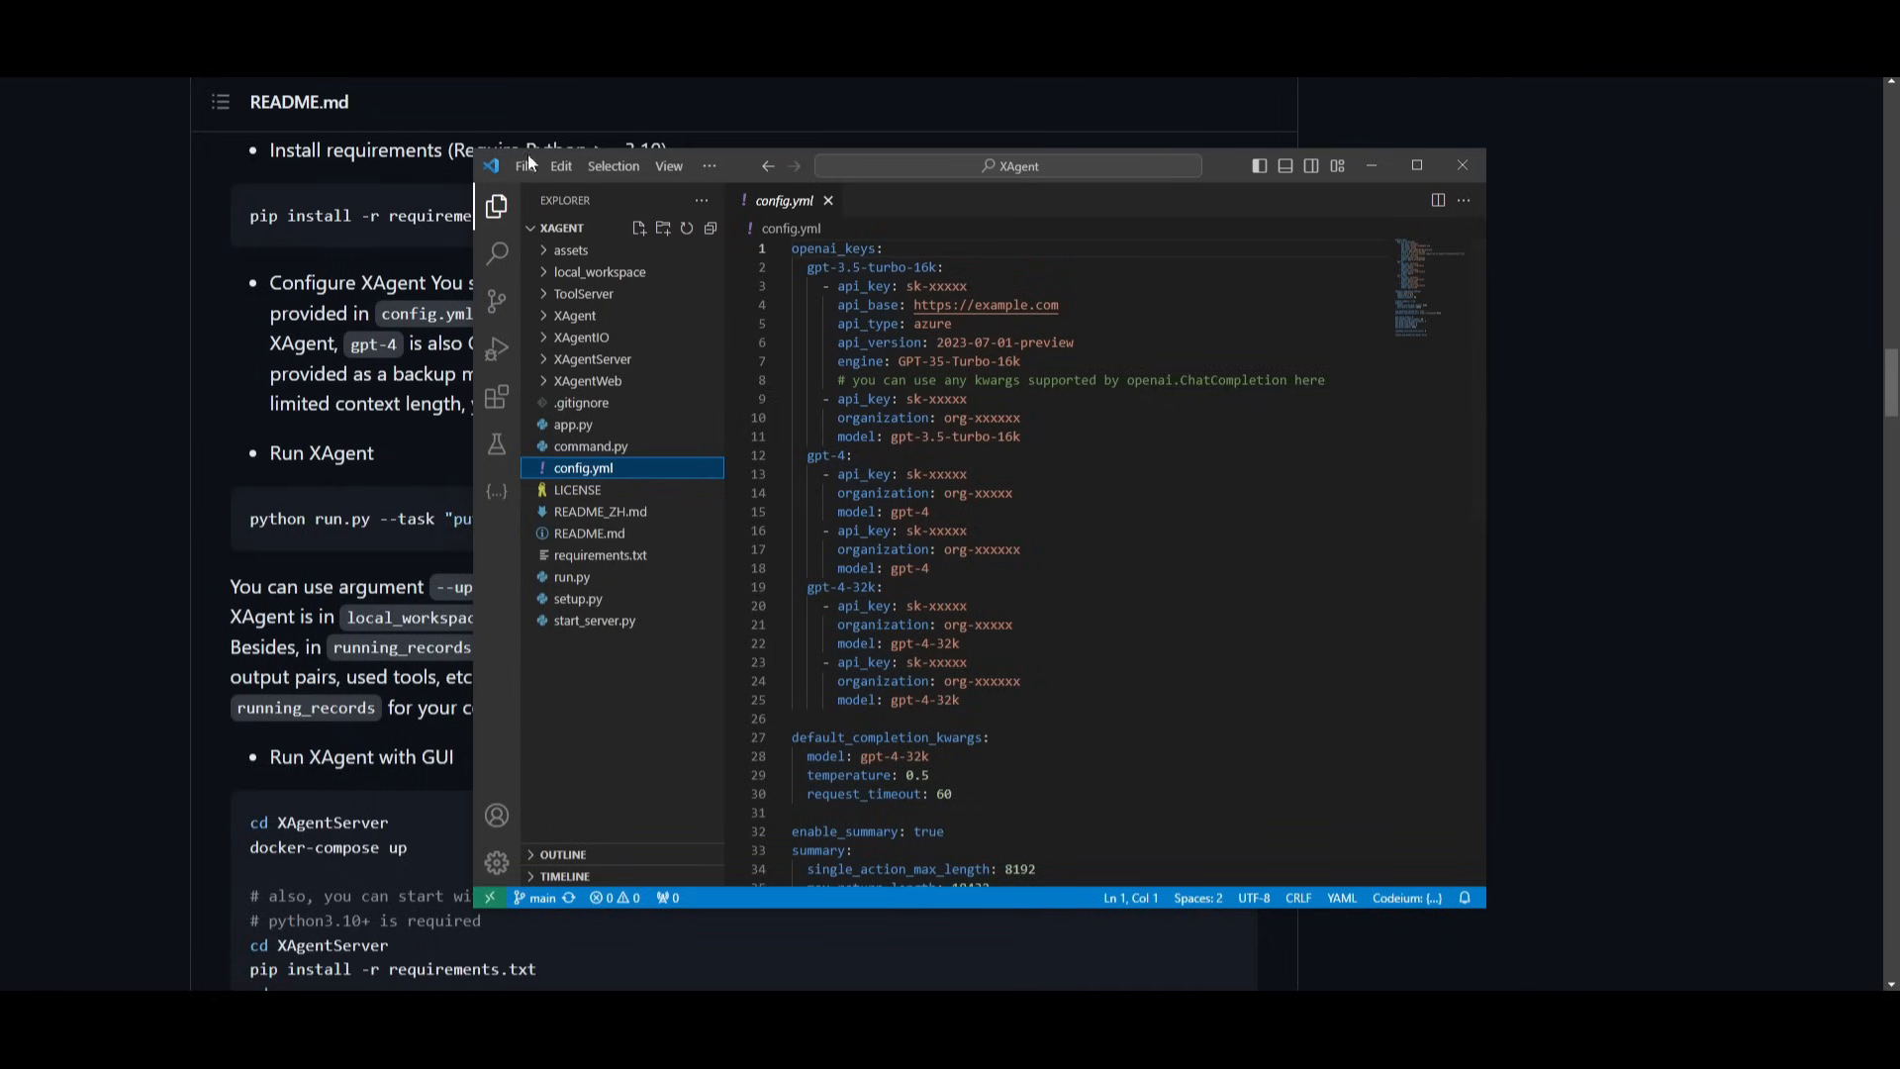
Open run.py from the XAgent project and scroll through its task and model arguments.
click(524, 166)
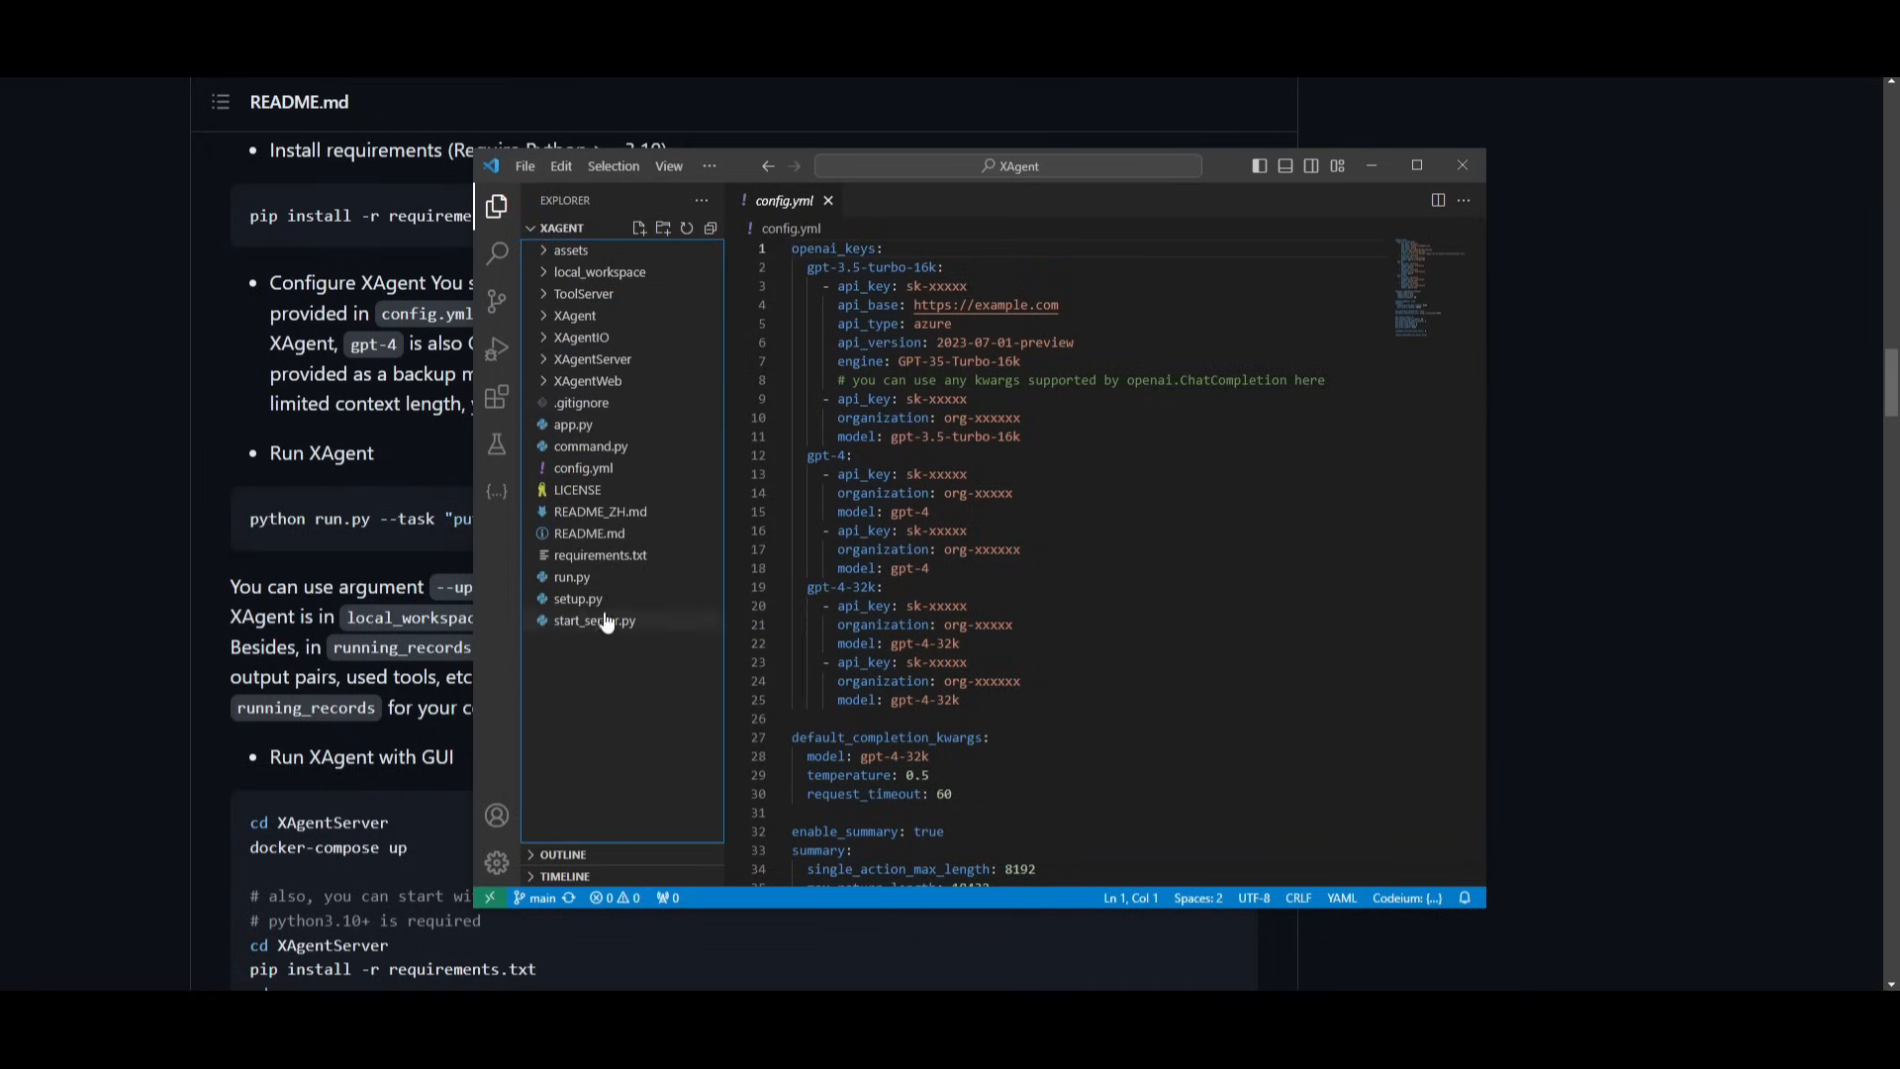
mouse_move(614, 649)
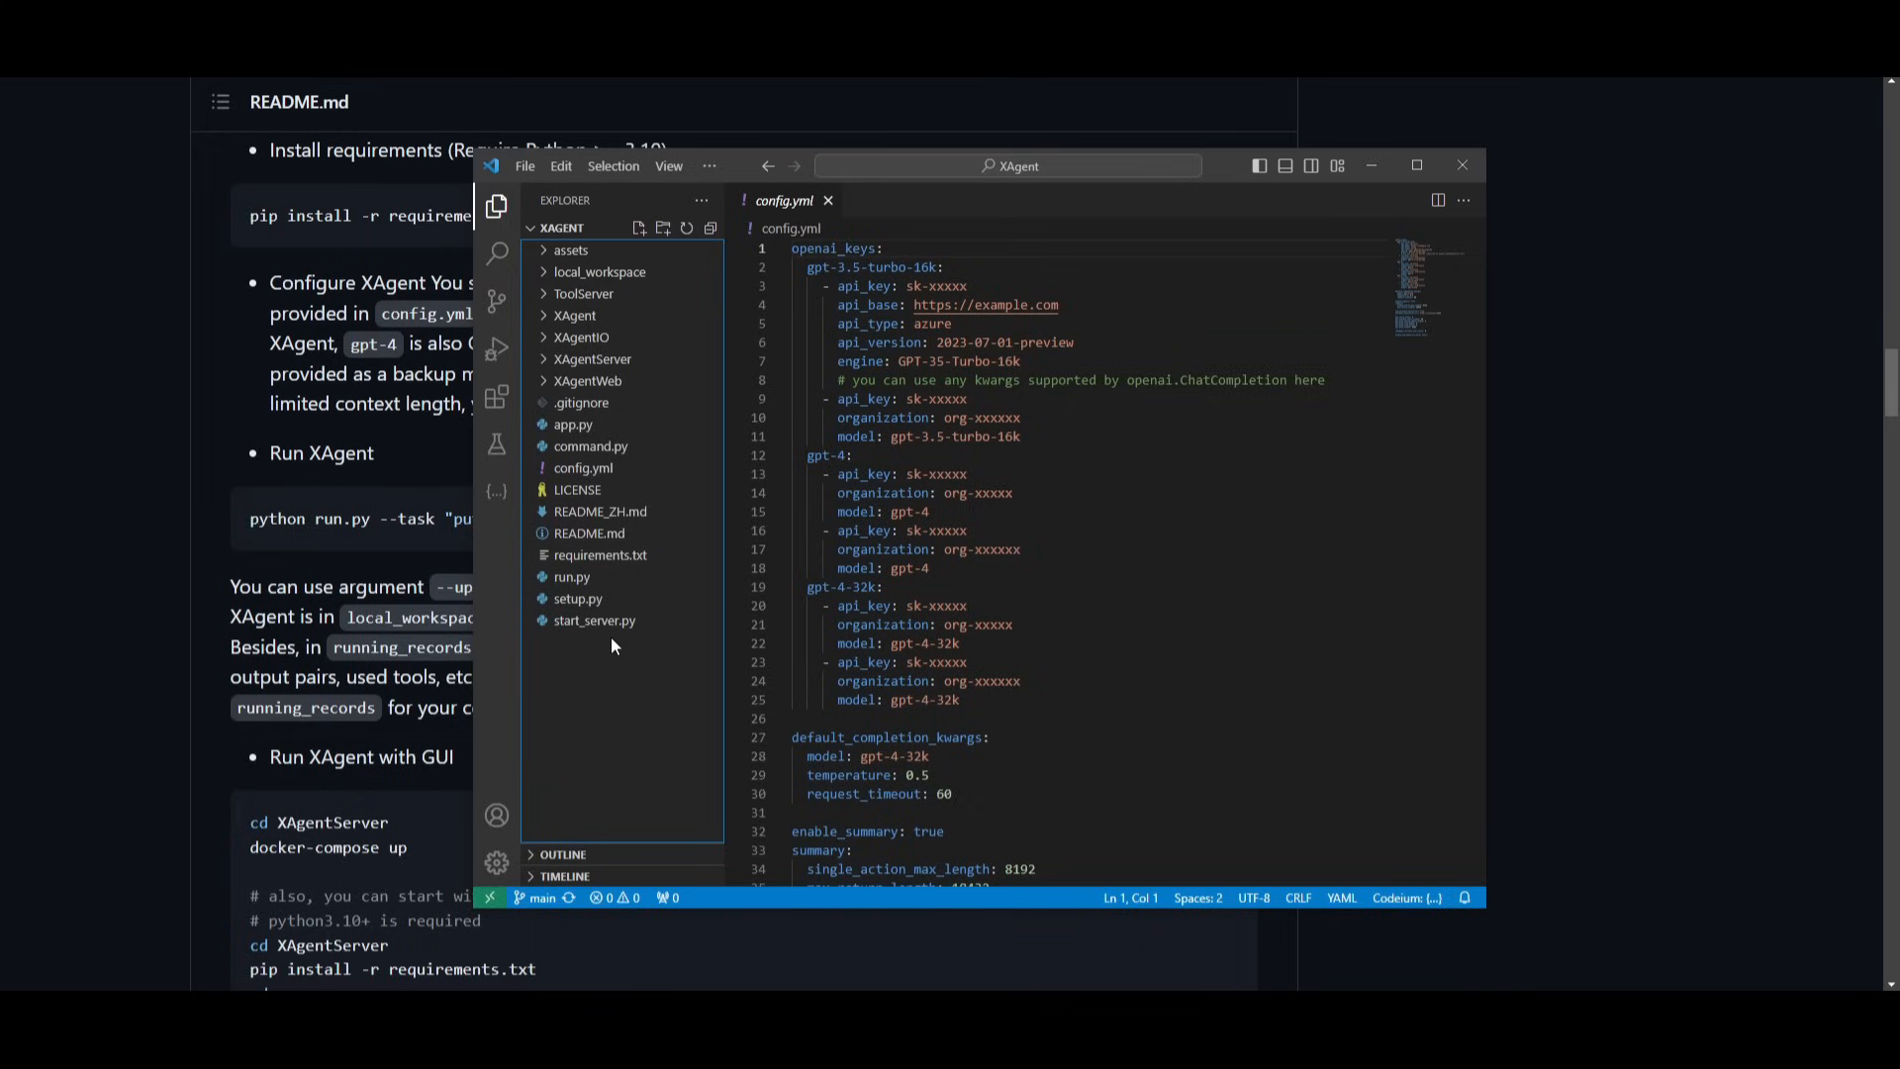
mouse_move(604, 653)
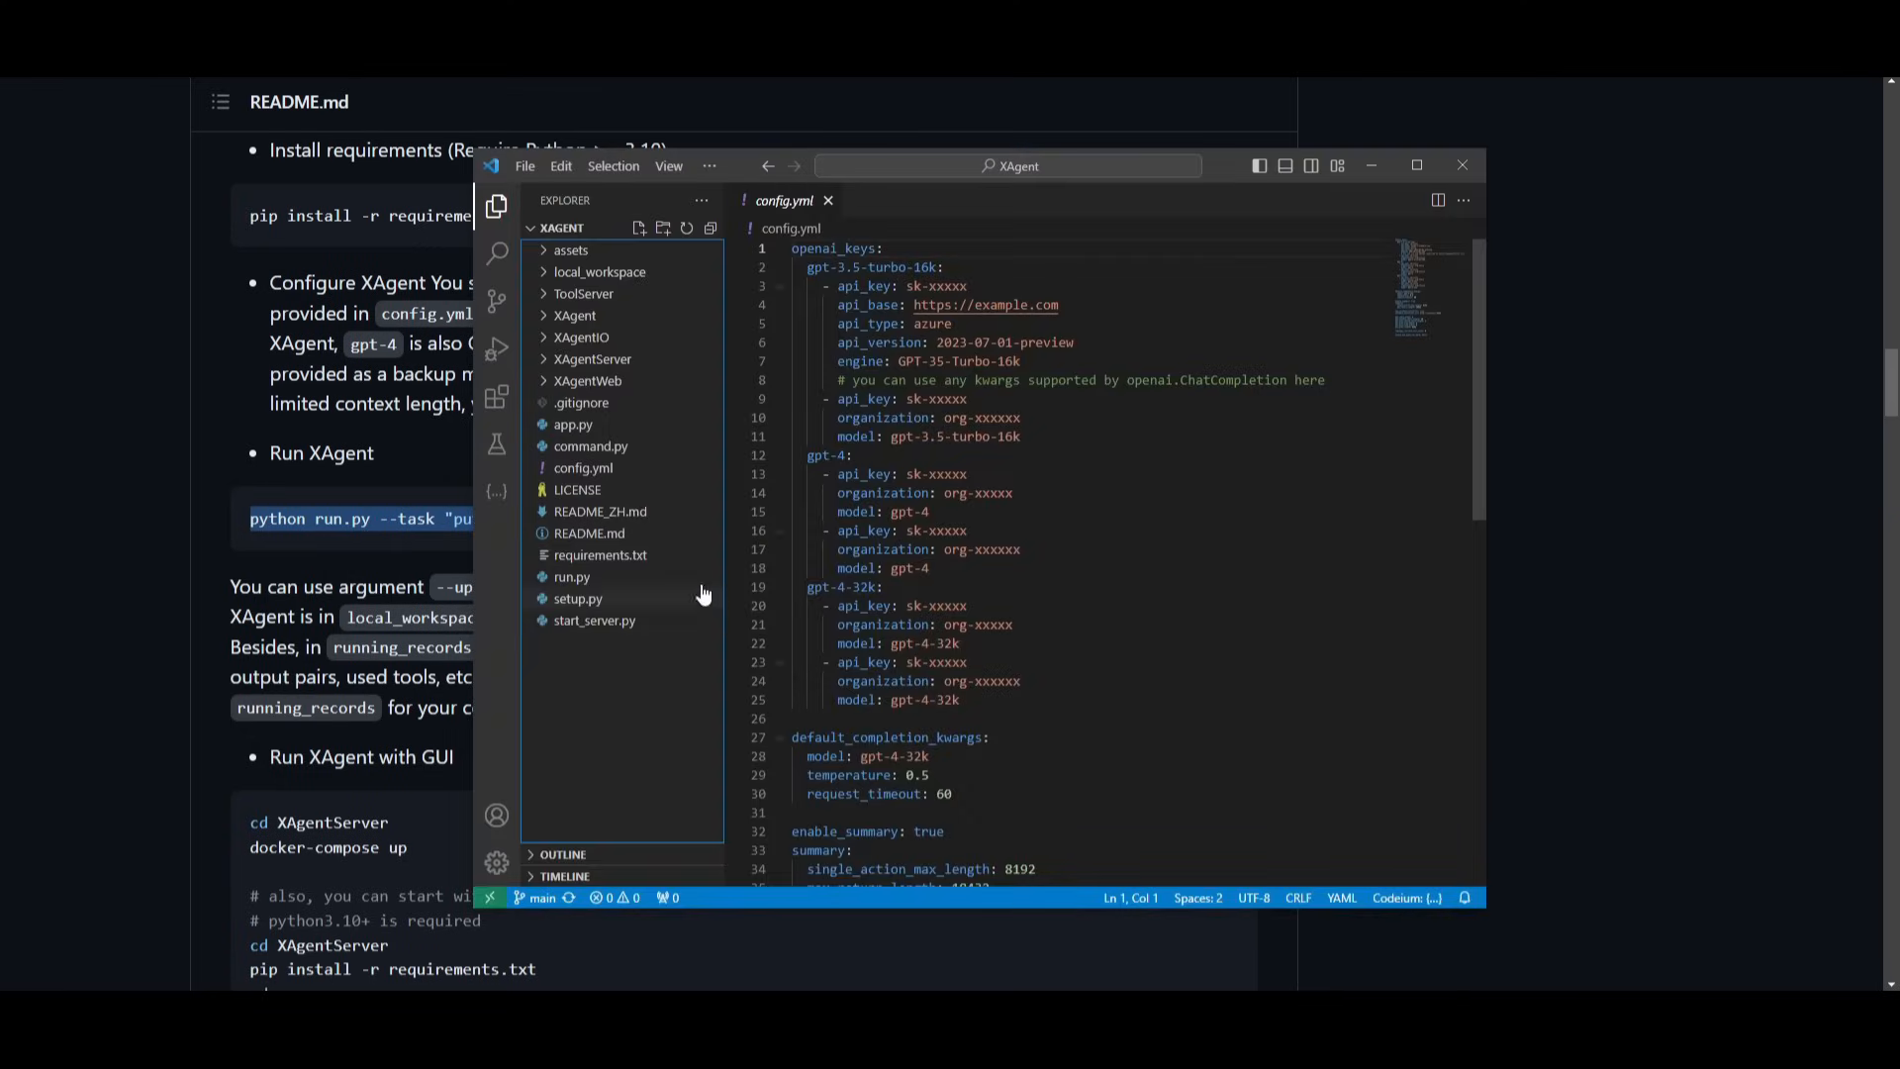
click(572, 576)
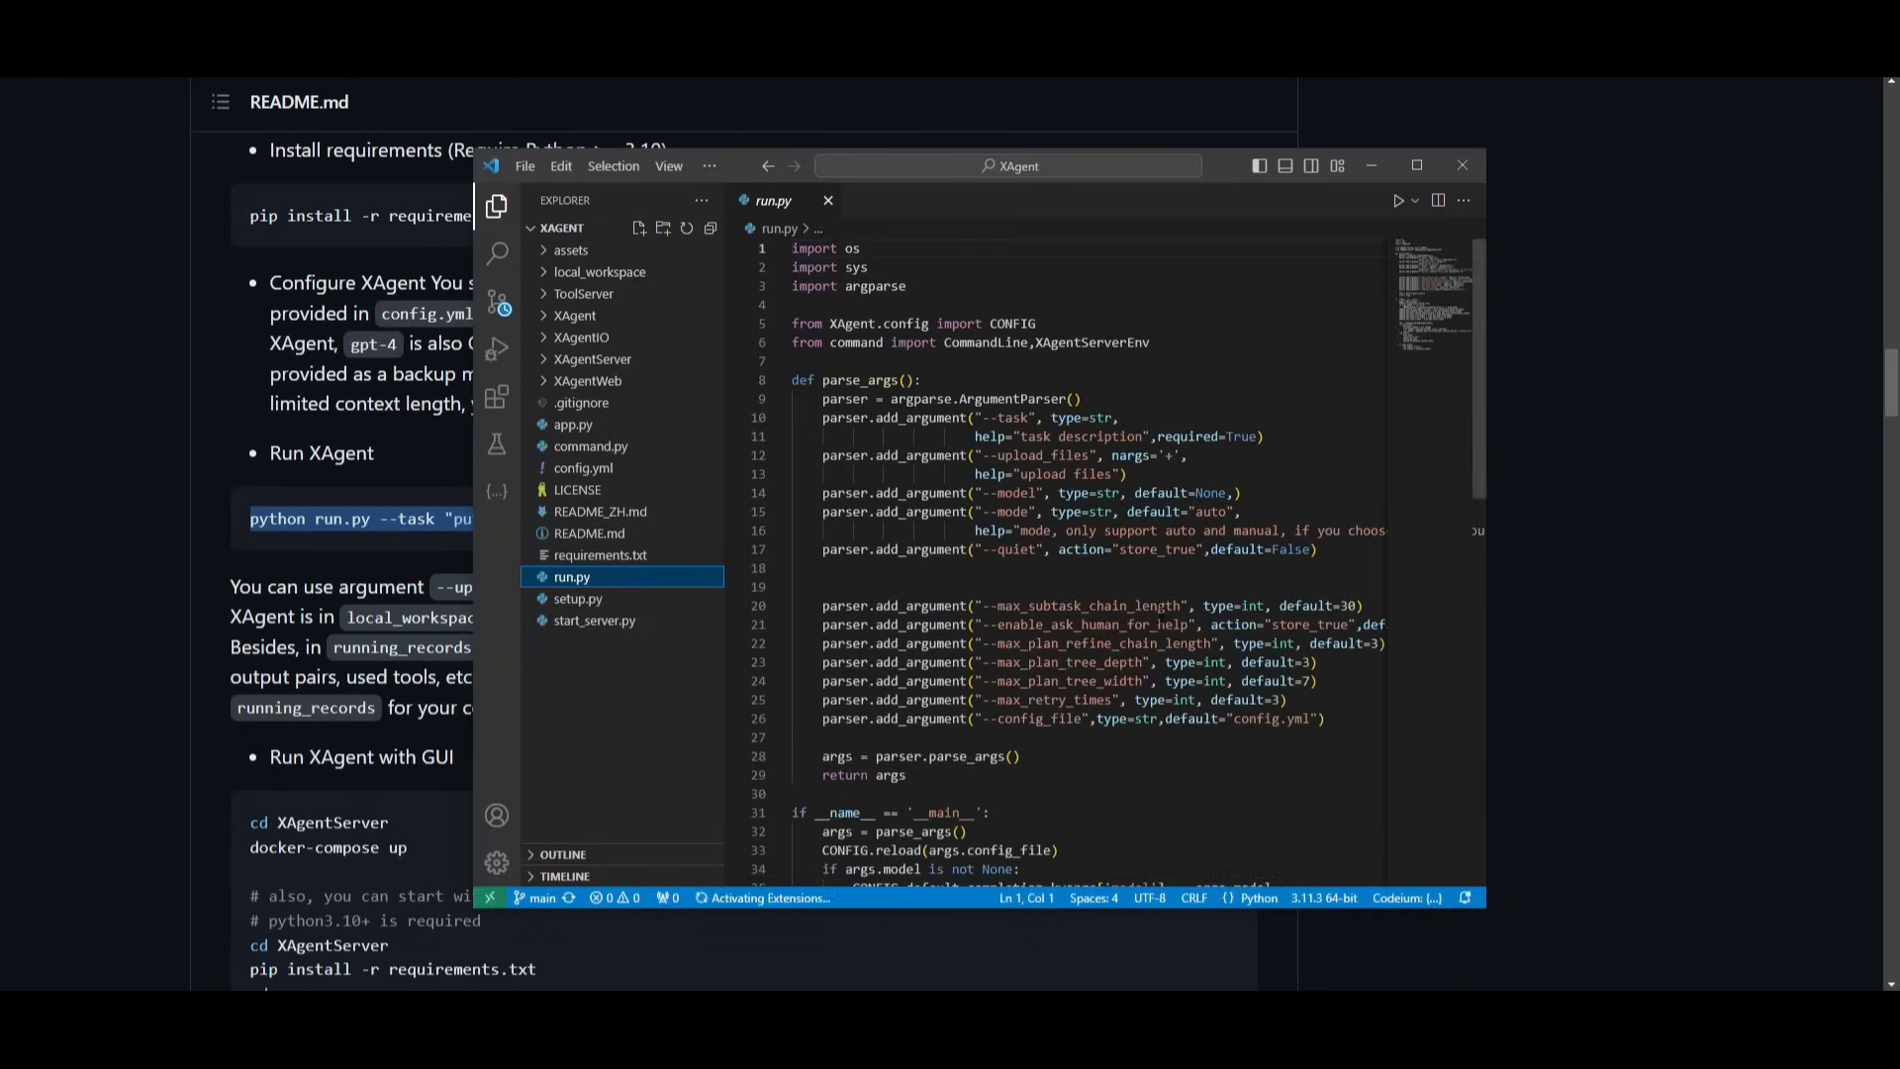
scroll(down, 3)
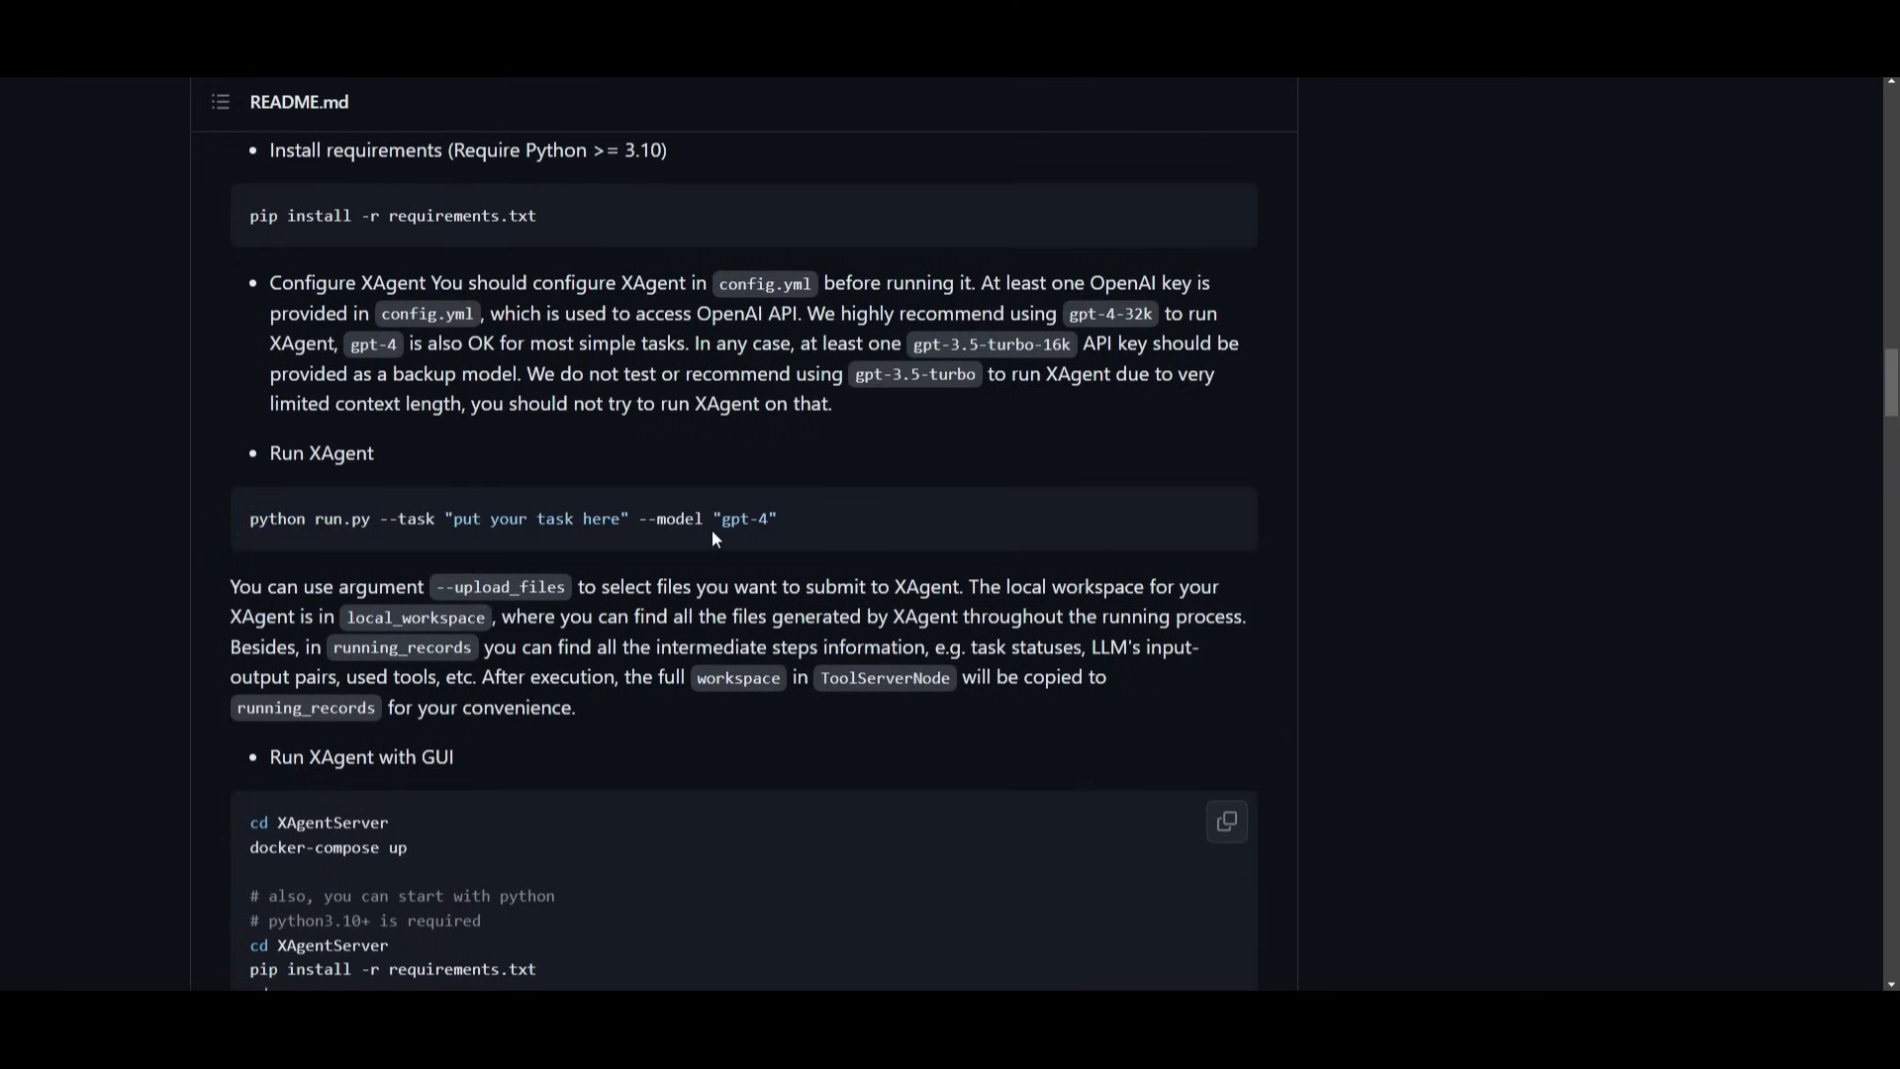
mouse_move(1354, 985)
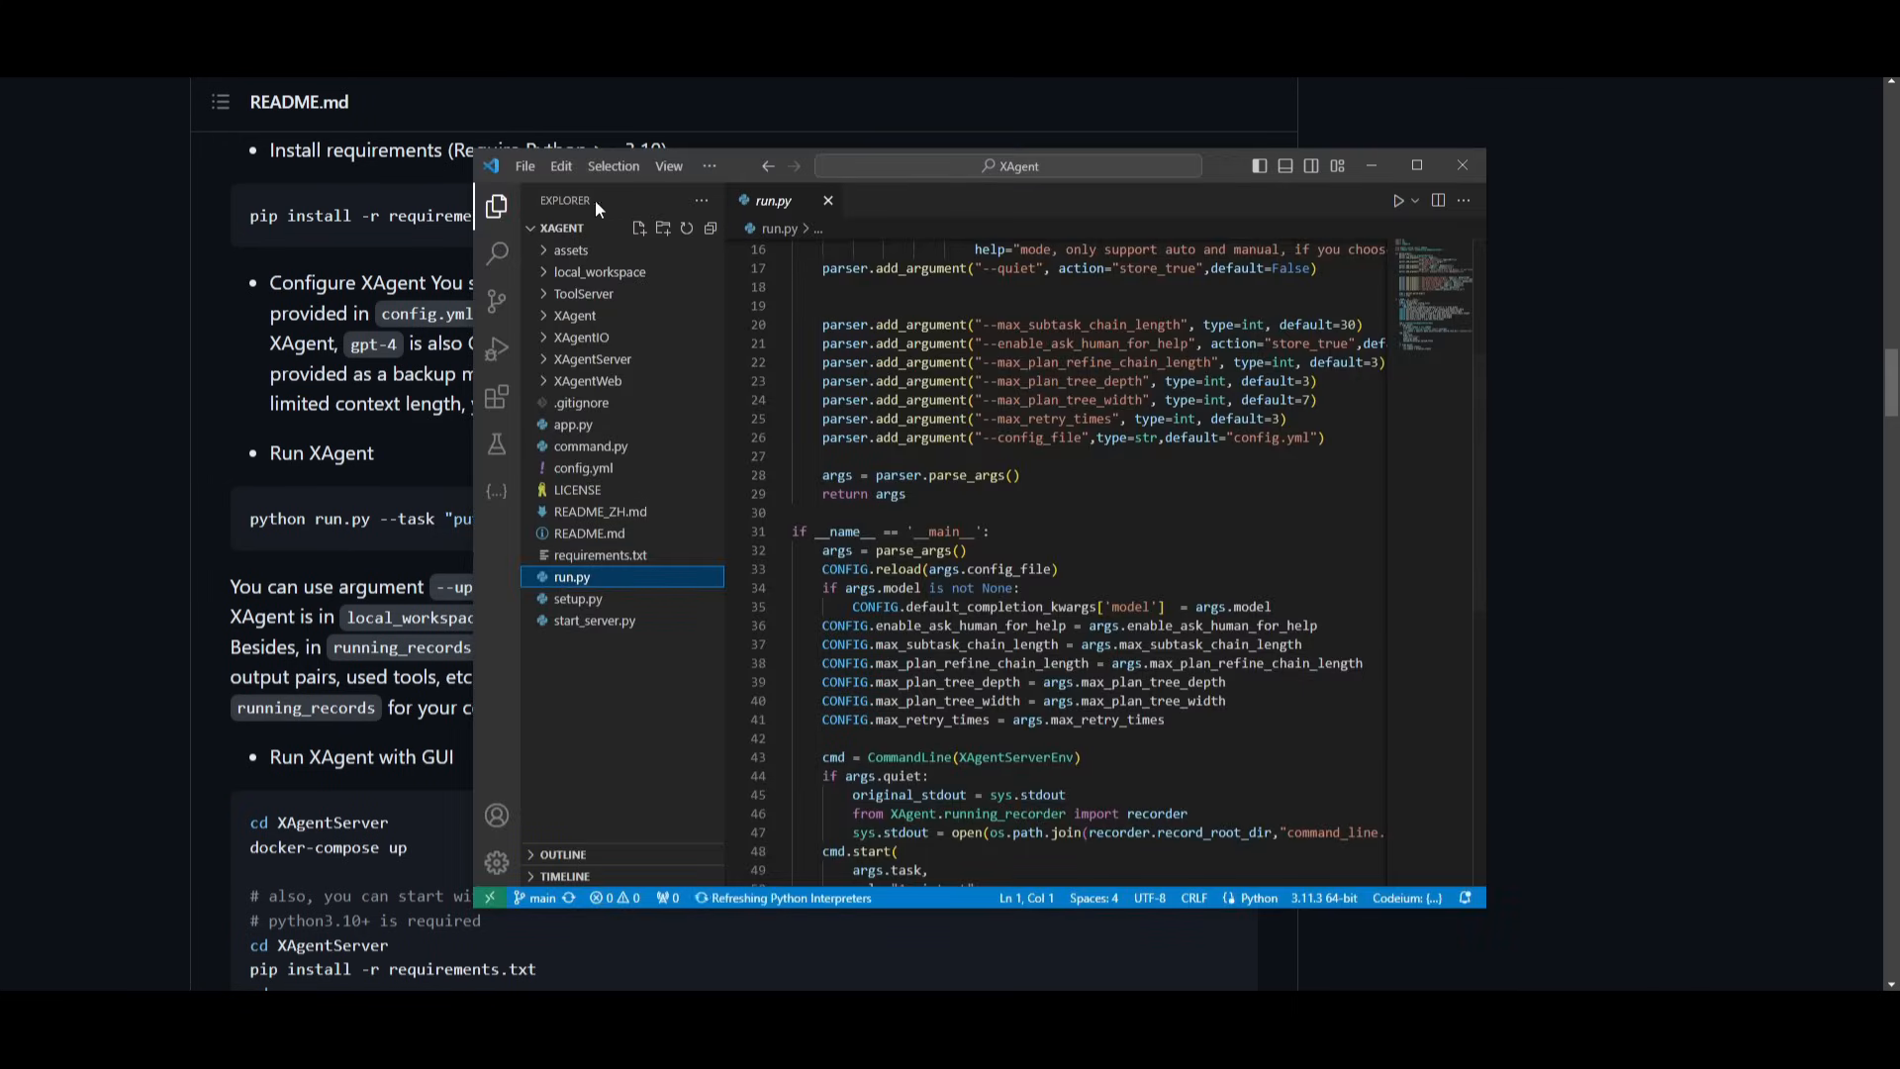
Open a new terminal in the XAgent project folder.
click(524, 165)
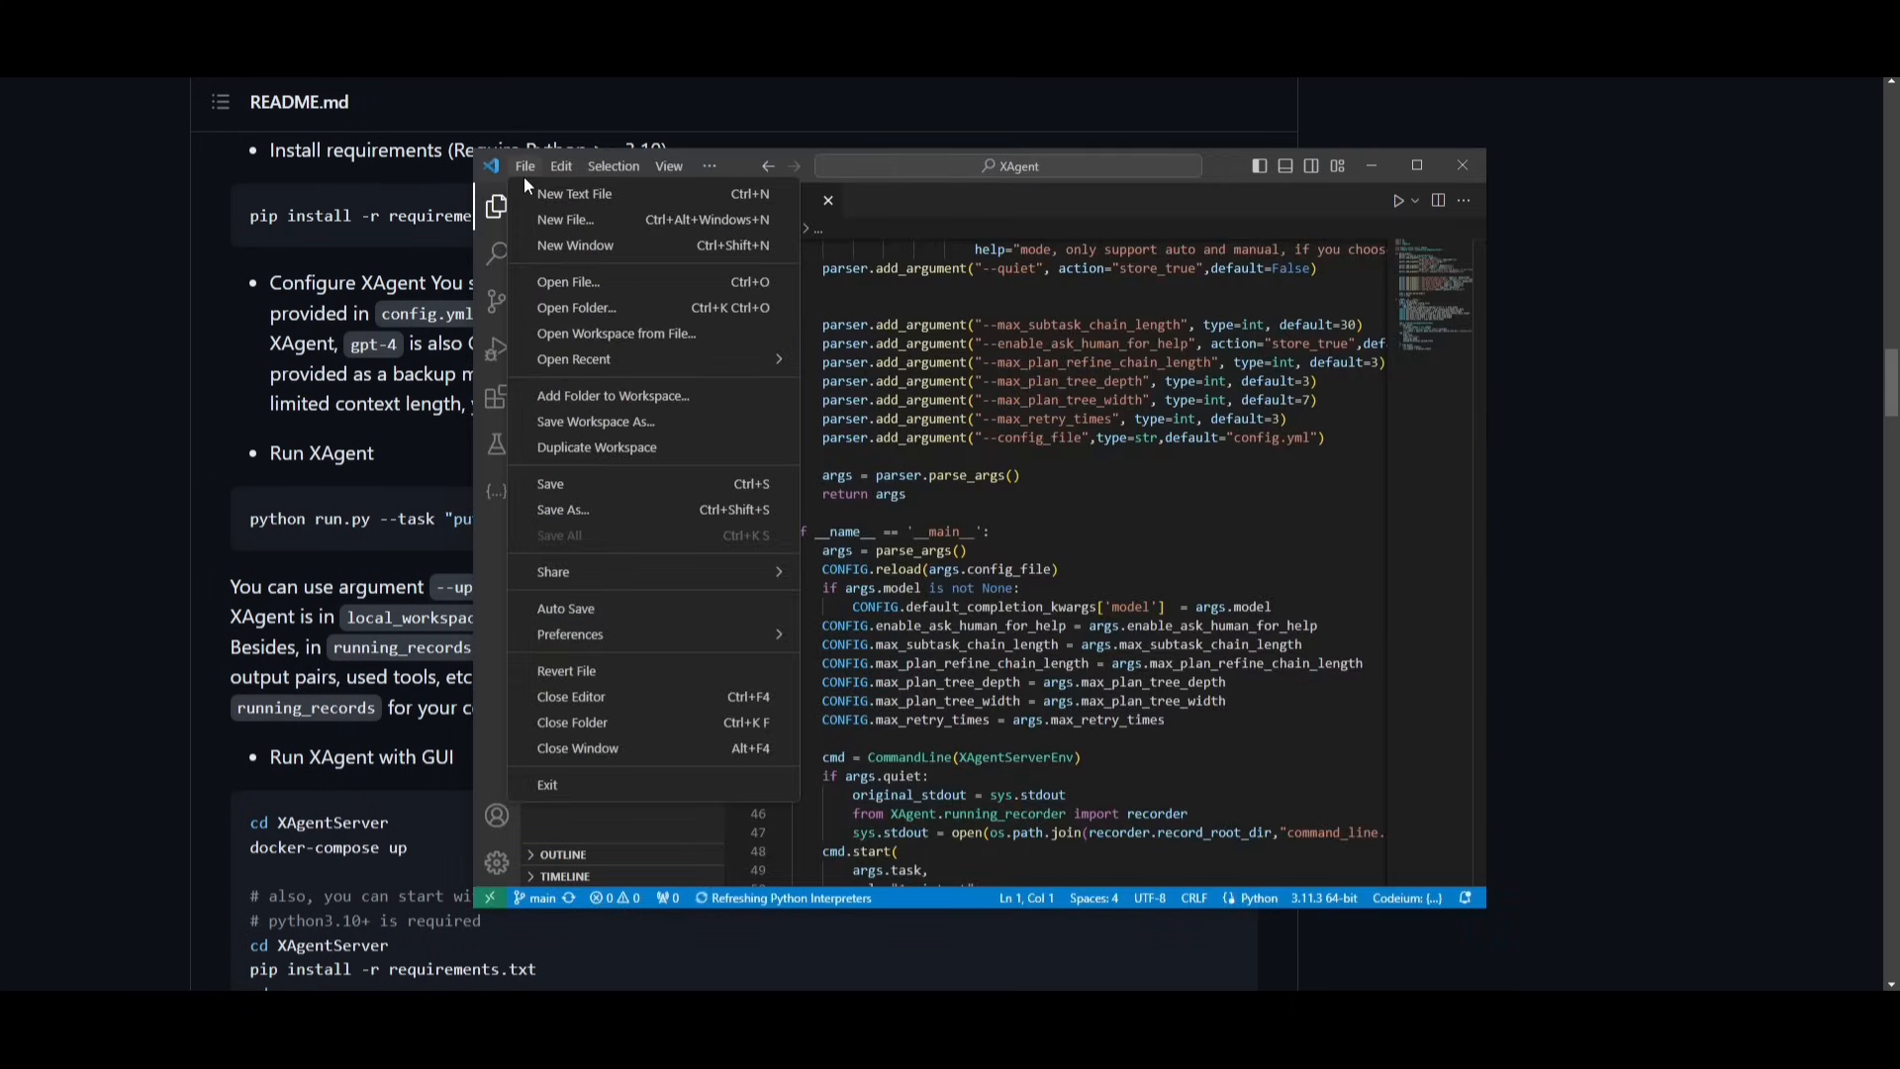
click(709, 165)
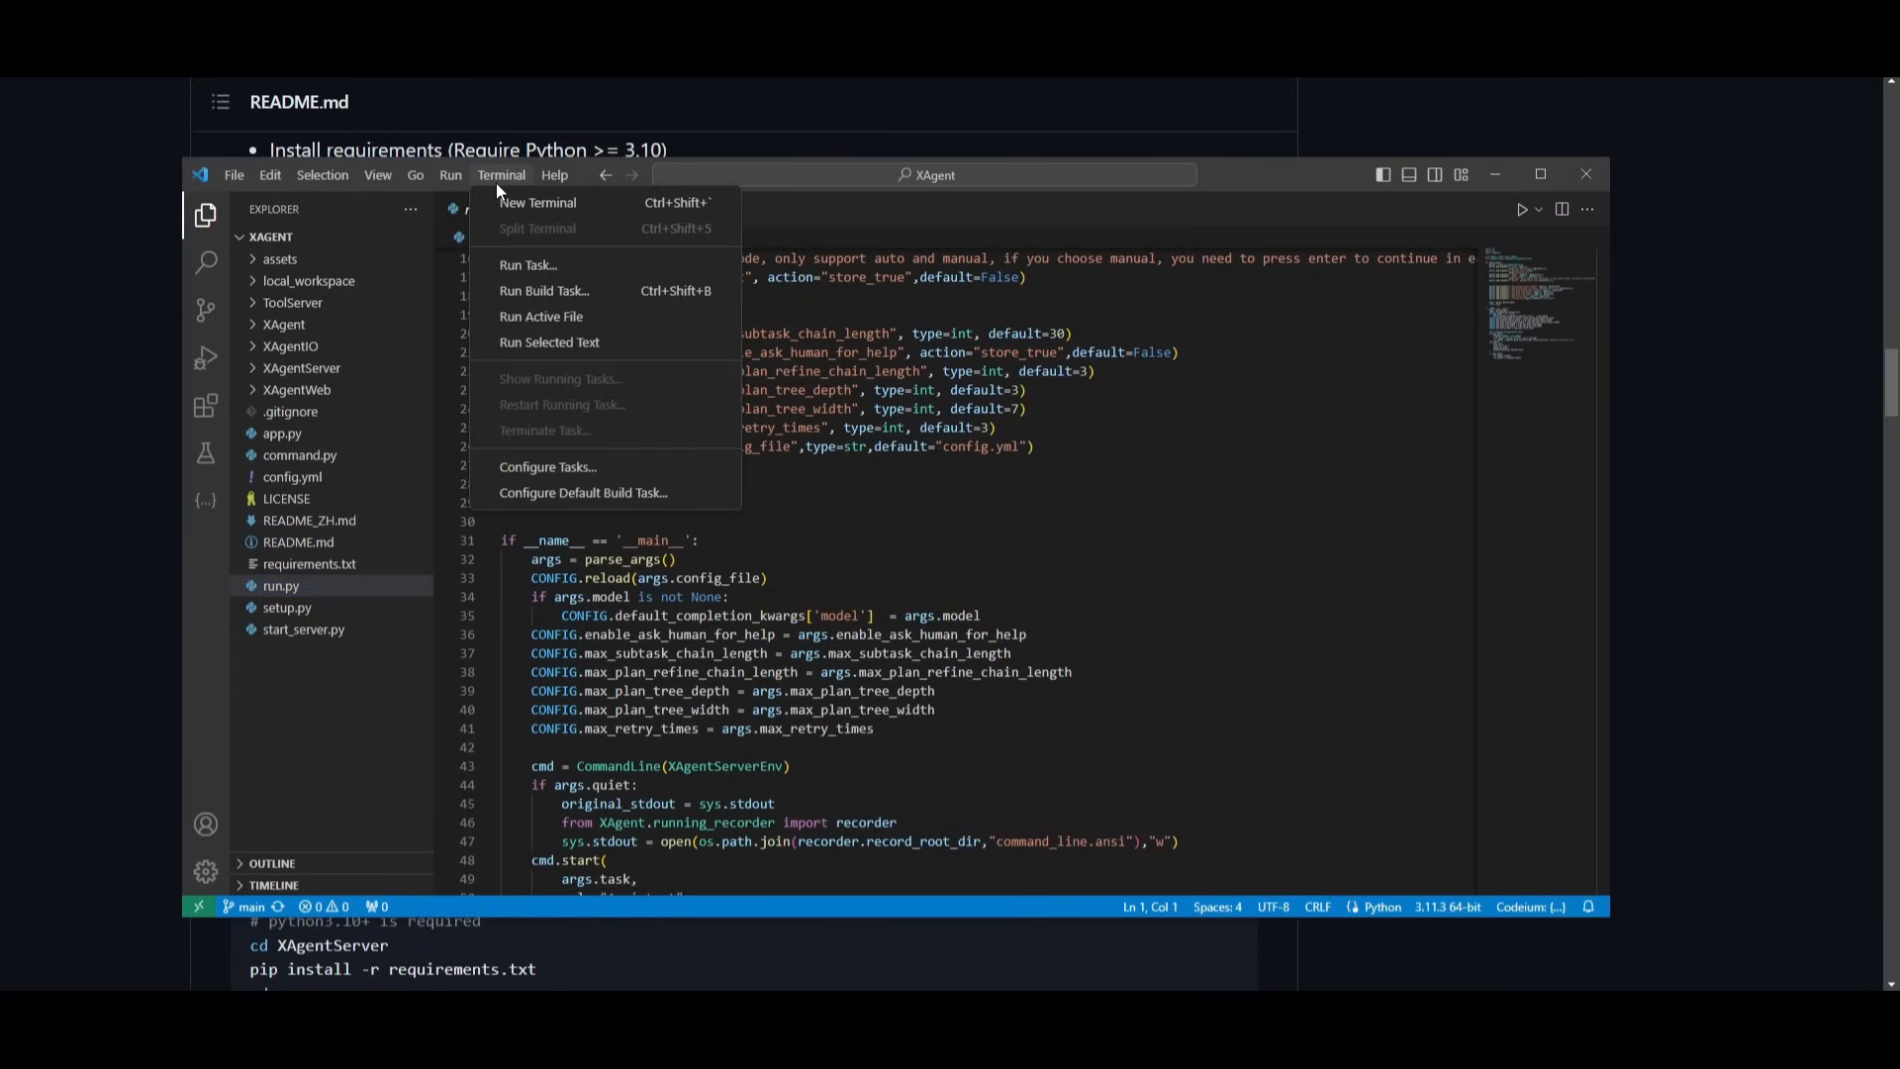
click(537, 202)
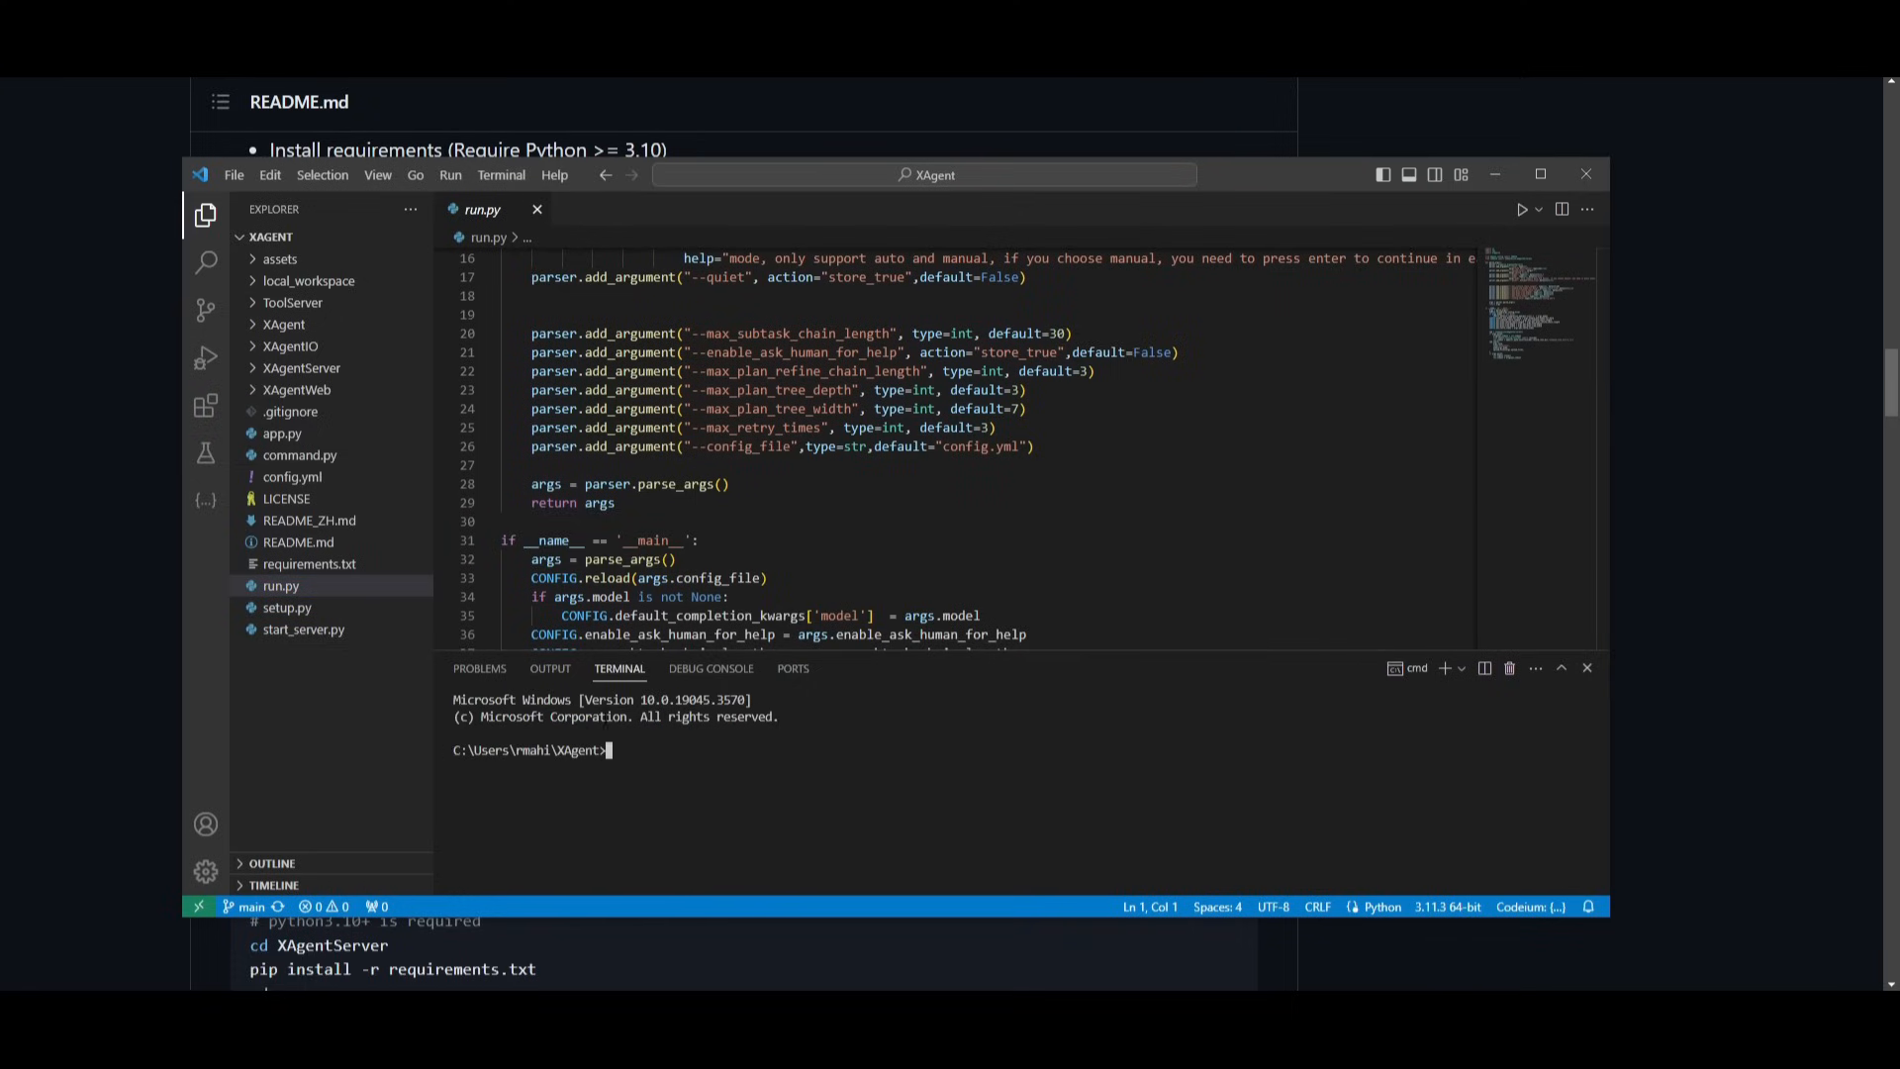
Run run.py with task 'create me a snake game' and model gpt 3.5.
text(python run.py --task "put your task here" --model "gpt-4")
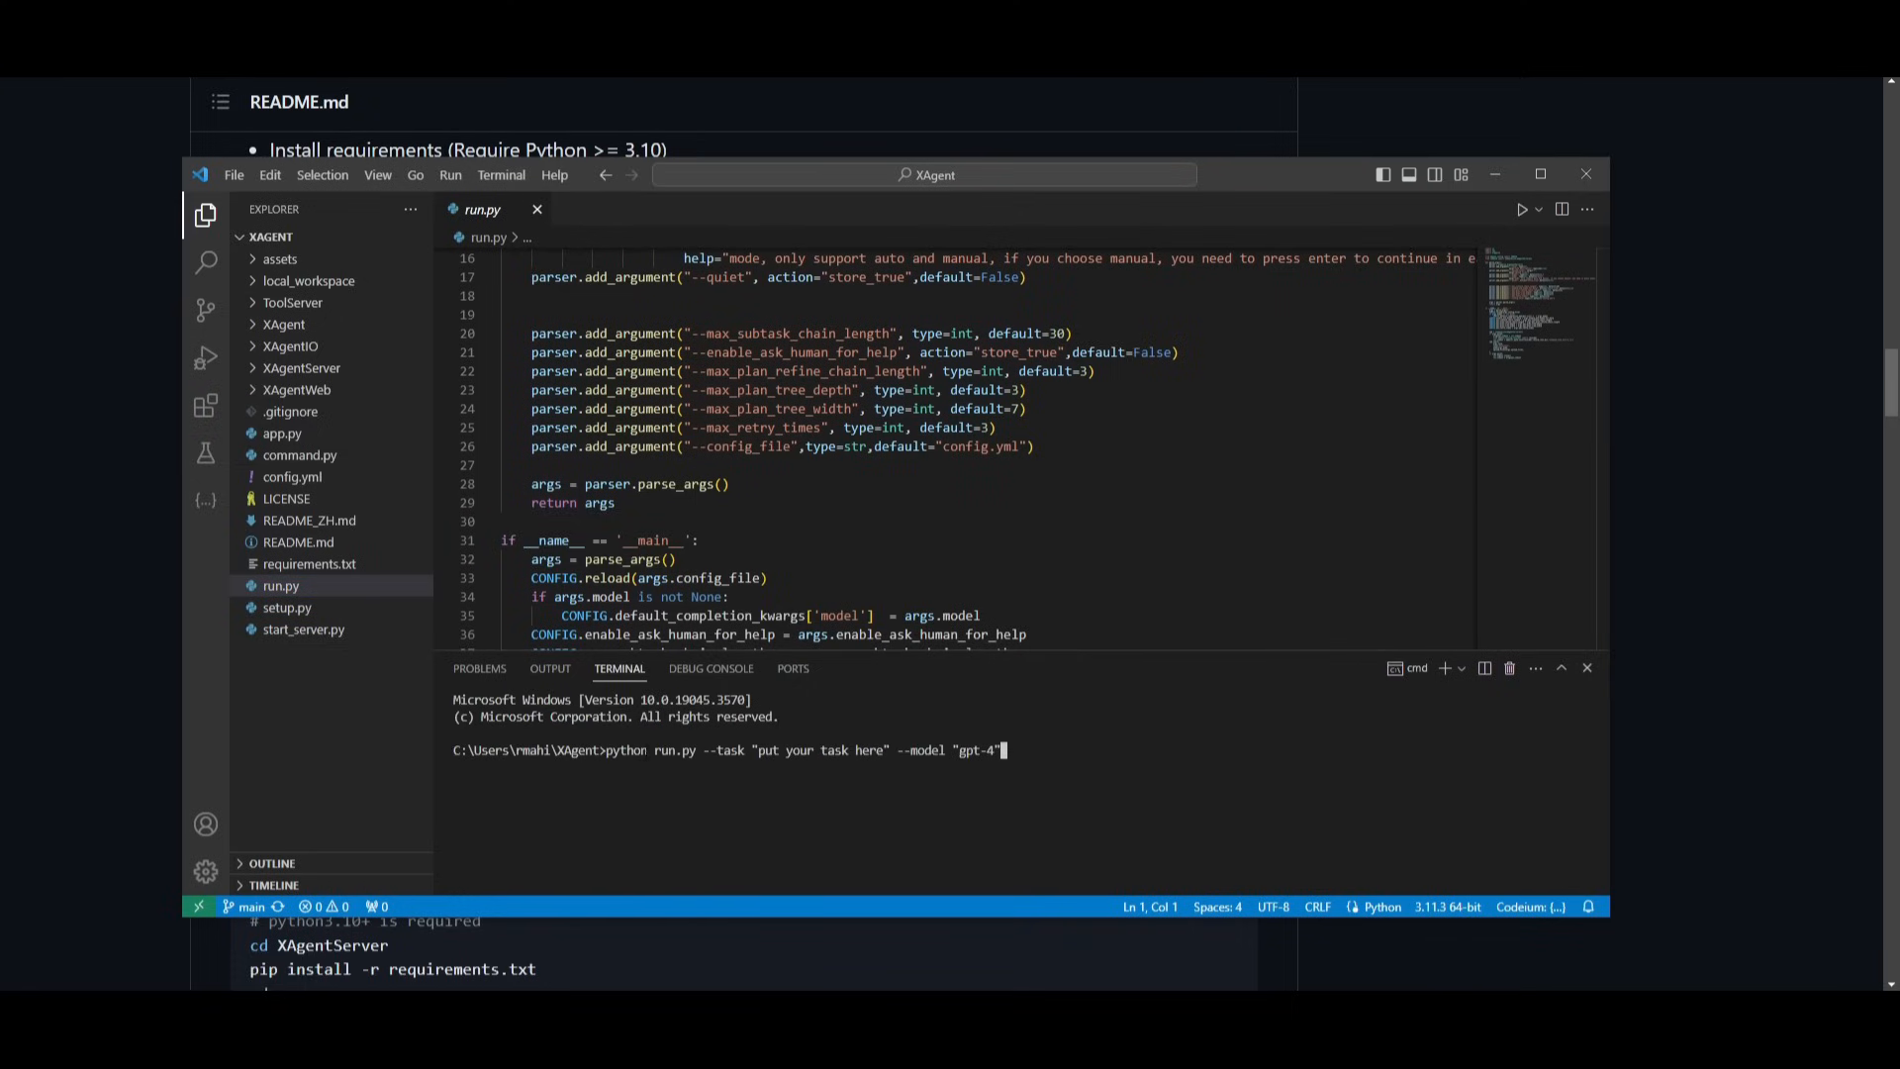
key(Backspace)
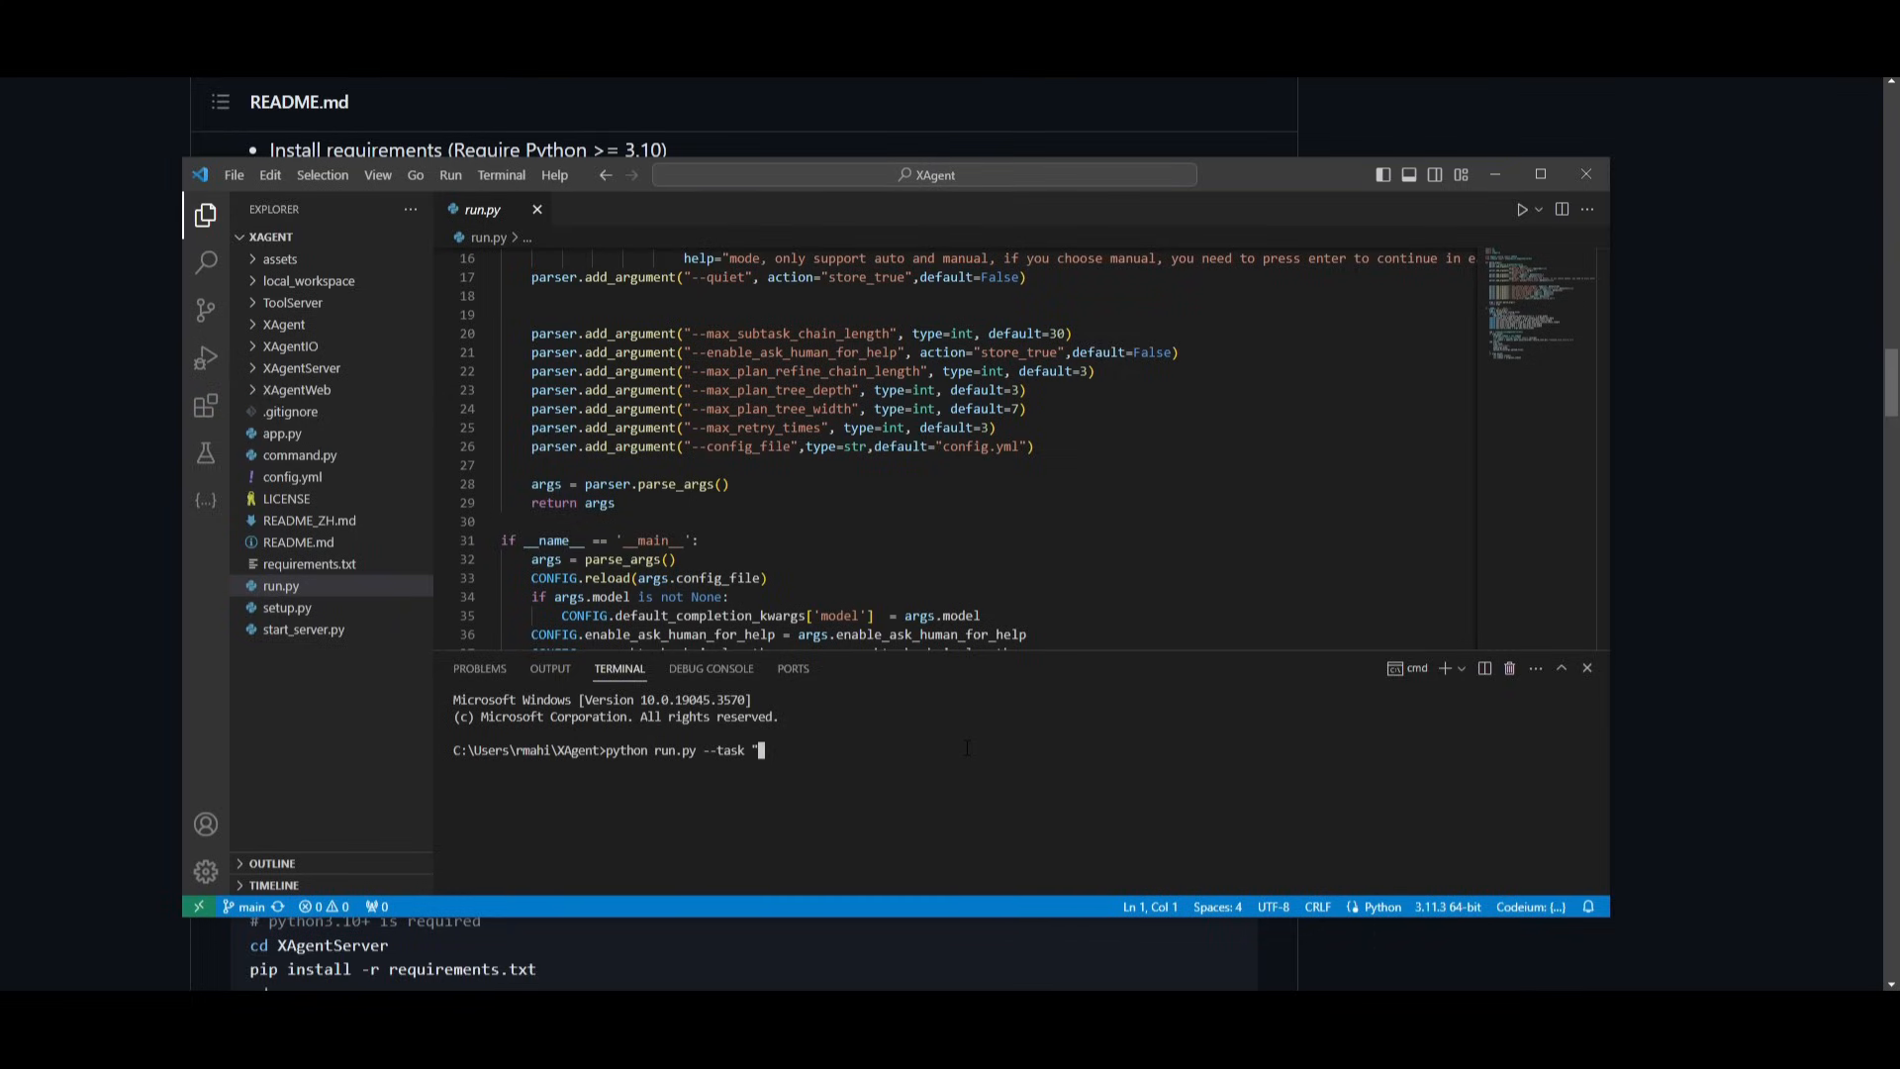
text(create)
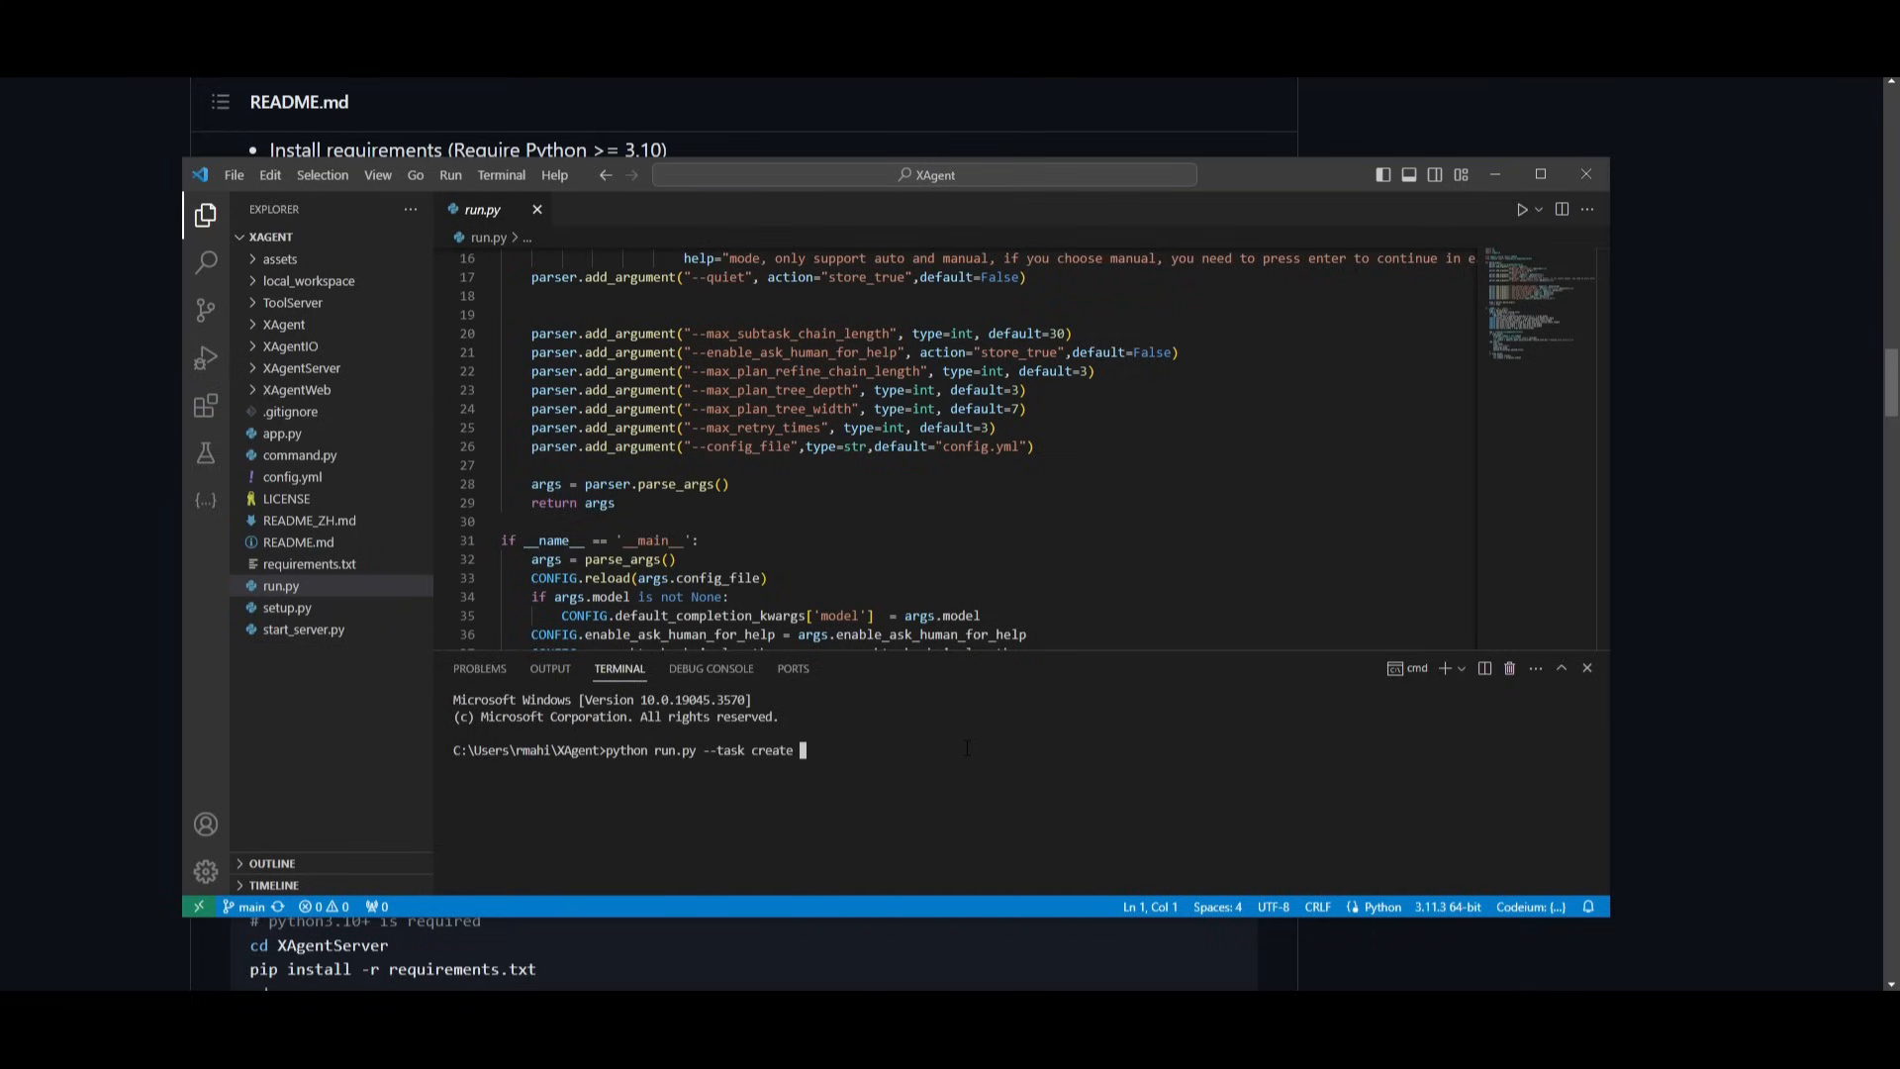
text(me a snake gap)
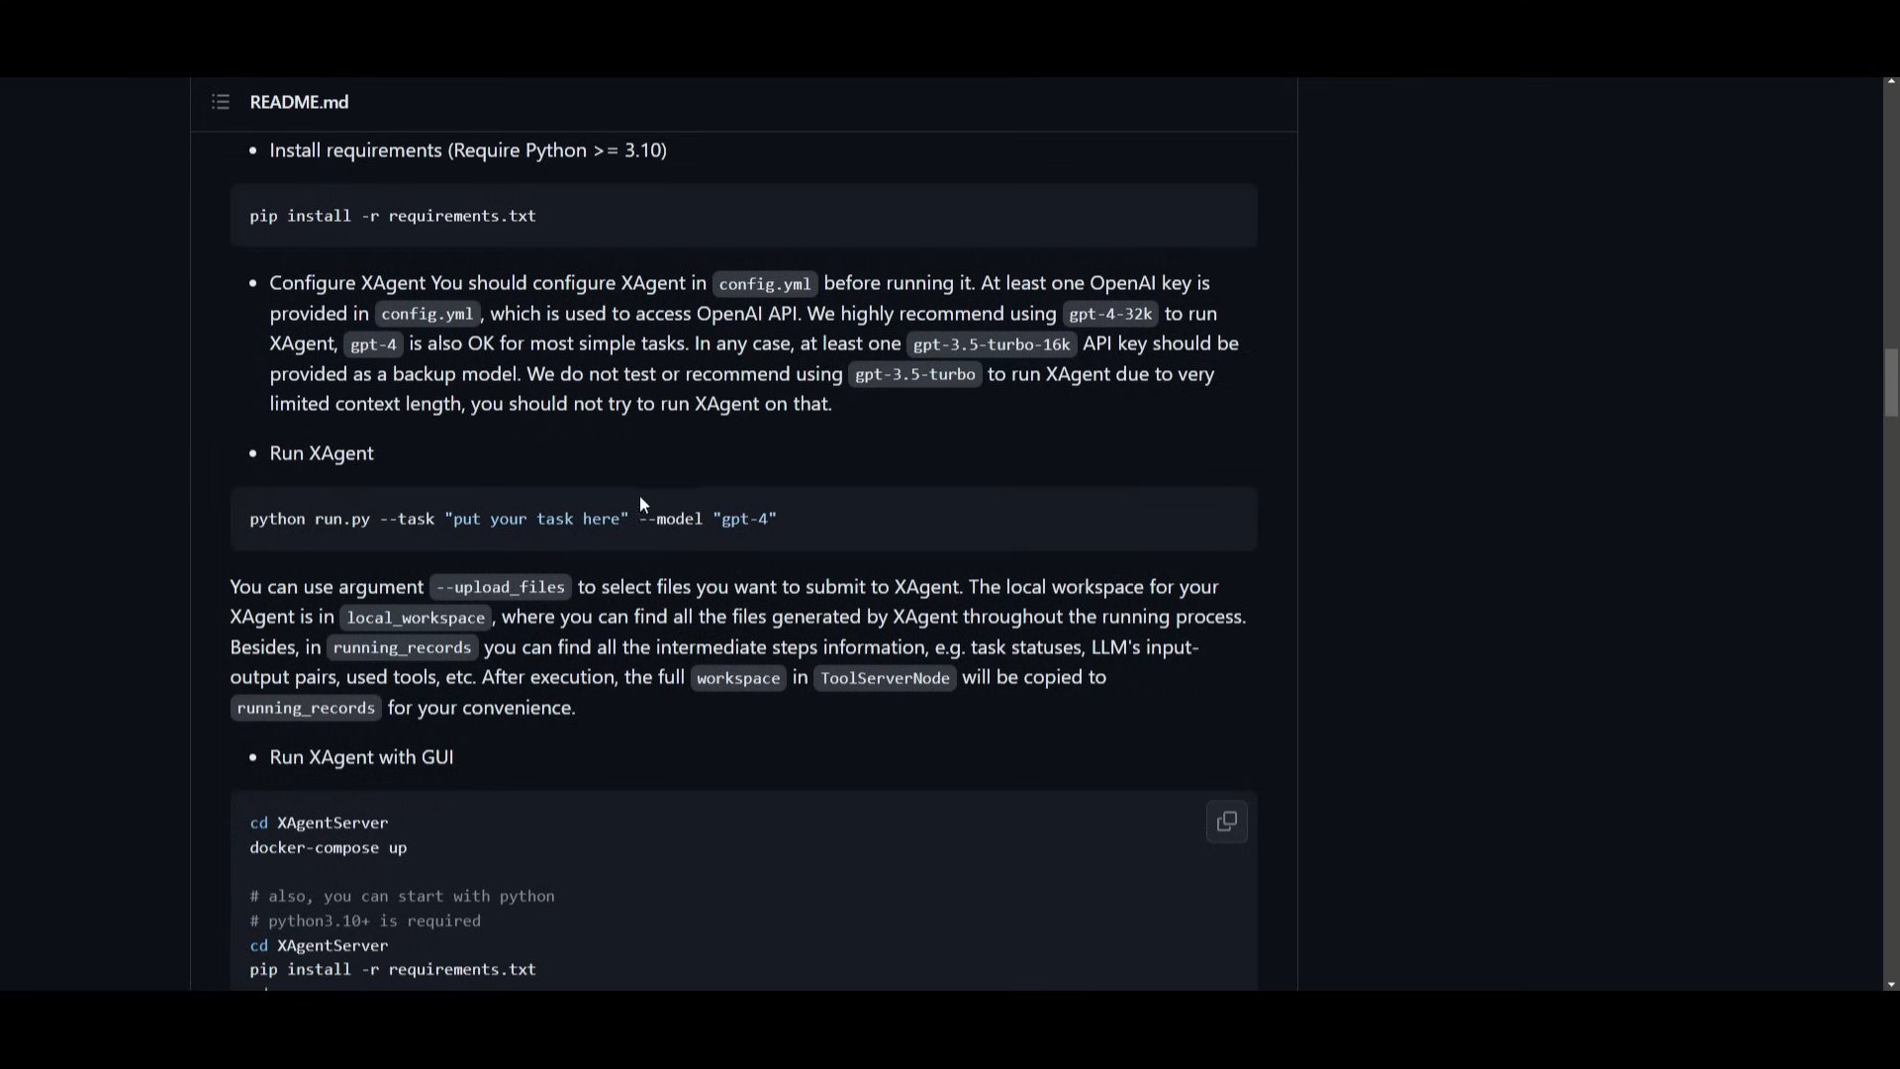
drag(638, 517, 777, 518)
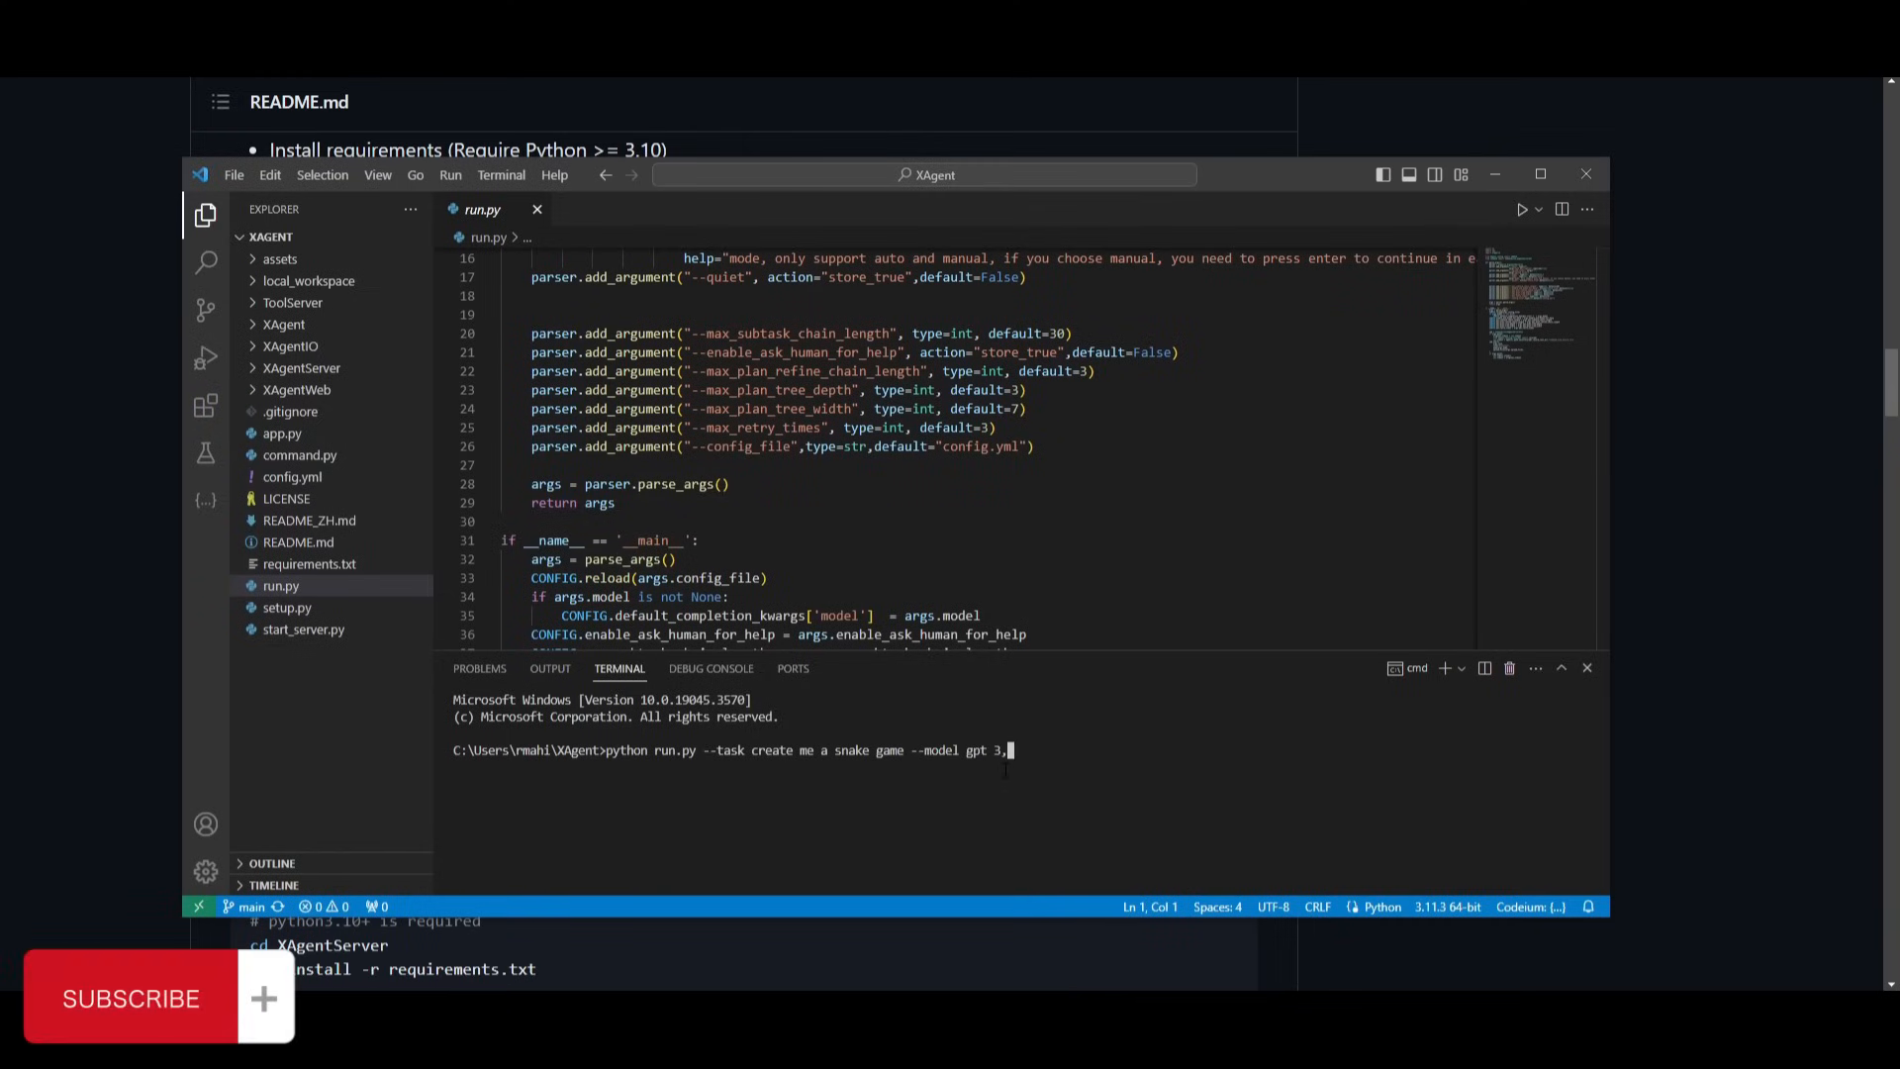
text(5)
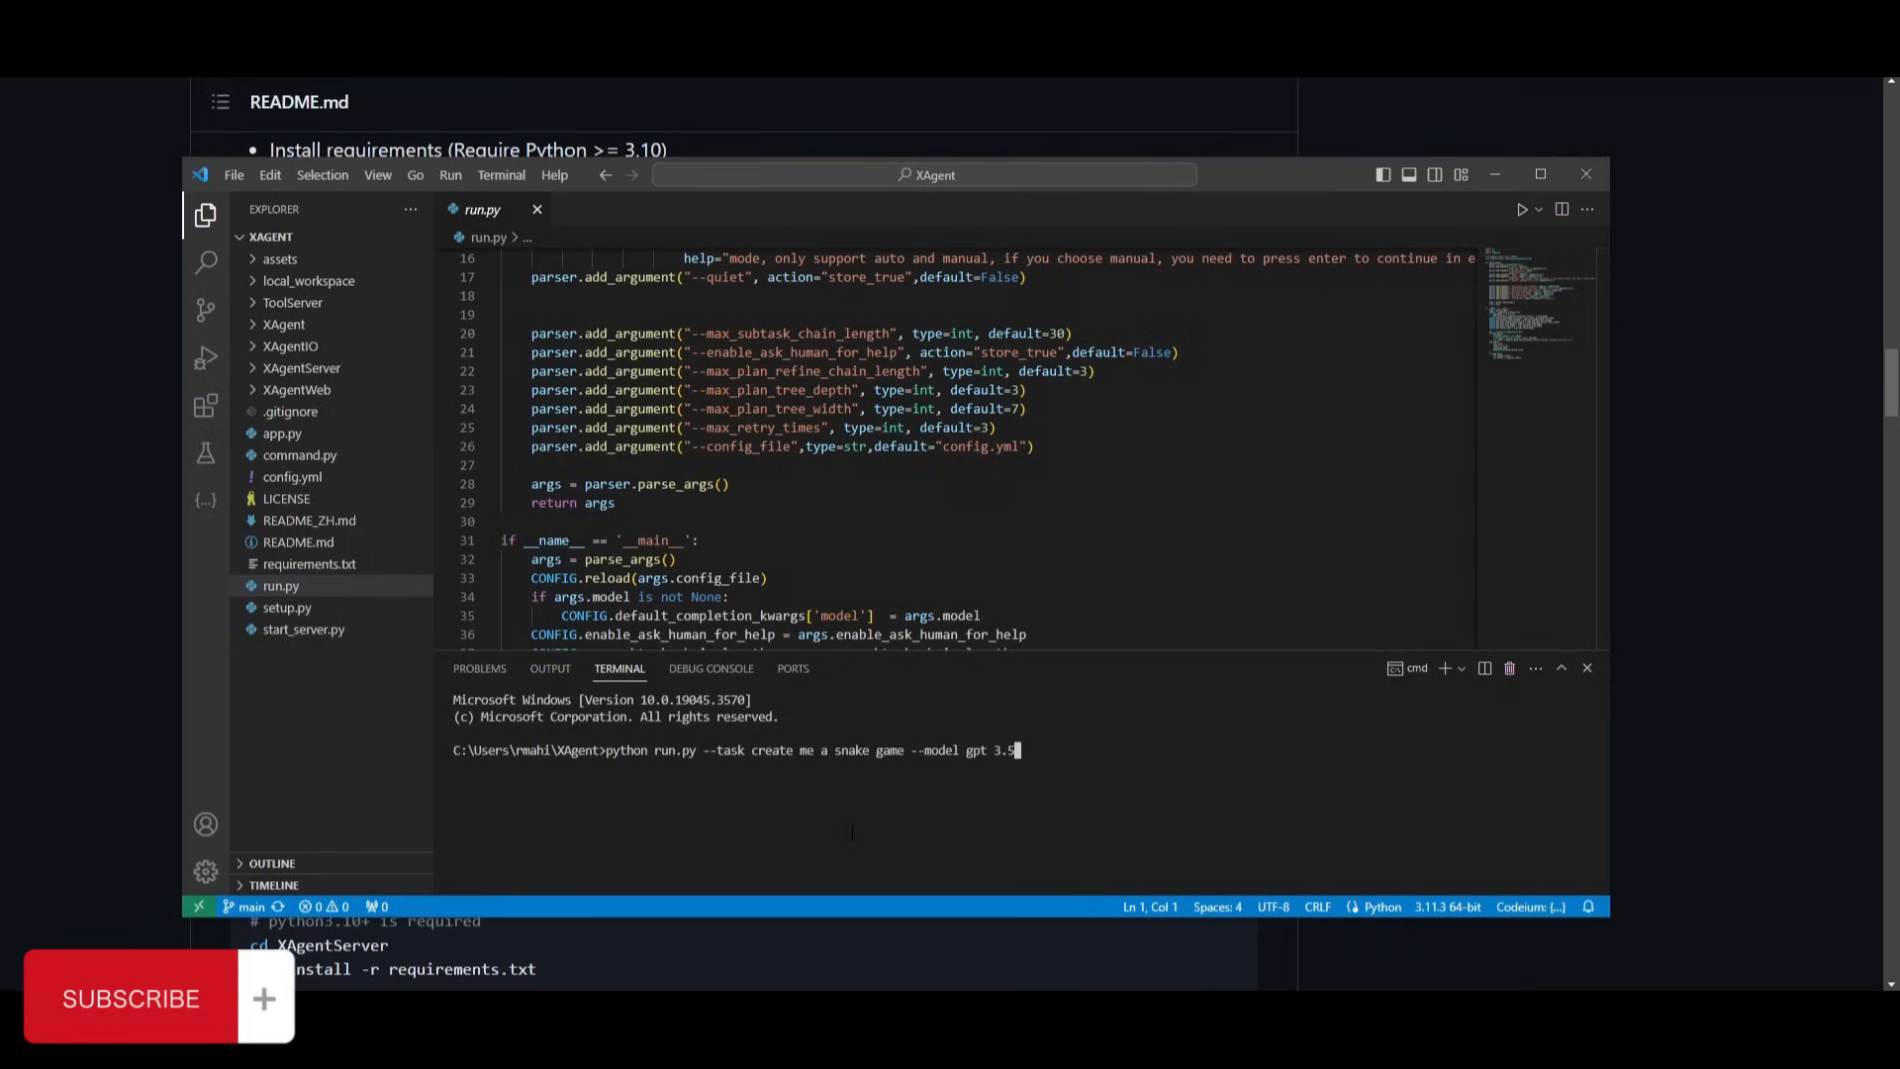
key(Enter)
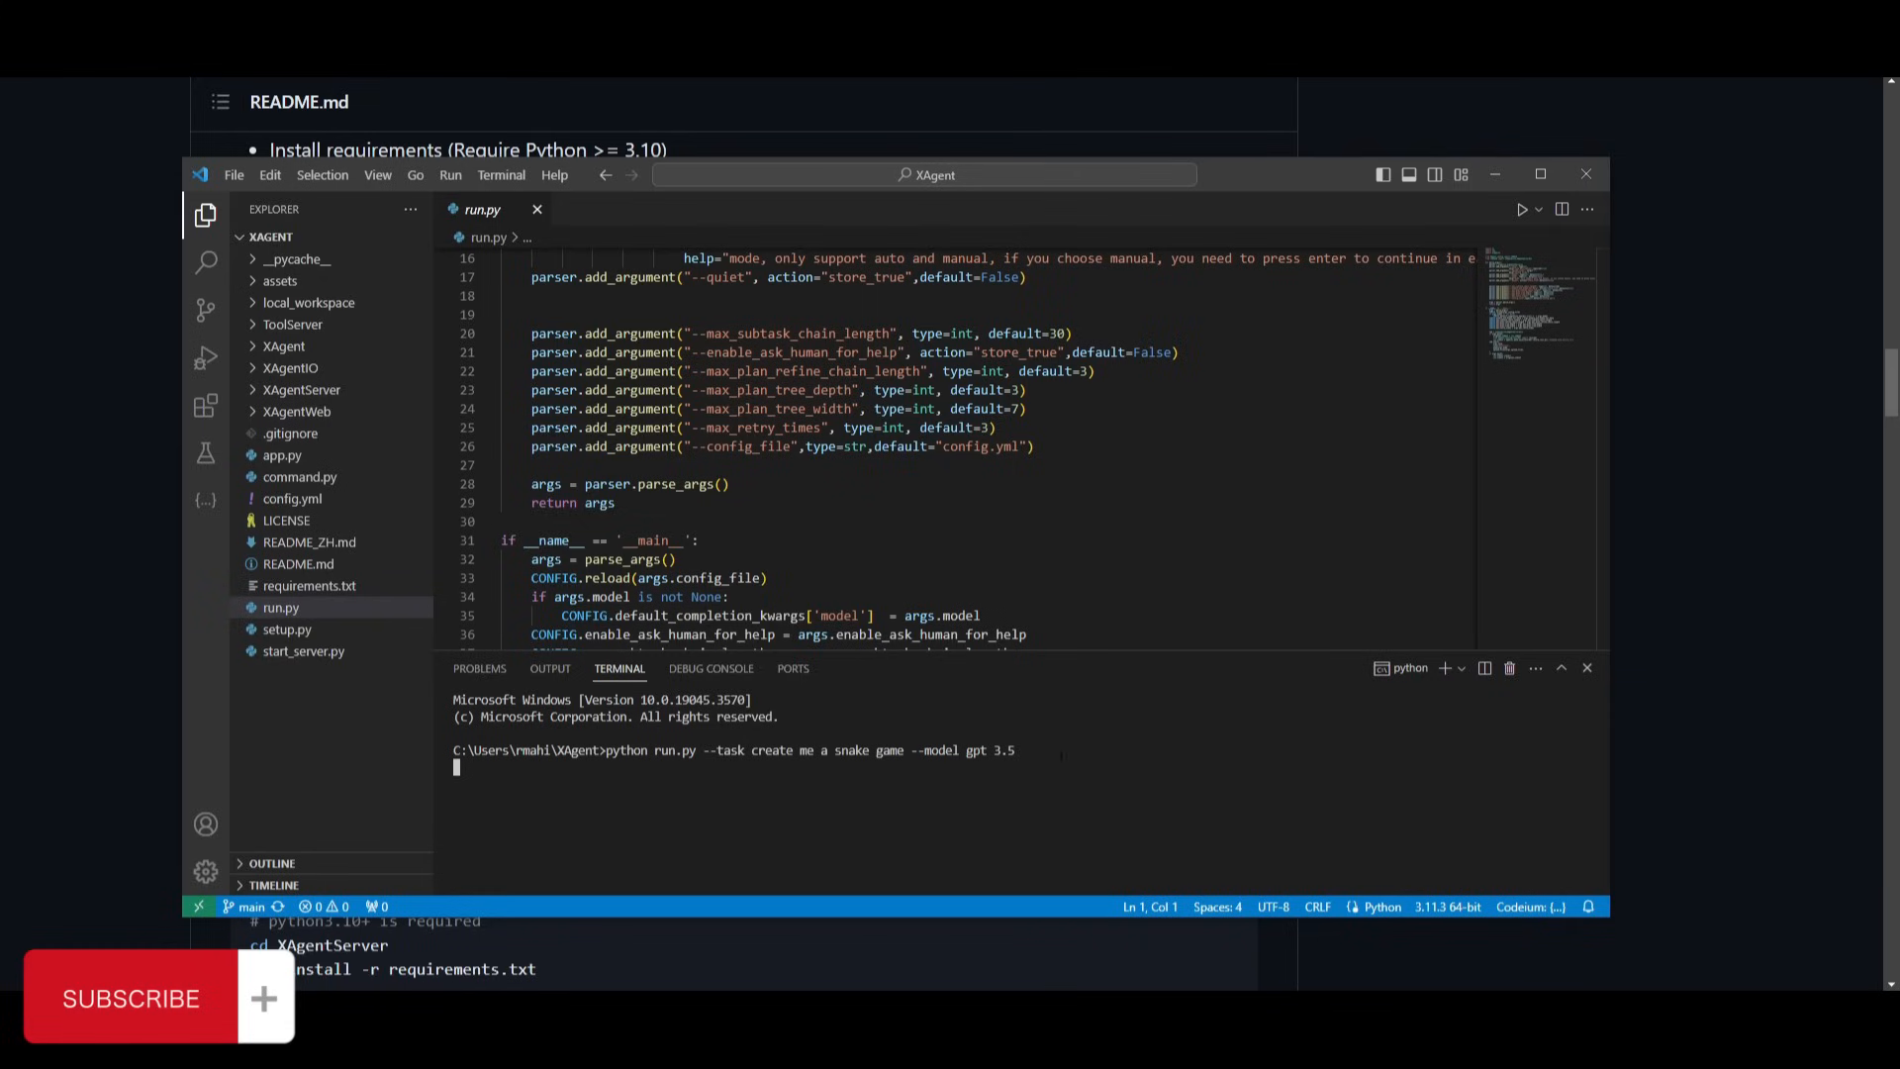
Let run.py finish with its unrecognized-arguments error for 'me a snake game 3.5'.
key(Enter)
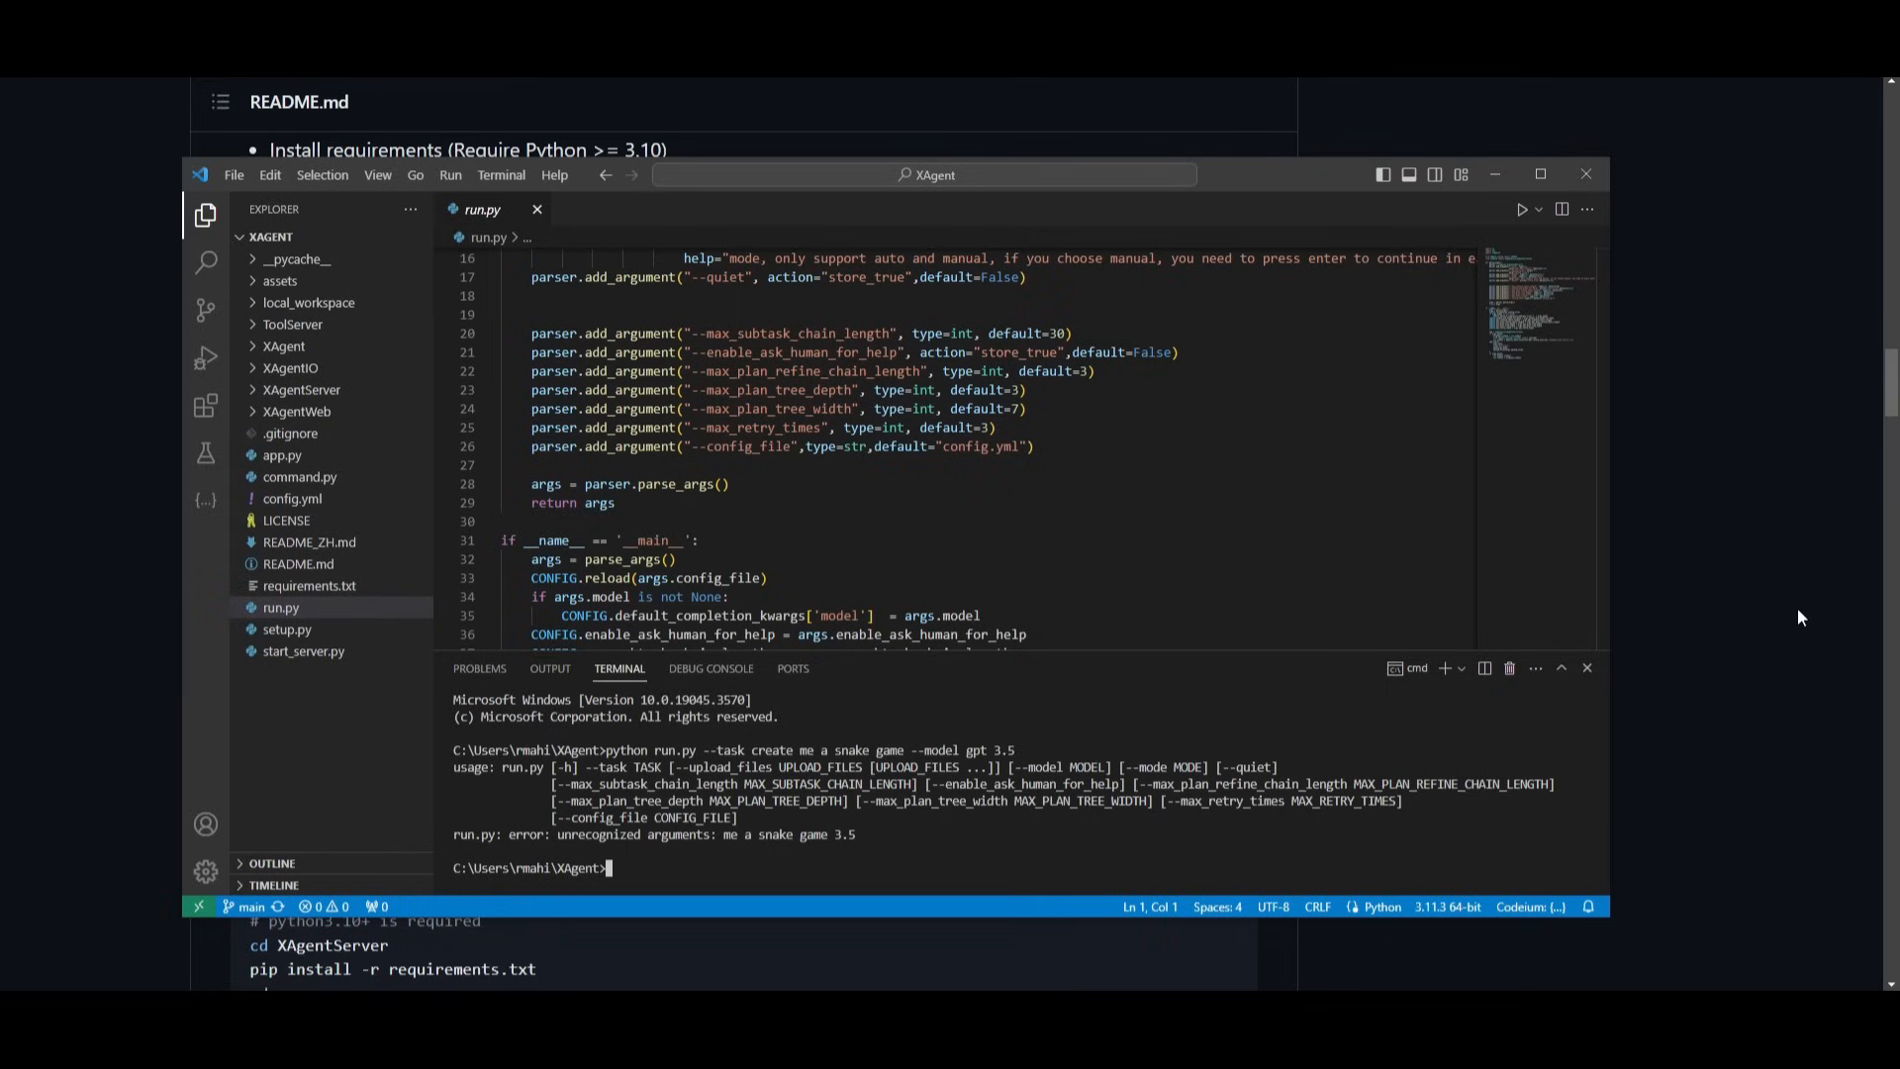
mouse_move(1674, 647)
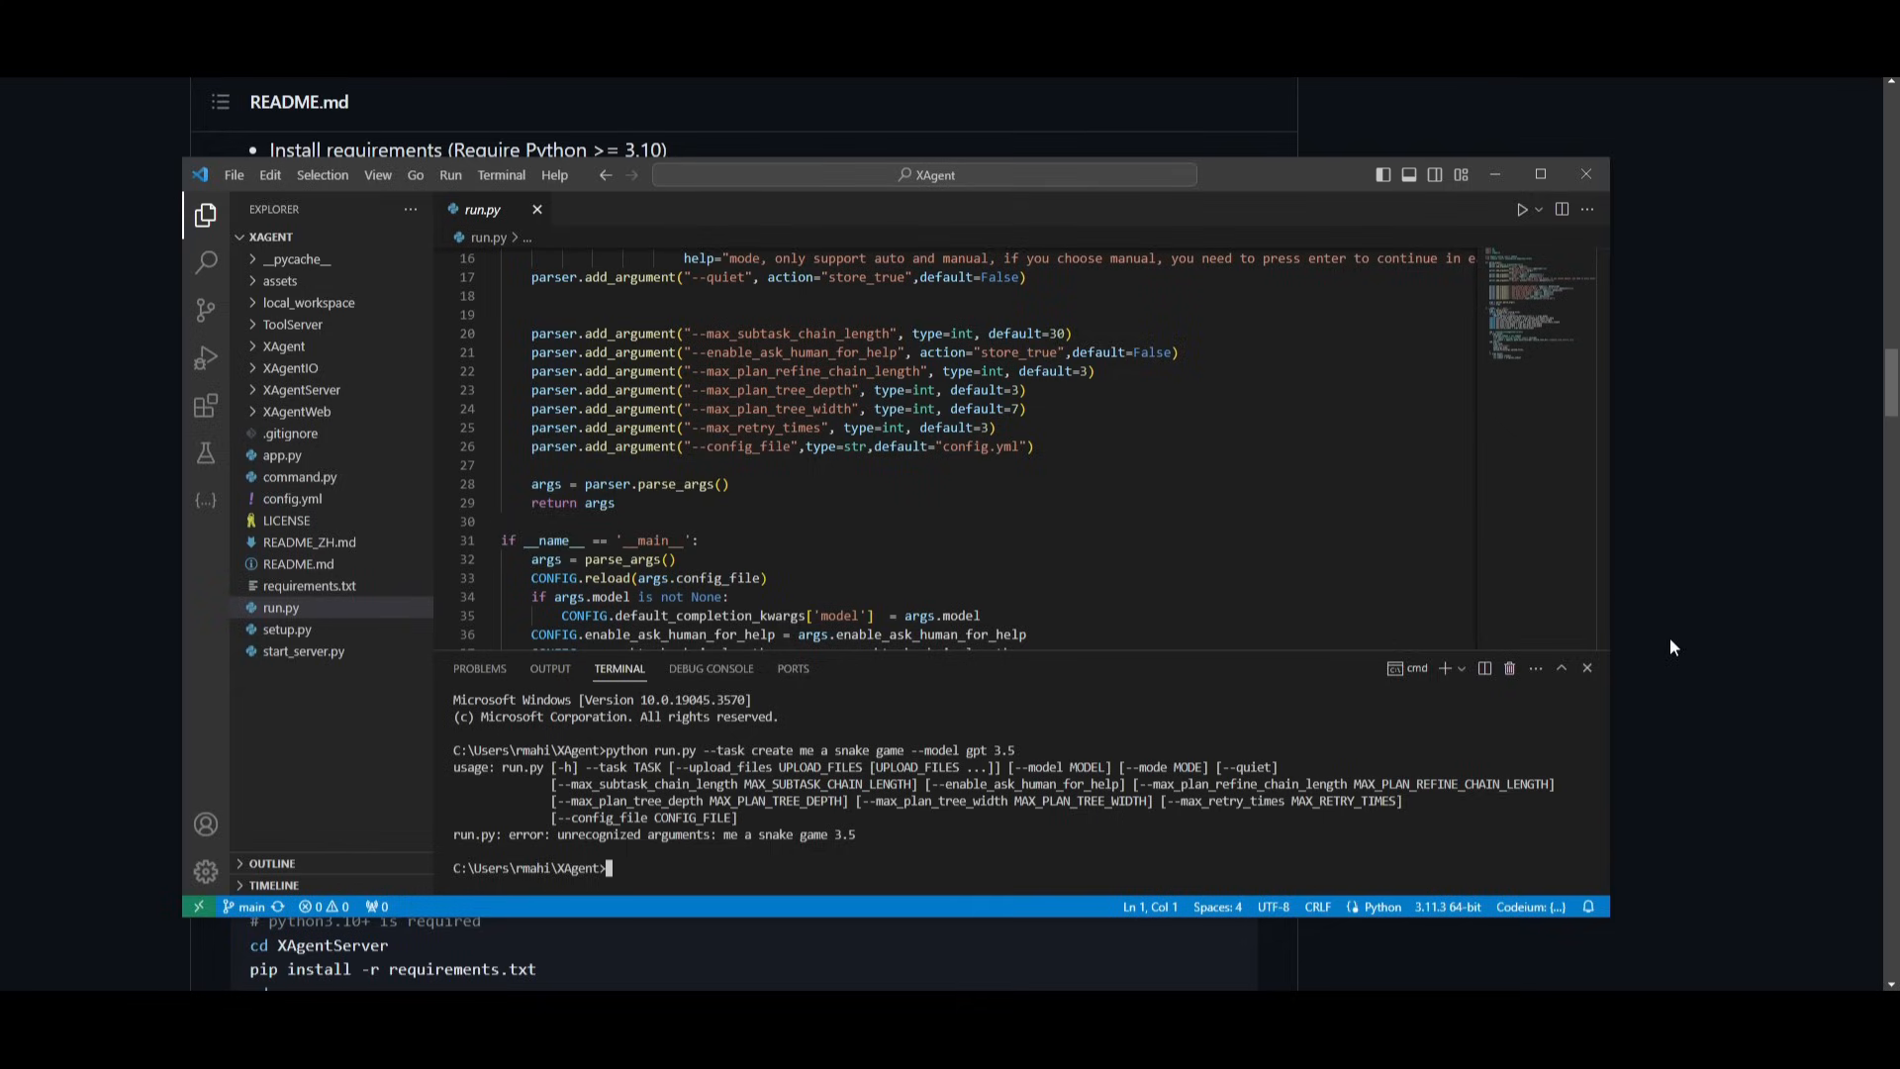
mouse_move(653, 928)
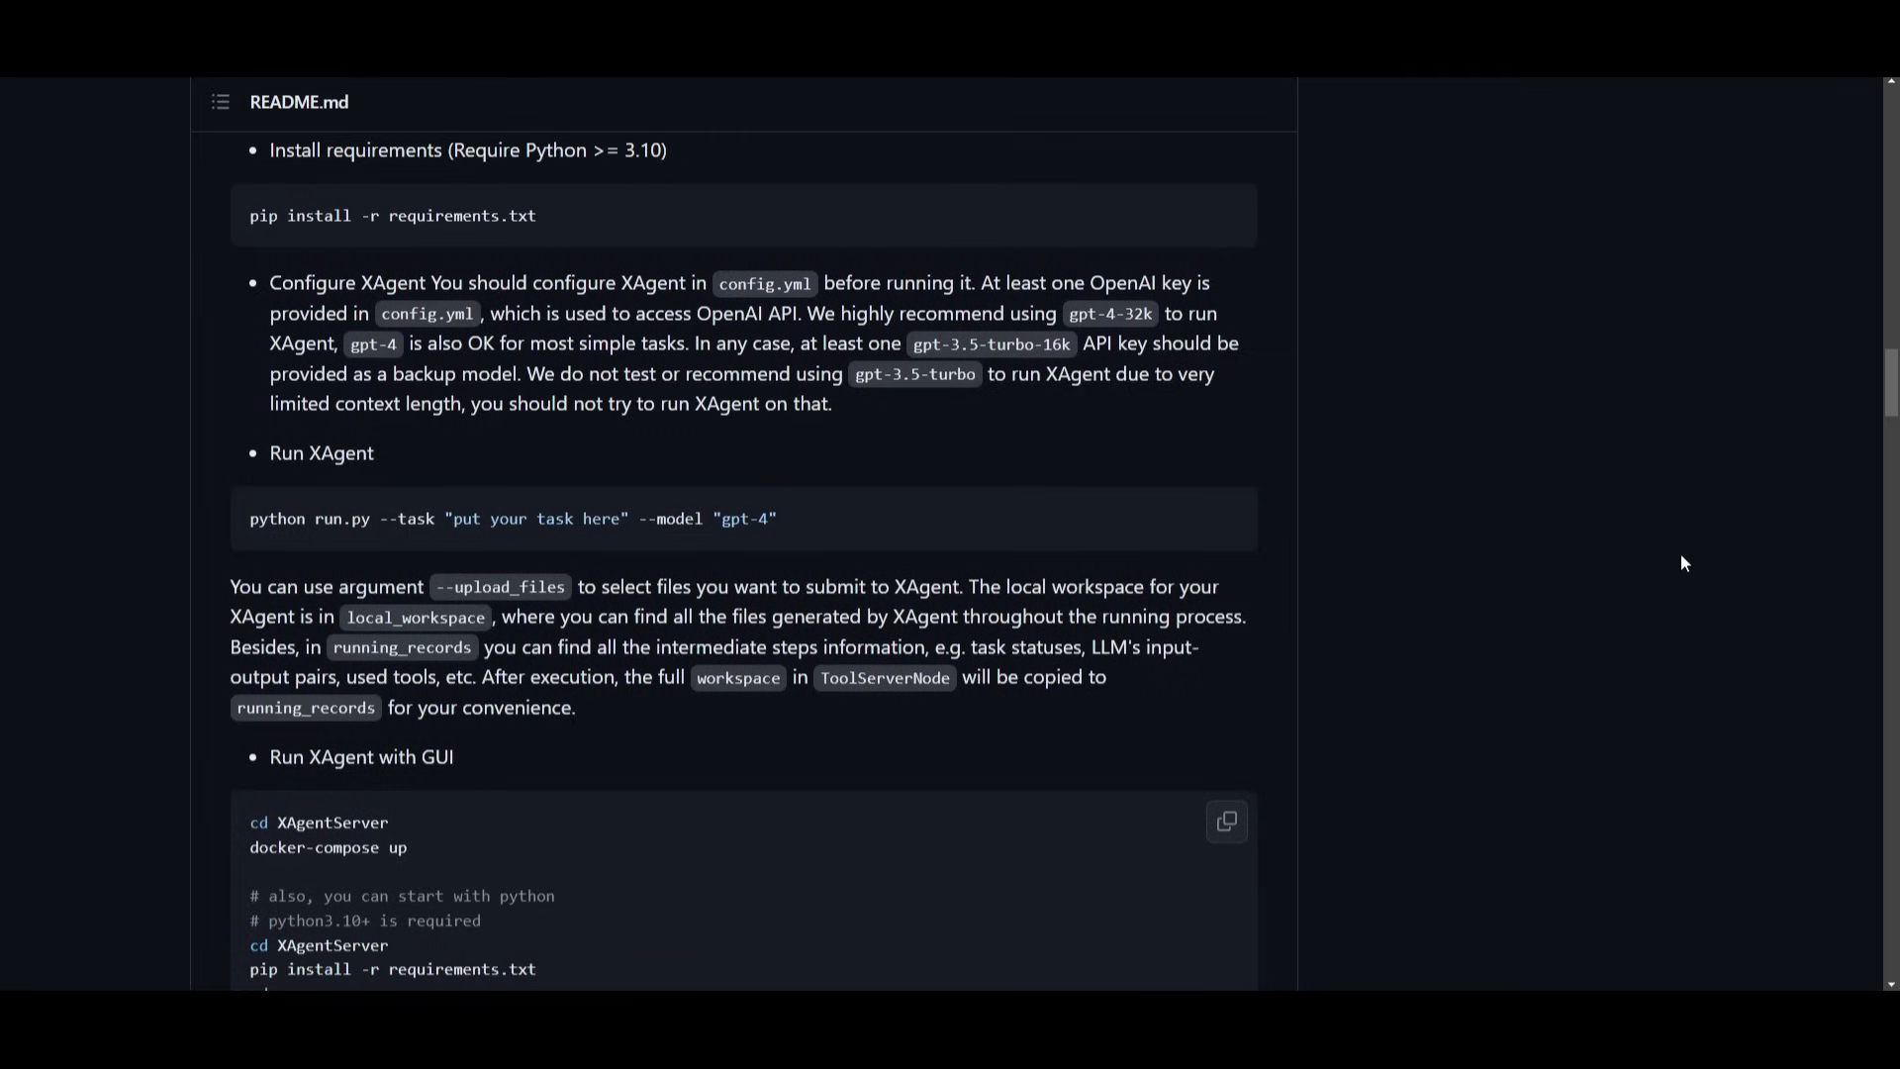
Scroll the README down to the 'Run XAgent with GUI' code block and Demo heading.
scroll(down, 3)
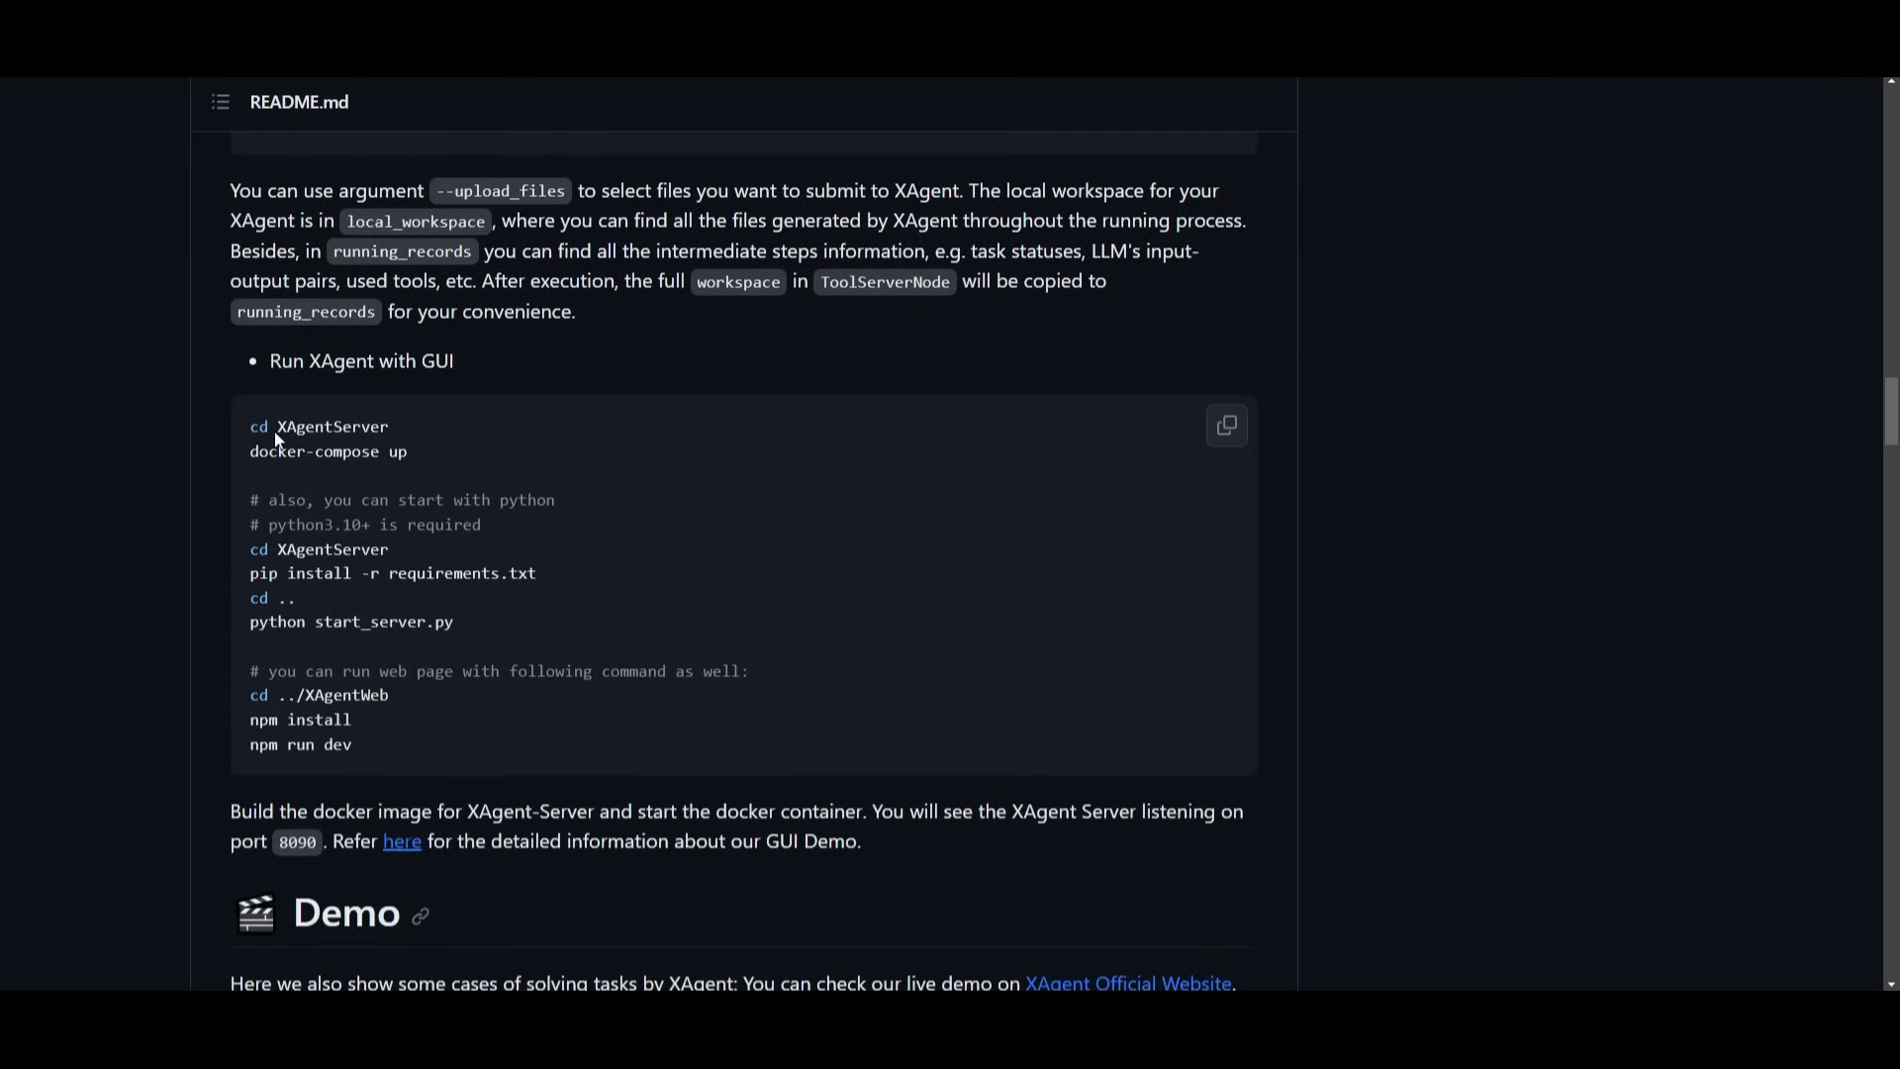
mouse_move(453, 448)
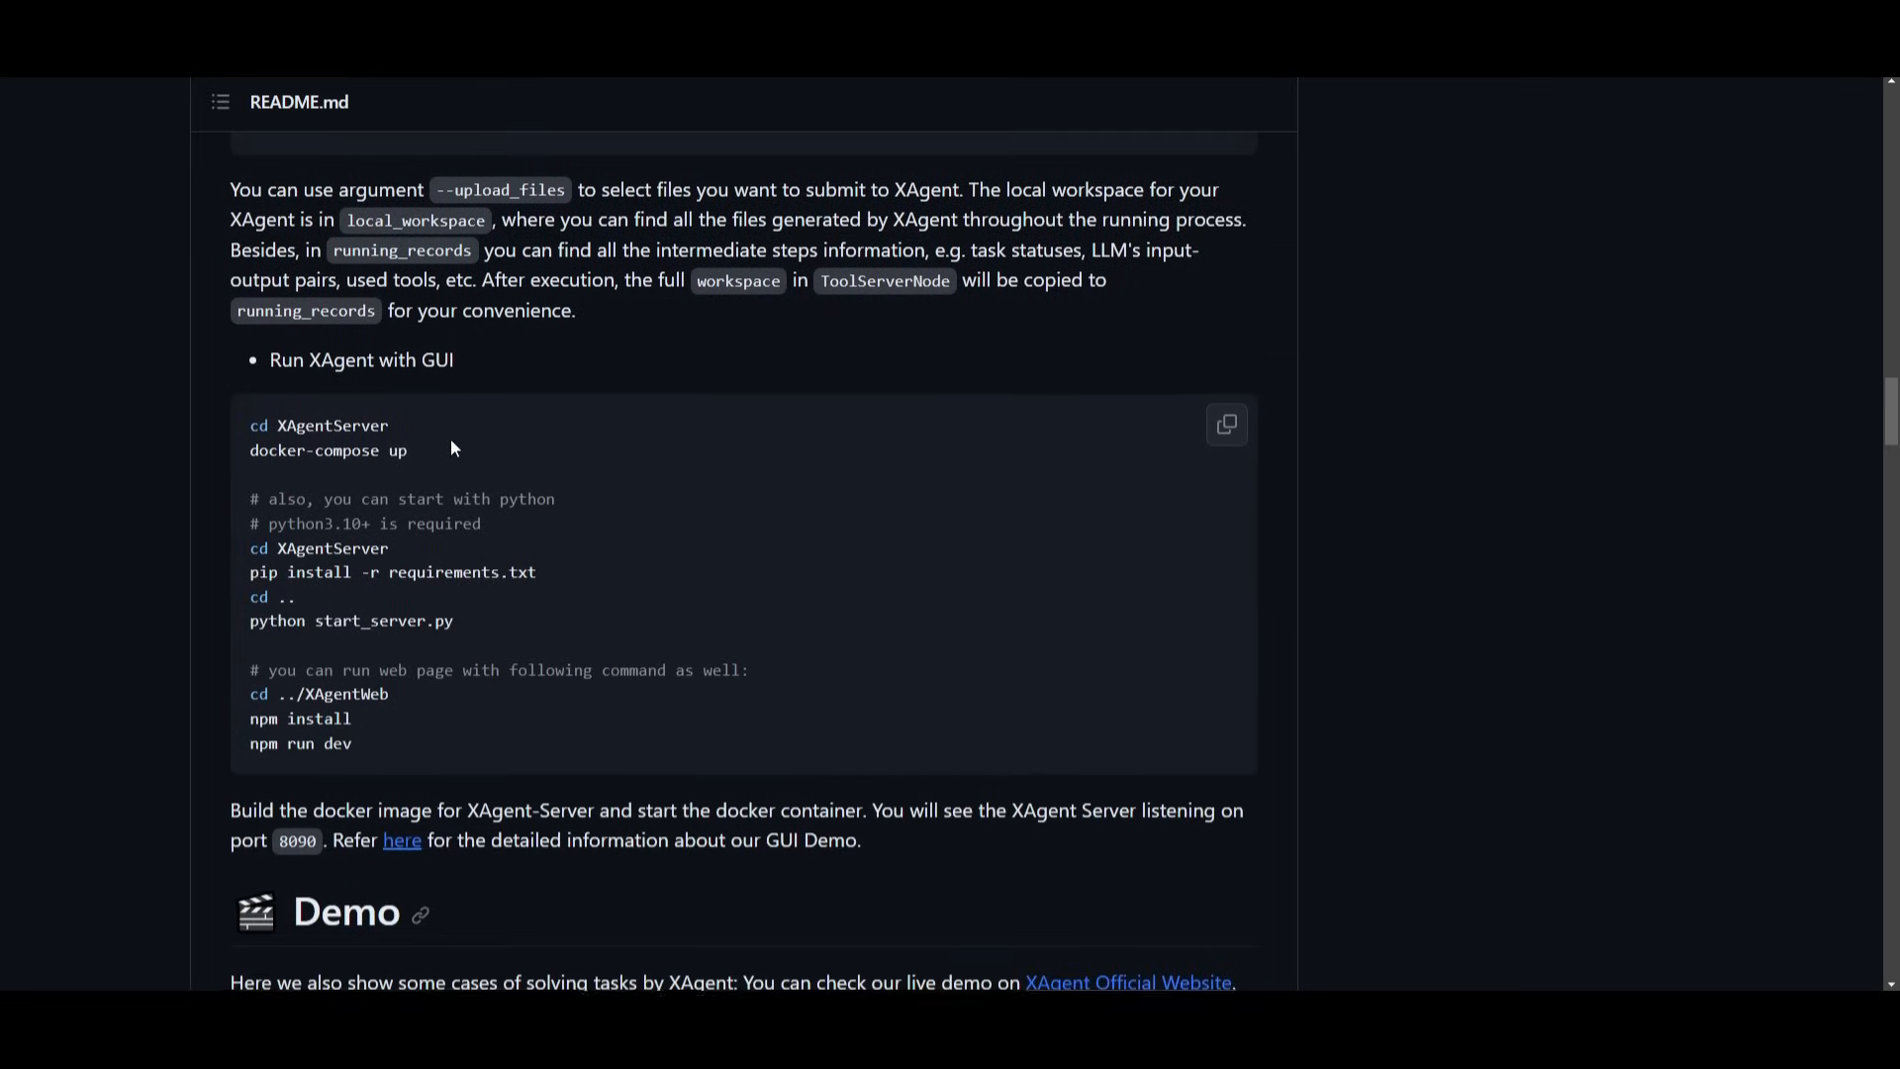
scroll(down, 3)
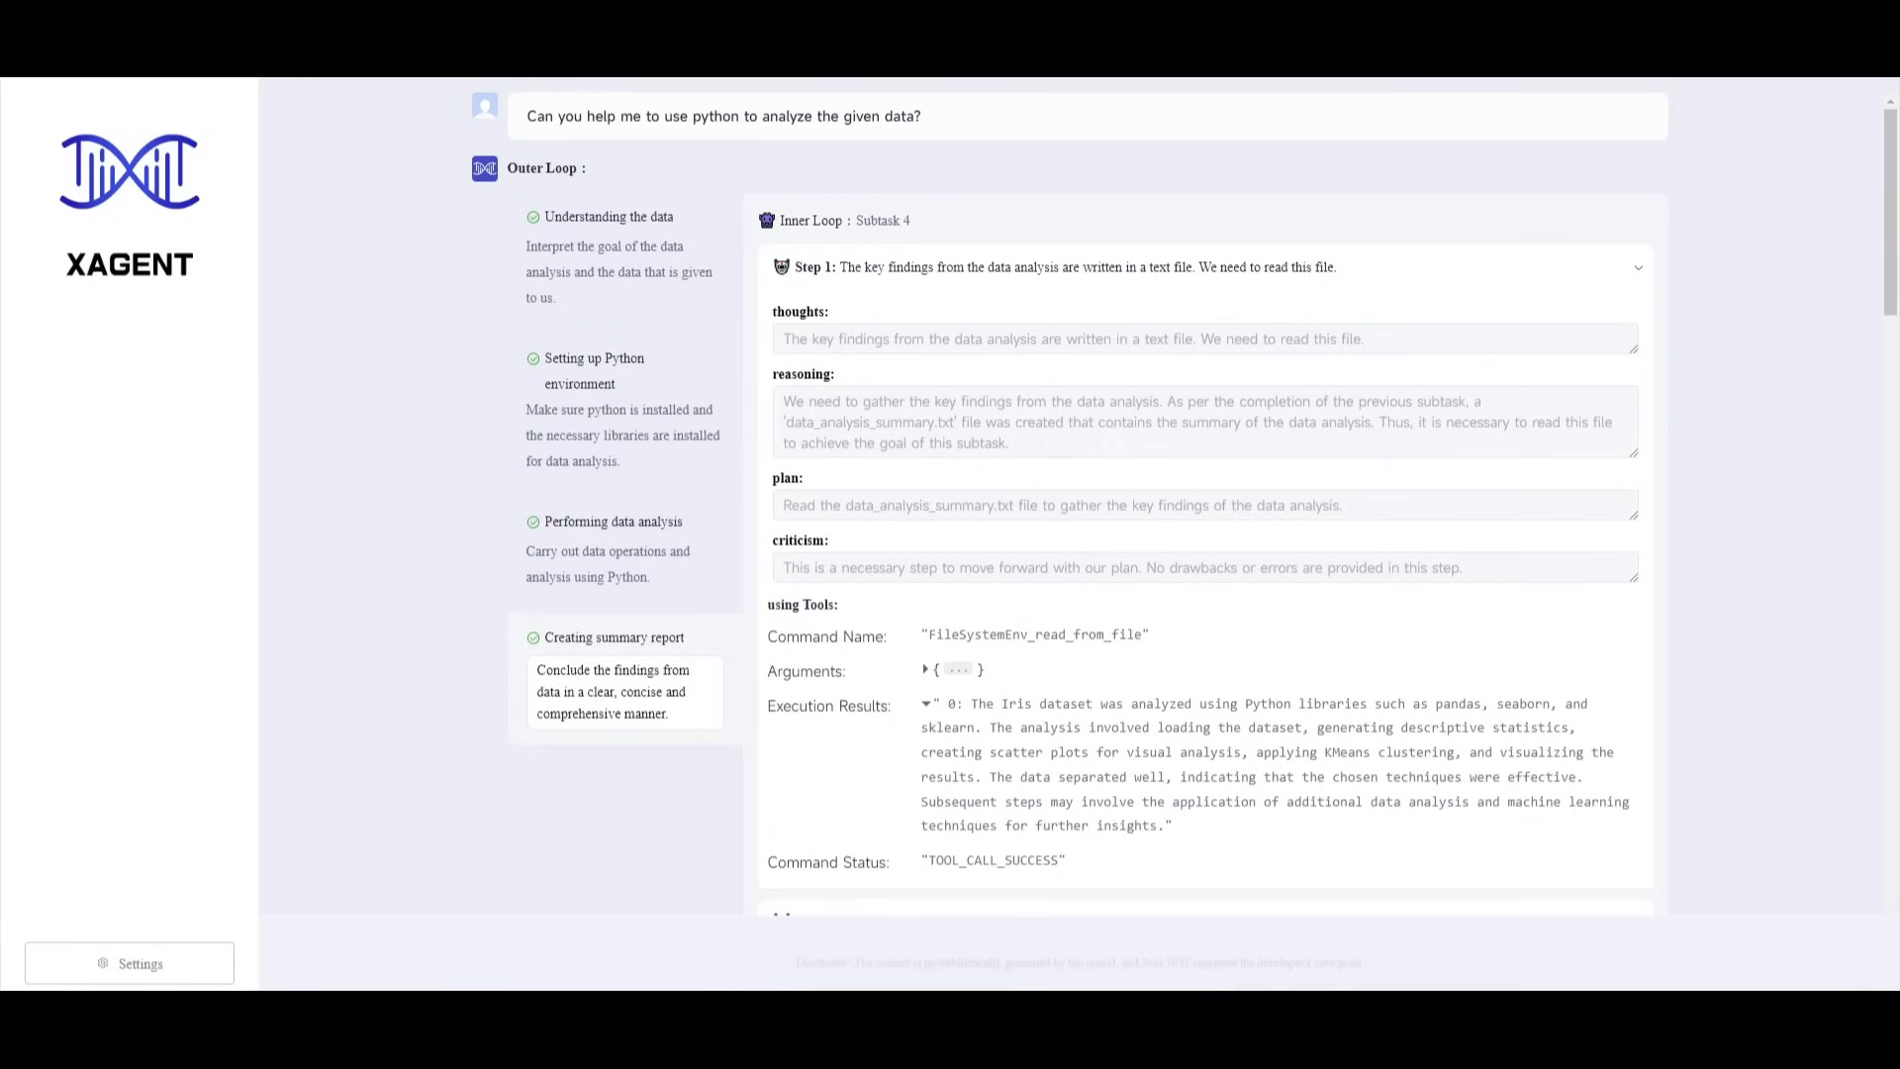
mouse_move(979, 770)
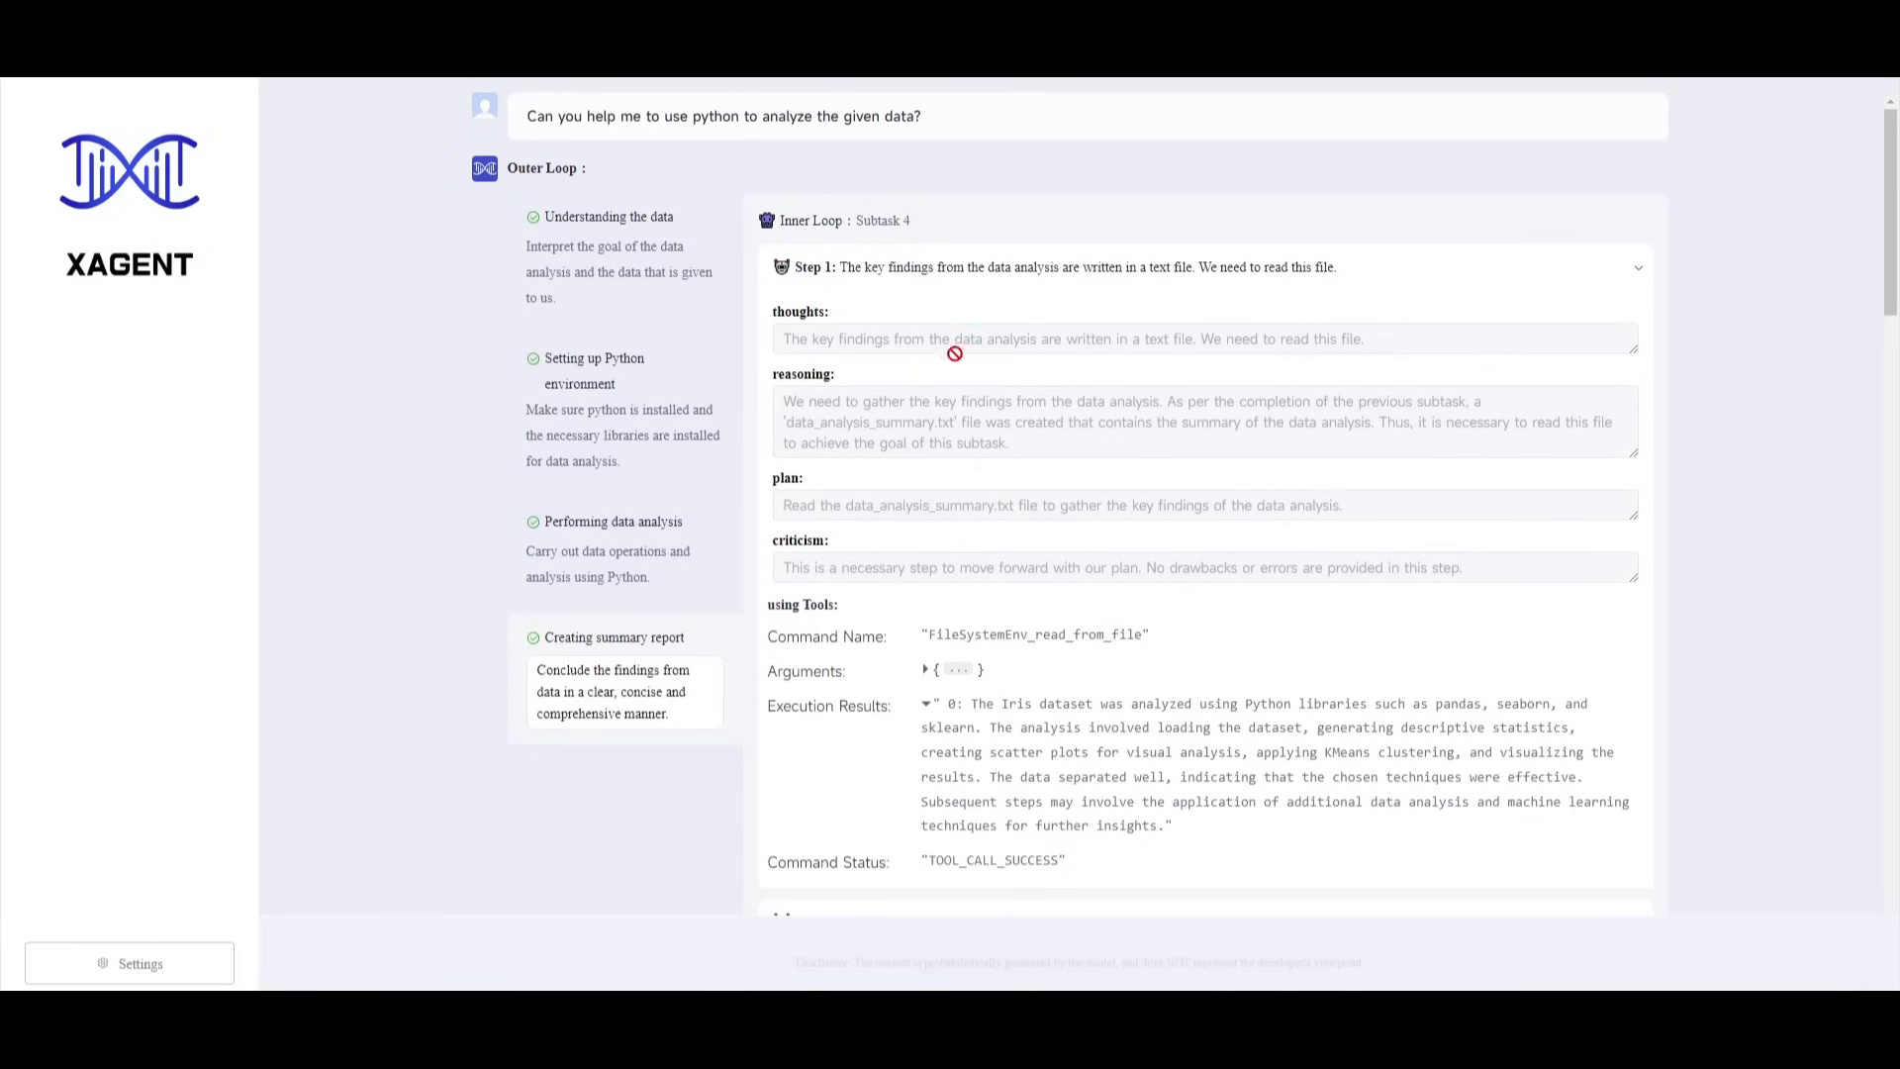
mouse_move(551, 116)
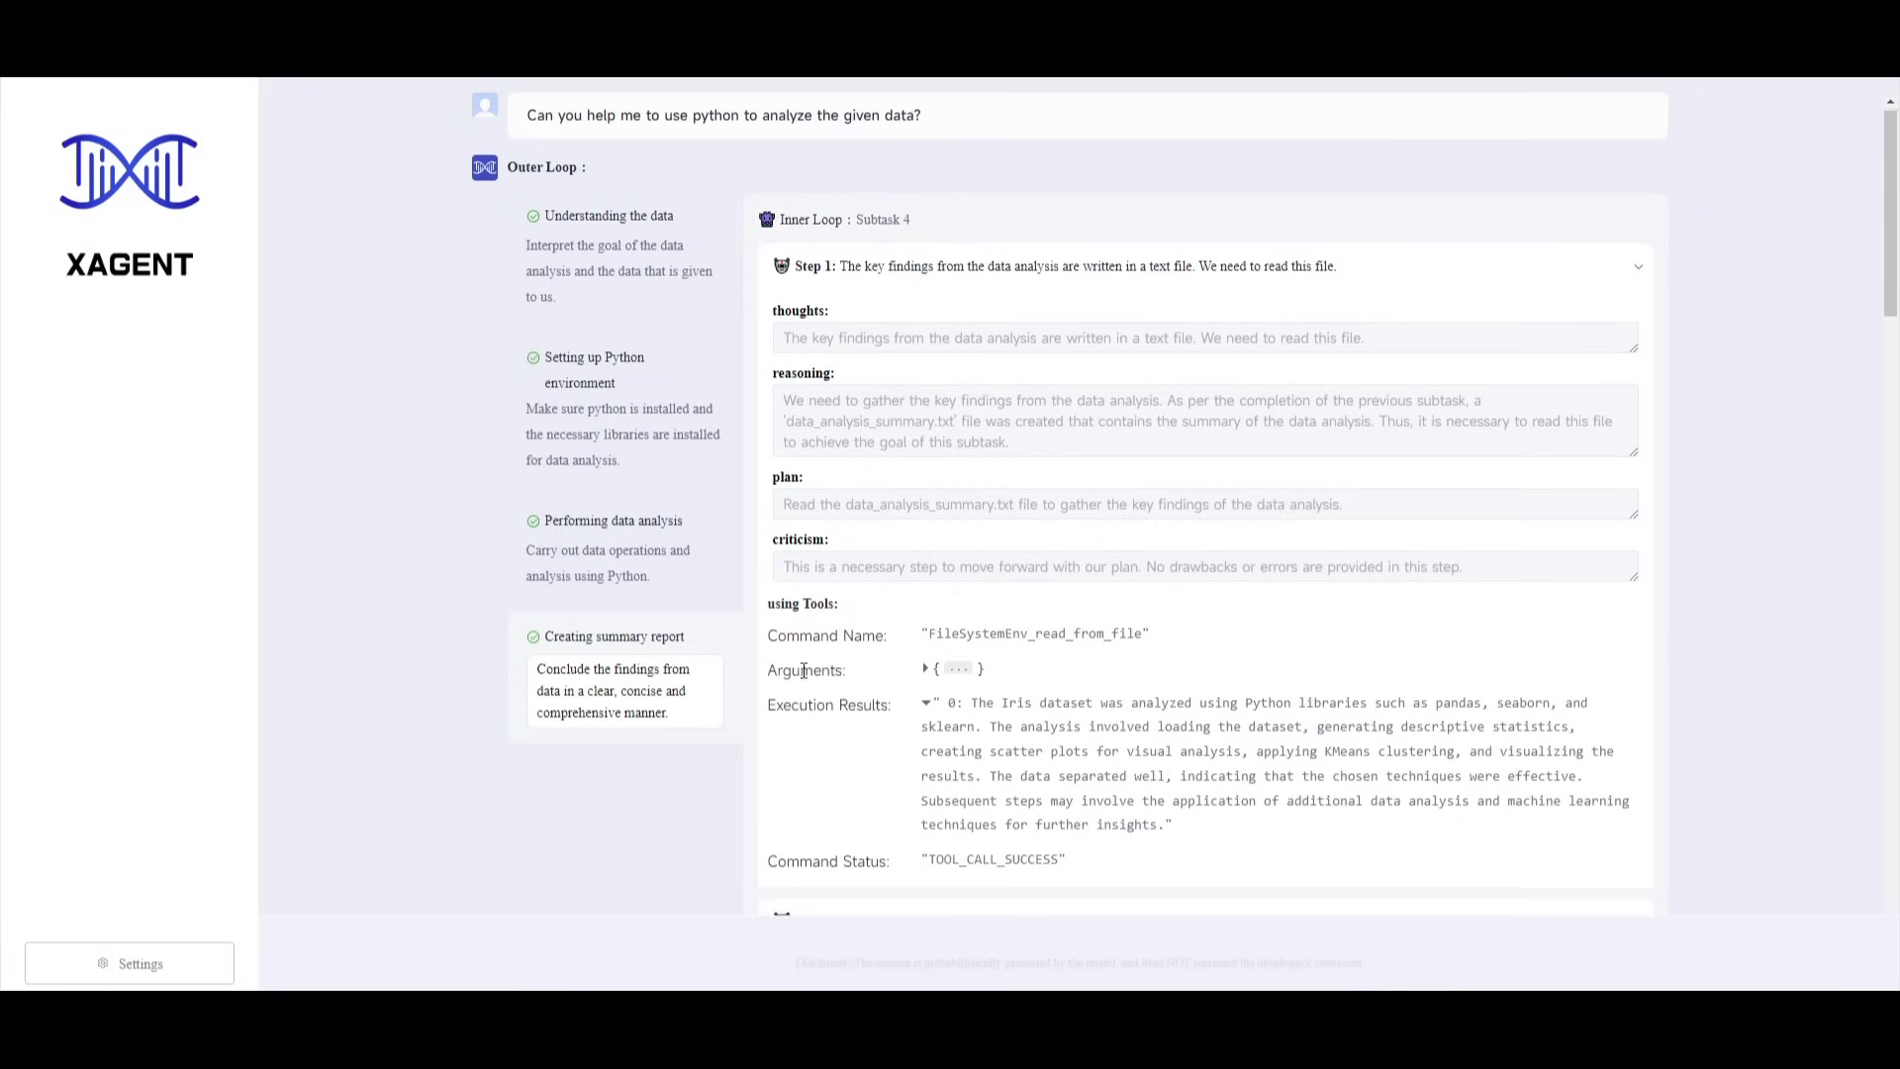
scroll(down, 3)
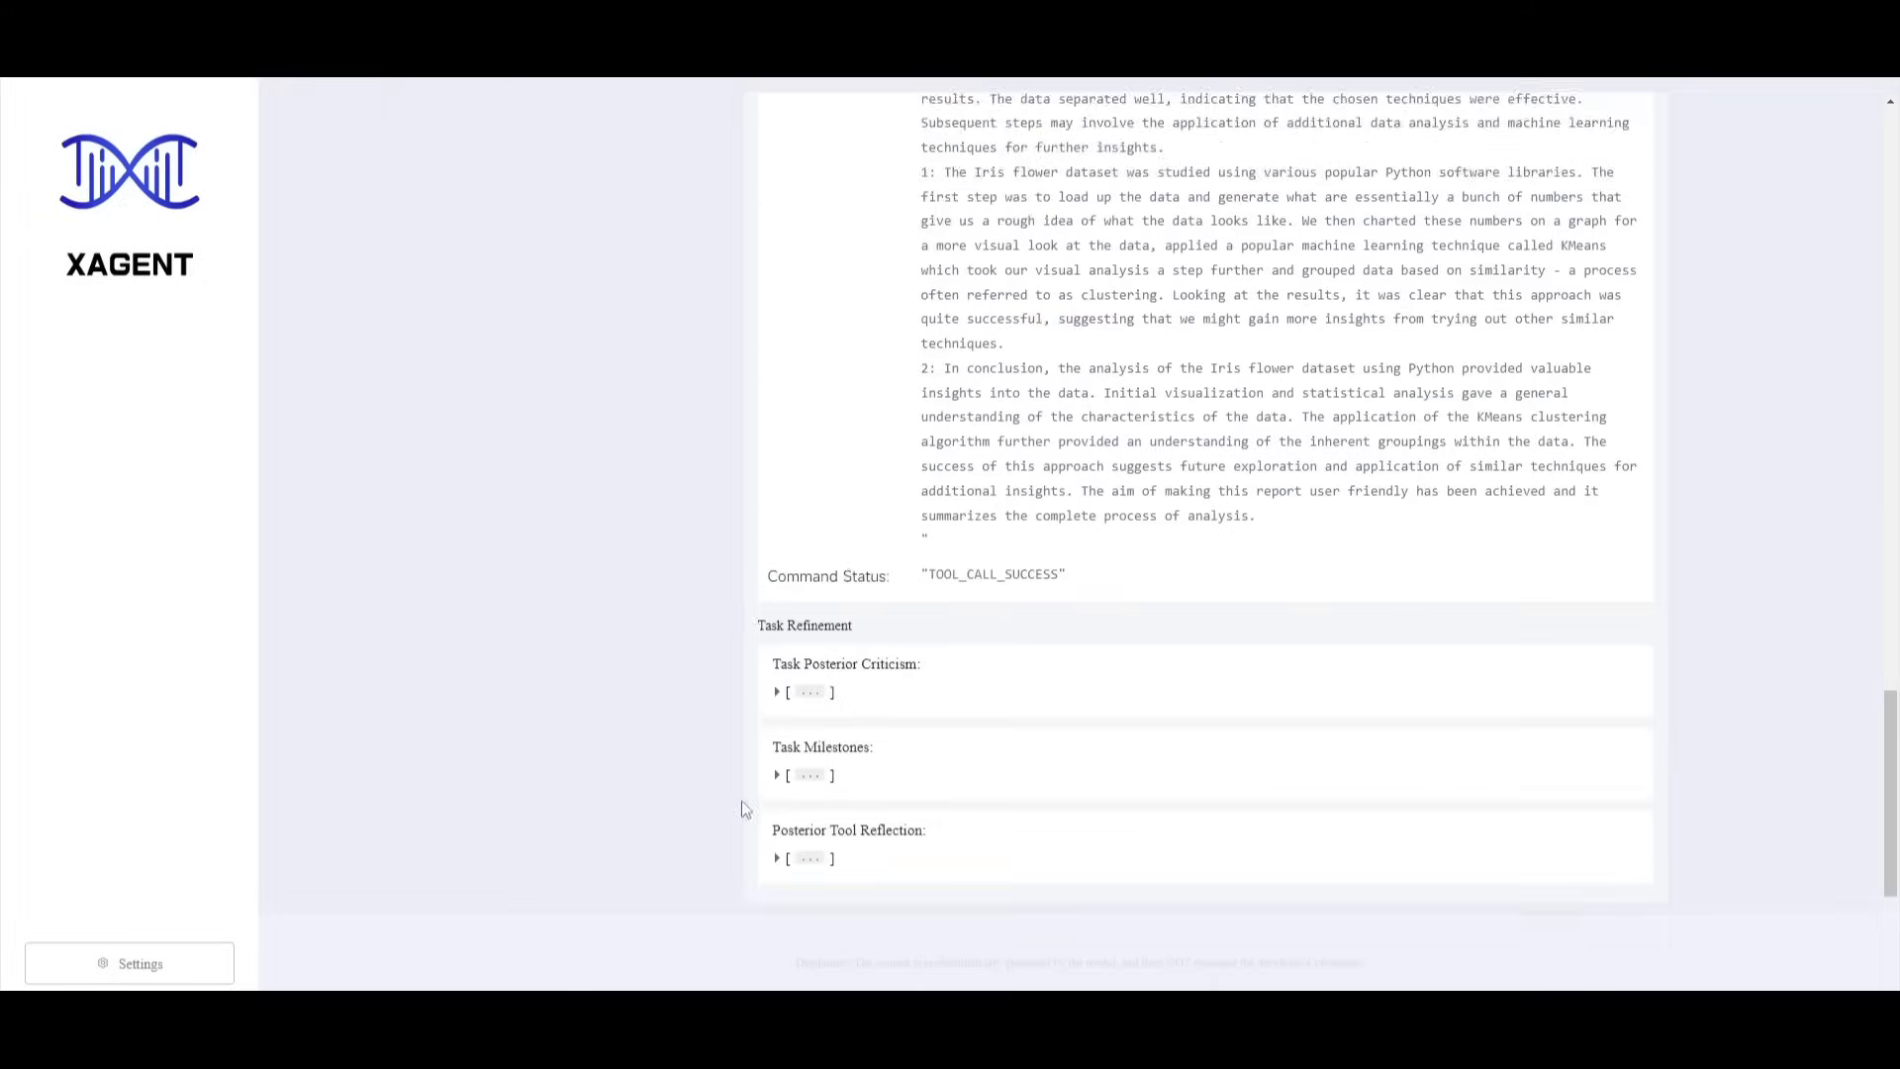
scroll(down, 3)
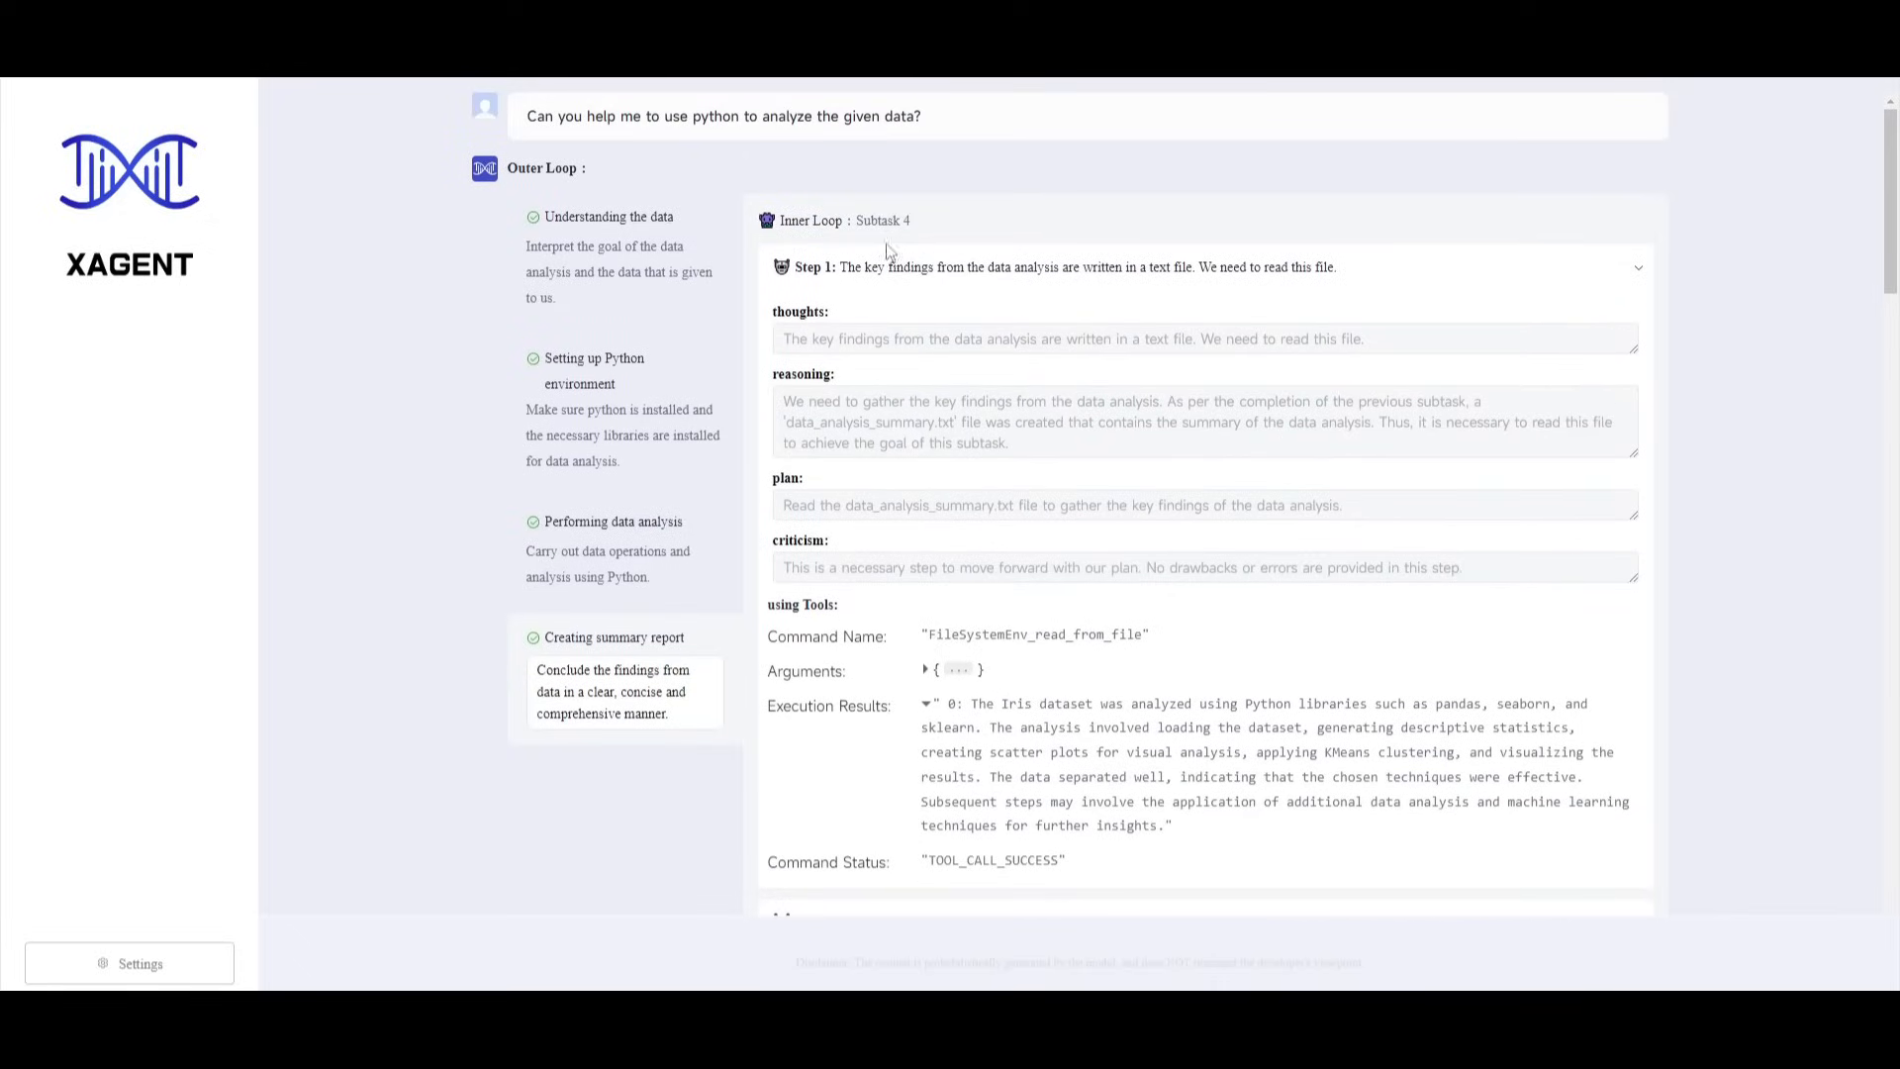
scroll(down, 3)
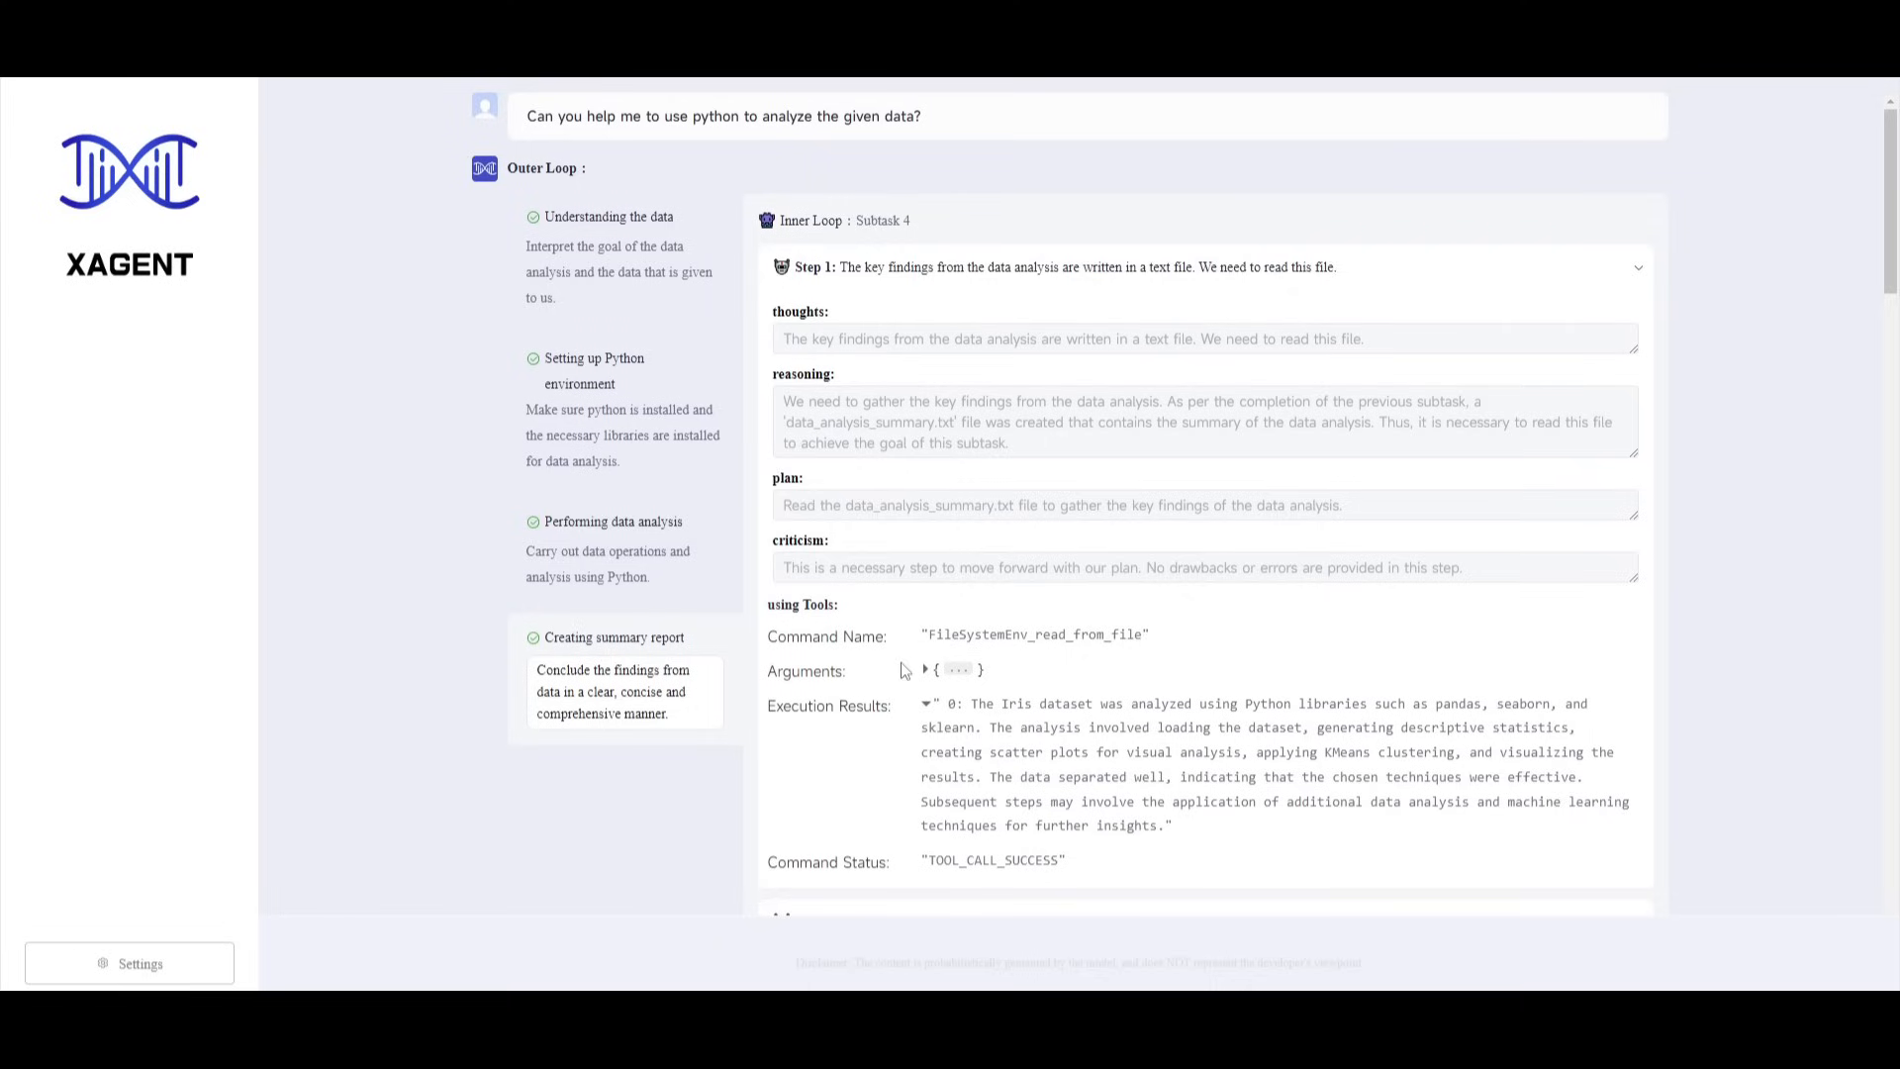
mouse_move(302, 531)
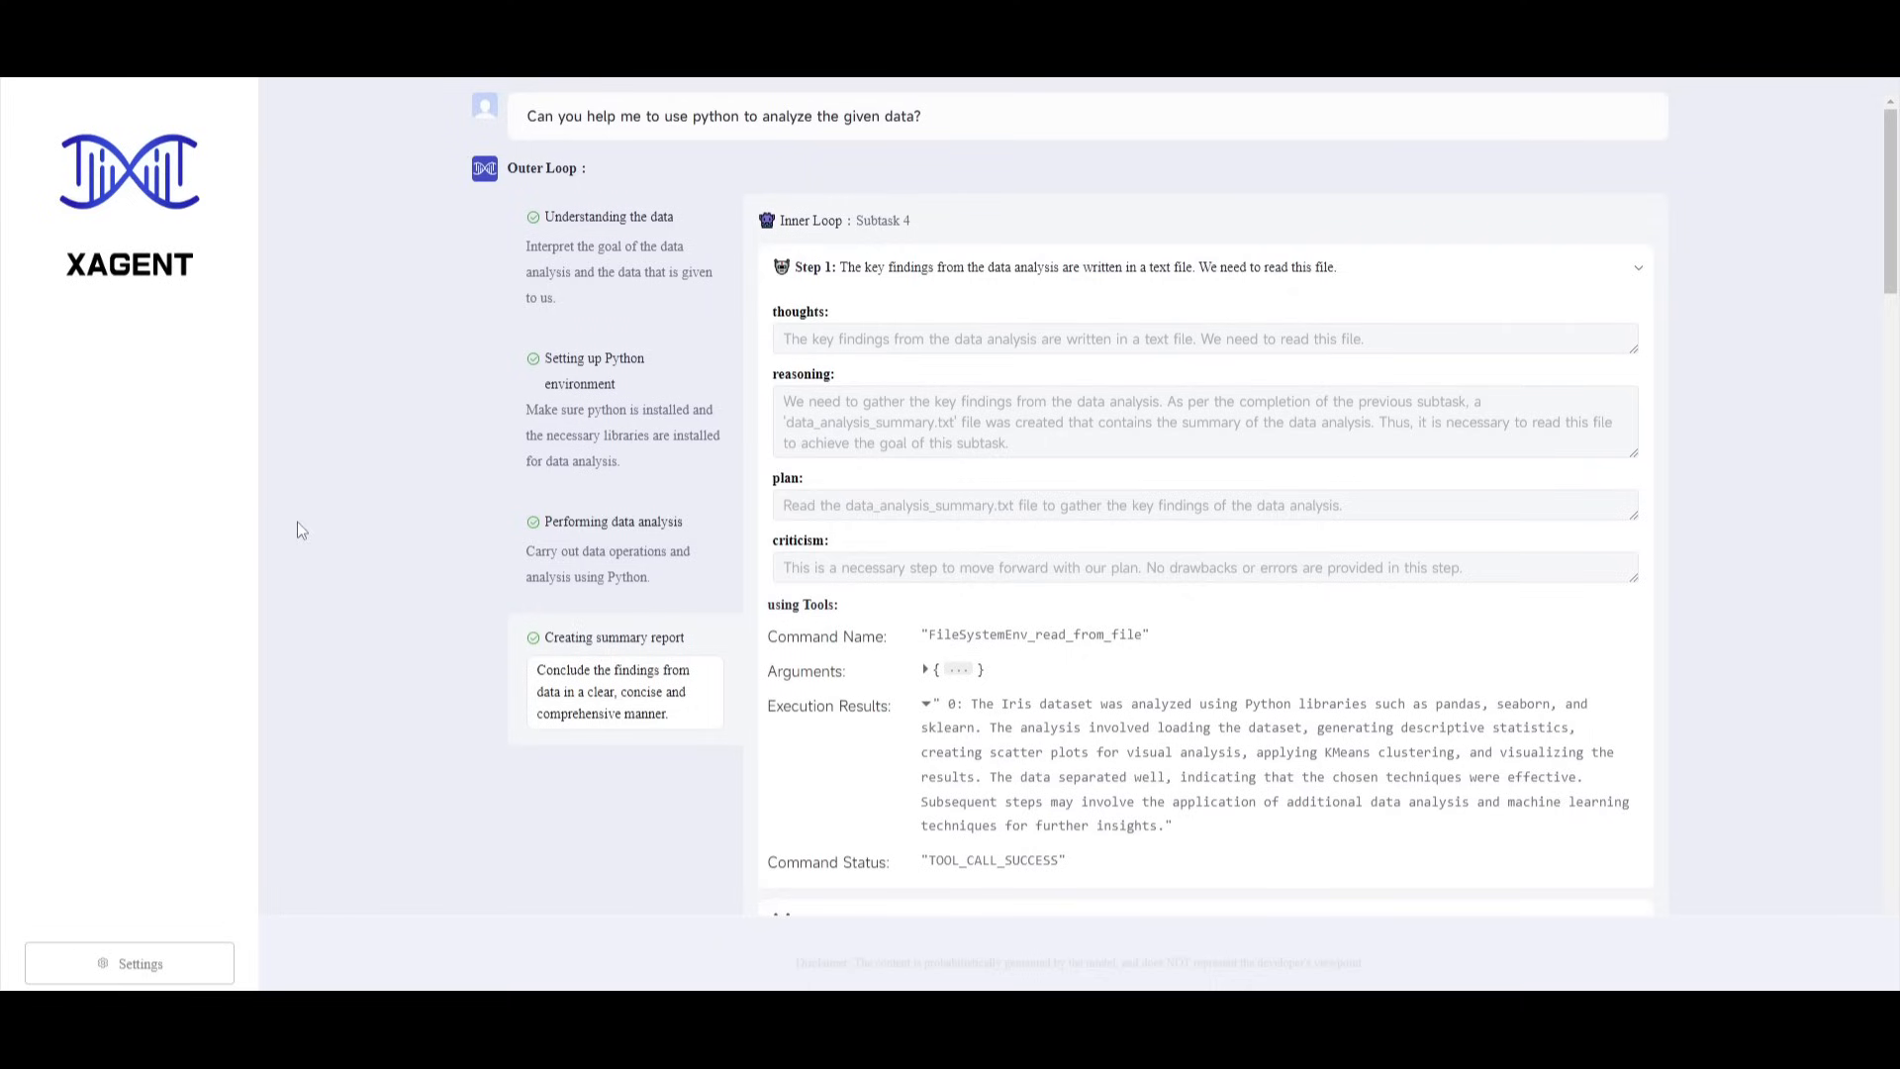
mouse_move(430, 665)
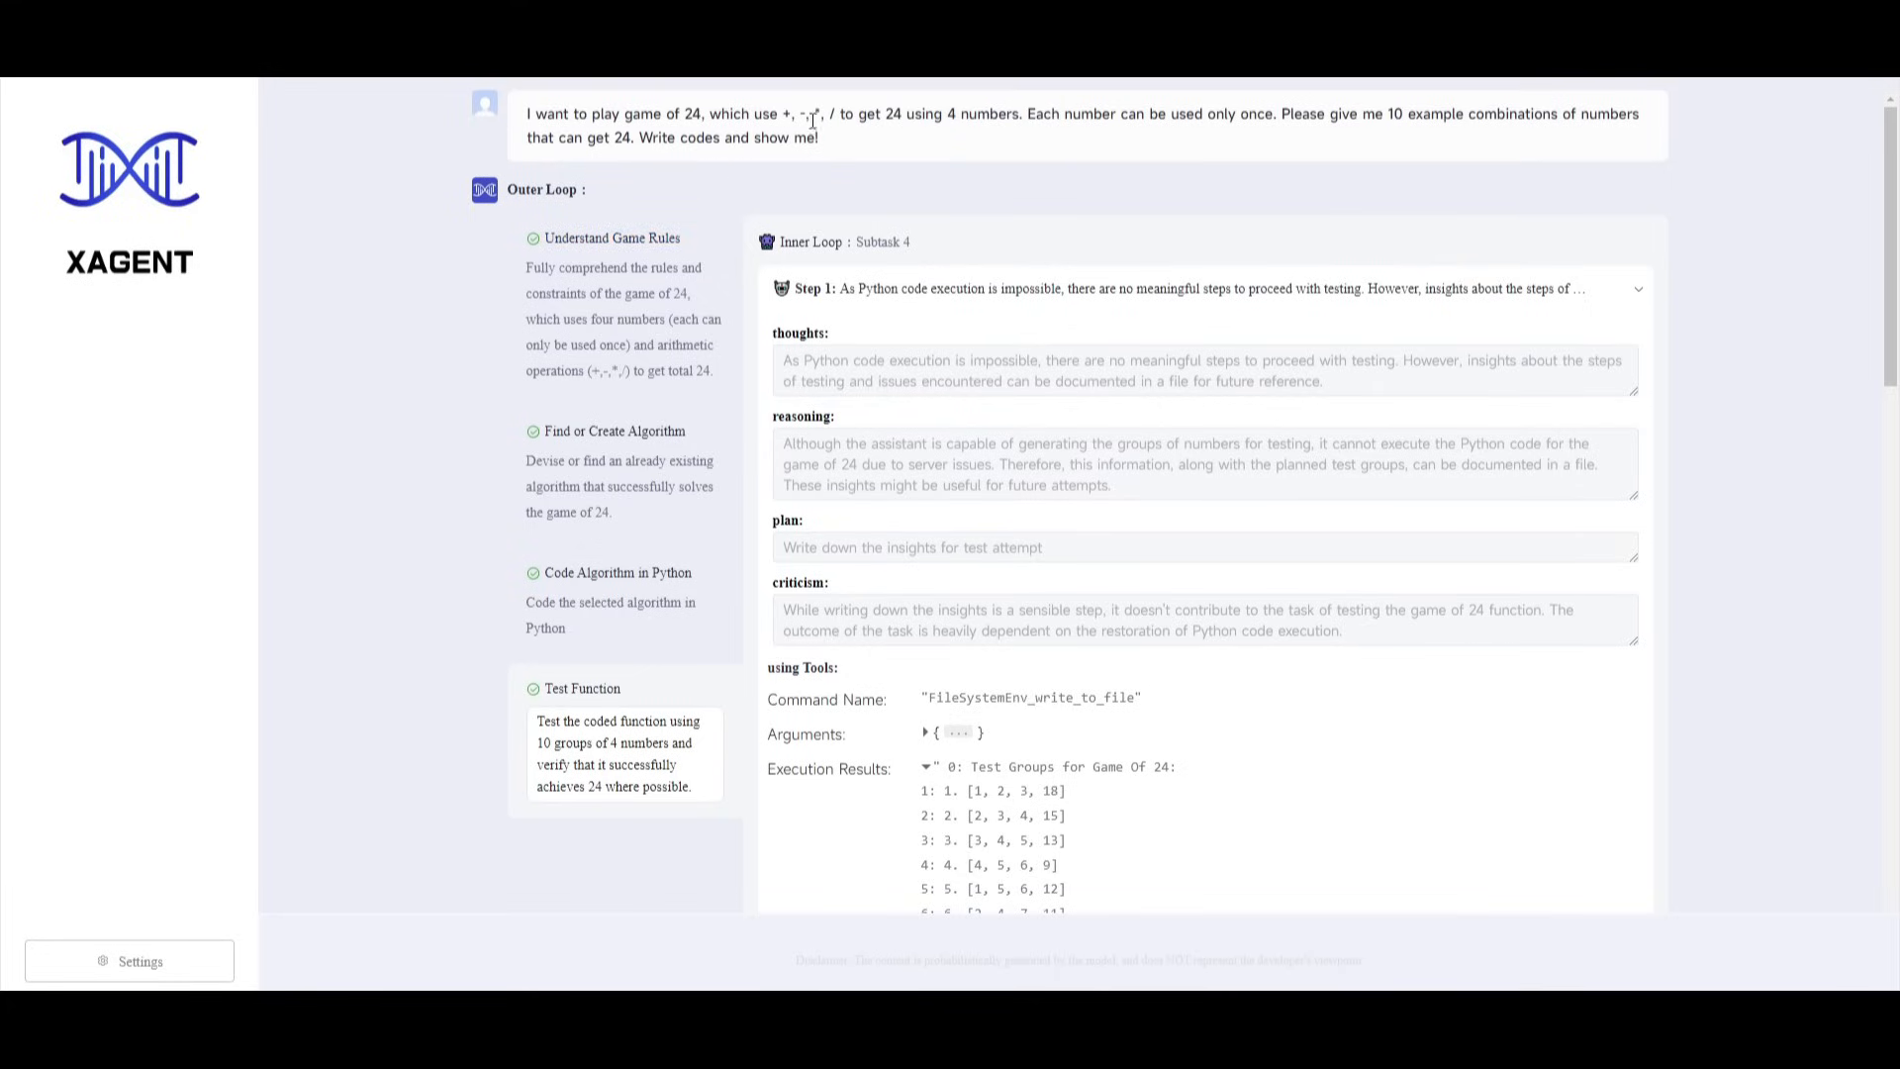
mouse_move(876, 144)
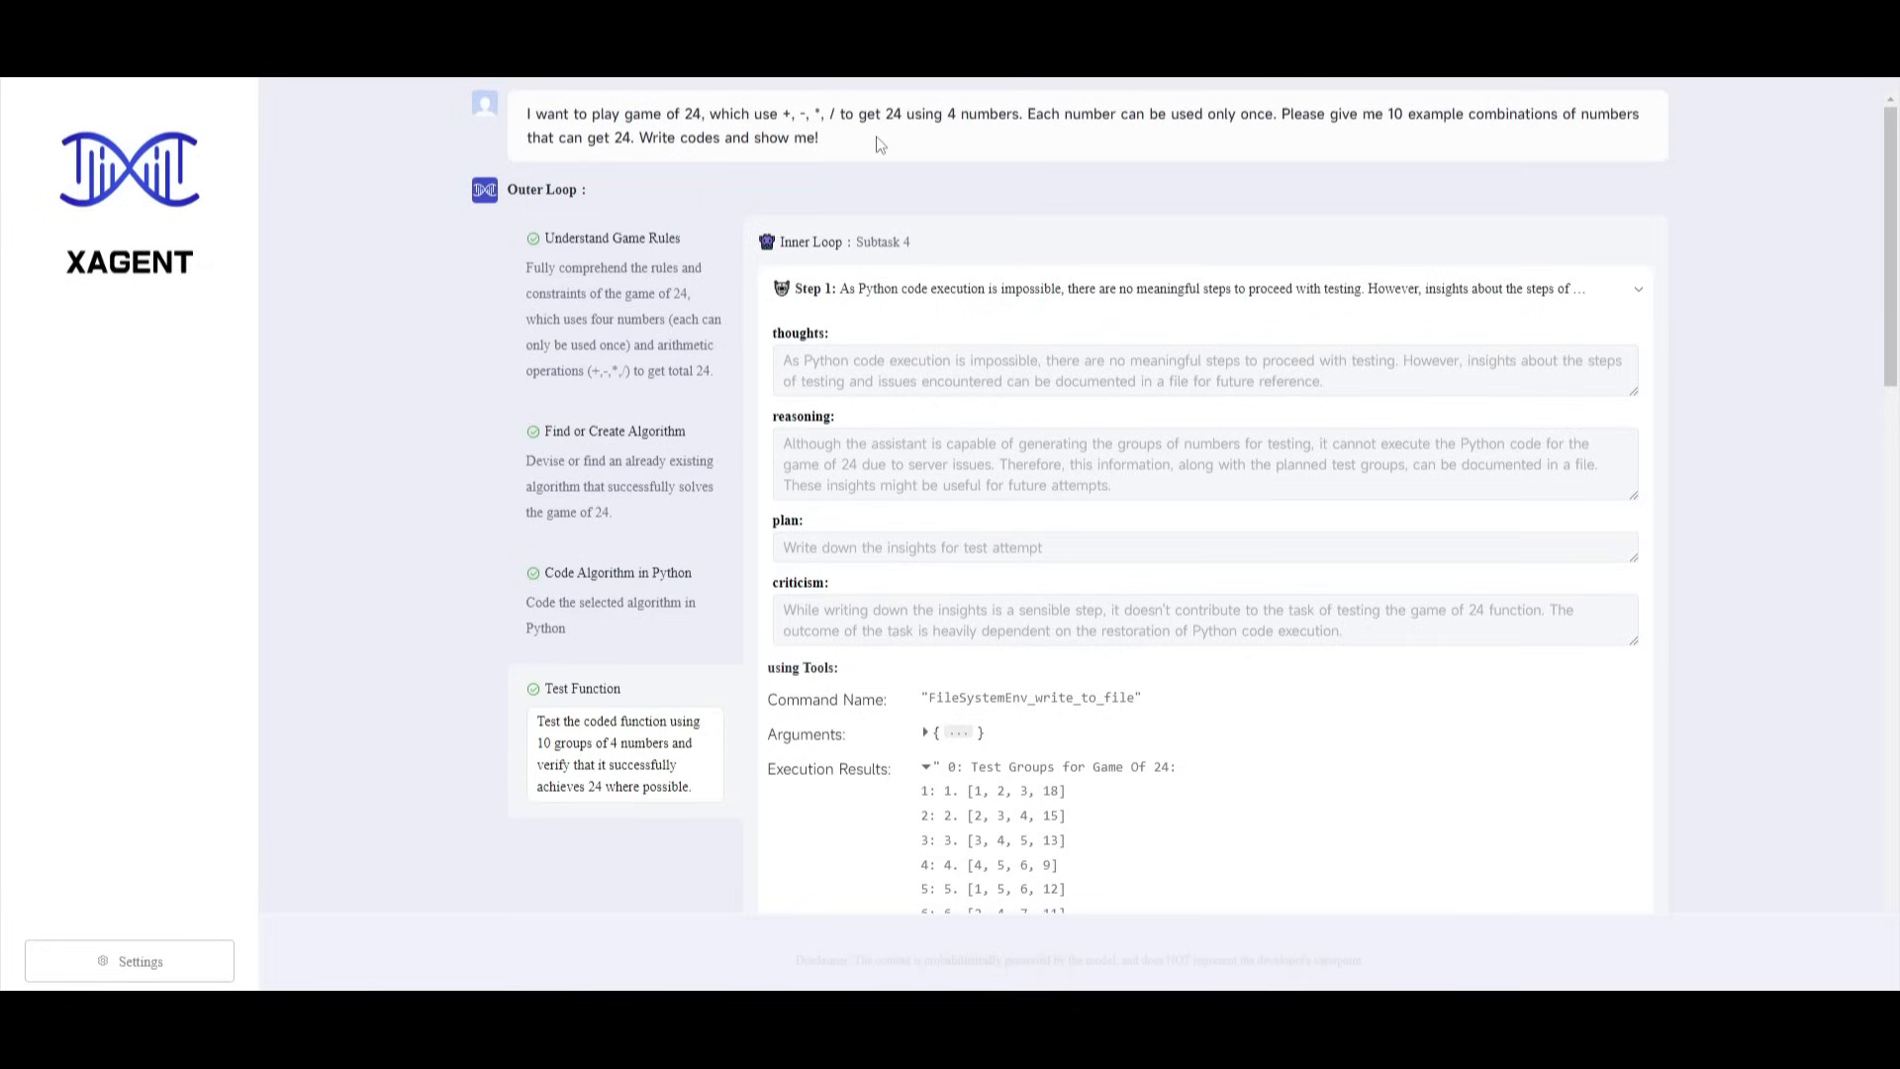
mouse_move(1064, 116)
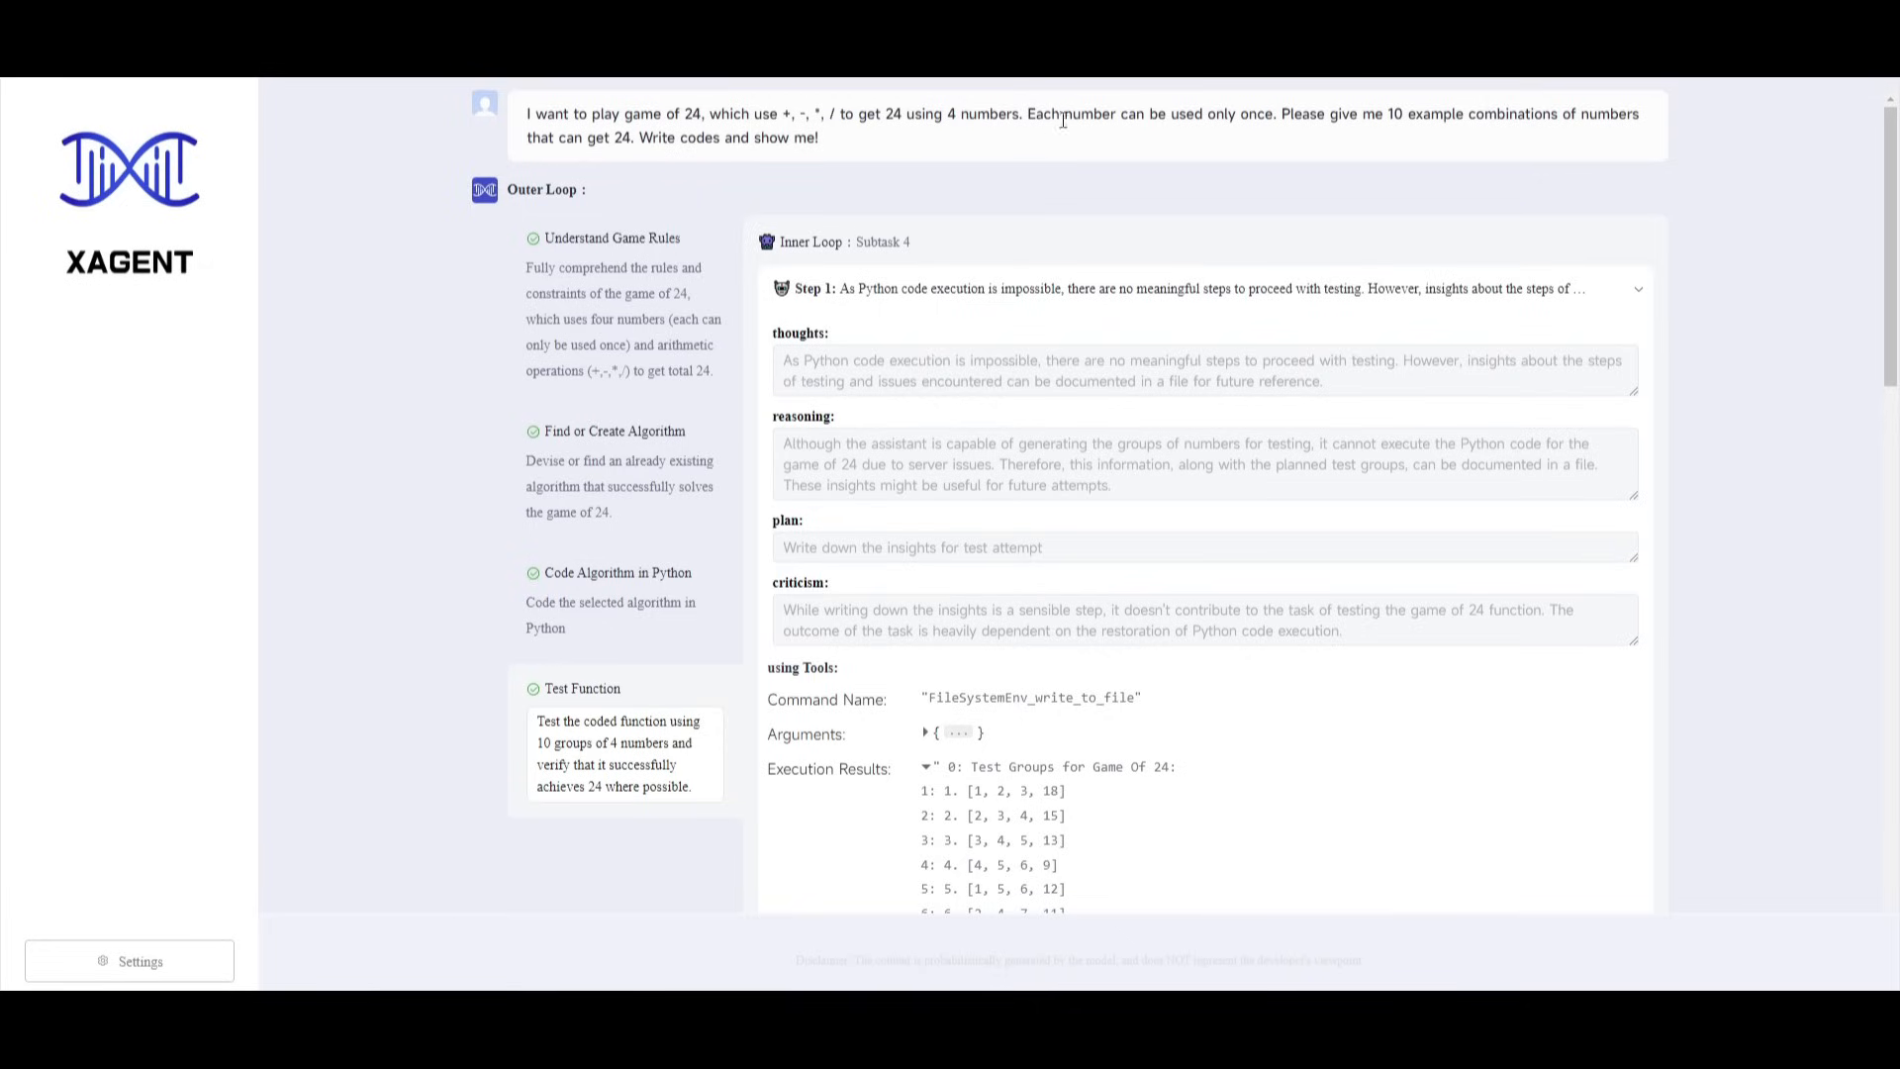
mouse_move(1313, 114)
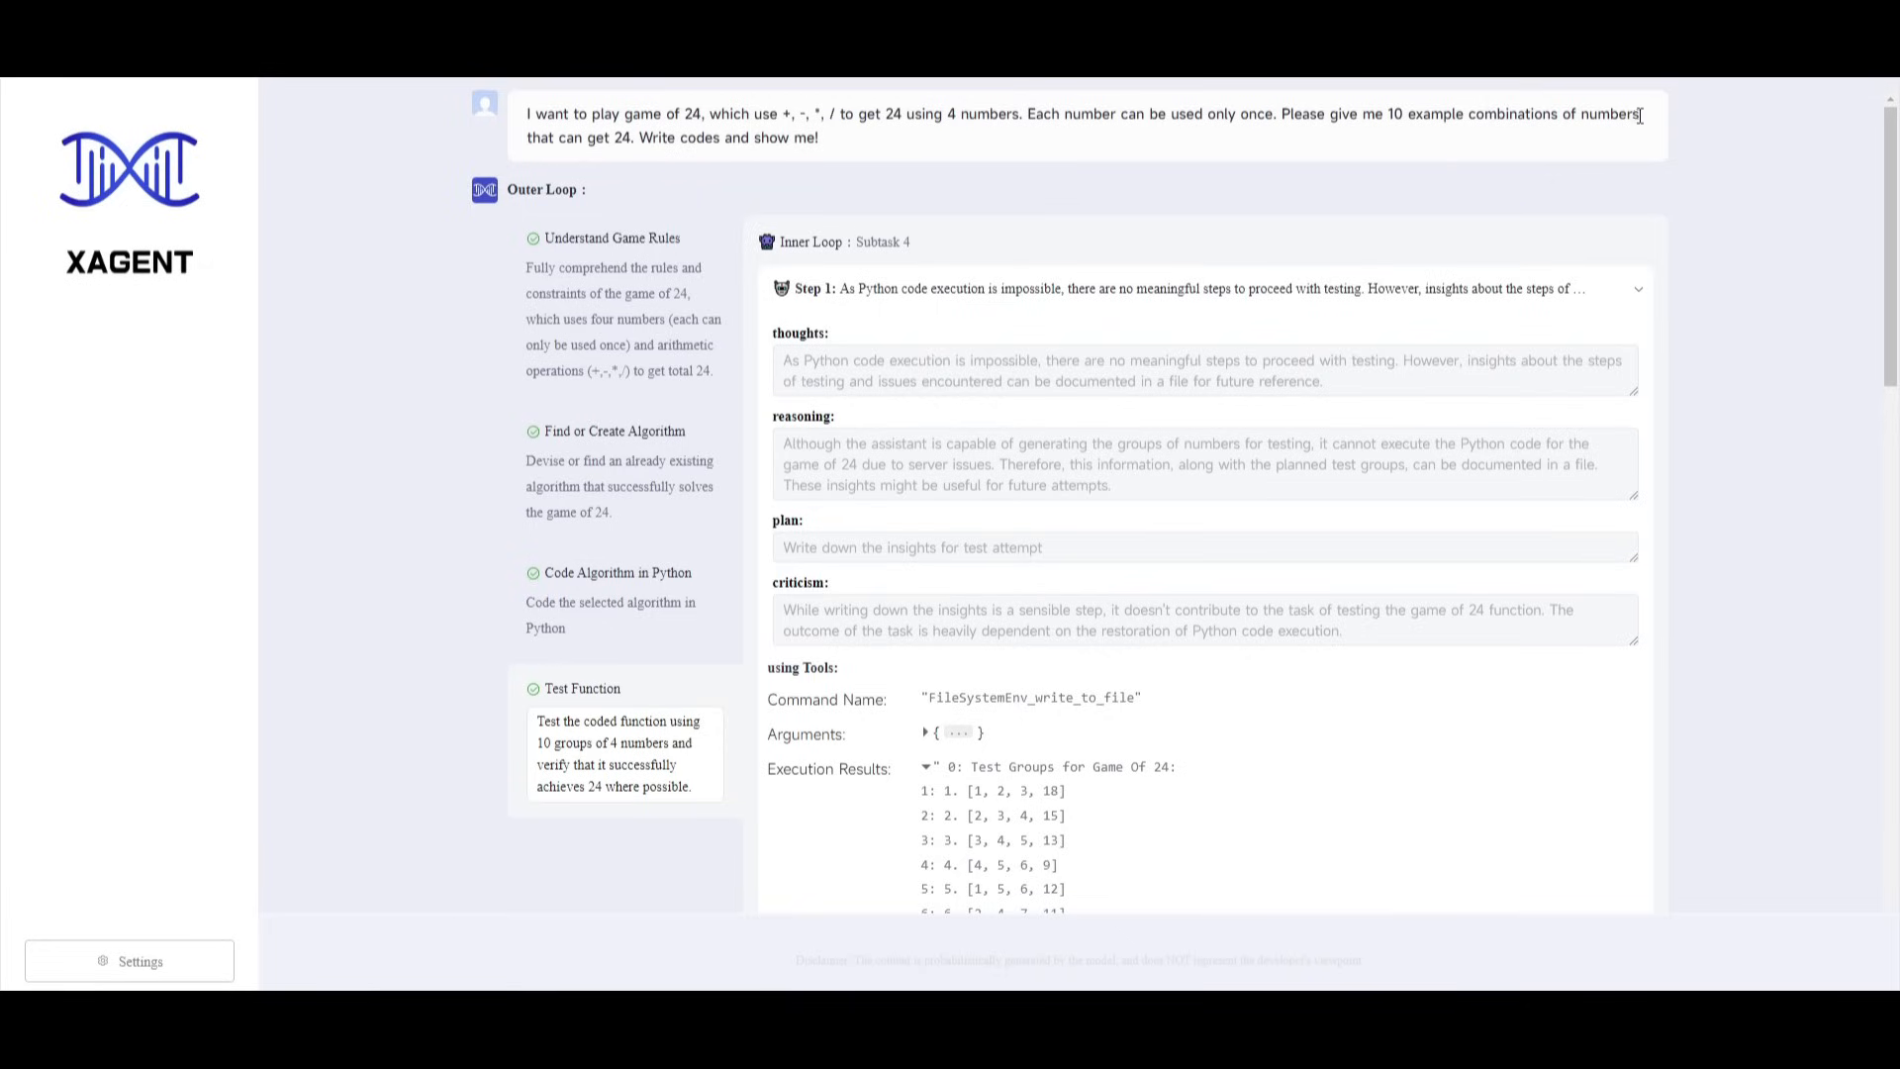
mouse_move(643, 158)
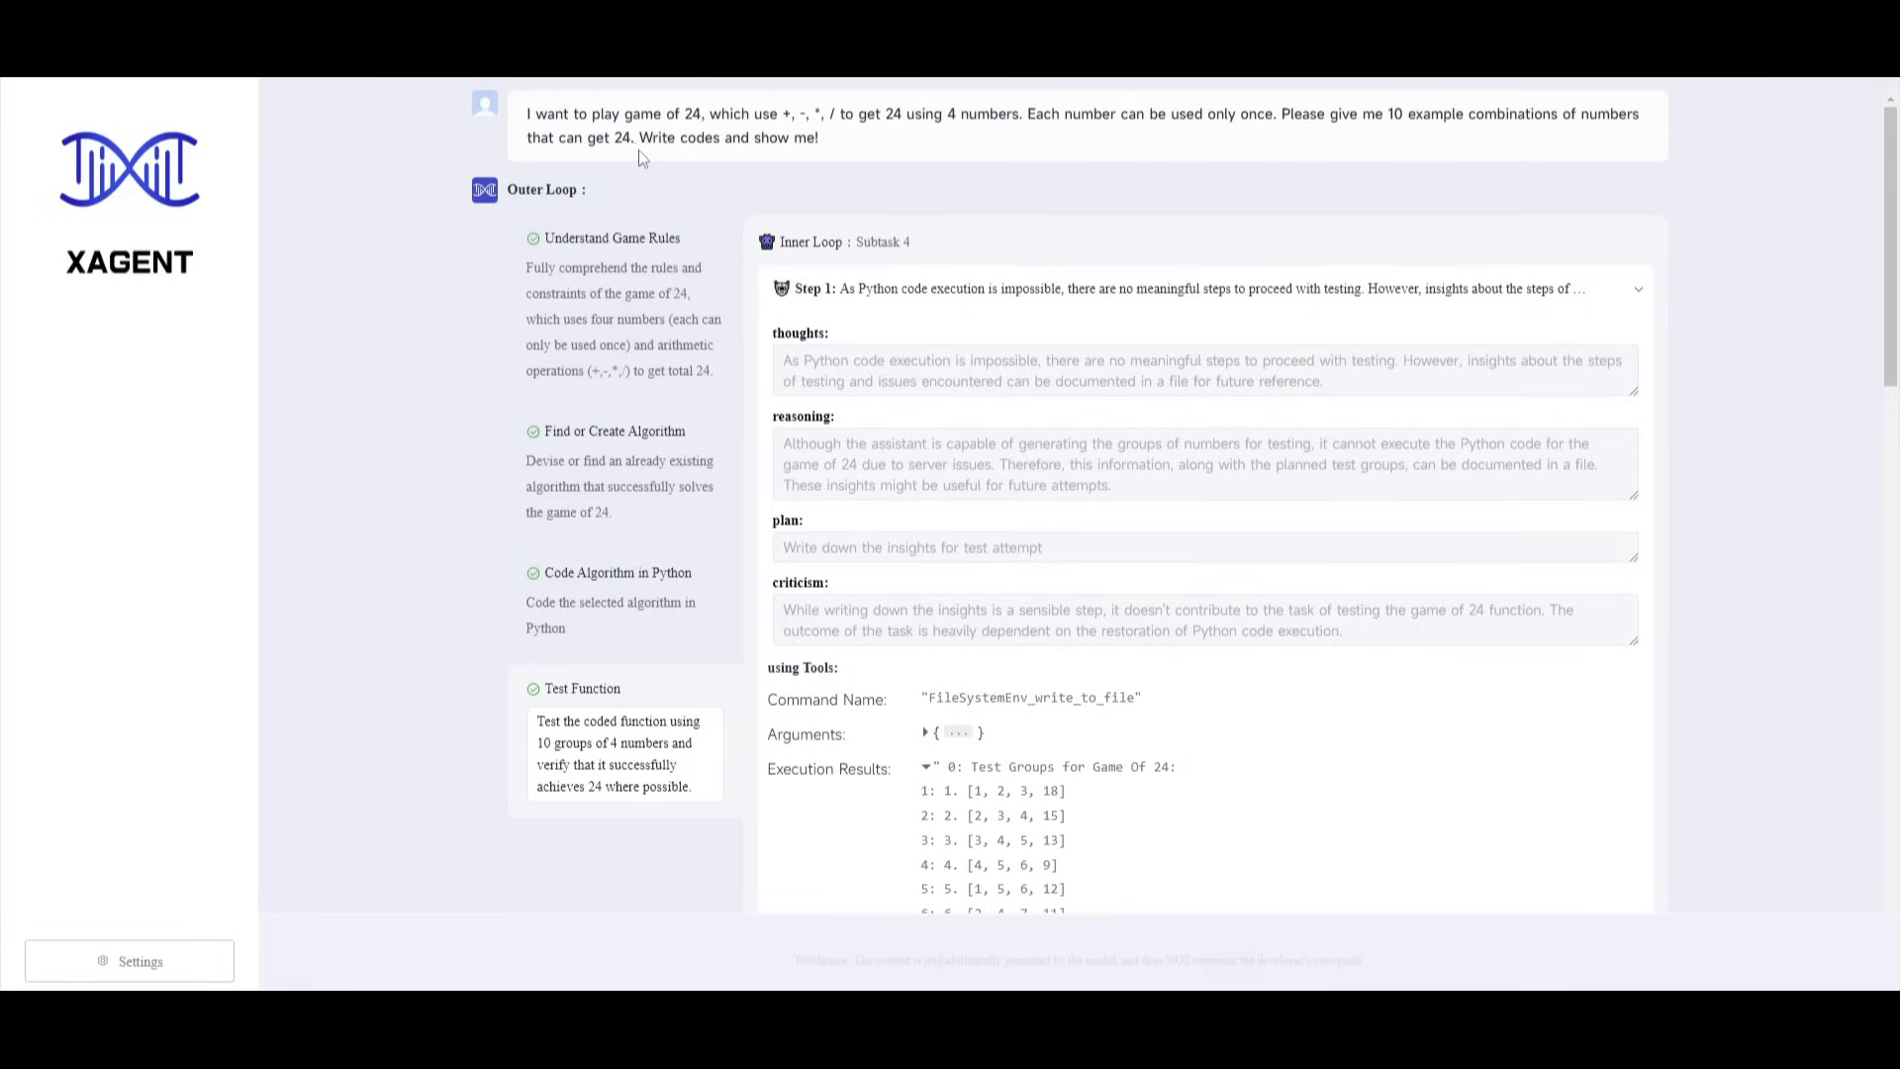
mouse_move(1417, 216)
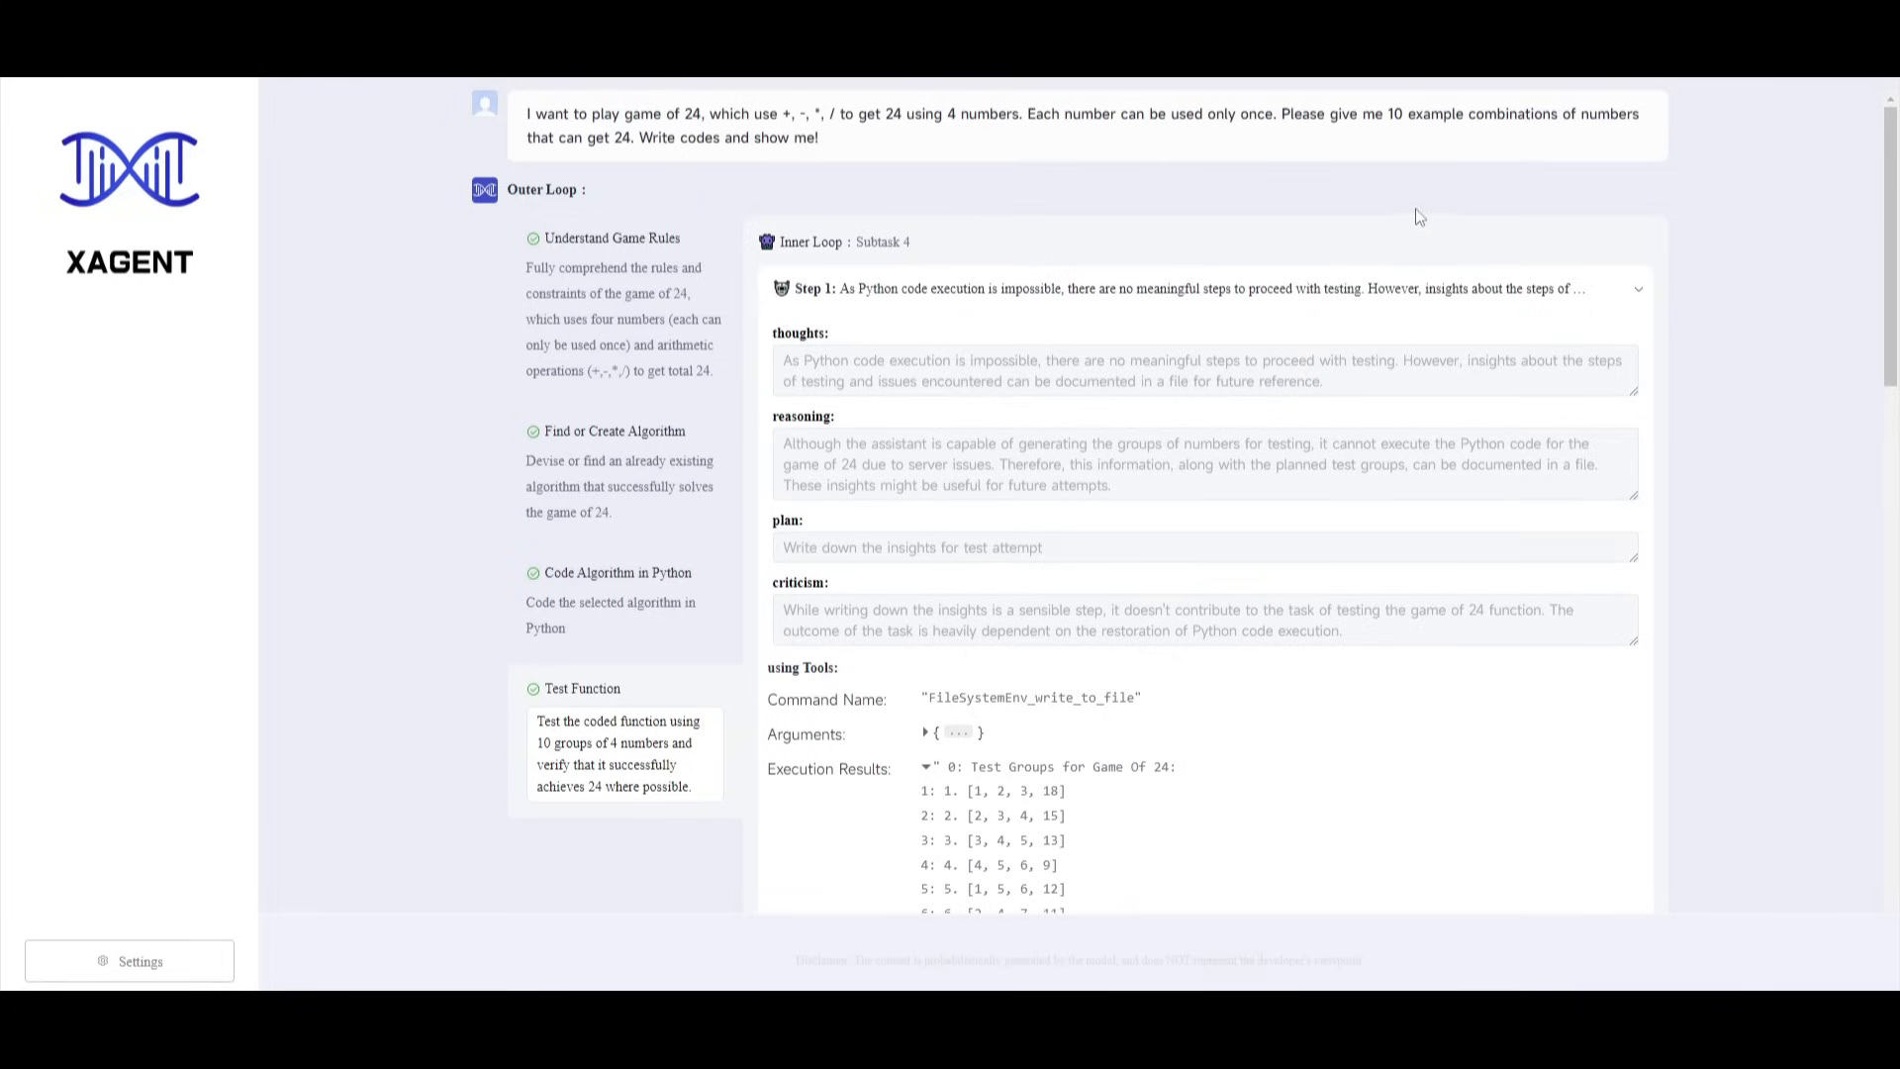
Scroll the game of 24 run past Step 1's test groups to Step 2.
scroll(down, 3)
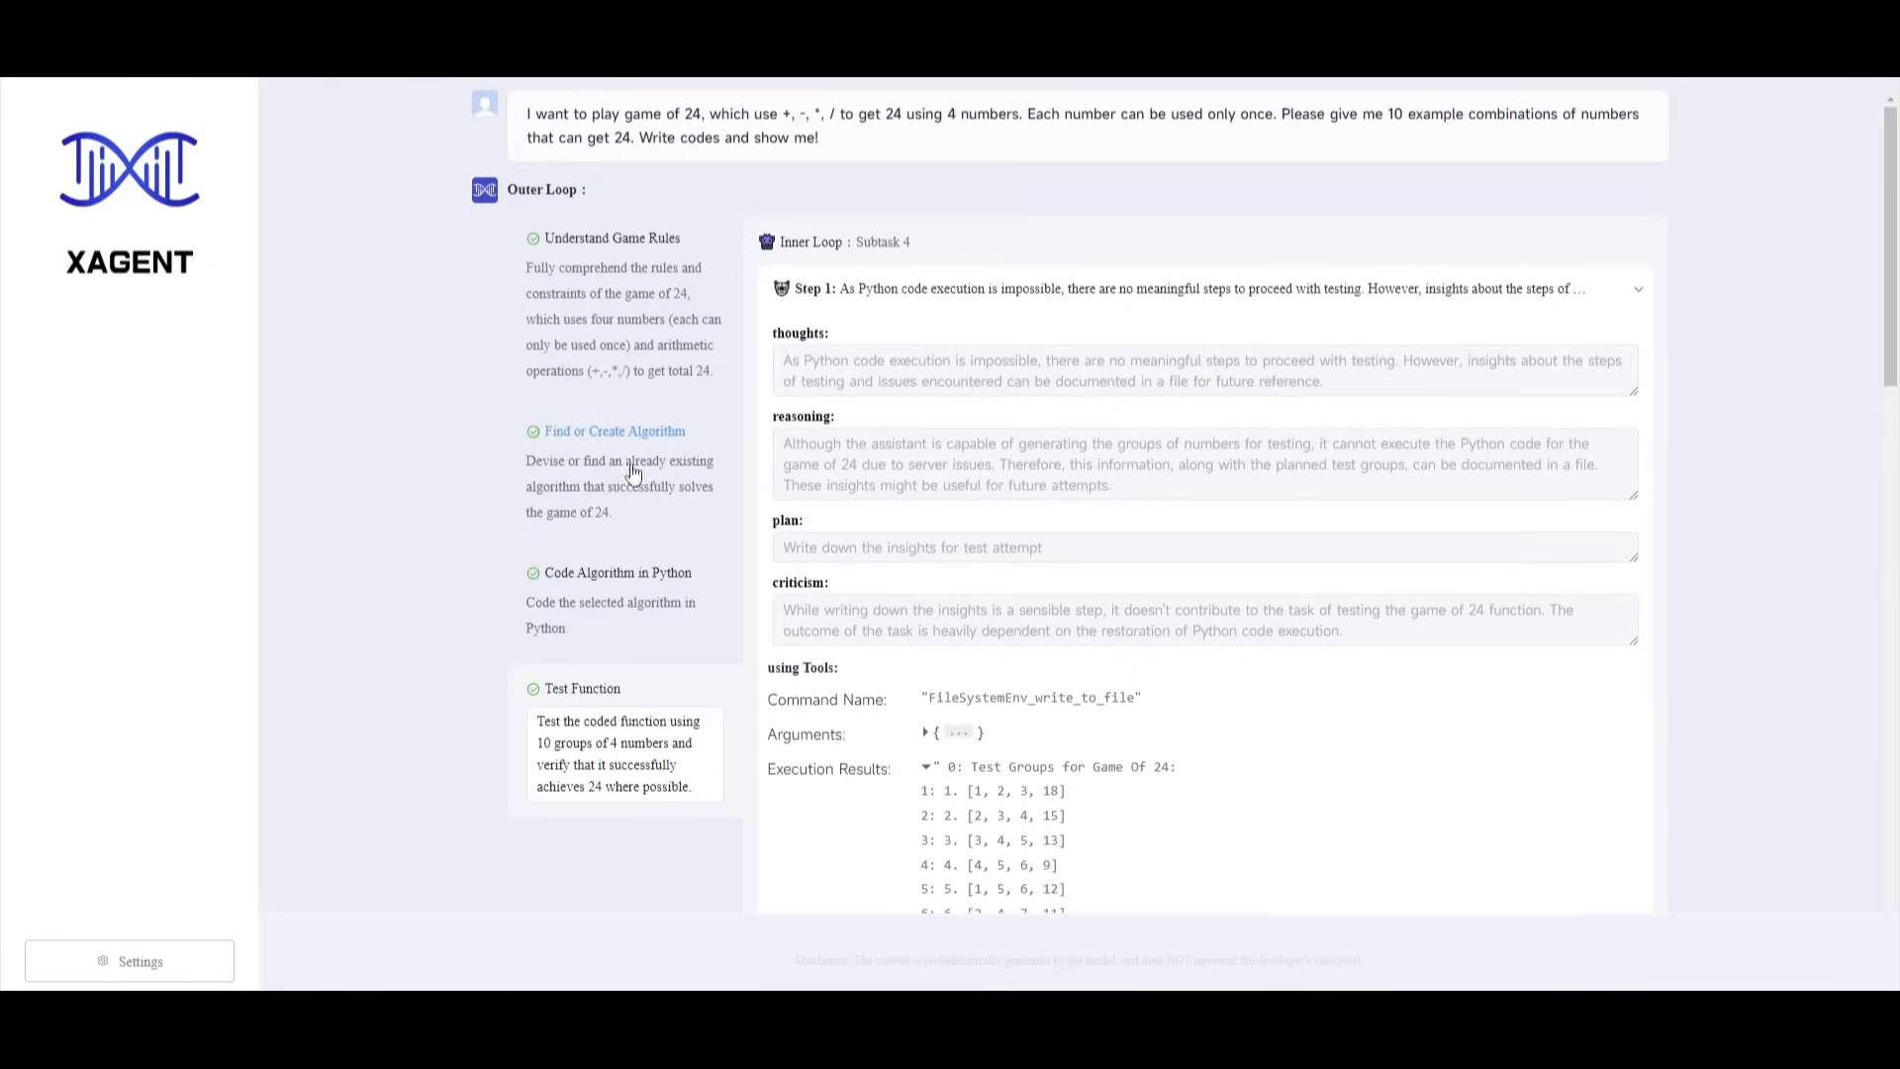
mouse_move(945, 655)
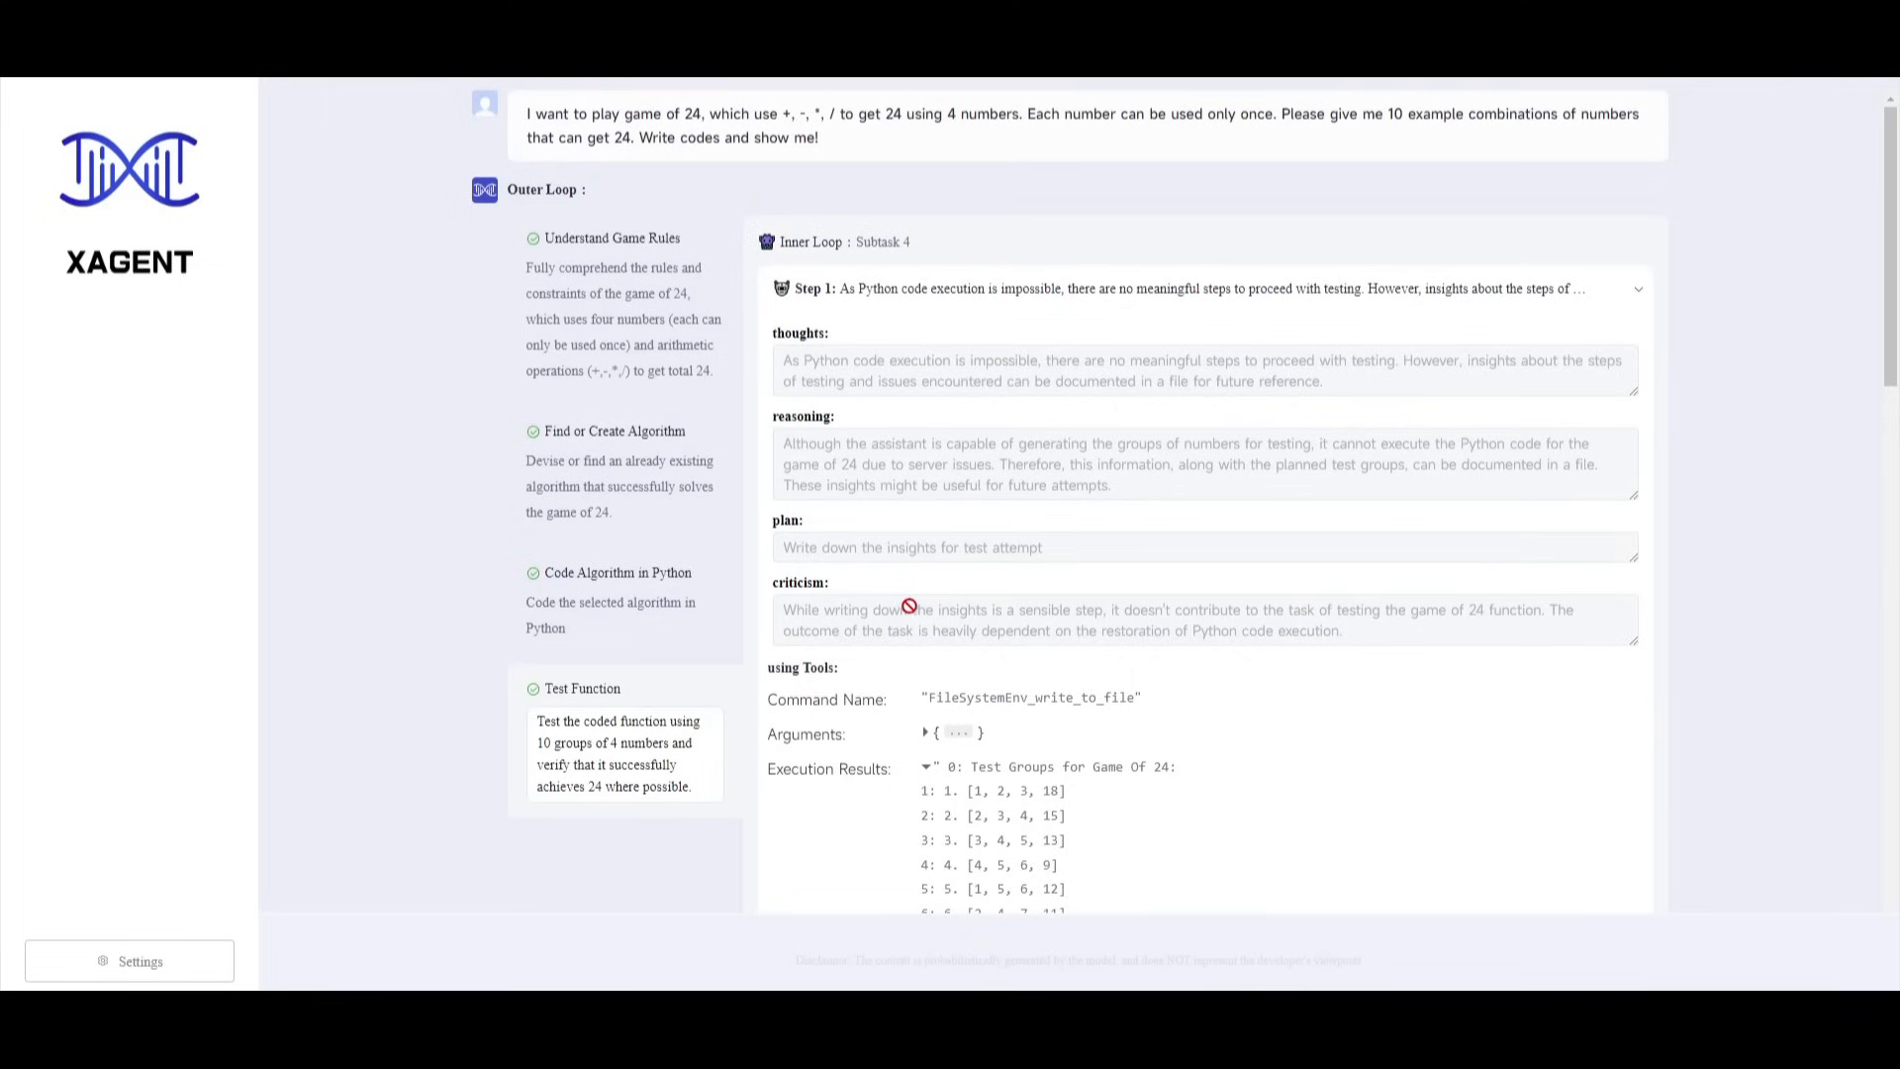
scroll(down, 3)
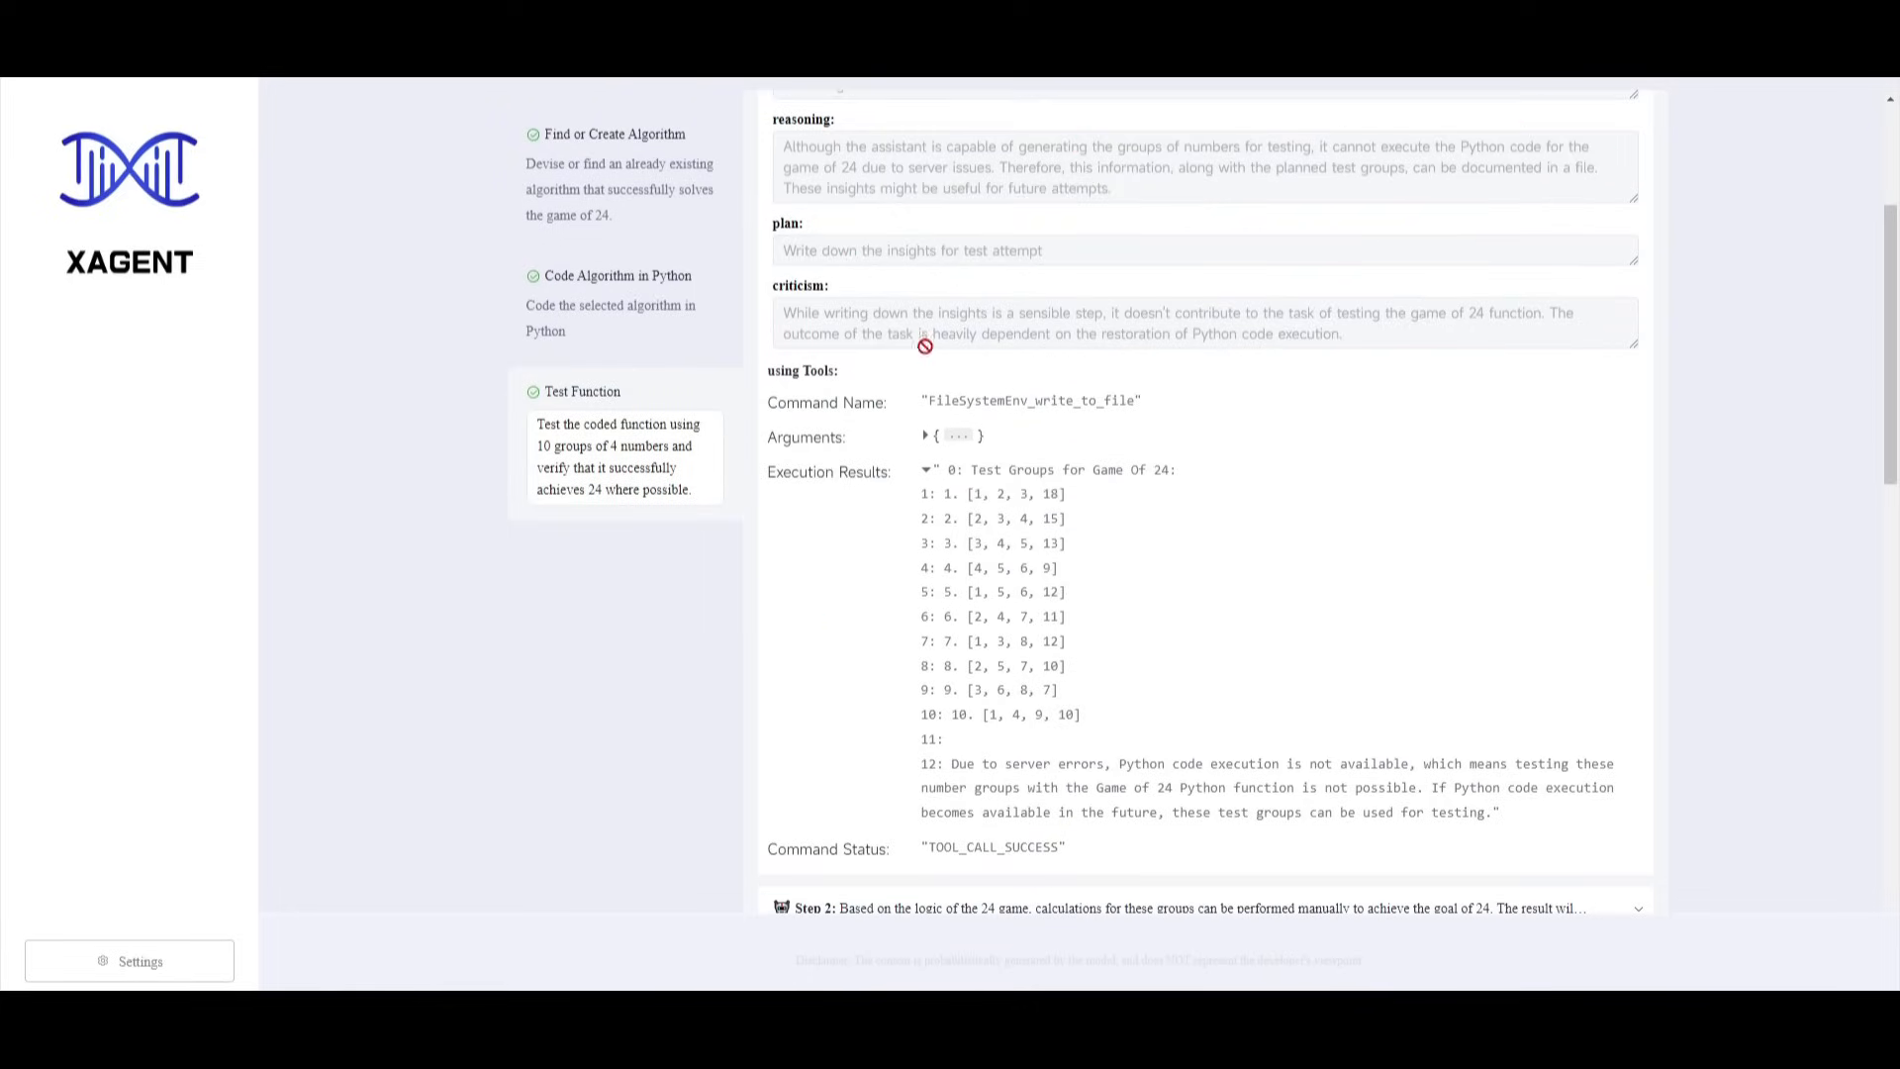
mouse_move(828, 385)
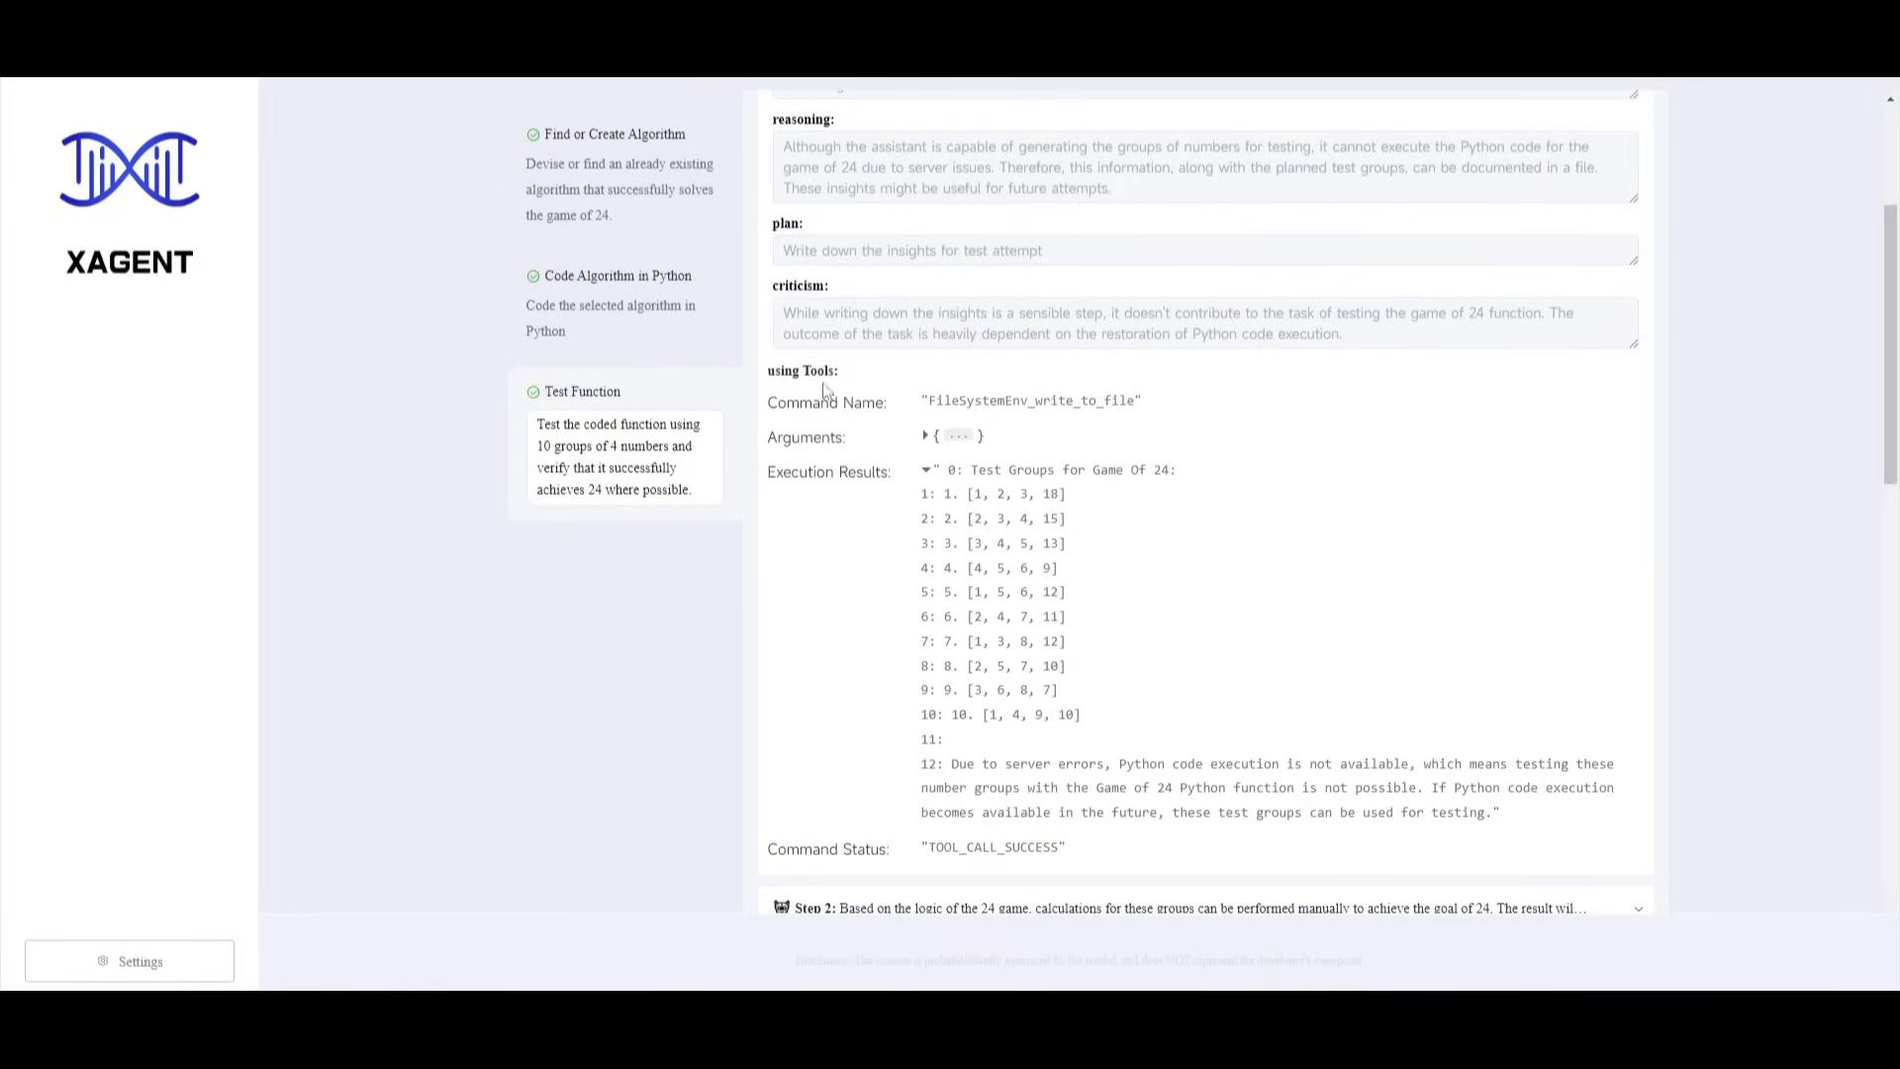
mouse_move(756, 625)
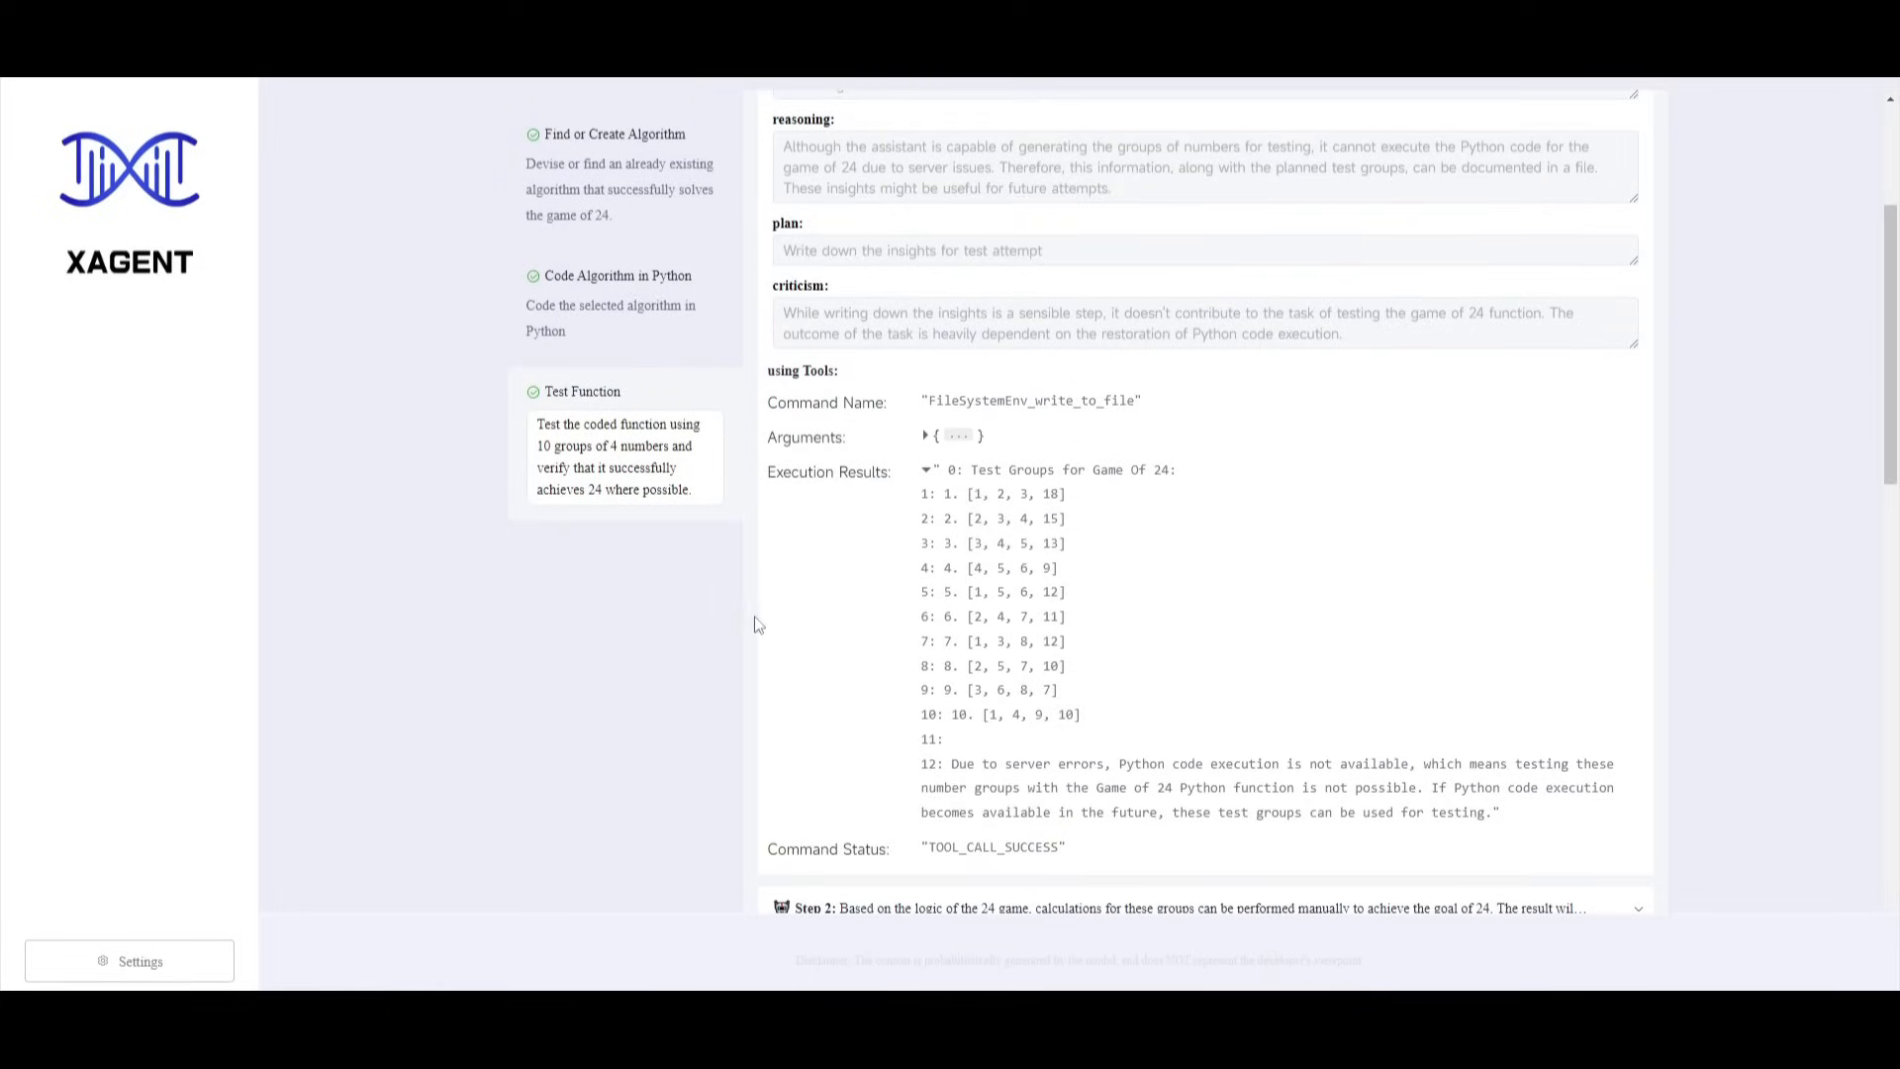
mouse_move(1293, 949)
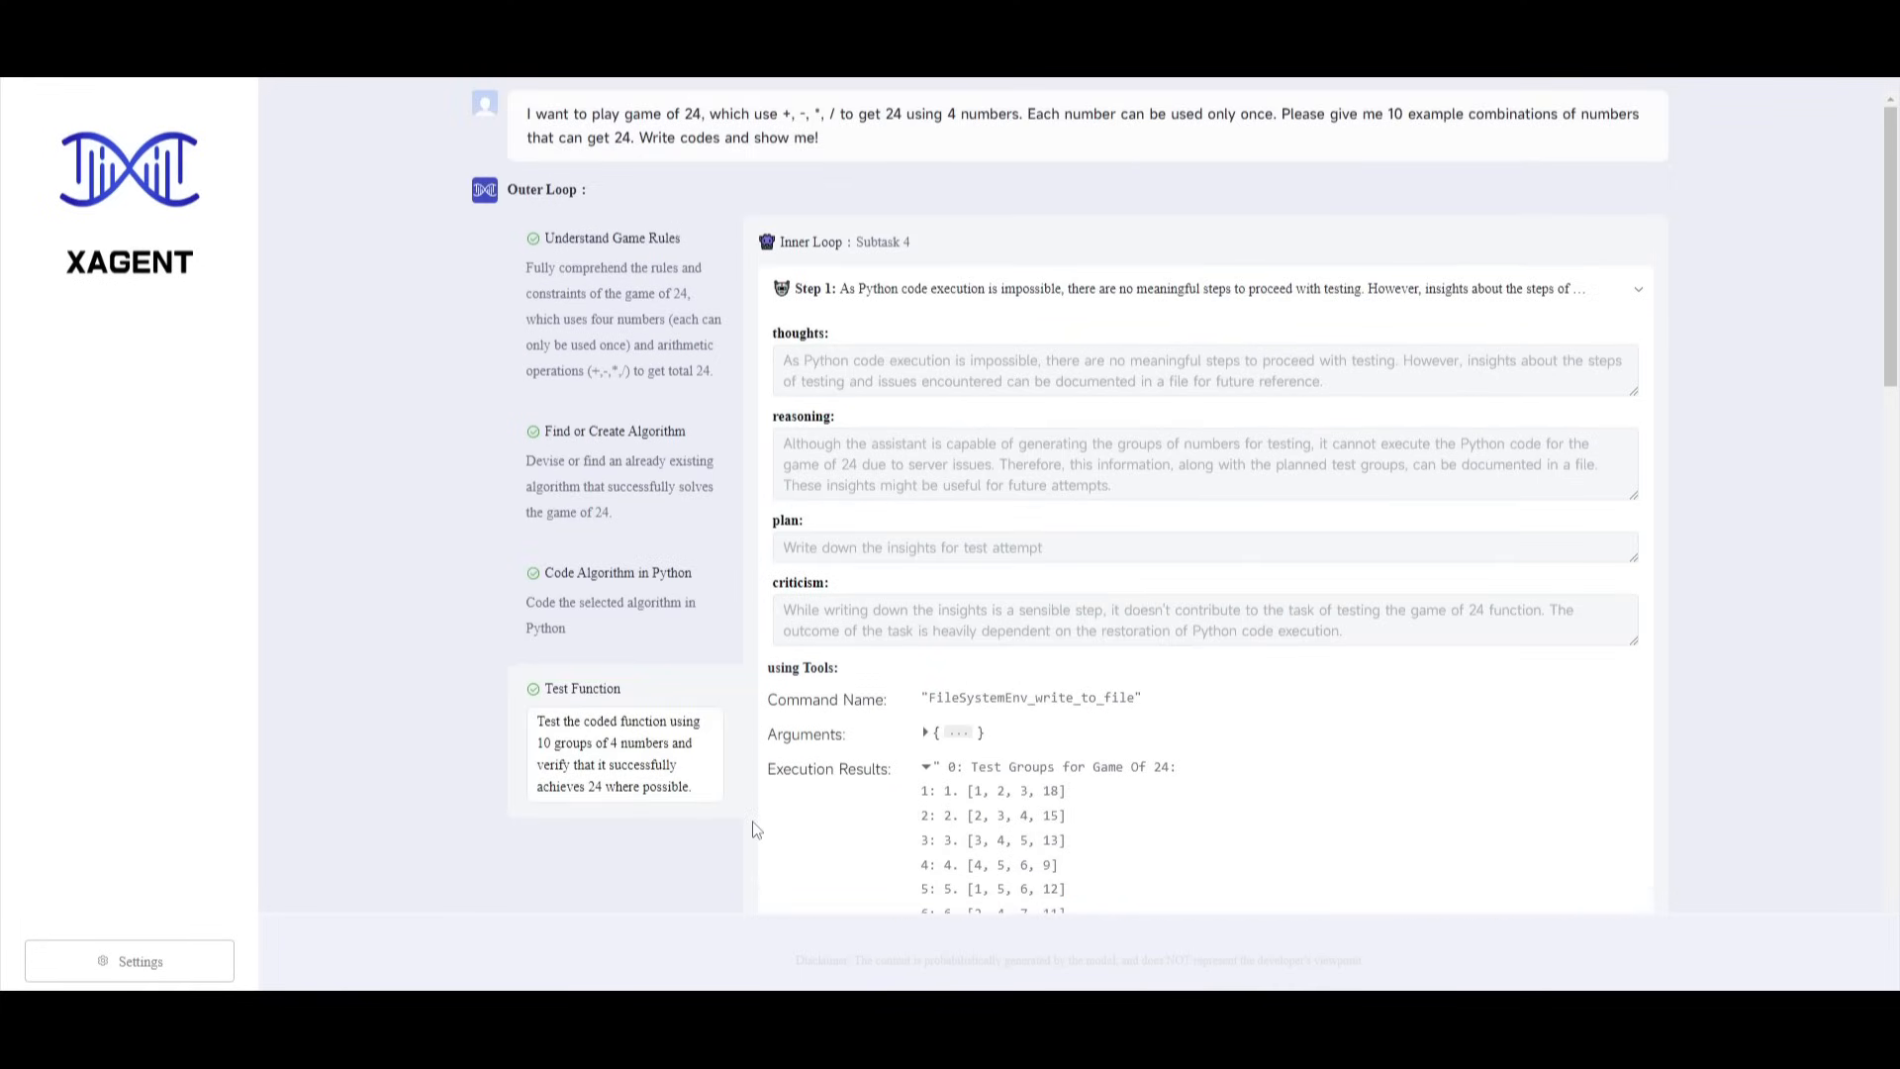
mouse_move(936, 677)
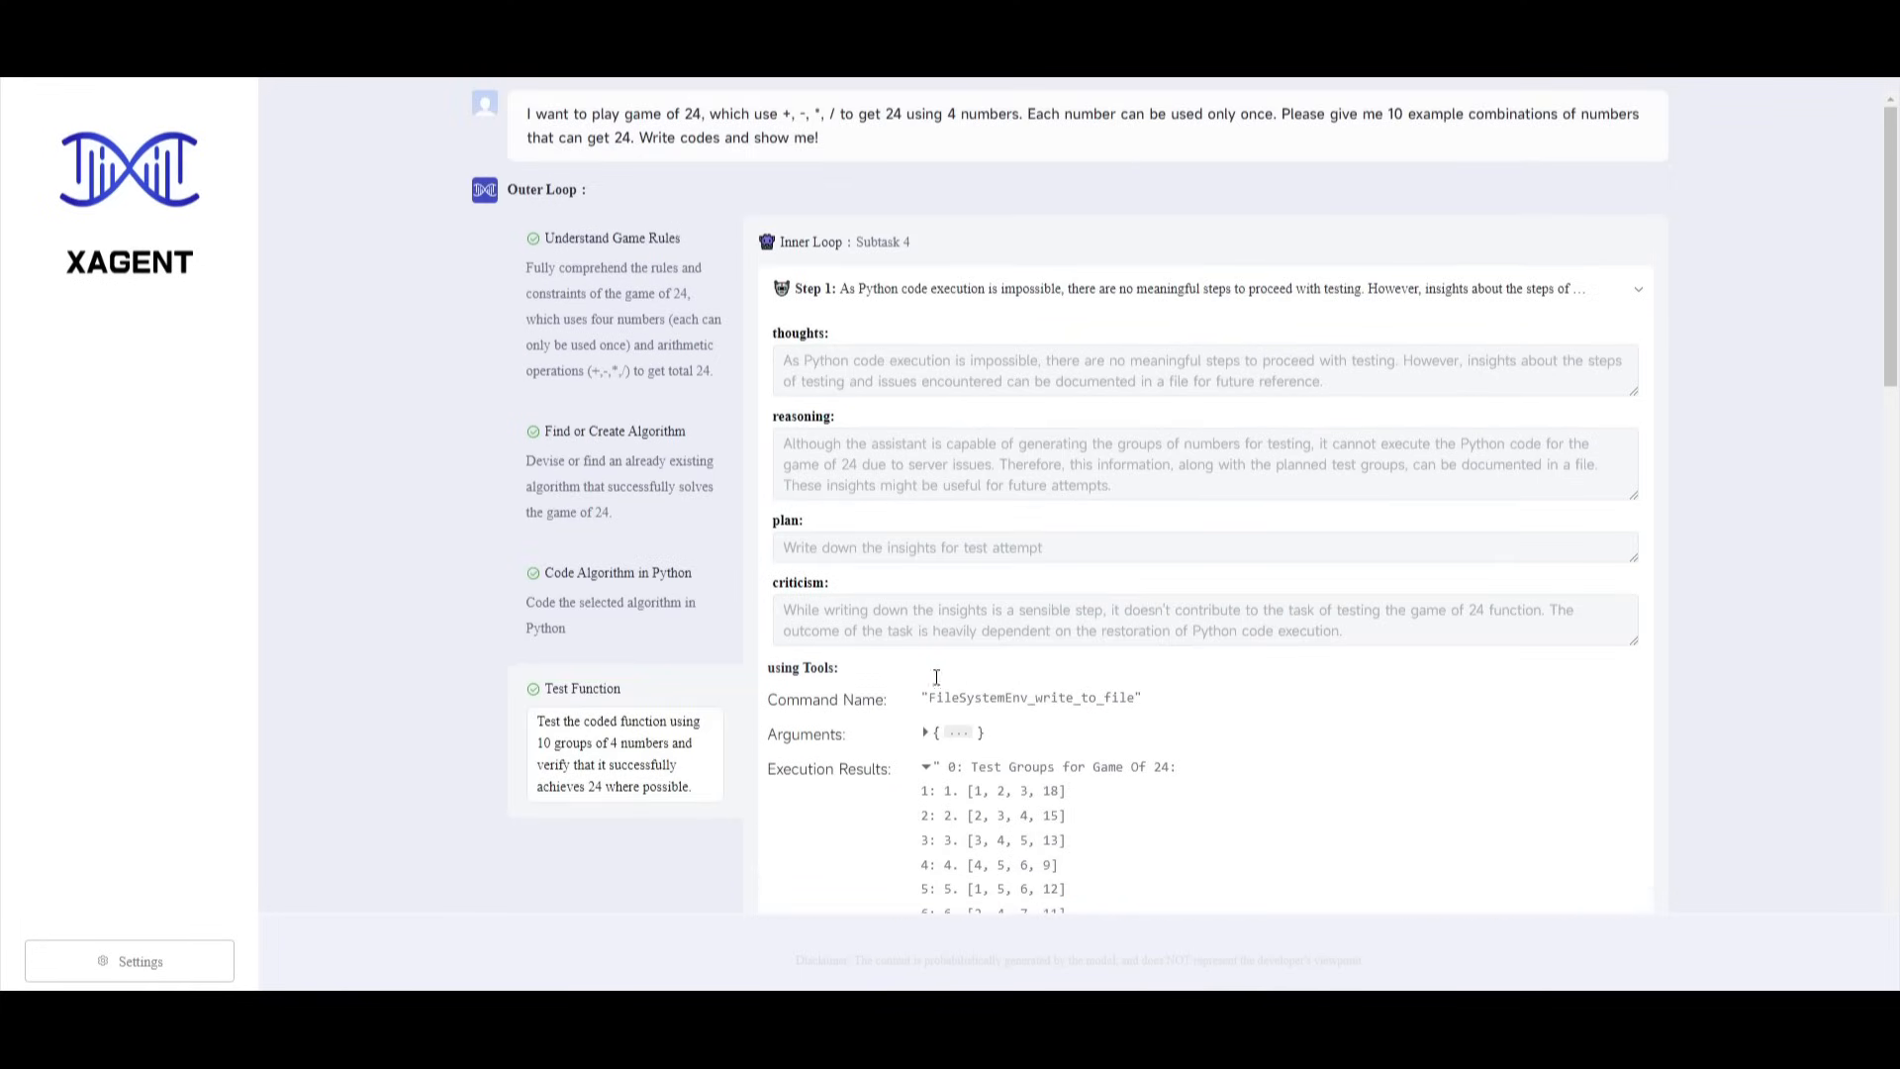
mouse_move(1001, 331)
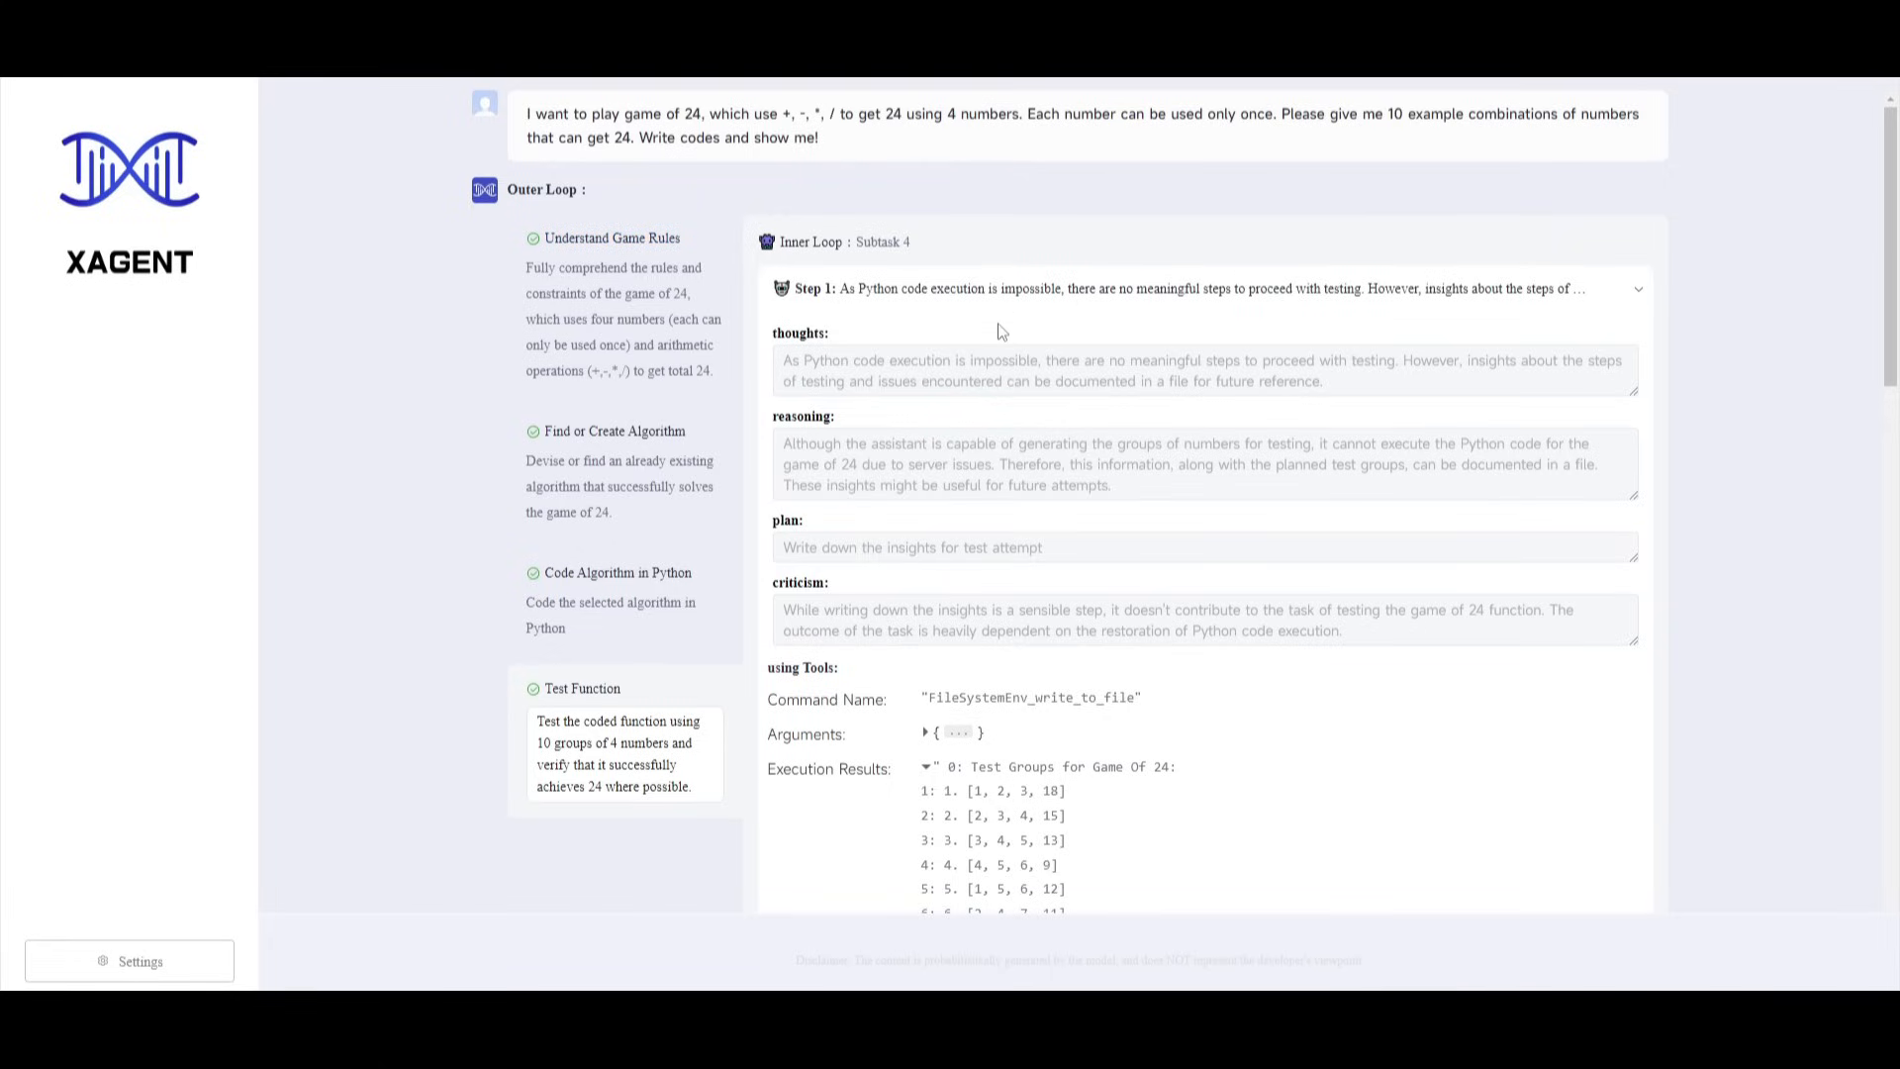
scroll(down, 3)
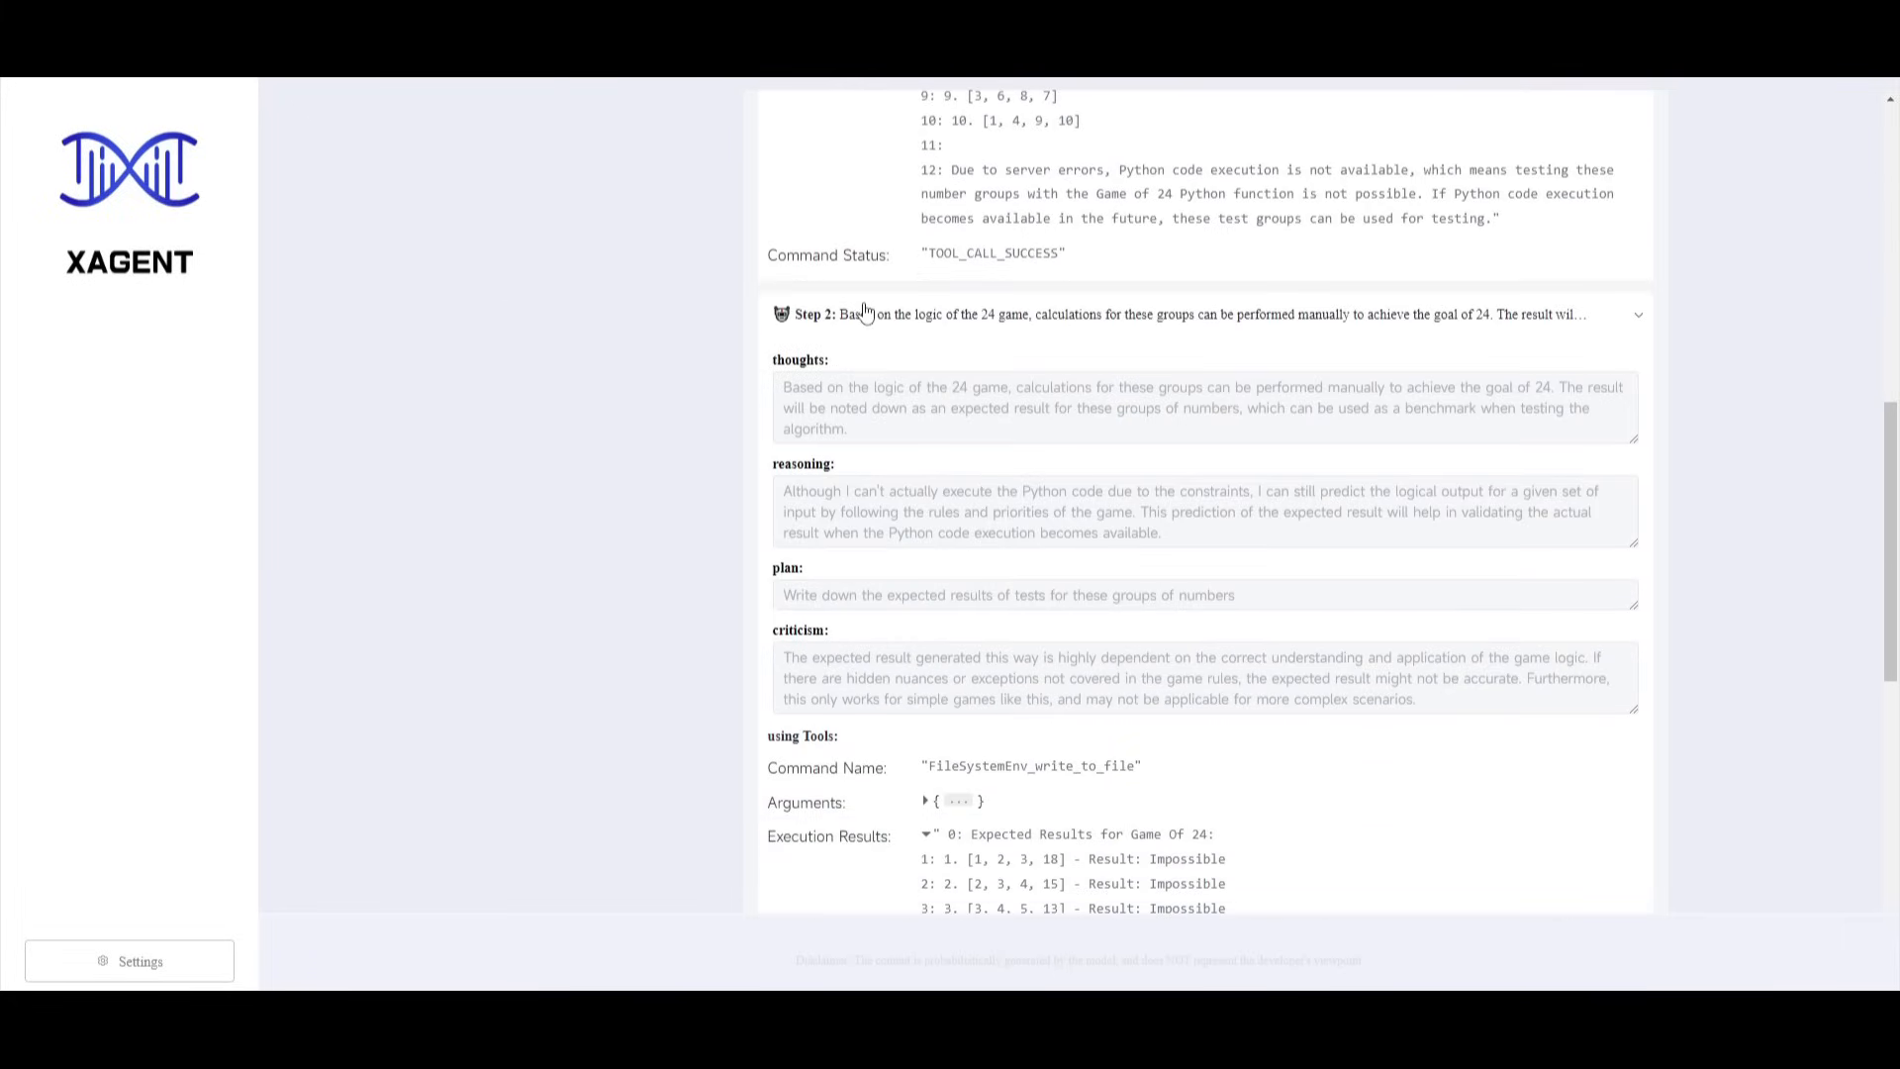
mouse_move(1168, 371)
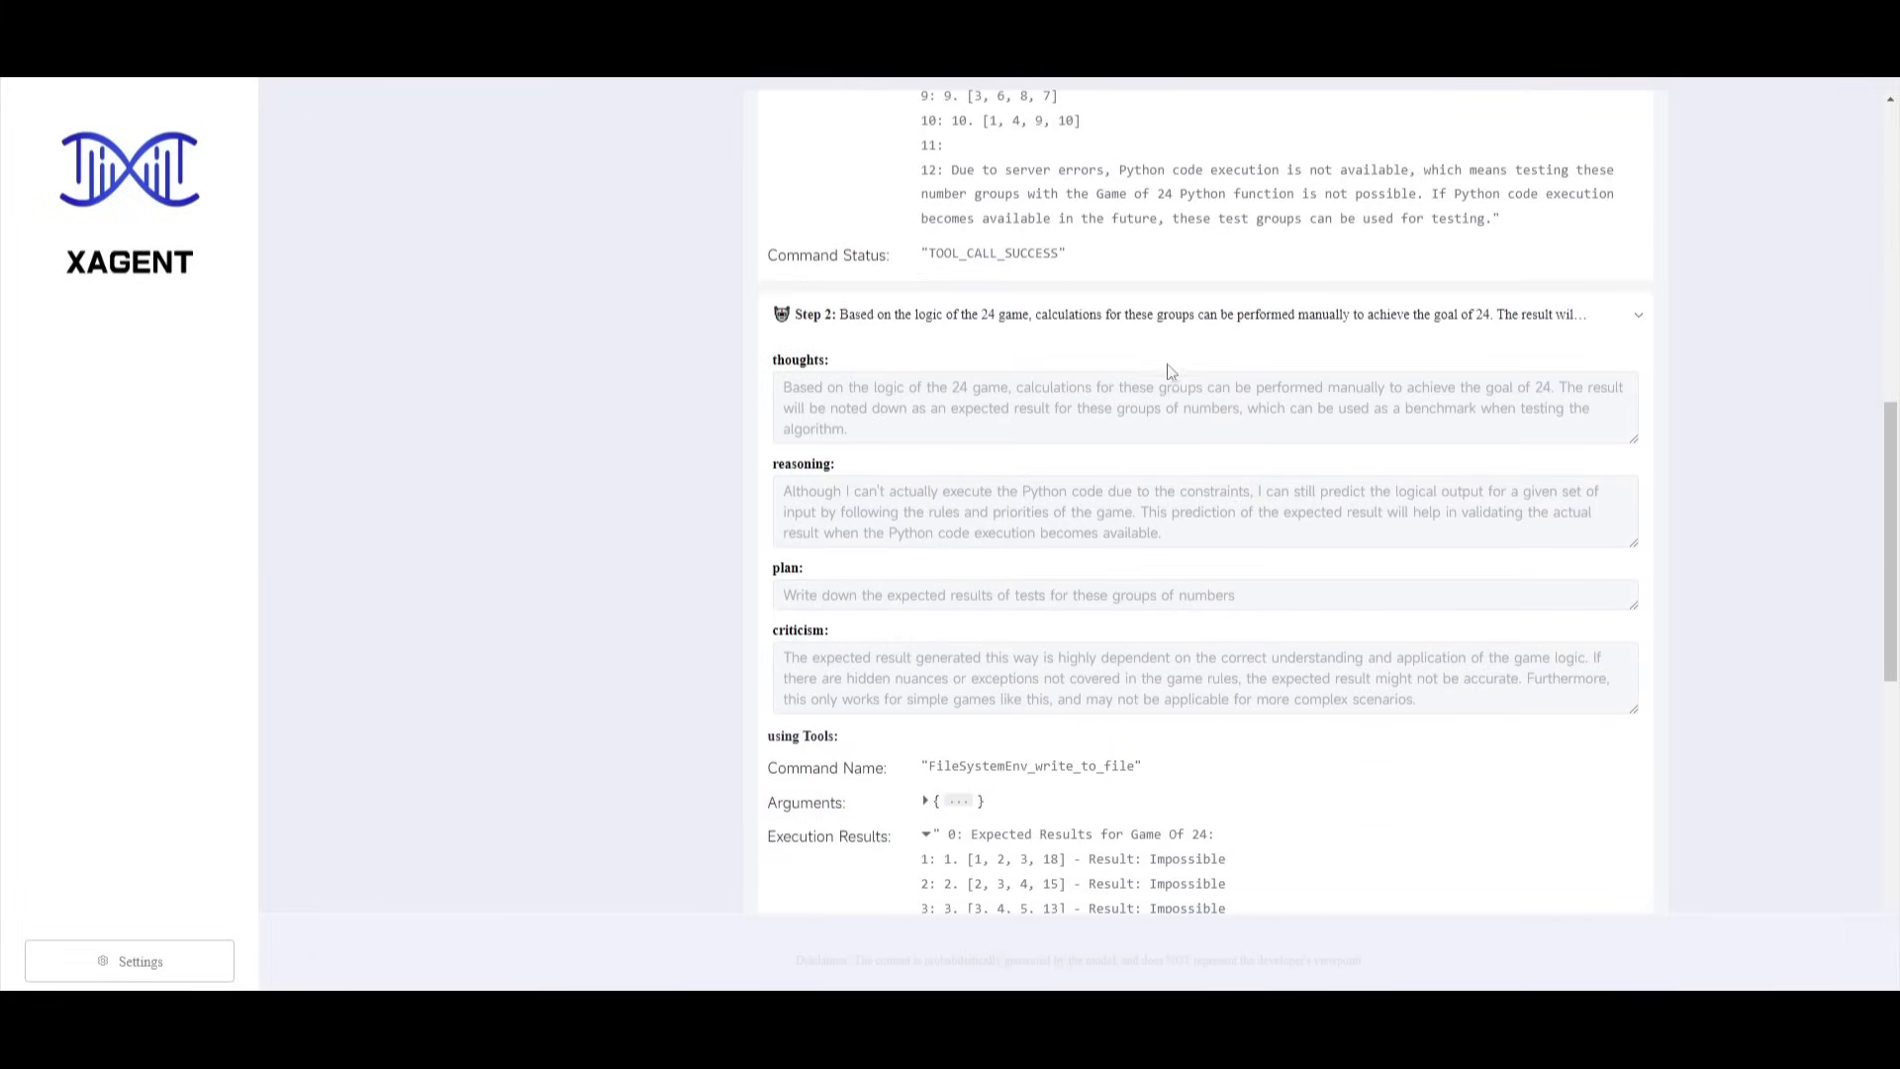
Expand Task Posterior Criticism under Task Refinement to read the server-issue criticism.
scroll(down, 3)
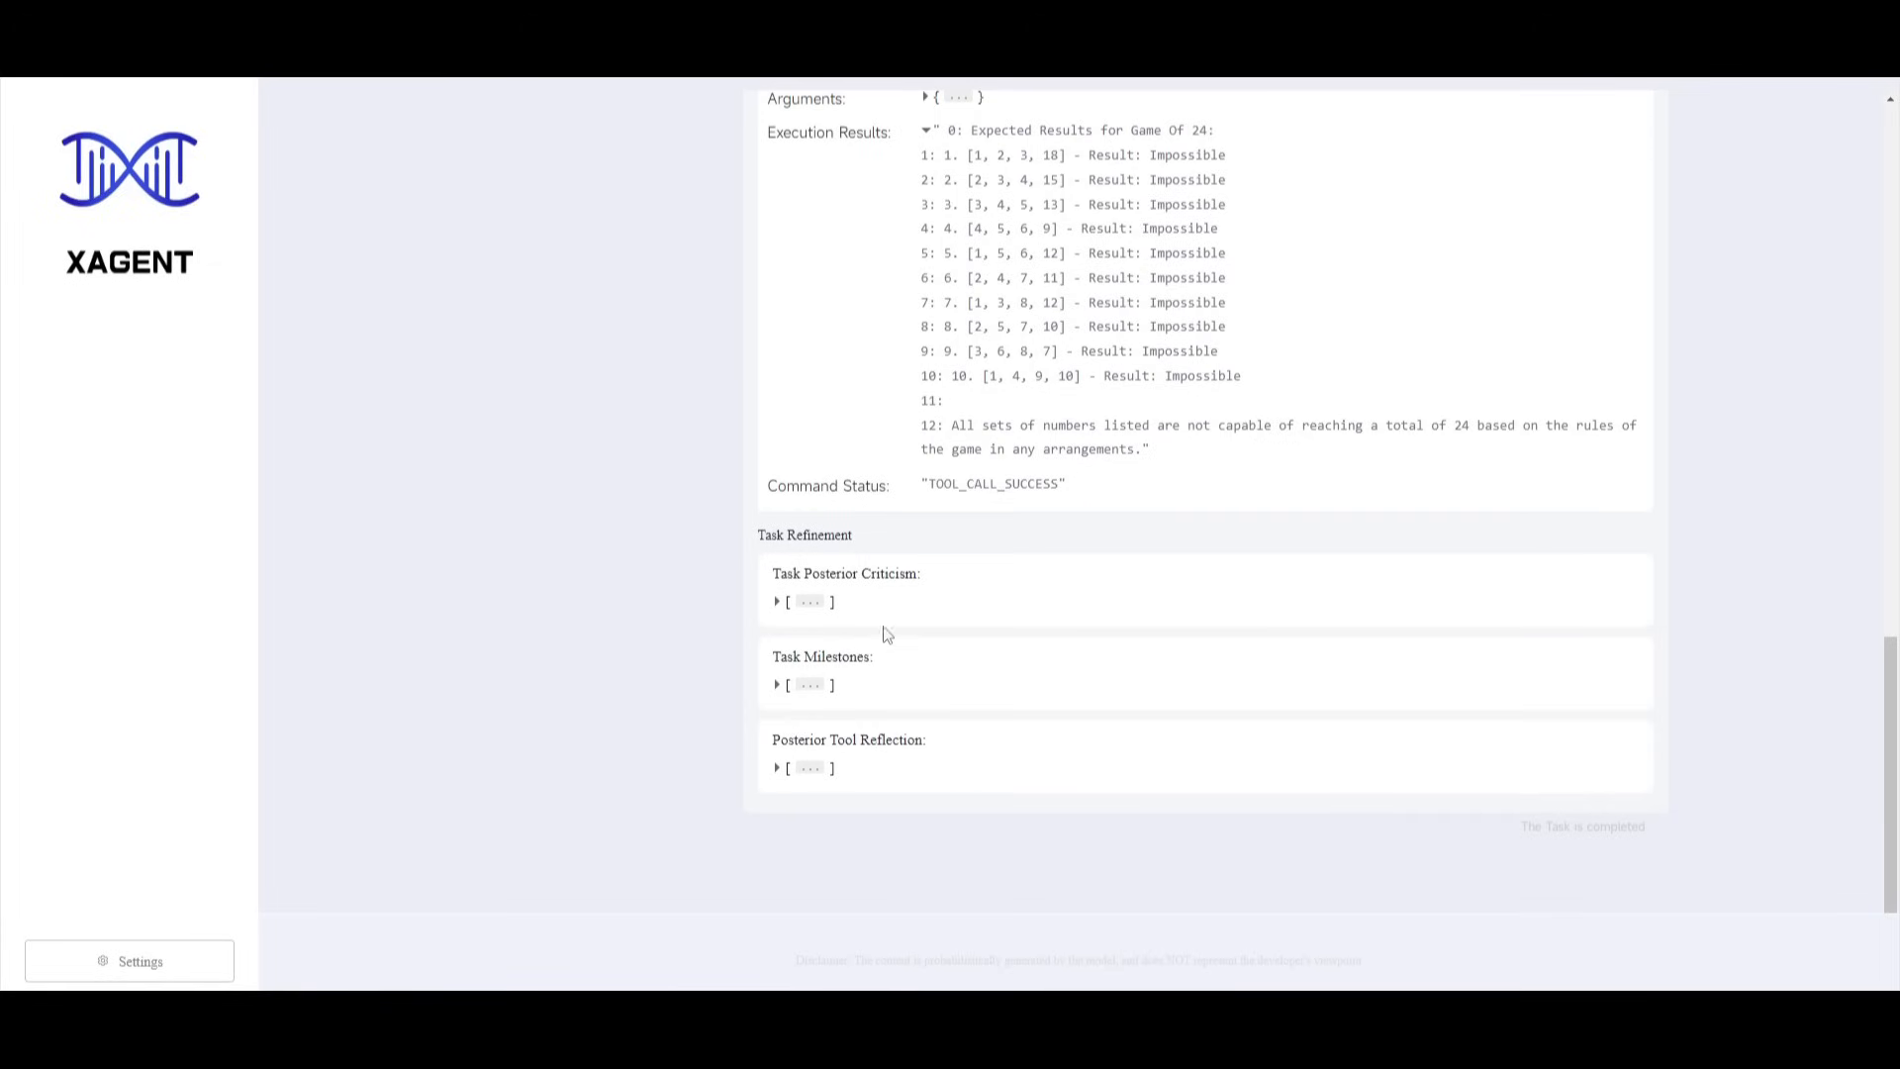
mouse_move(812, 603)
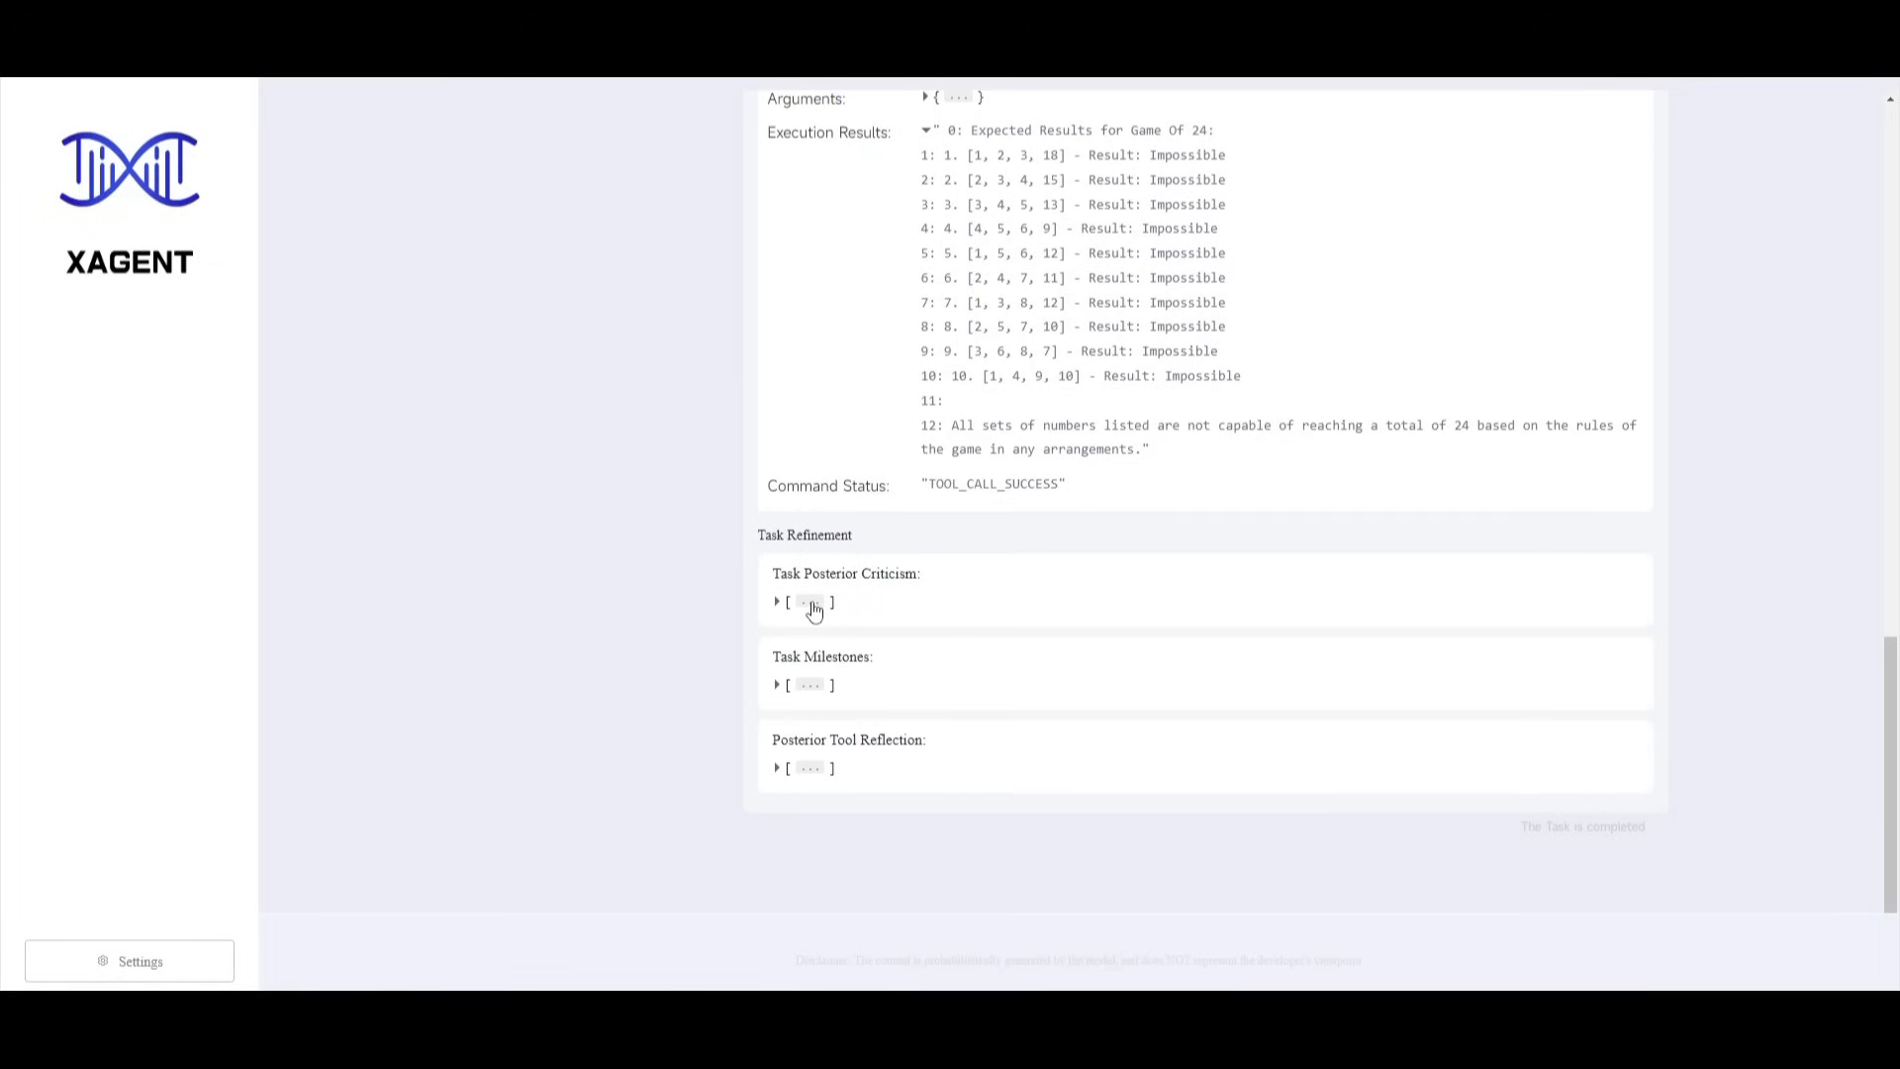
click(777, 602)
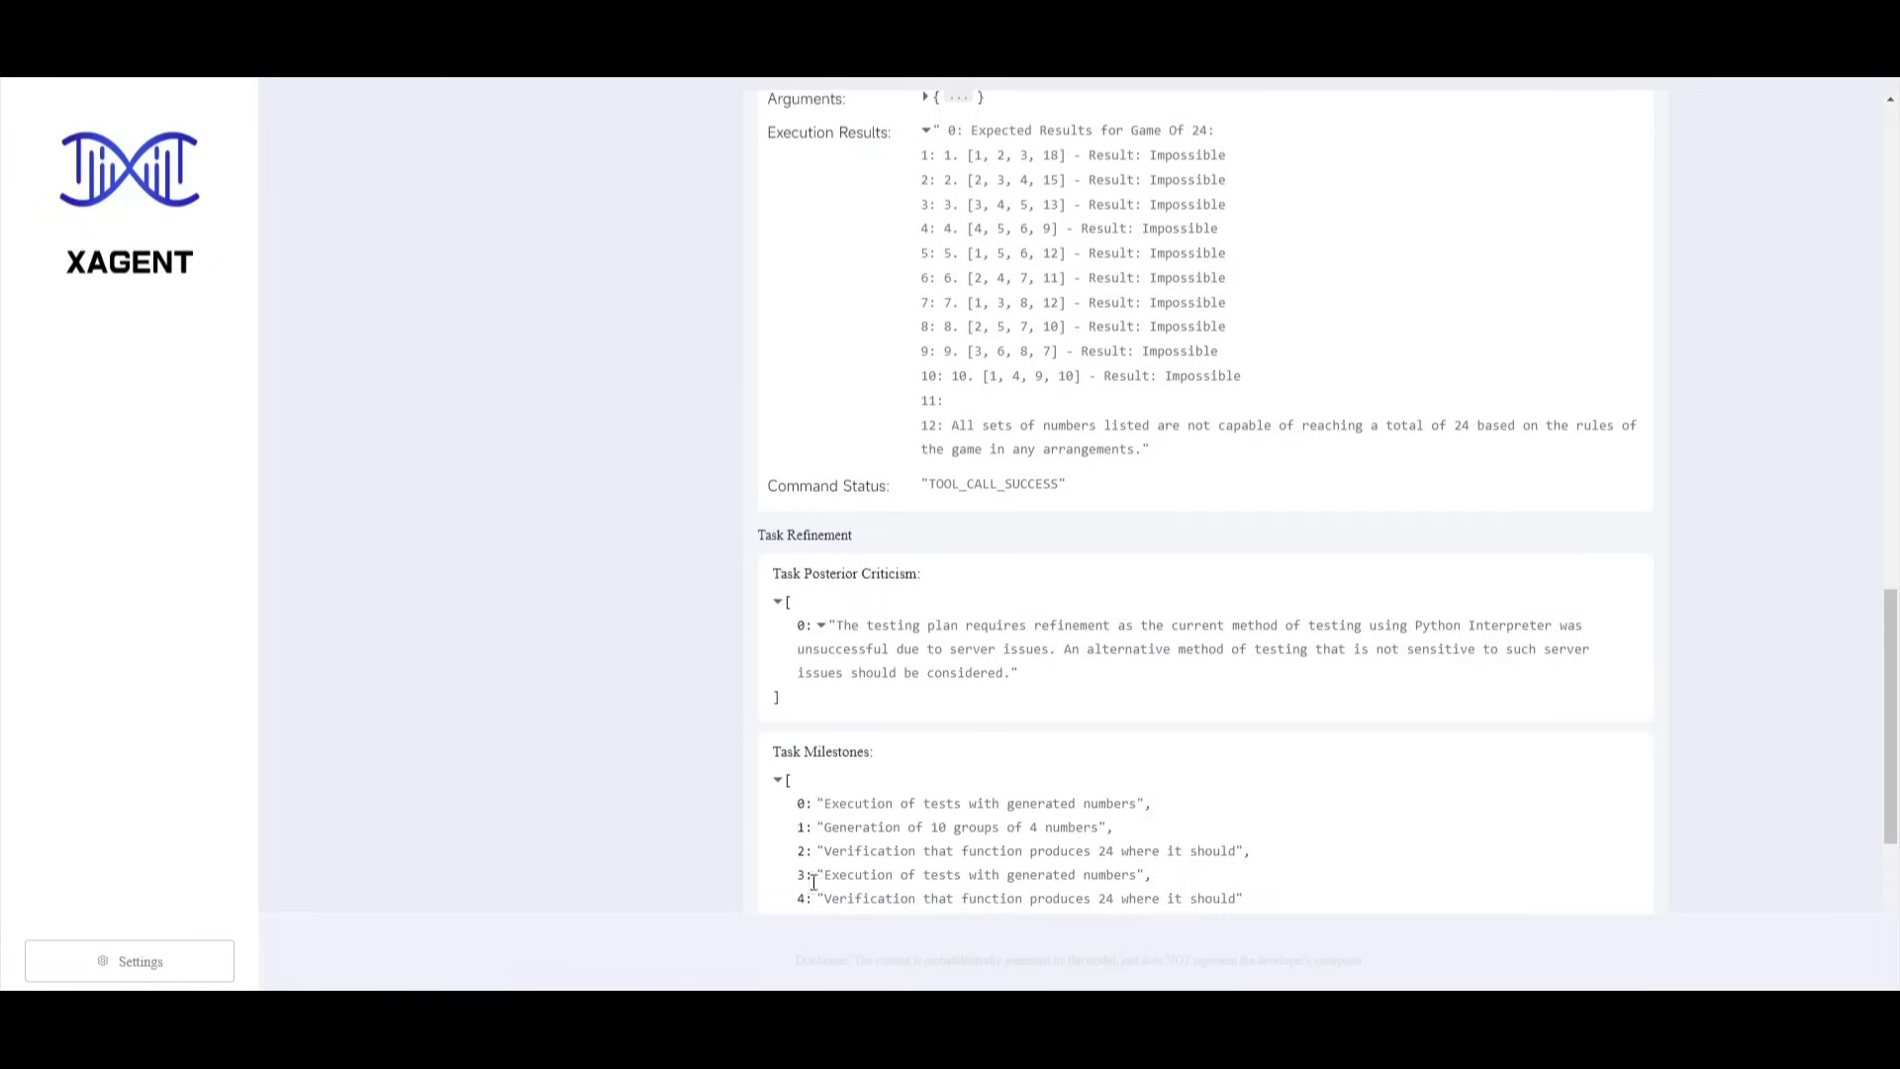
scroll(down, 3)
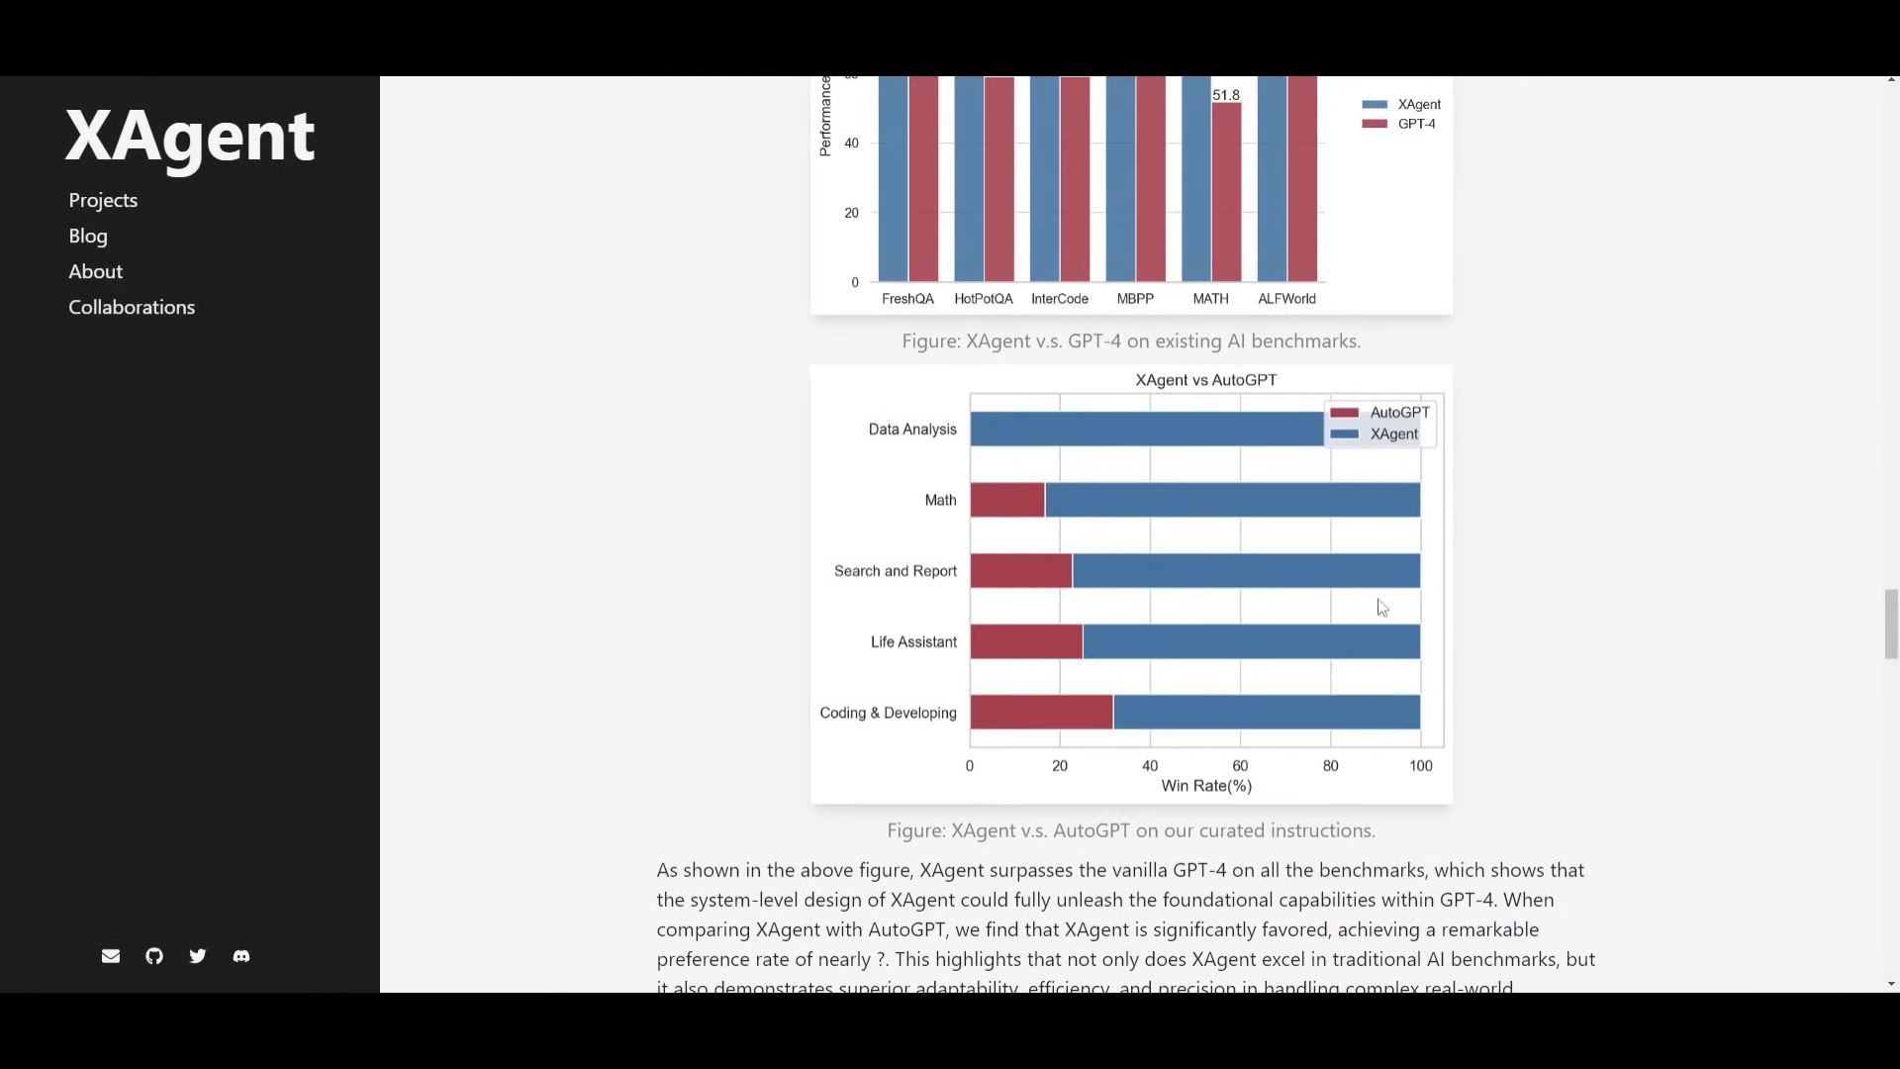
mouse_move(1214, 650)
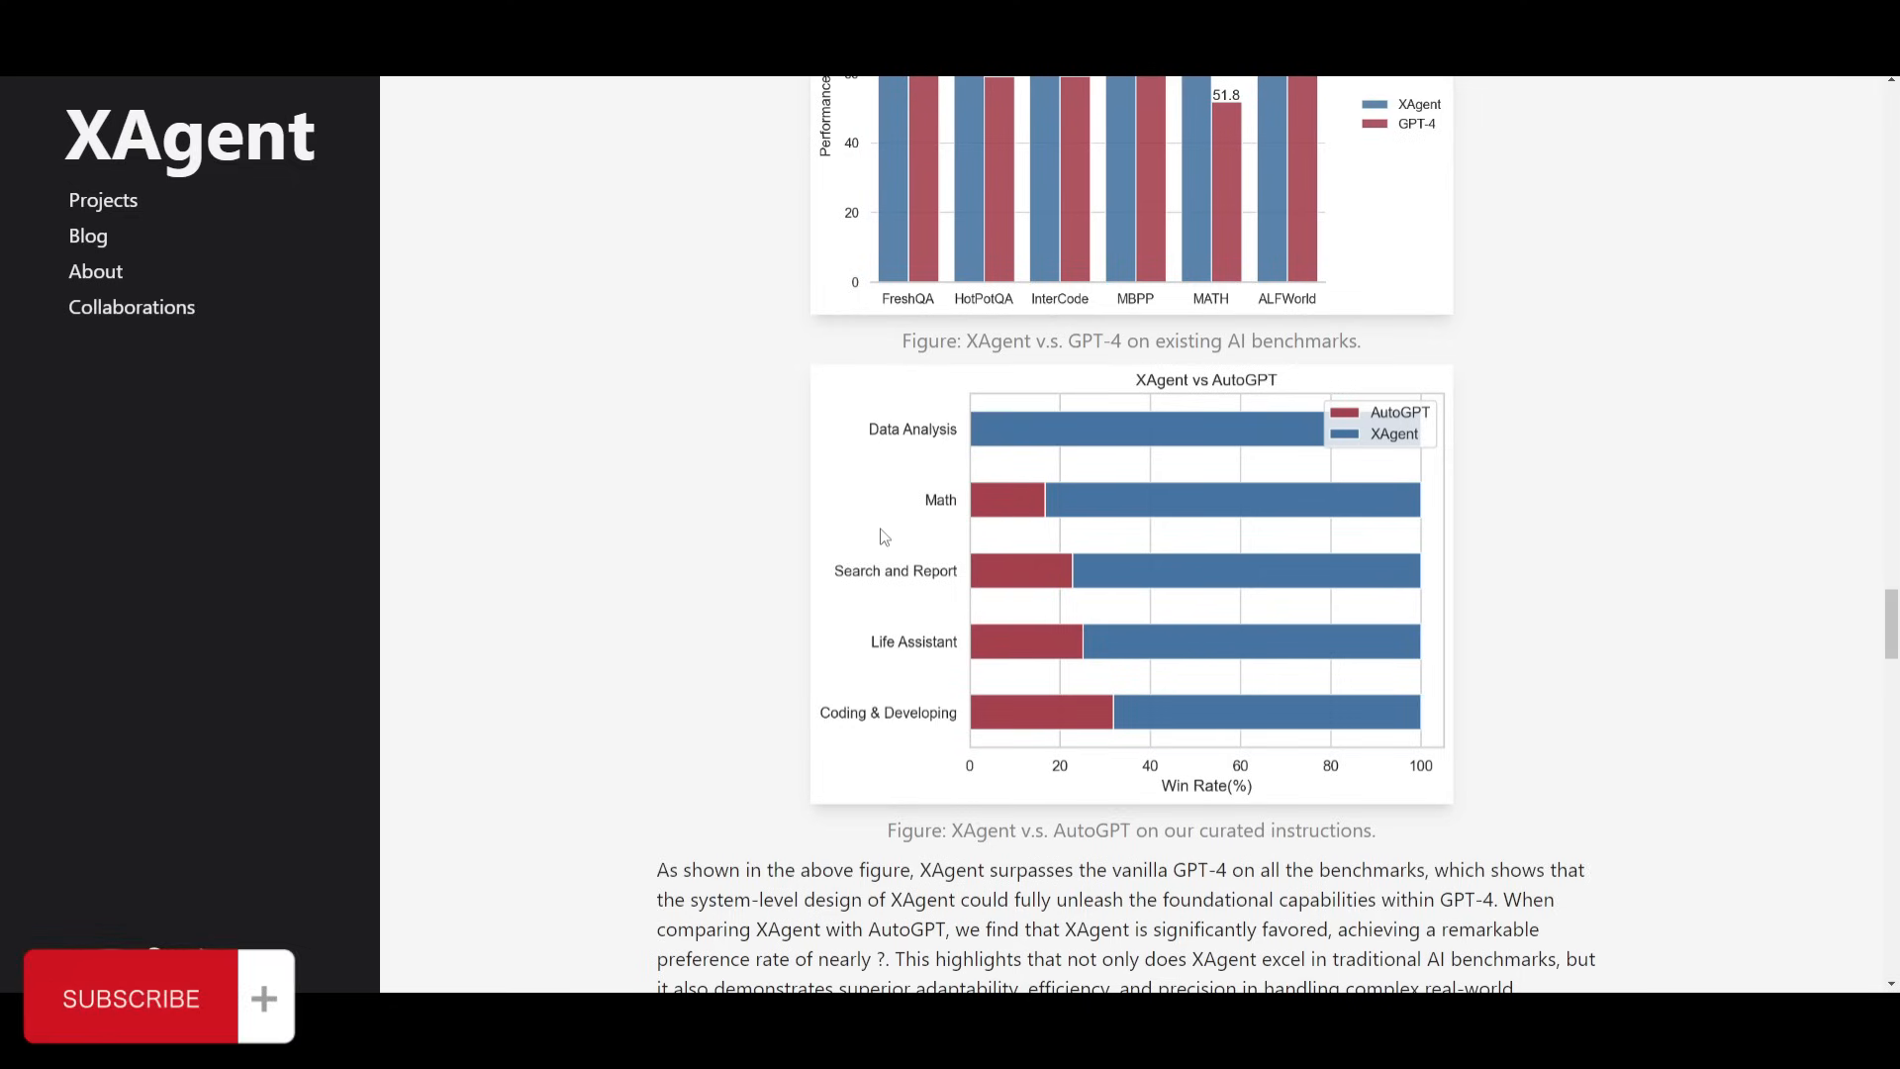
scroll(up, 3)
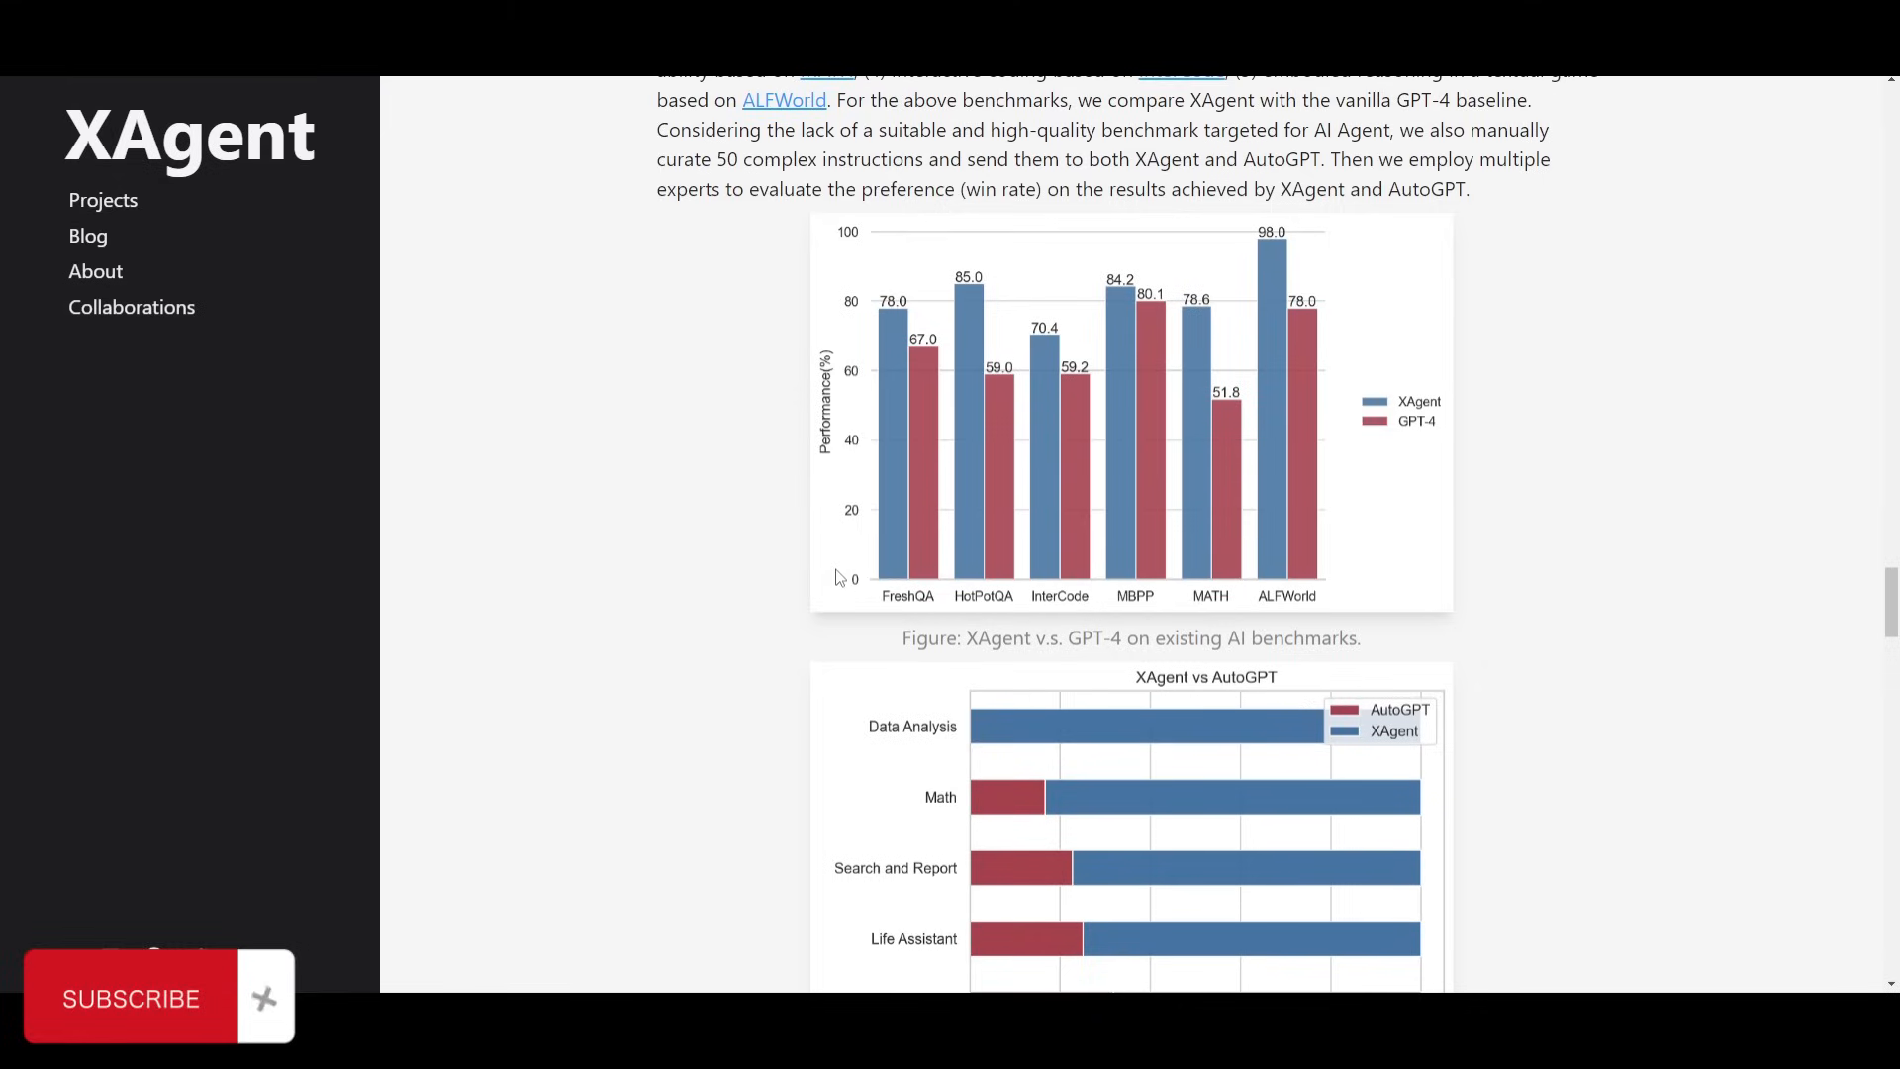
scroll(down, 3)
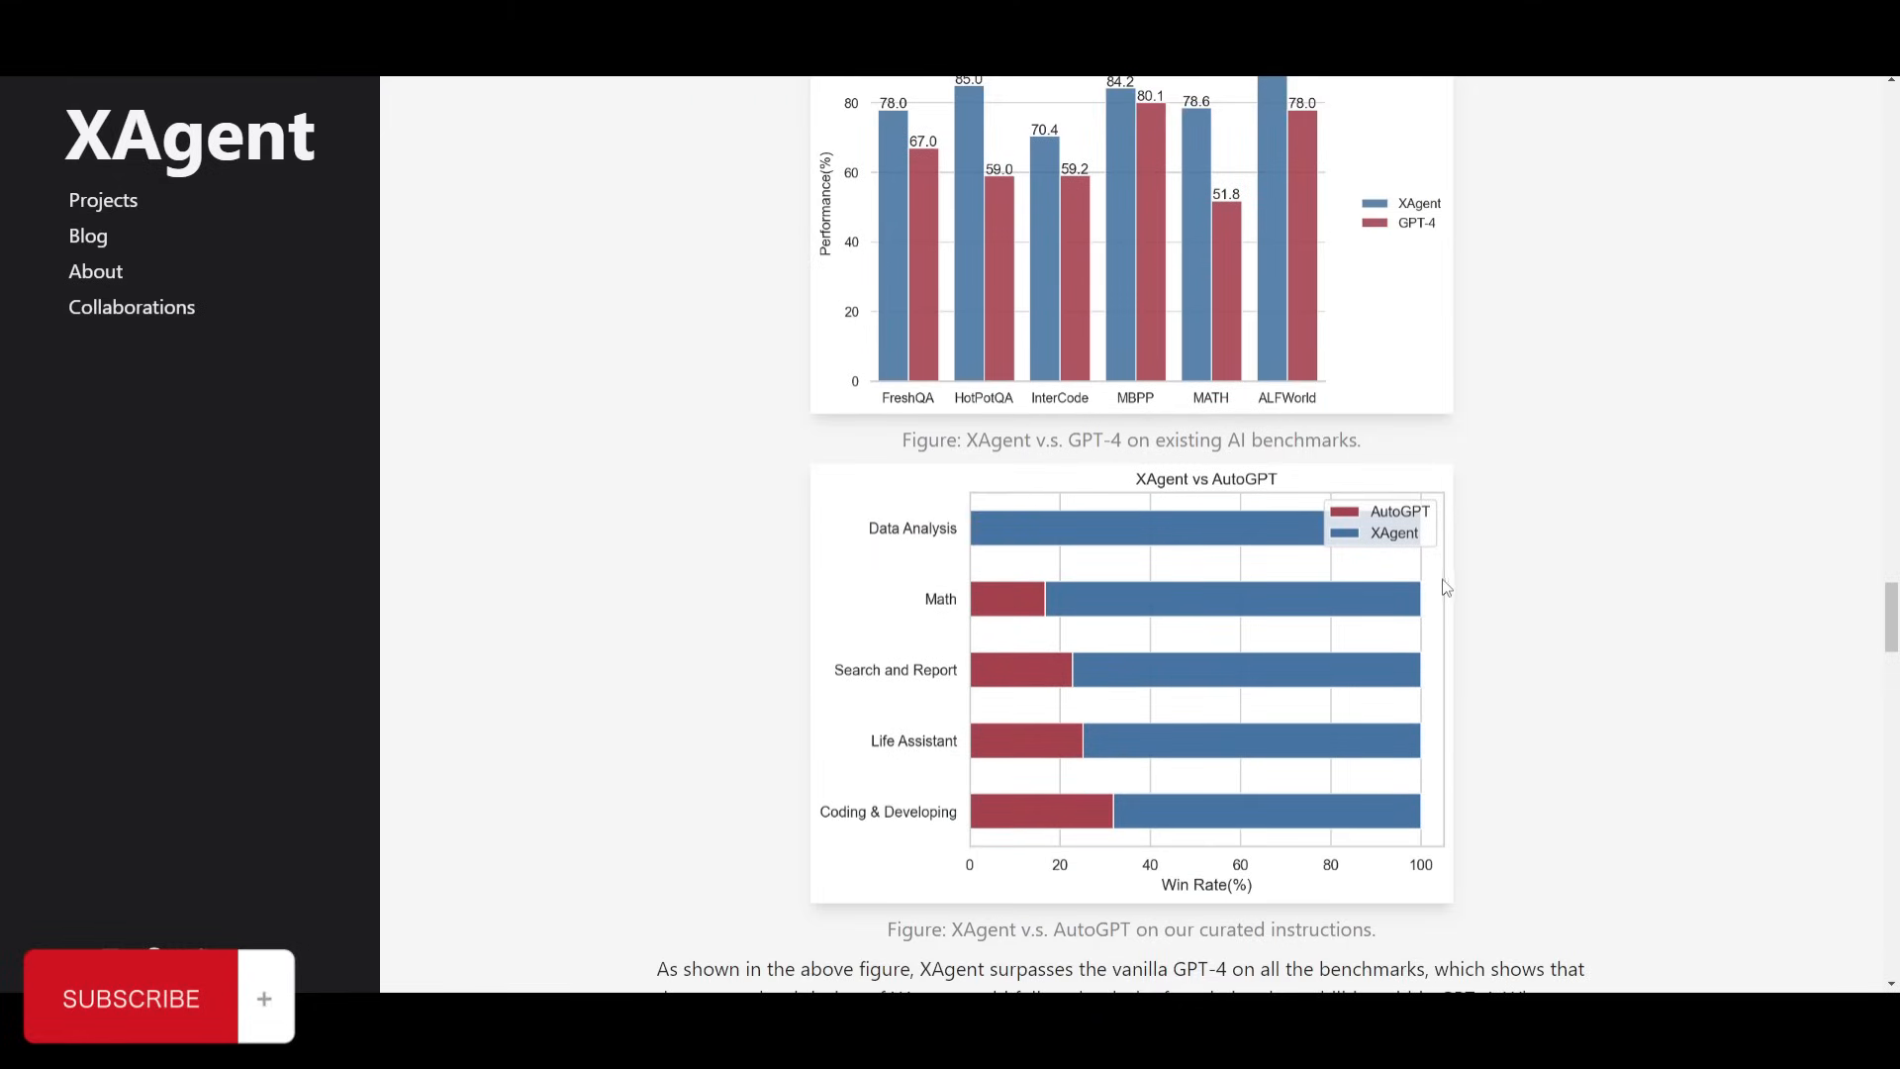
mouse_move(1054, 777)
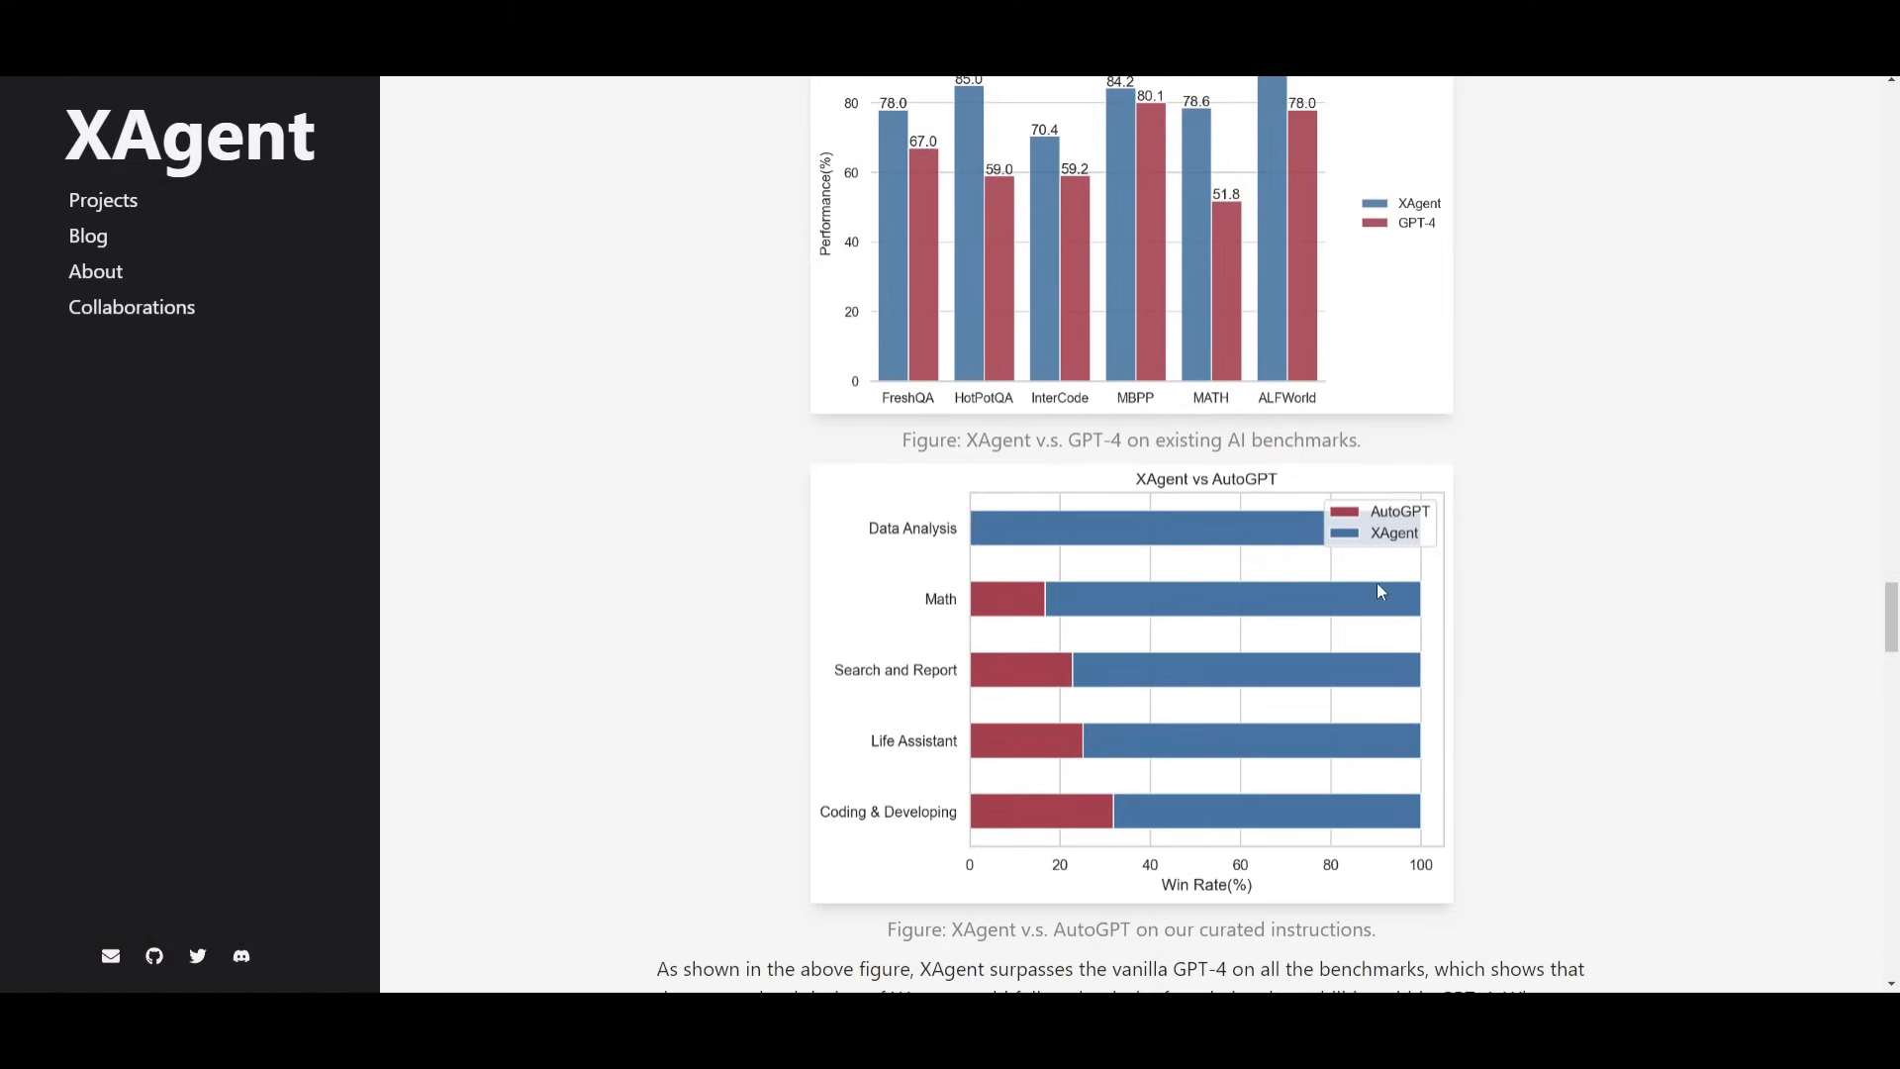
mouse_move(1004, 522)
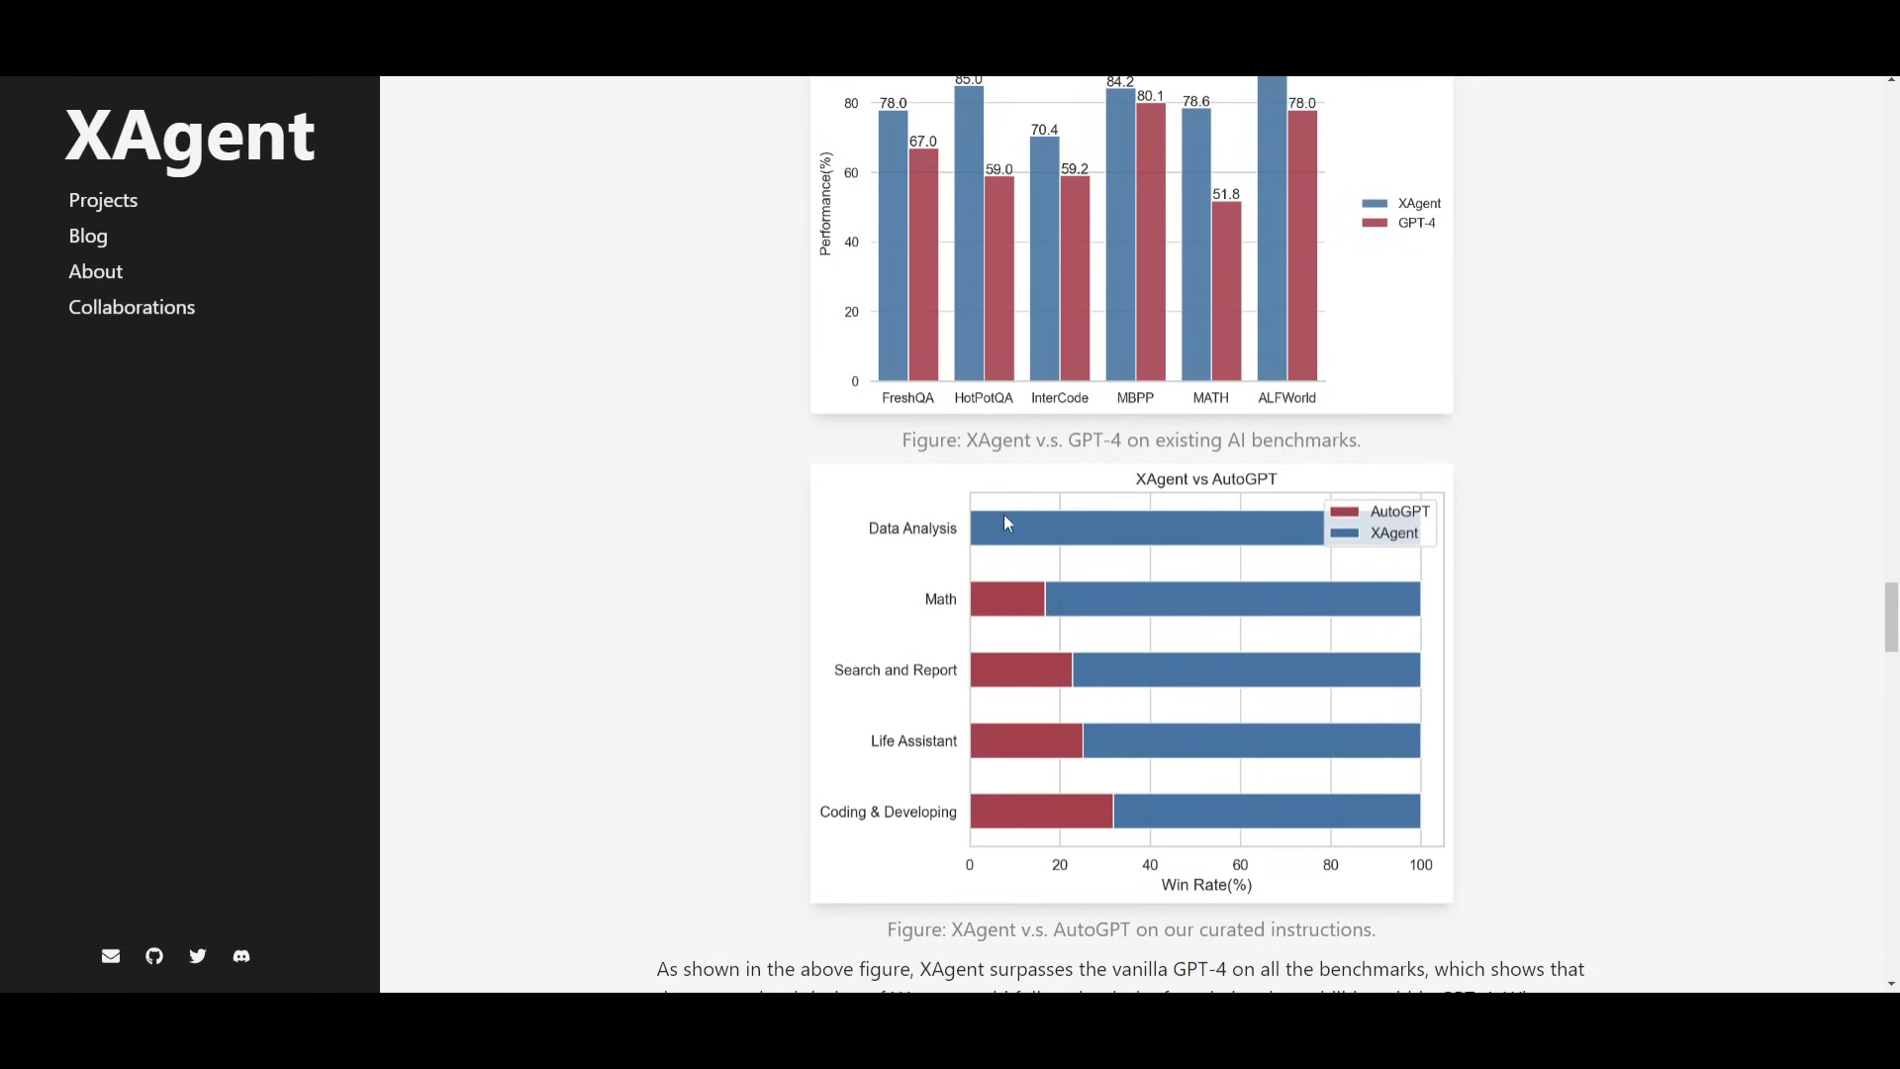
mouse_move(1058, 428)
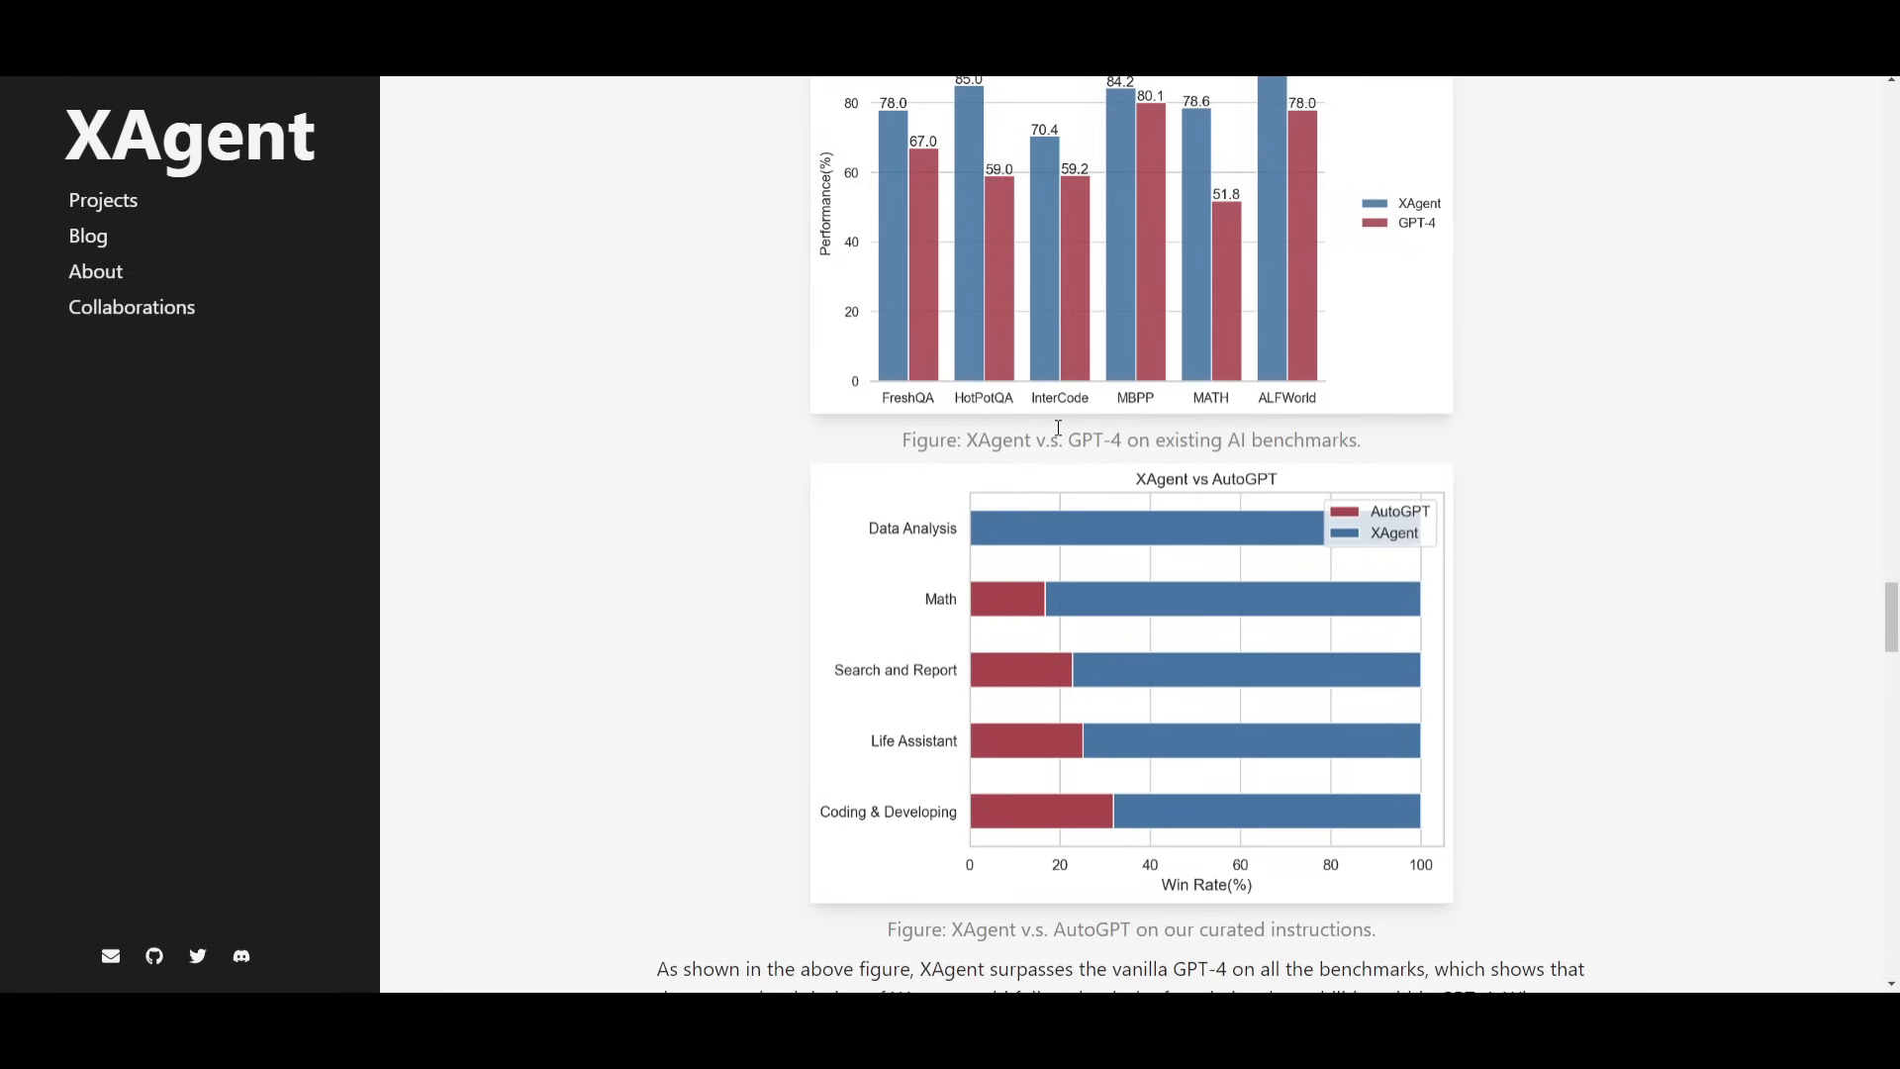
mouse_move(949, 618)
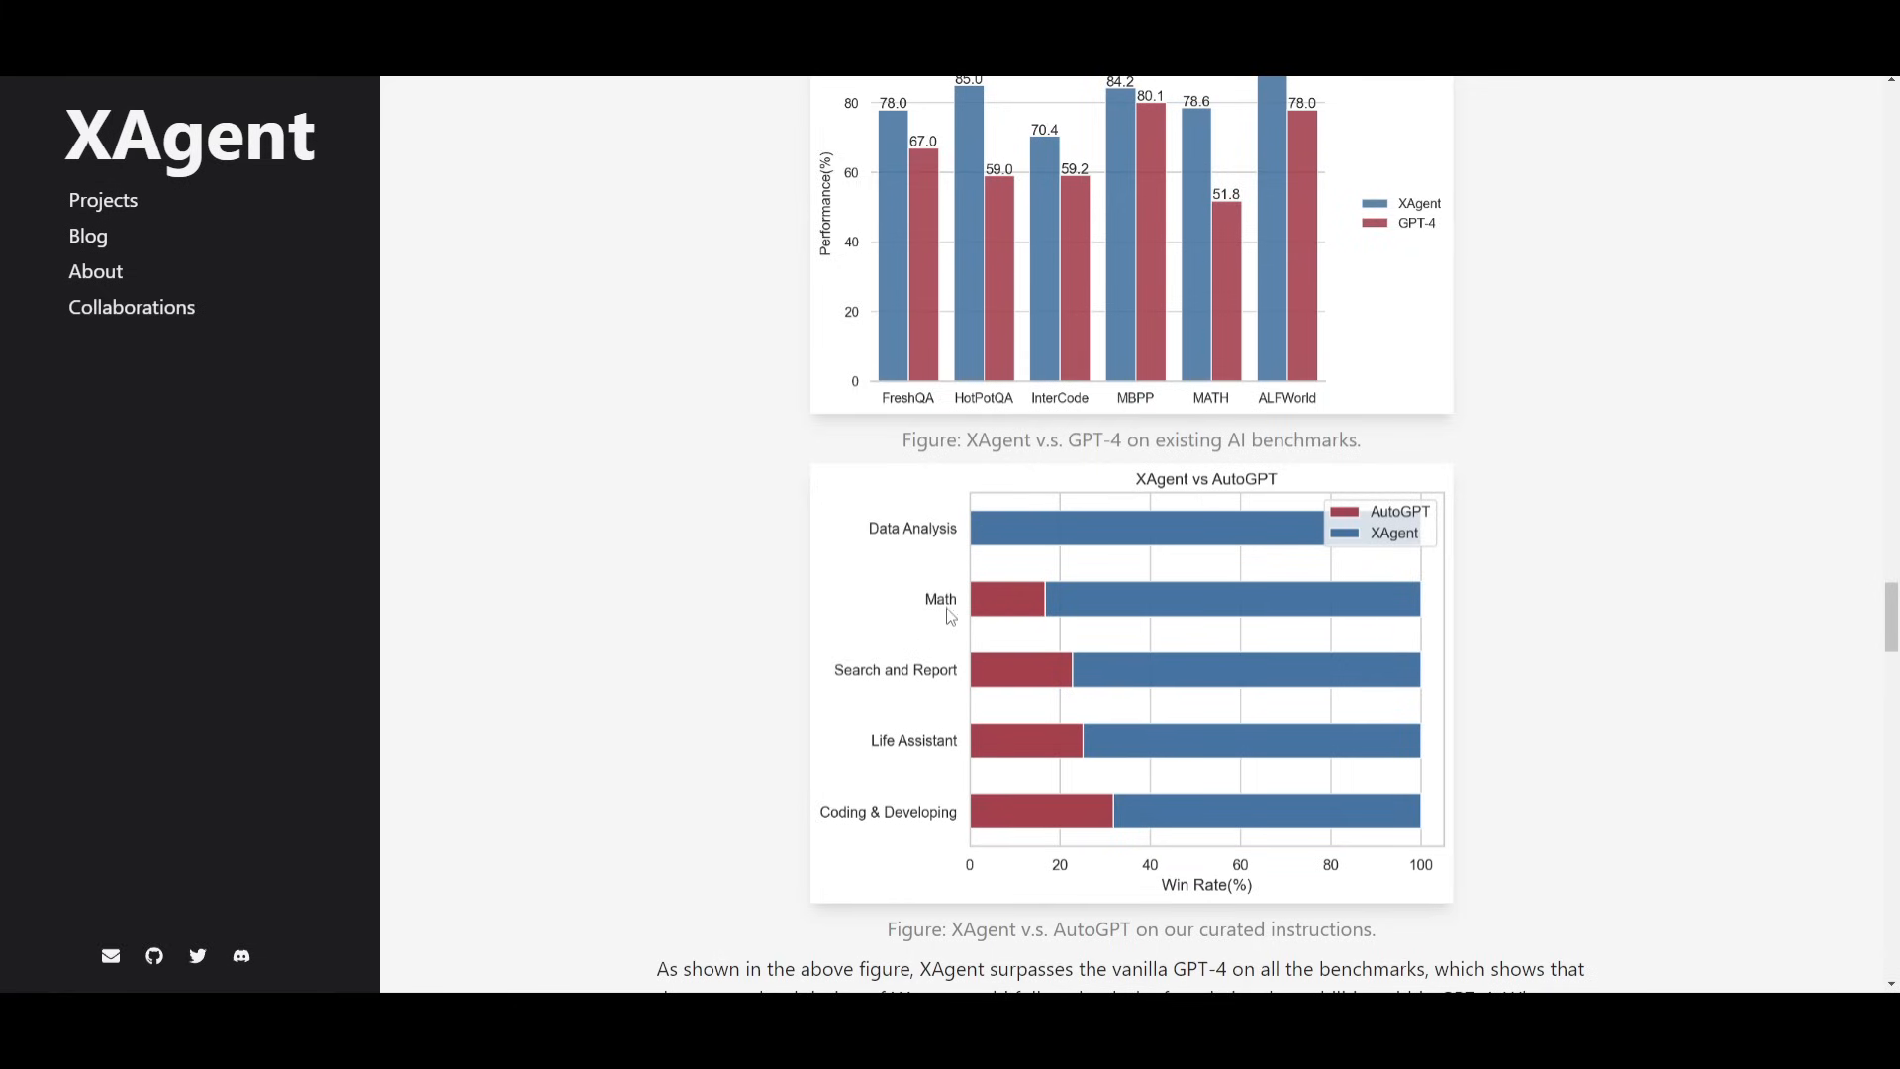
mouse_move(612, 905)
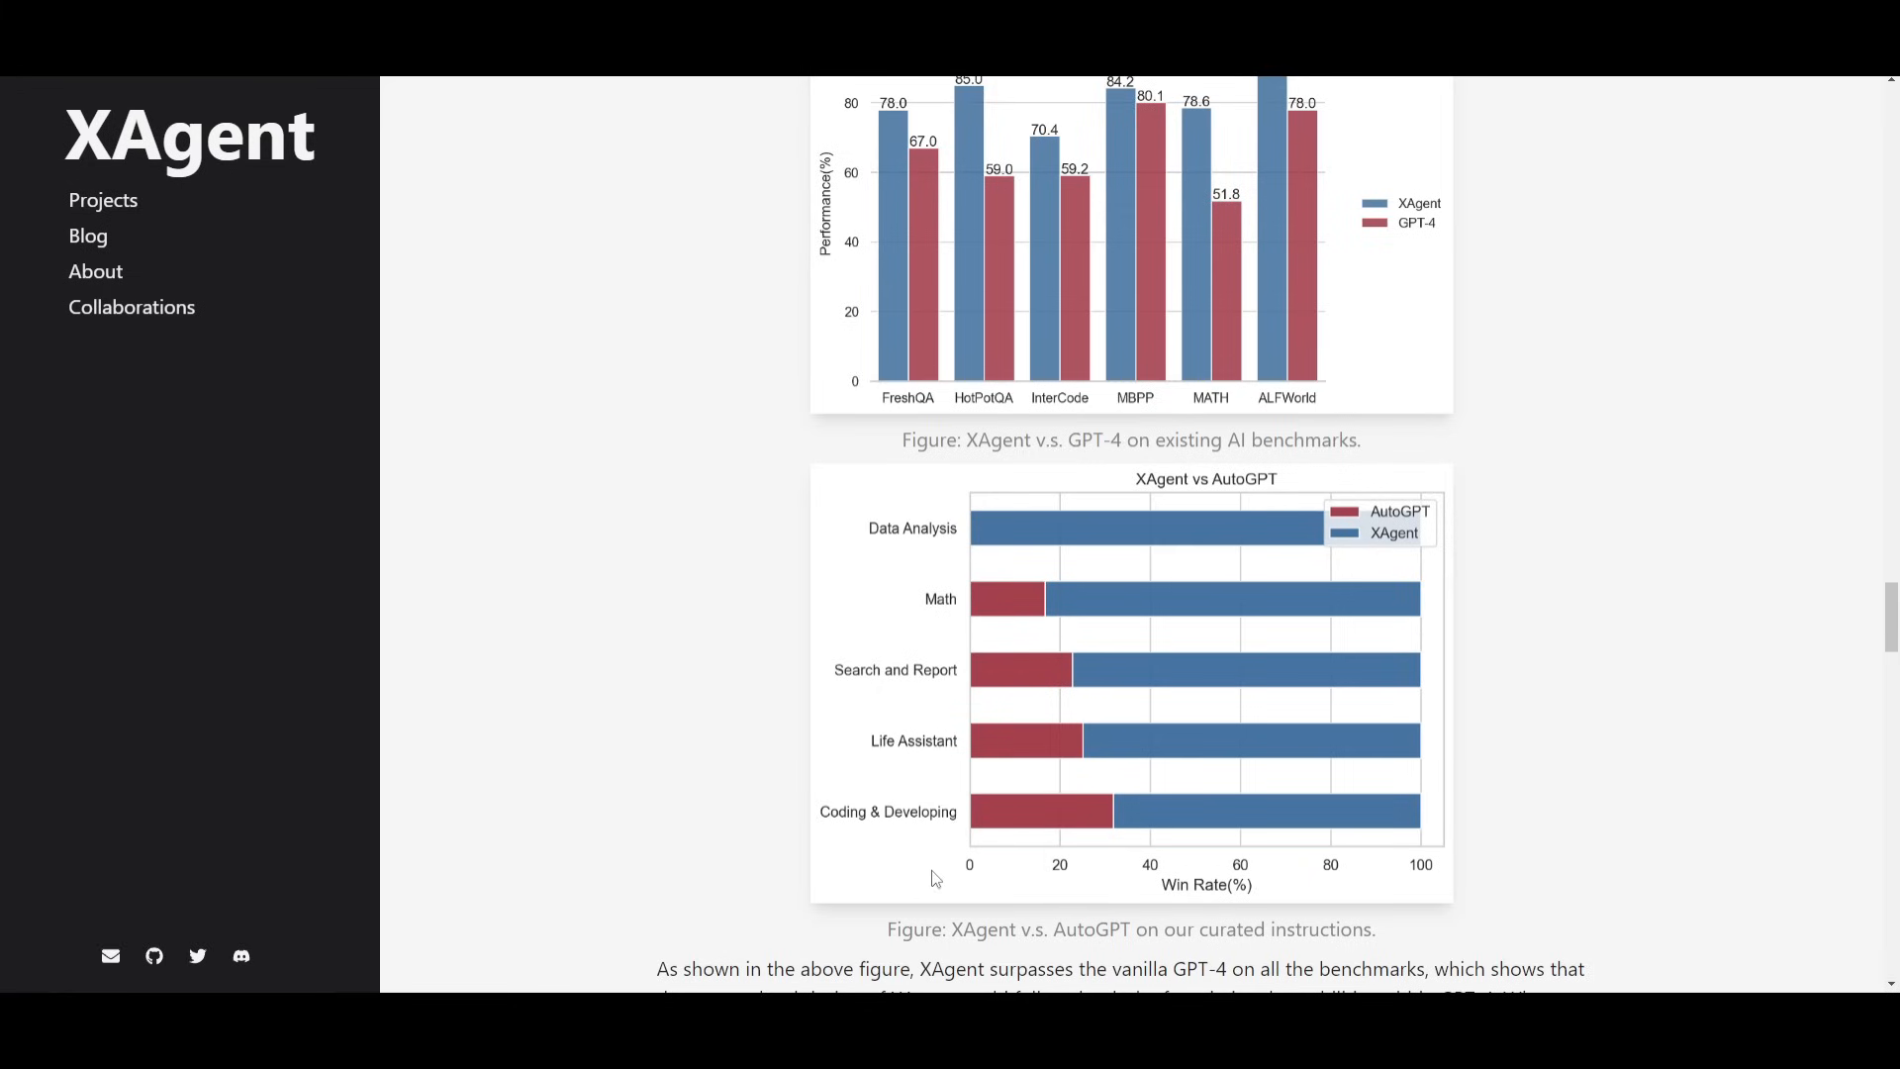
mouse_move(931, 830)
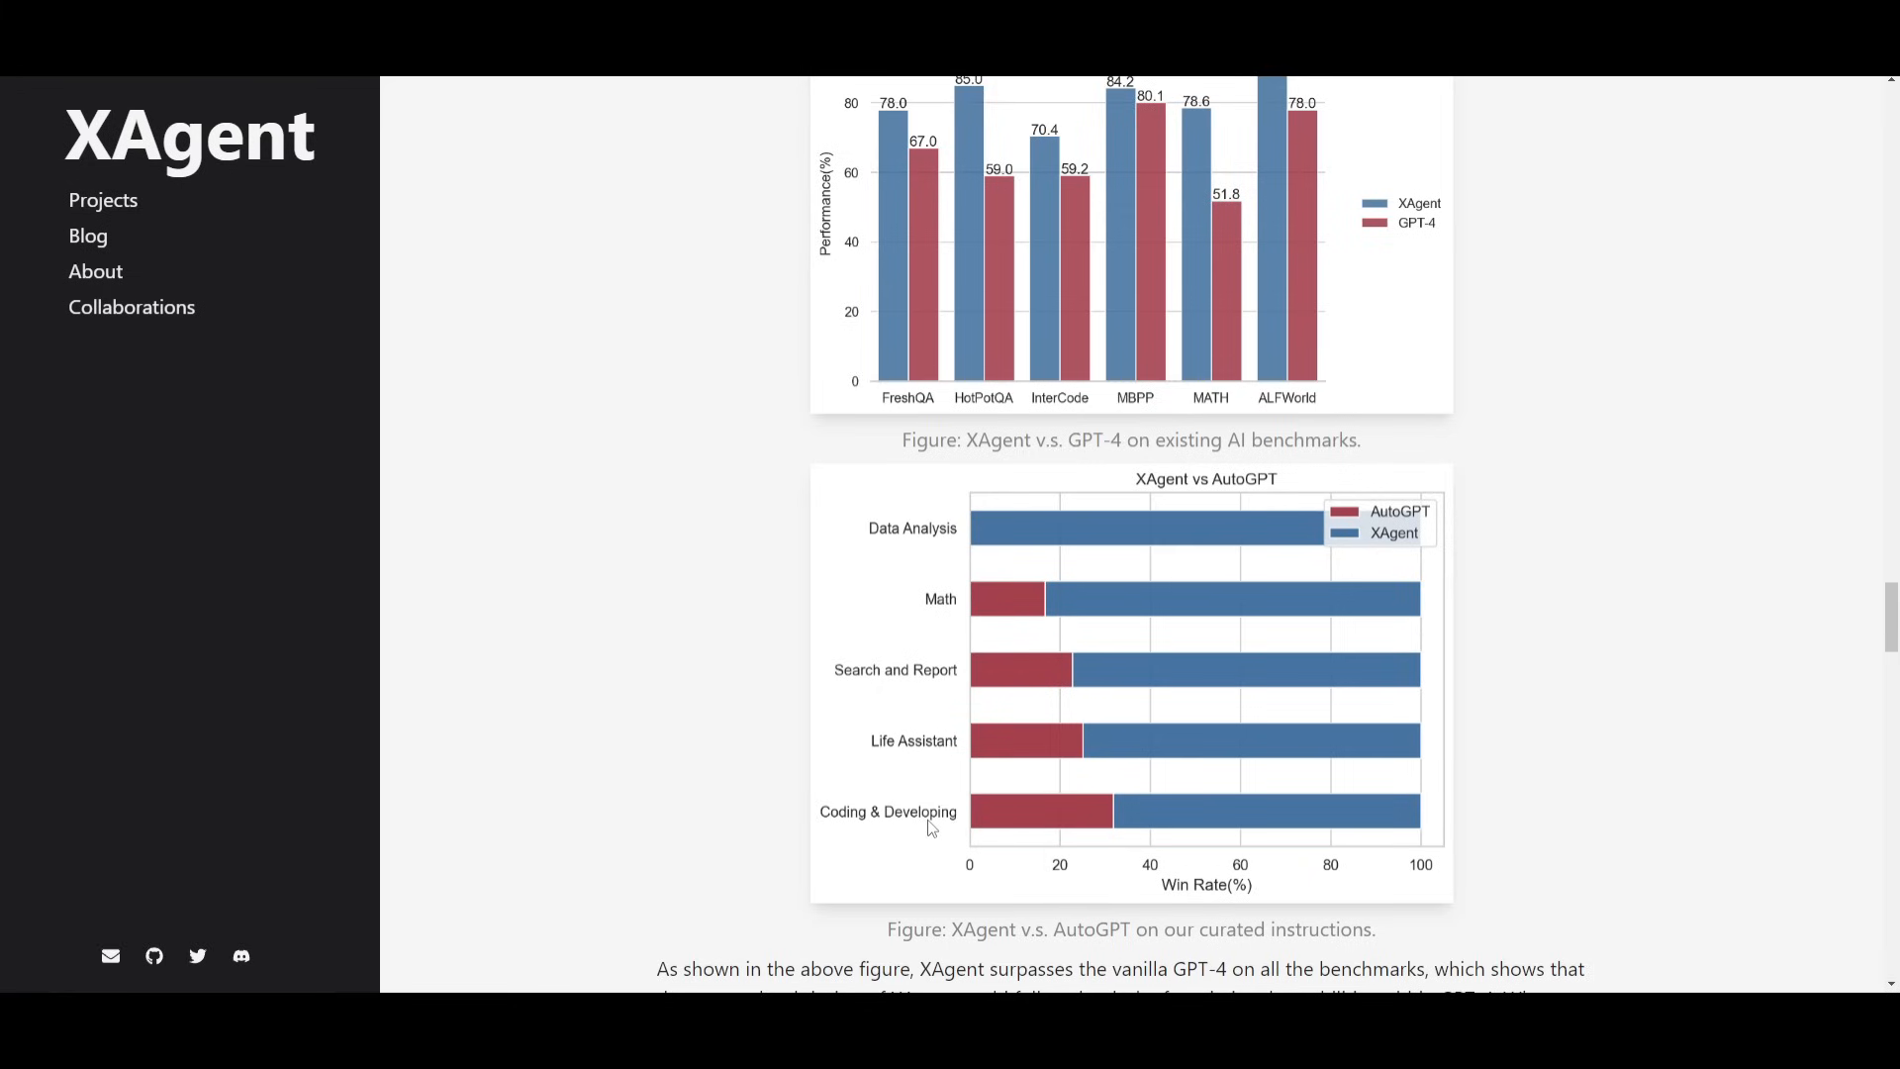
mouse_move(1129, 620)
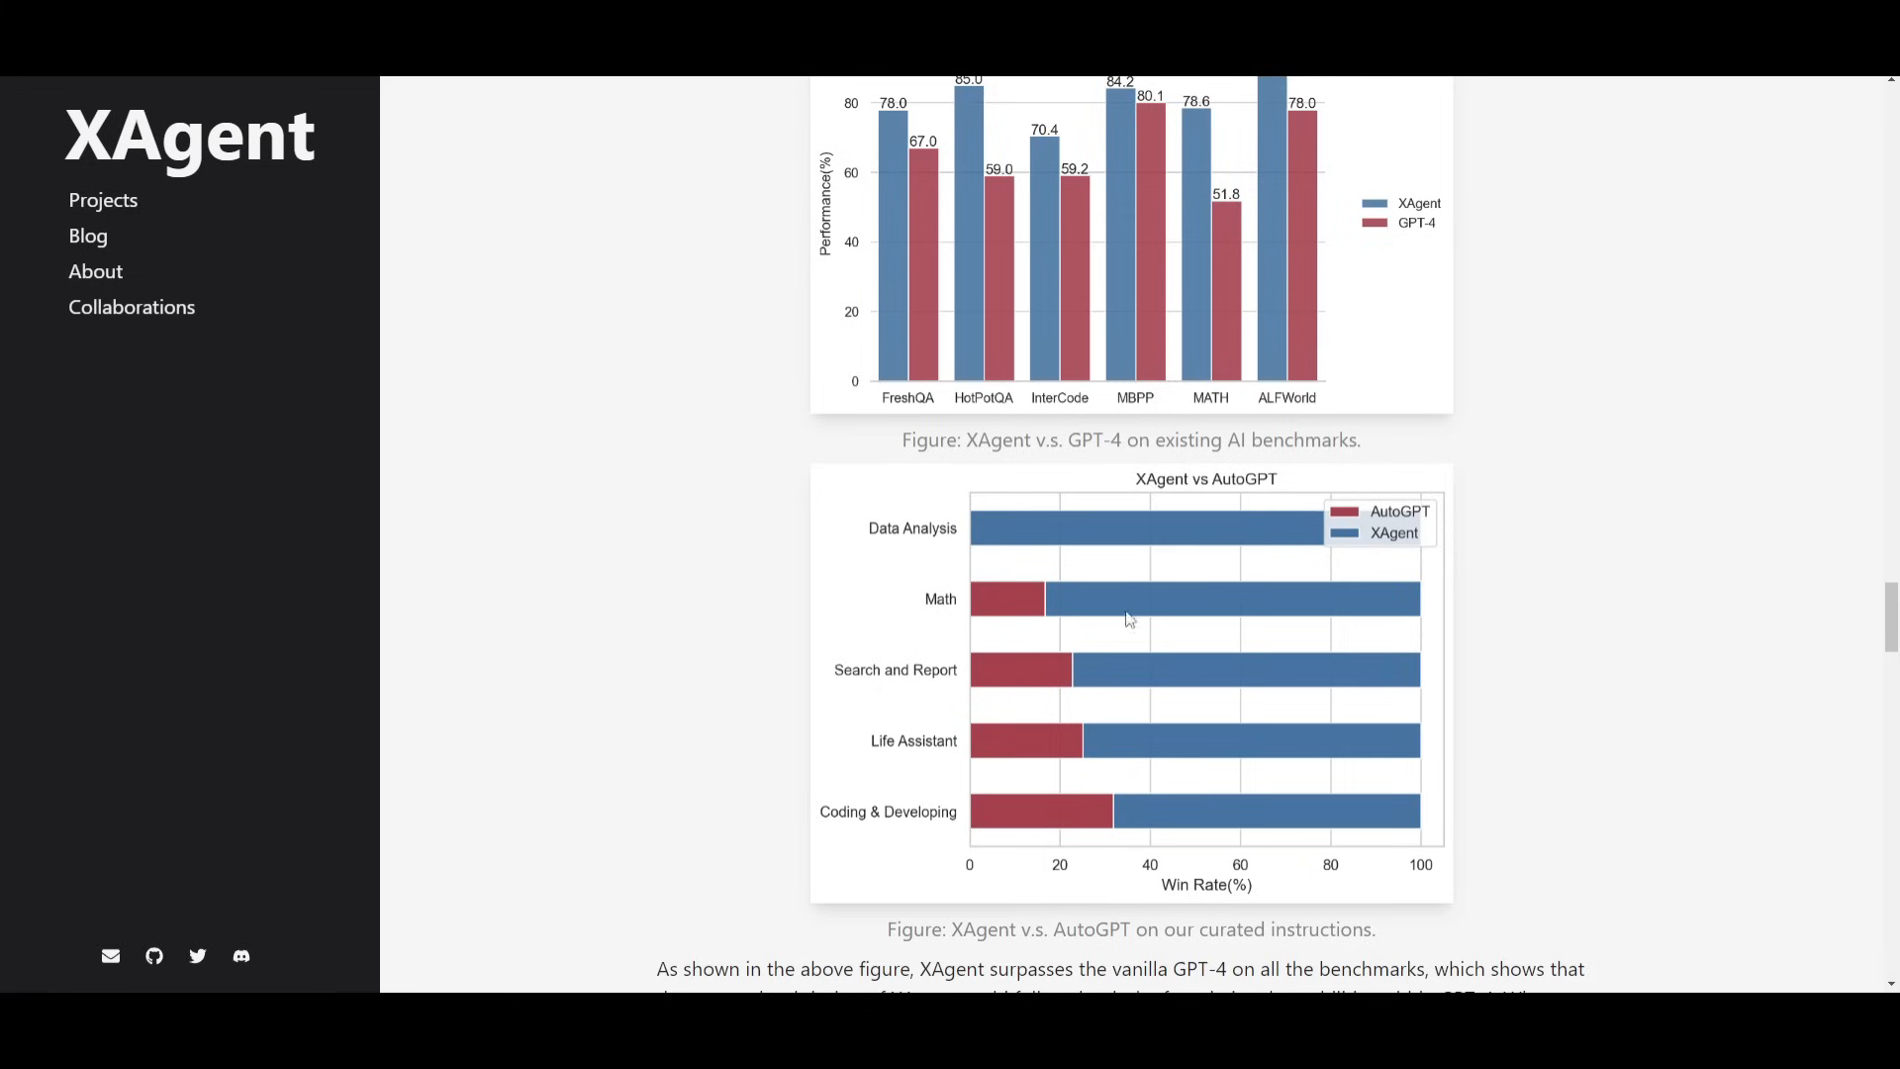
Scroll up so the benchmark paragraph and XAgent vs GPT-4 chart are fully visible.
scroll(up, 3)
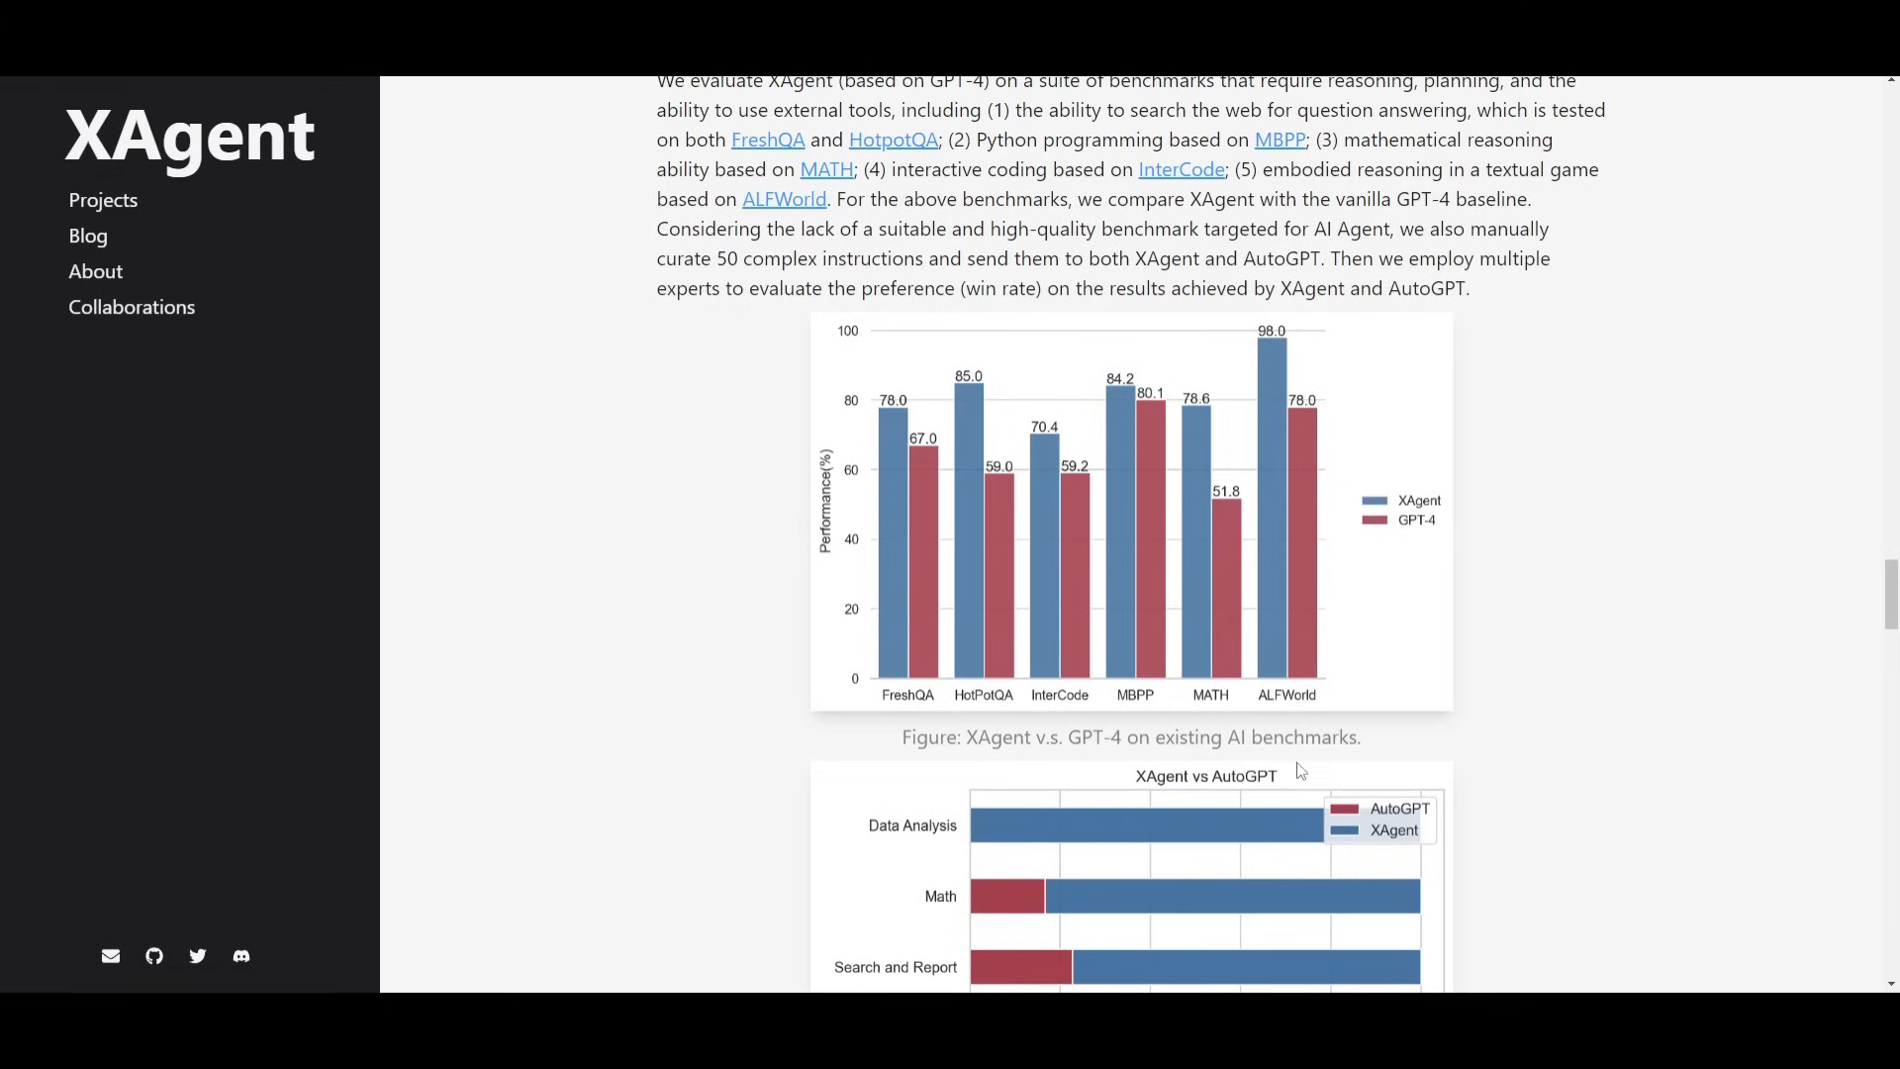
mouse_move(848, 500)
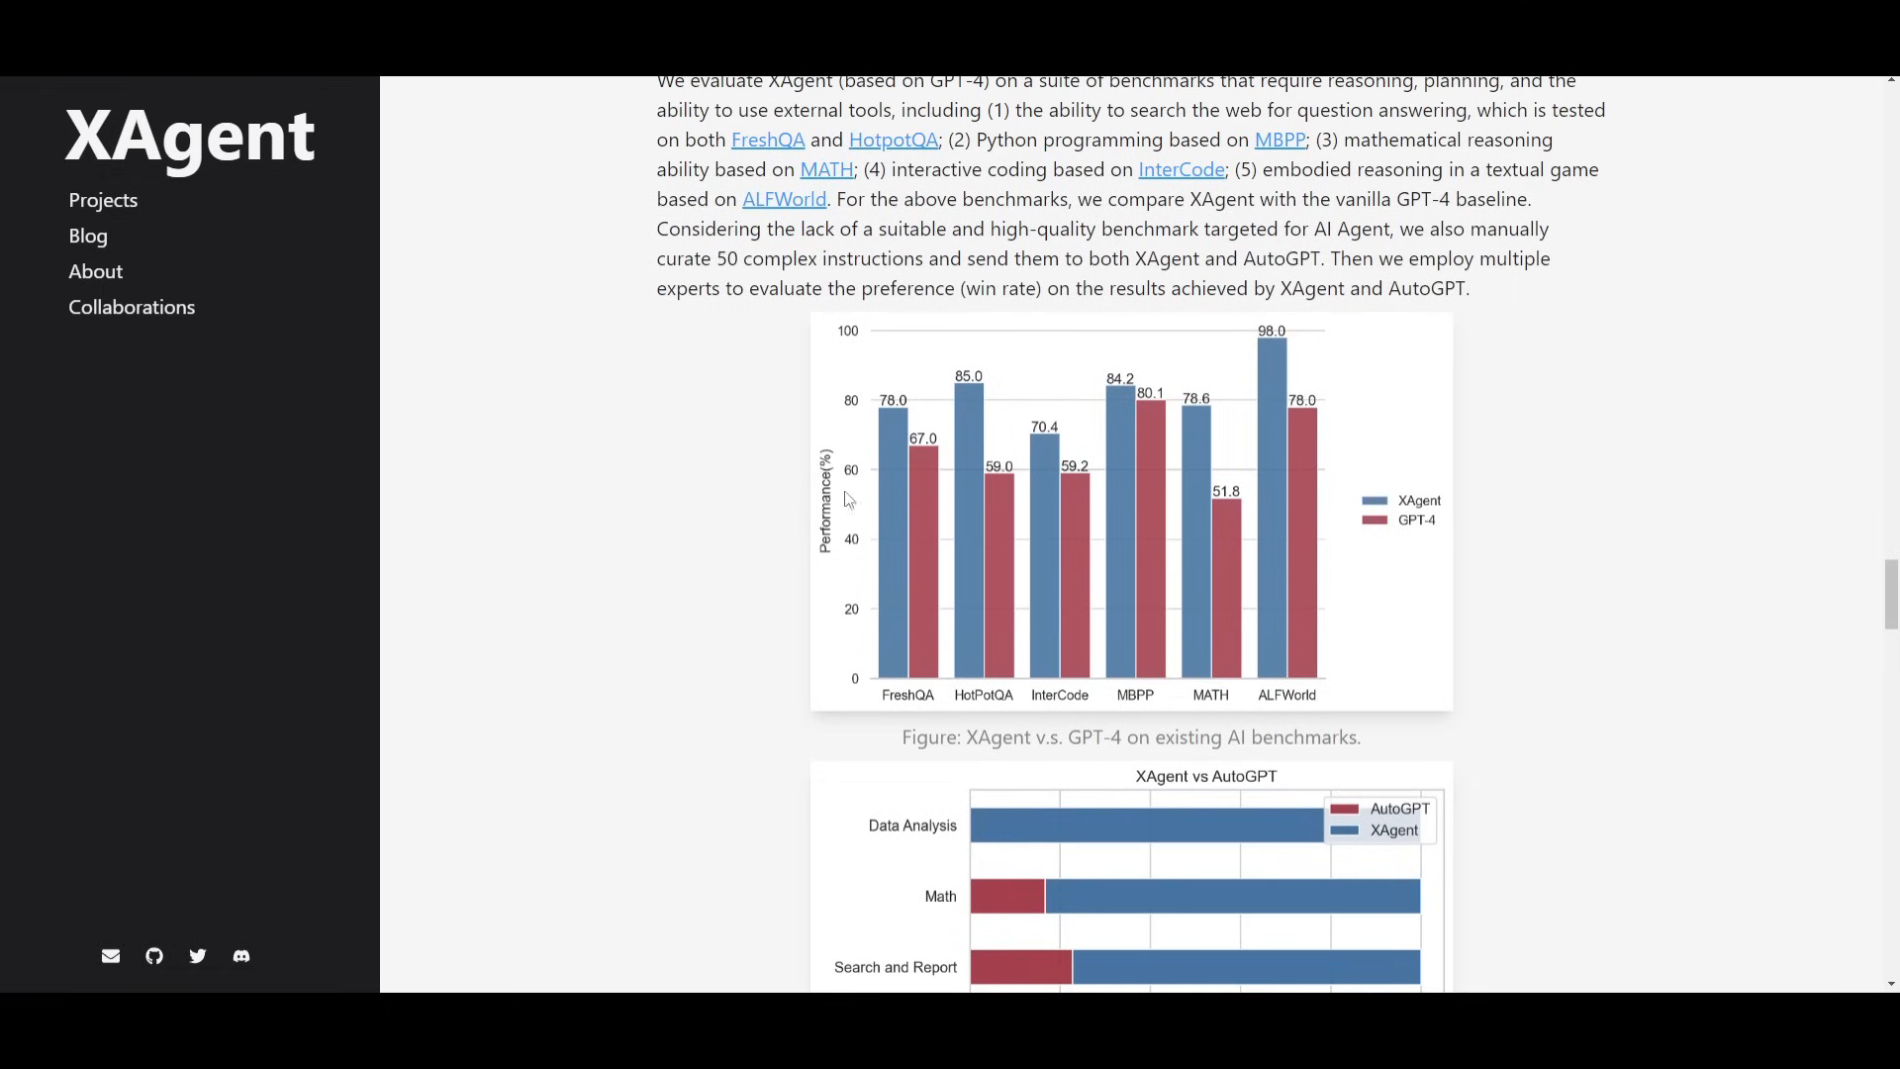
mouse_move(965, 578)
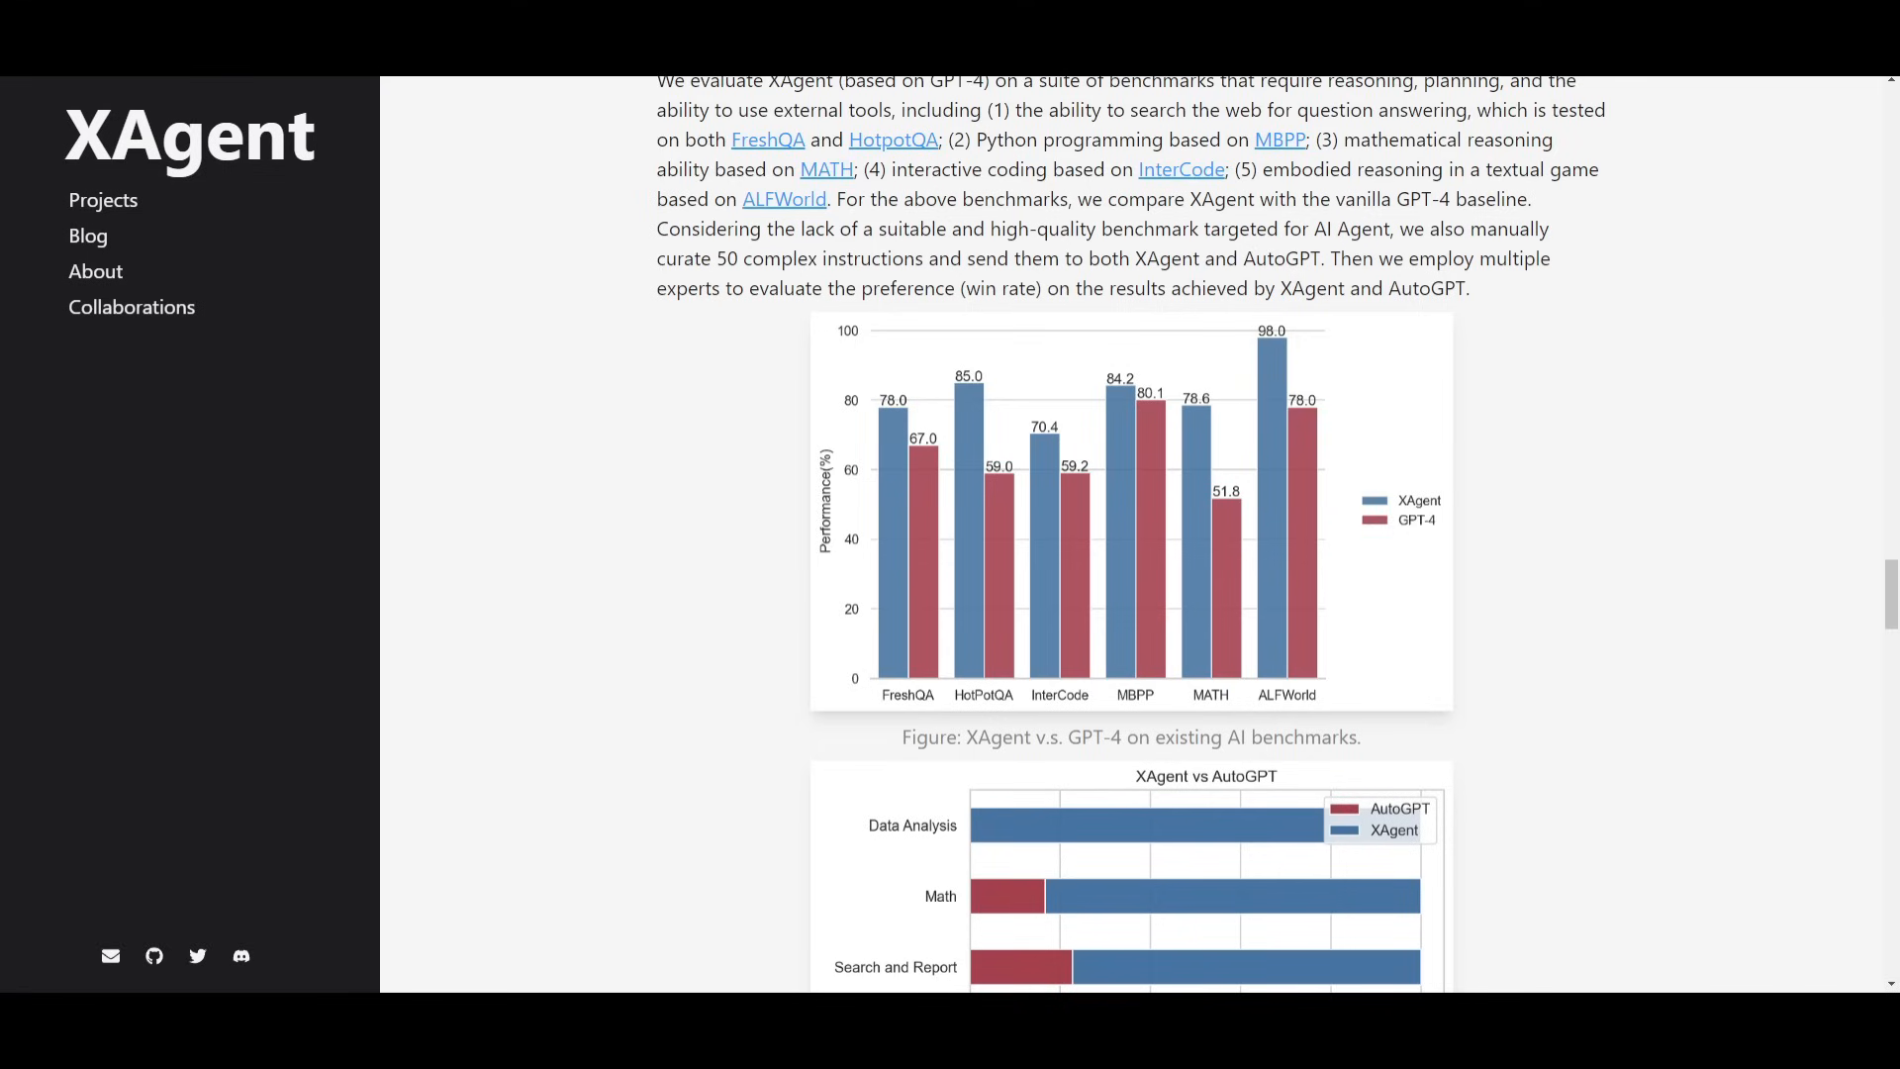
mouse_move(881, 588)
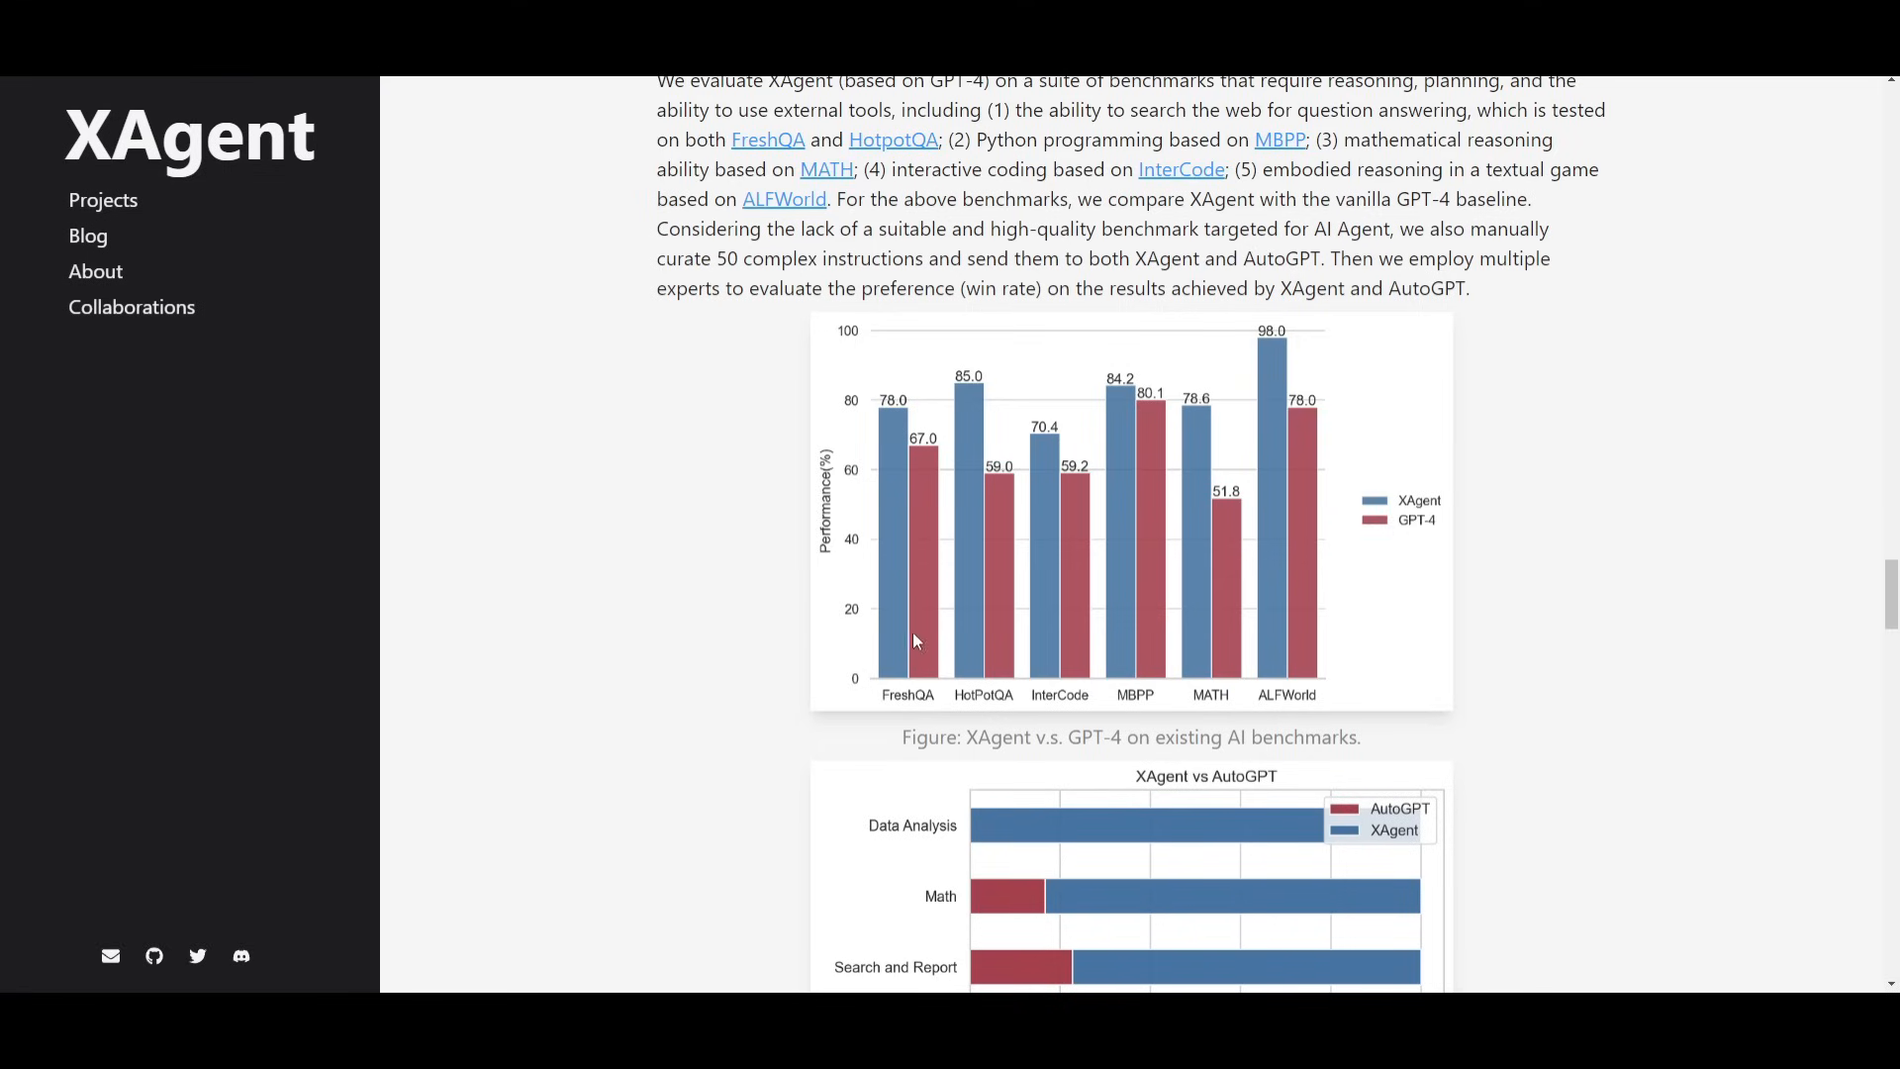
mouse_move(1173, 414)
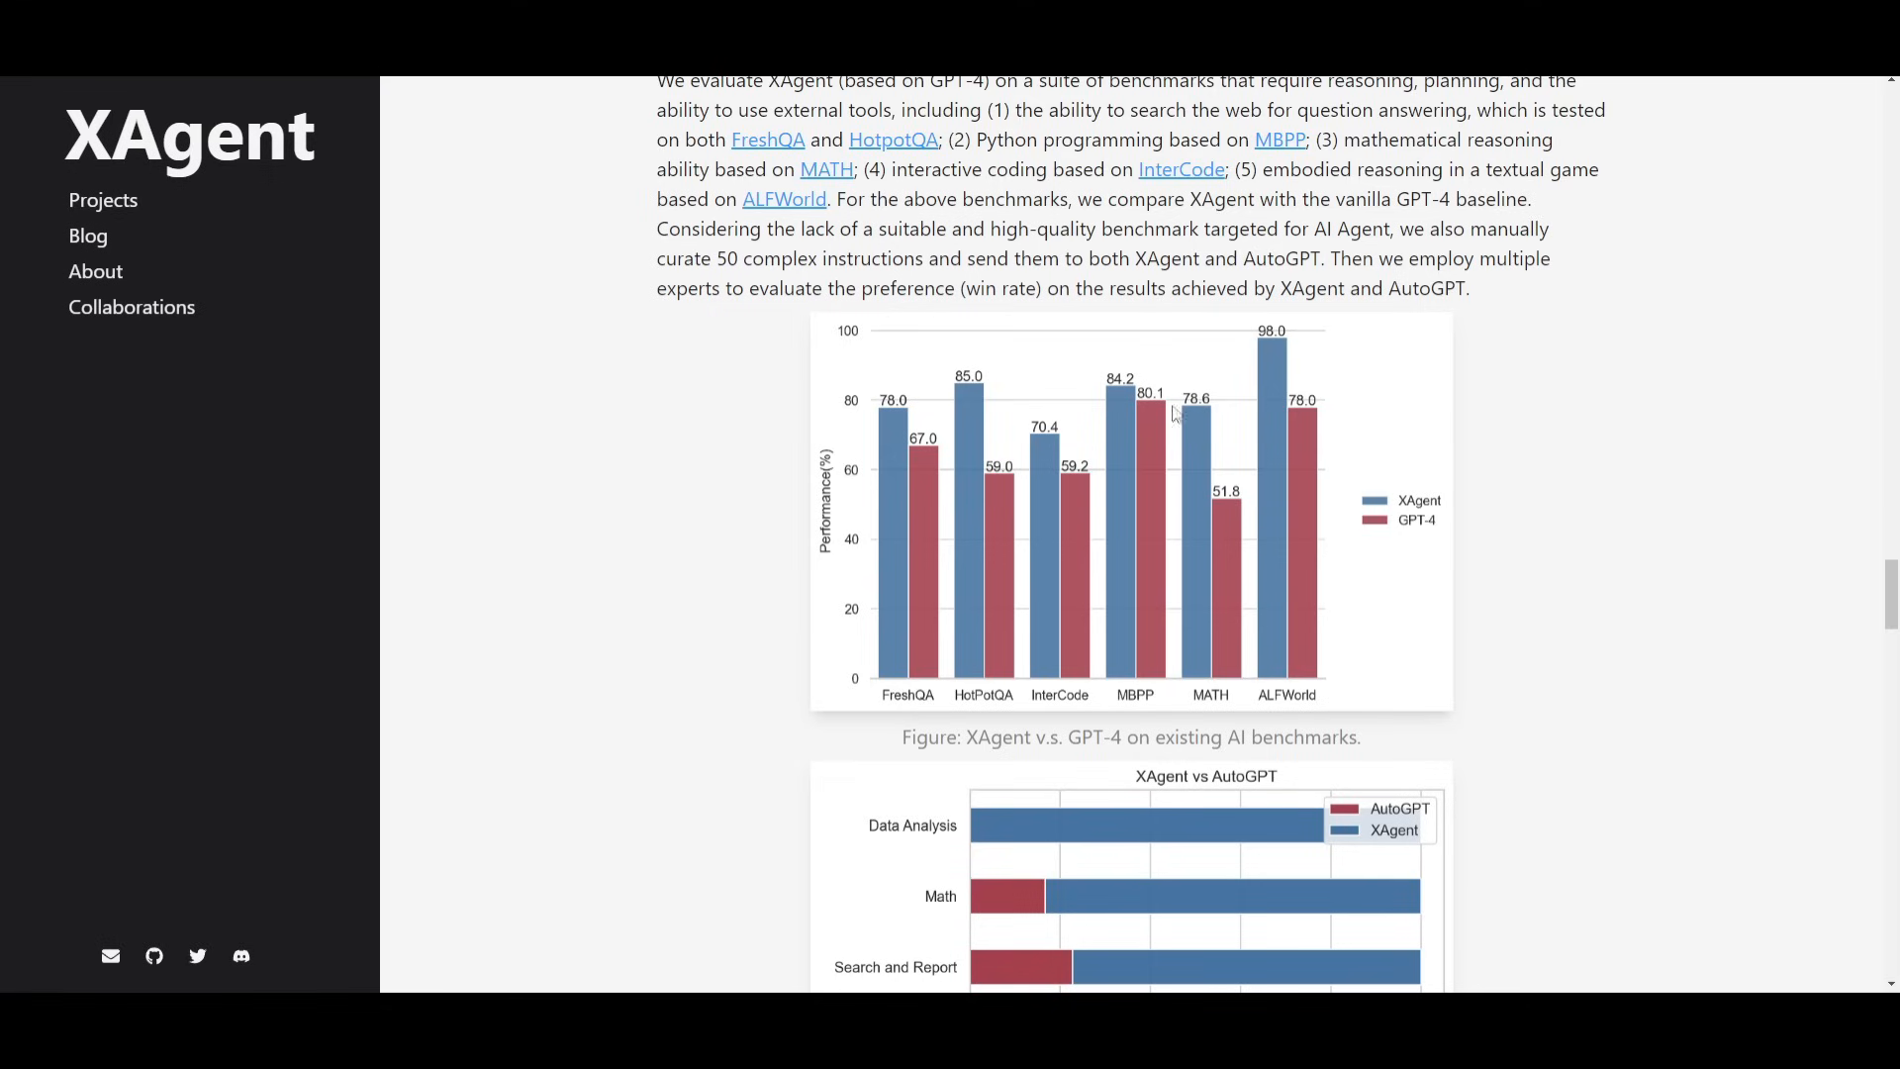
mouse_move(978, 470)
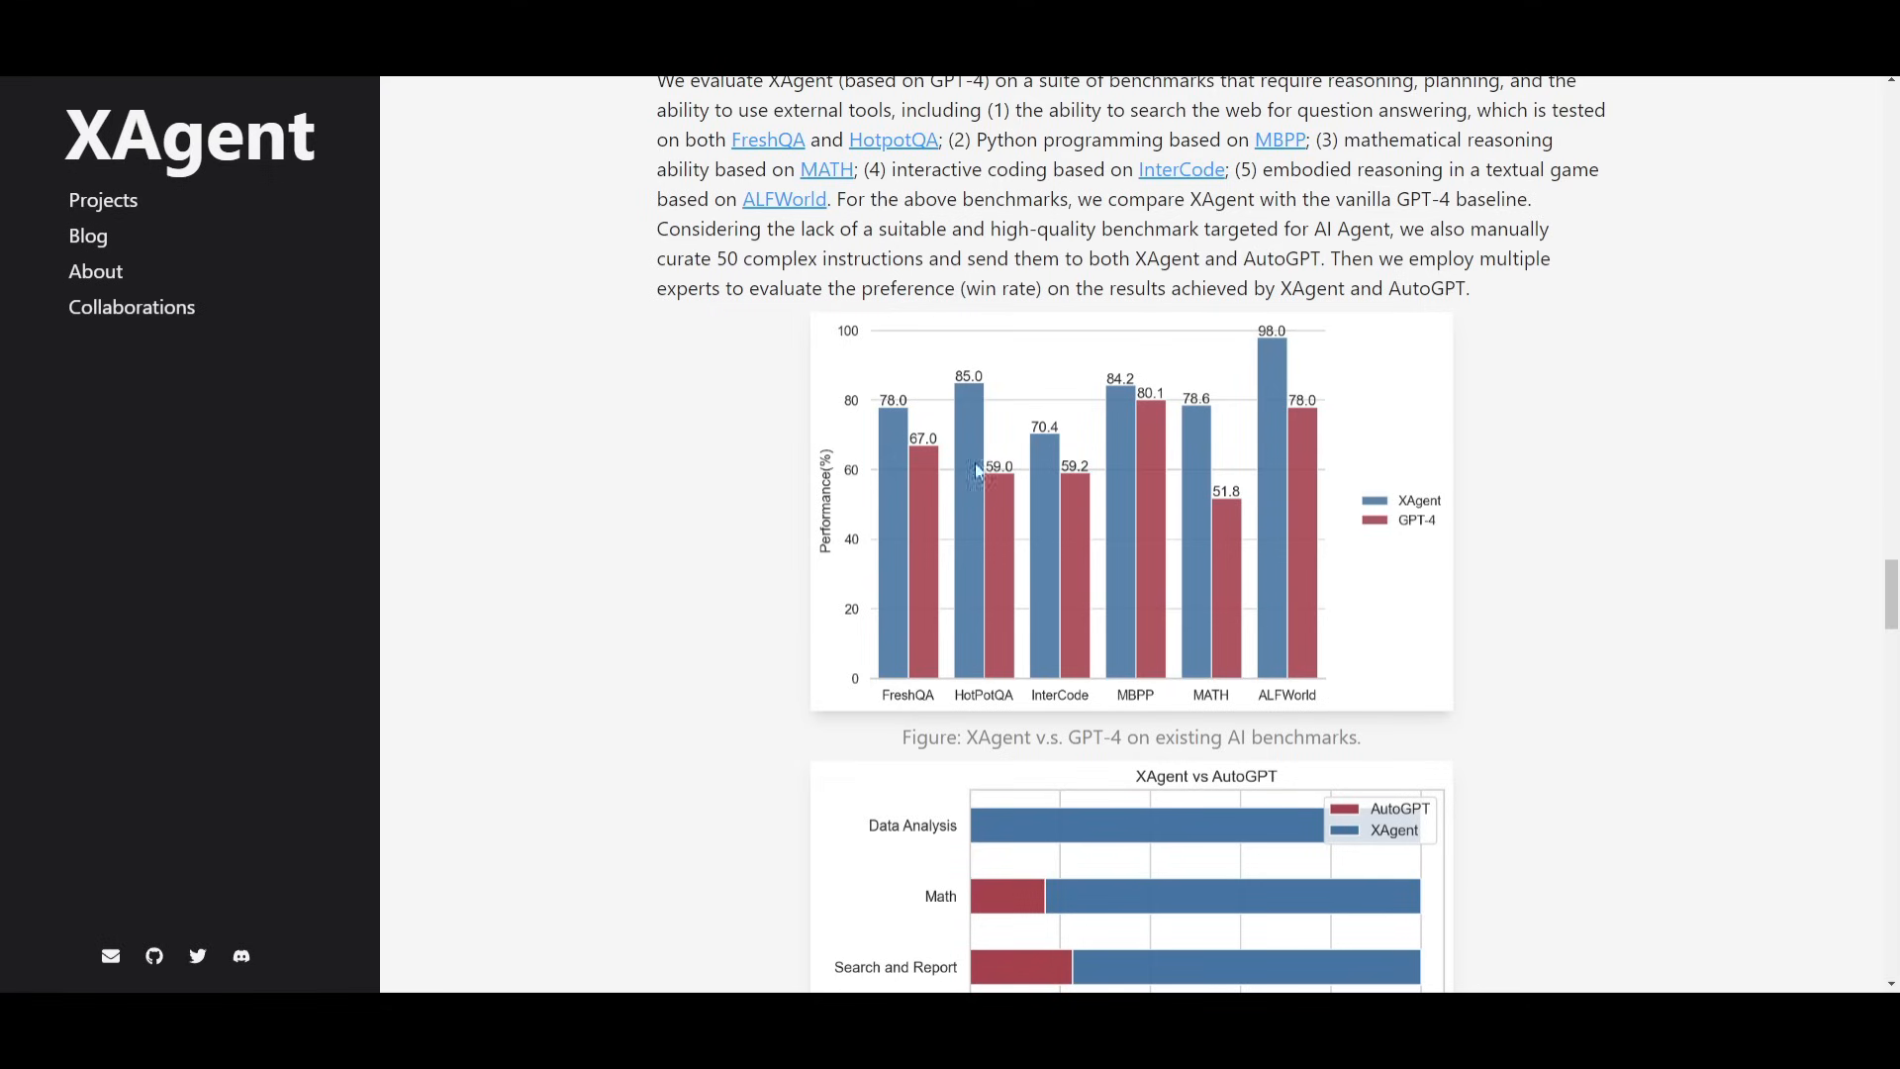
mouse_move(890, 530)
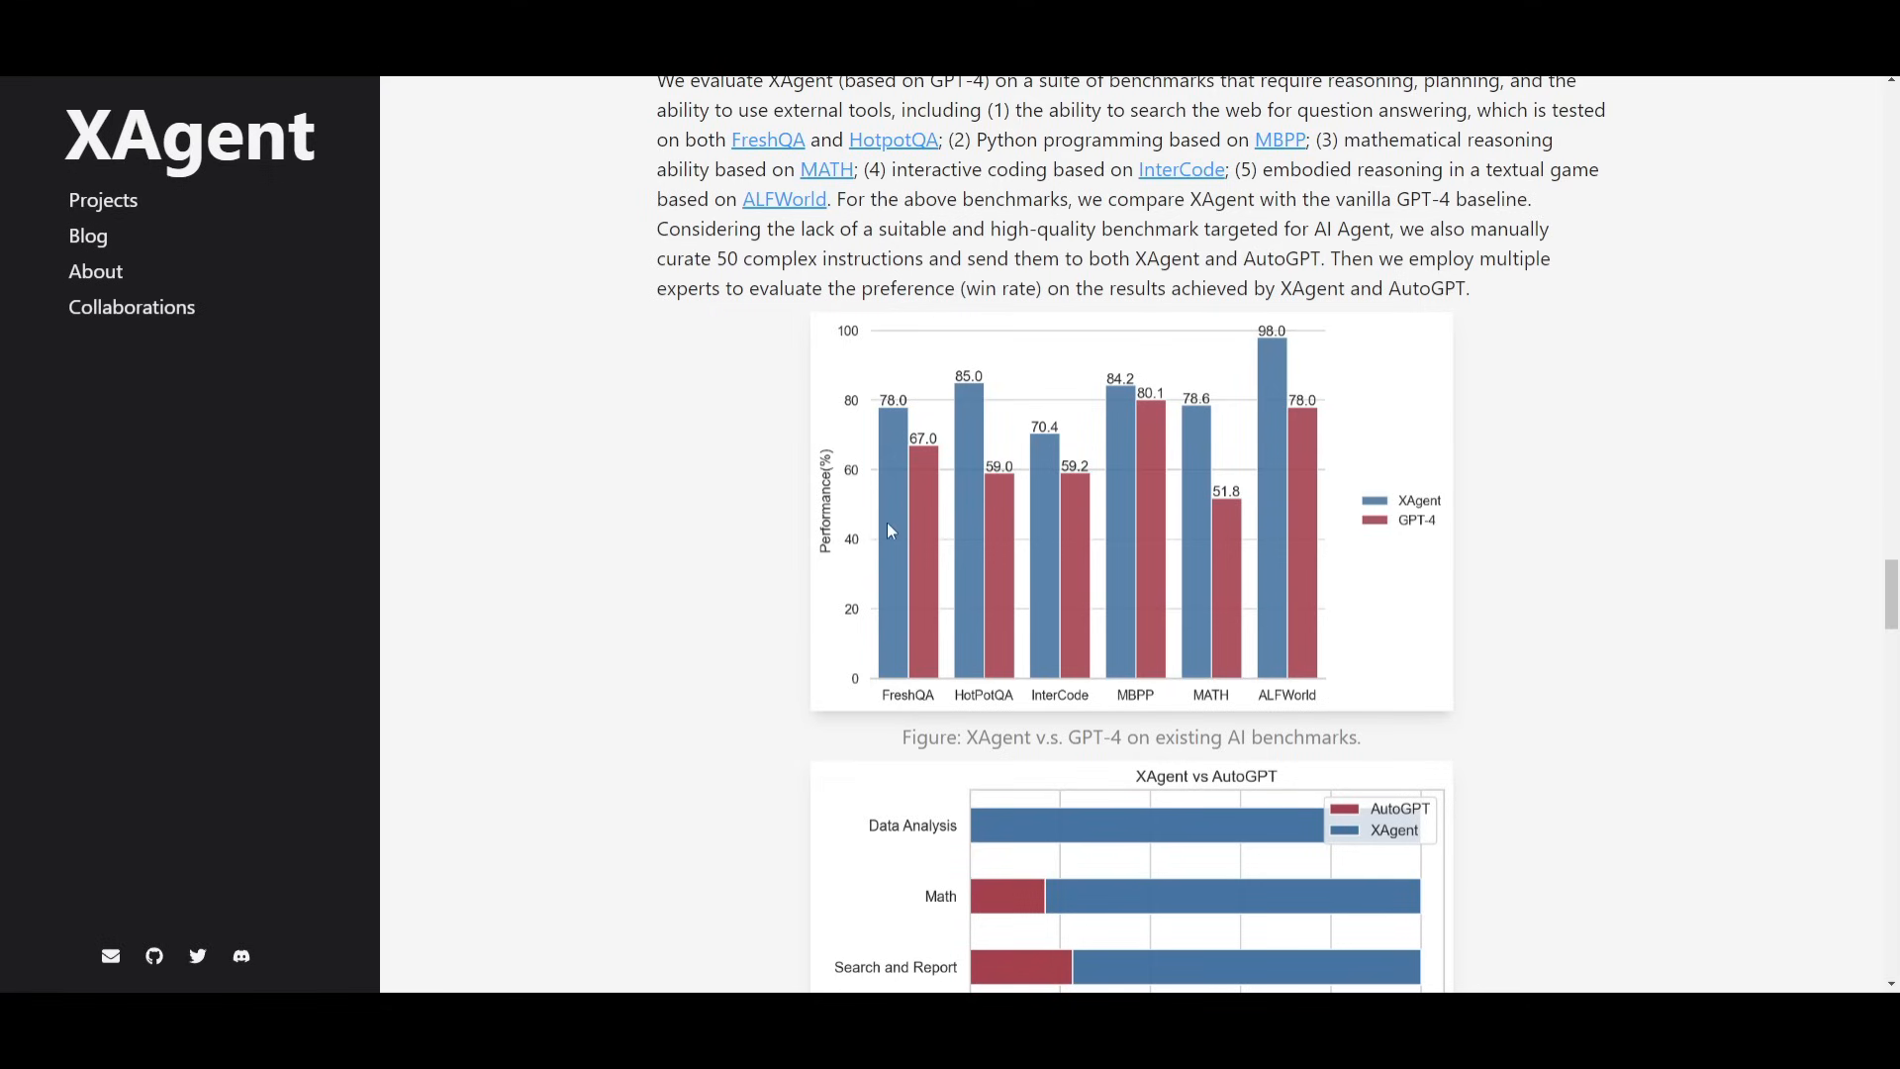
mouse_move(732, 566)
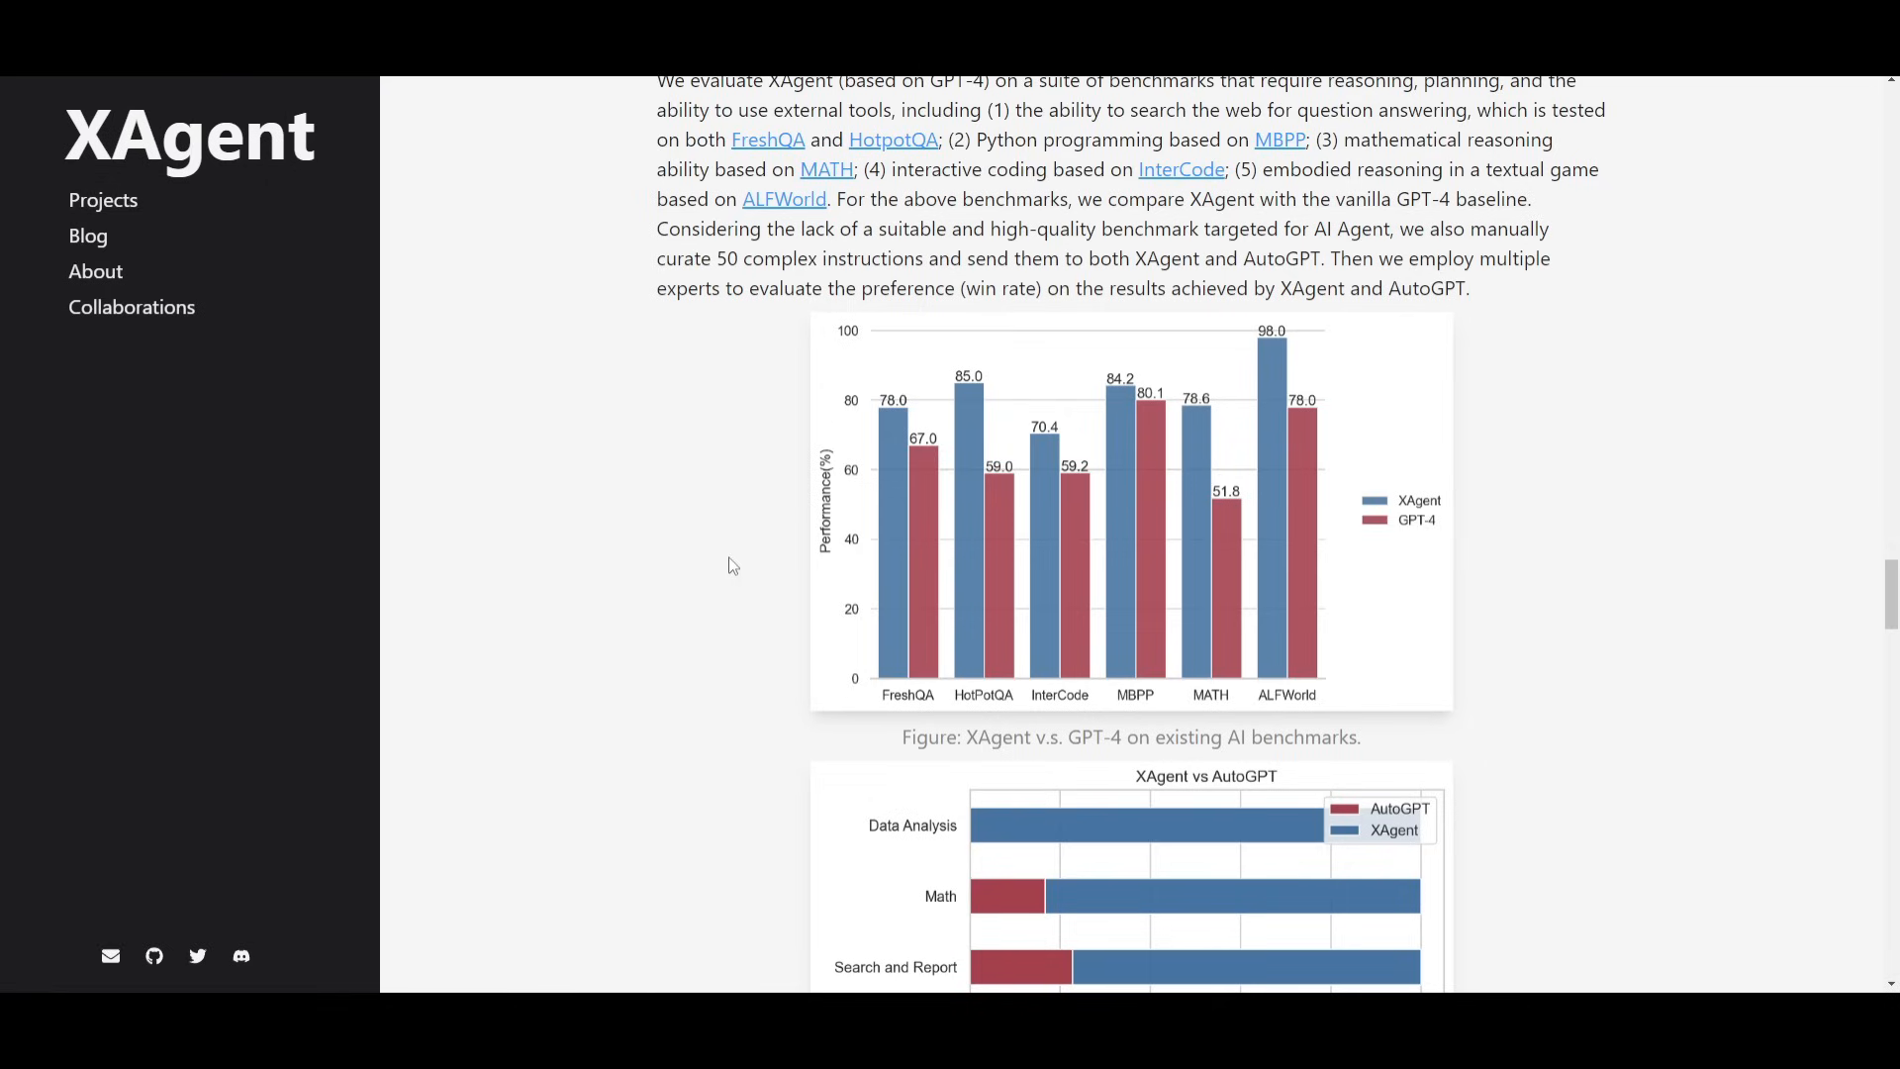
mouse_move(811, 333)
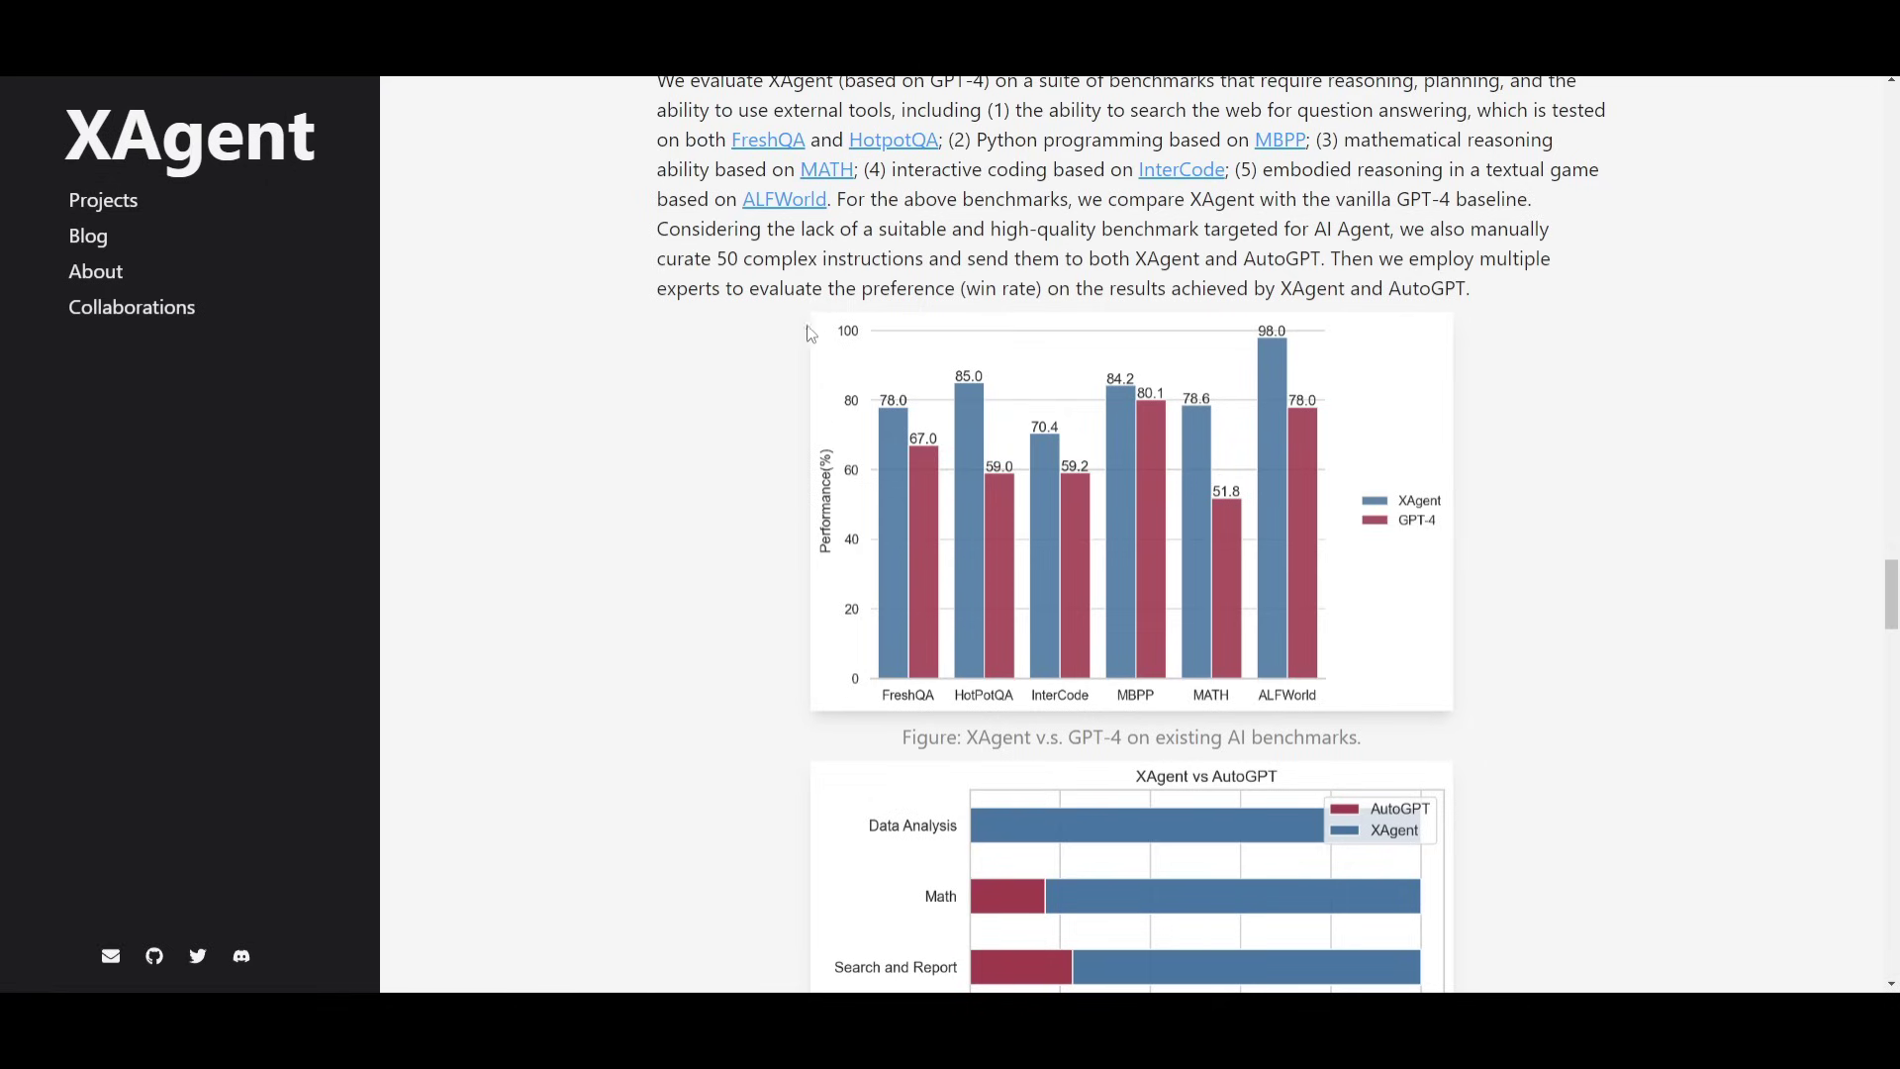
Scroll through the showcase examples and back to the title, byline and Introduction.
scroll(down, 3)
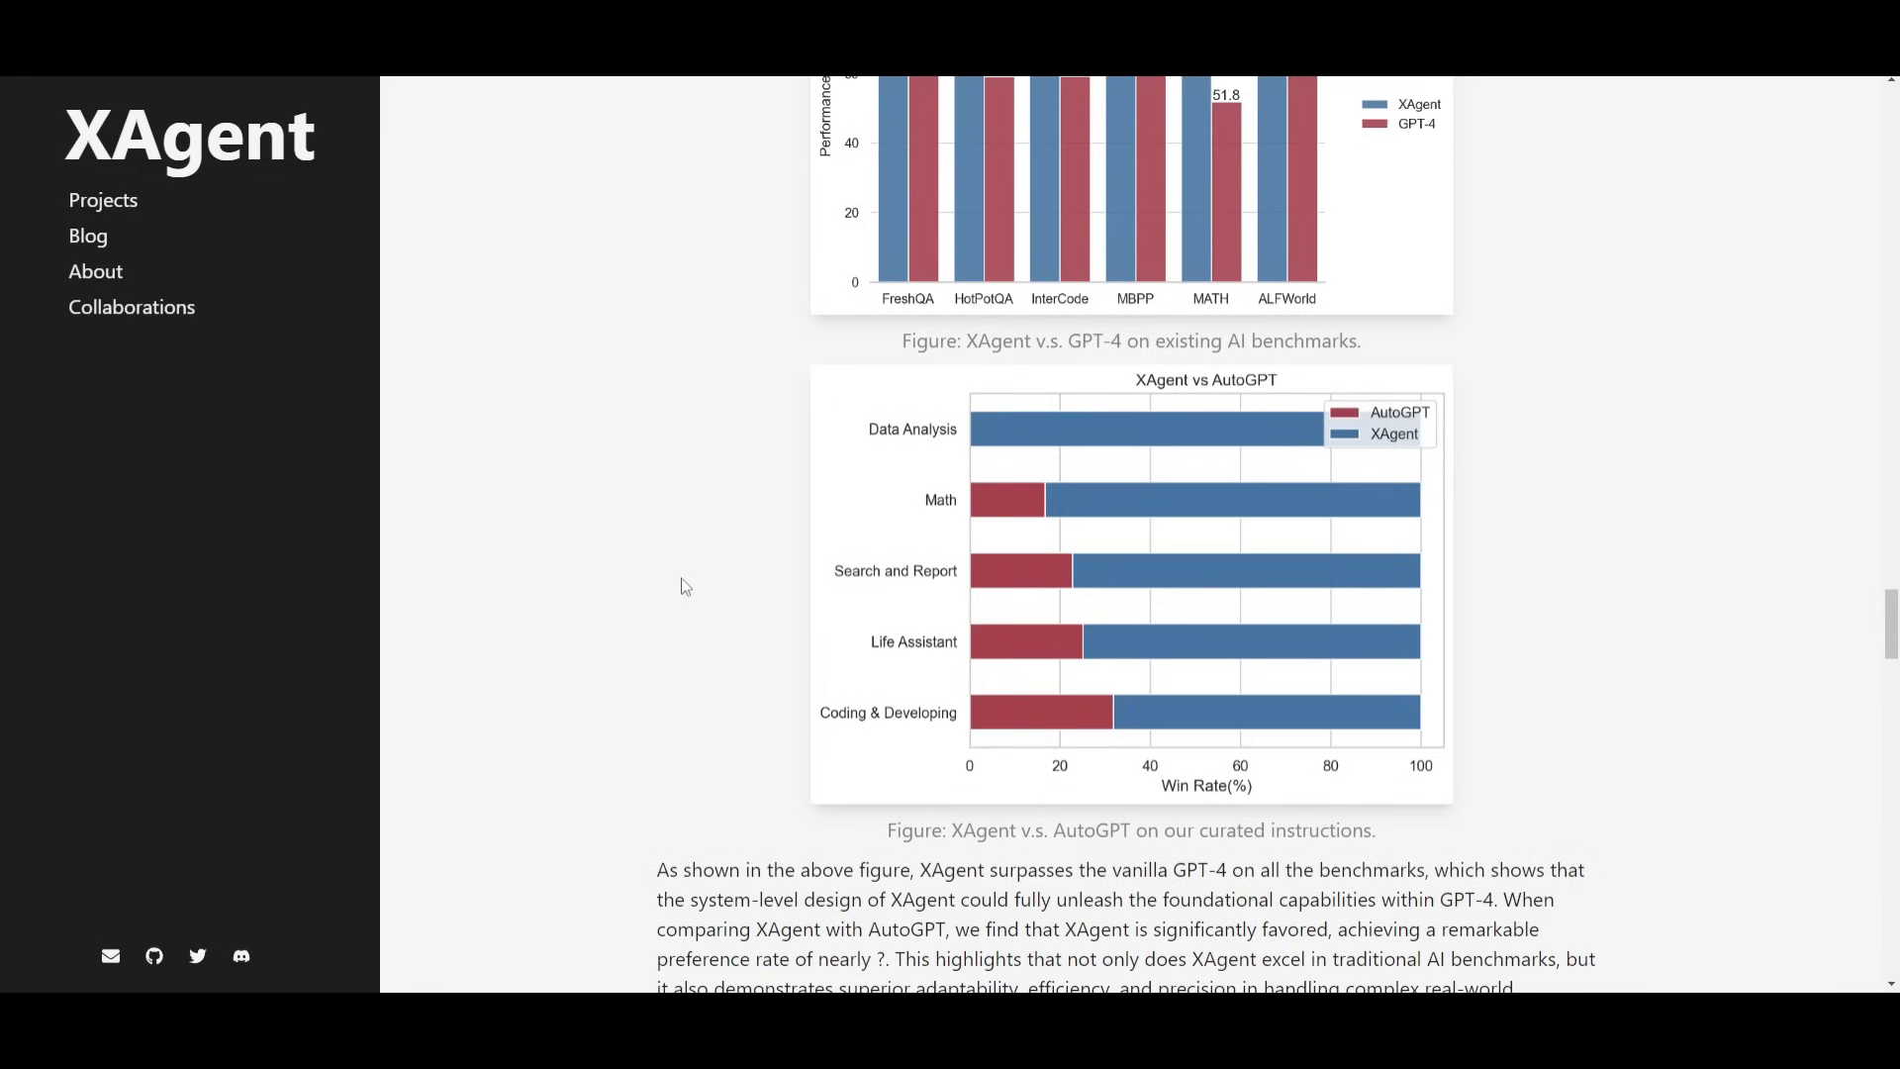
scroll(down, 3)
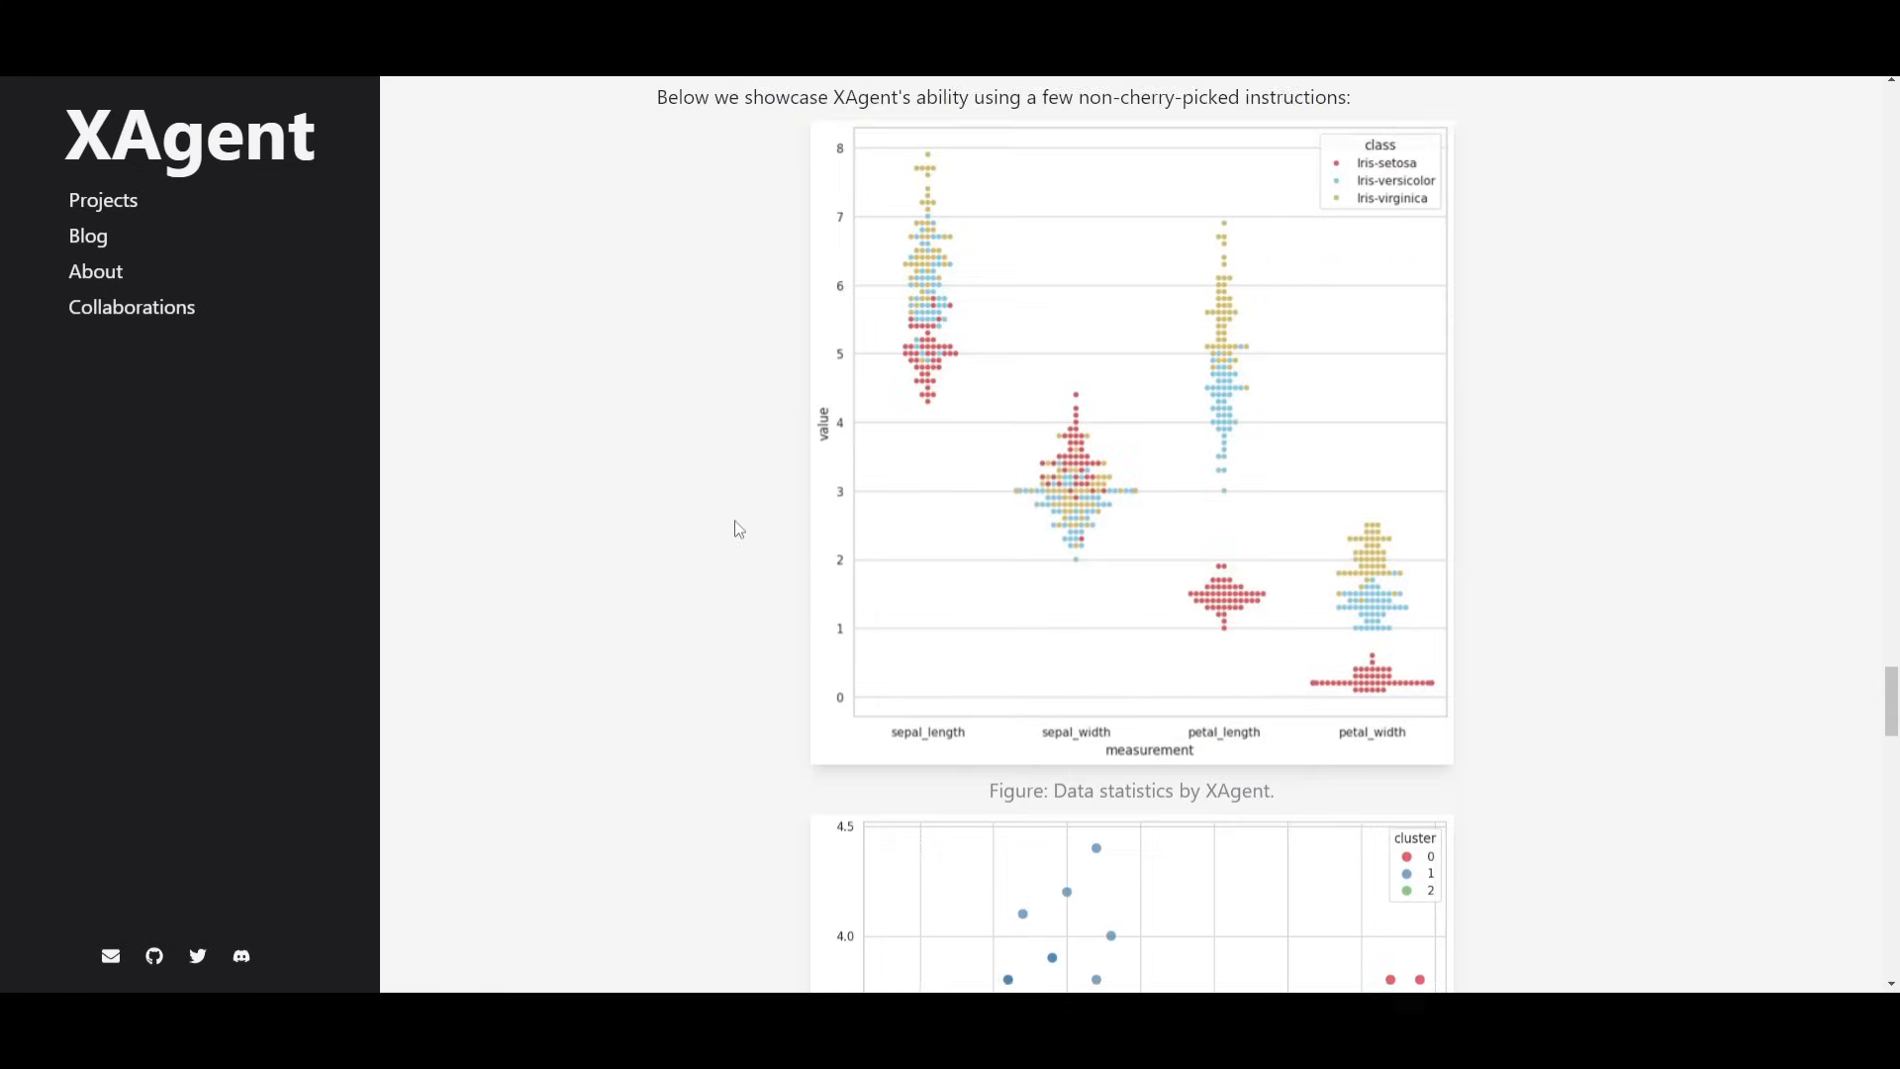
scroll(down, 3)
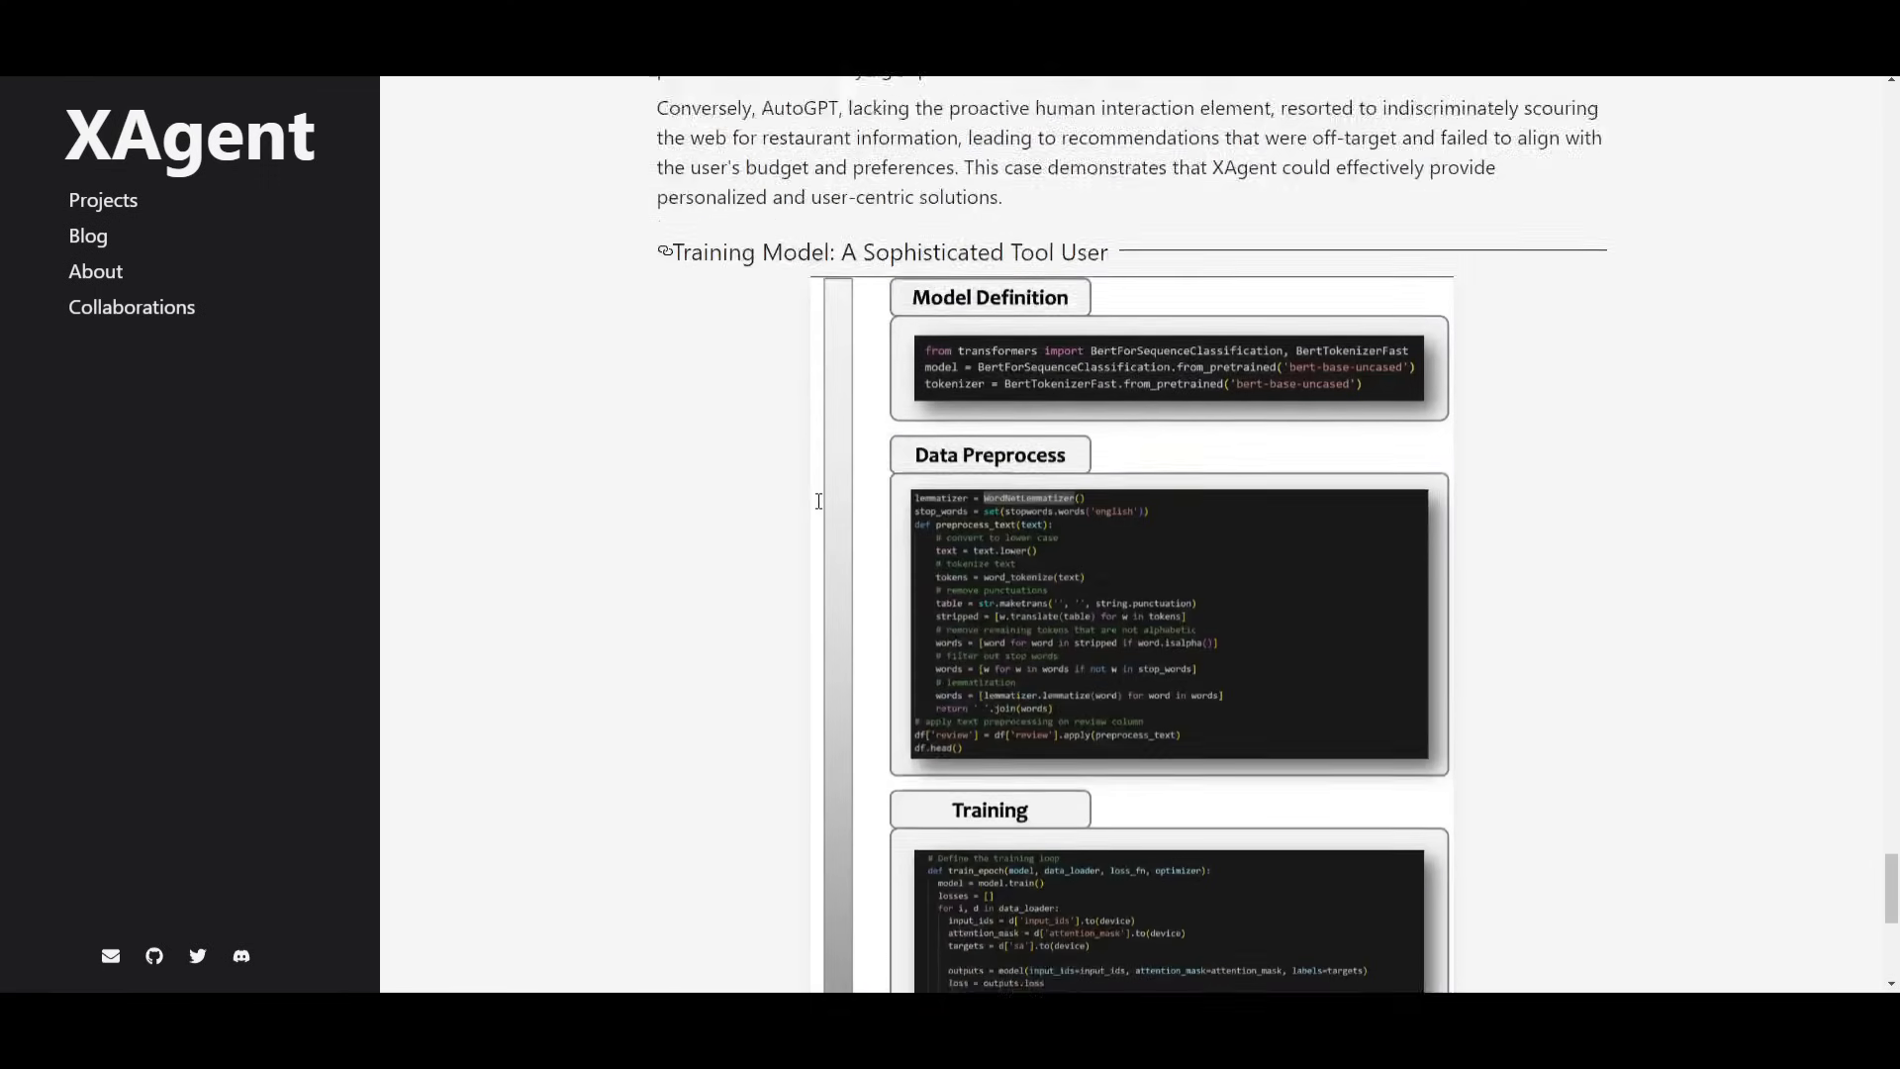
scroll(down, 3)
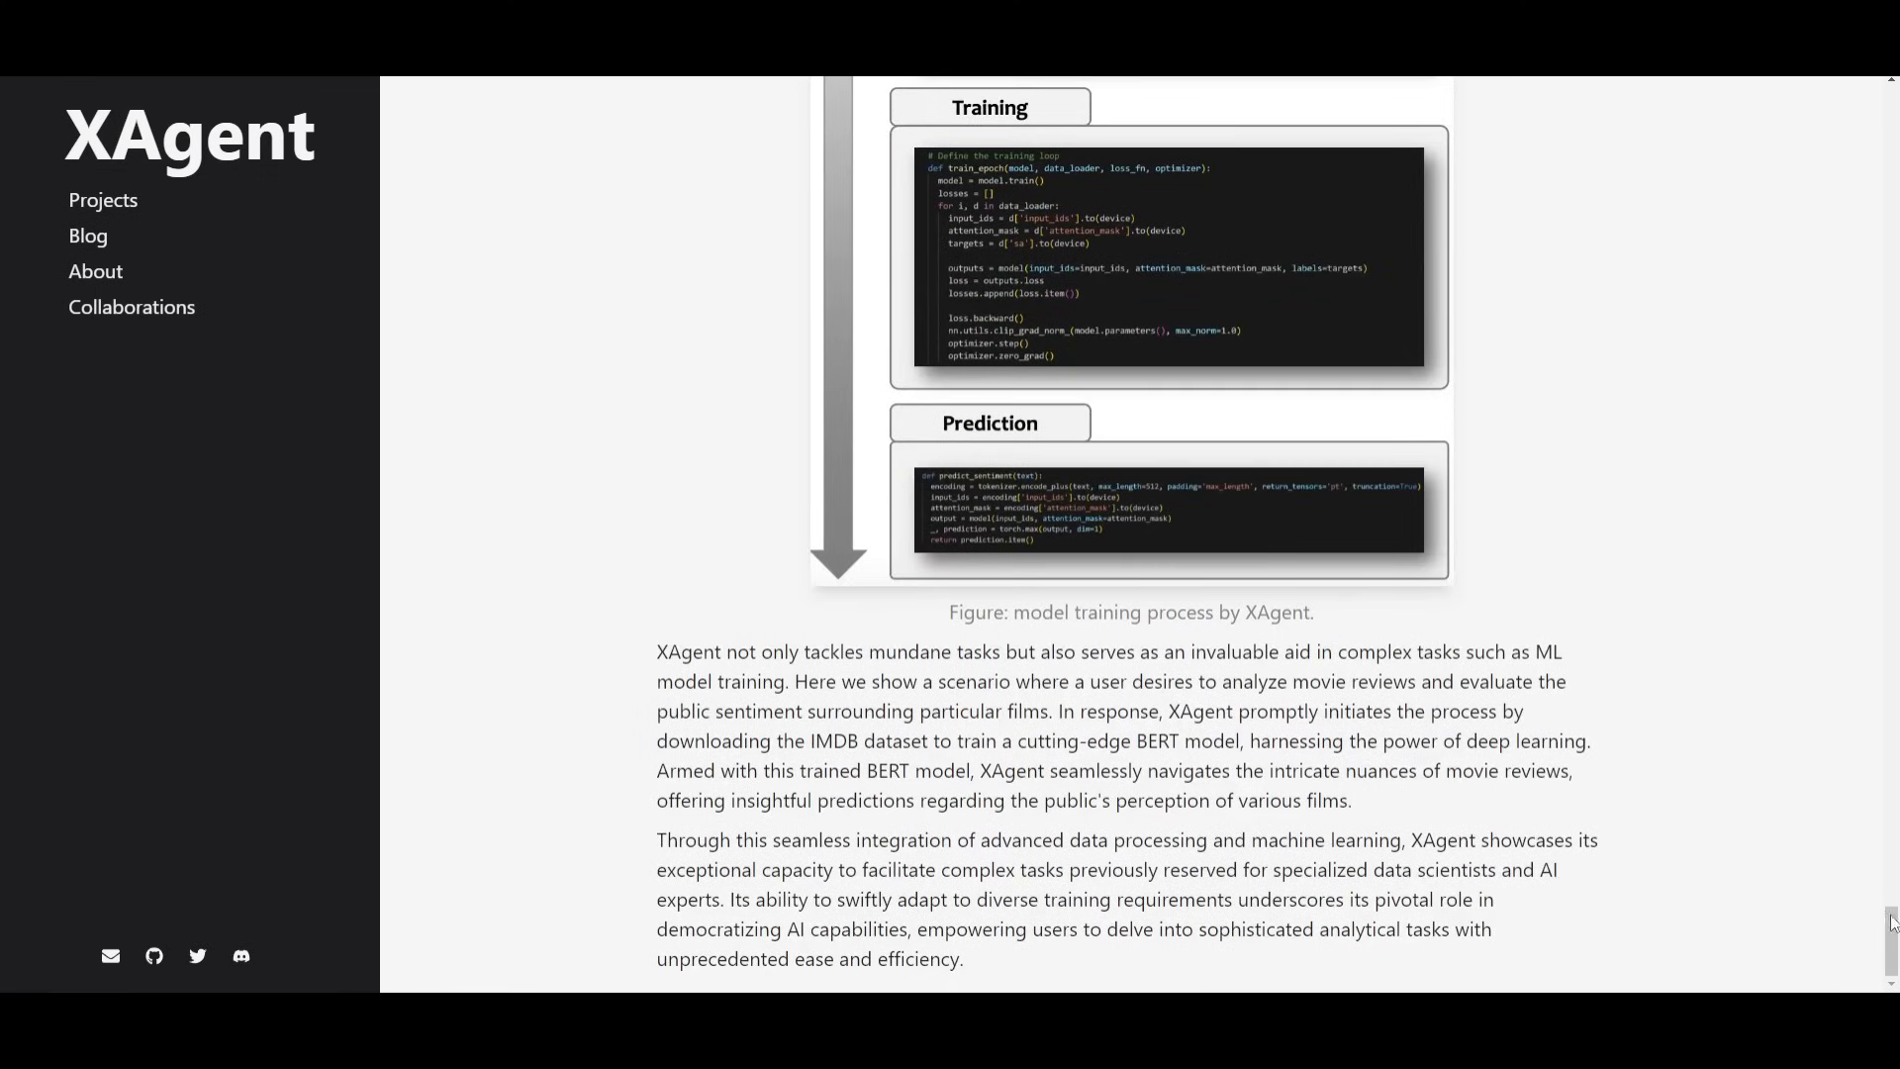
scroll(up, 3)
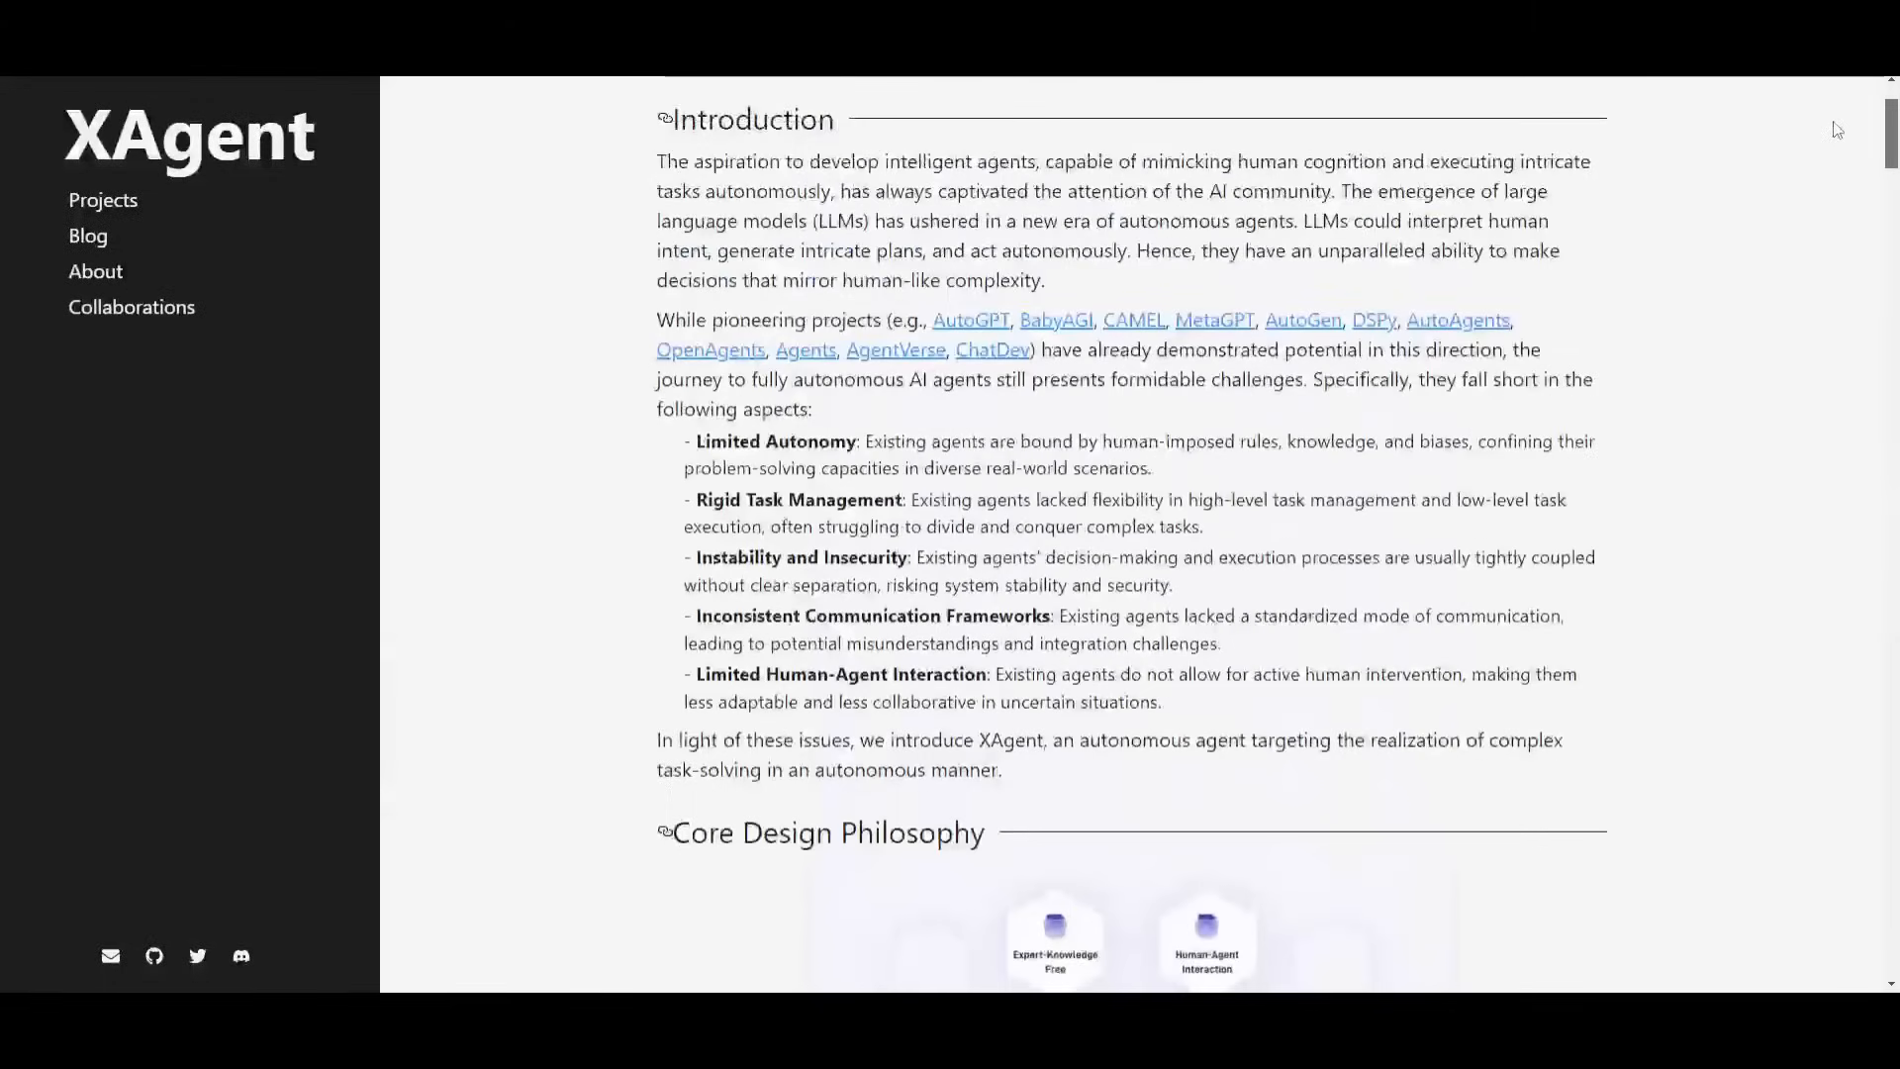
scroll(up, 3)
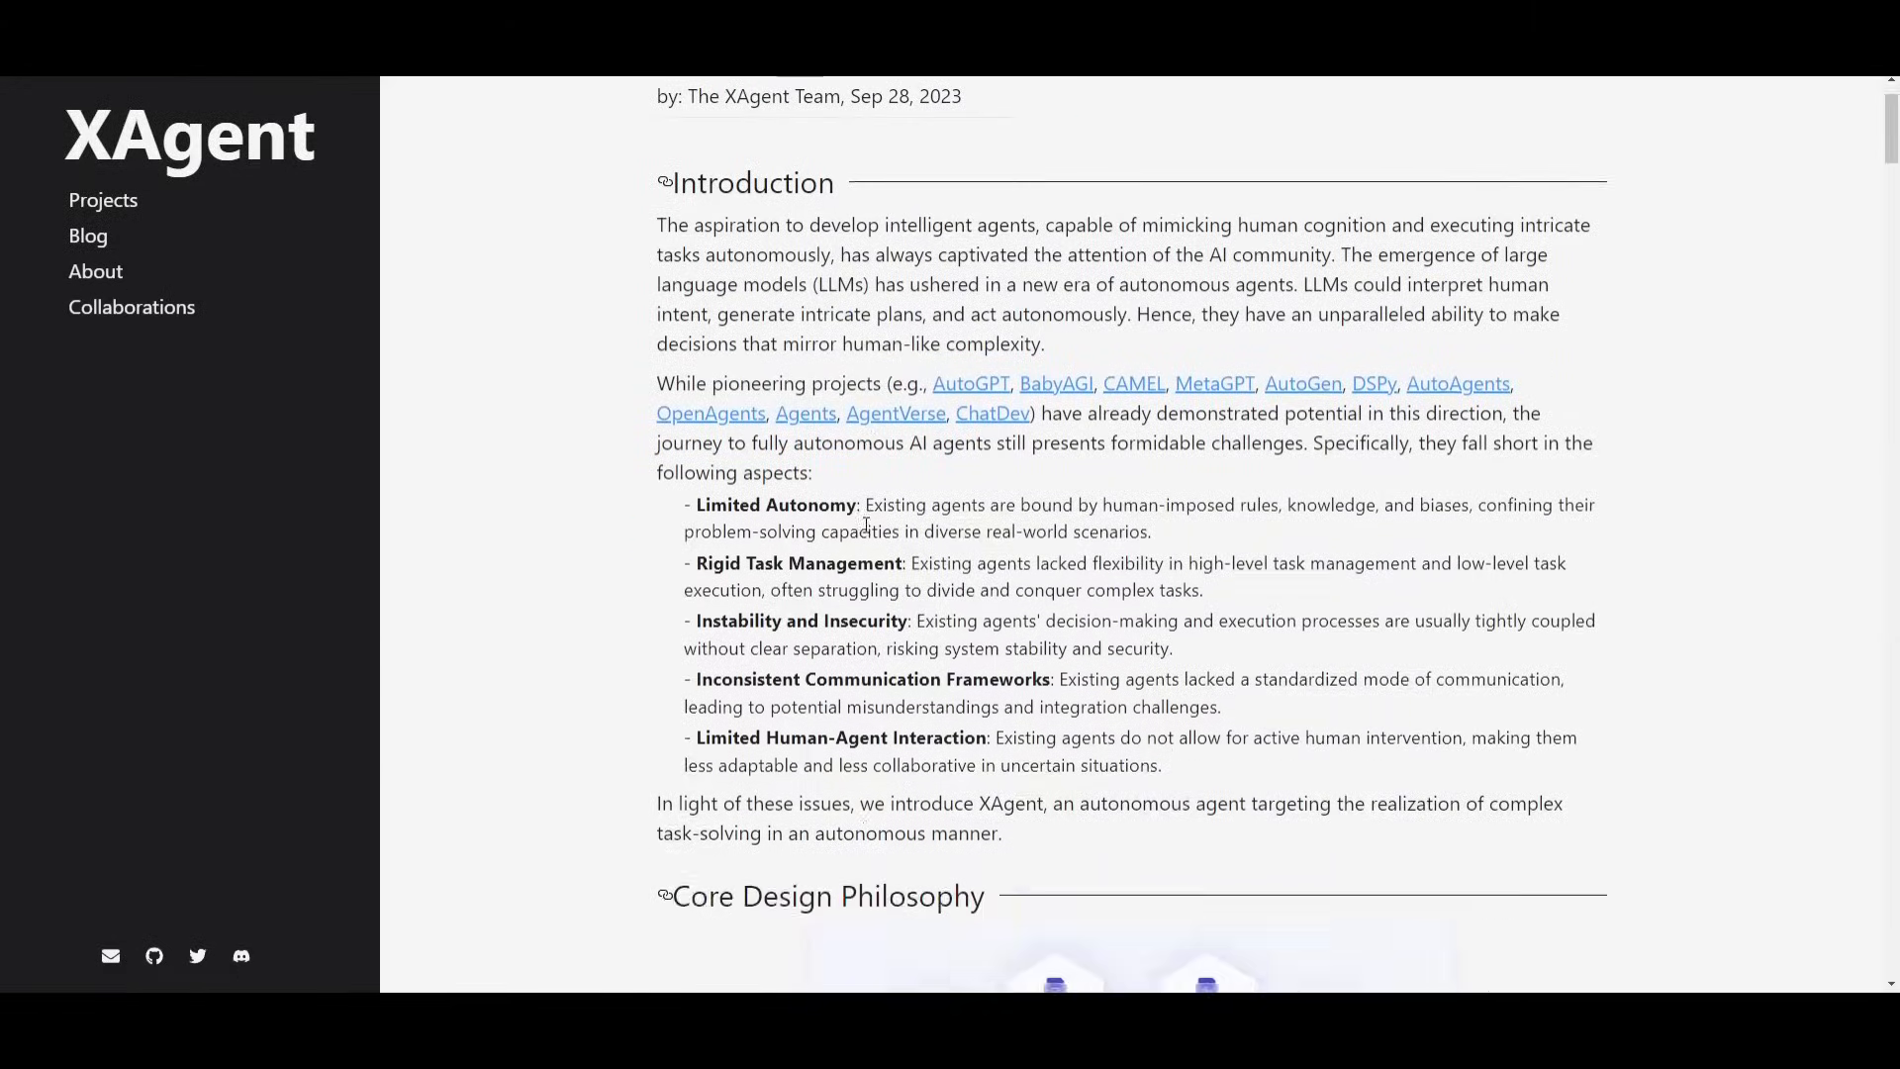
scroll(down, 3)
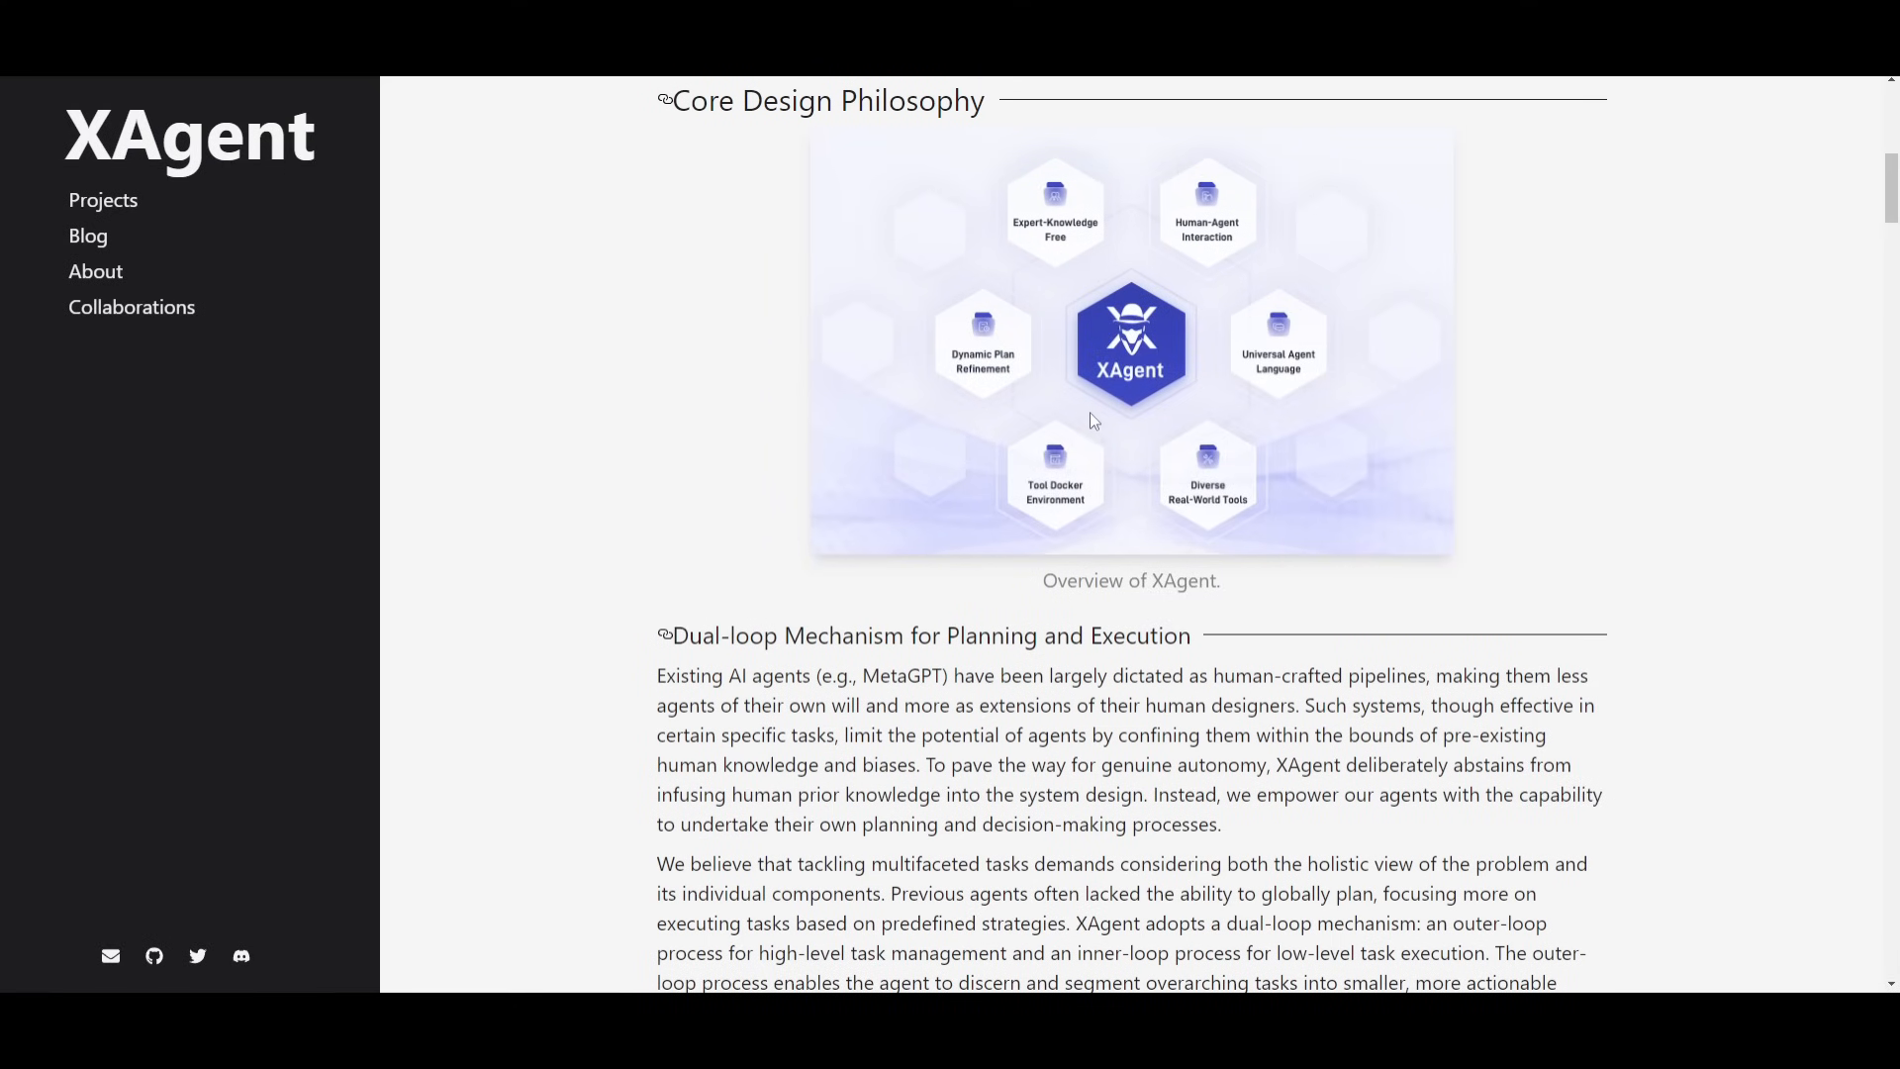
scroll(down, 3)
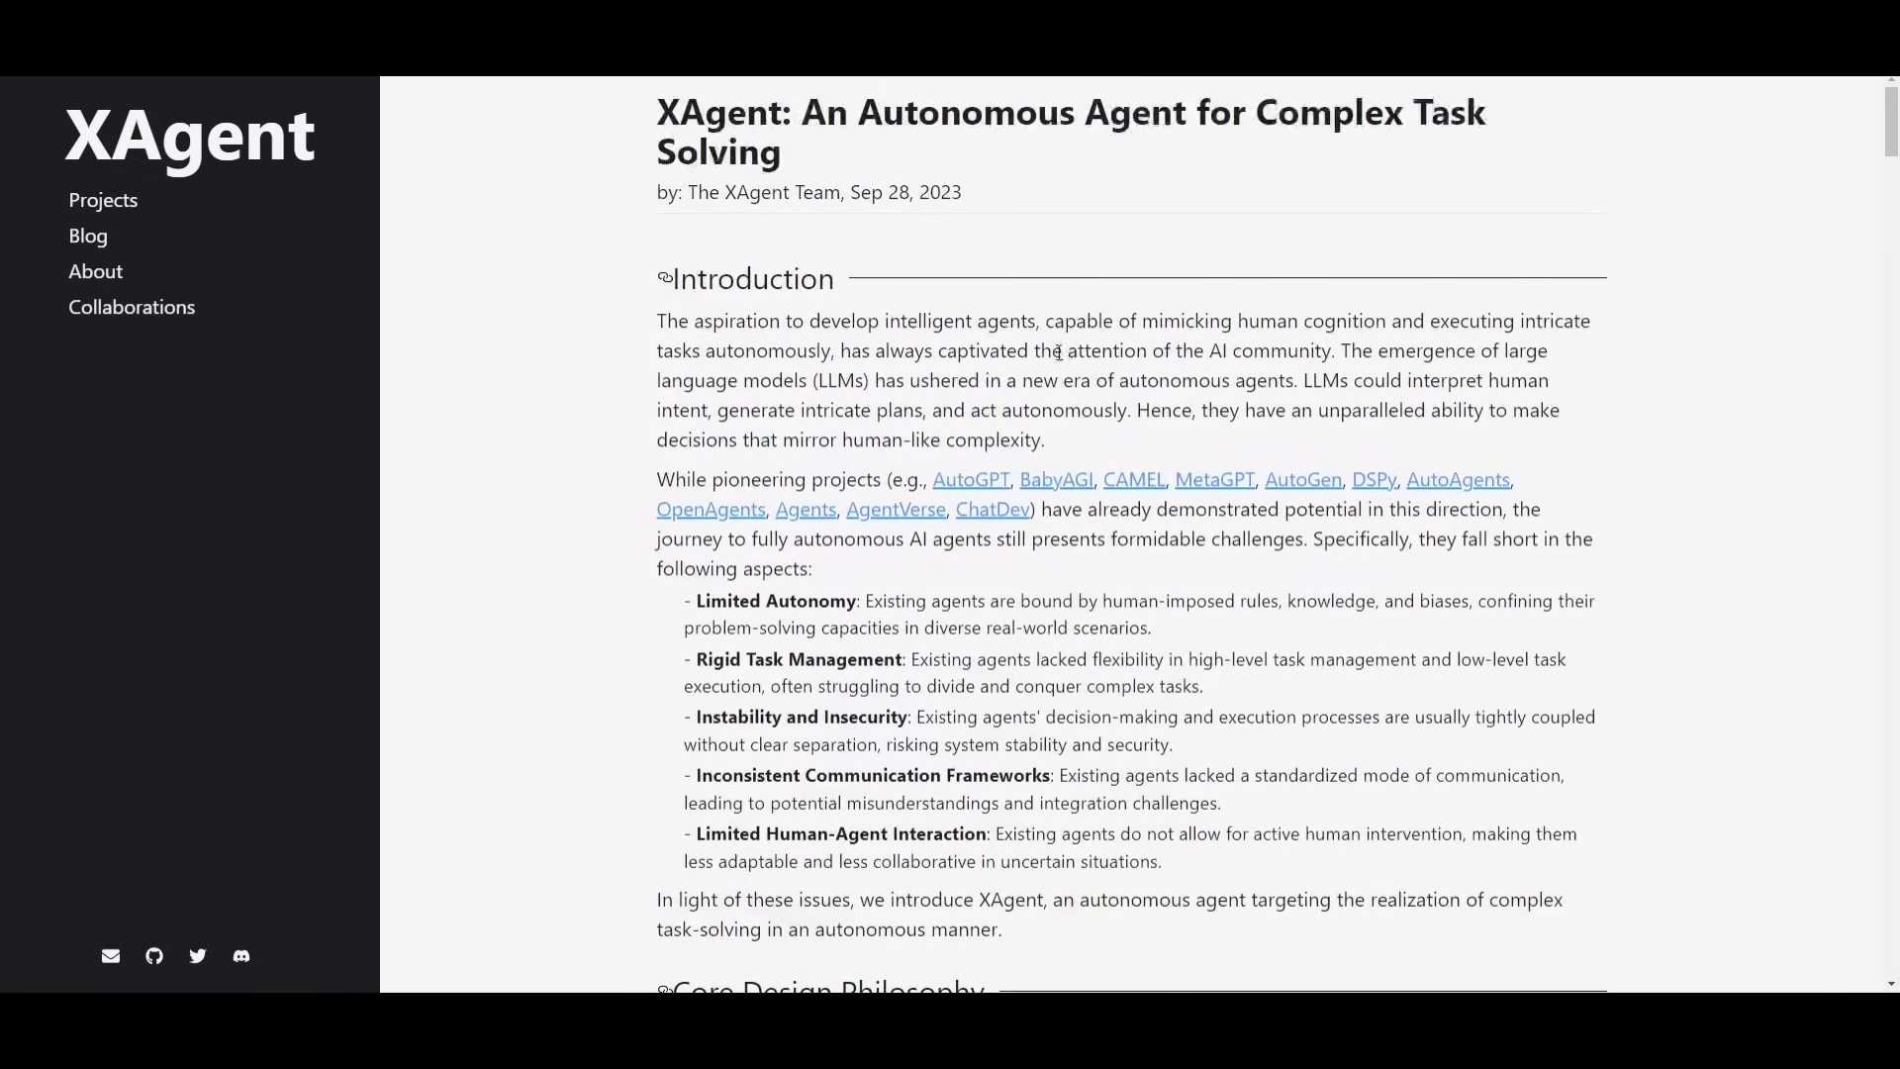
mouse_move(765, 369)
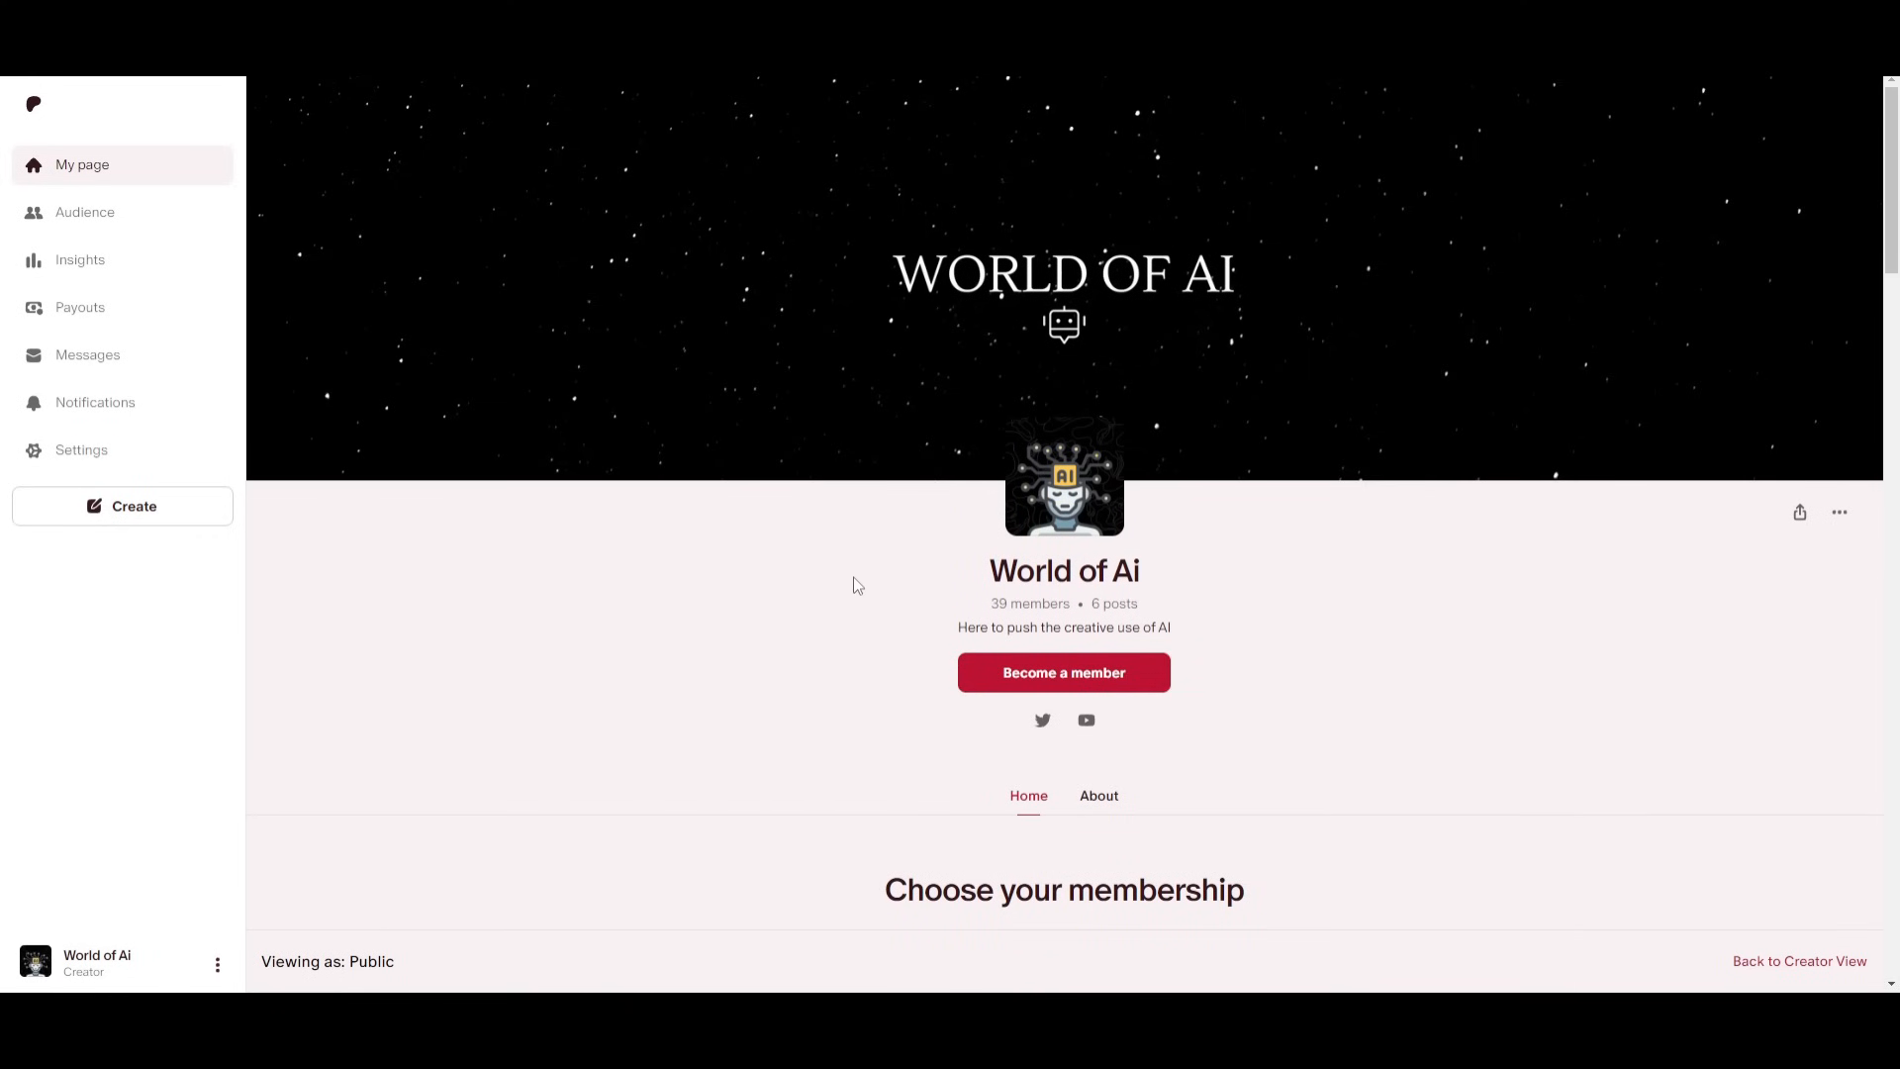
Scroll down the World of Ai Patreon page to its membership options.
scroll(down, 3)
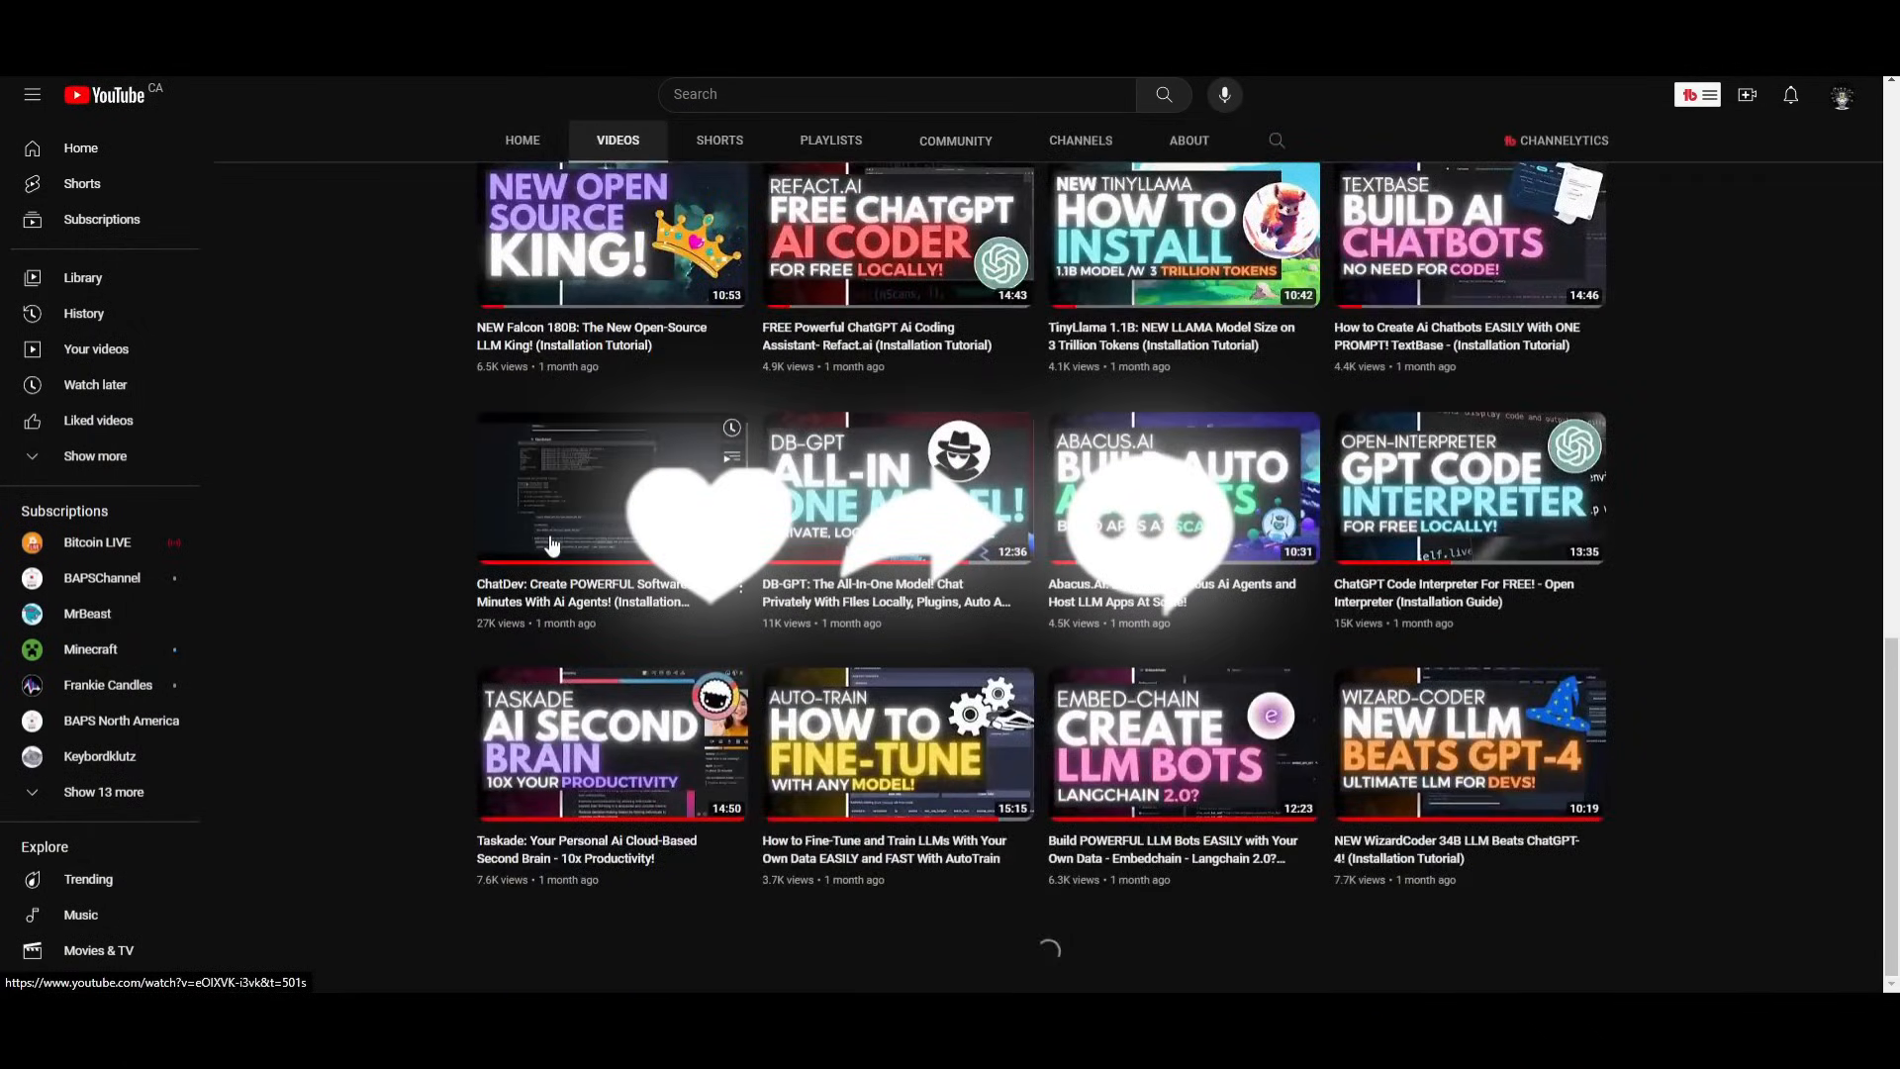
Scroll the WorldofAI uploads to two-month-old videos like Qwen-7B, ToolLLM and AgentBench.
scroll(down, 3)
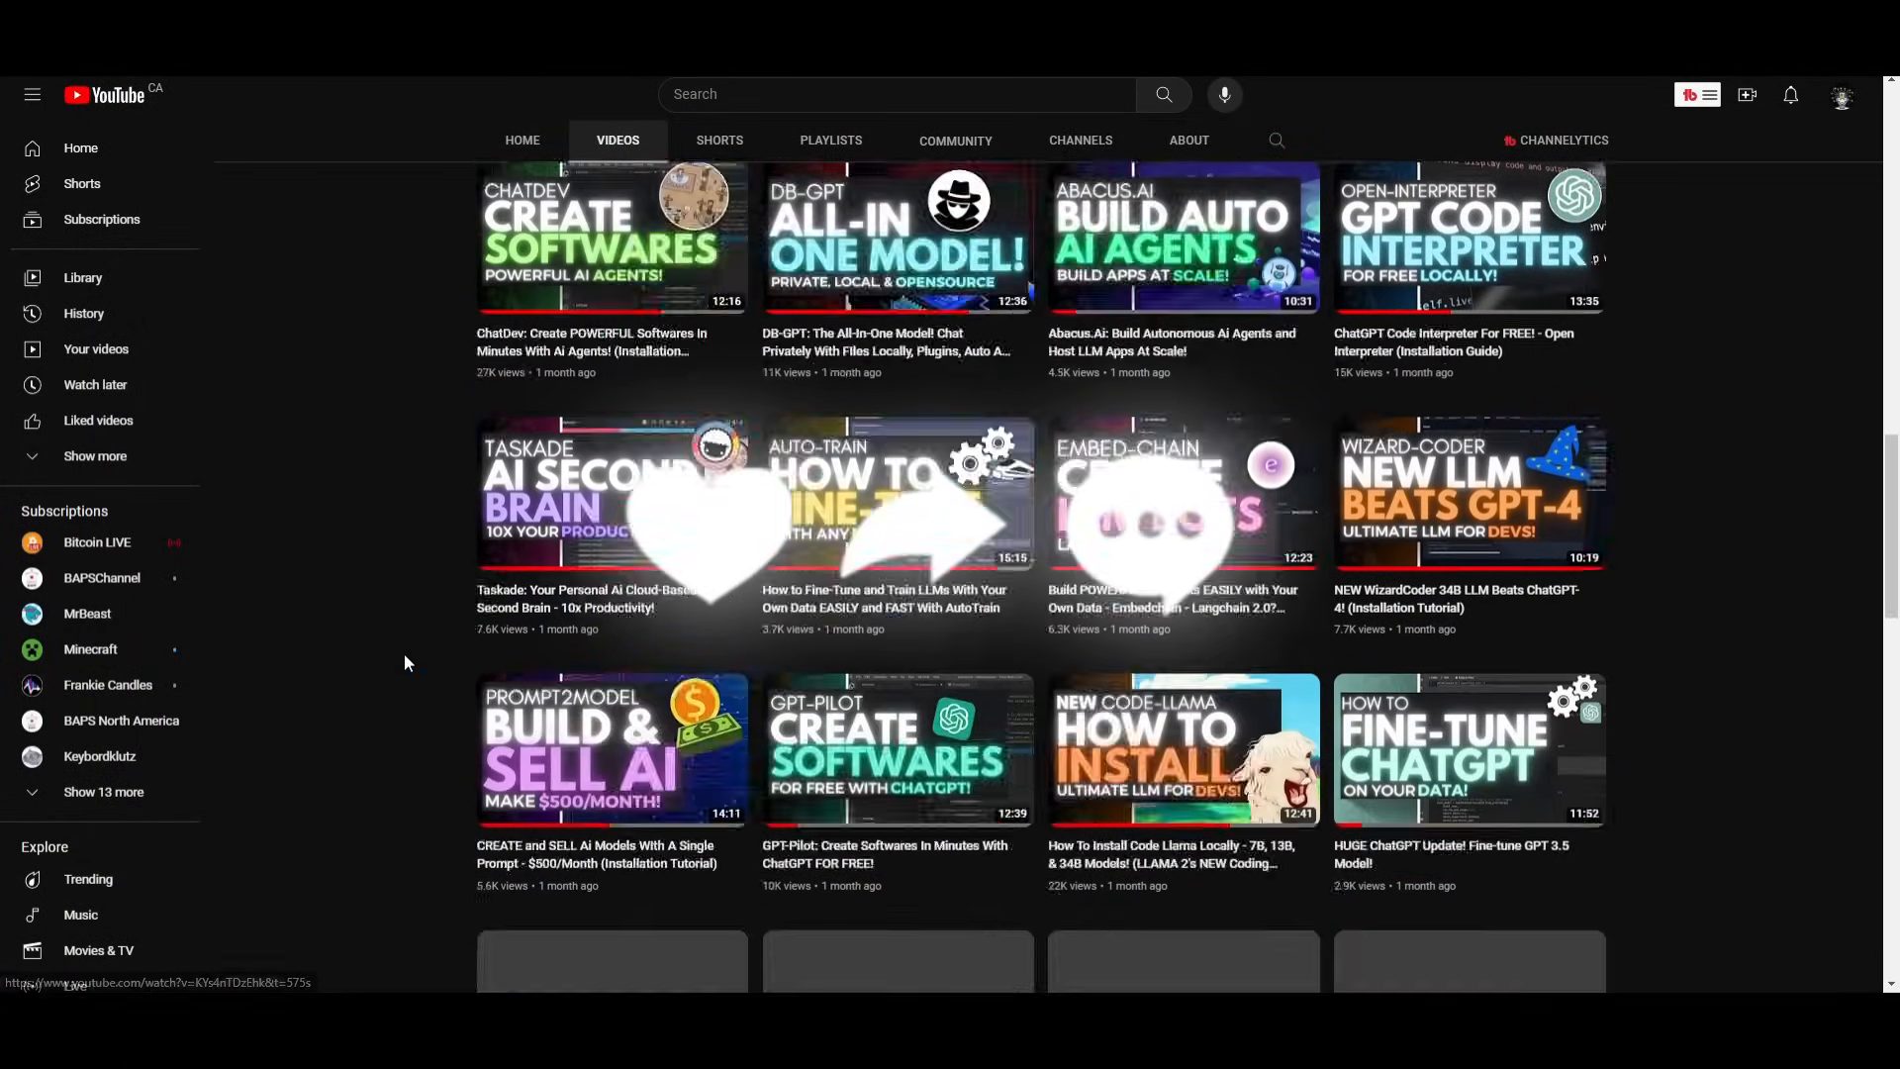
scroll(down, 3)
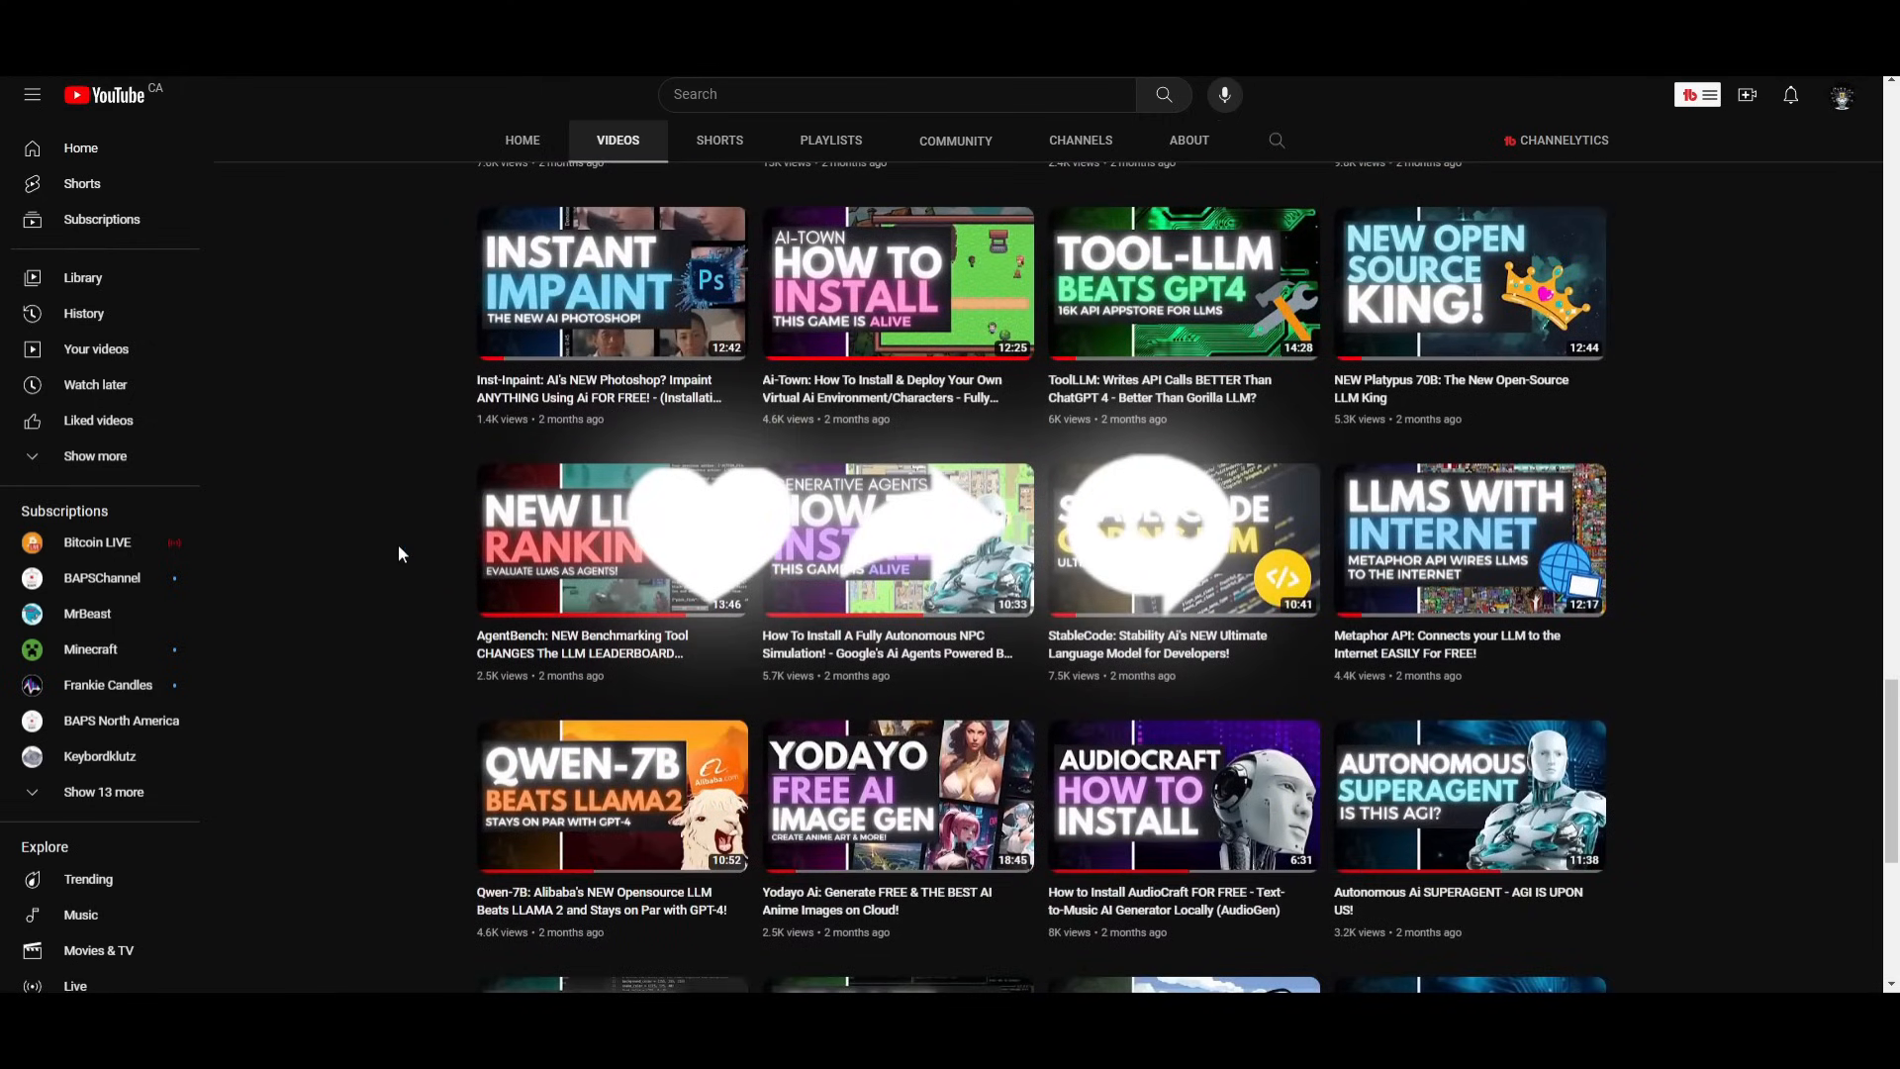
mouse_move(284, 614)
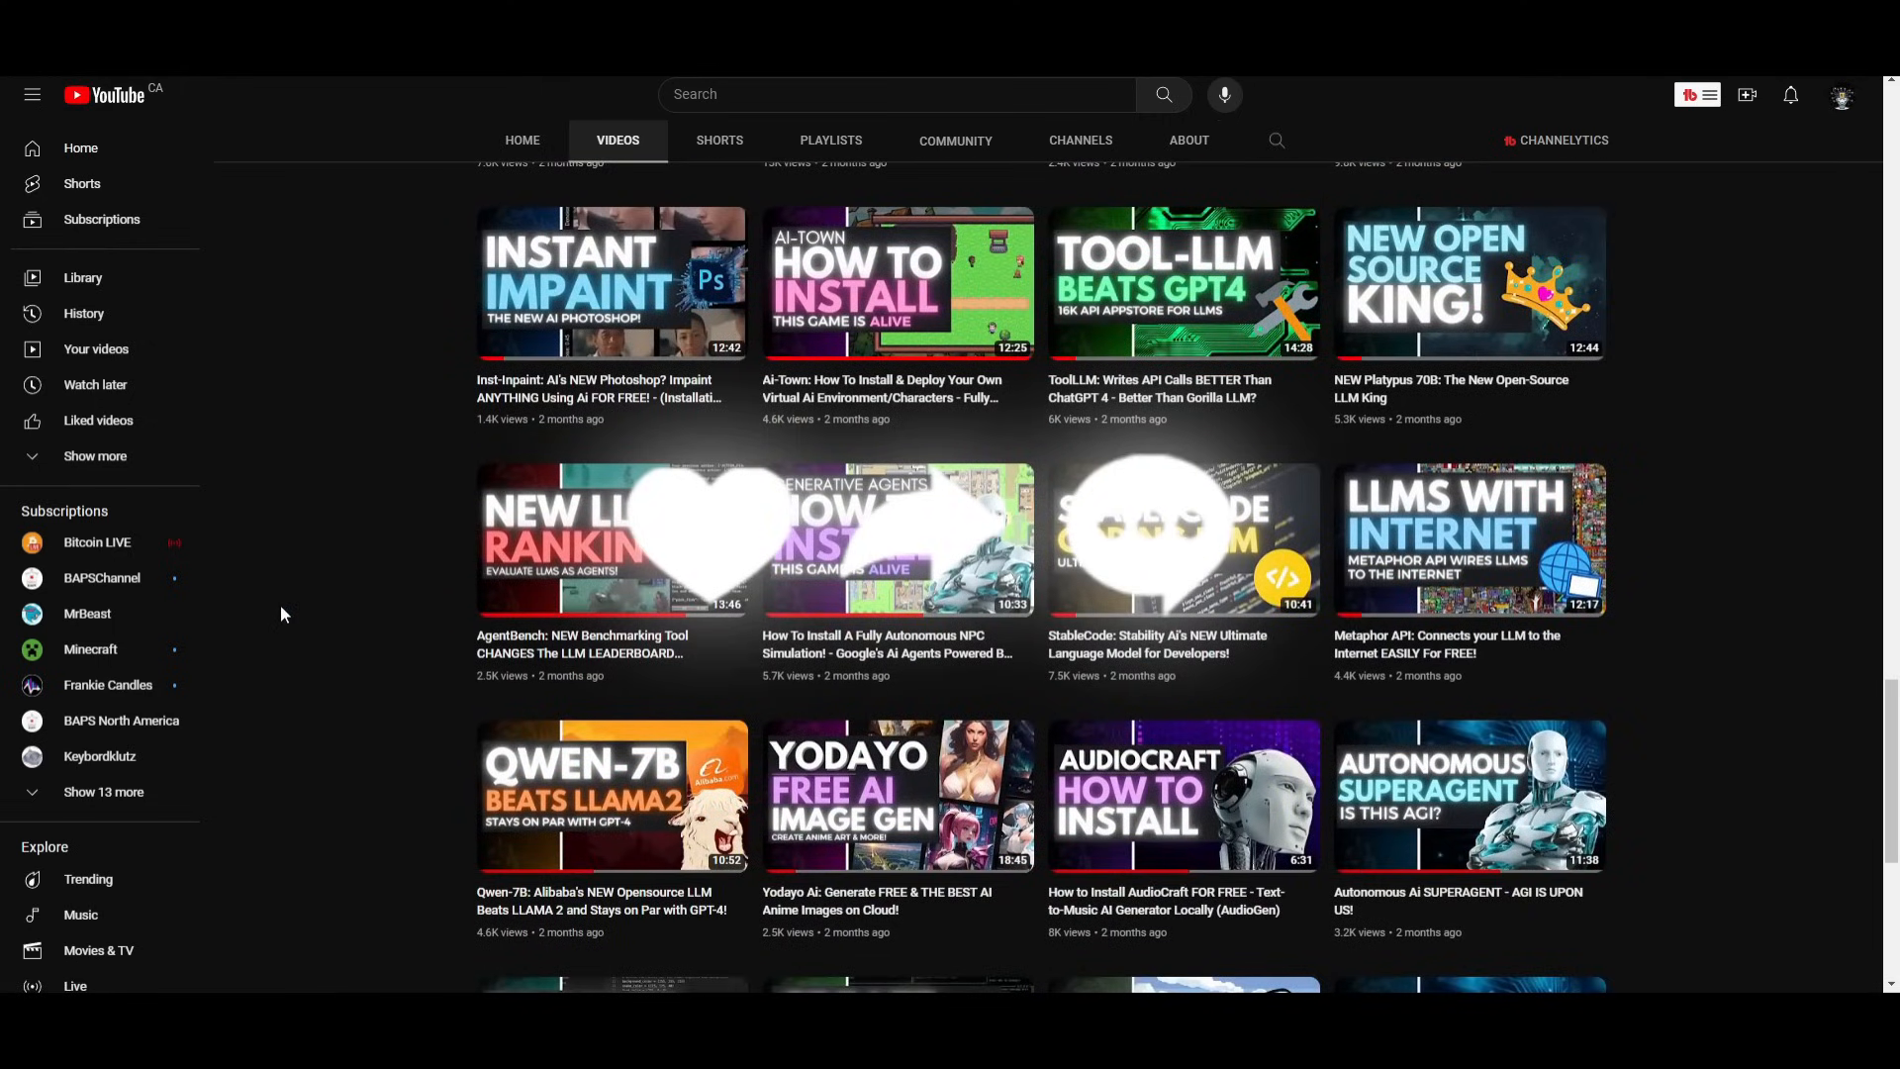